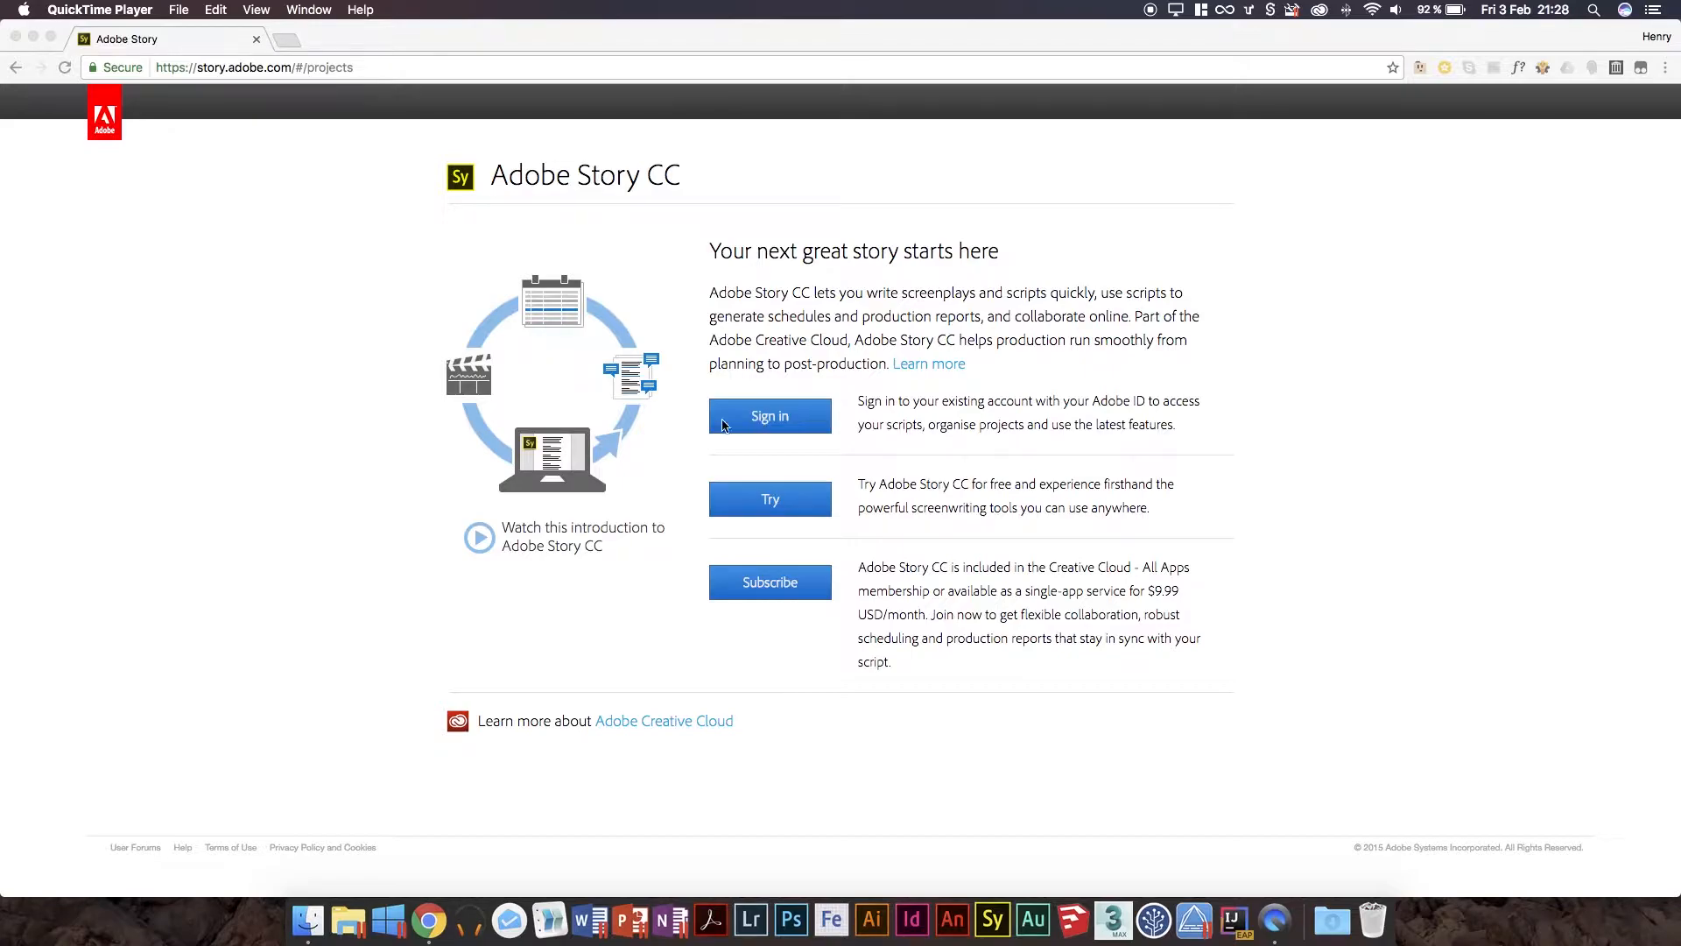
mouse_move(386, 311)
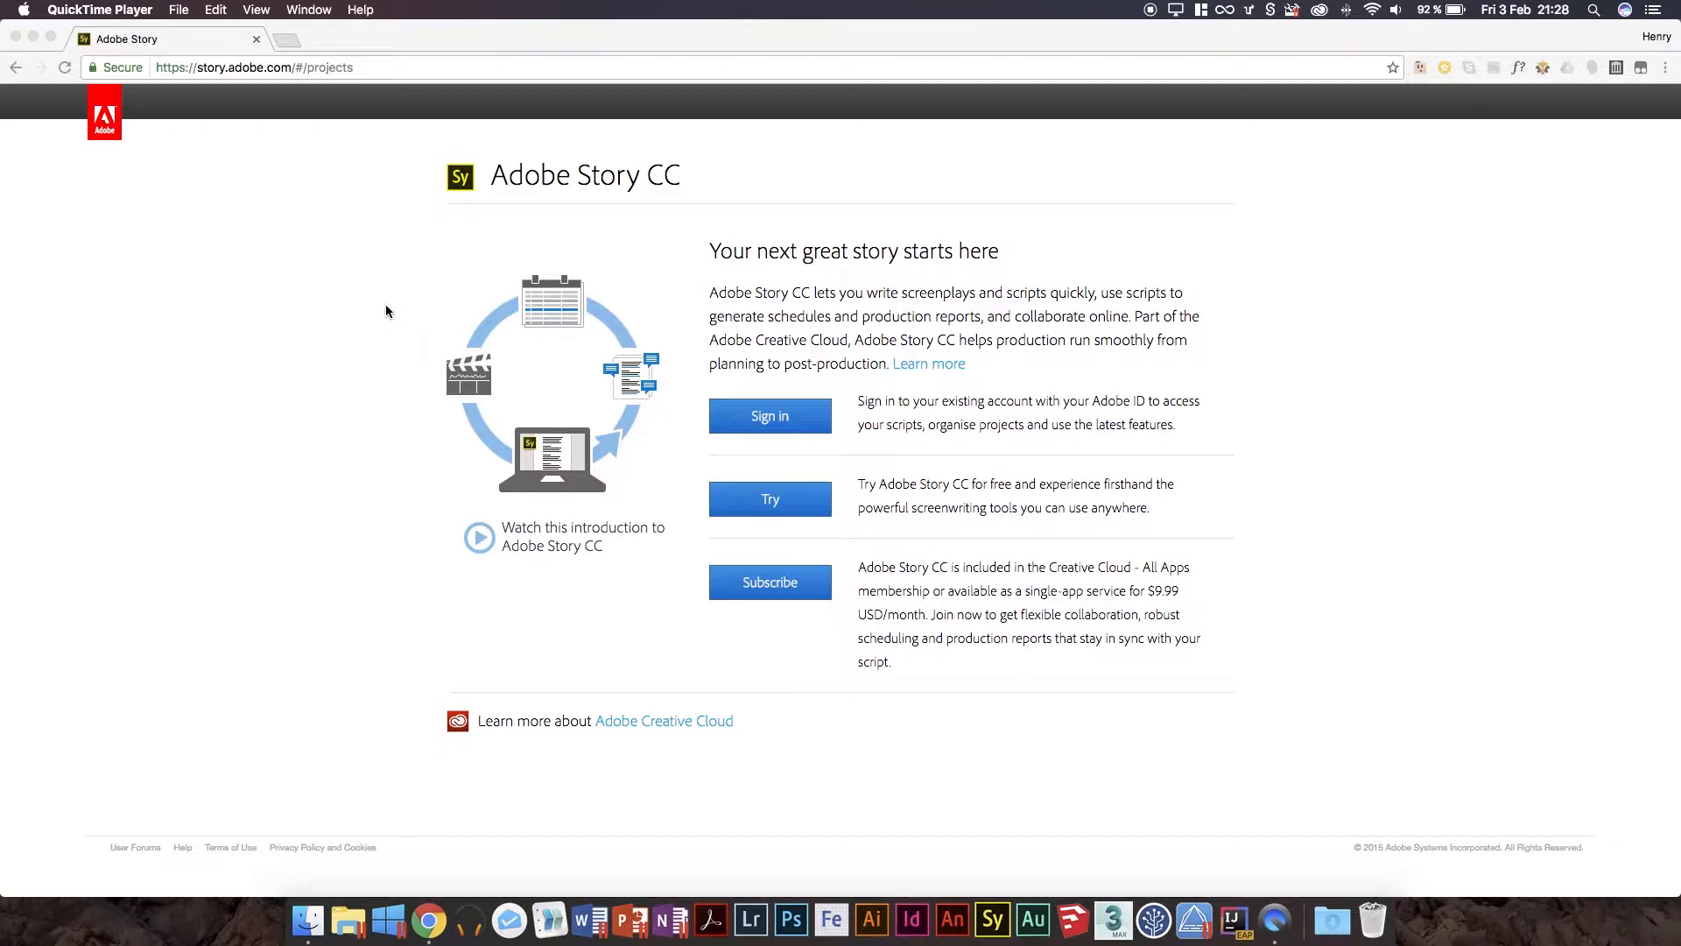
mouse_move(574, 163)
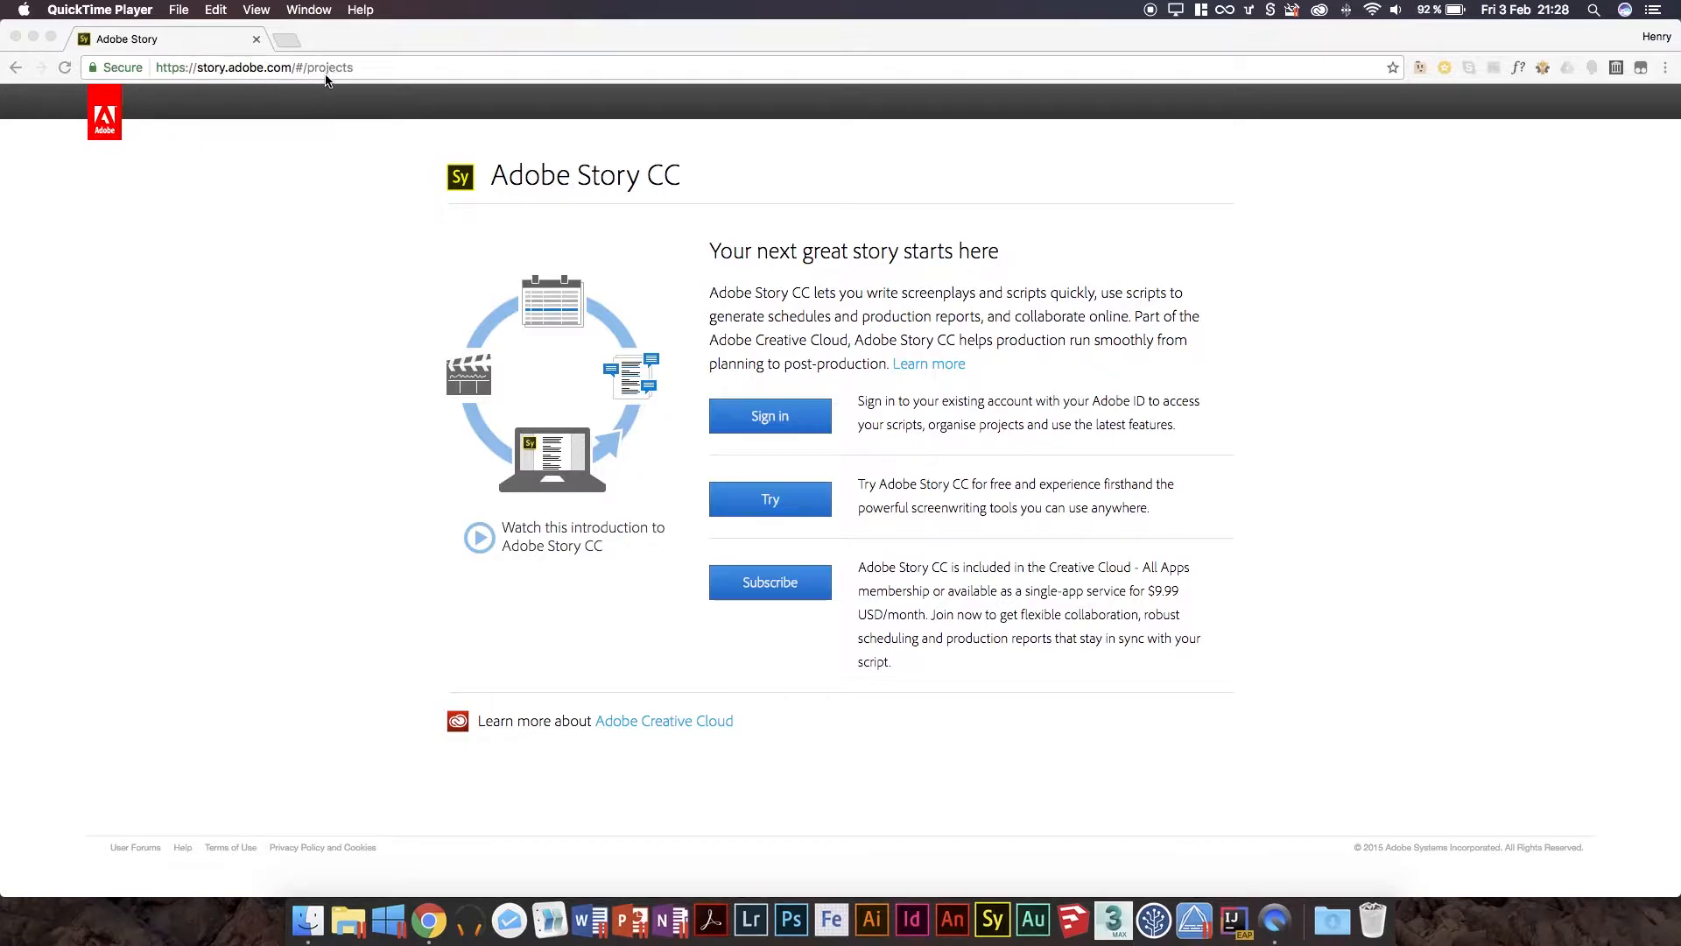
mouse_move(890, 329)
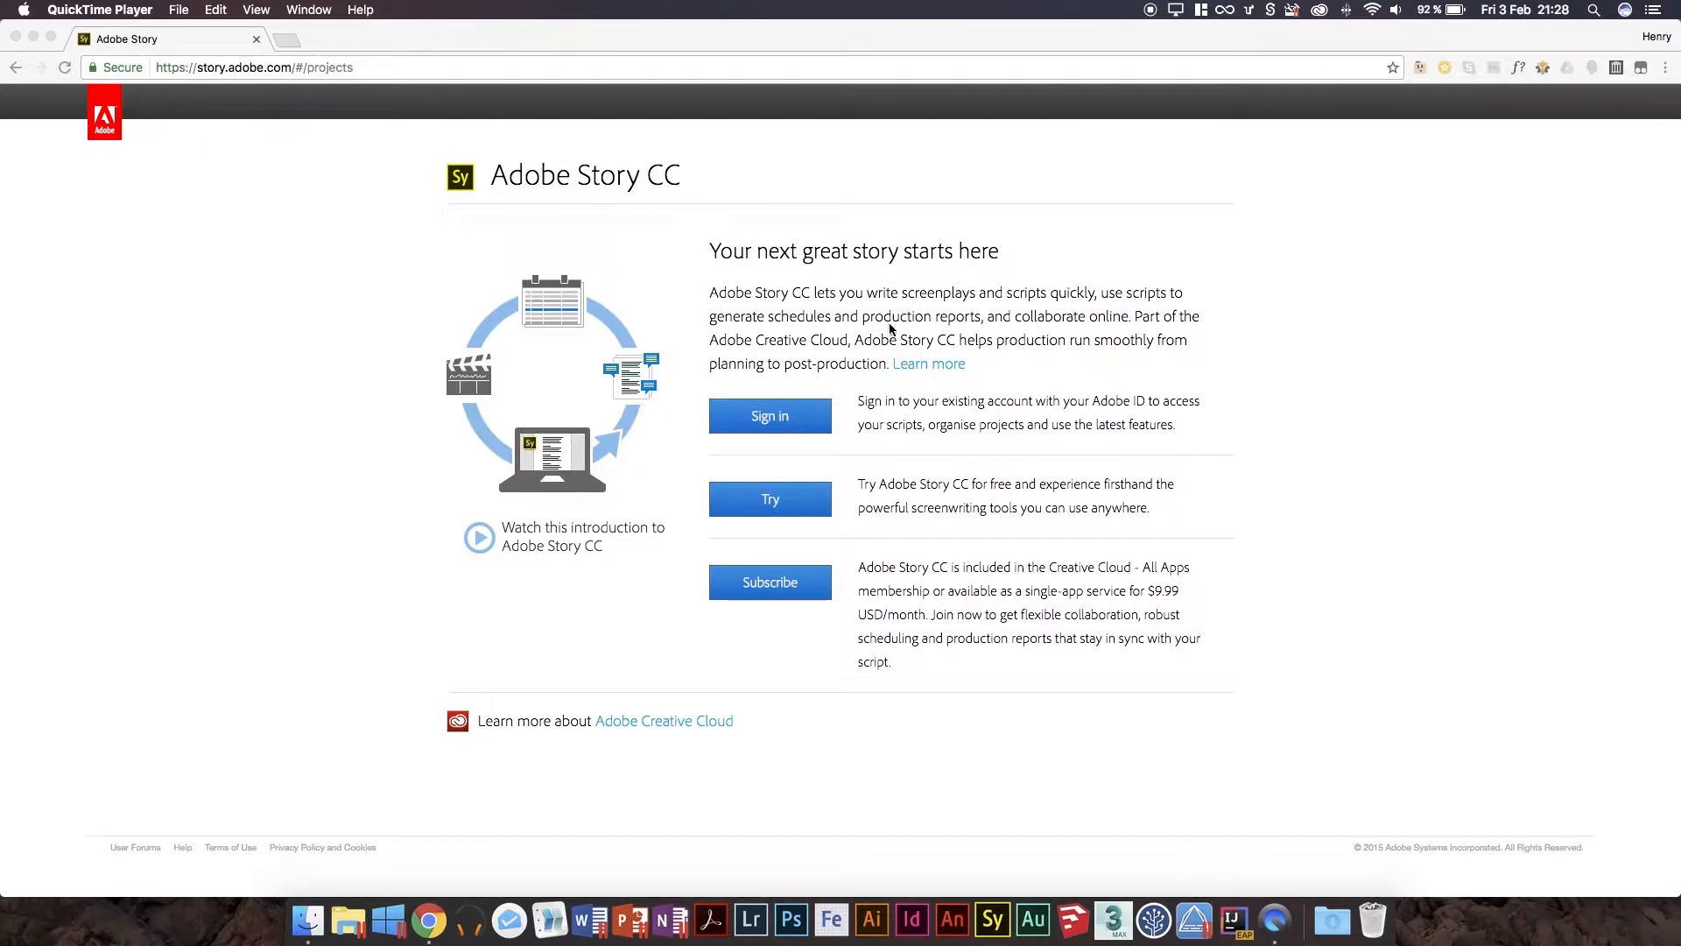
mouse_move(954, 367)
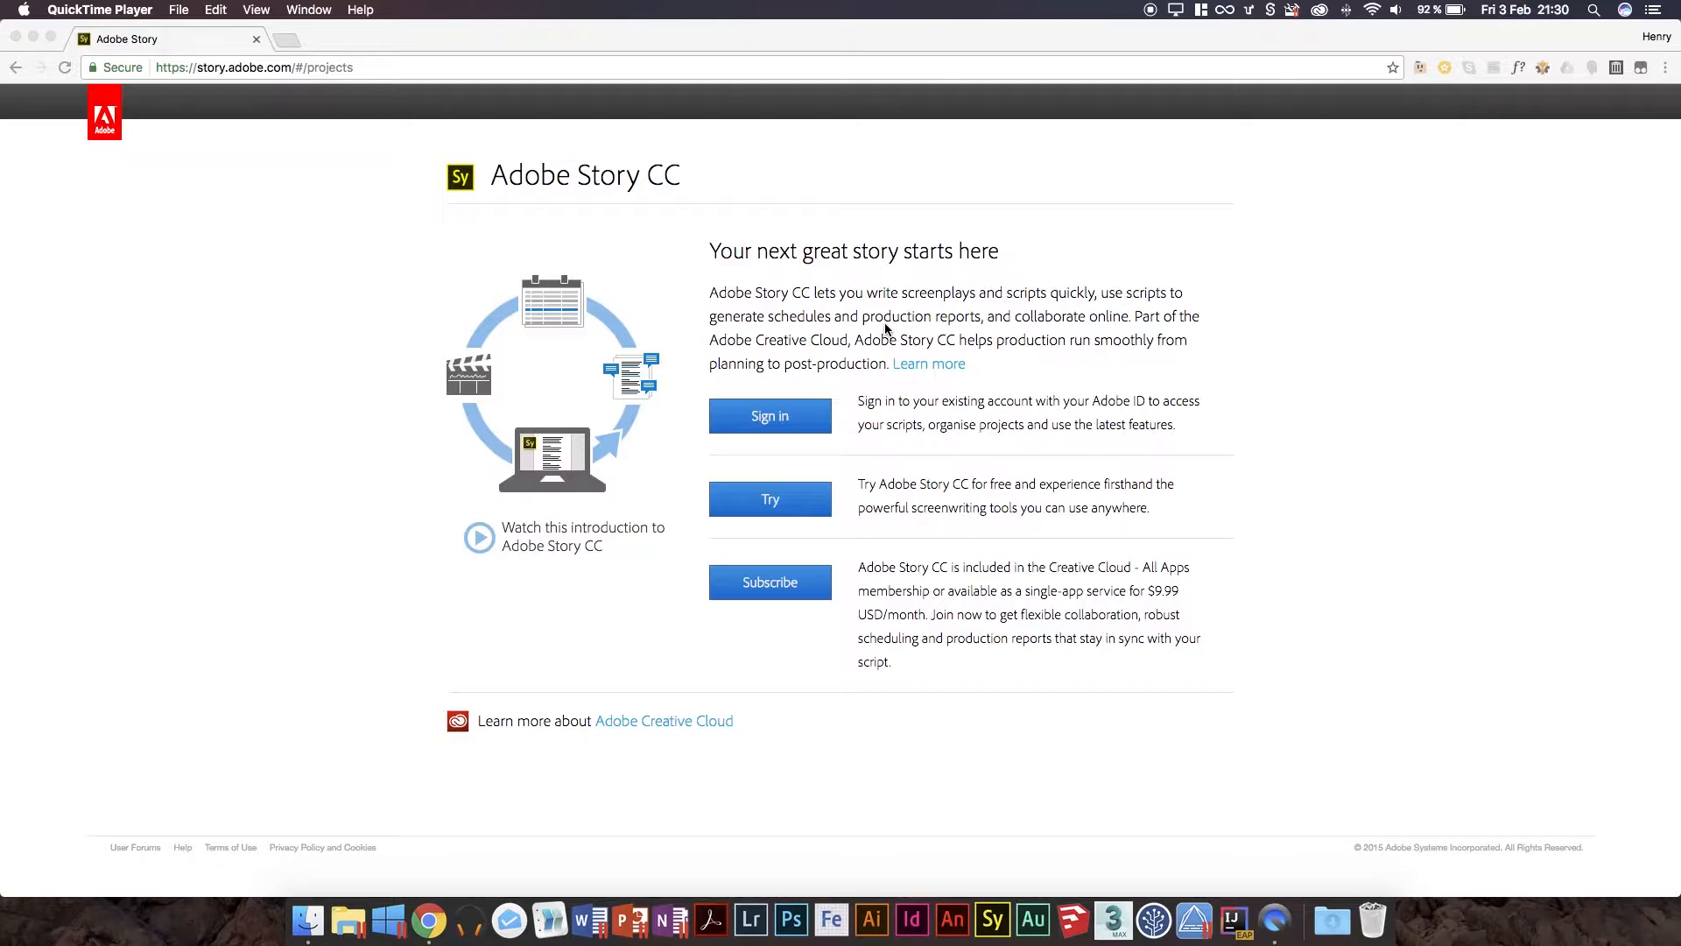
mouse_move(773, 269)
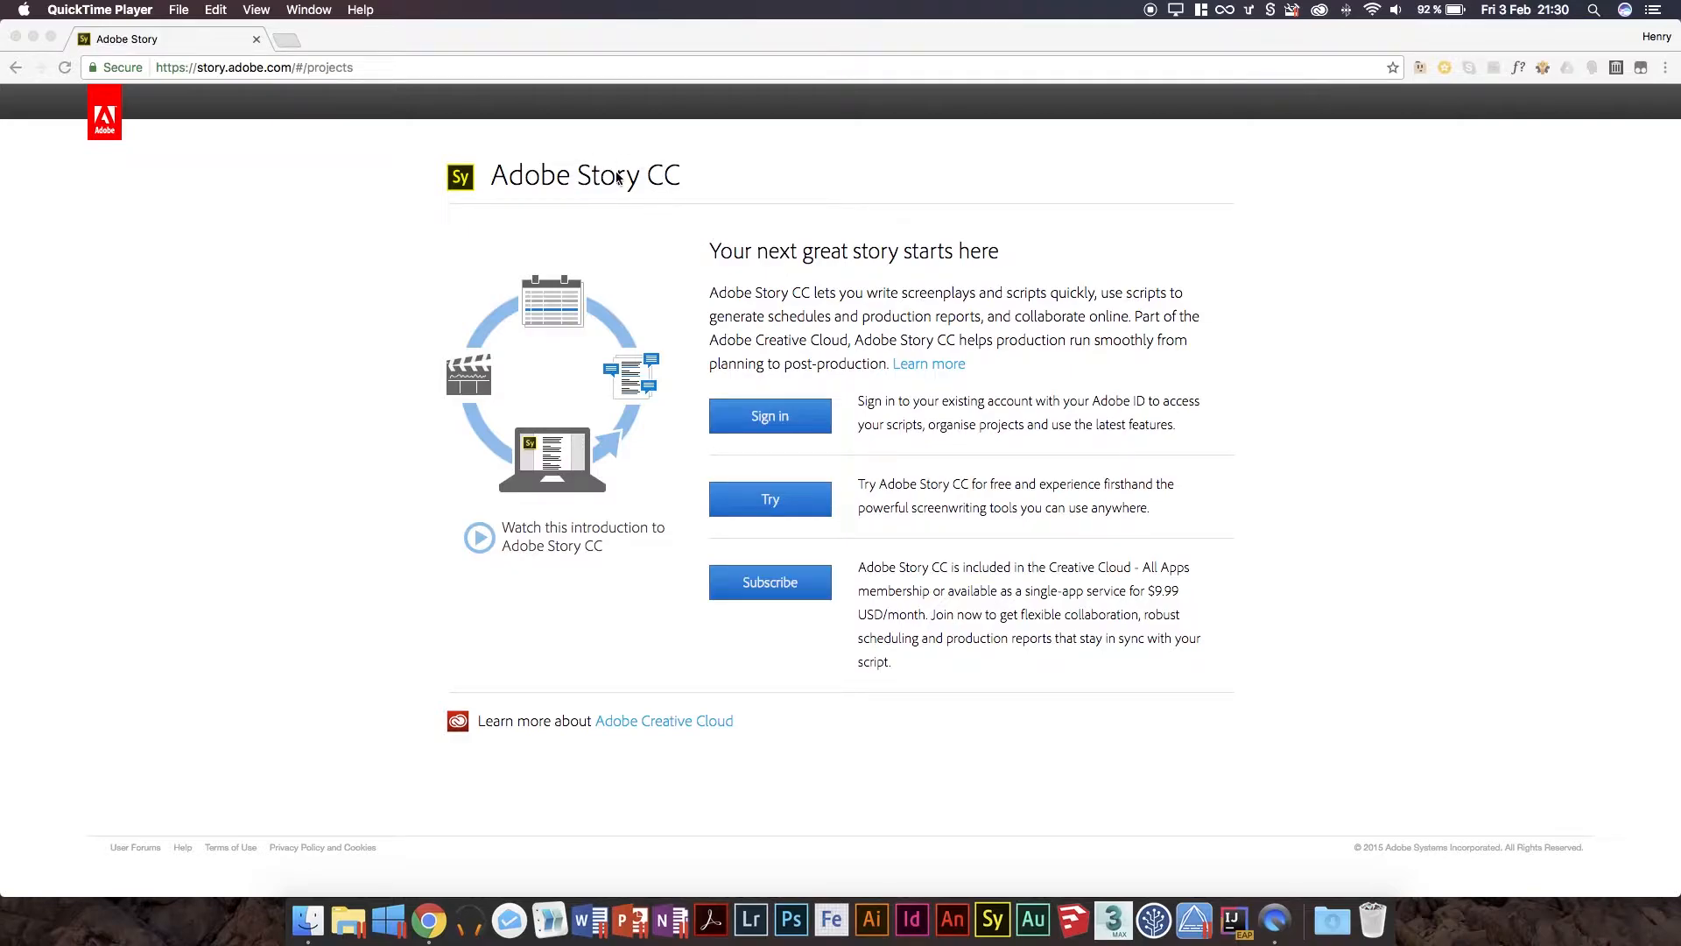
mouse_move(662, 203)
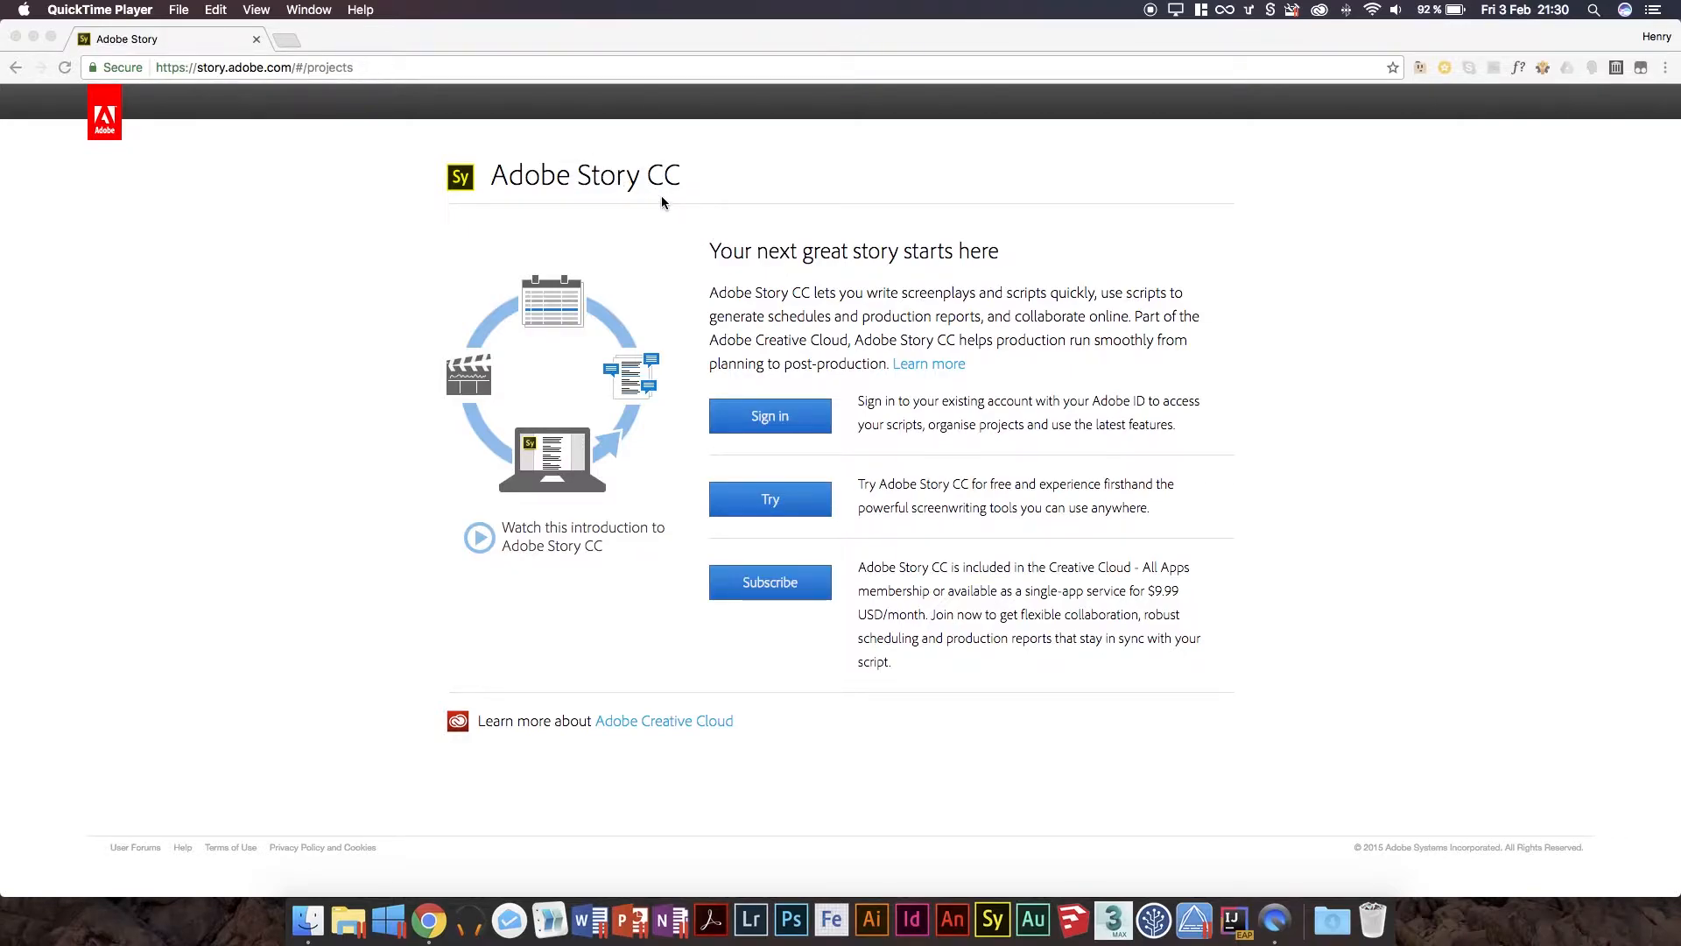
mouse_move(554, 5)
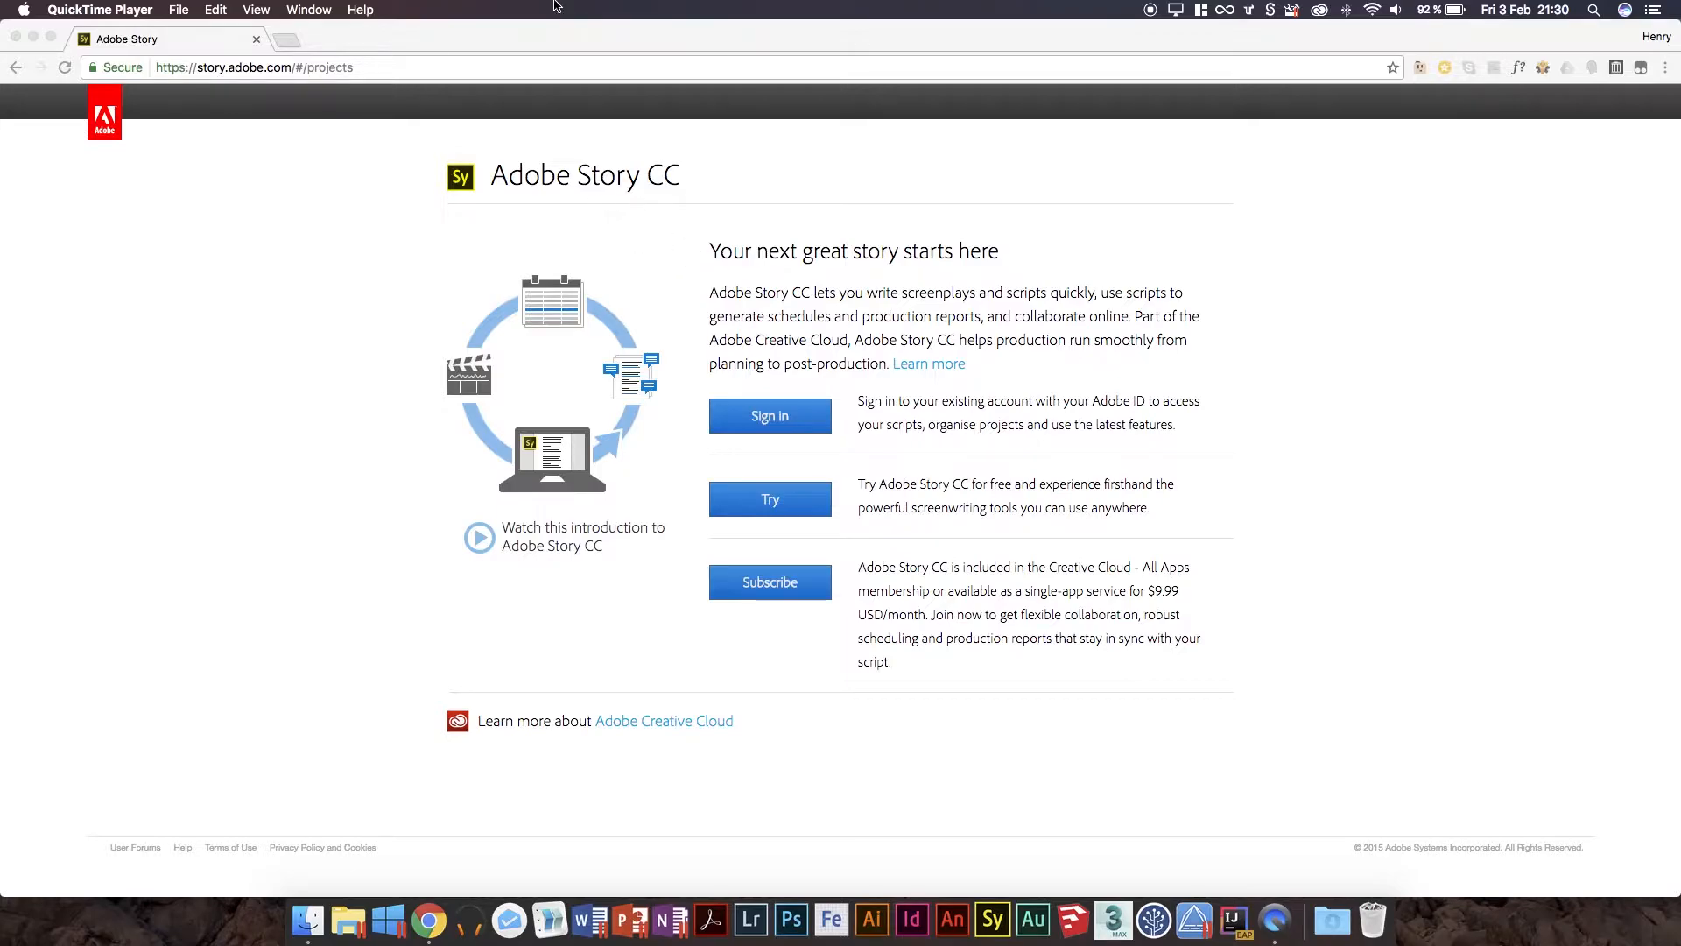
mouse_move(630, 225)
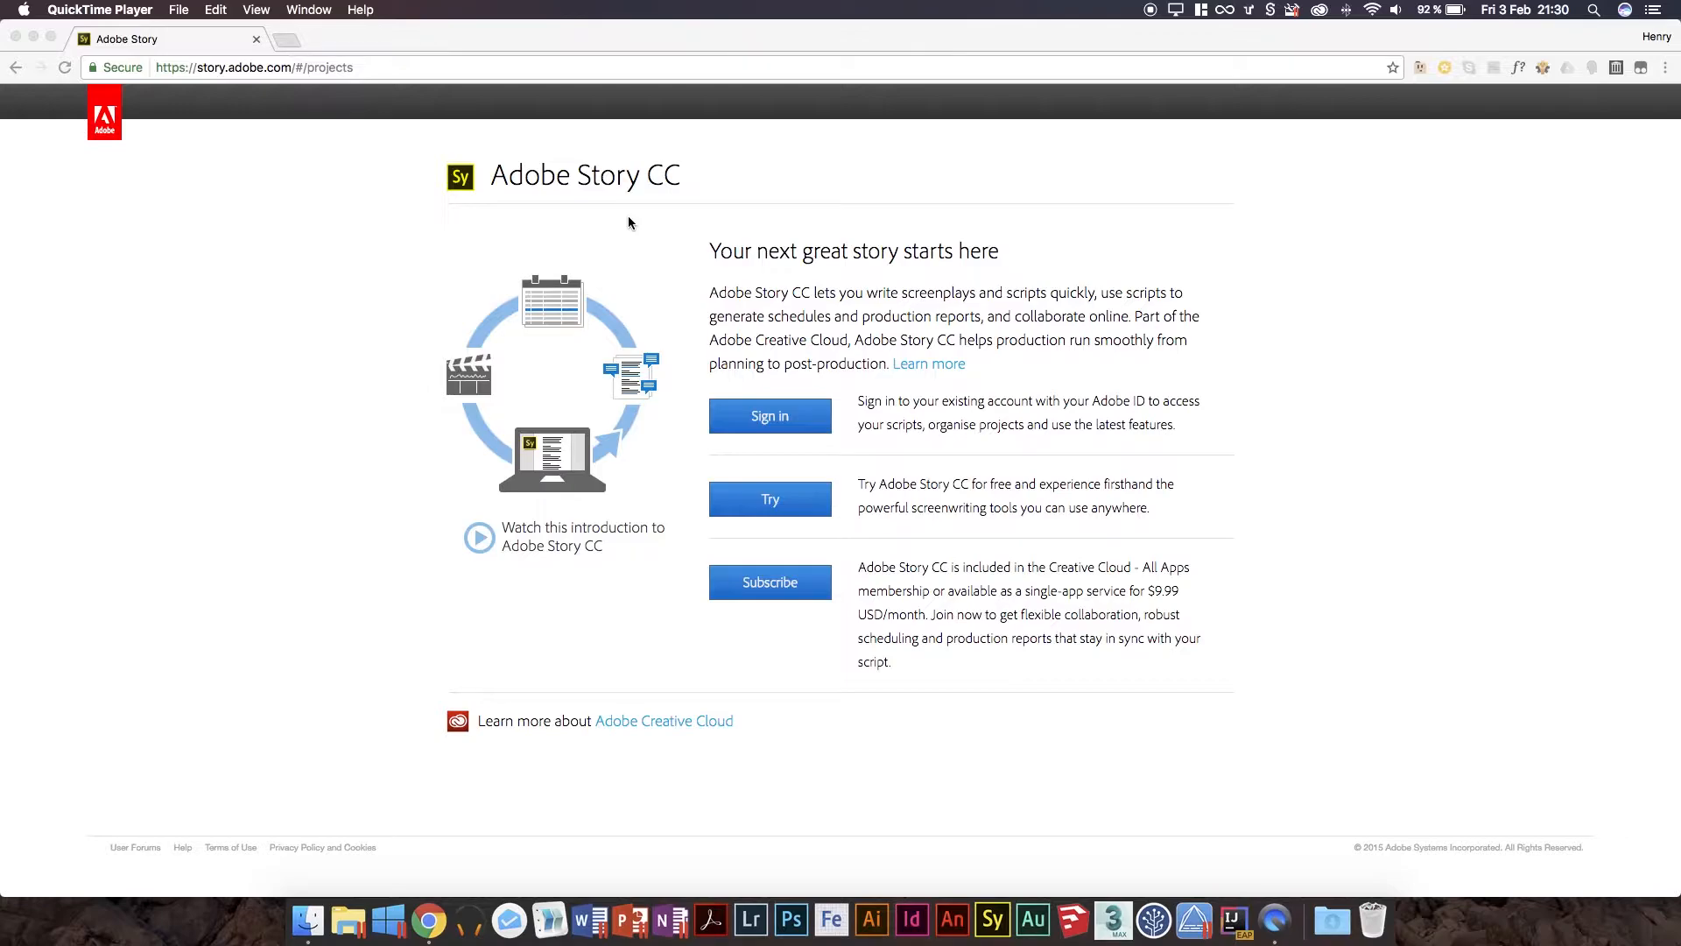
mouse_move(626, 221)
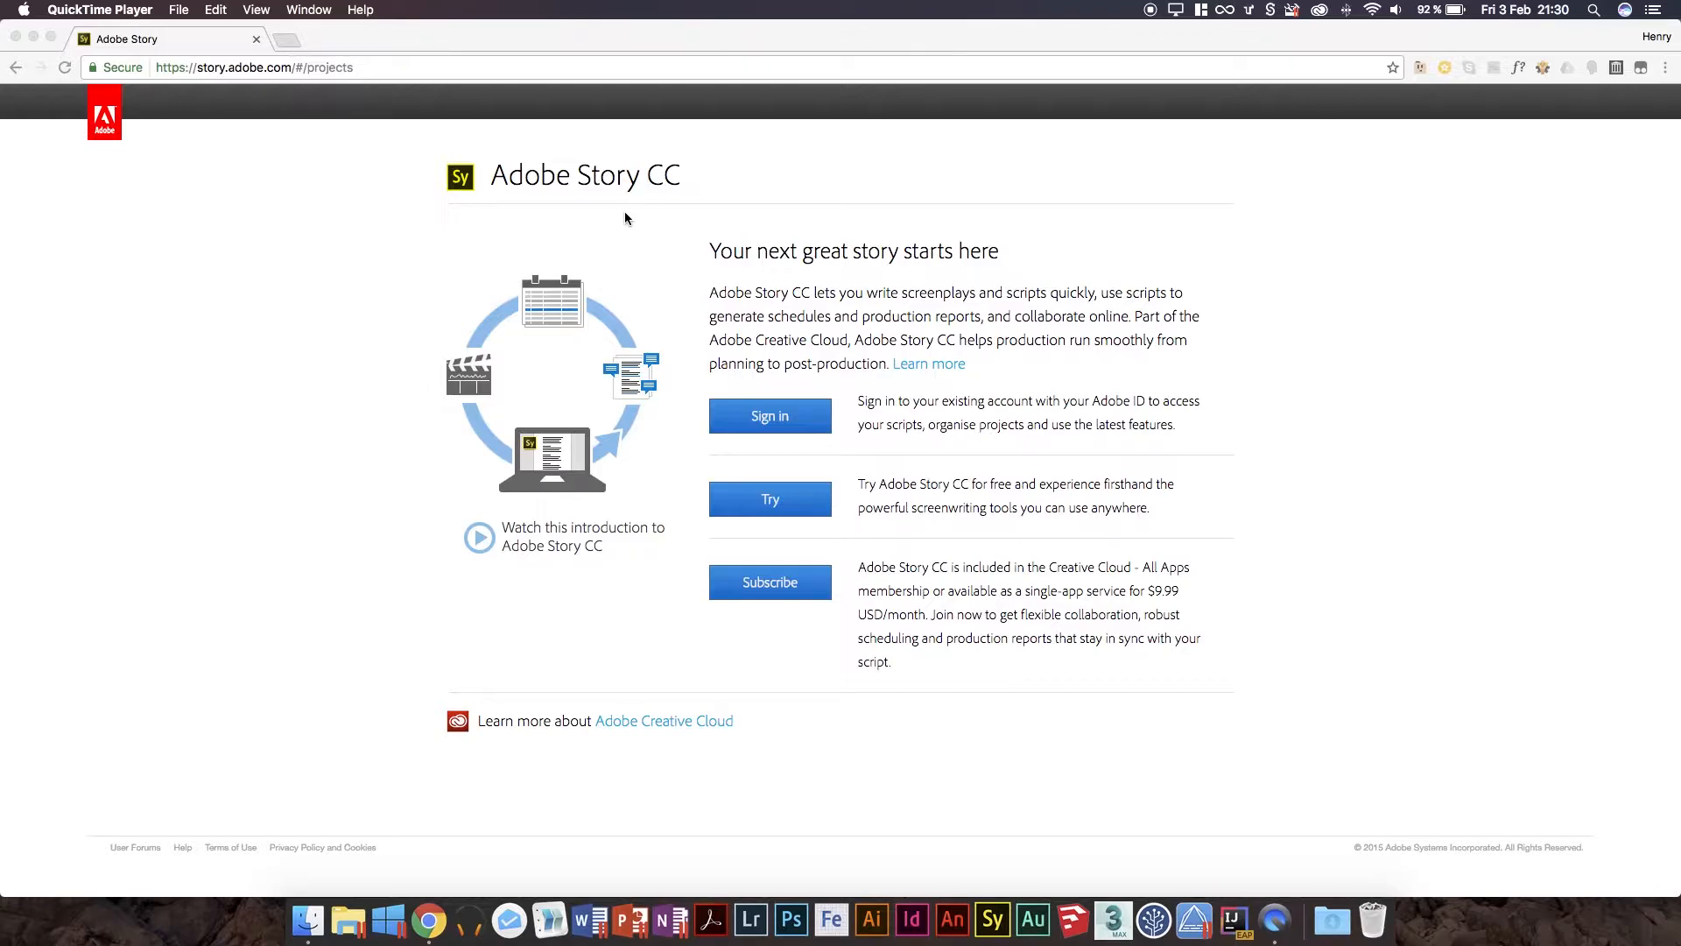
mouse_move(626, 215)
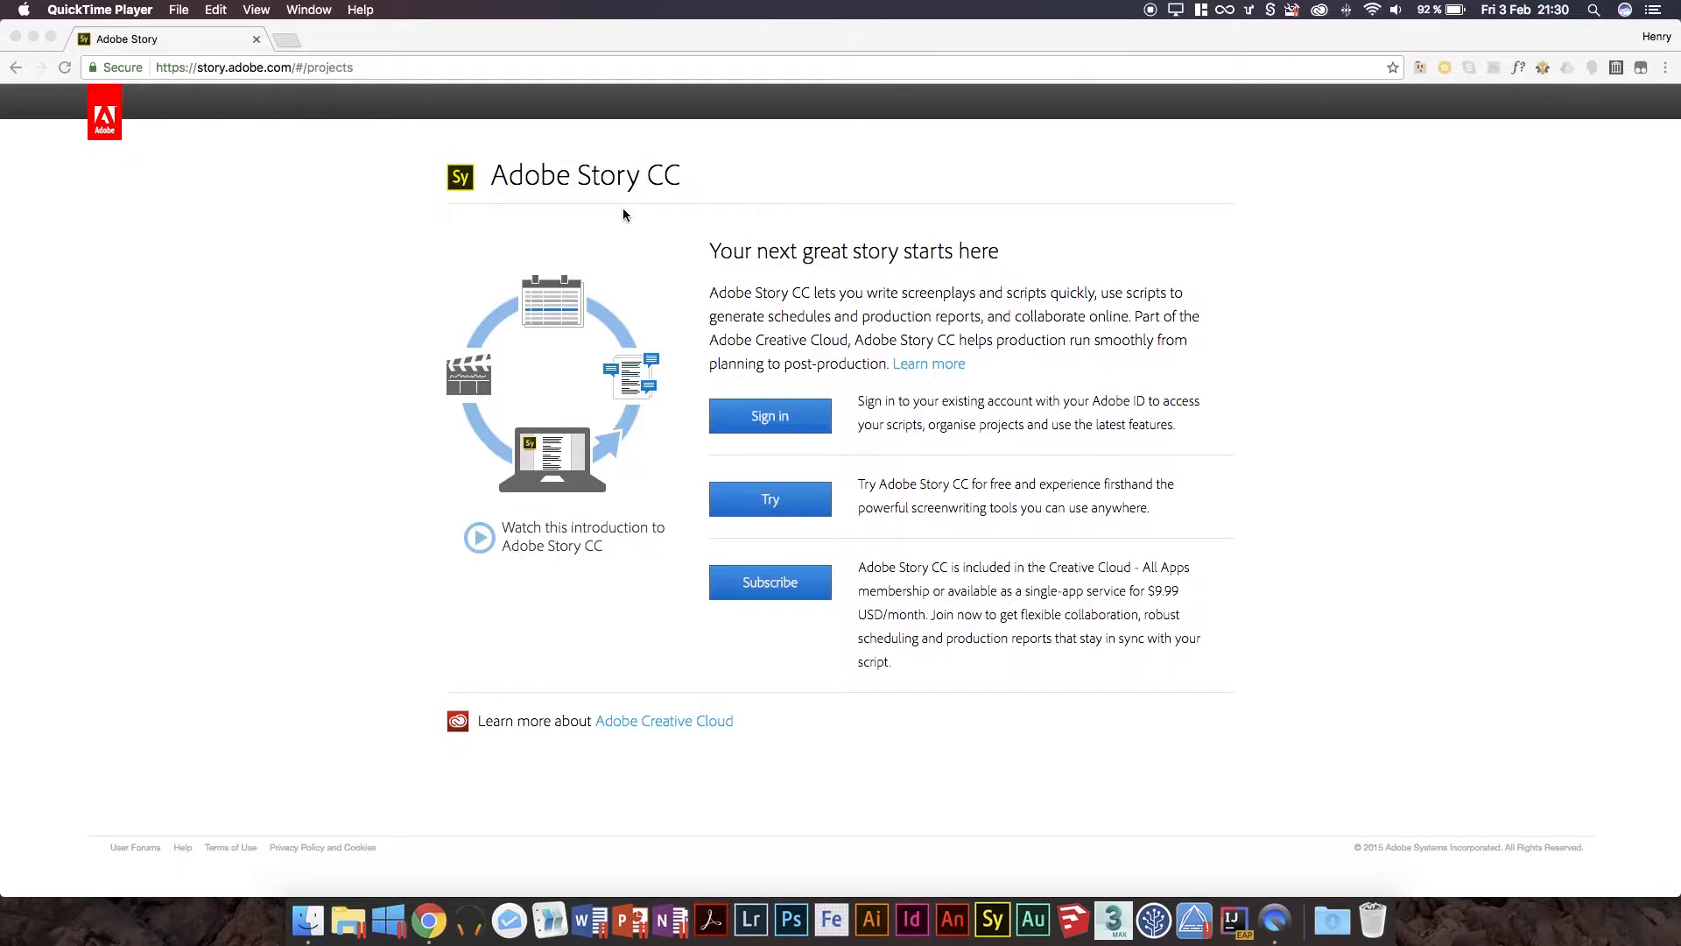
mouse_move(663, 139)
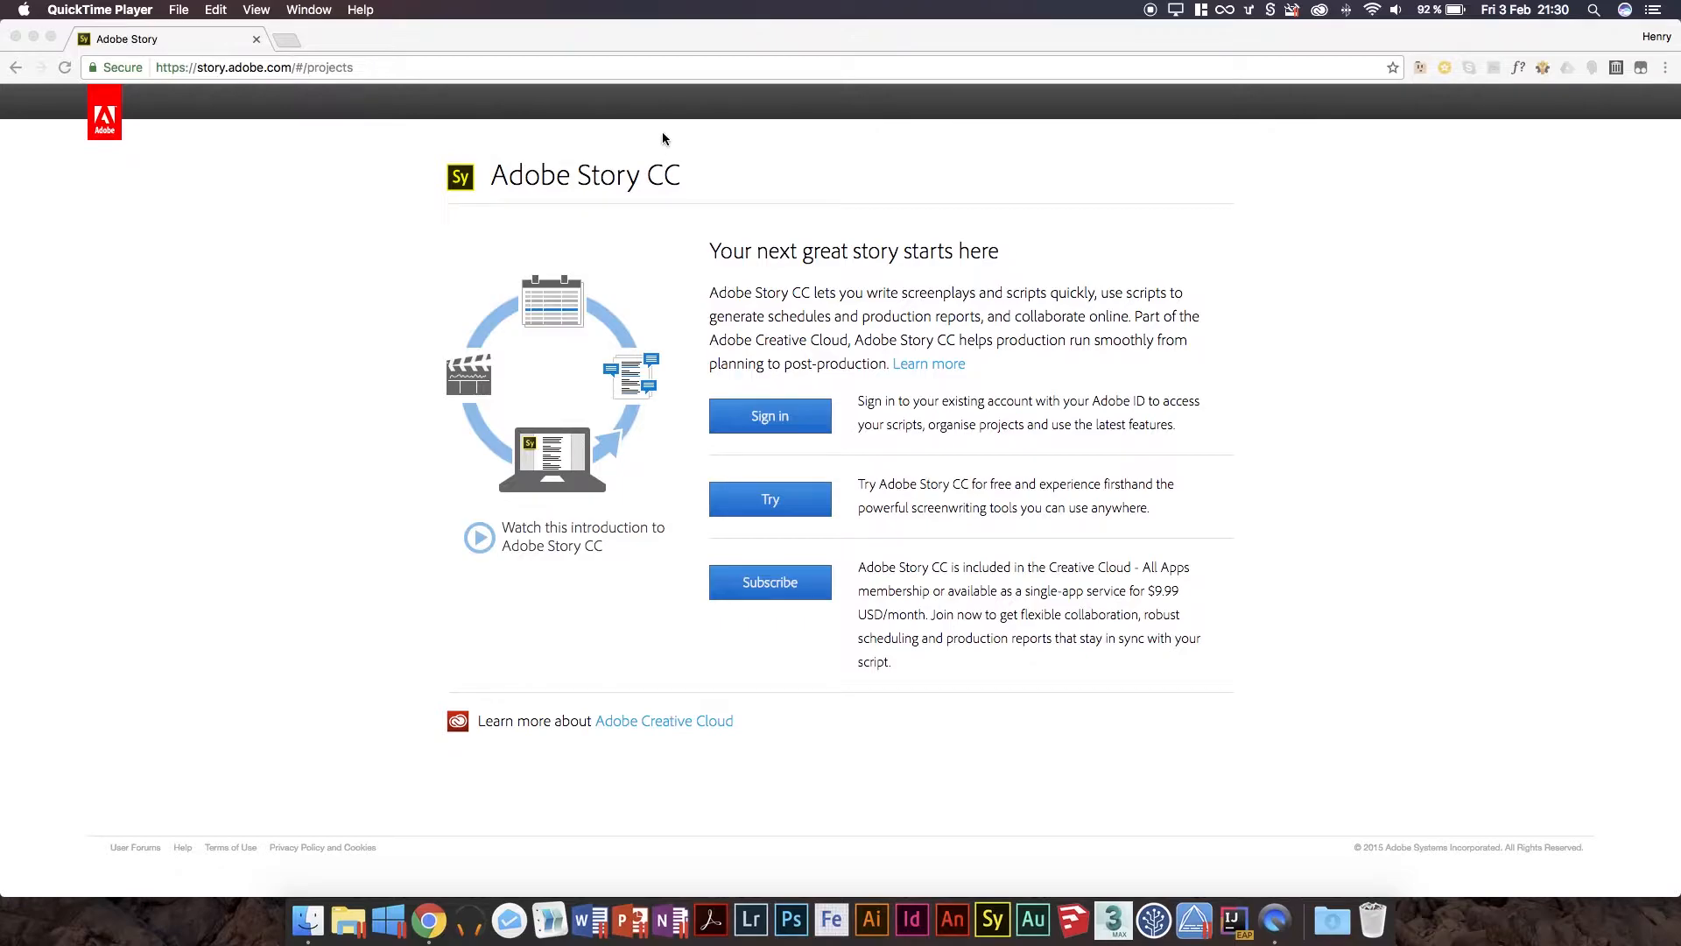
mouse_move(704, 224)
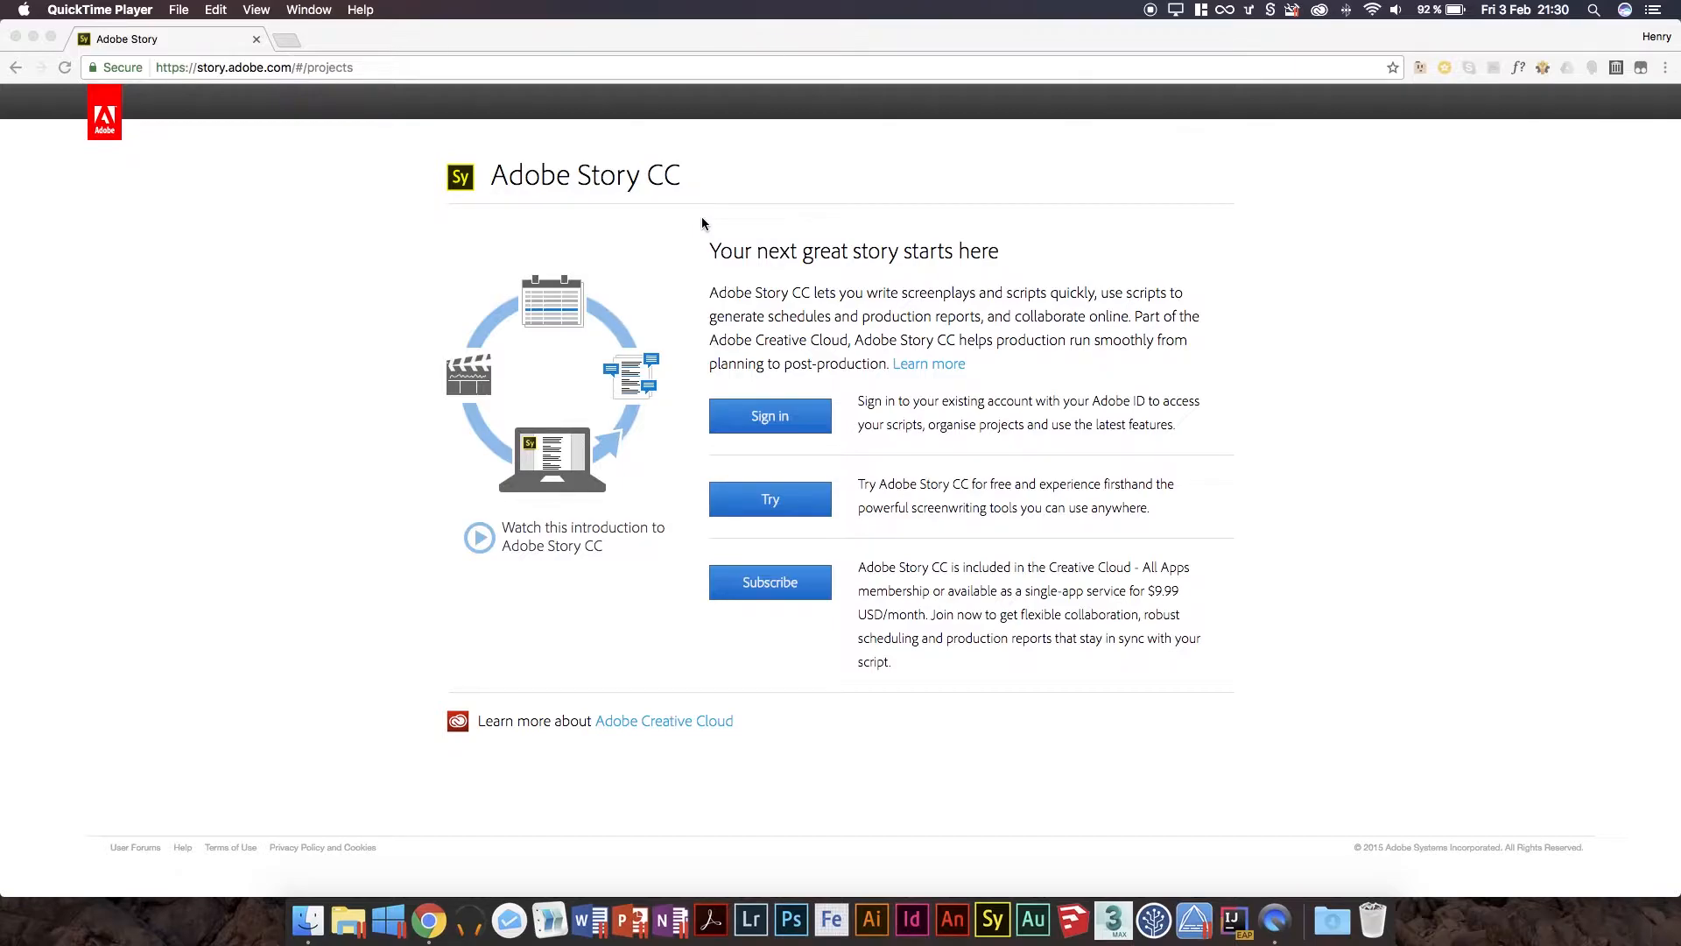
mouse_move(808, 118)
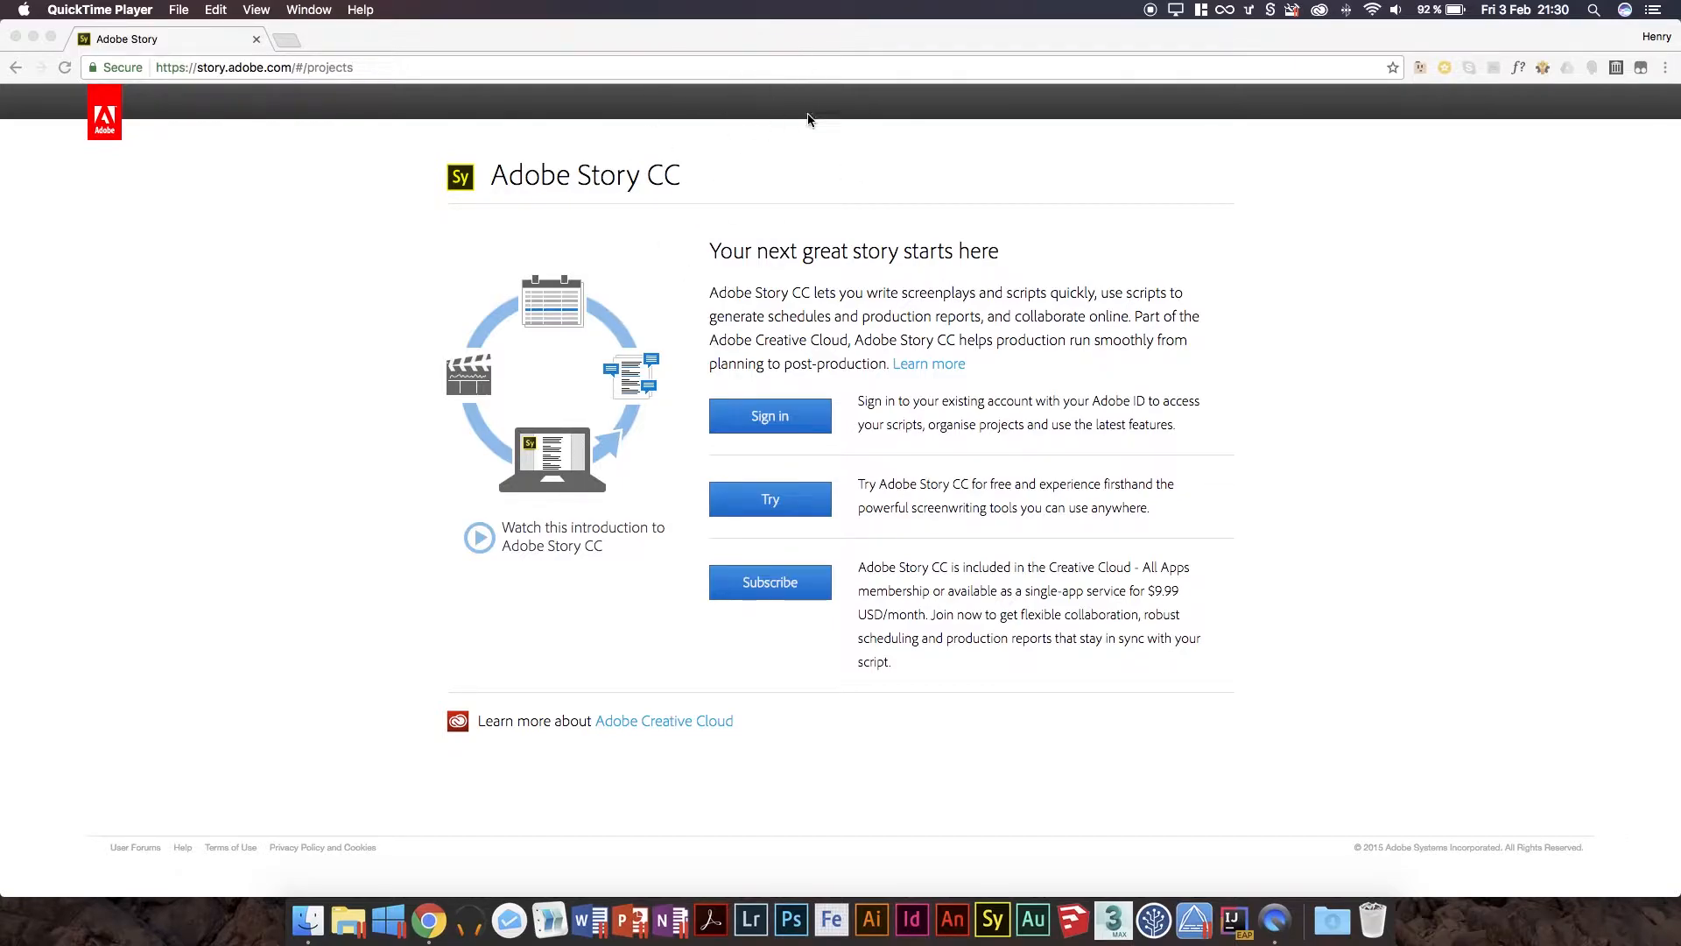
mouse_move(769, 124)
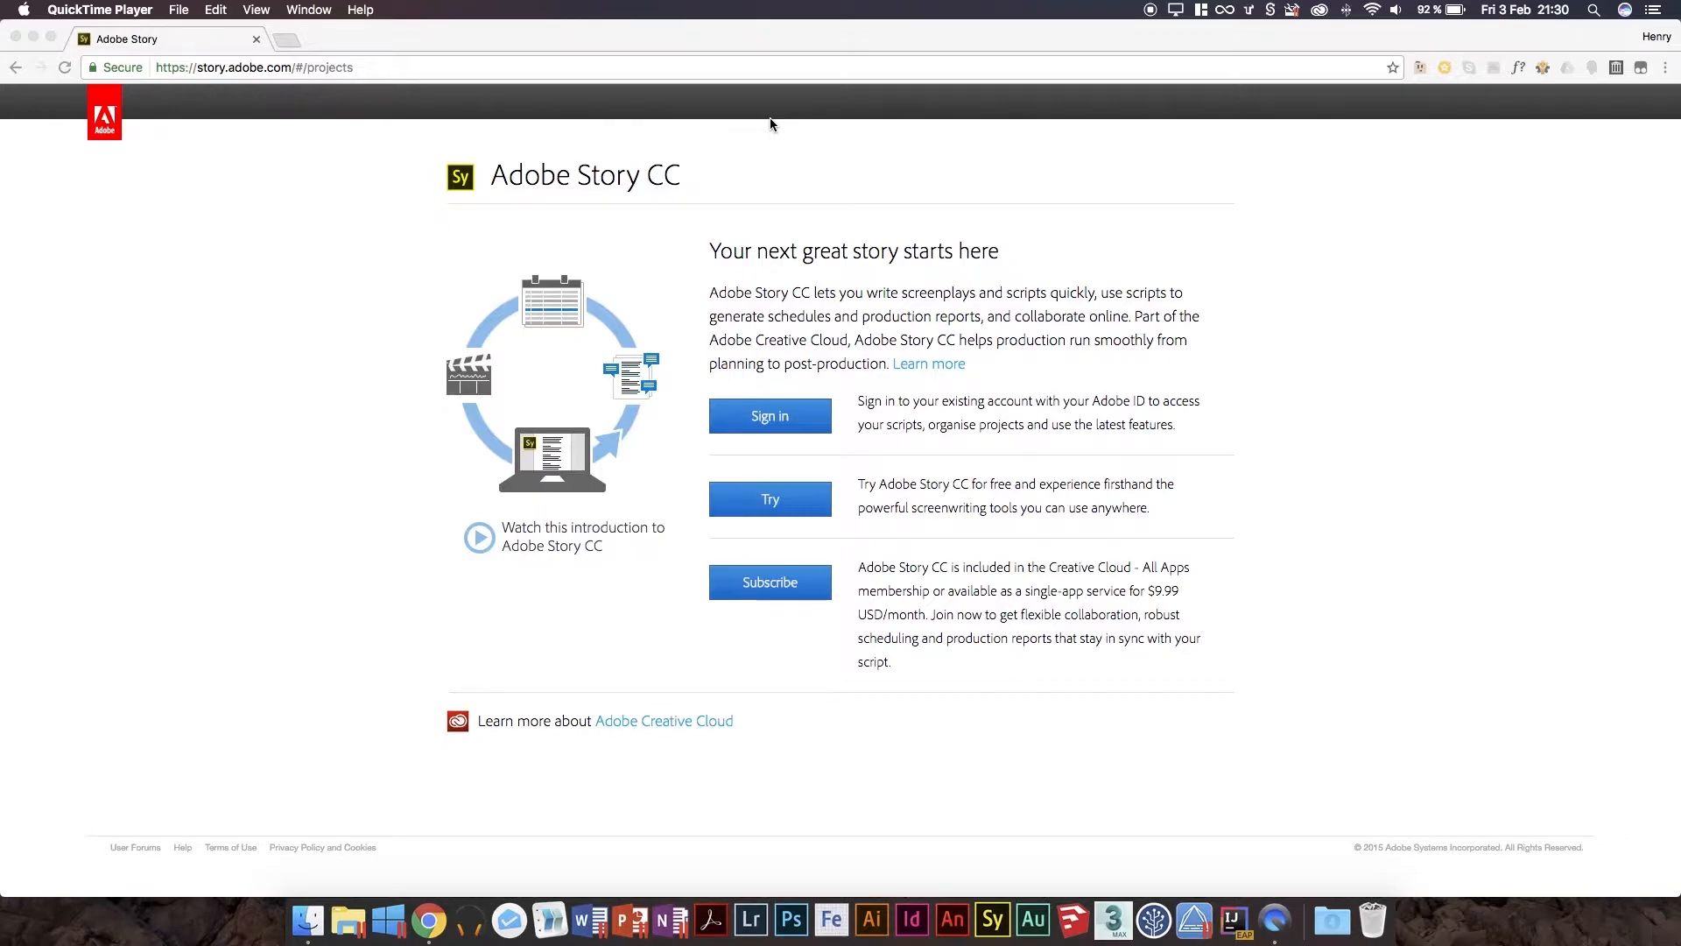
mouse_move(584, 175)
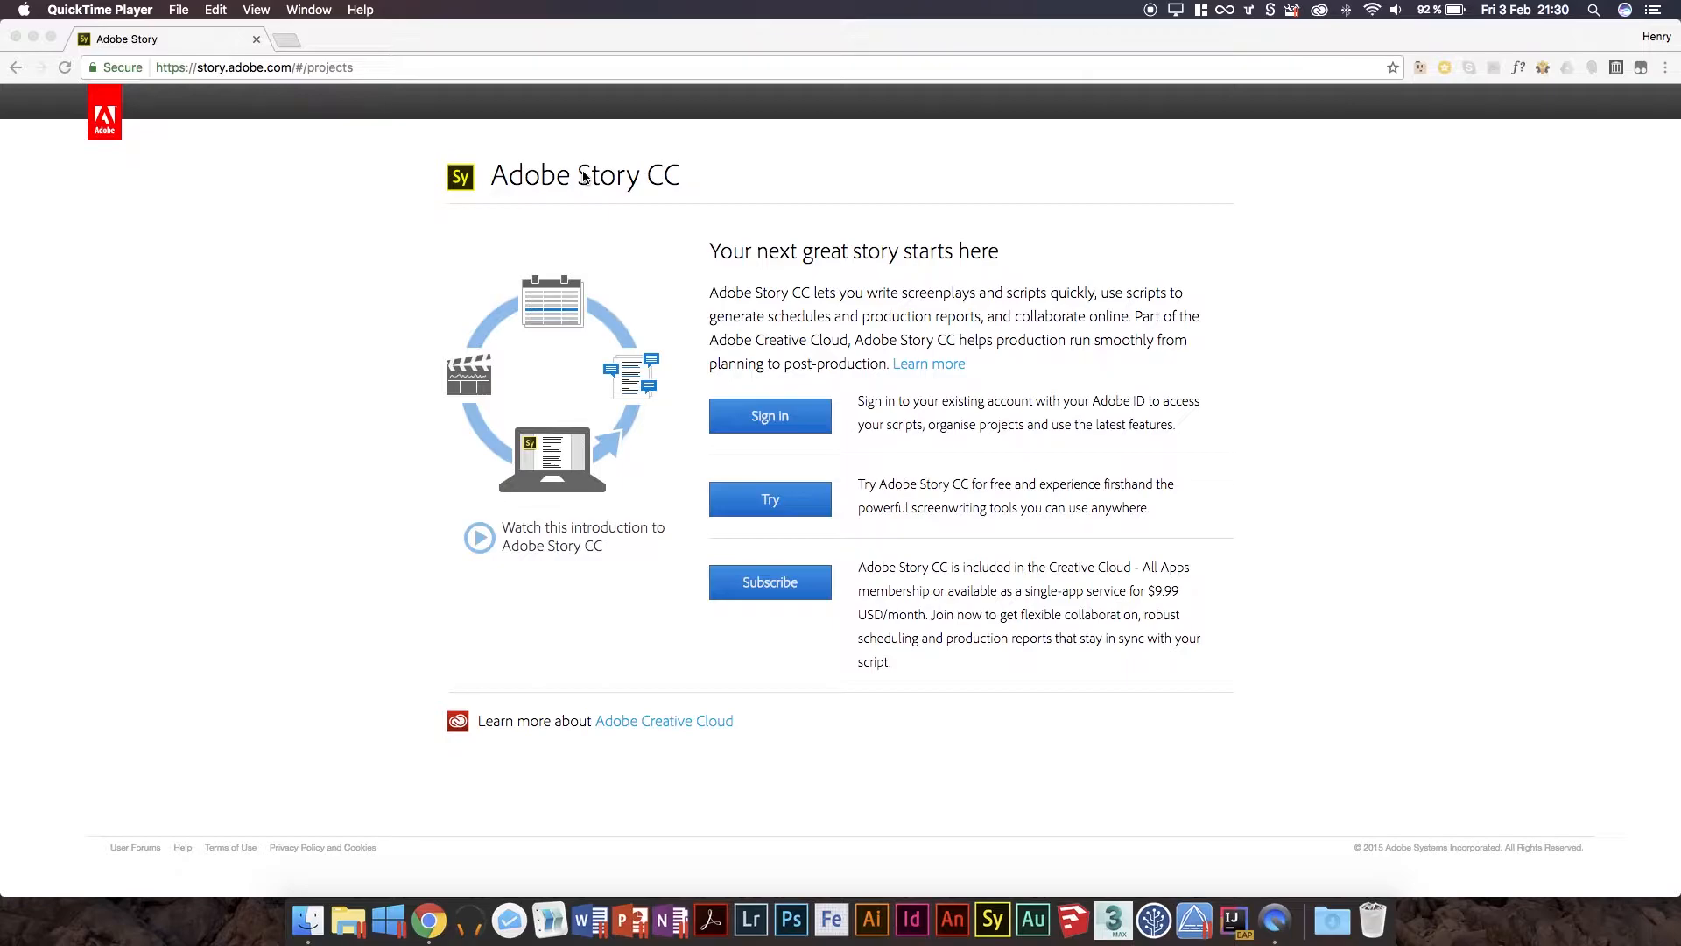
mouse_move(514, 255)
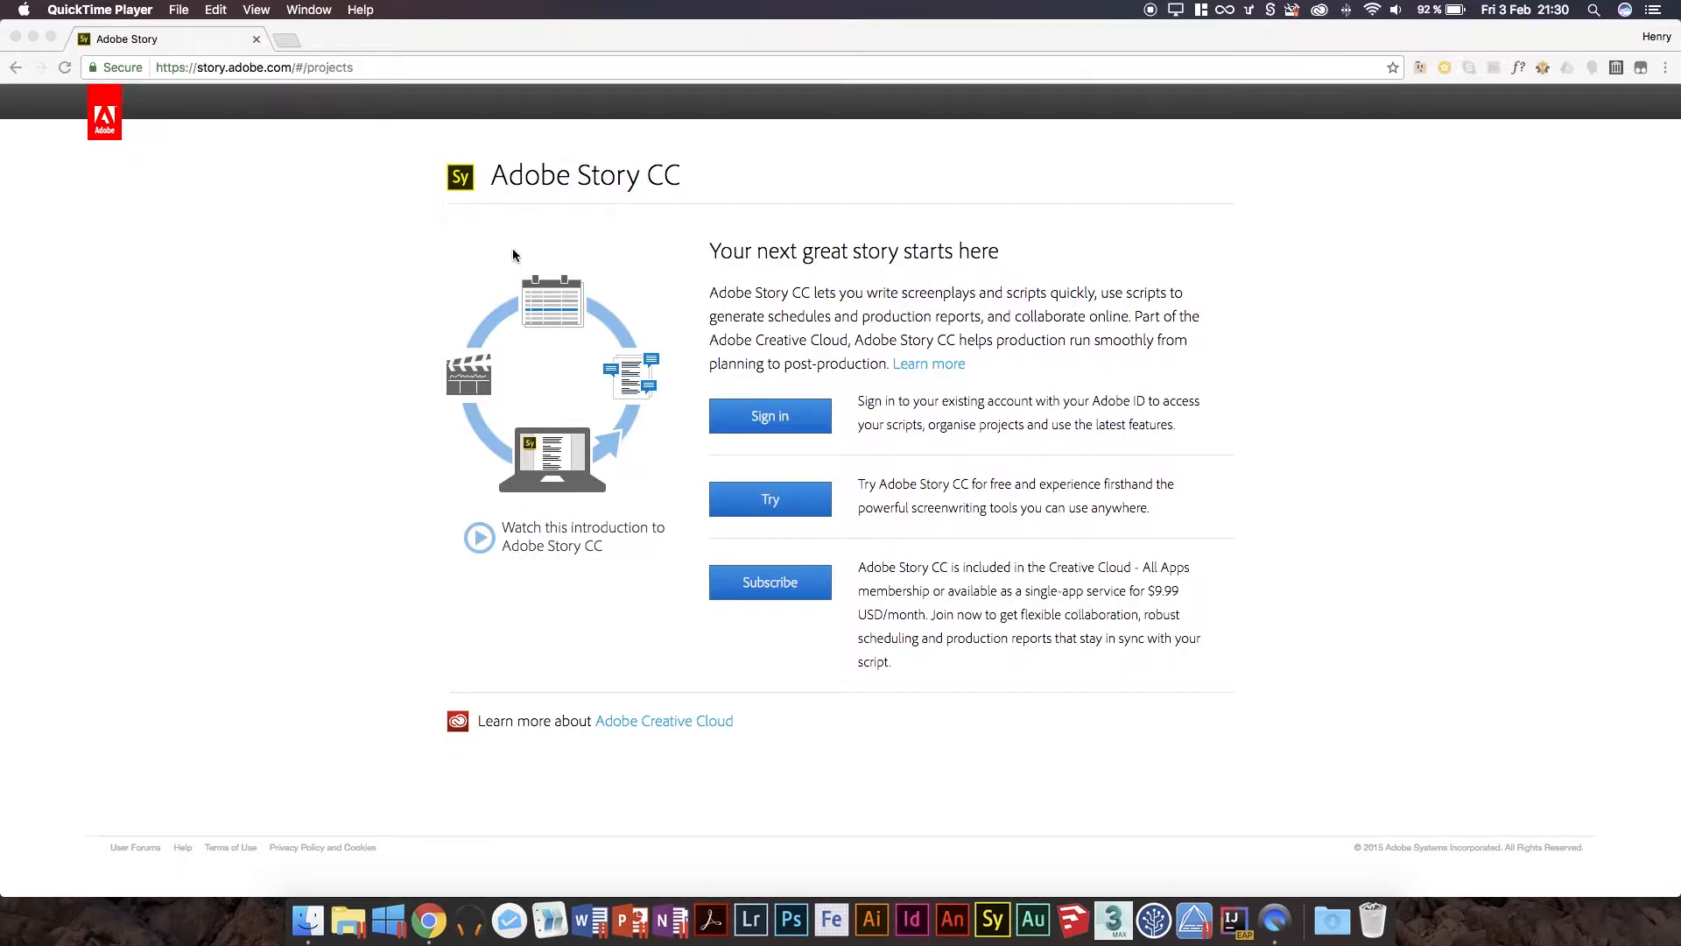
Sign in with Adobe ID credentials, then go back past the 400 error to the scripts list.
click(429, 920)
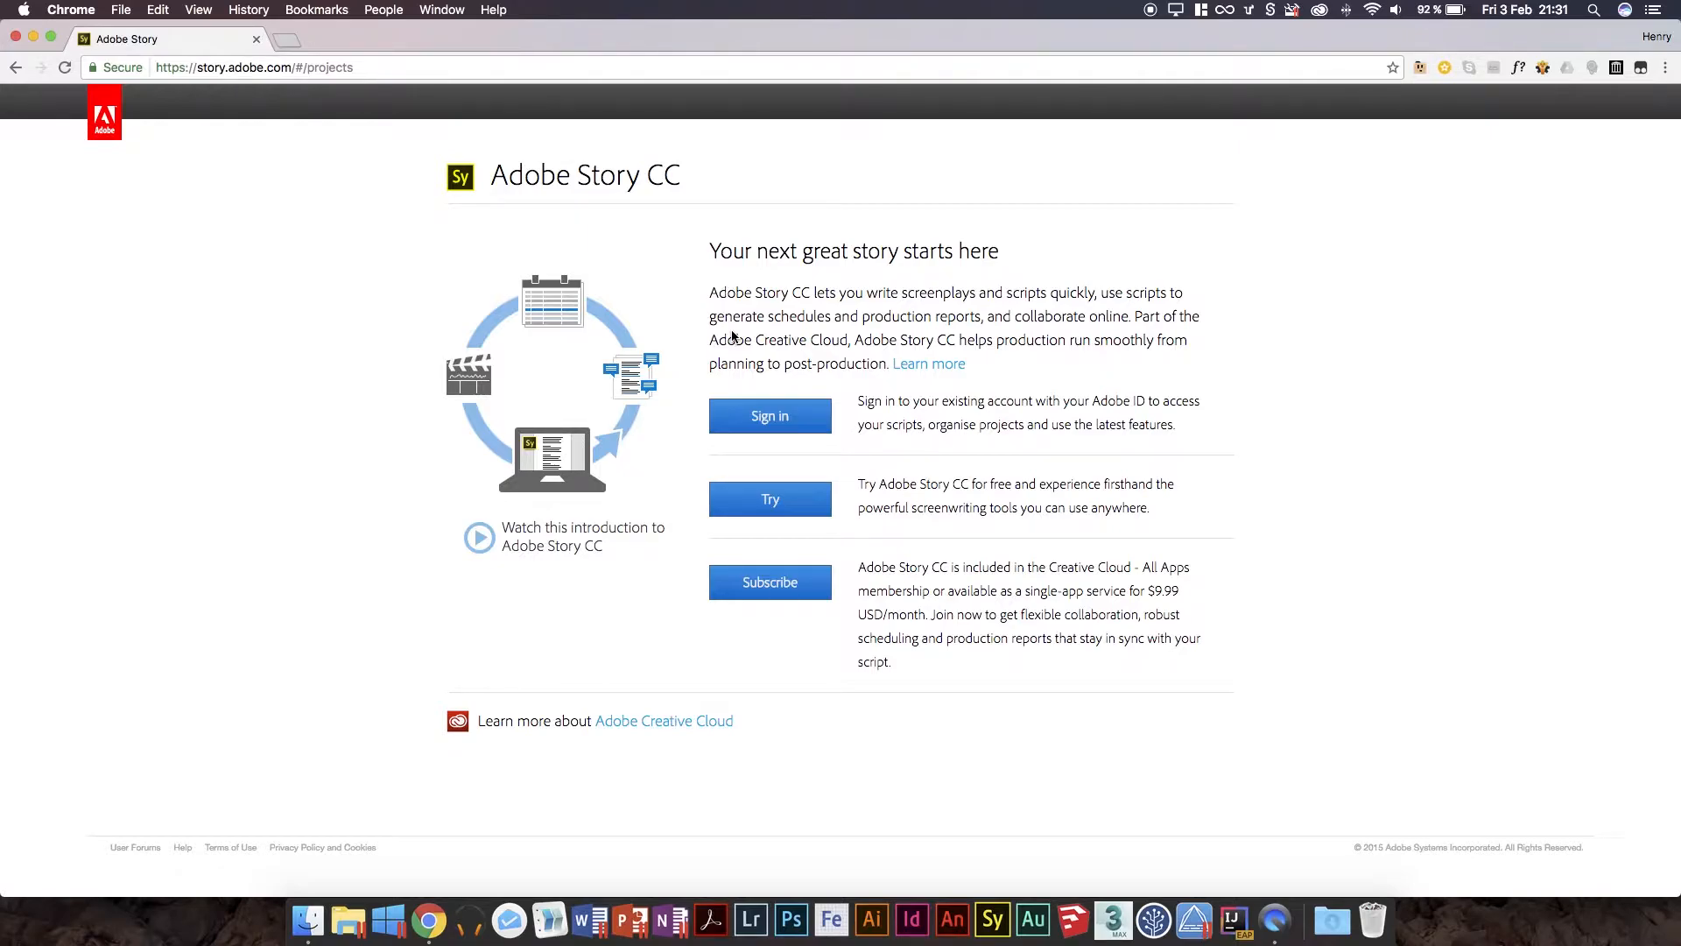
mouse_move(788, 297)
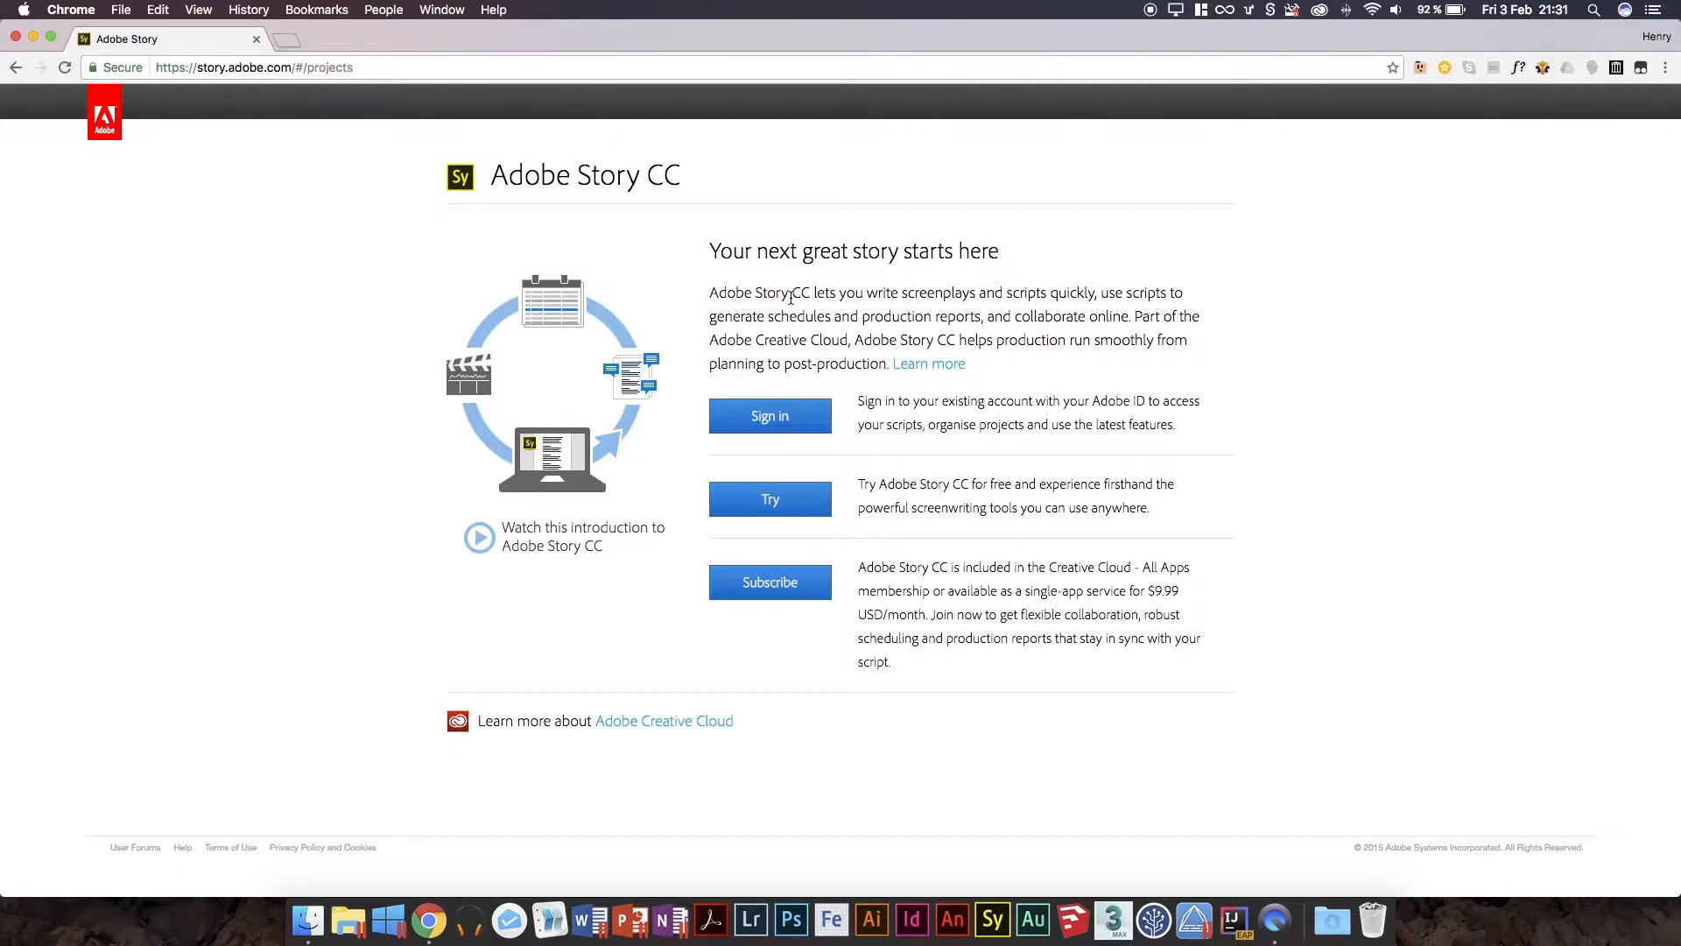
mouse_move(790, 310)
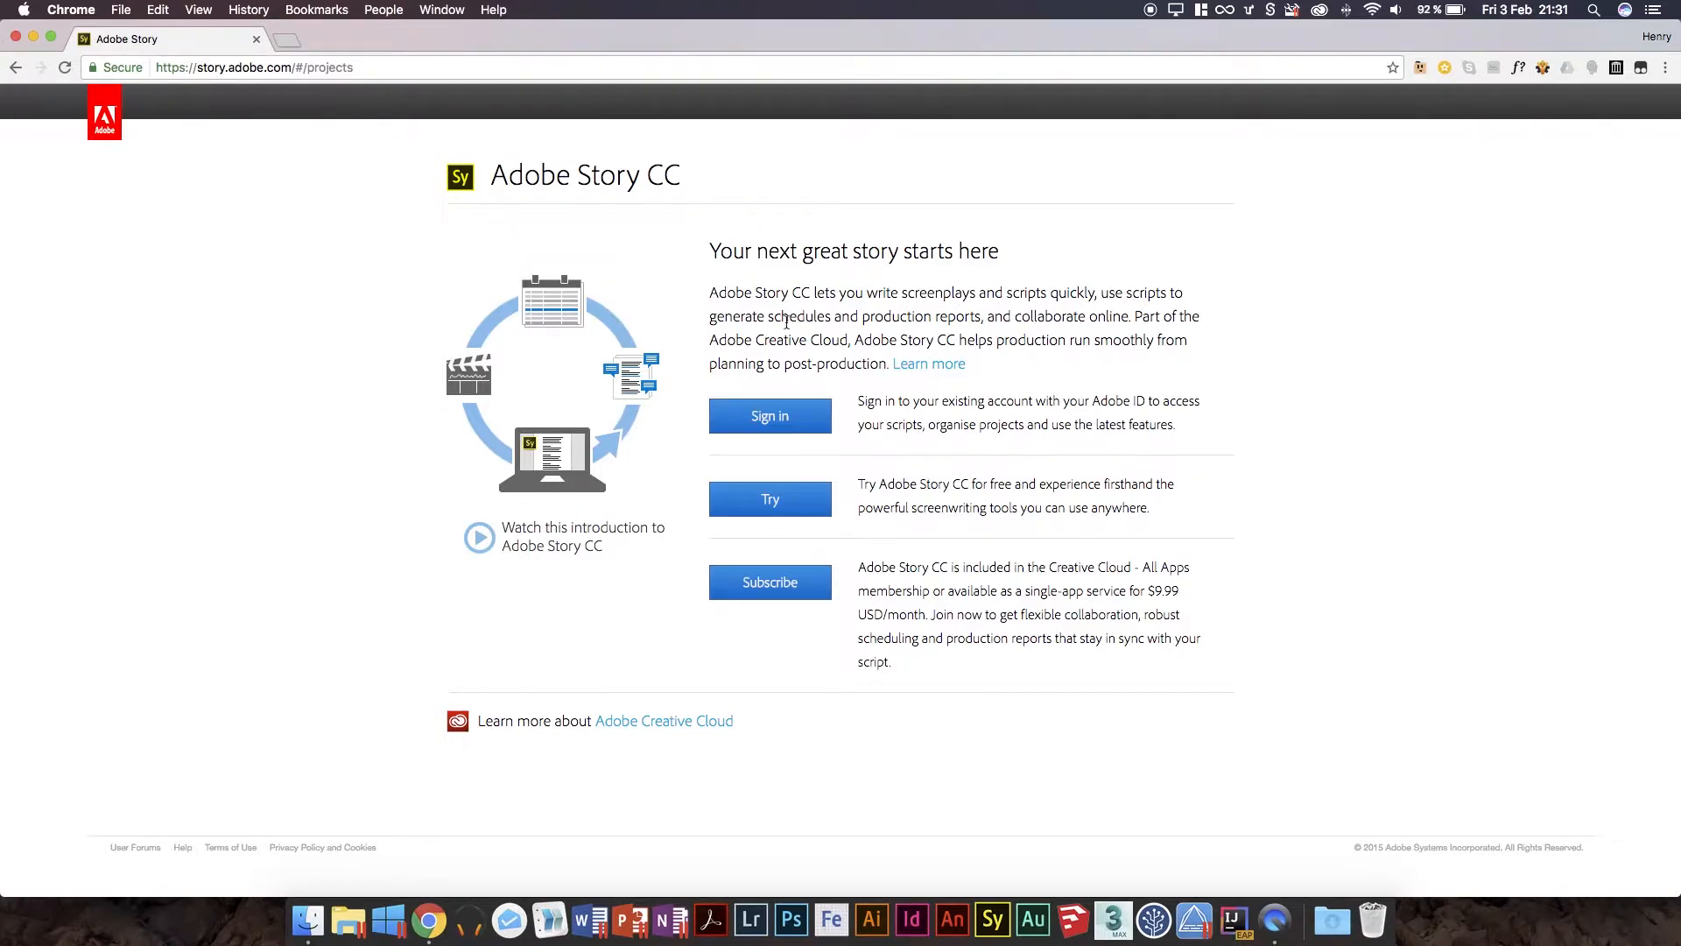
click(768, 416)
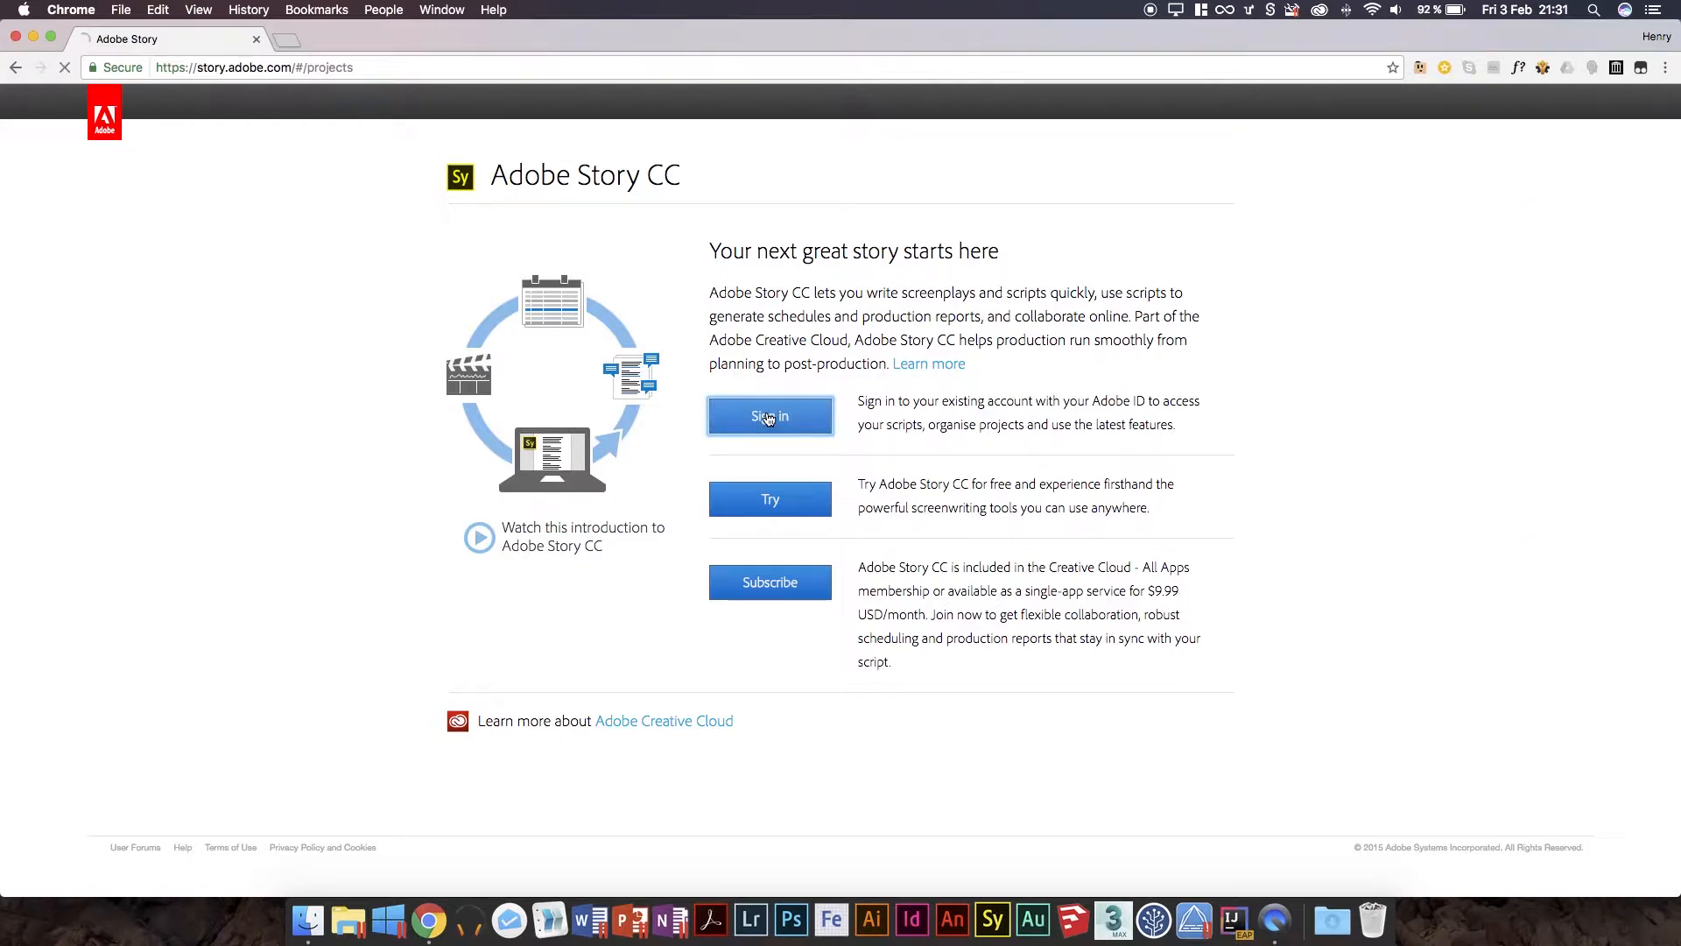
click(770, 416)
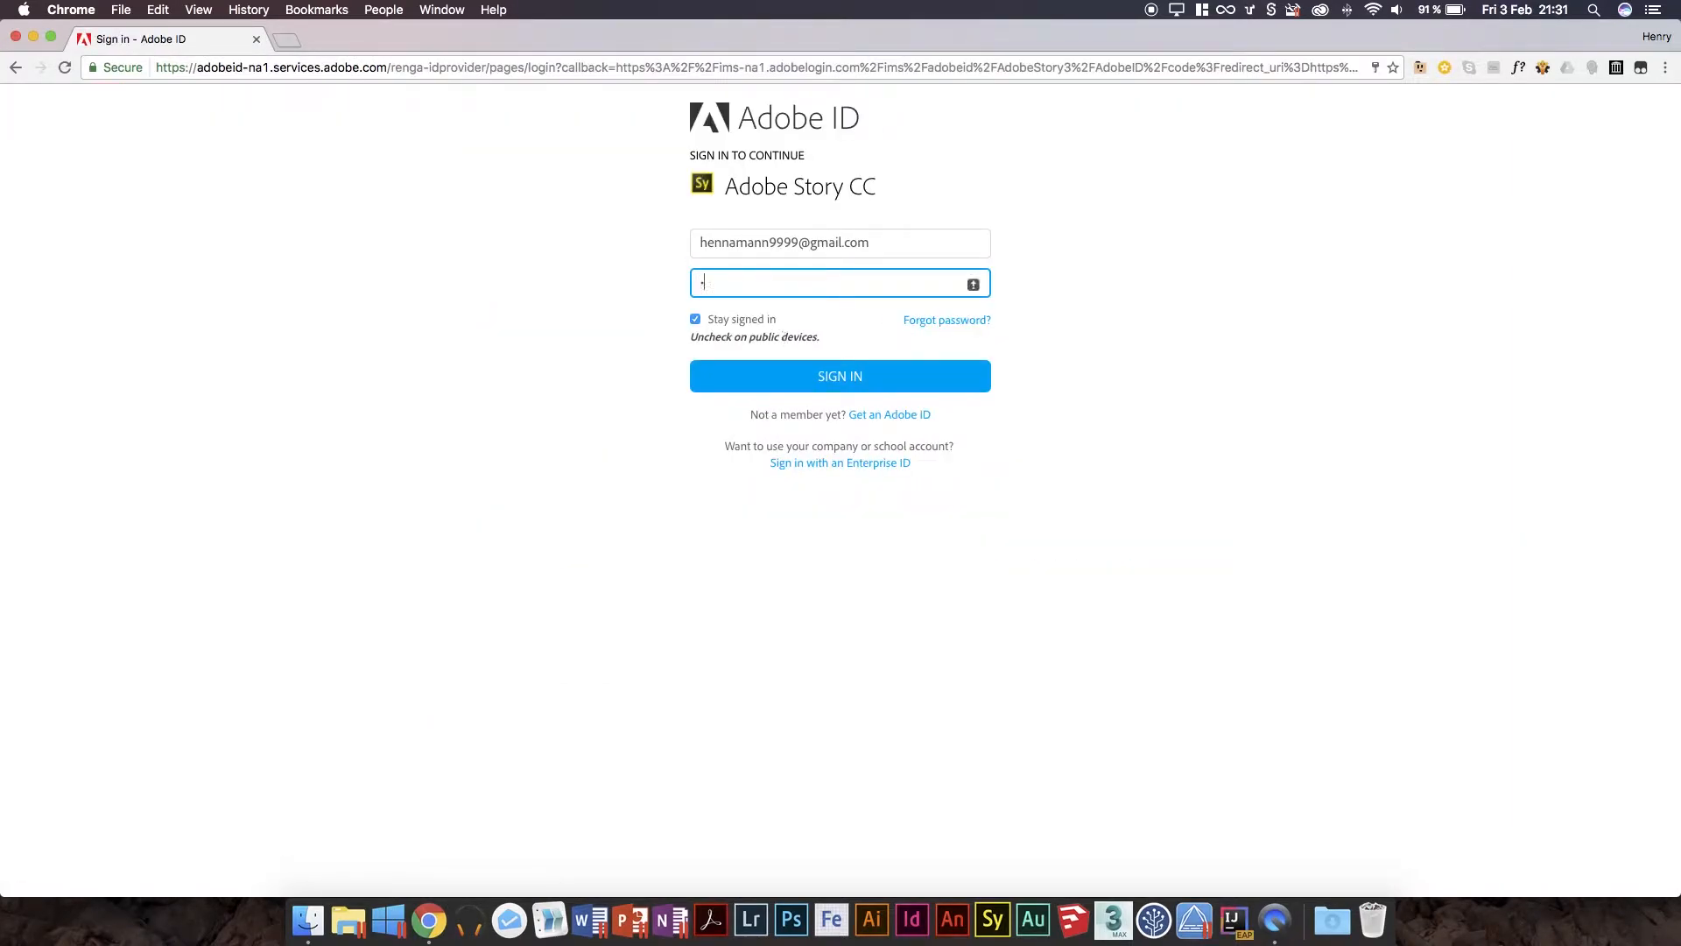
click(839, 376)
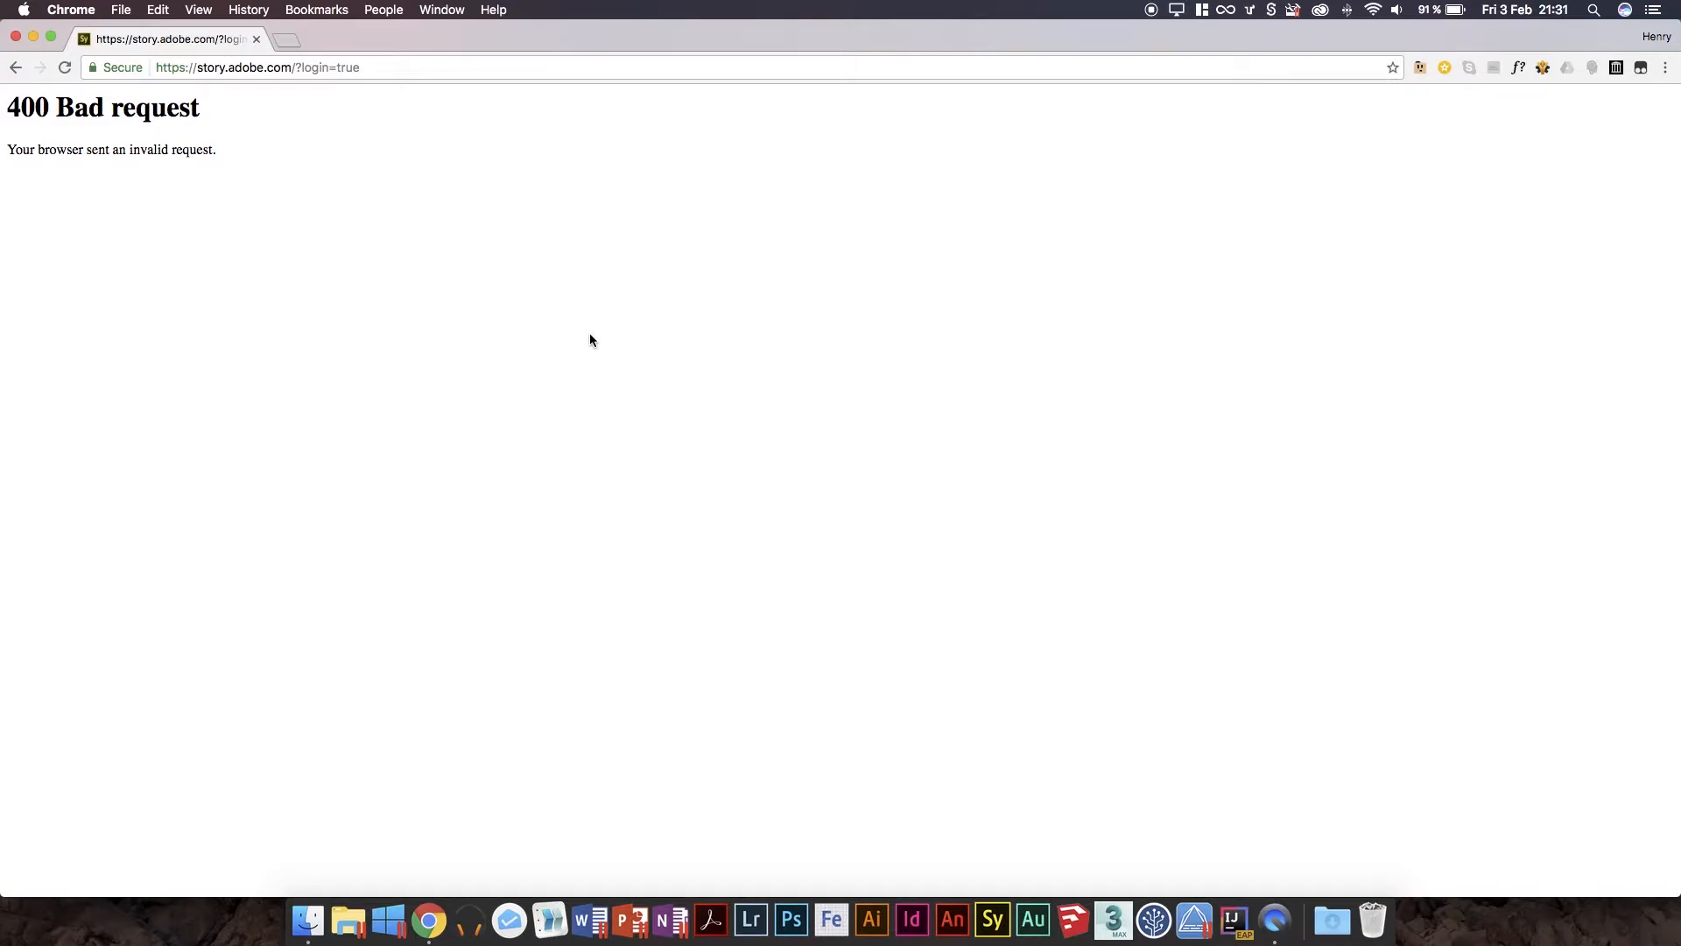
mouse_move(178, 185)
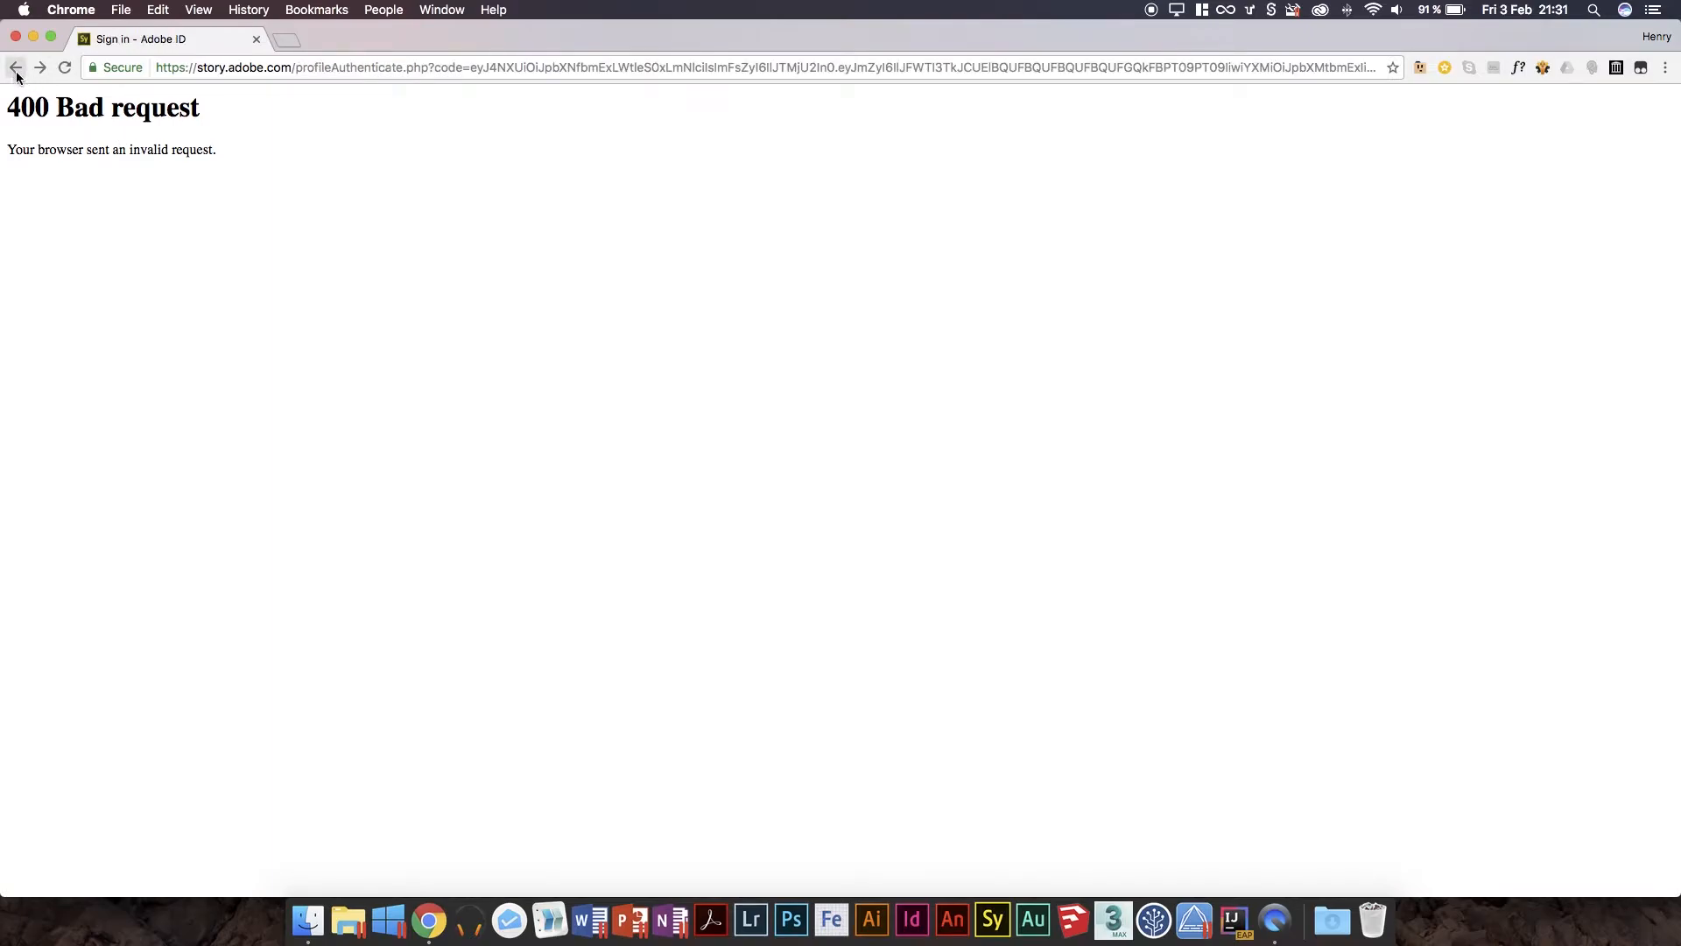
click(16, 67)
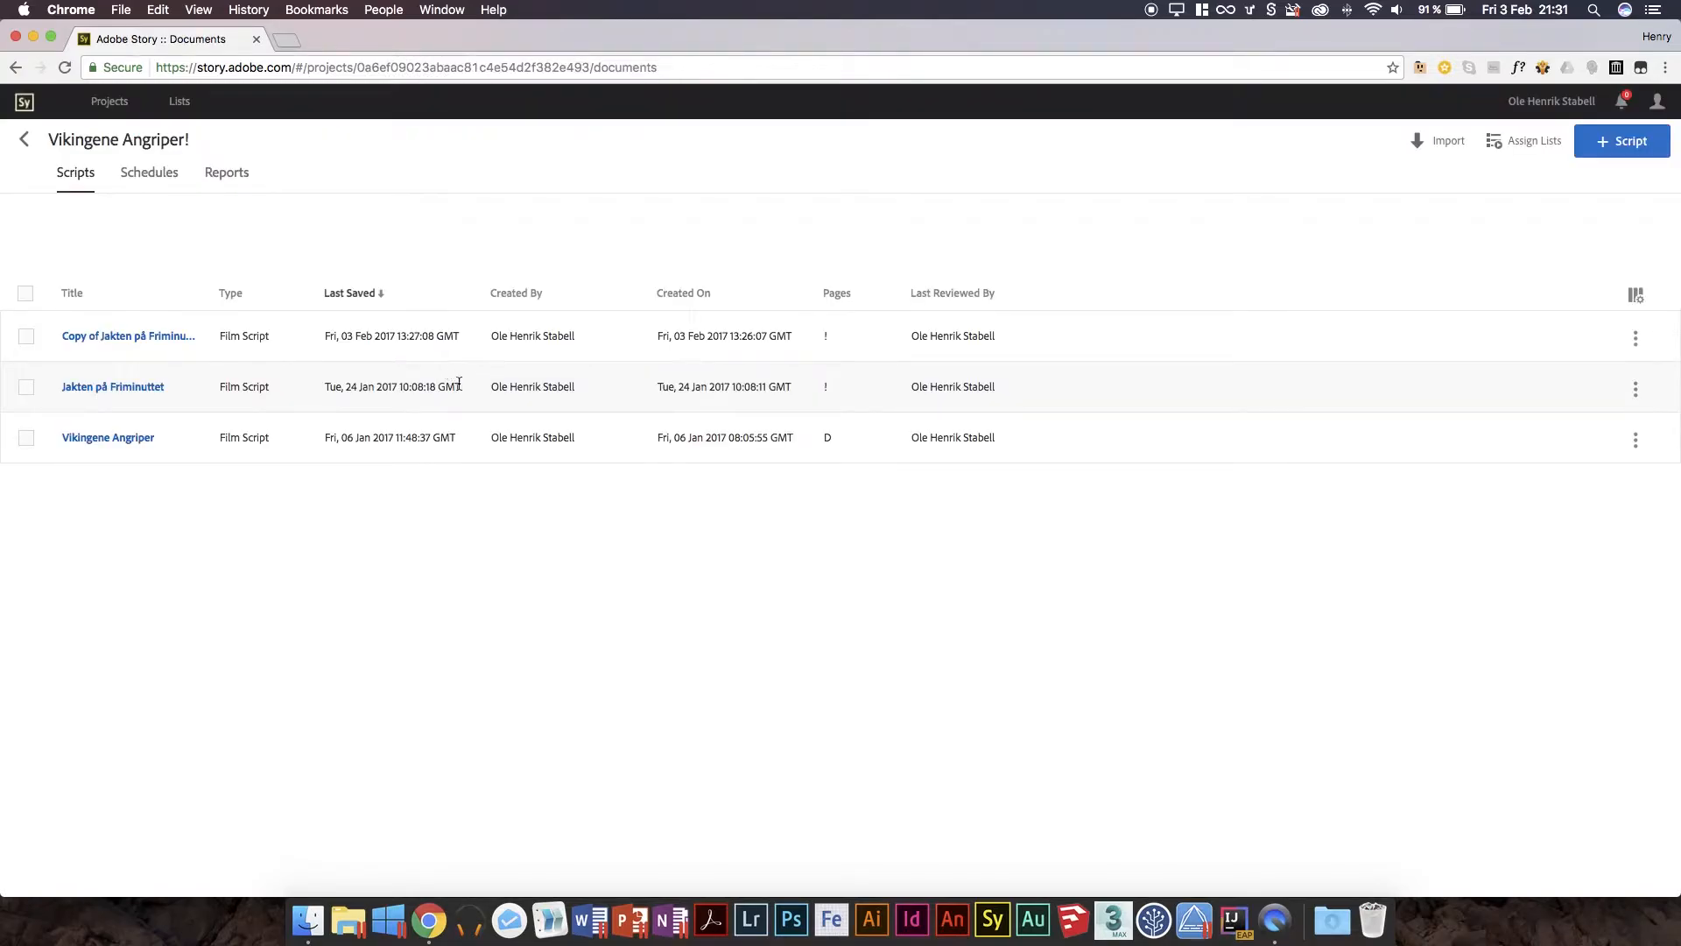
mouse_move(237, 414)
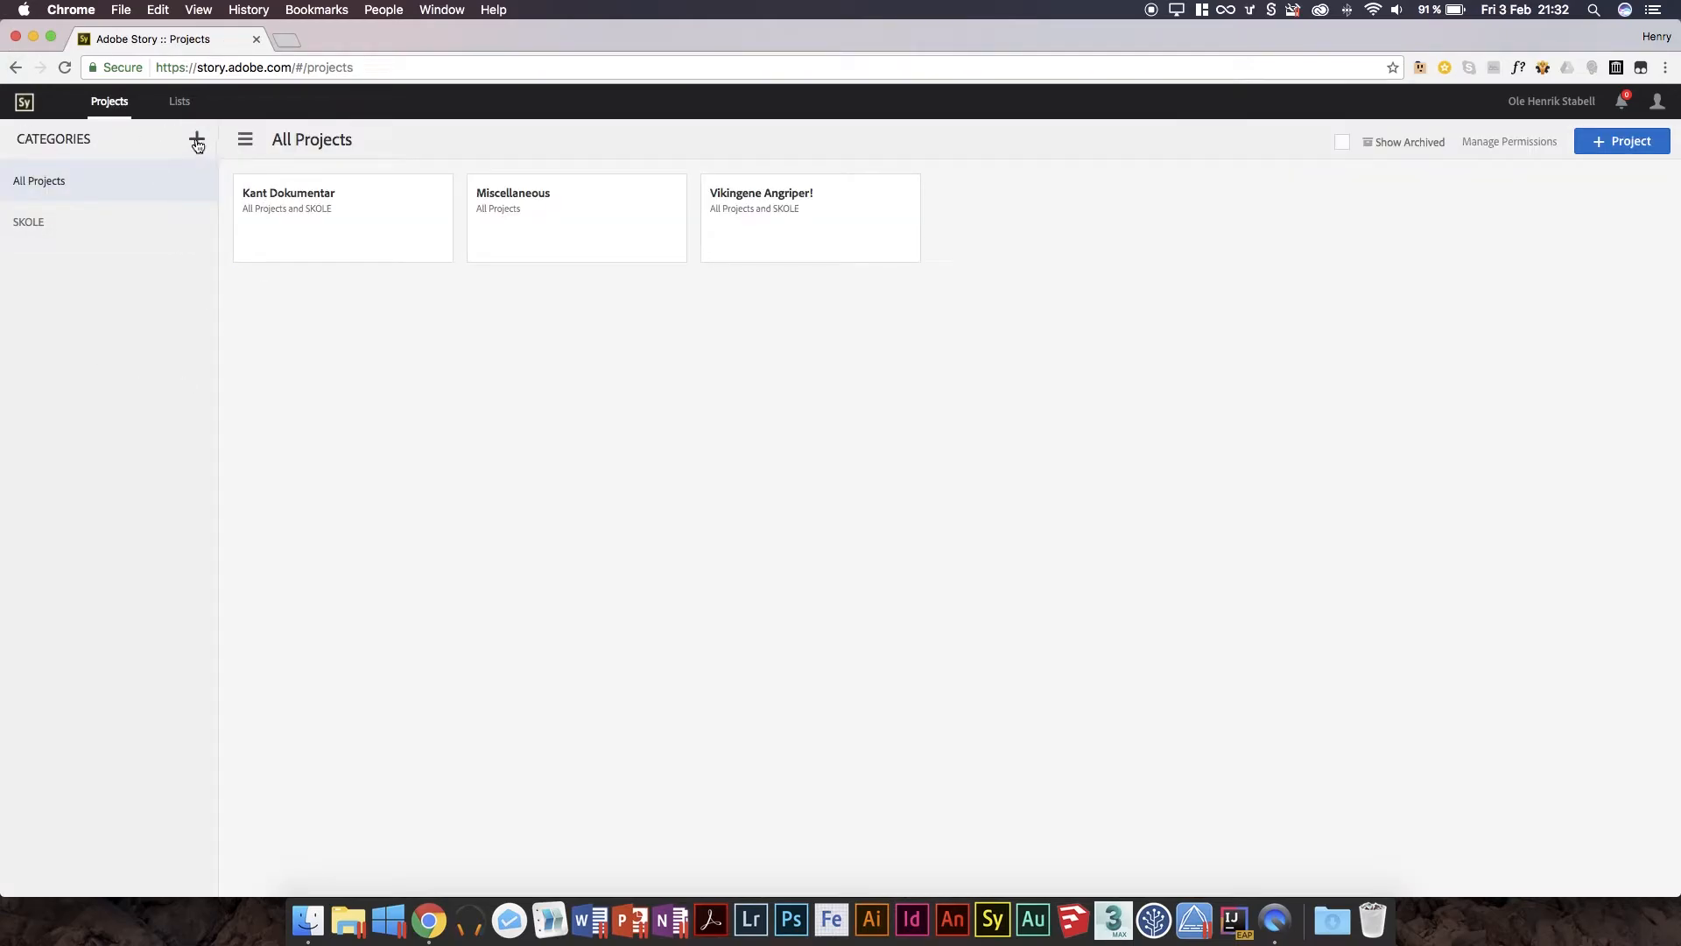
mouse_move(845, 145)
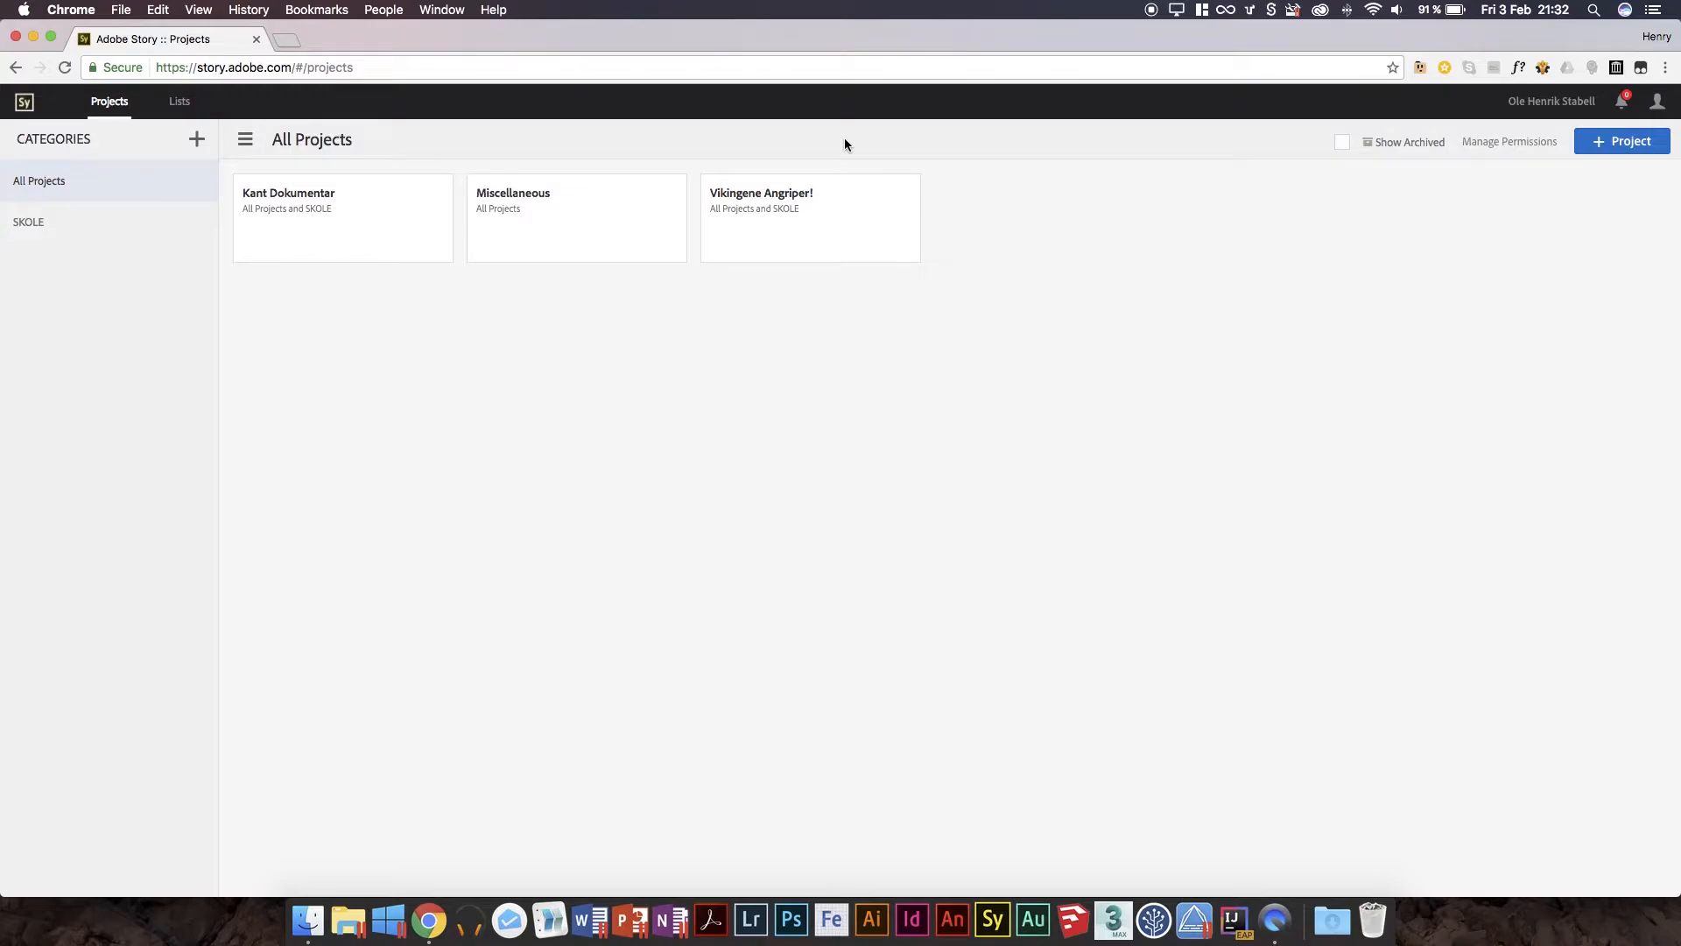
mouse_move(156, 159)
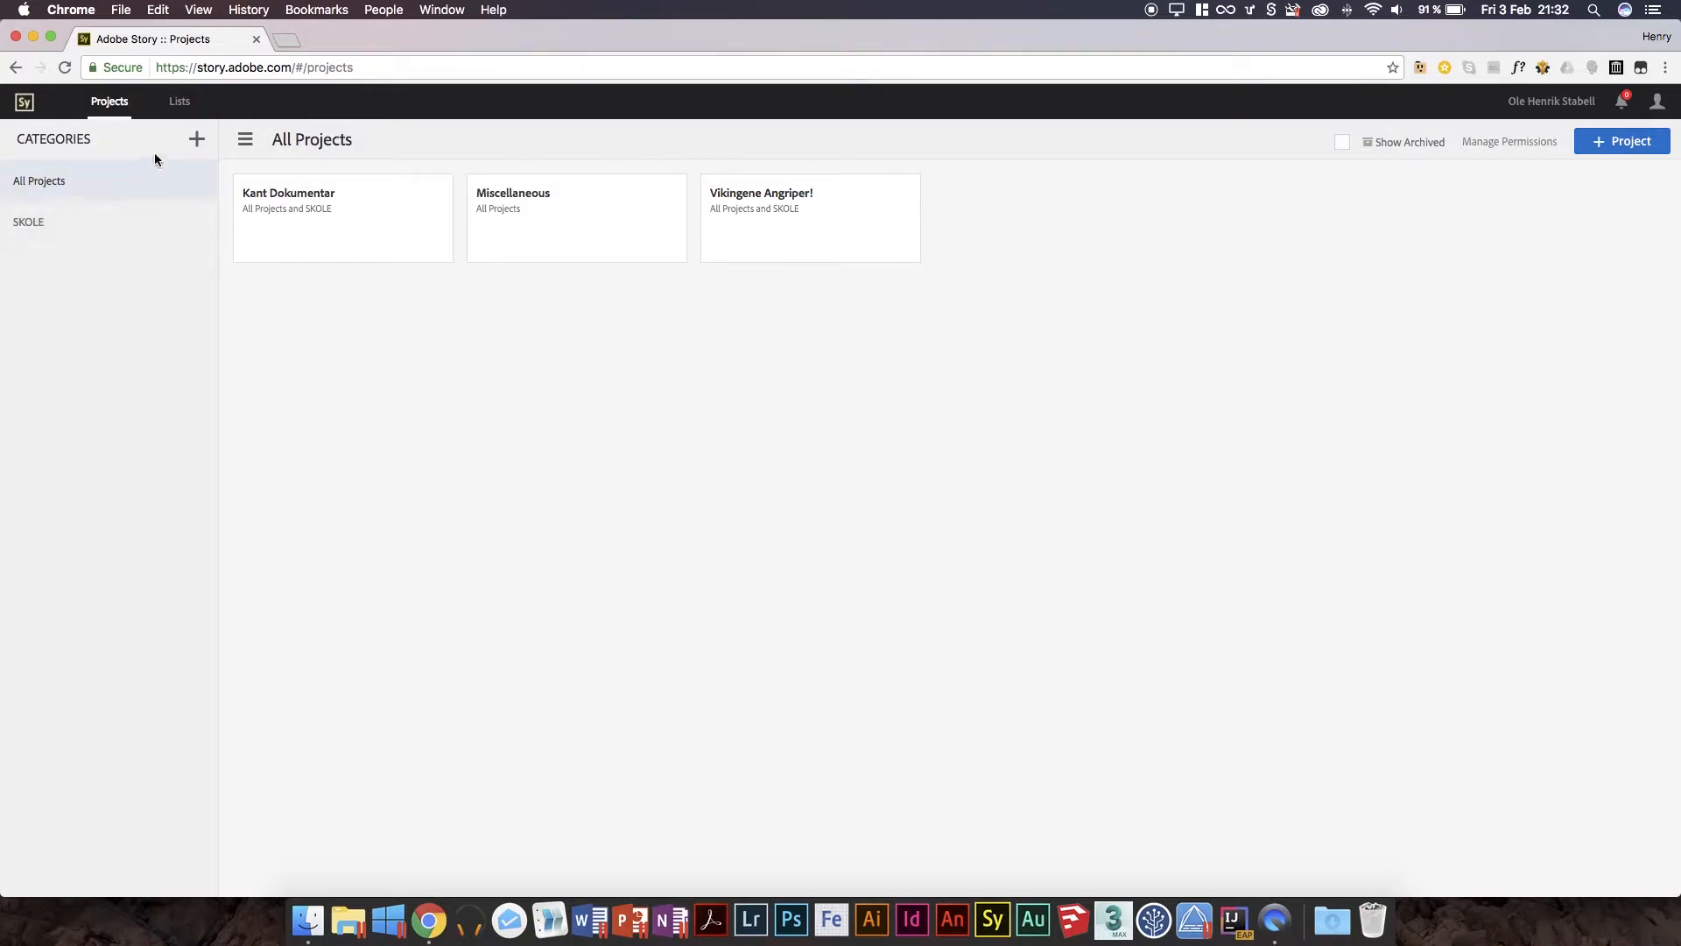
Create a new project category named Testing.
click(196, 139)
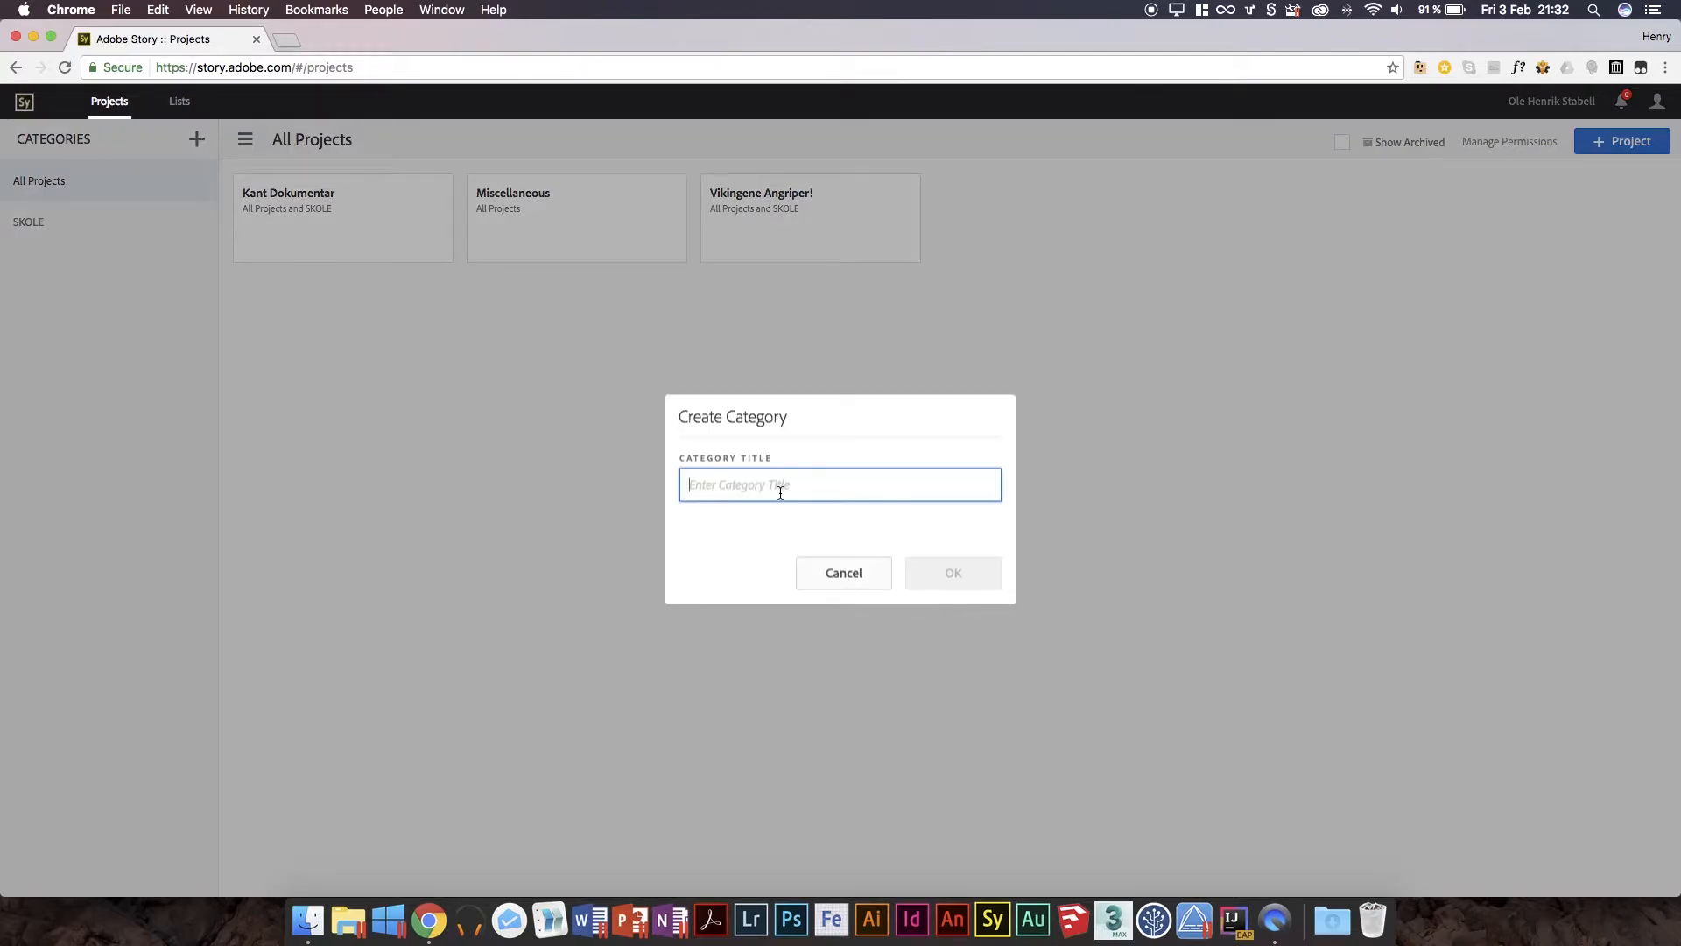
text(Testing)
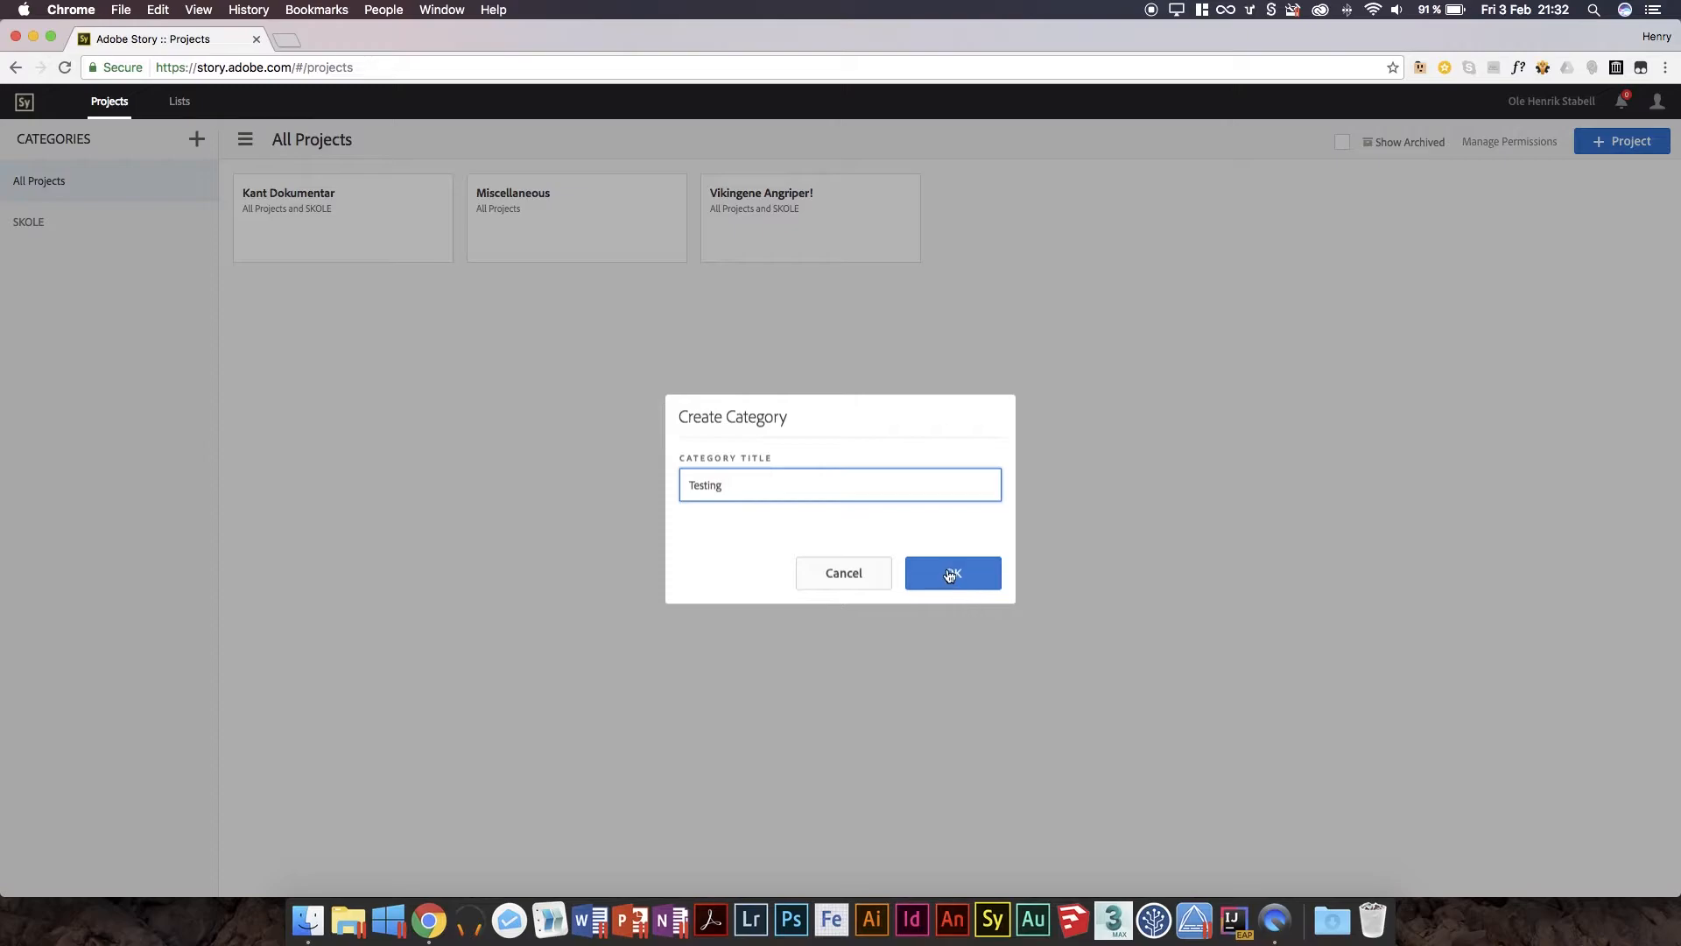
click(952, 573)
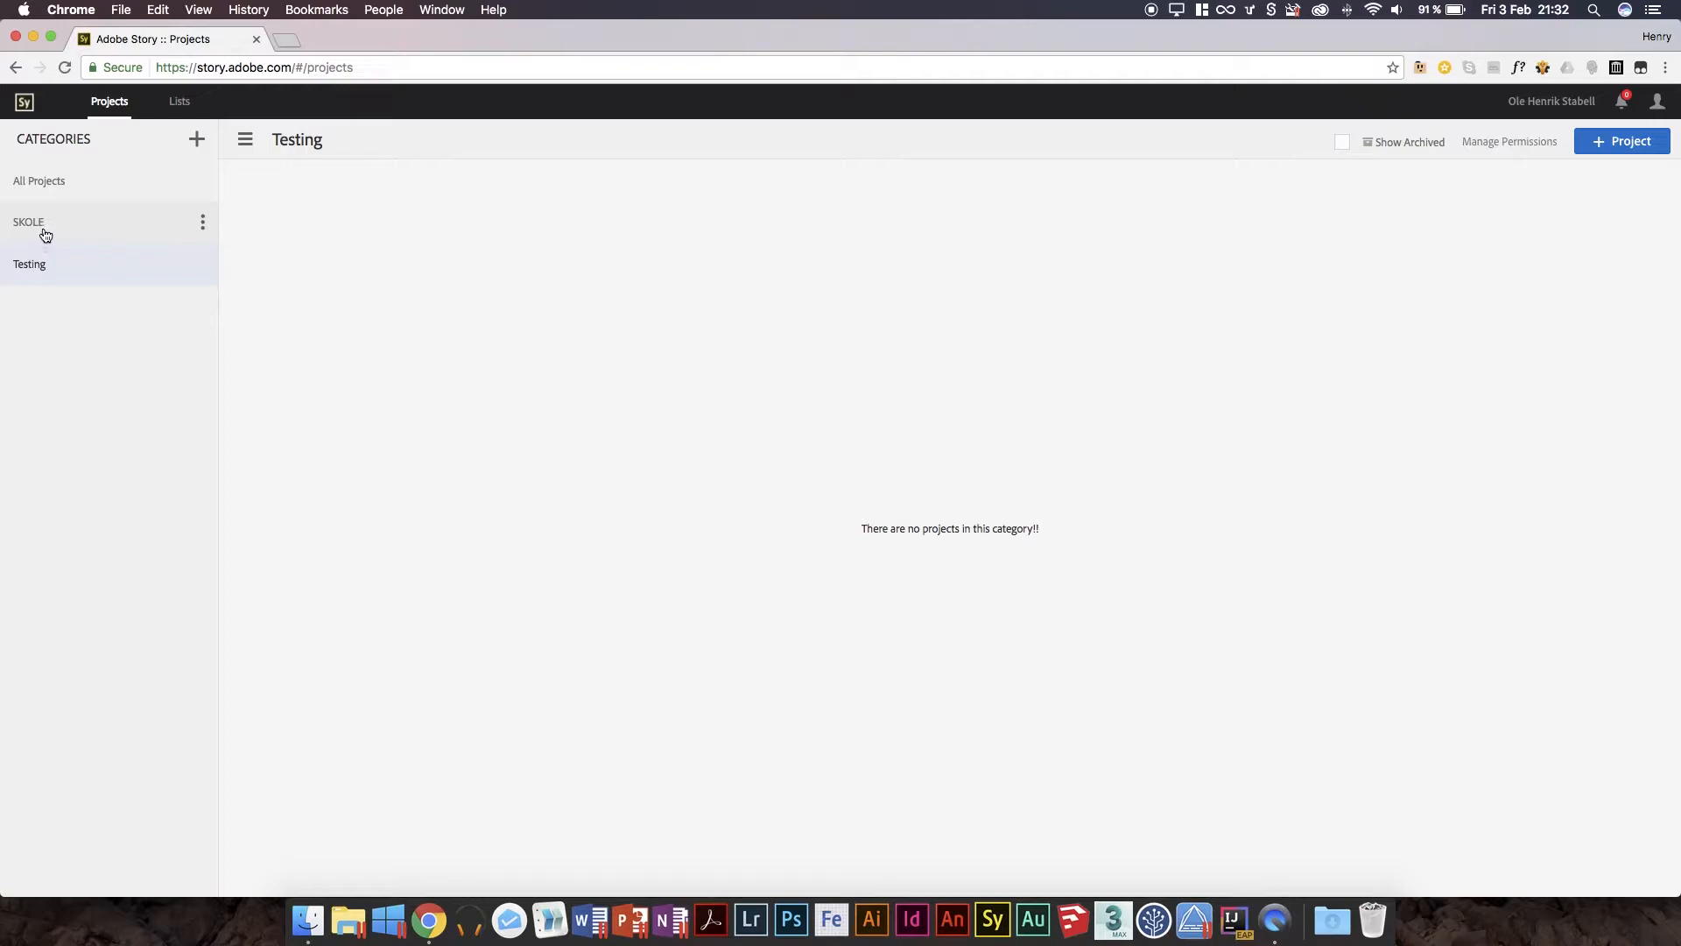
mouse_move(29, 222)
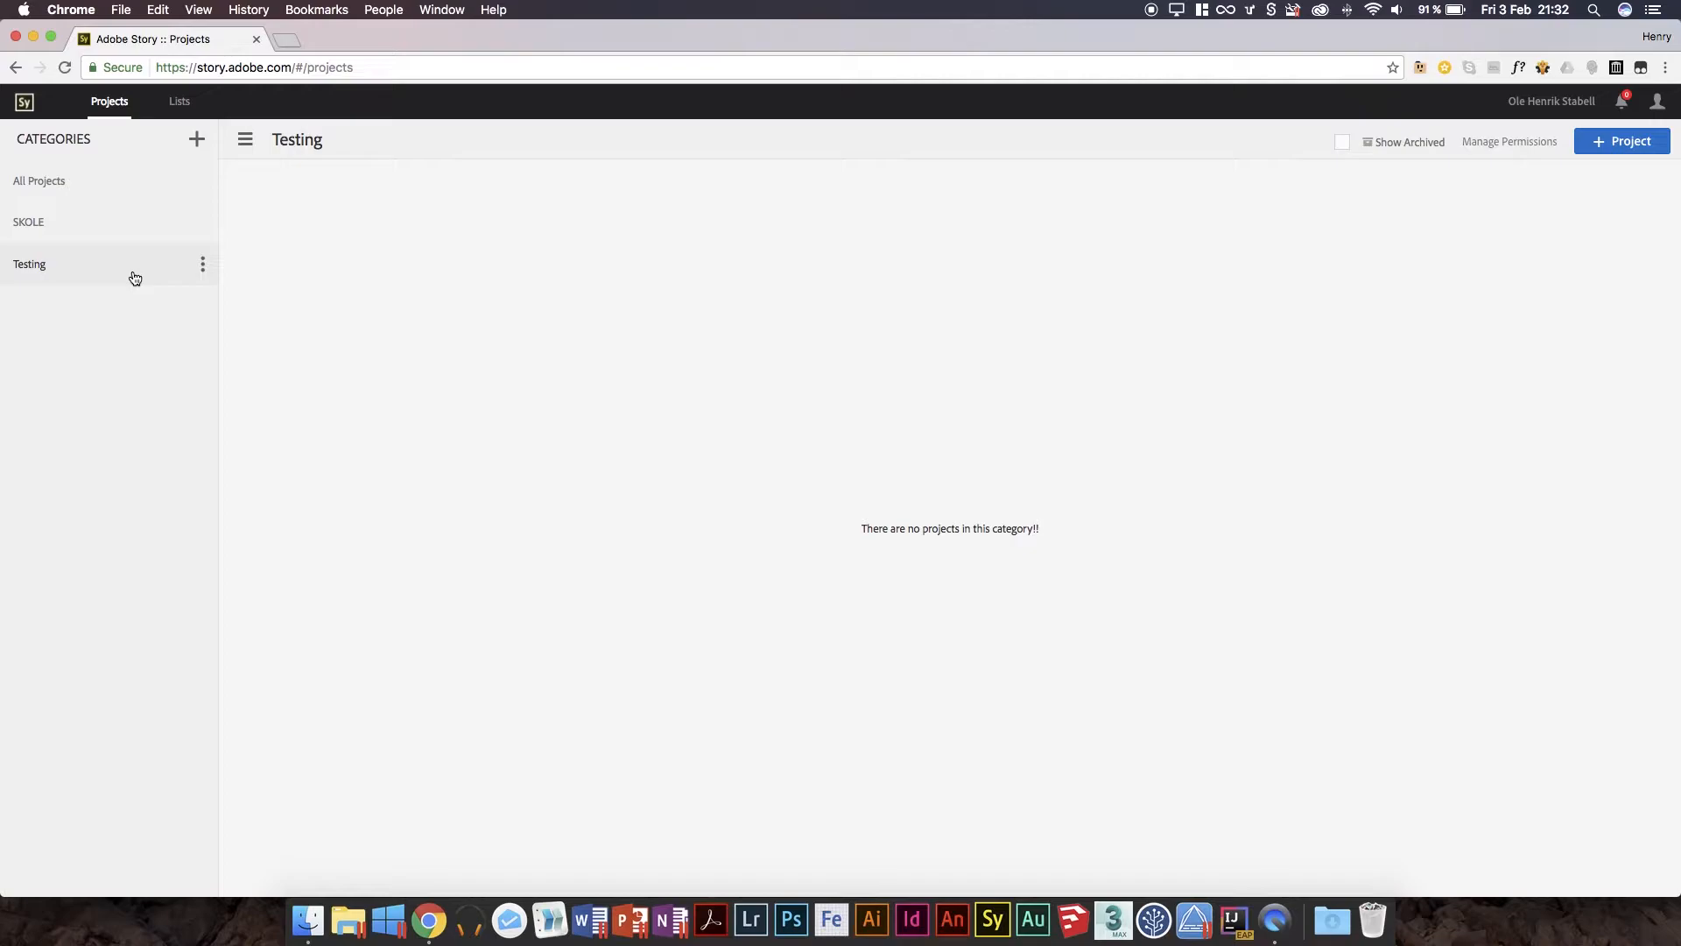
mouse_move(112, 333)
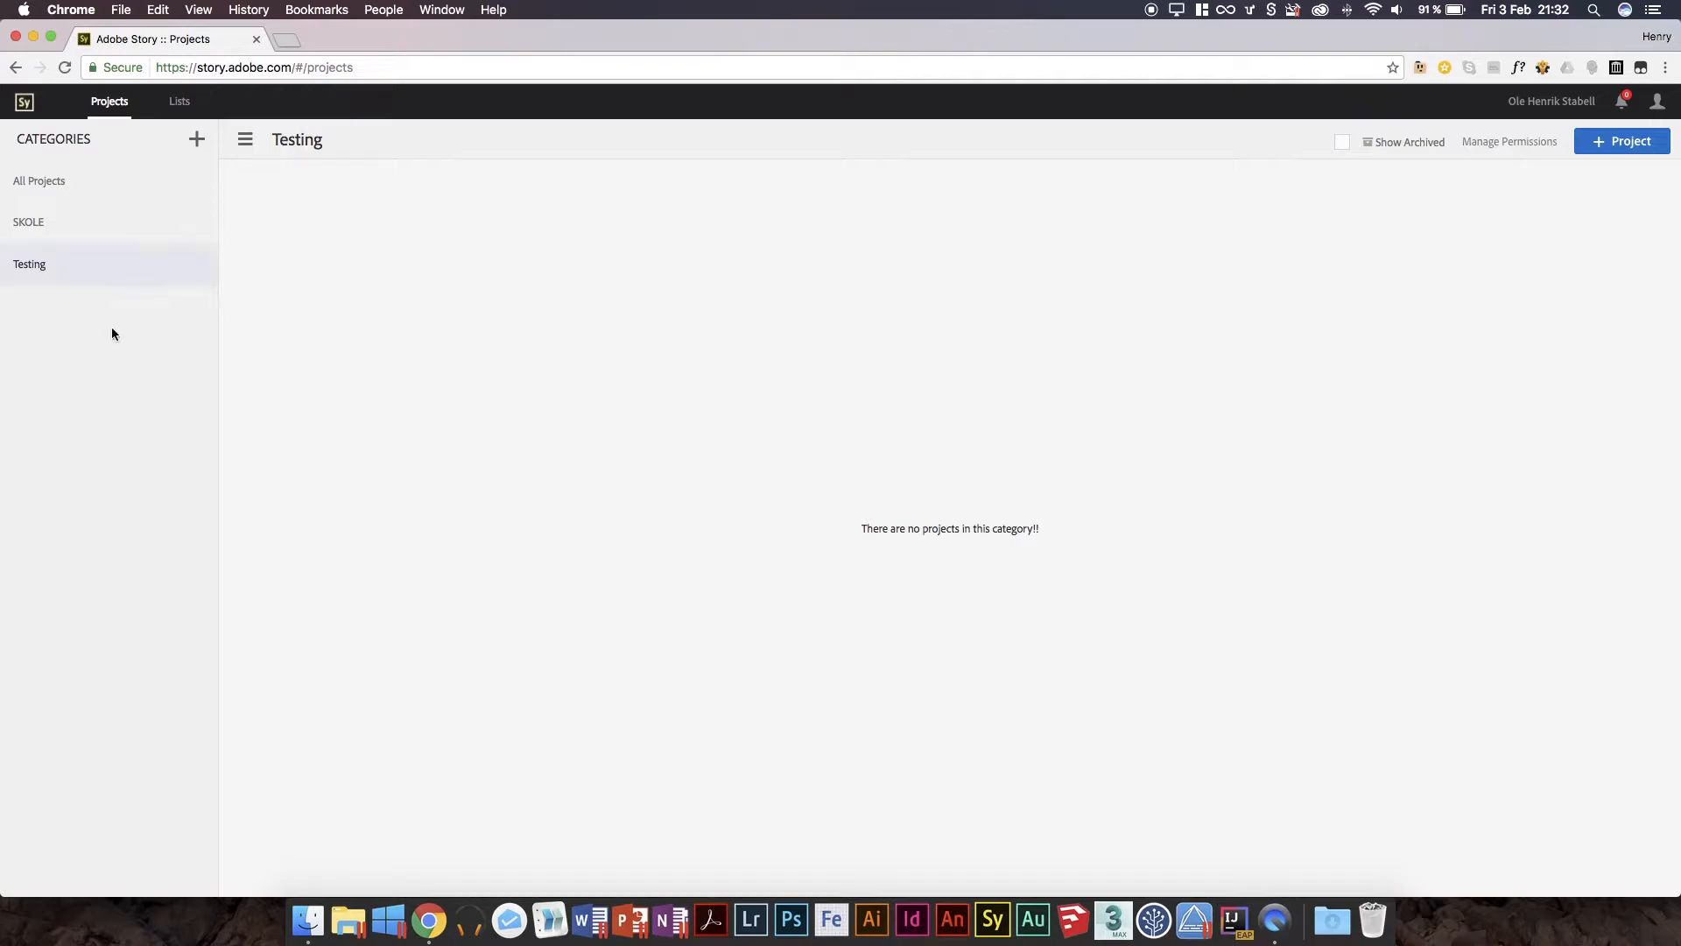
mouse_move(1337, 291)
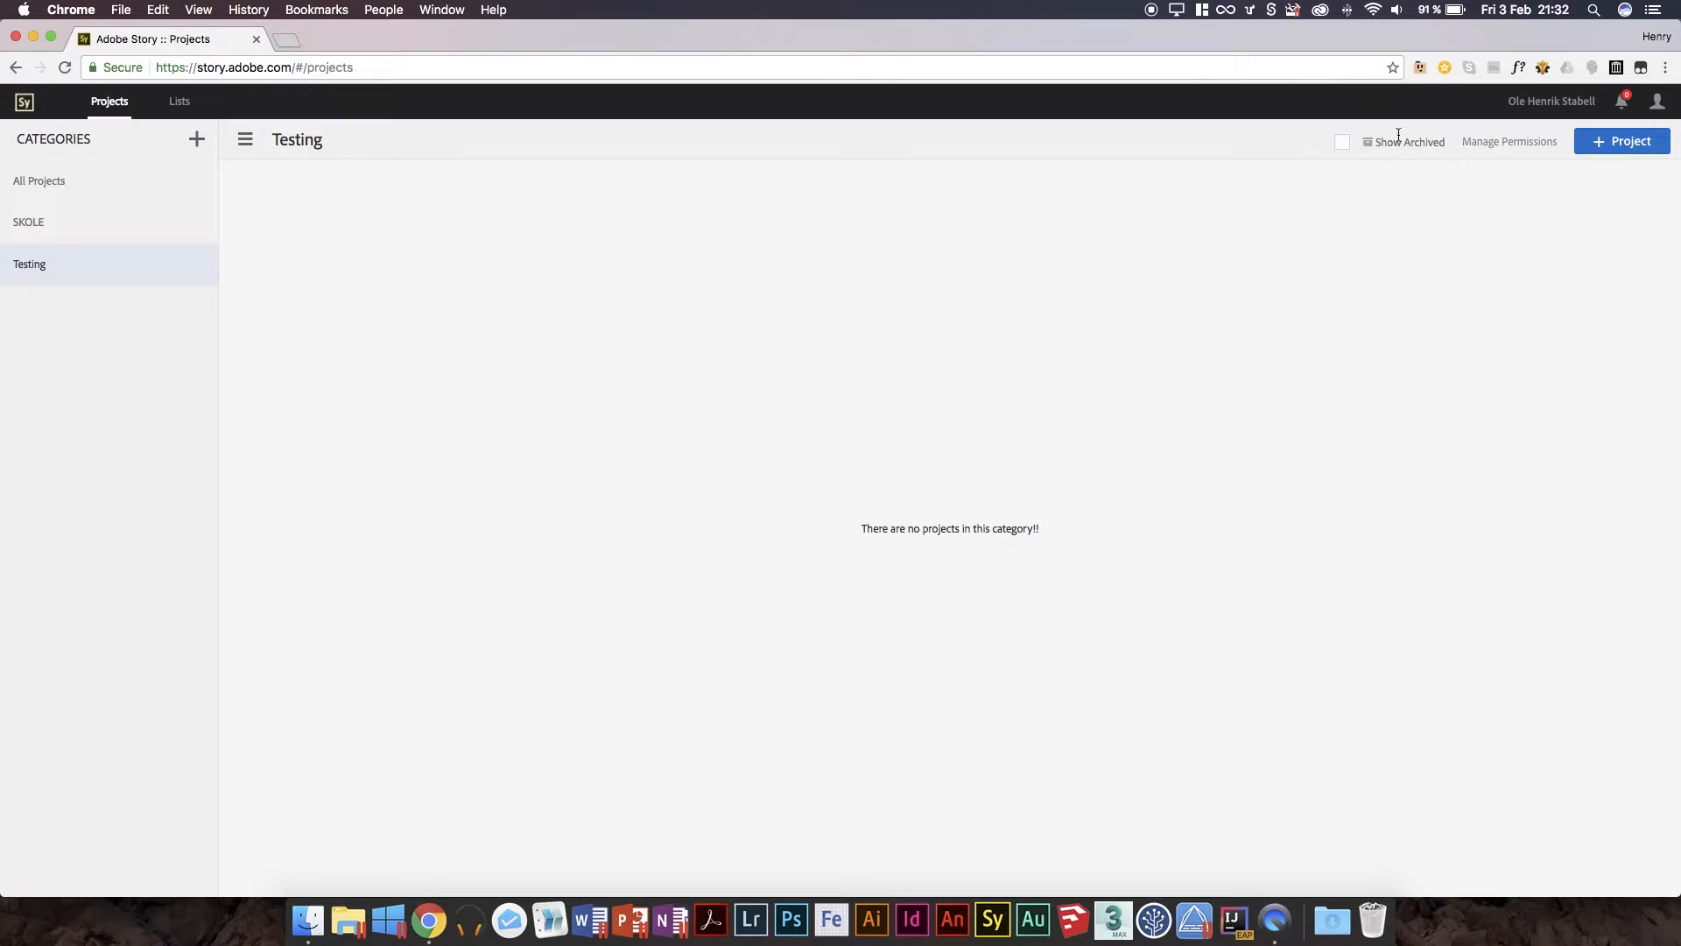
mouse_move(1676, 187)
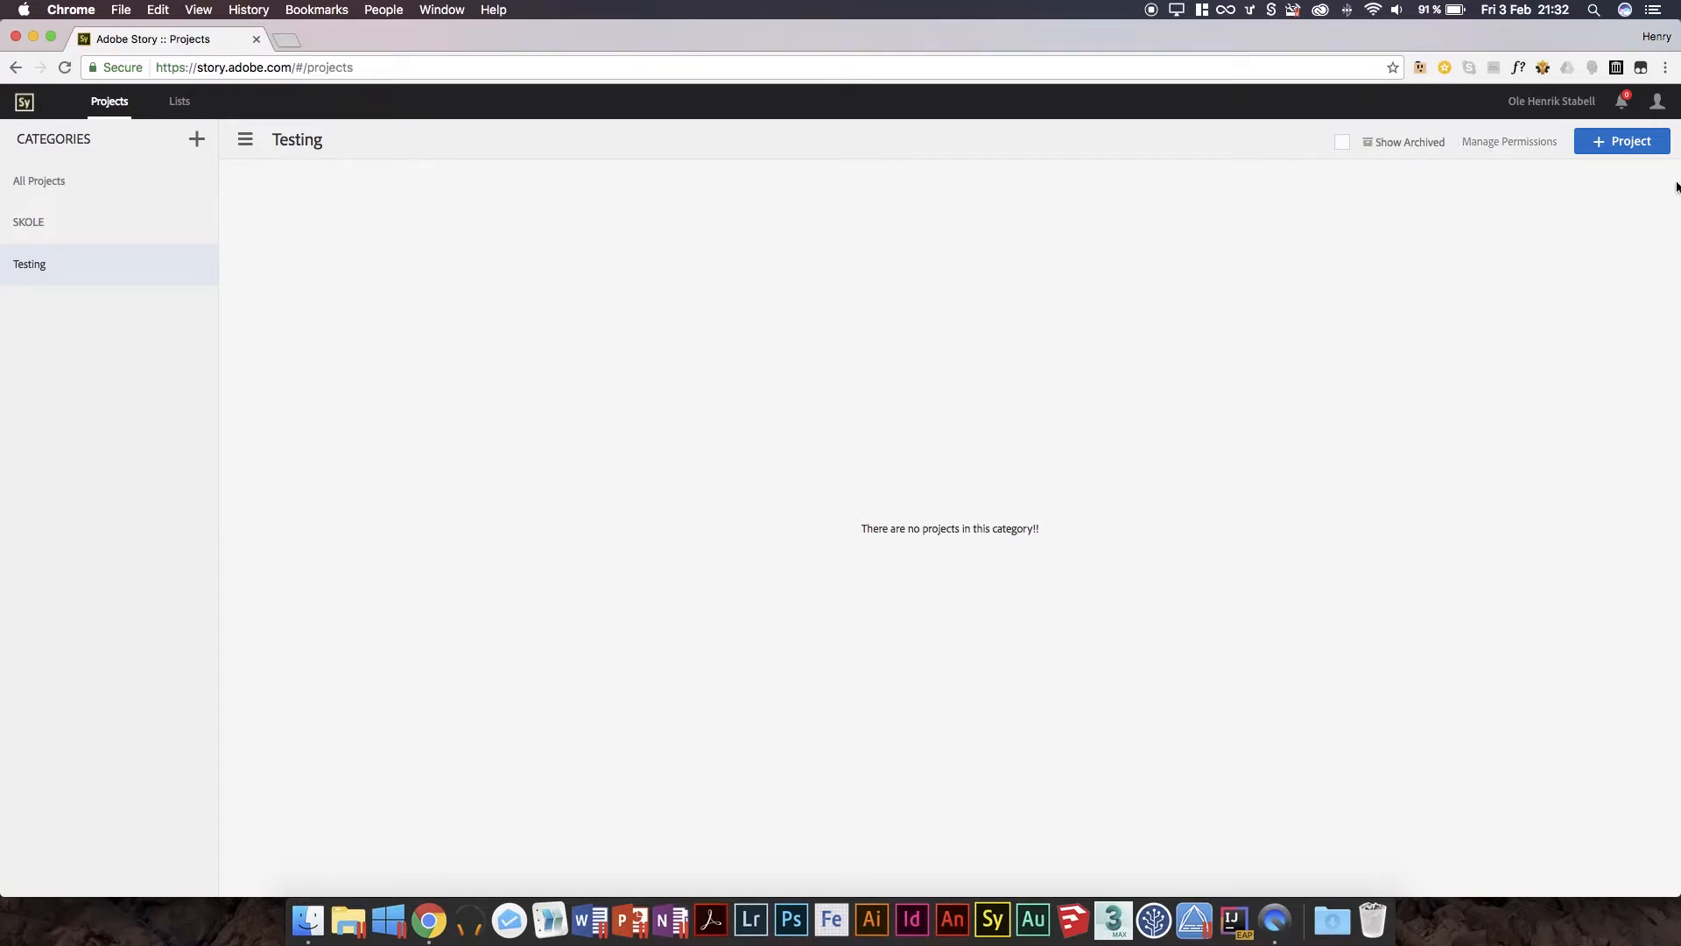
mouse_move(1343, 143)
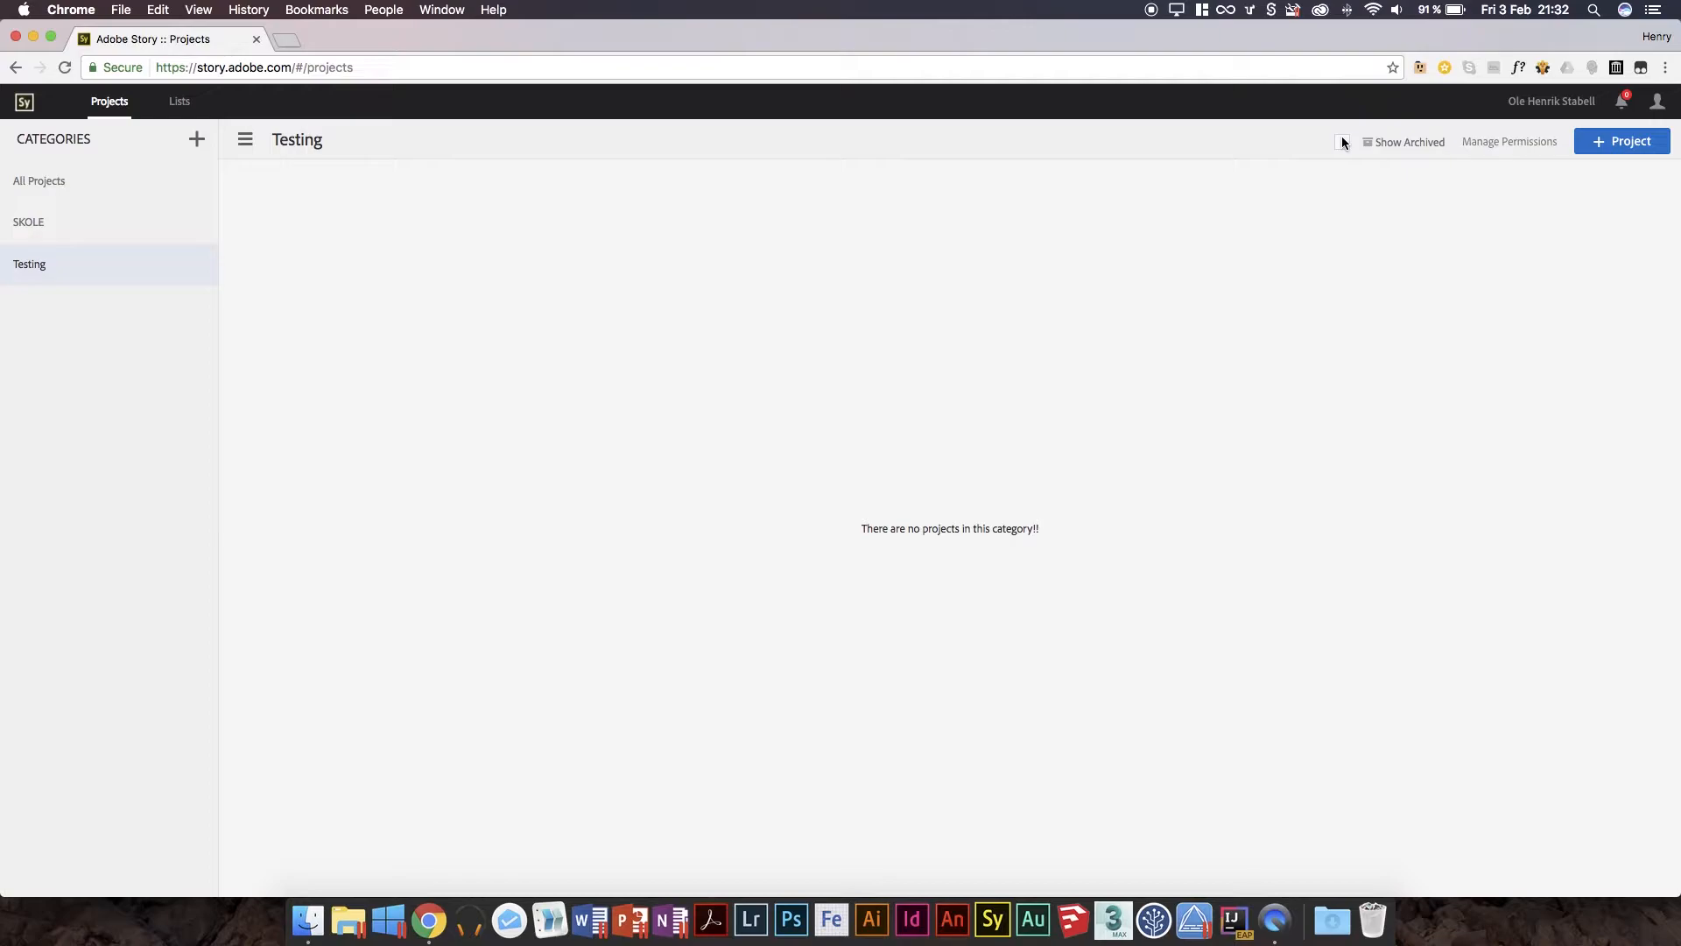
click(1341, 142)
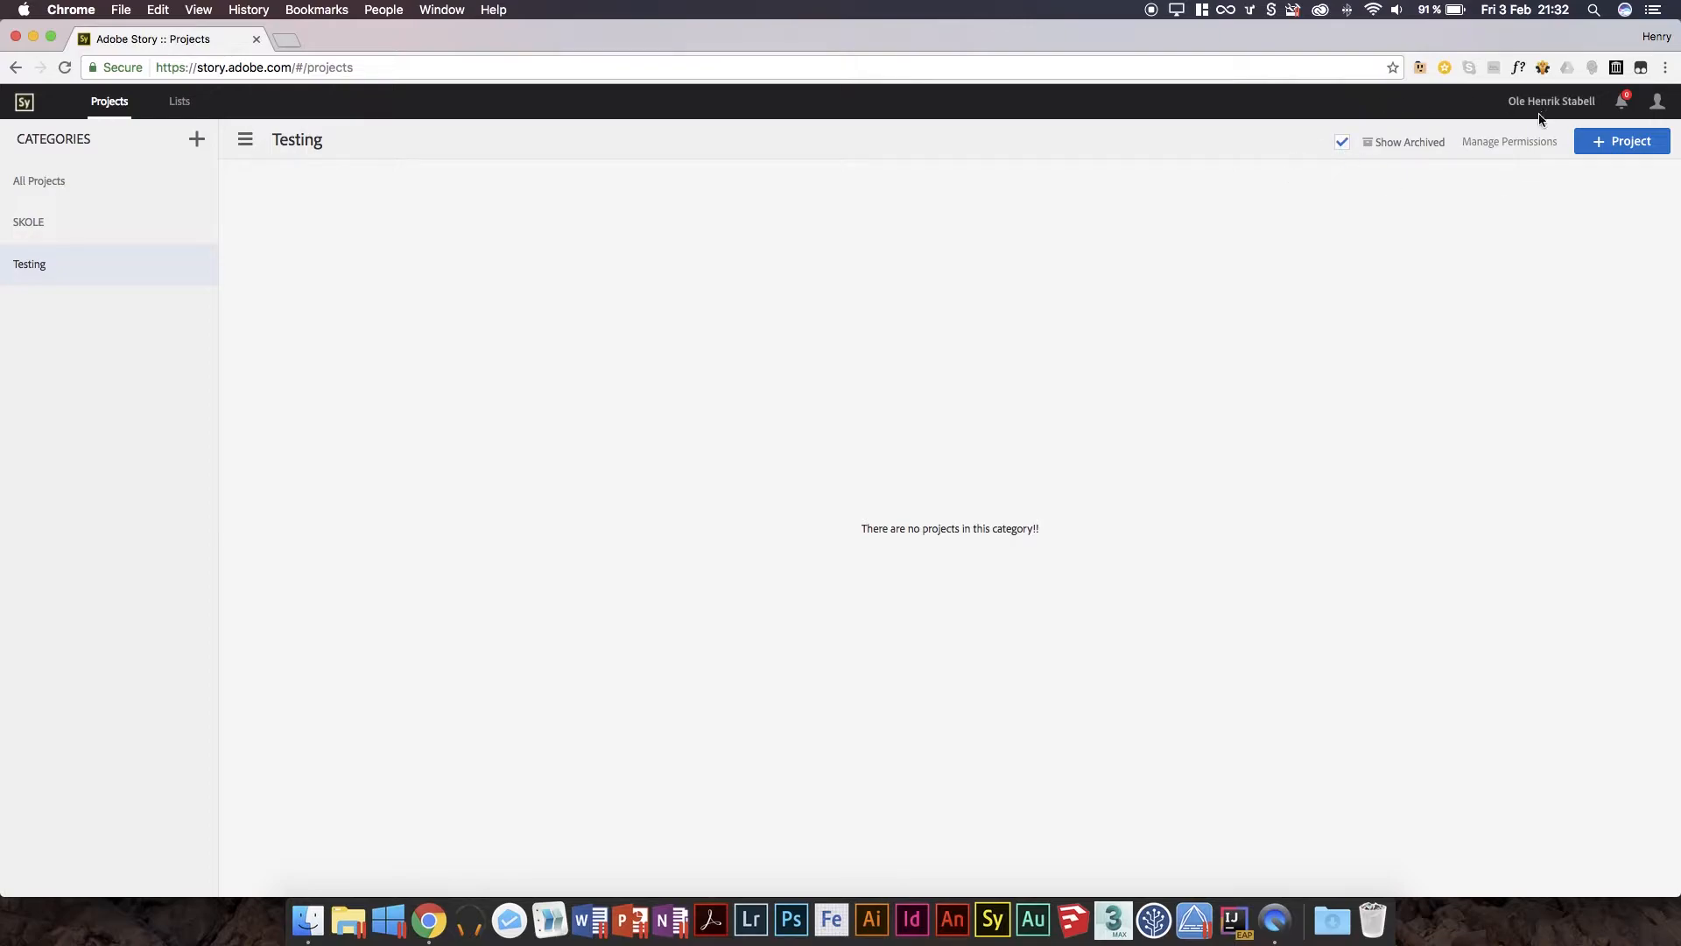
click(1341, 142)
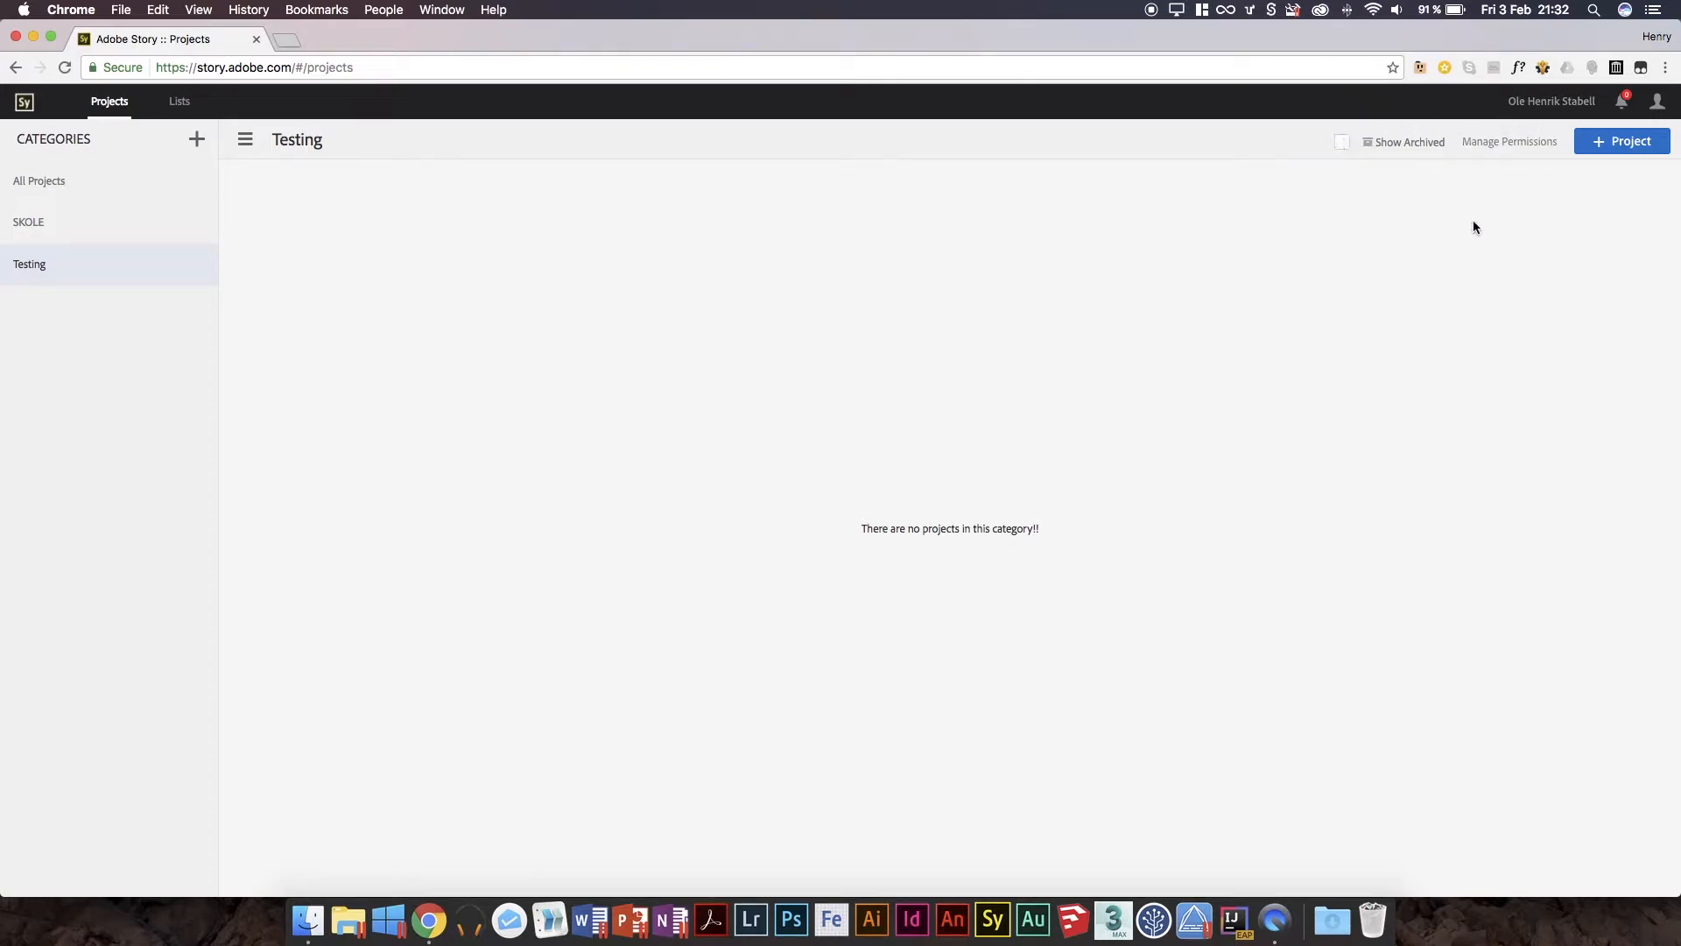
click(1508, 140)
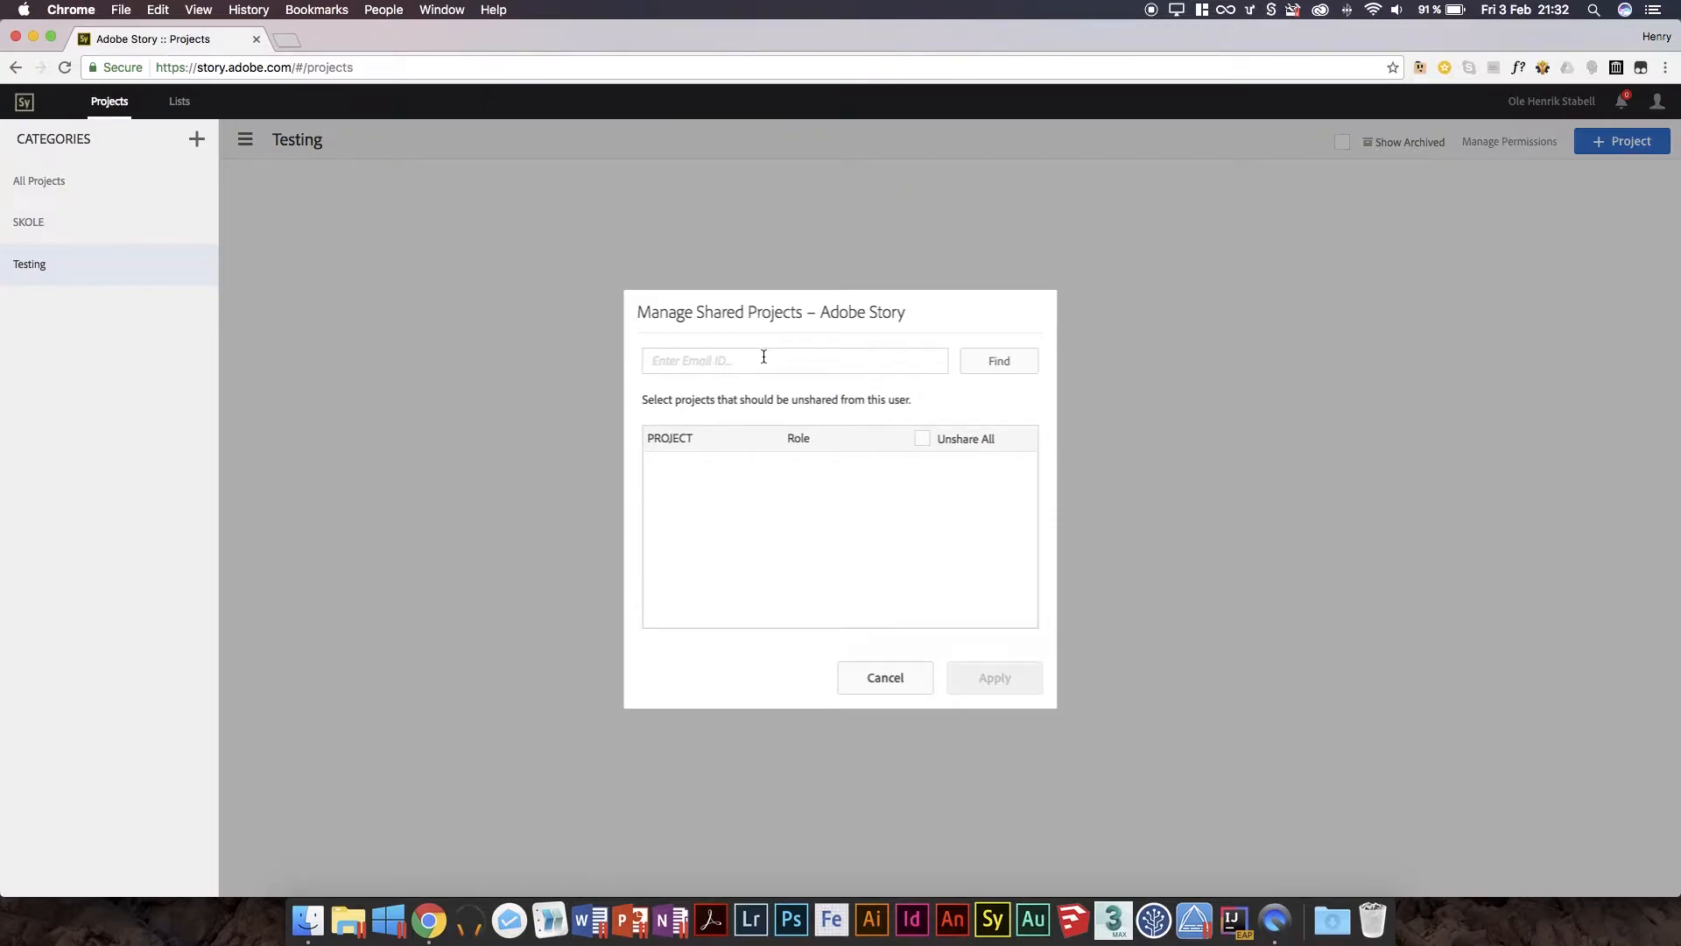
mouse_move(841, 467)
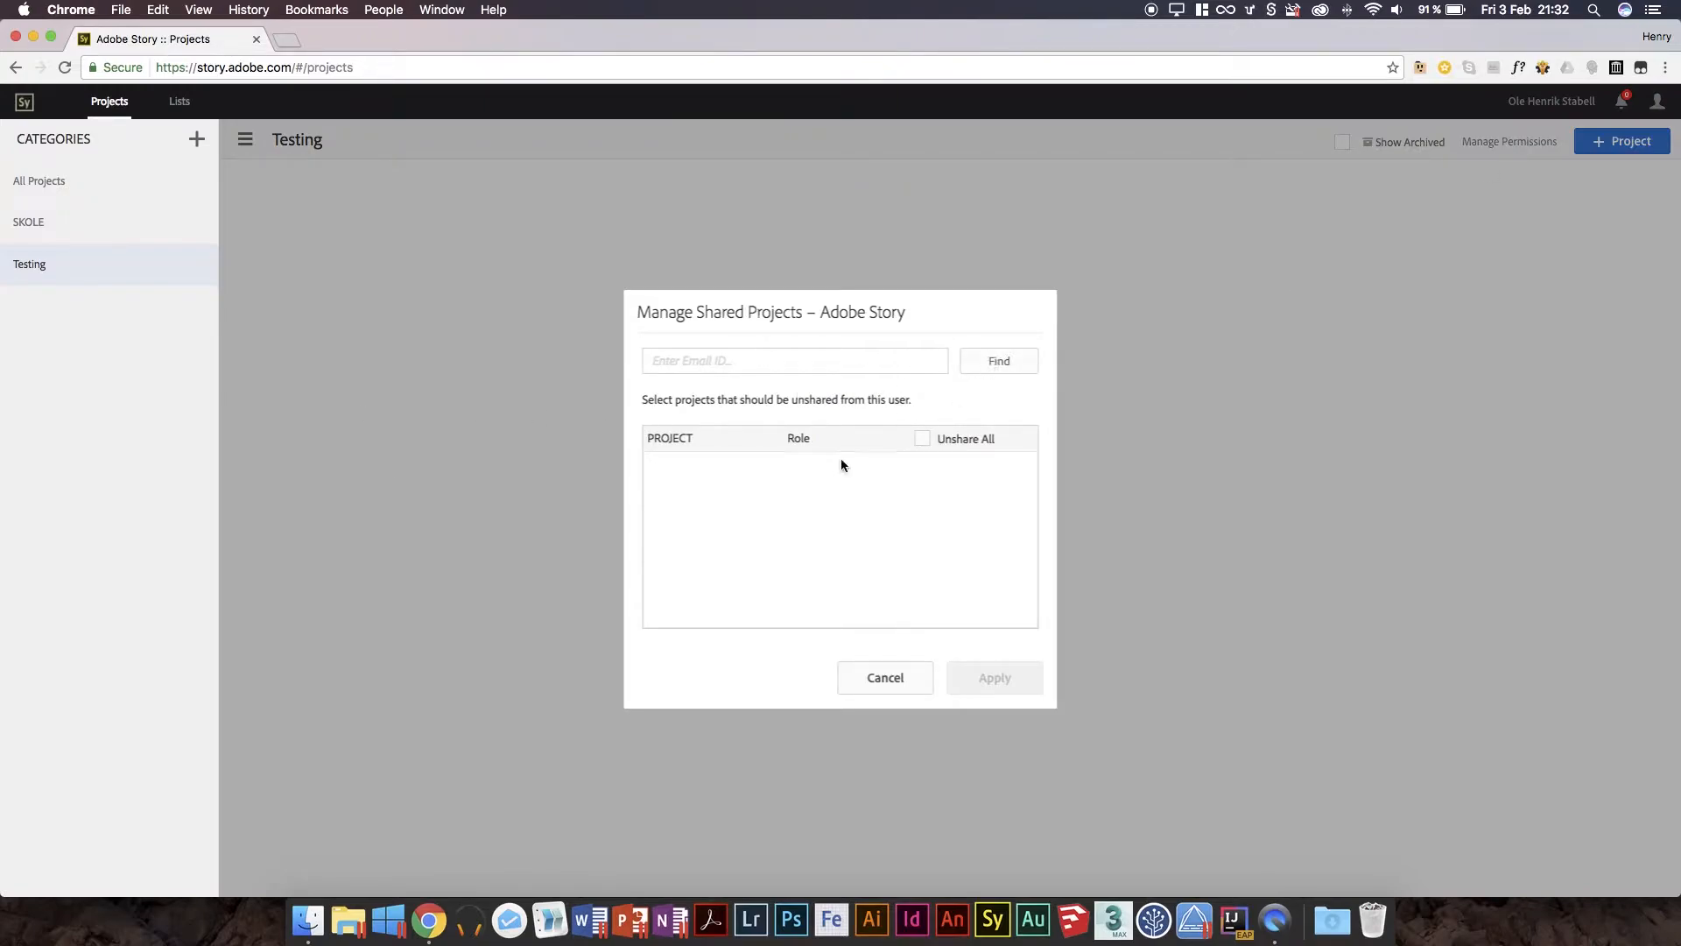
mouse_move(858, 488)
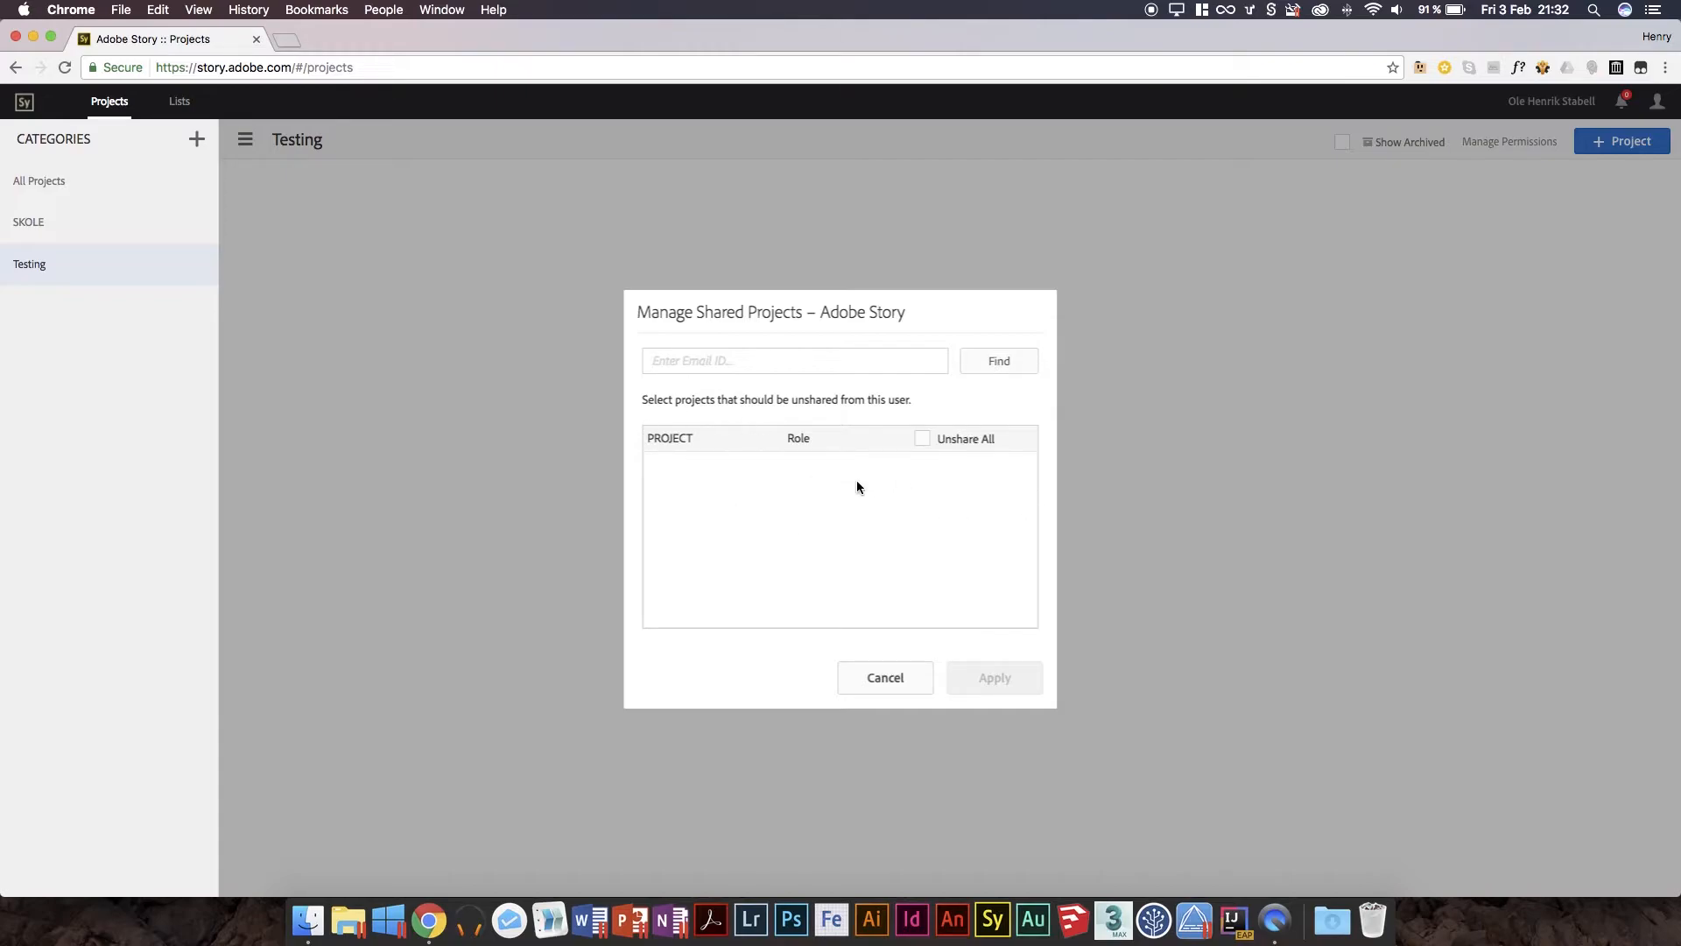
click(885, 677)
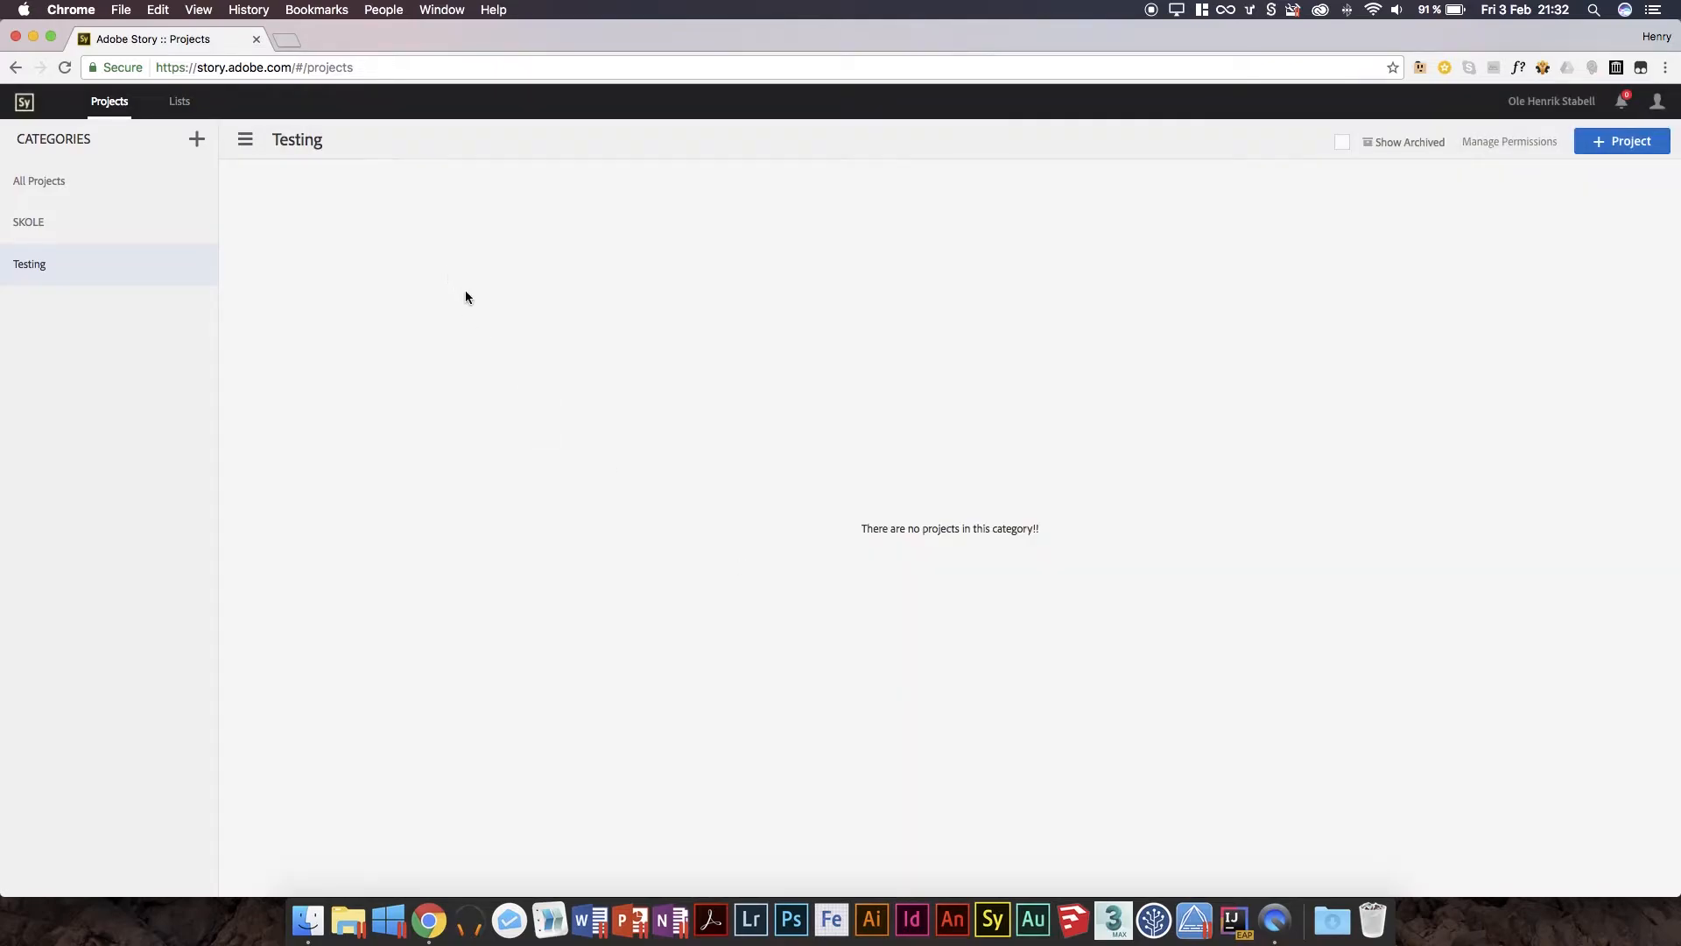
mouse_move(491, 320)
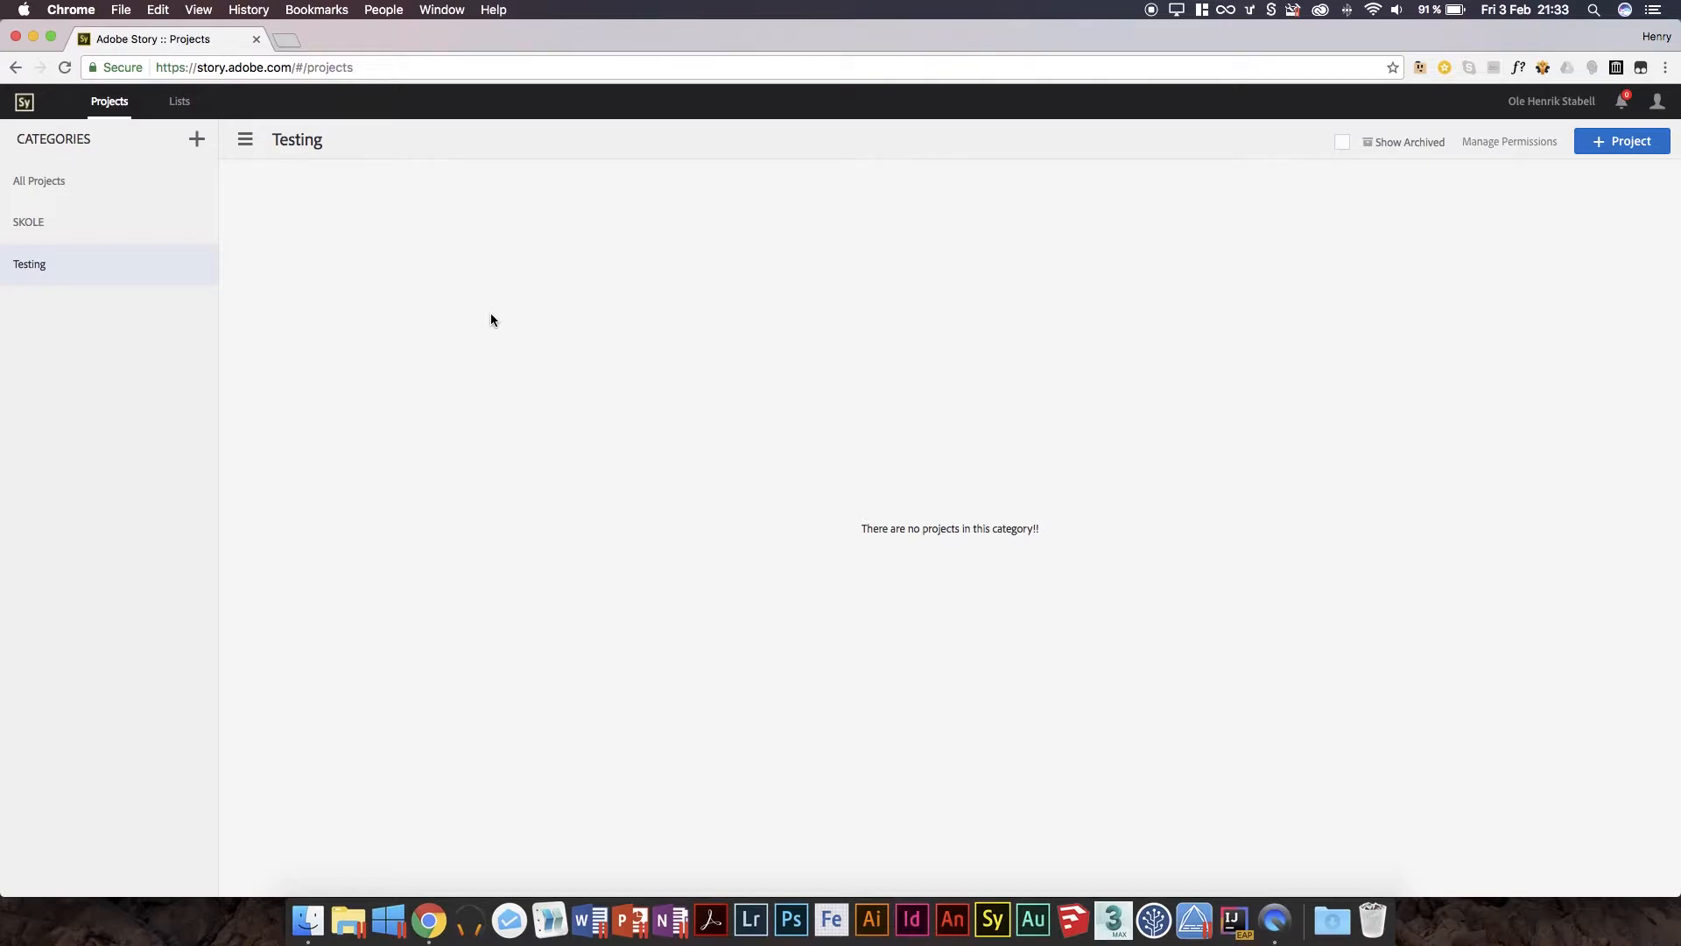
mouse_move(477, 319)
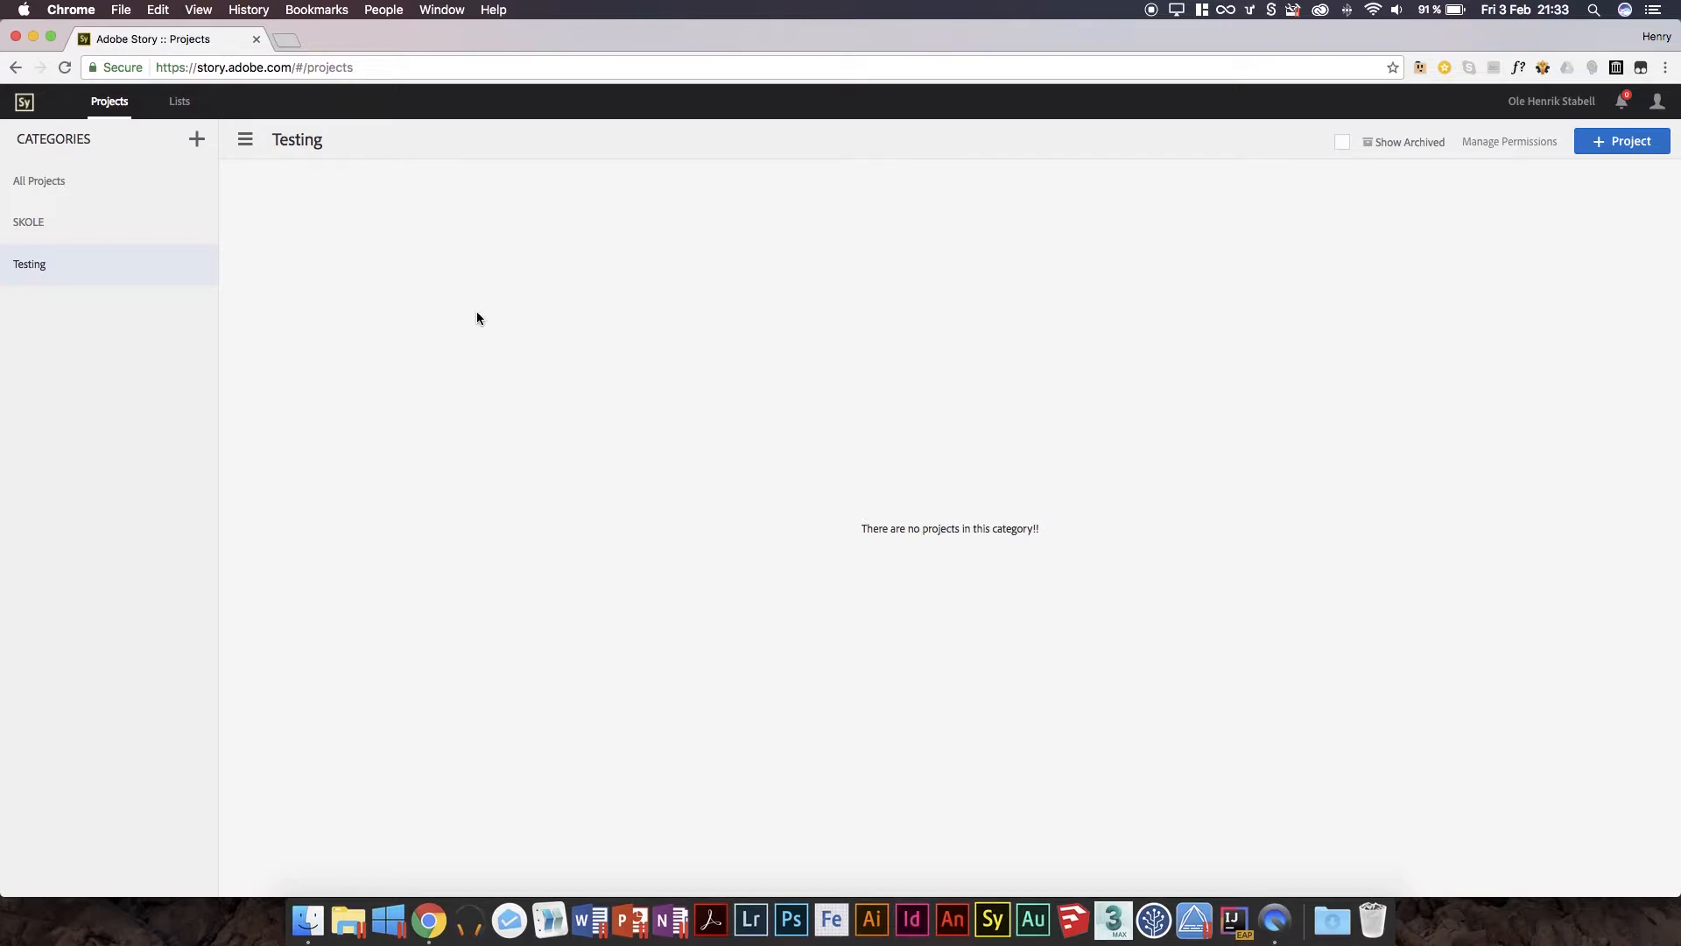
mouse_move(516, 166)
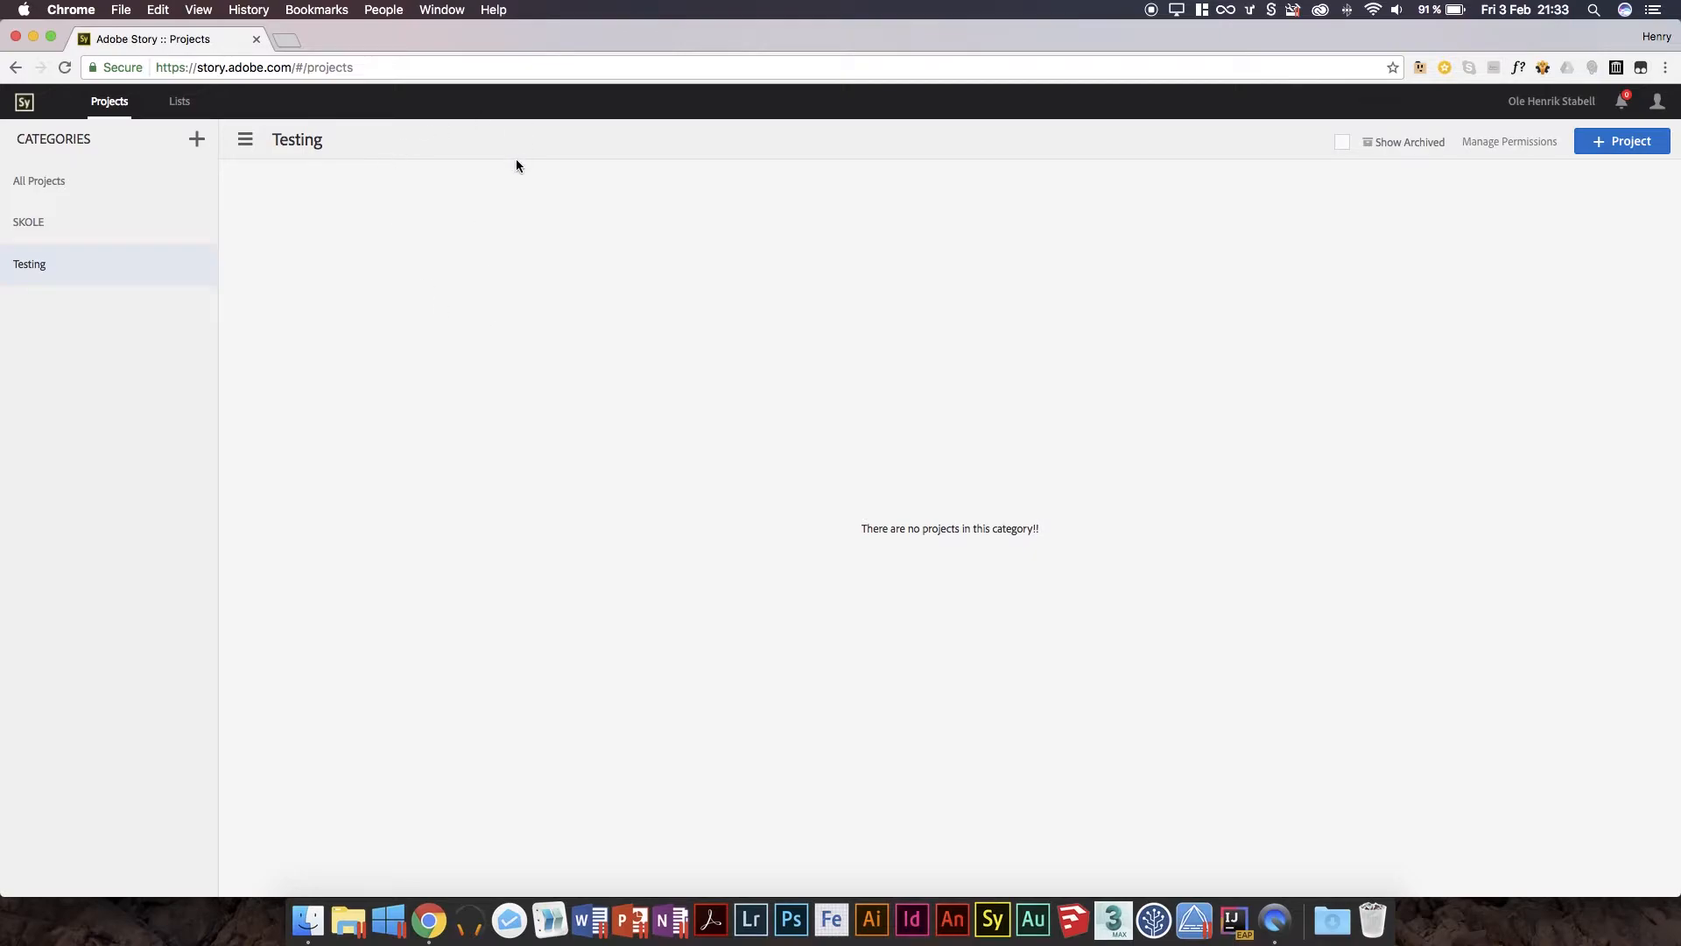
mouse_move(599, 364)
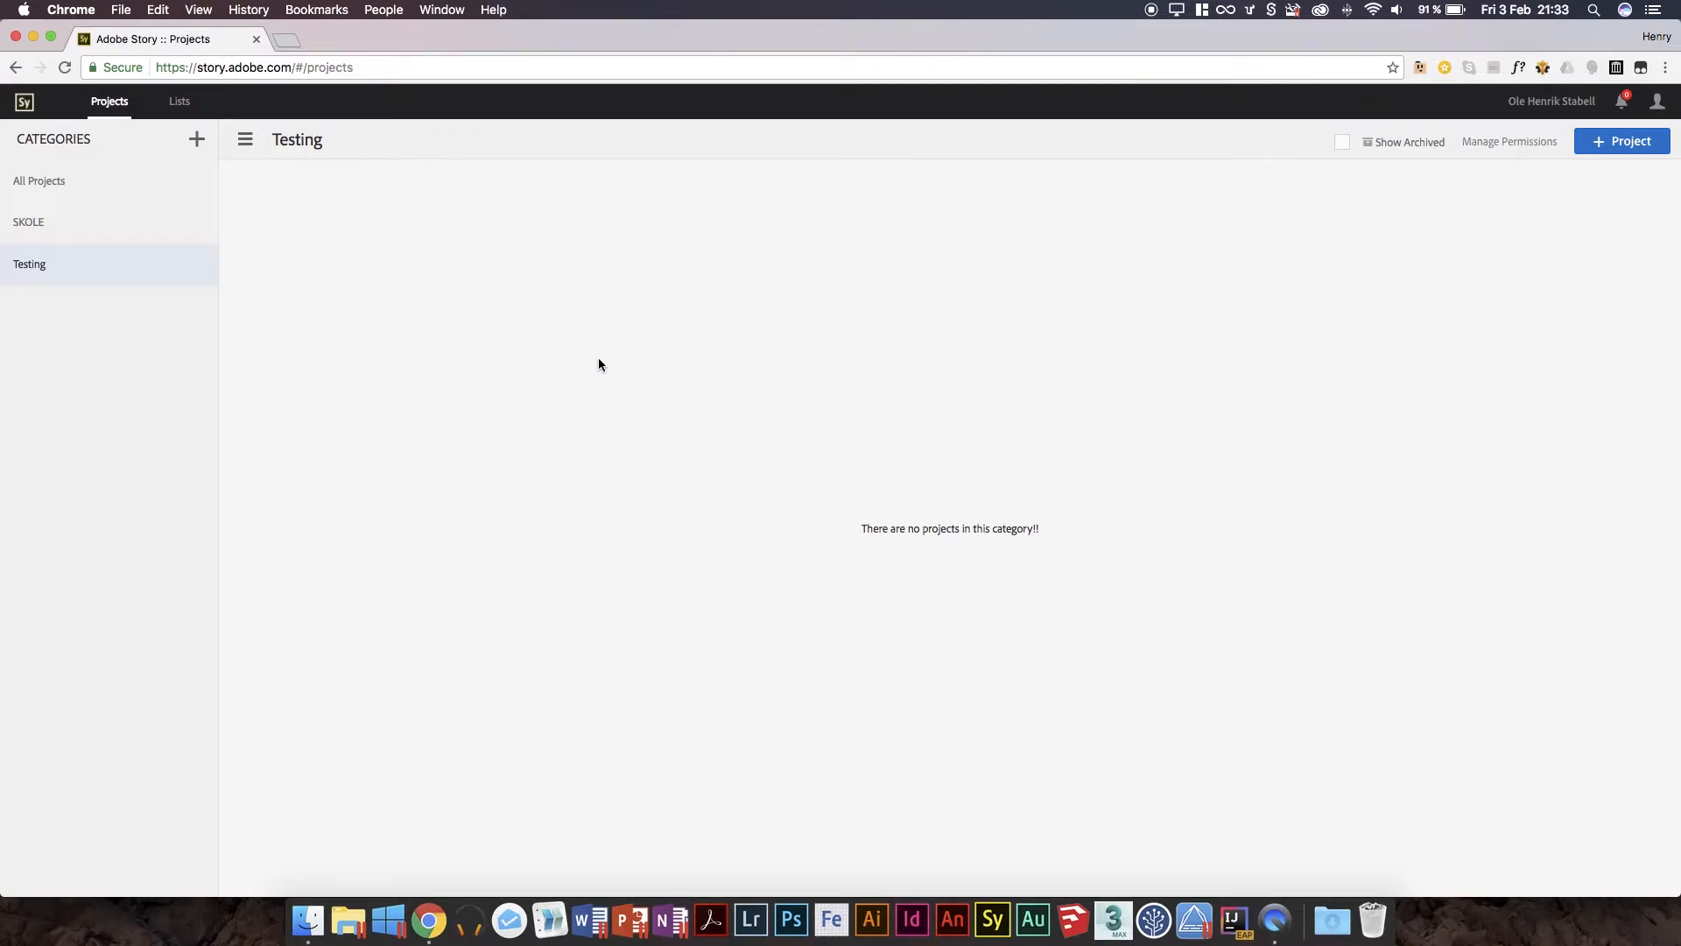
mouse_move(604, 358)
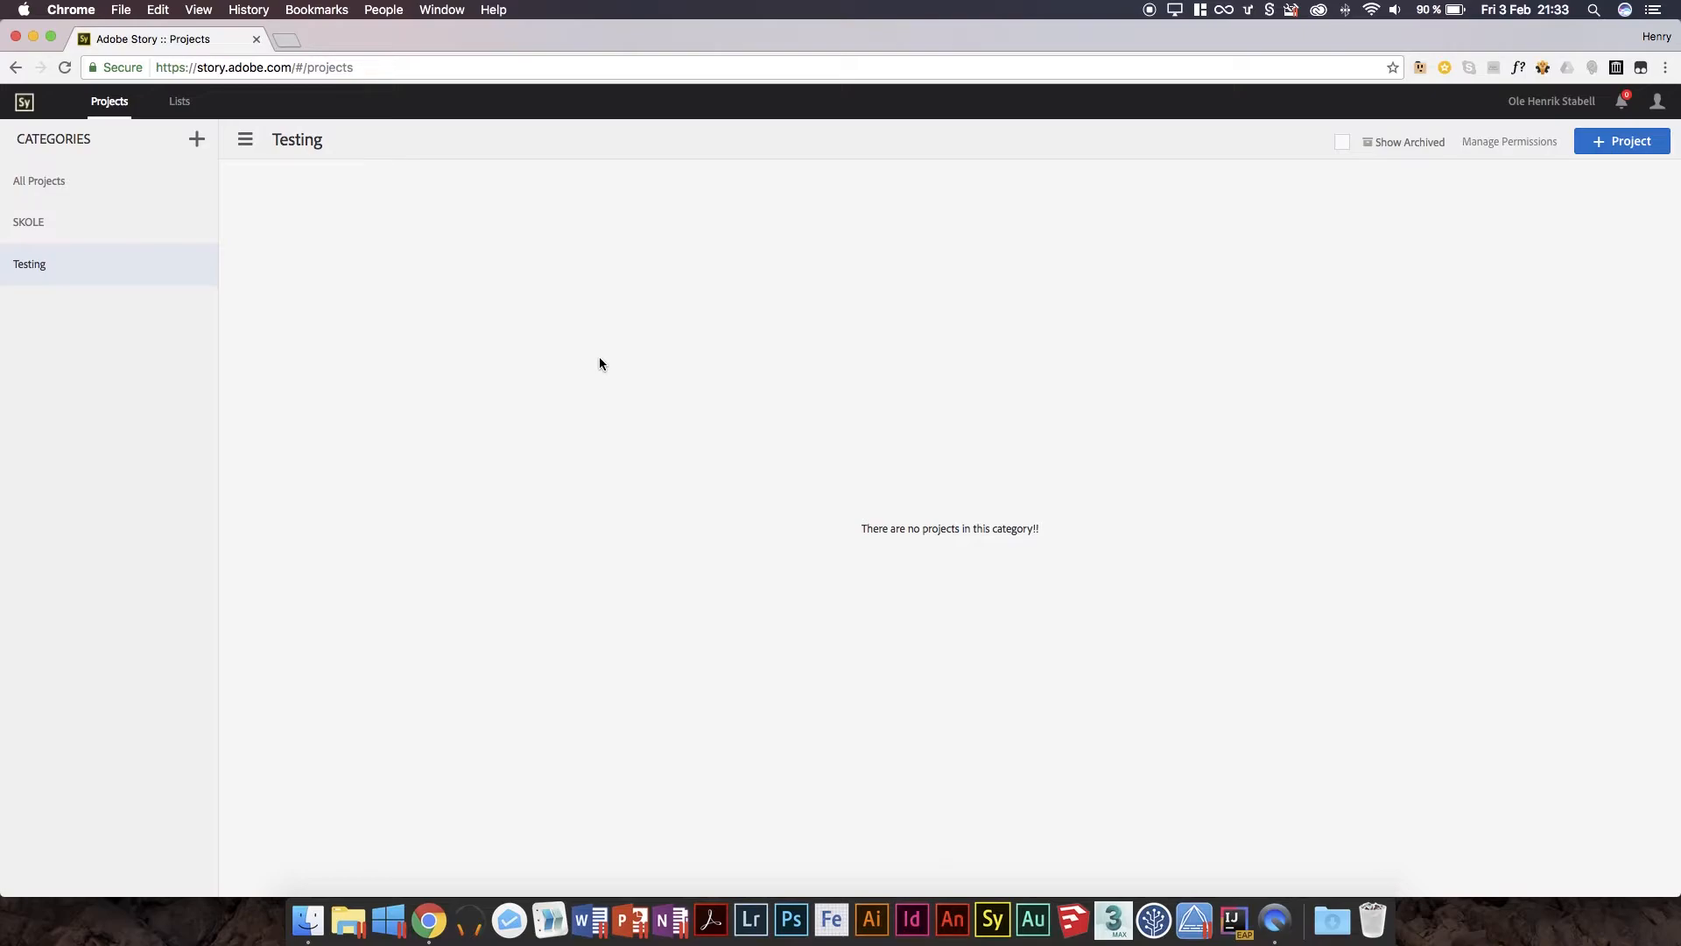
mouse_move(599, 361)
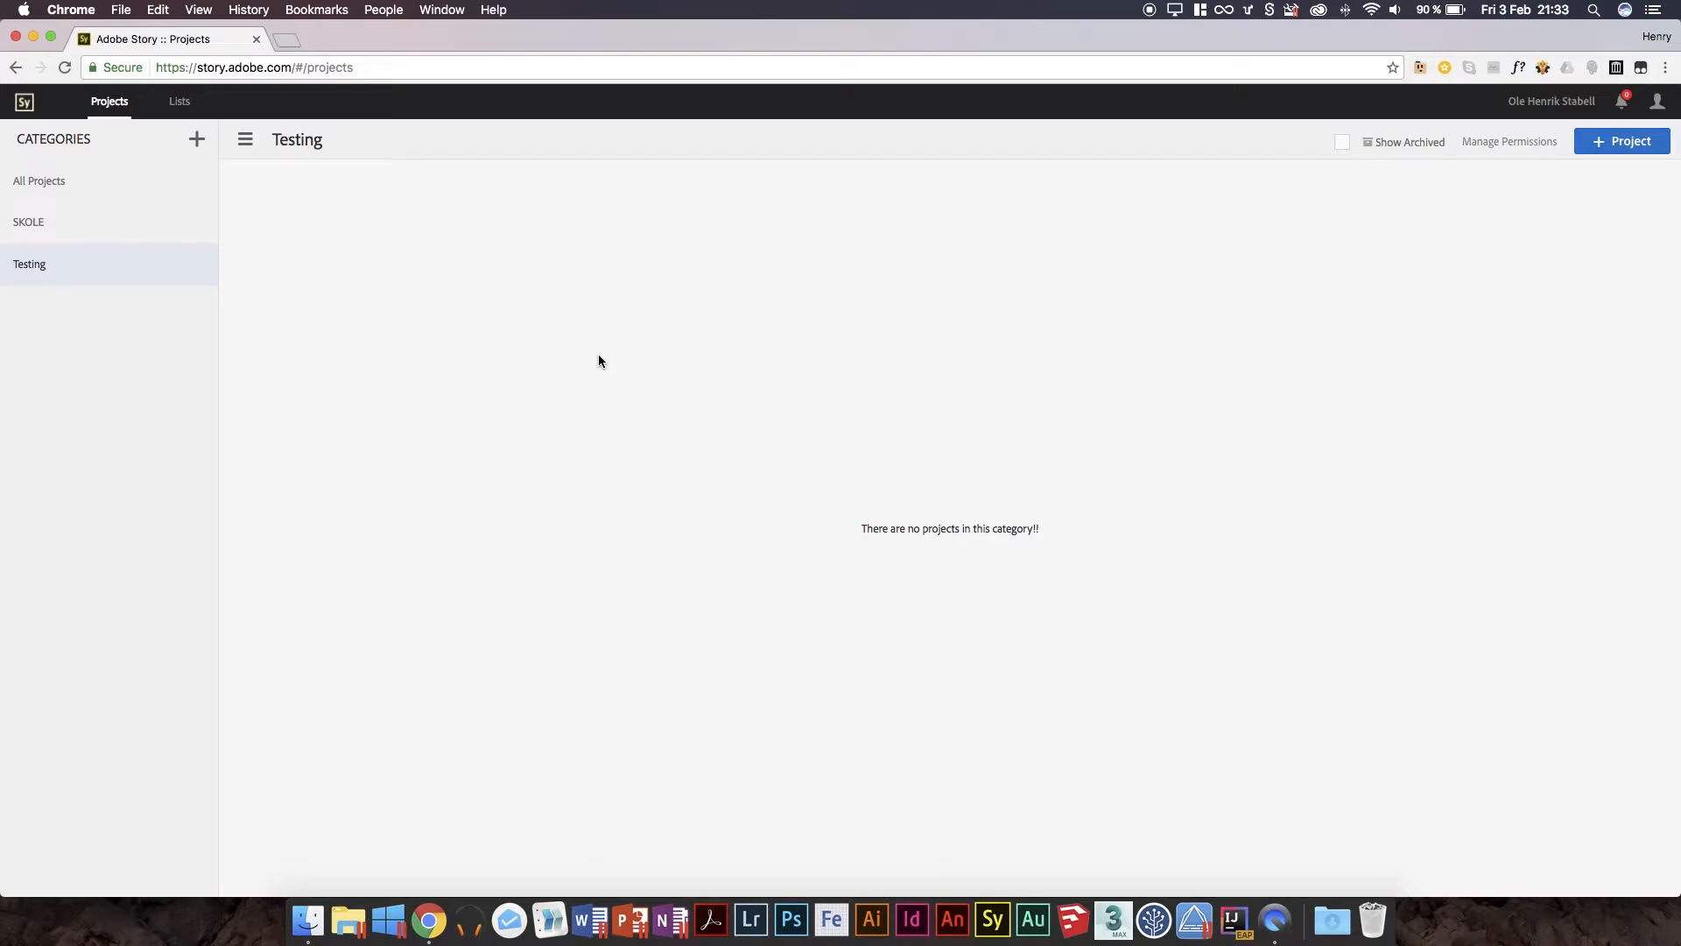
mouse_move(651, 356)
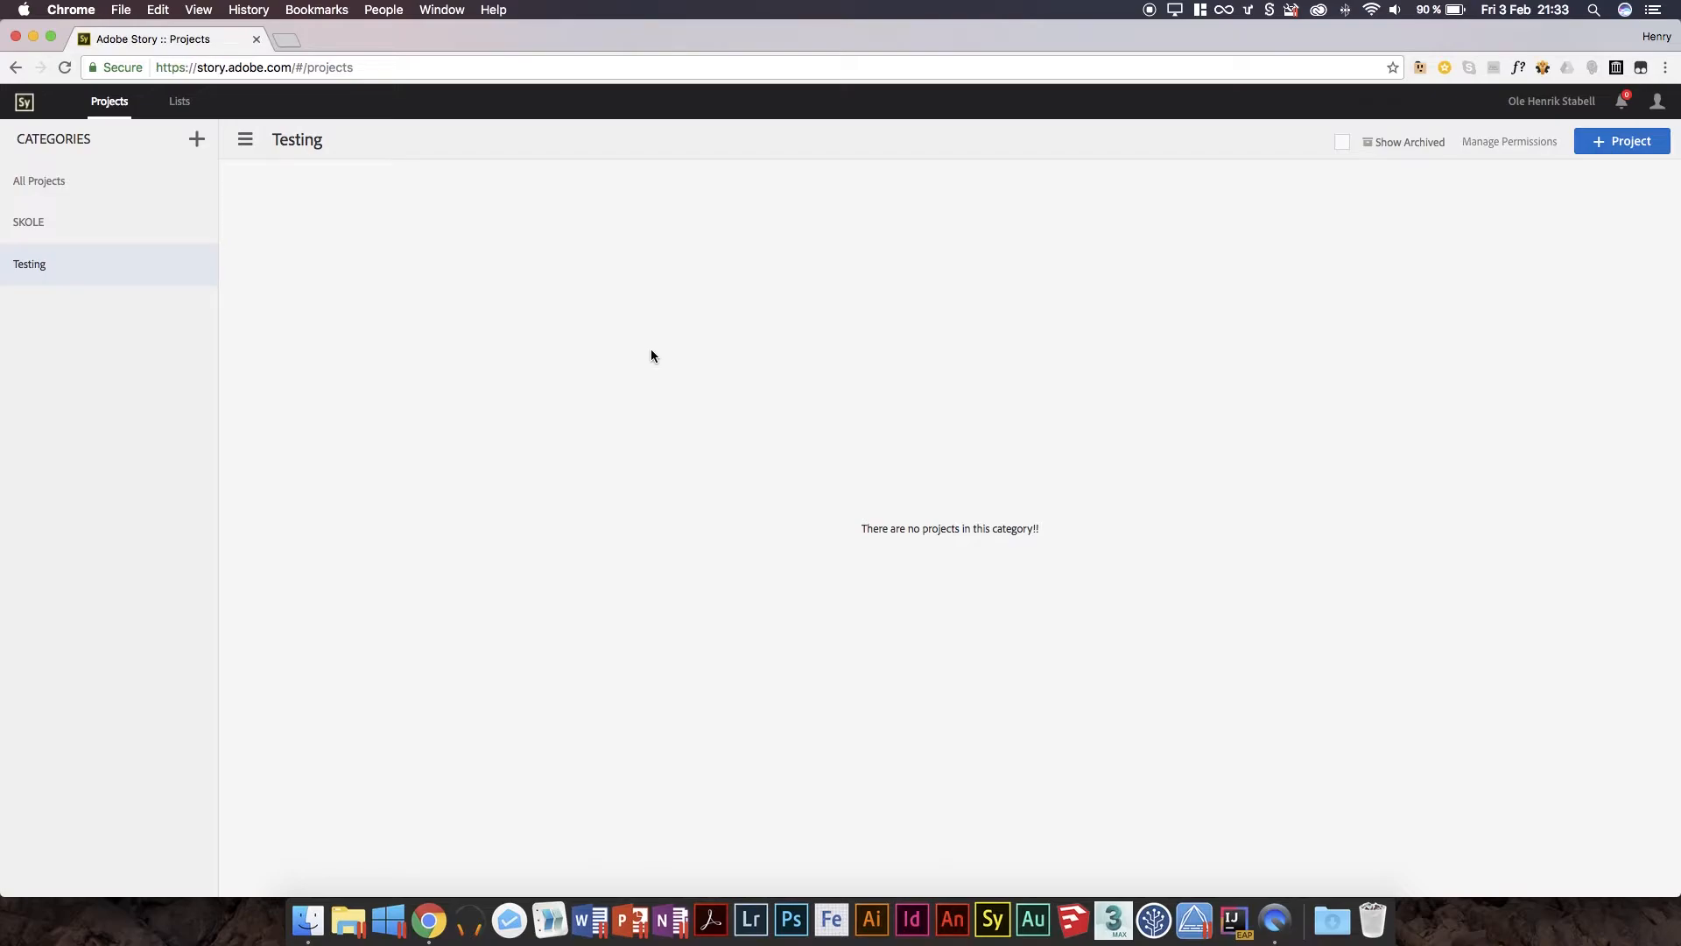
mouse_move(459, 324)
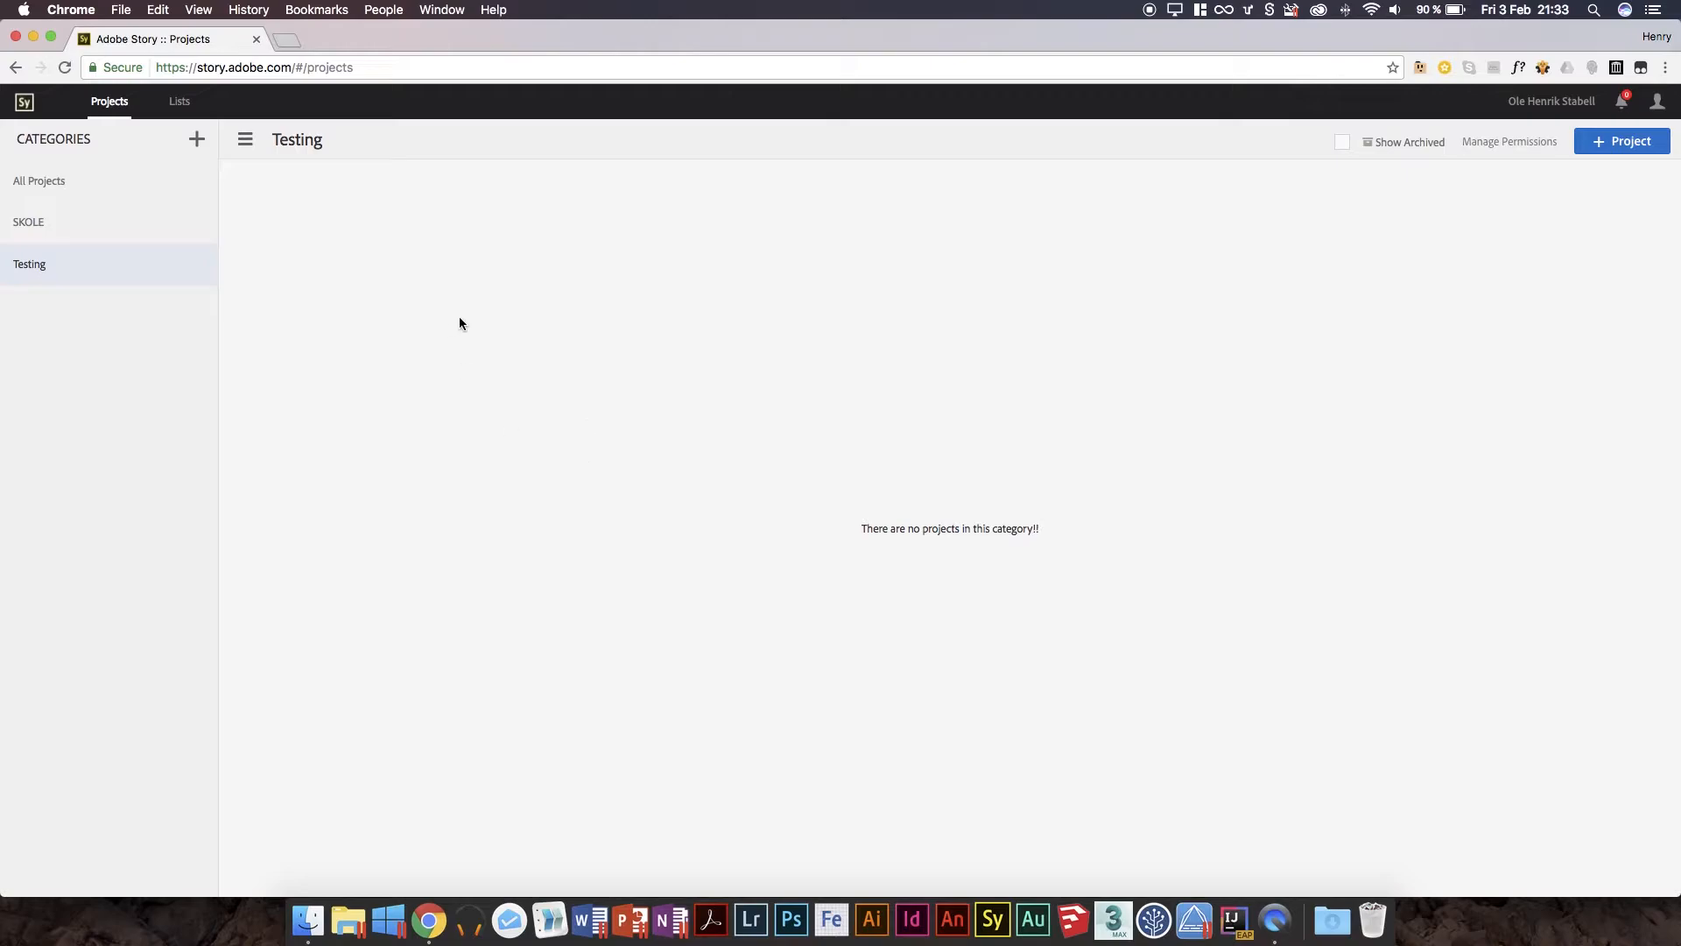
mouse_move(491, 338)
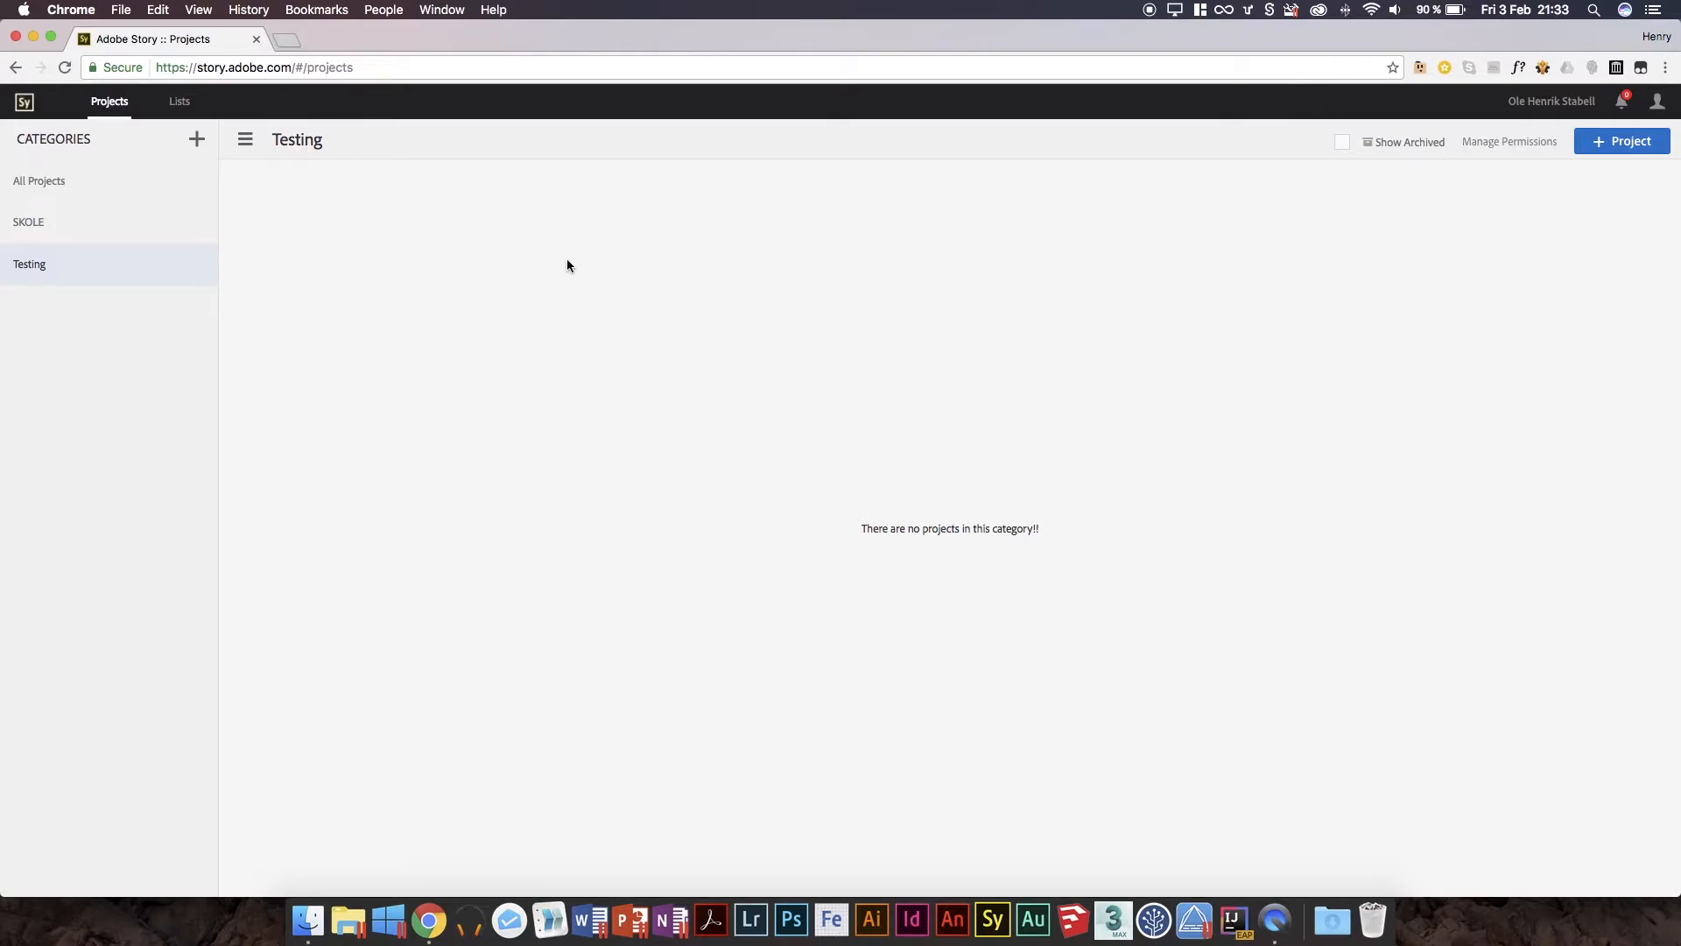
mouse_move(1072, 288)
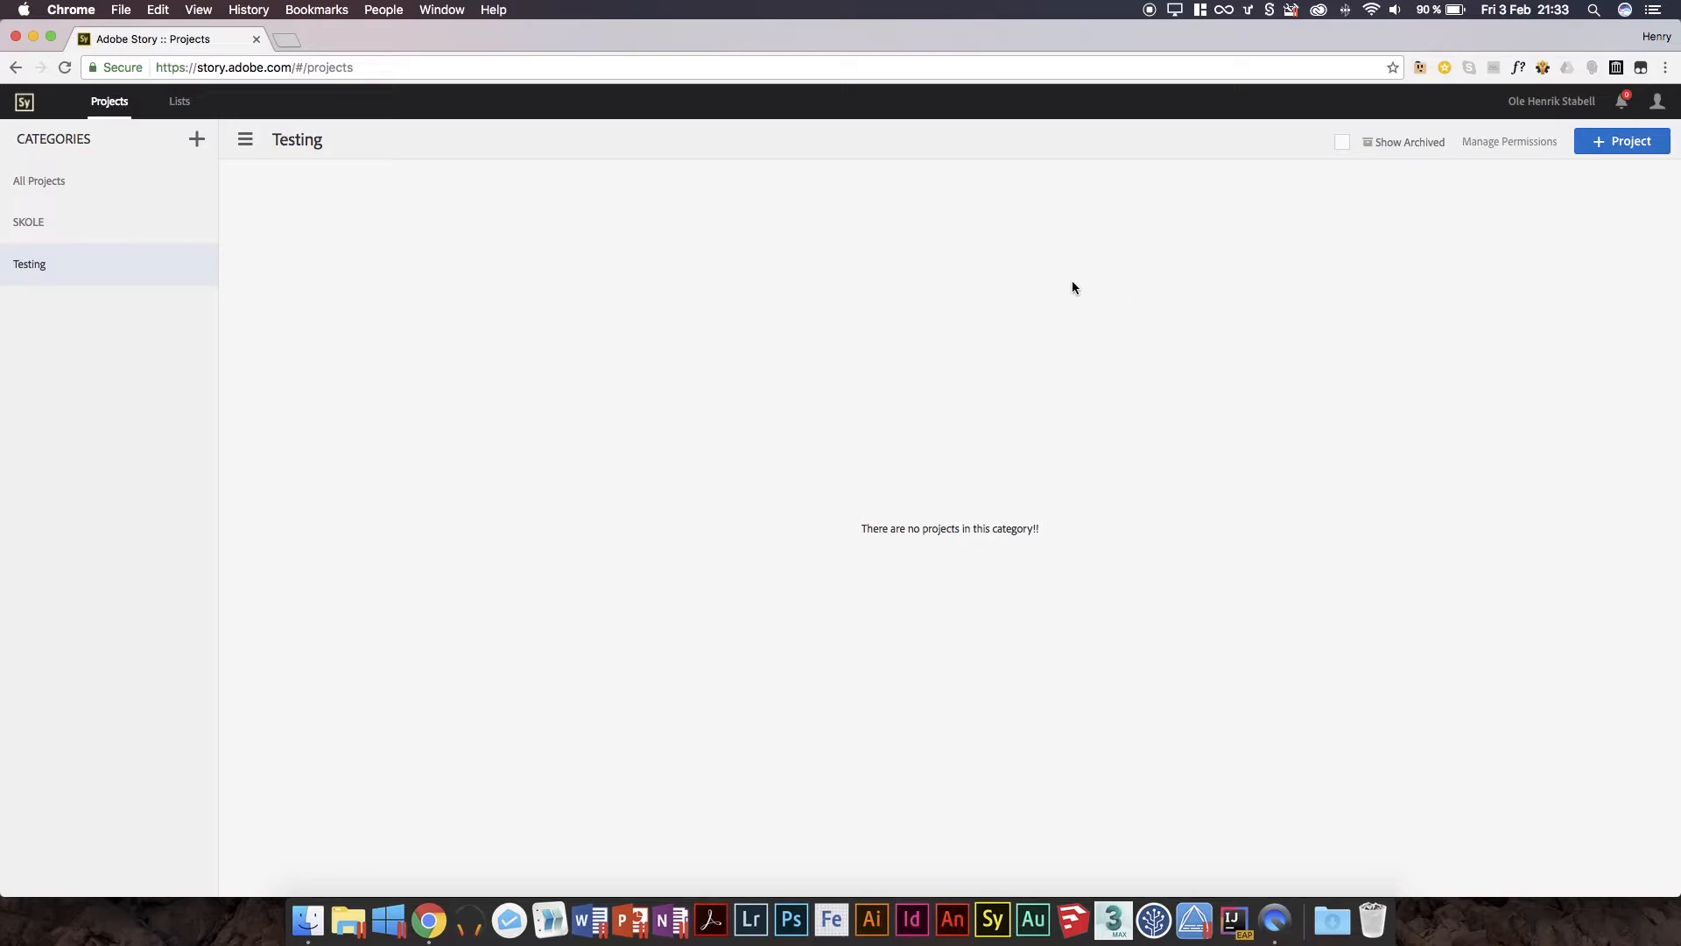
mouse_move(477, 311)
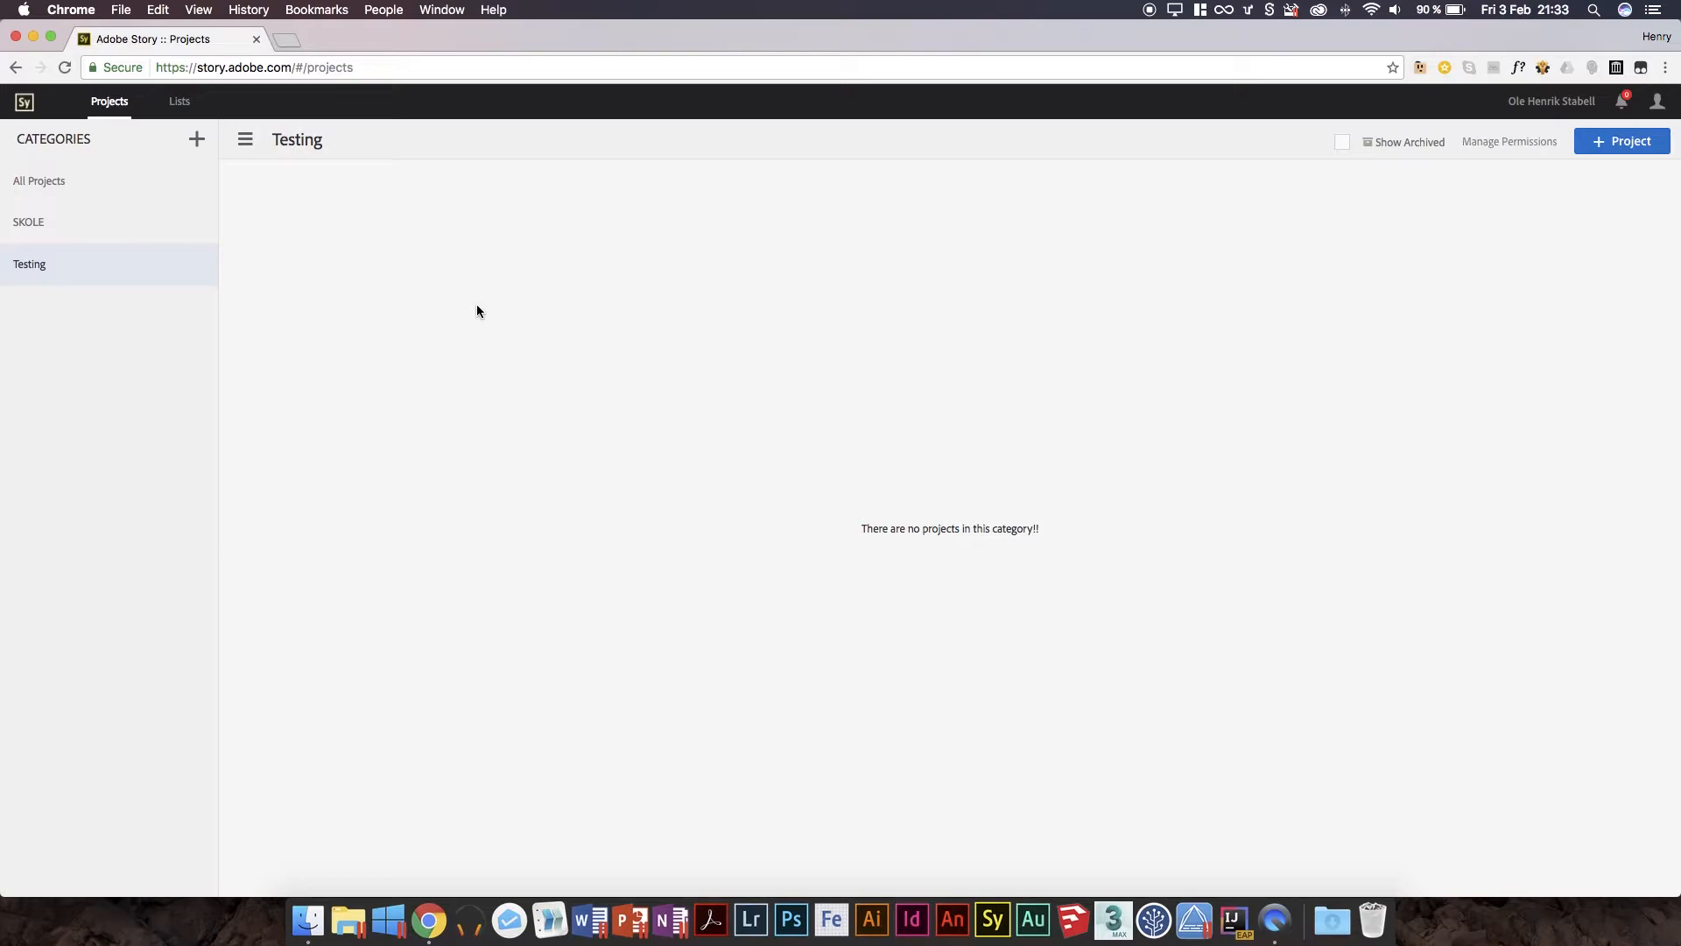
mouse_move(1319, 243)
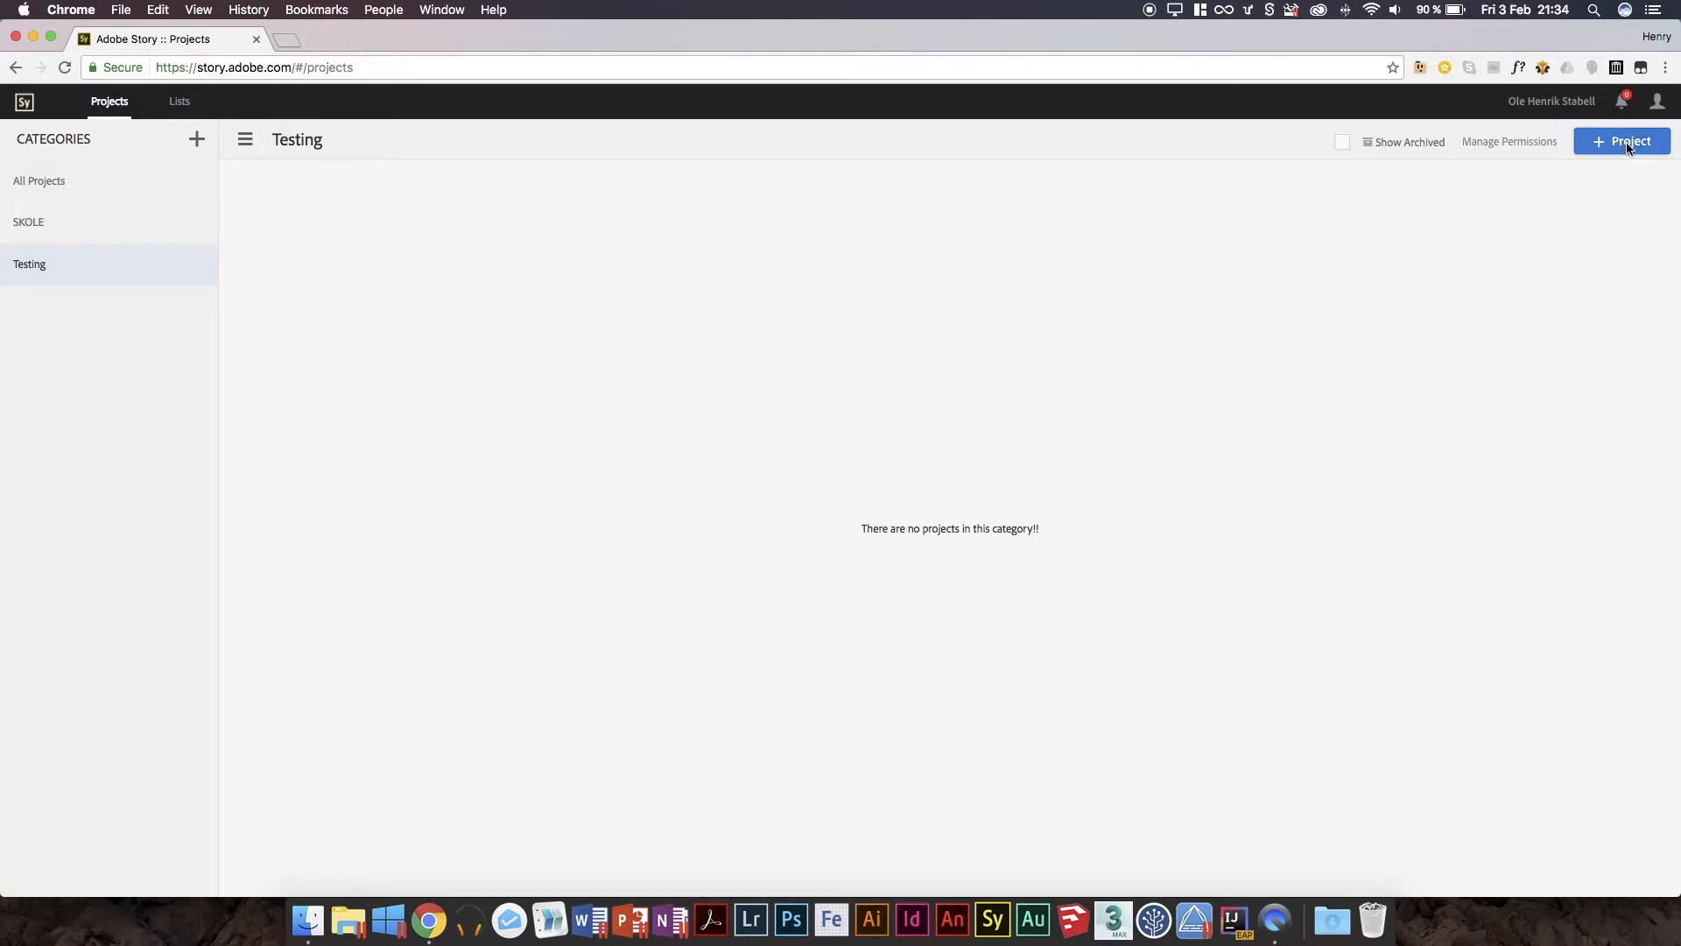
Add a new project titled 'Test Project'.
click(1622, 140)
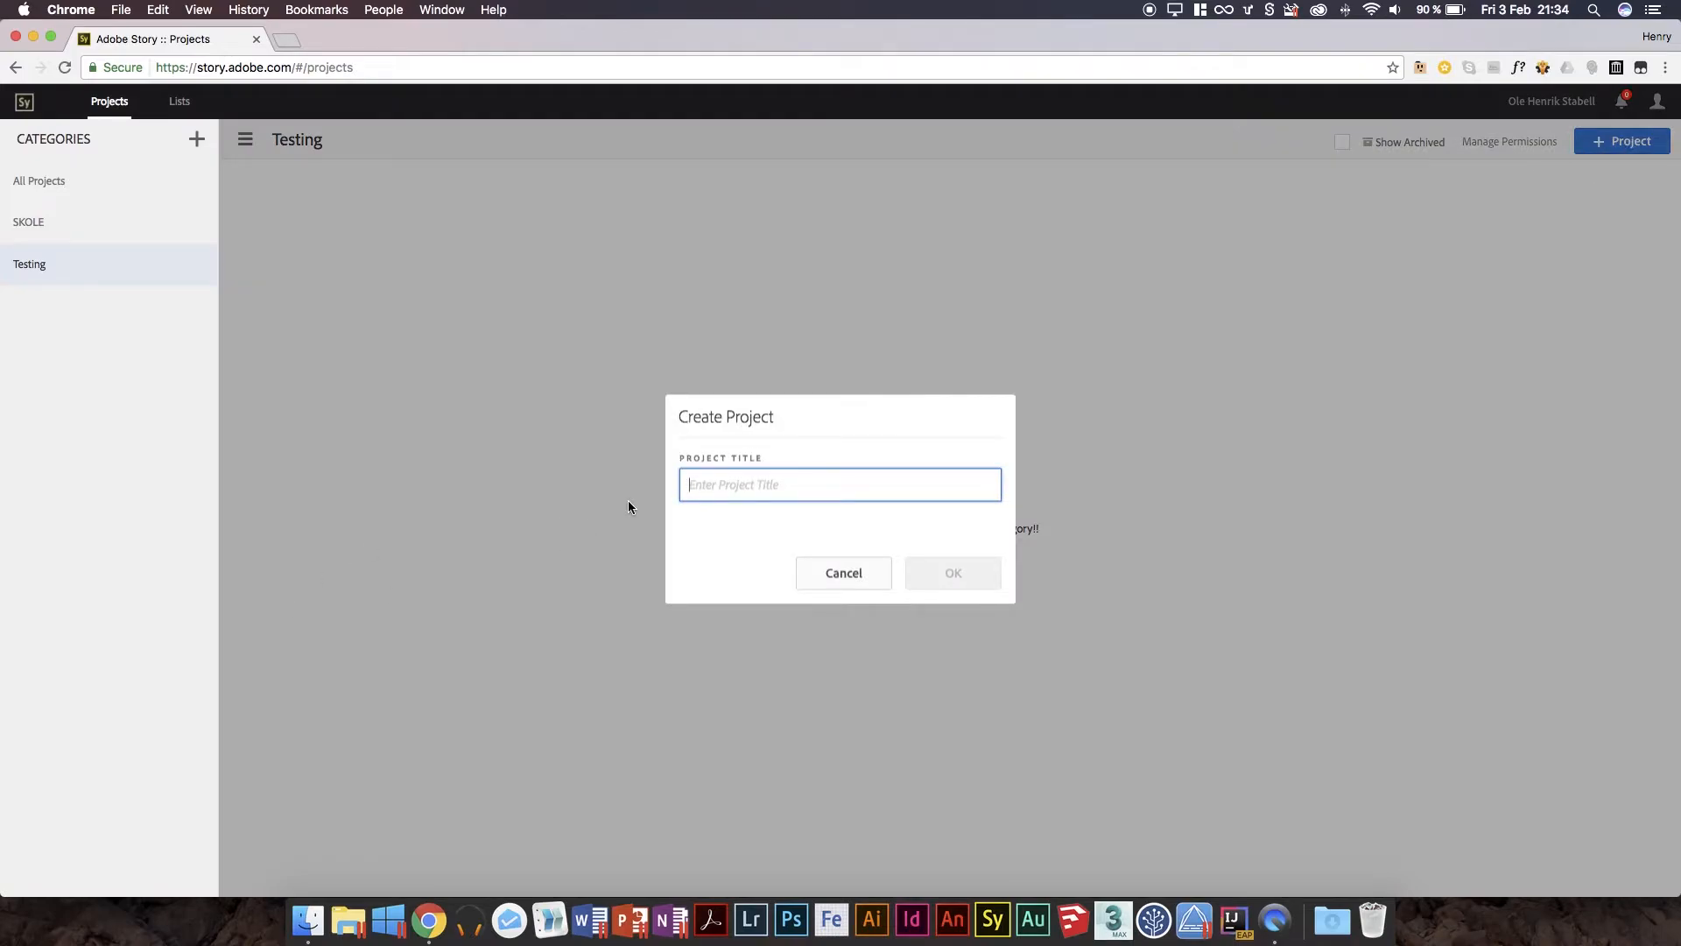
text(Test P)
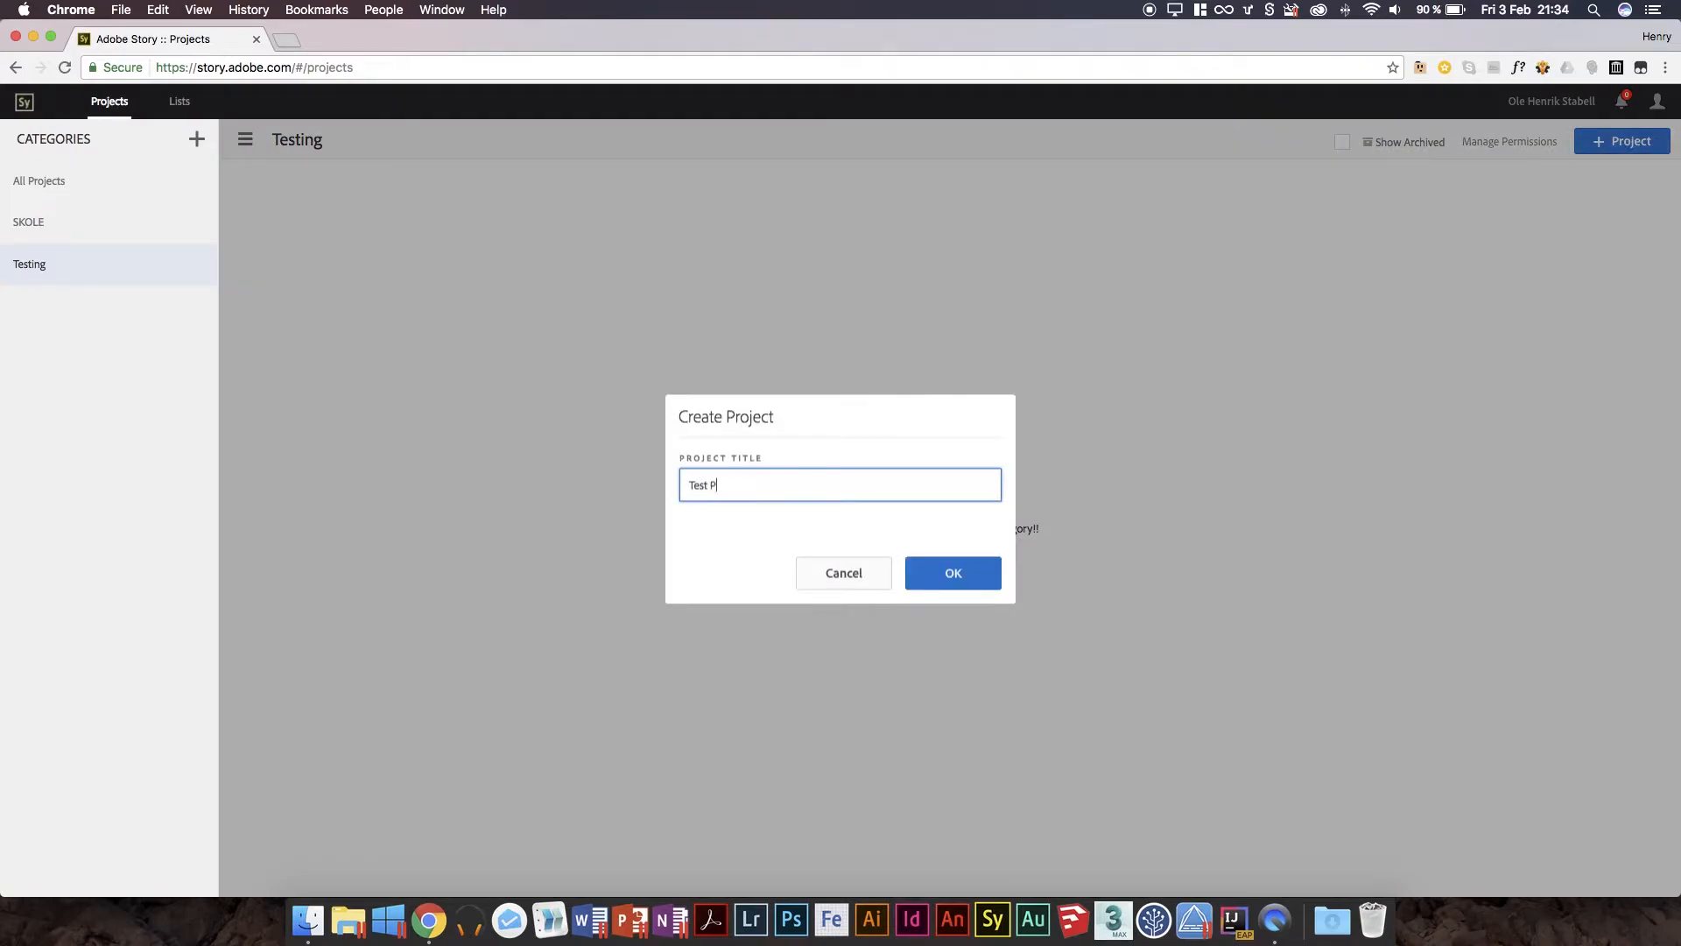
text(roject)
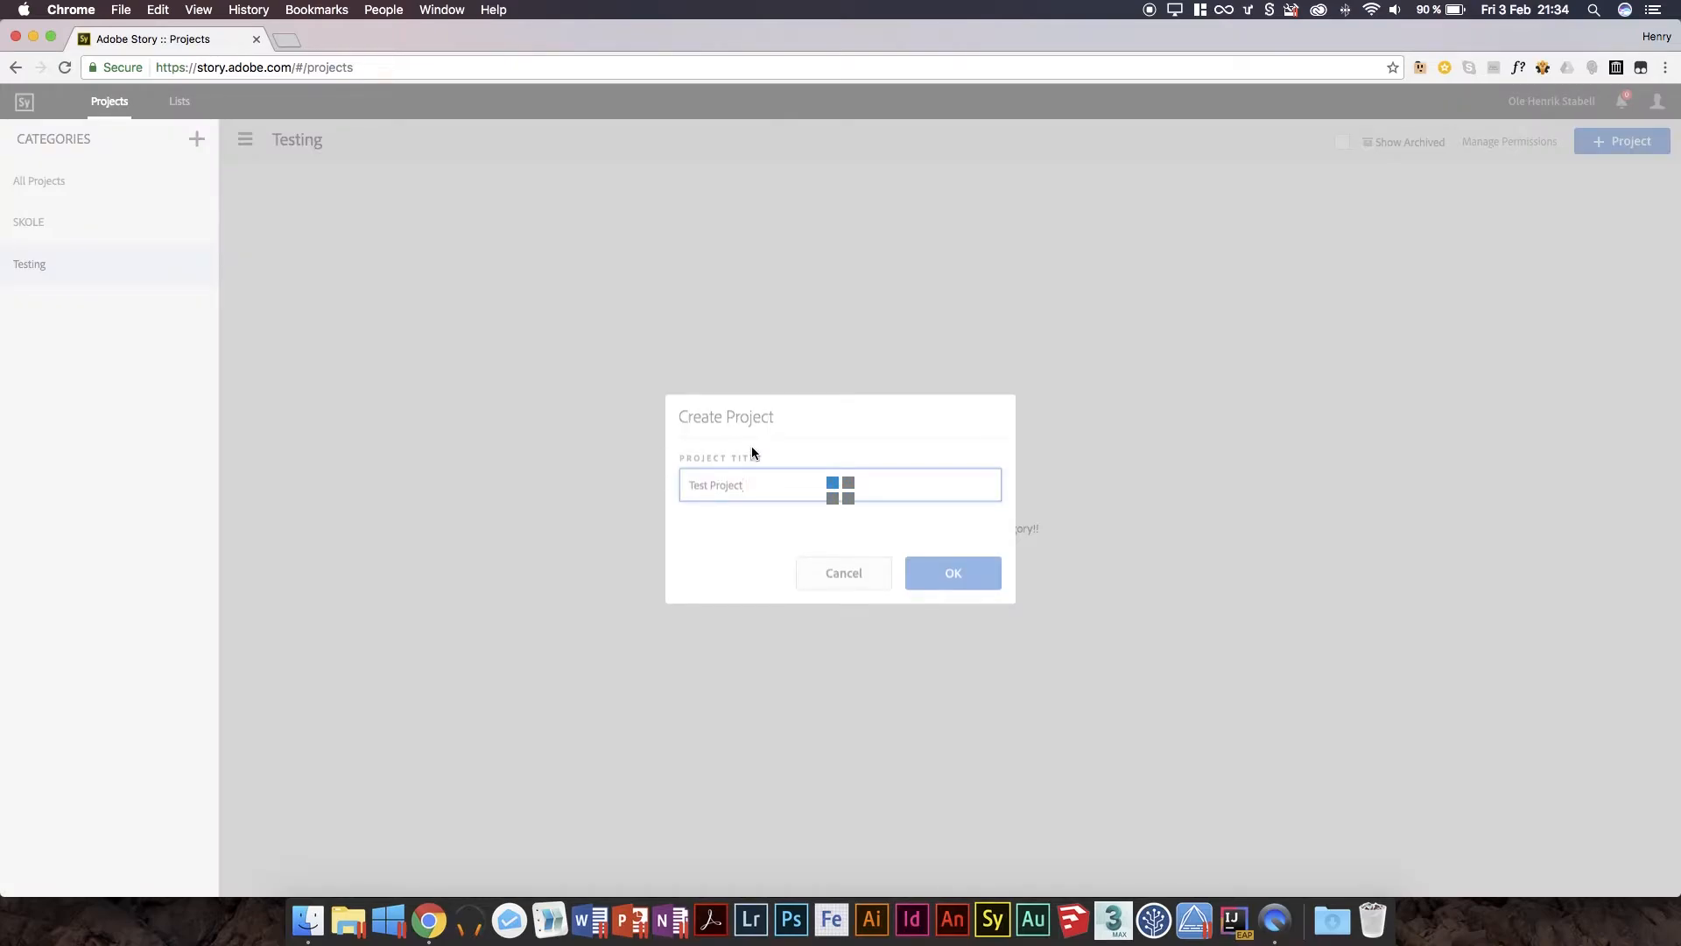
click(951, 573)
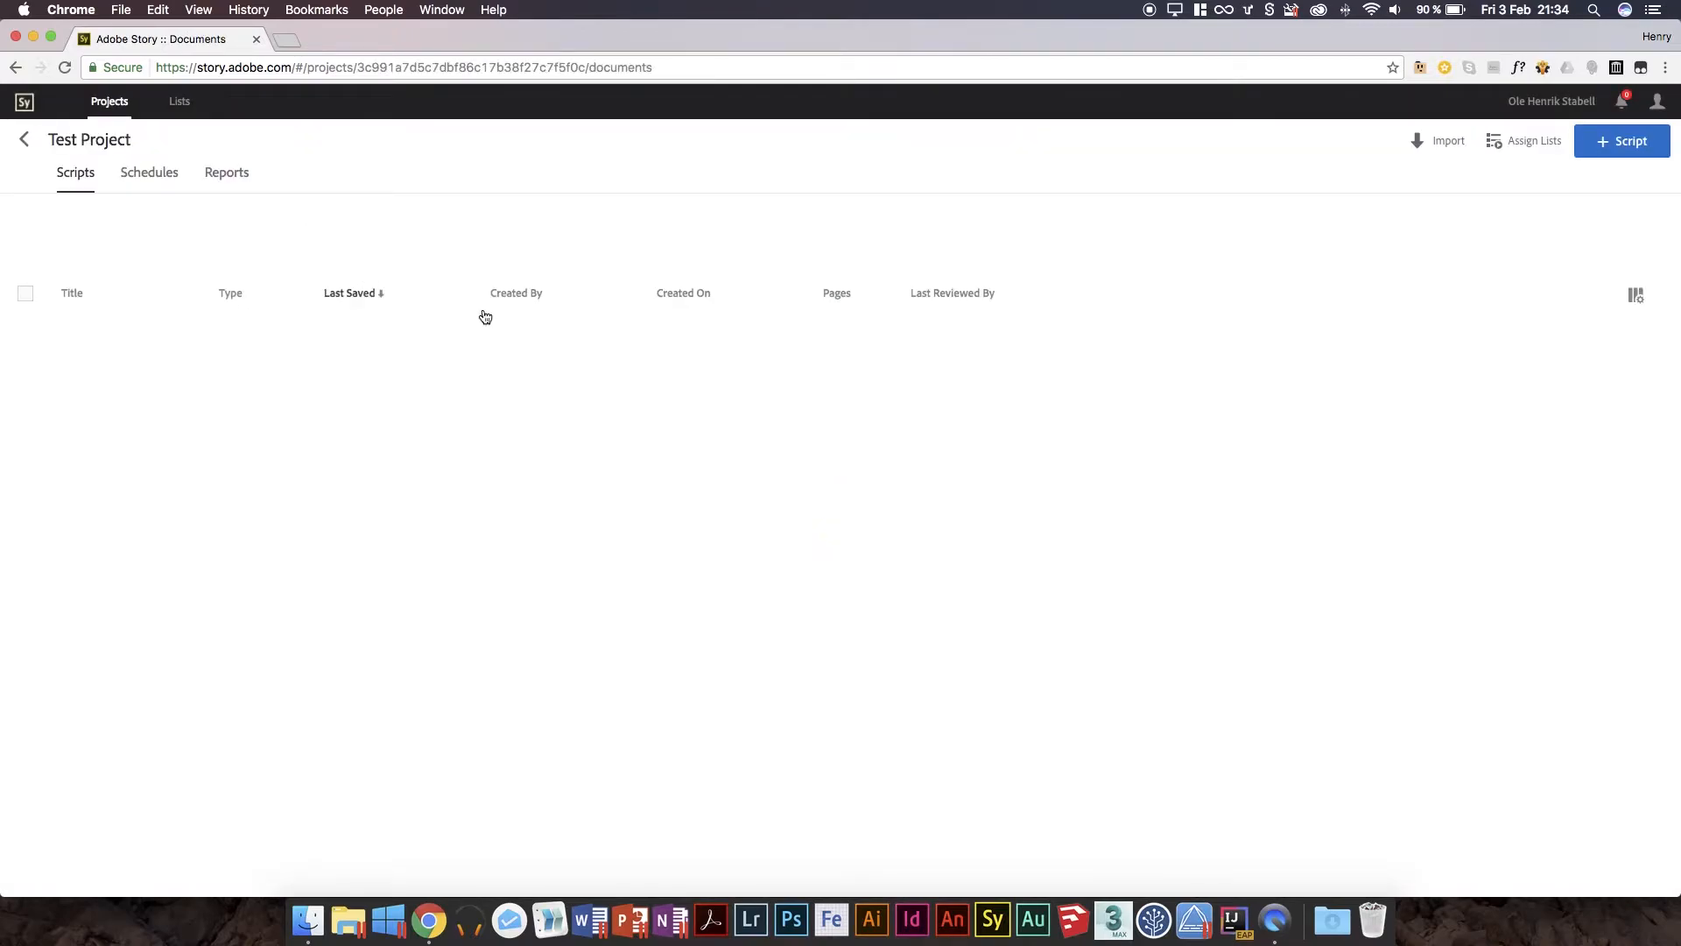
mouse_move(1611, 221)
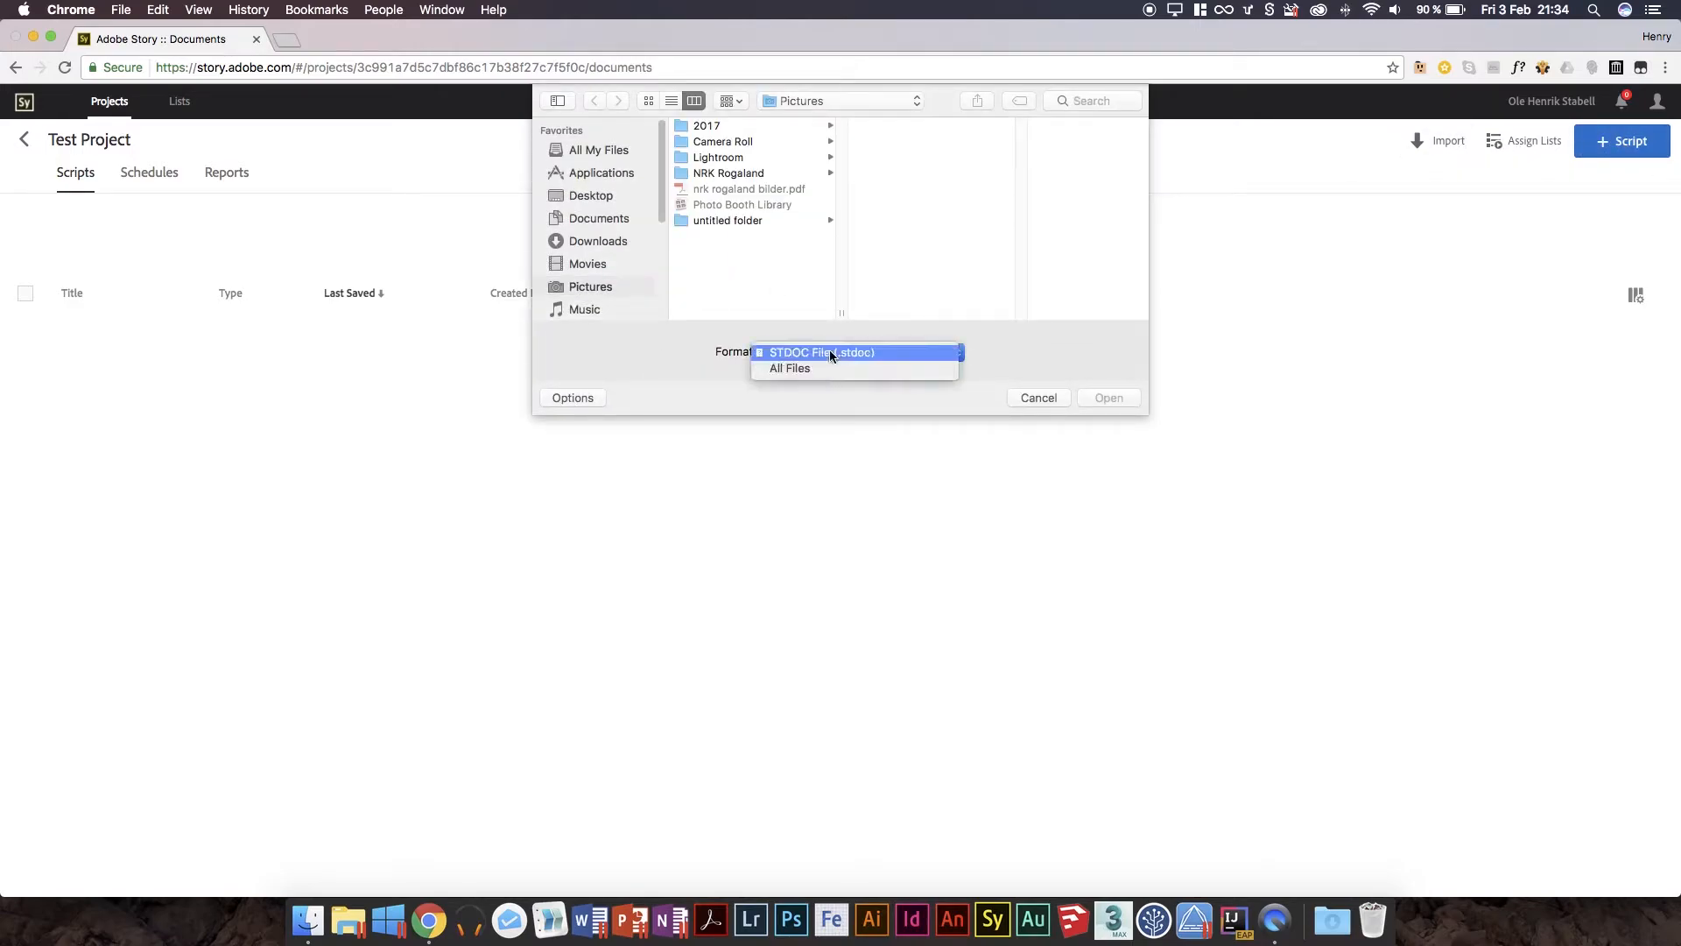
Open the STDOC file import dialog and cancel it without importing.
click(822, 352)
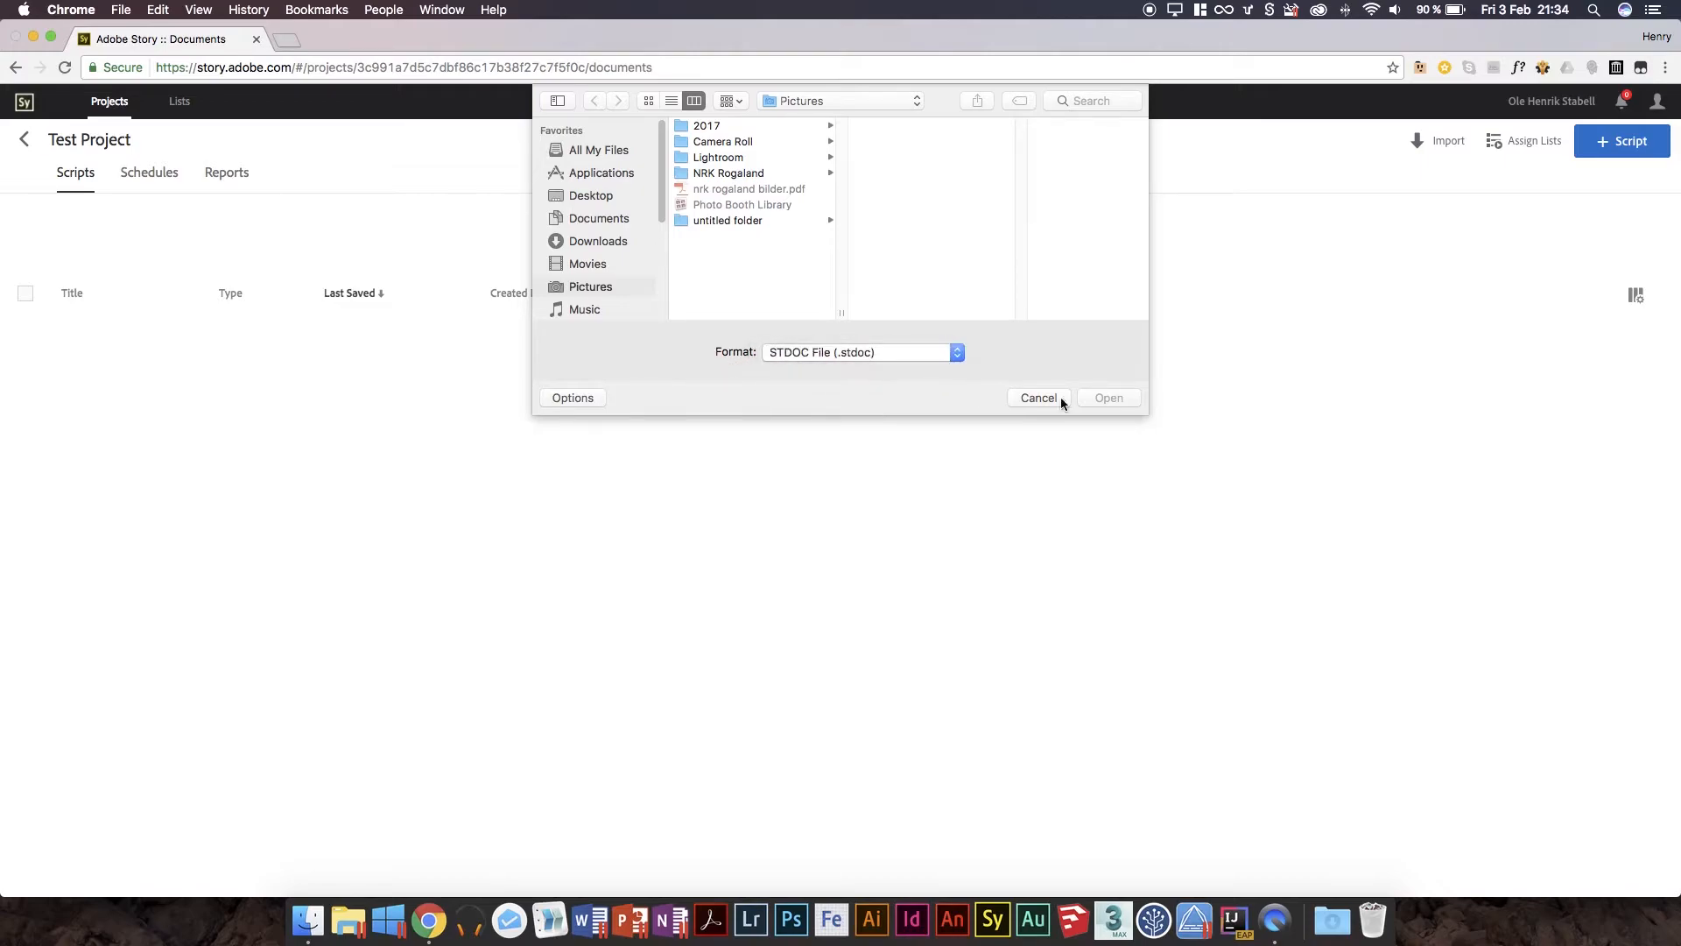
click(1037, 398)
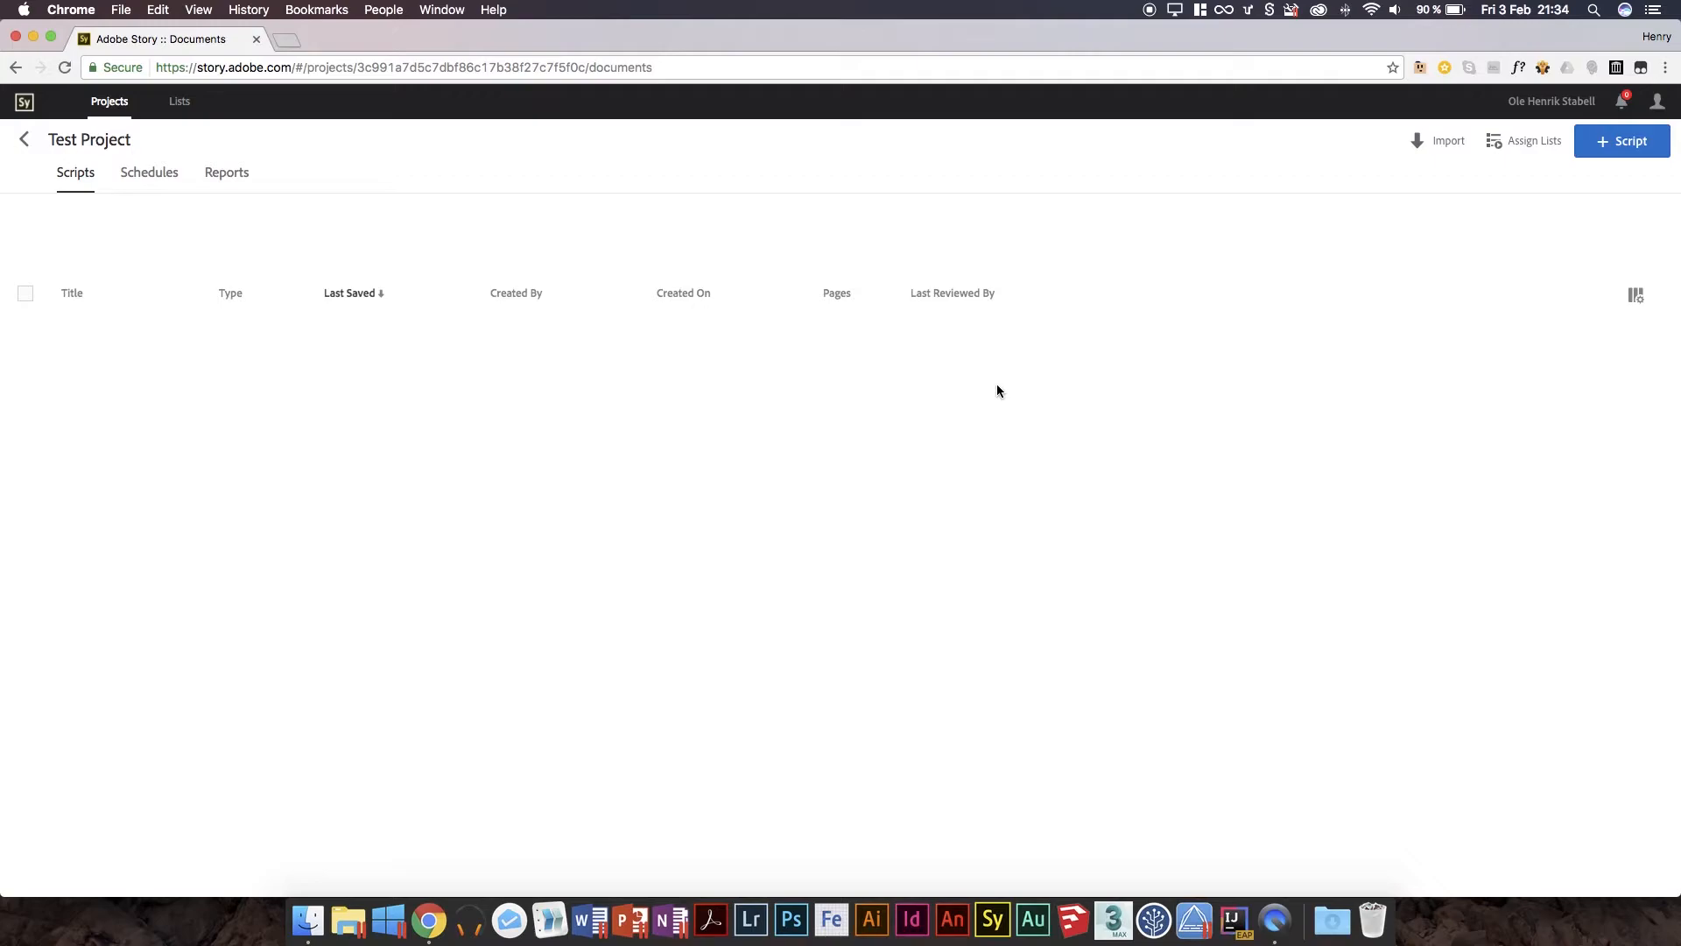
mouse_move(968, 403)
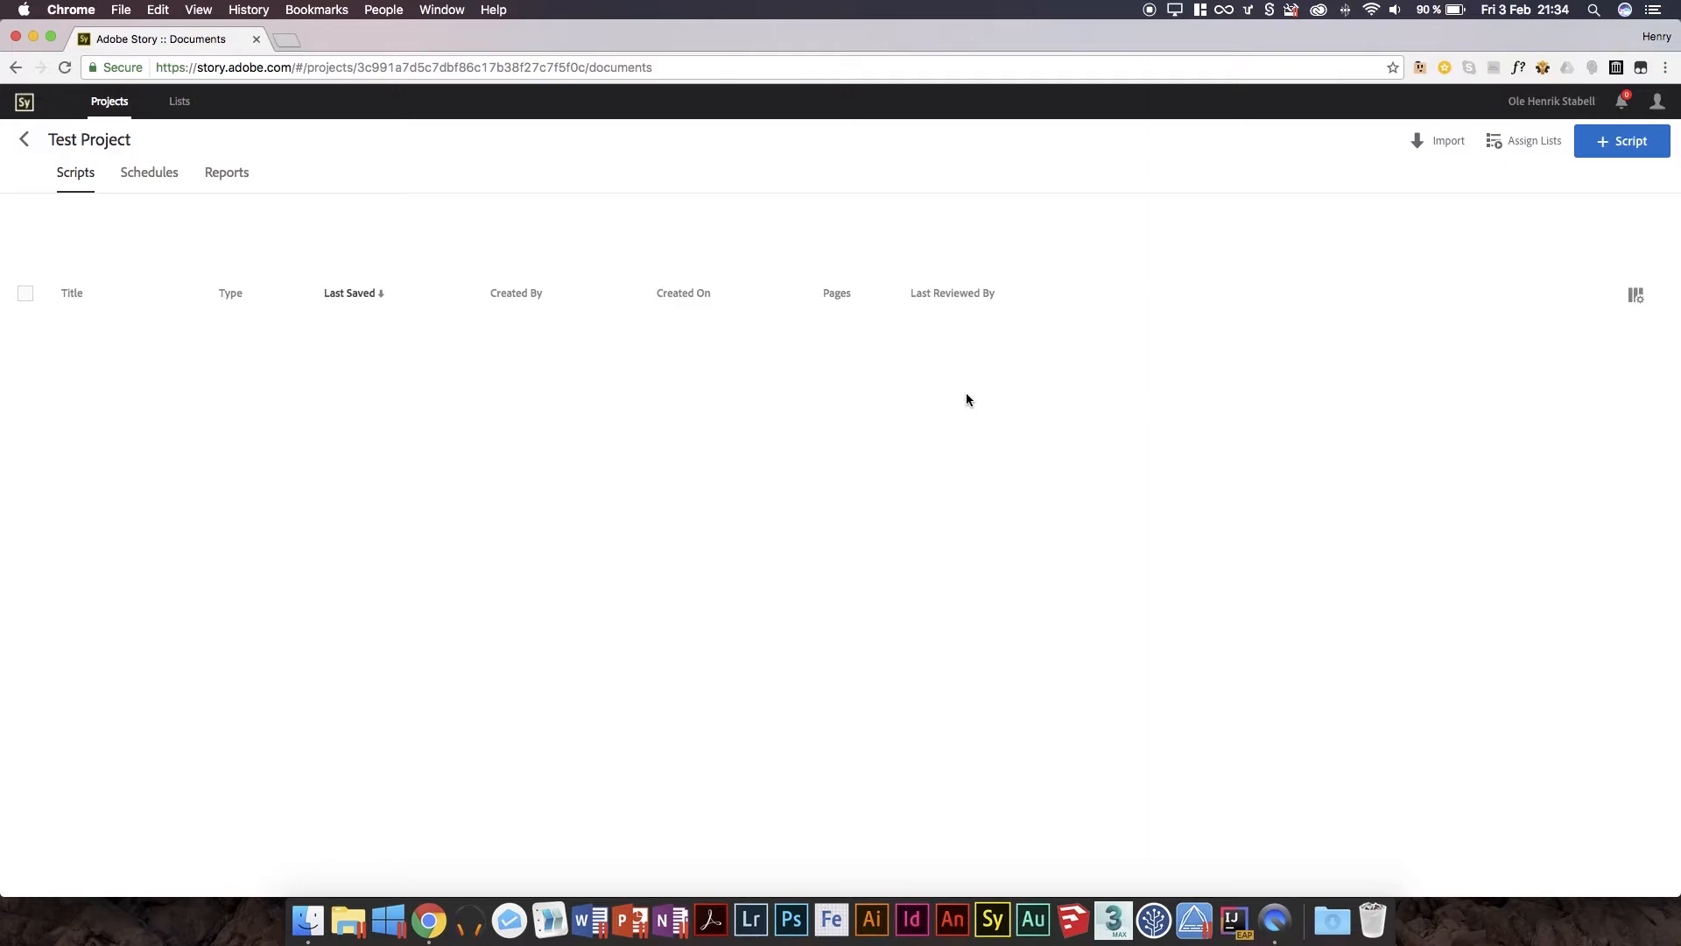
Open Assign Lists for Test Project, find no lists, and cancel.
click(1534, 140)
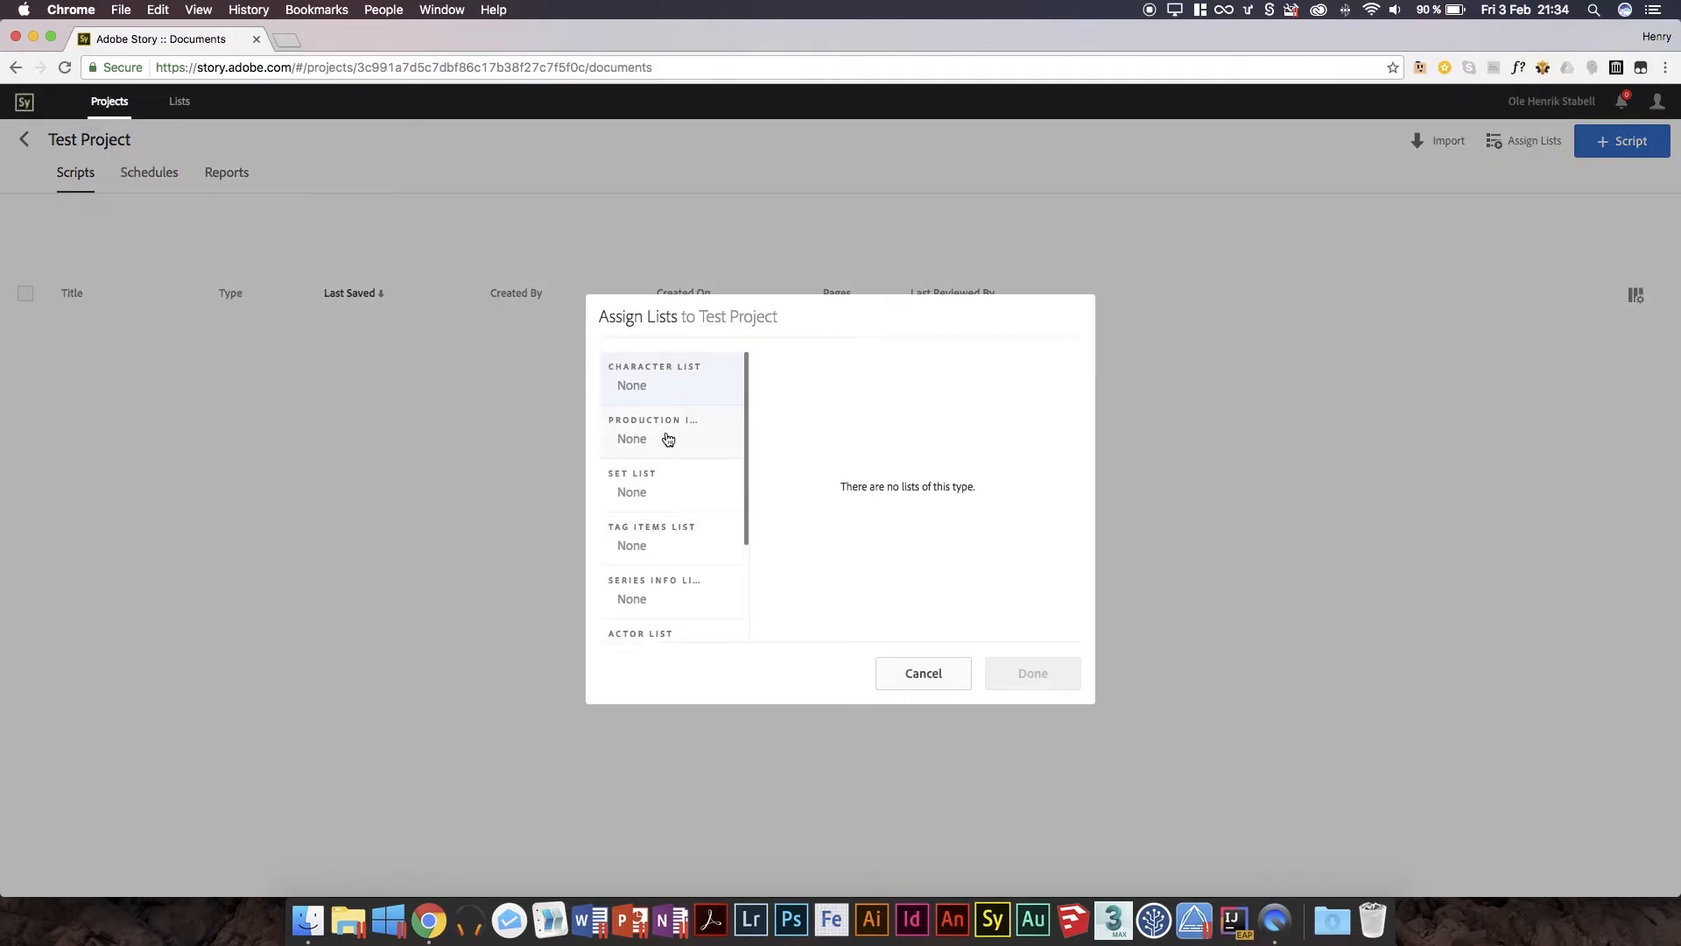
scroll(down, 3)
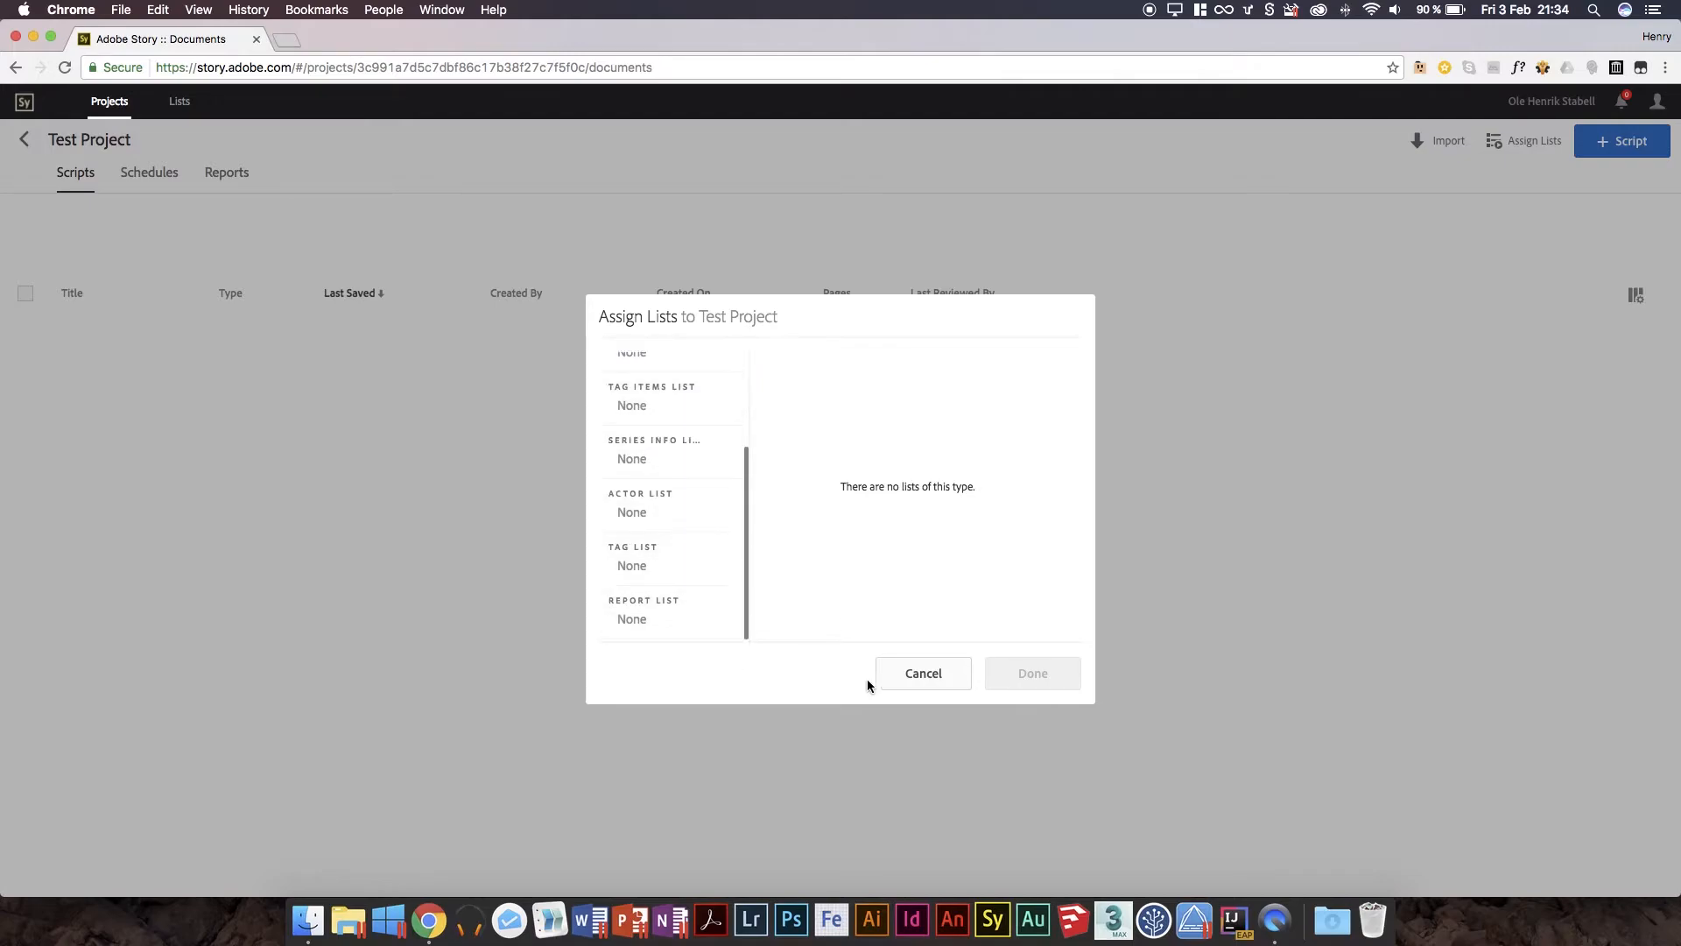
click(921, 673)
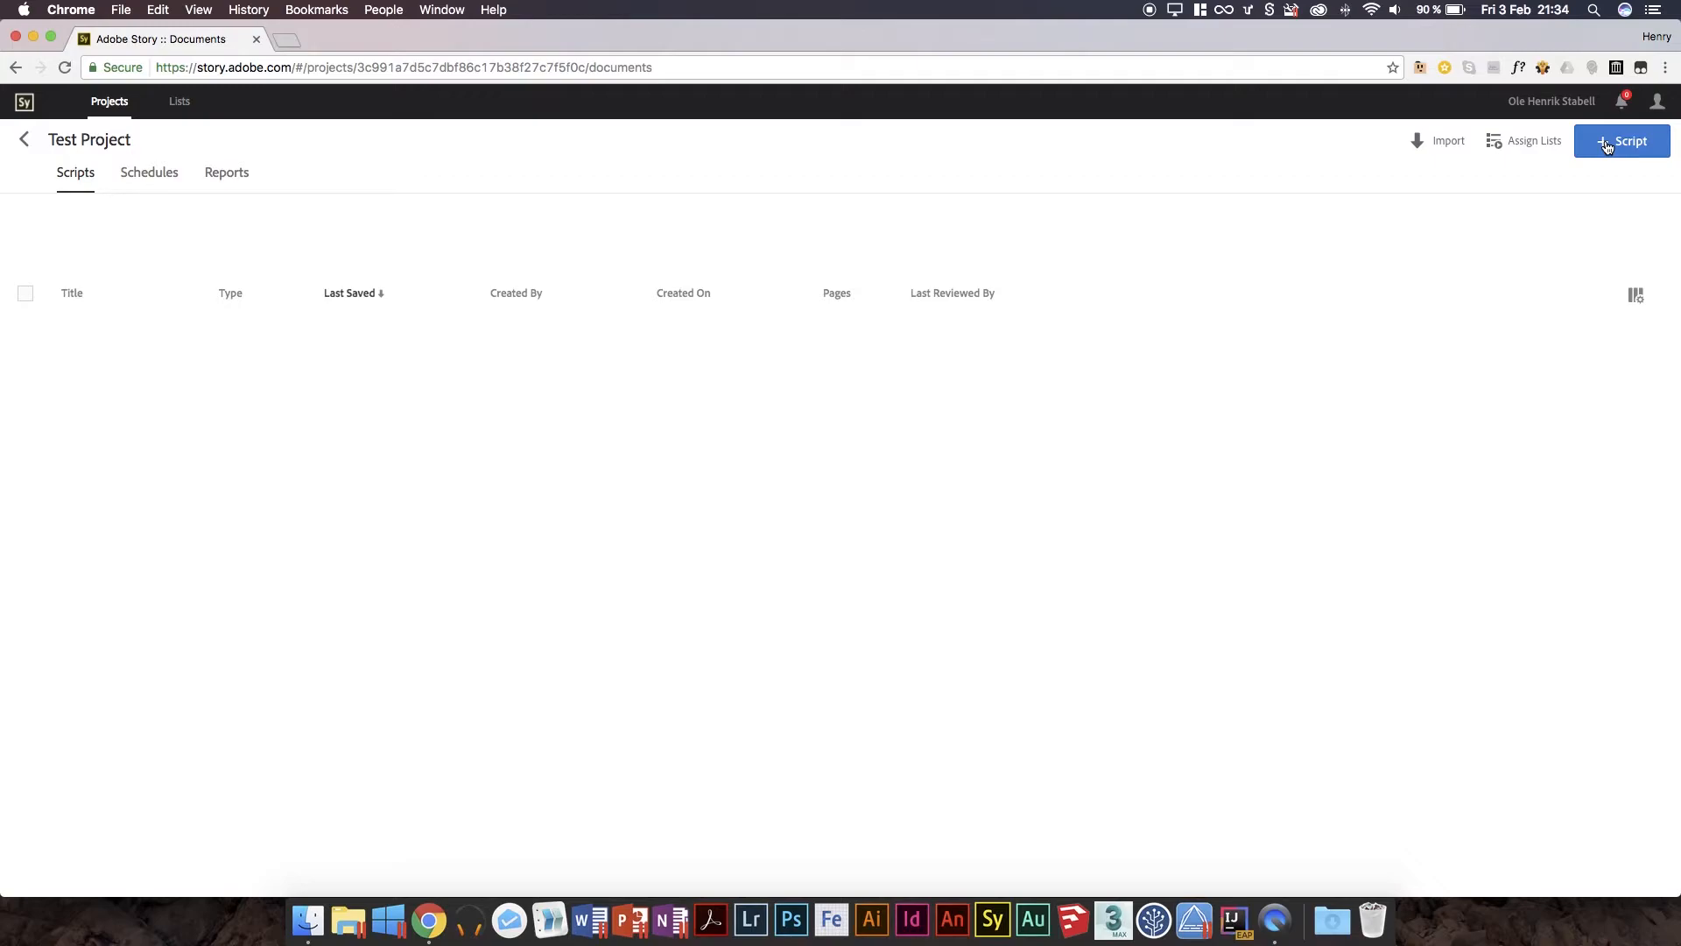
mouse_move(1609, 142)
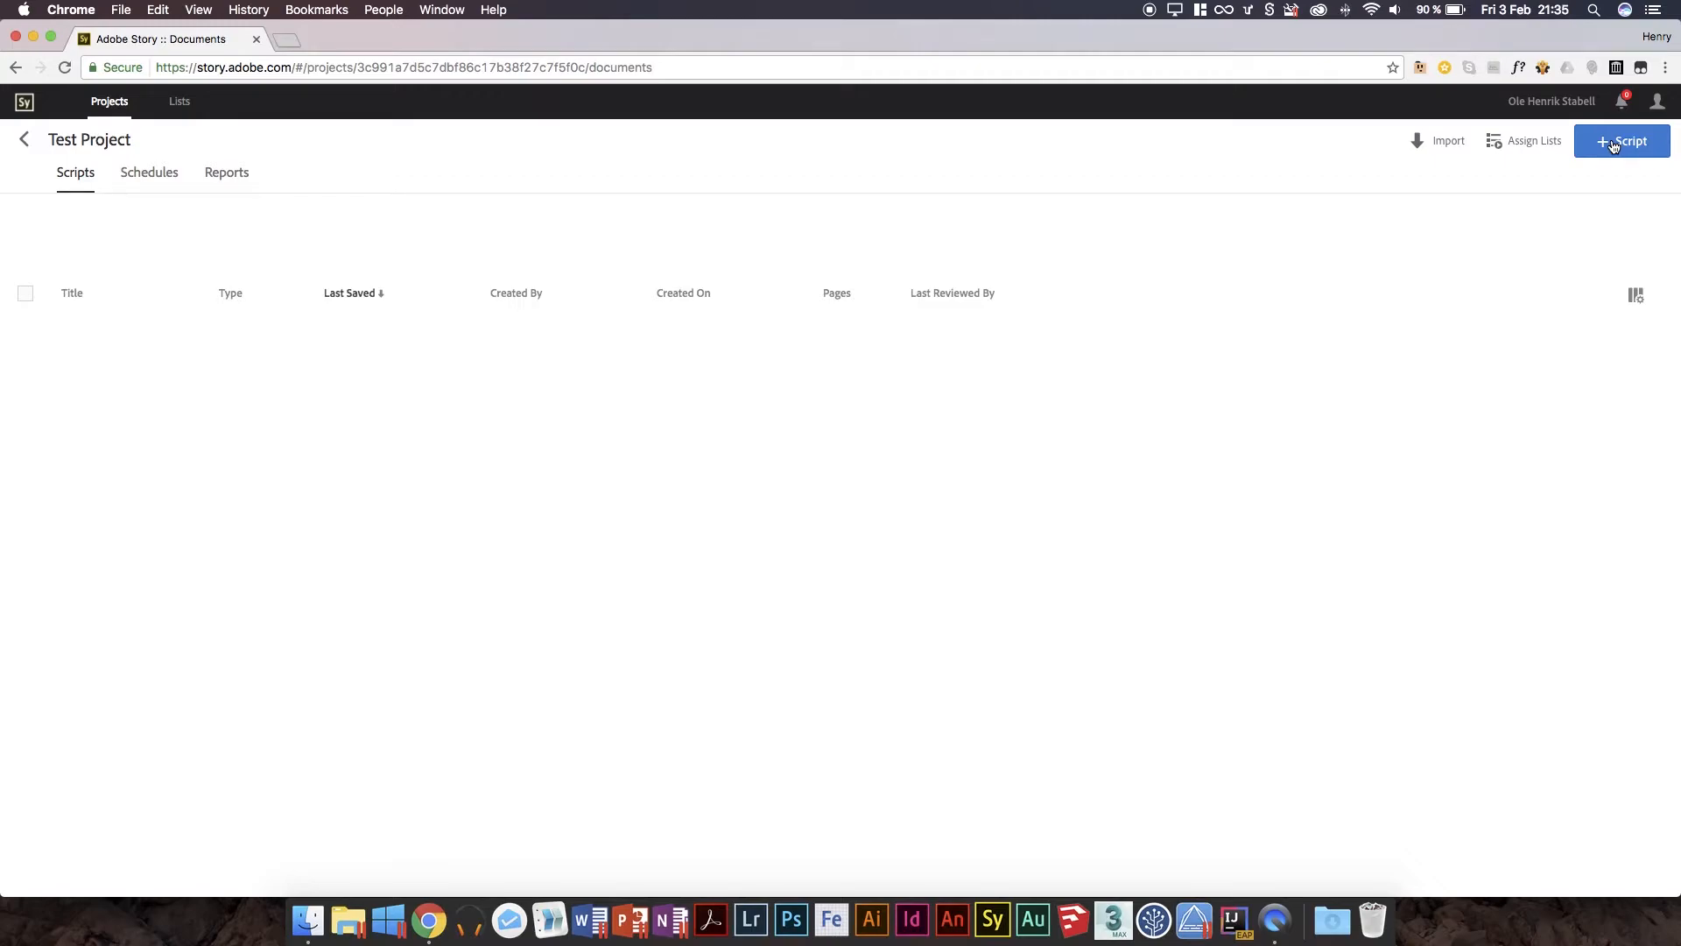
Create a Film Script titled 'Test Script' using the Film Template.
click(1623, 140)
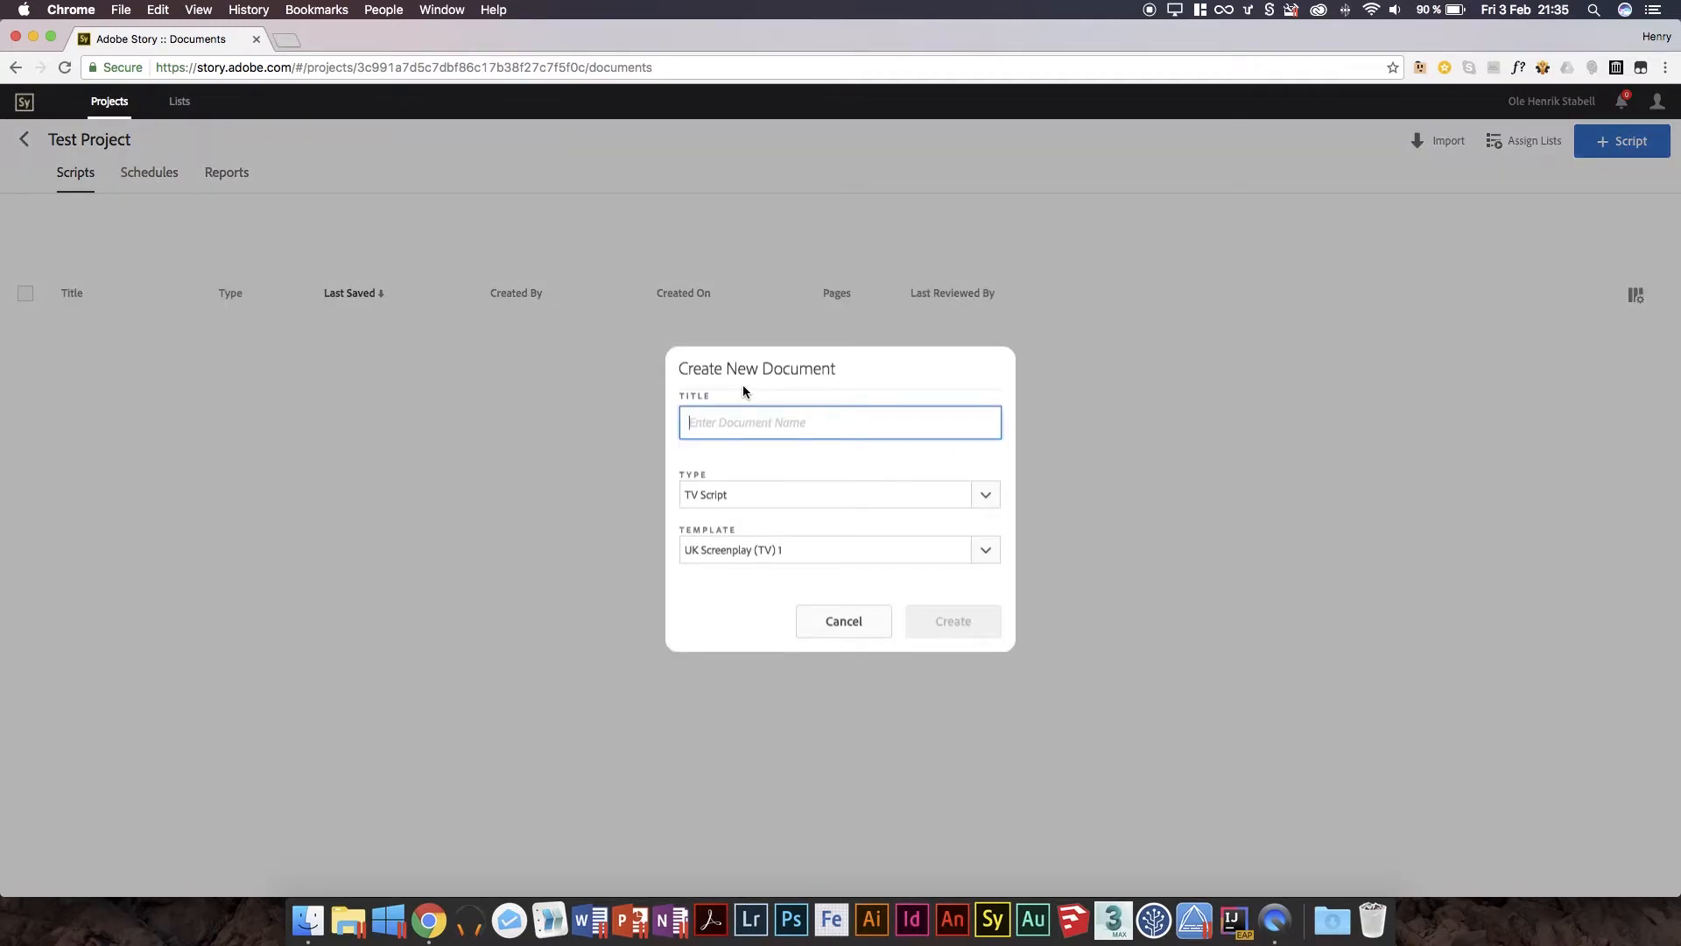
text(Test Sc)
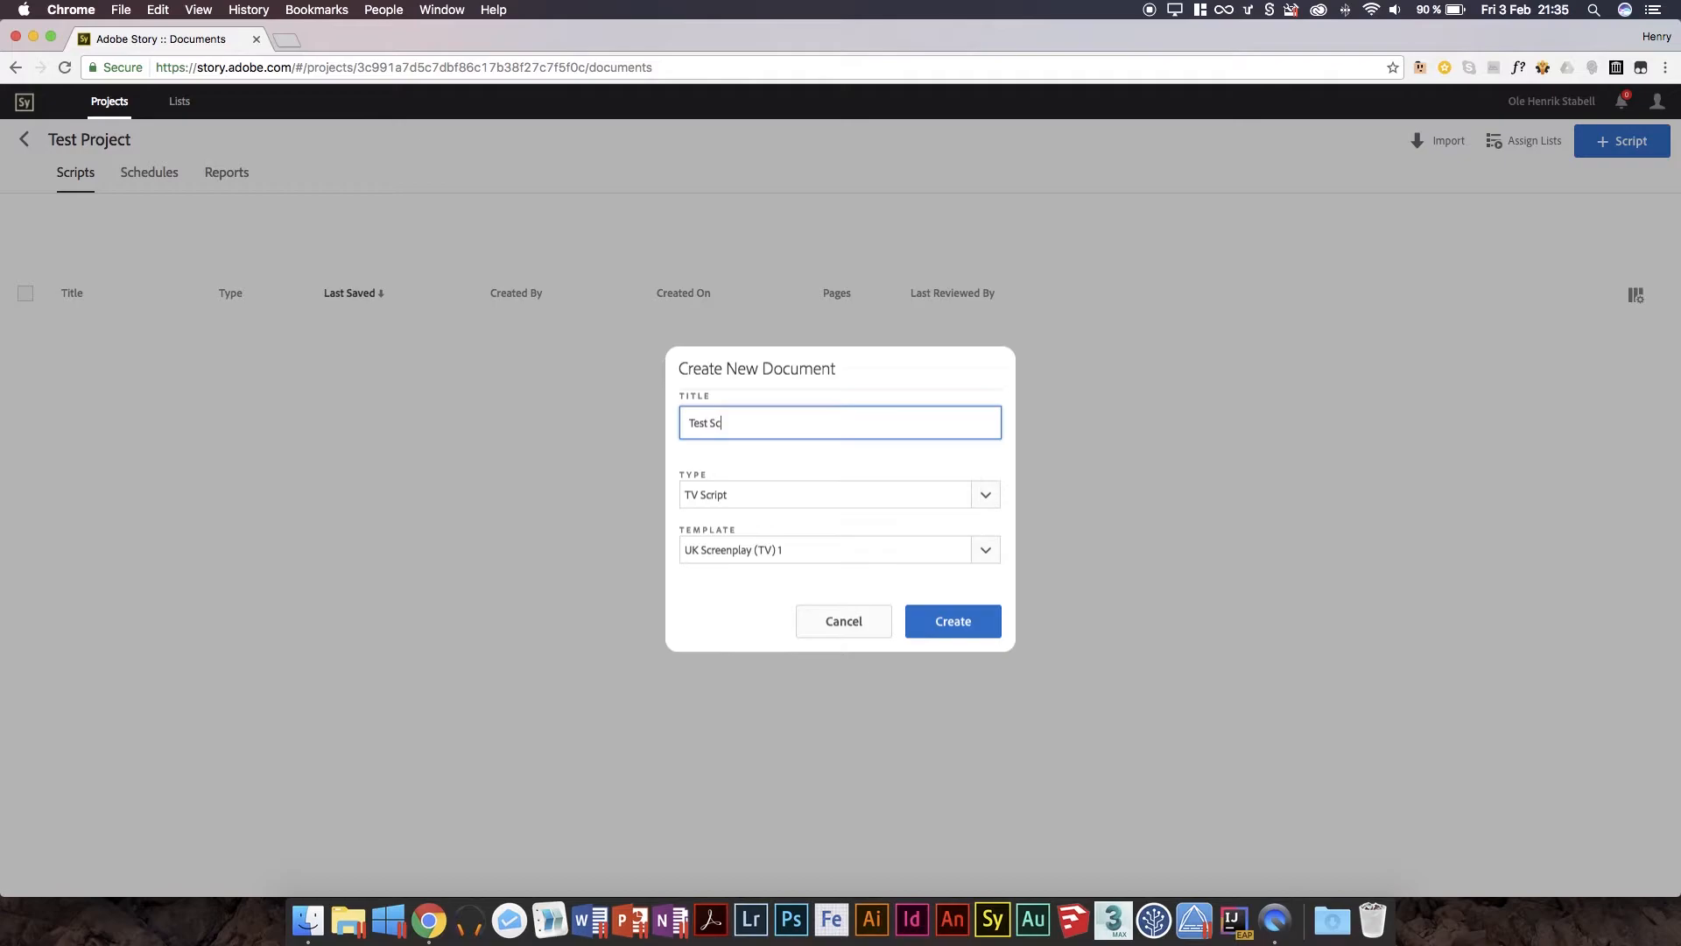
text(r)
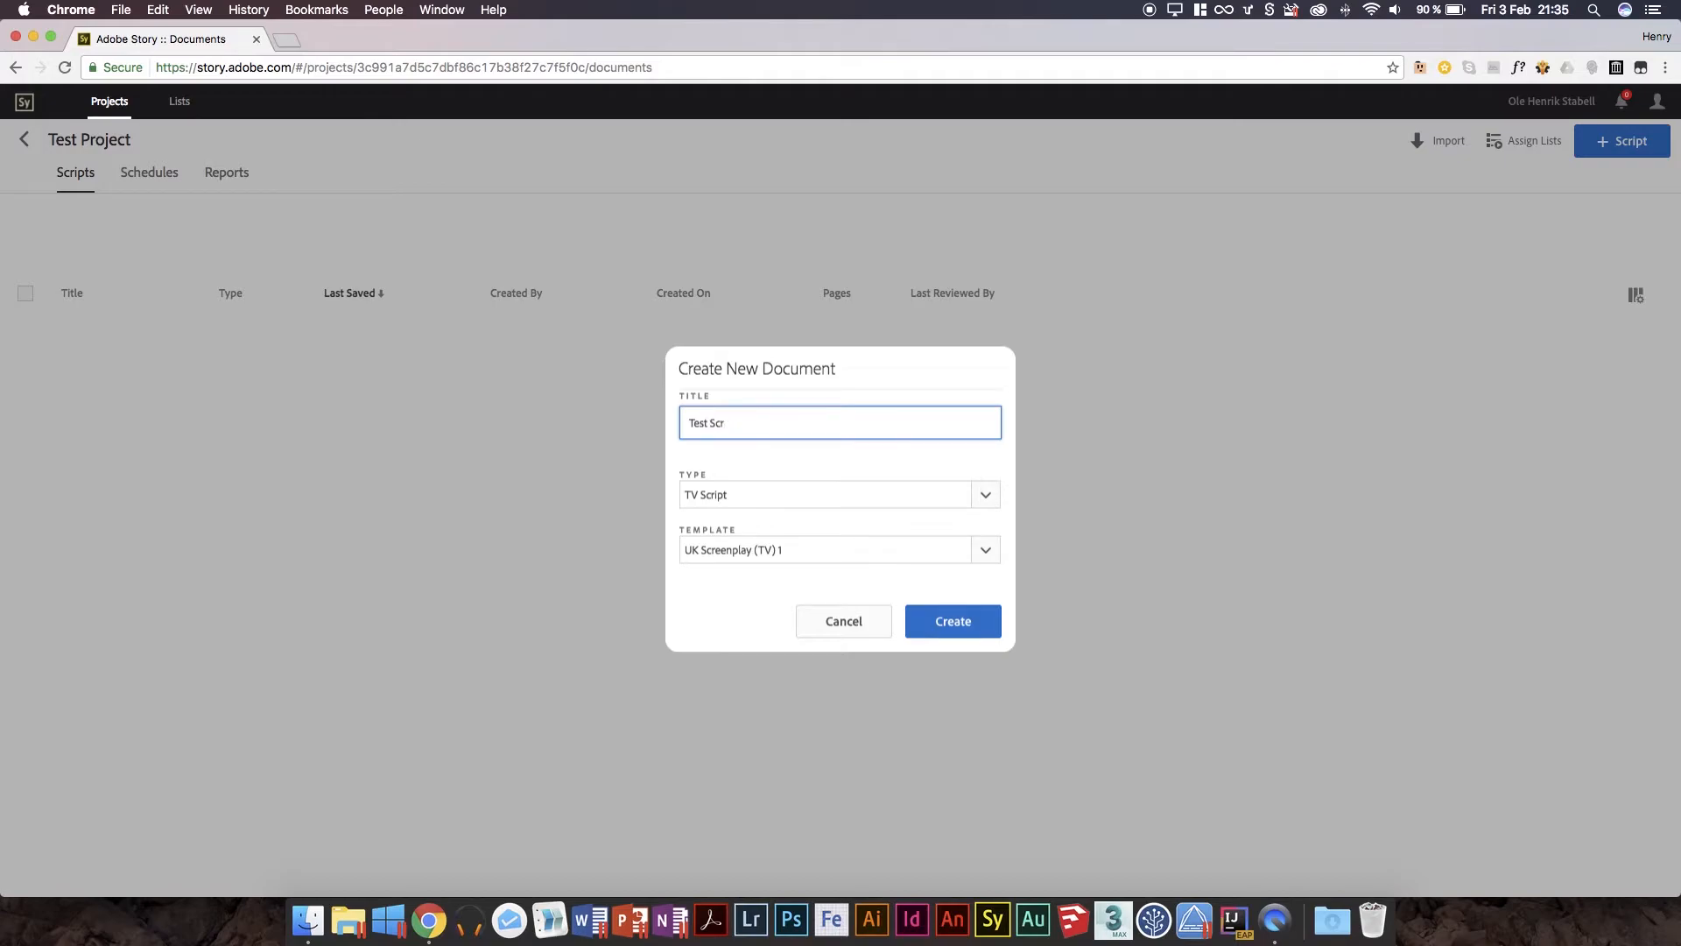
text(ipt)
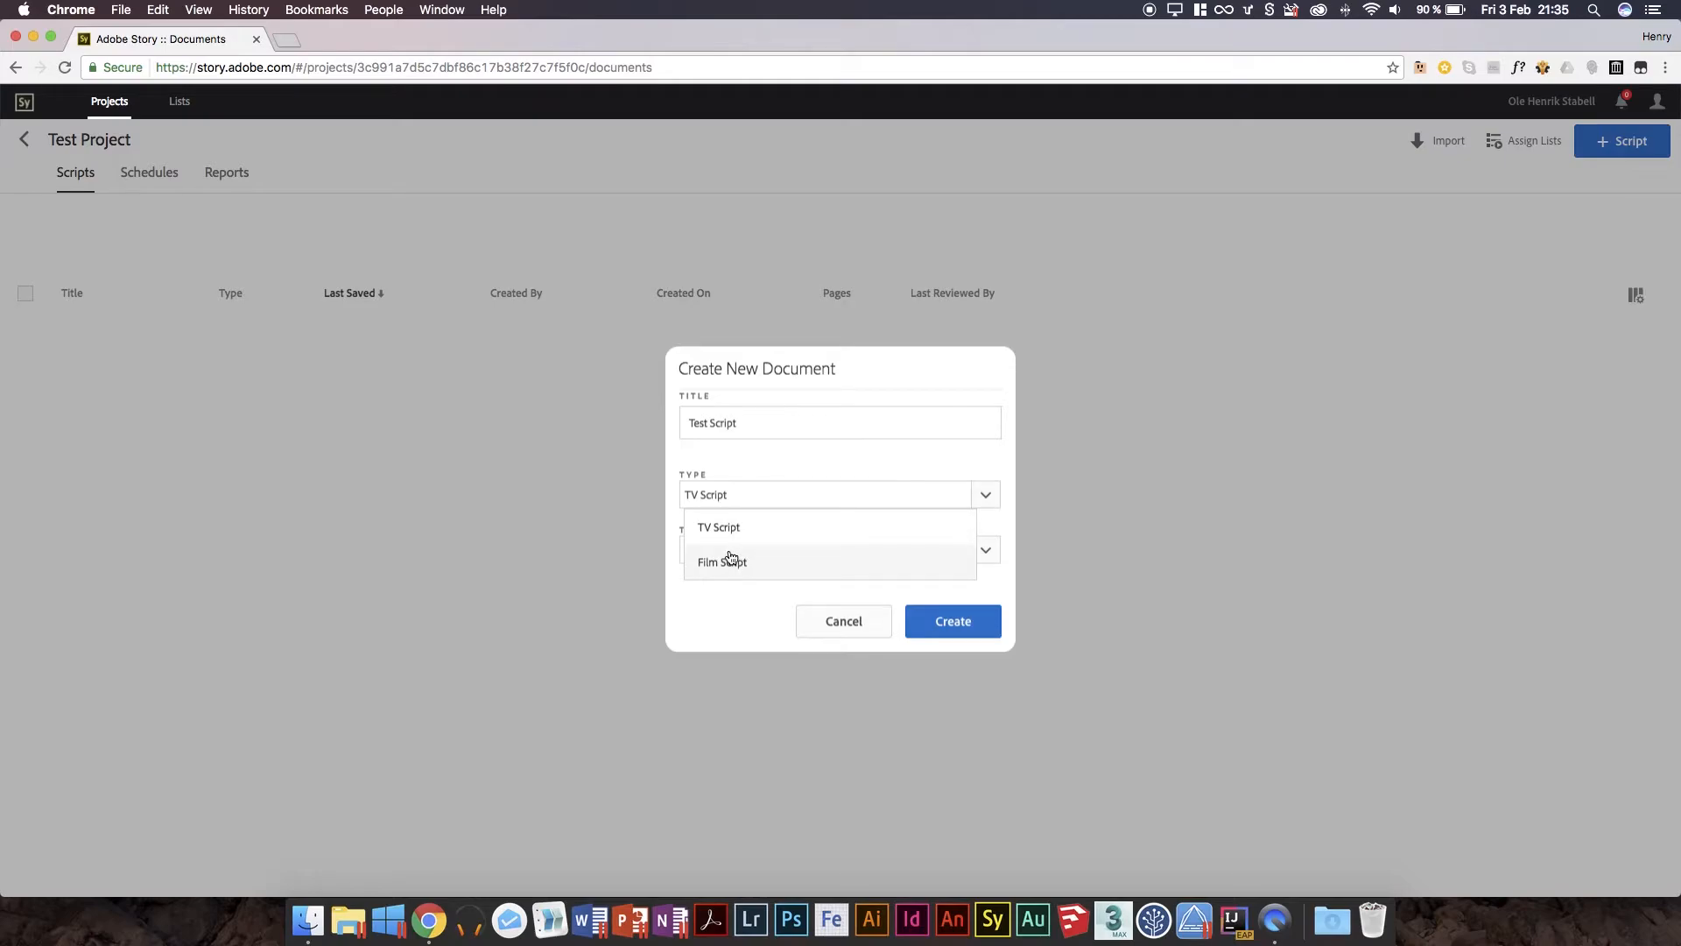
mouse_move(730, 579)
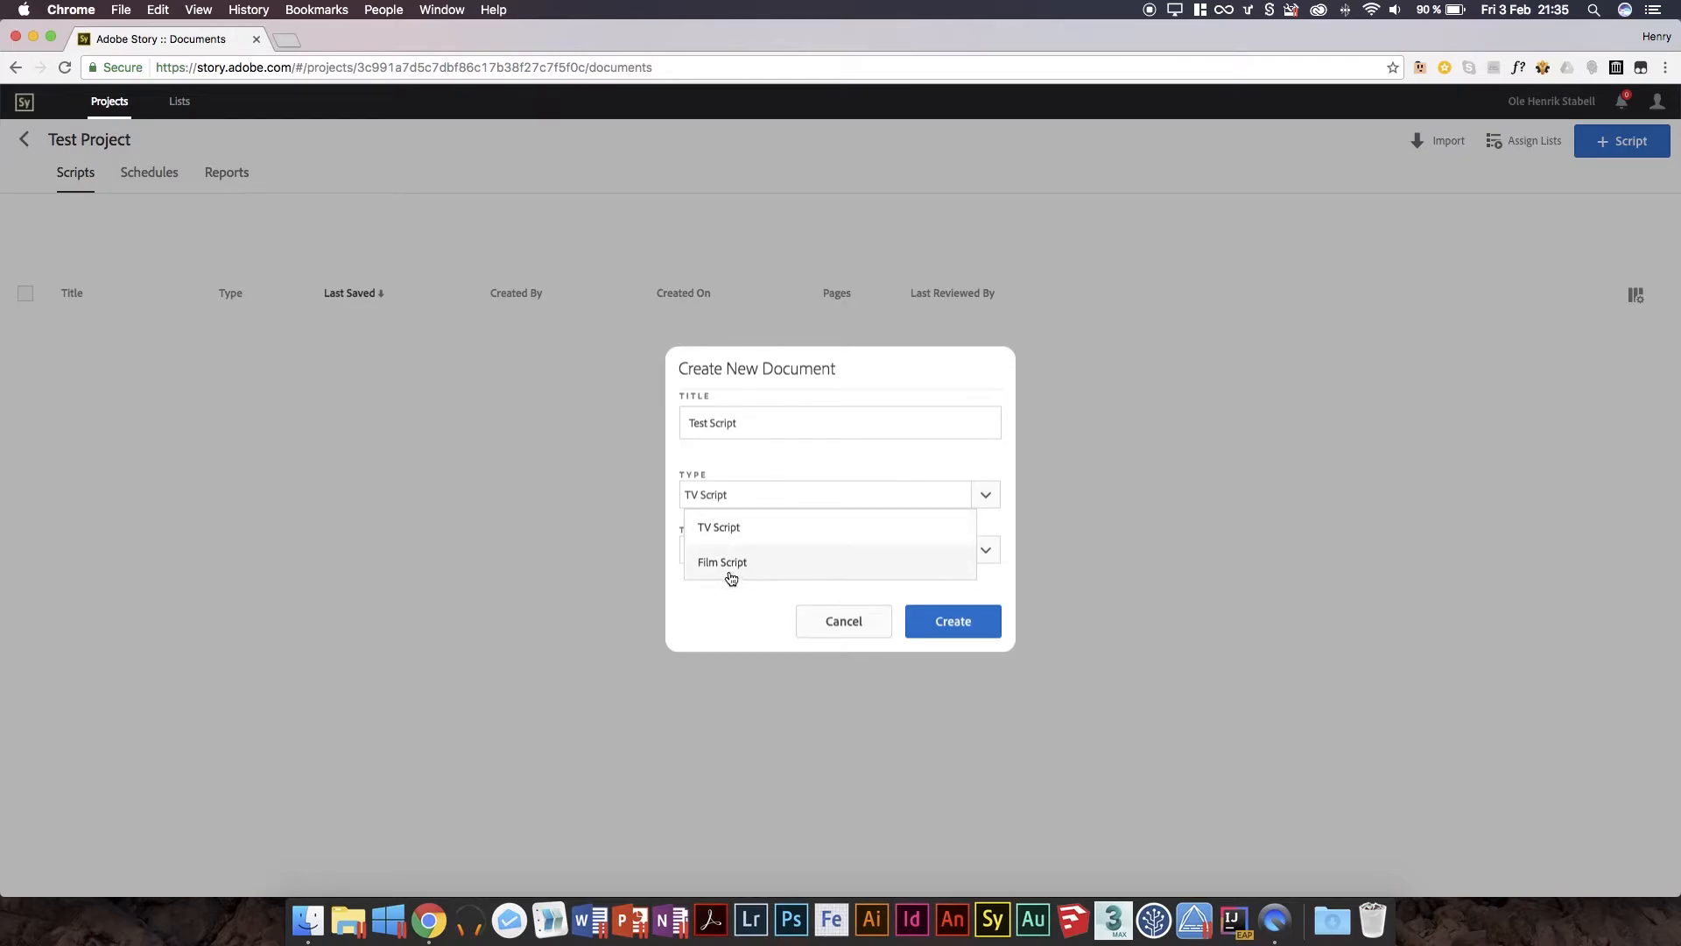
click(722, 562)
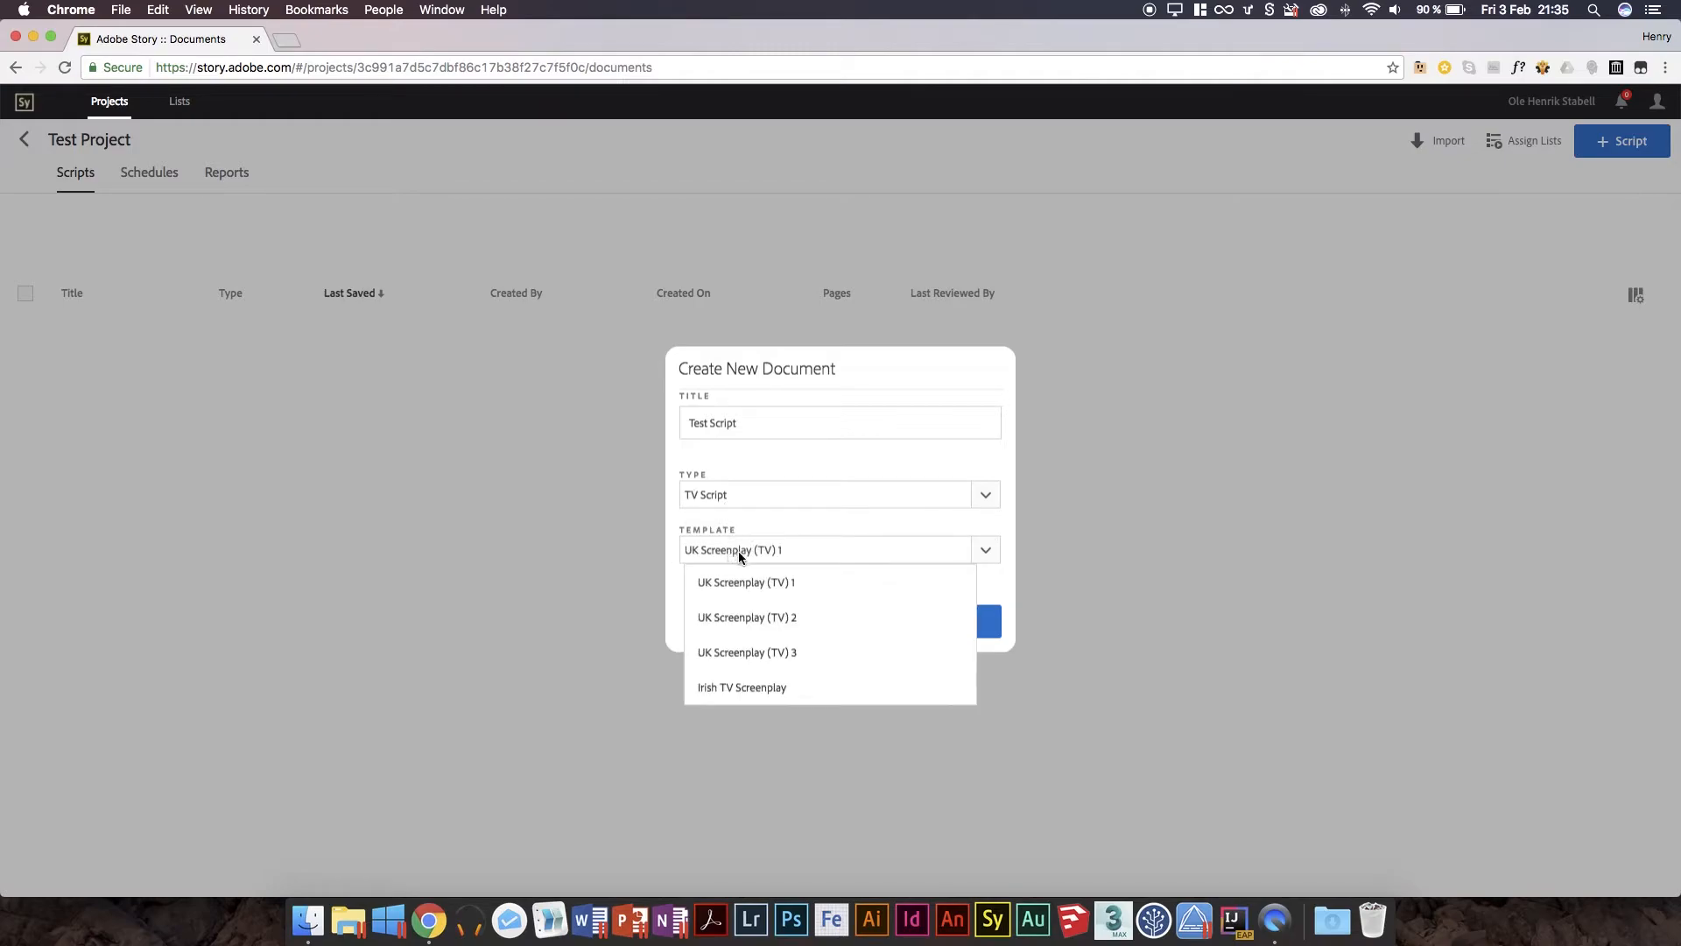
mouse_move(784, 686)
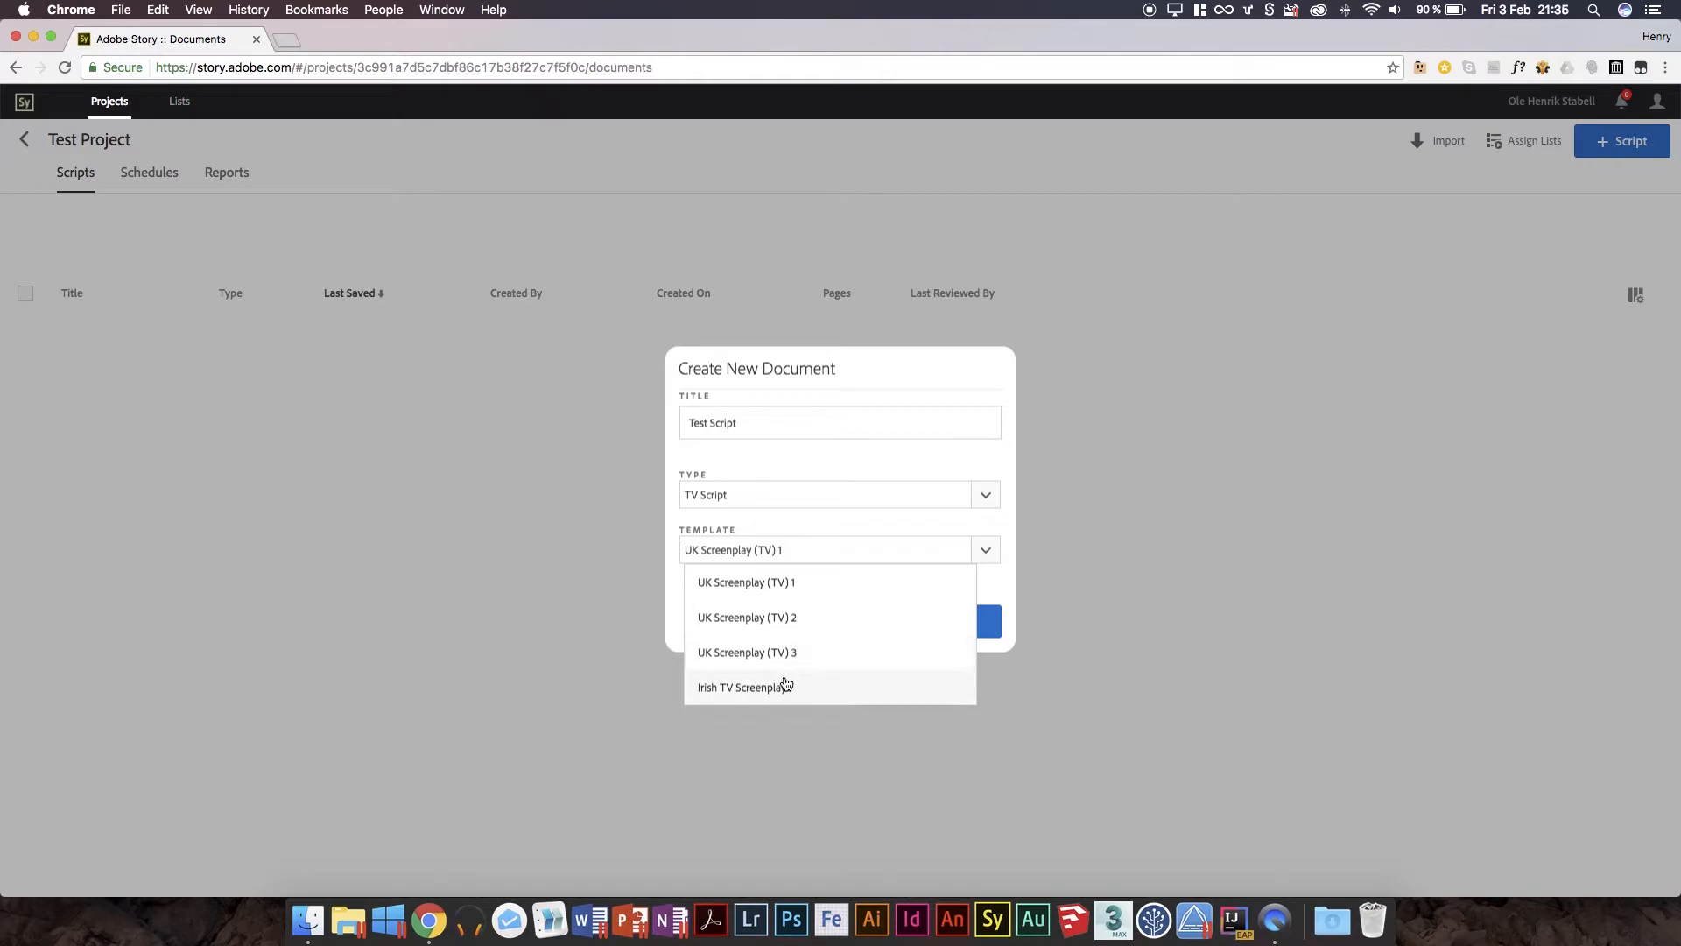
mouse_move(782, 550)
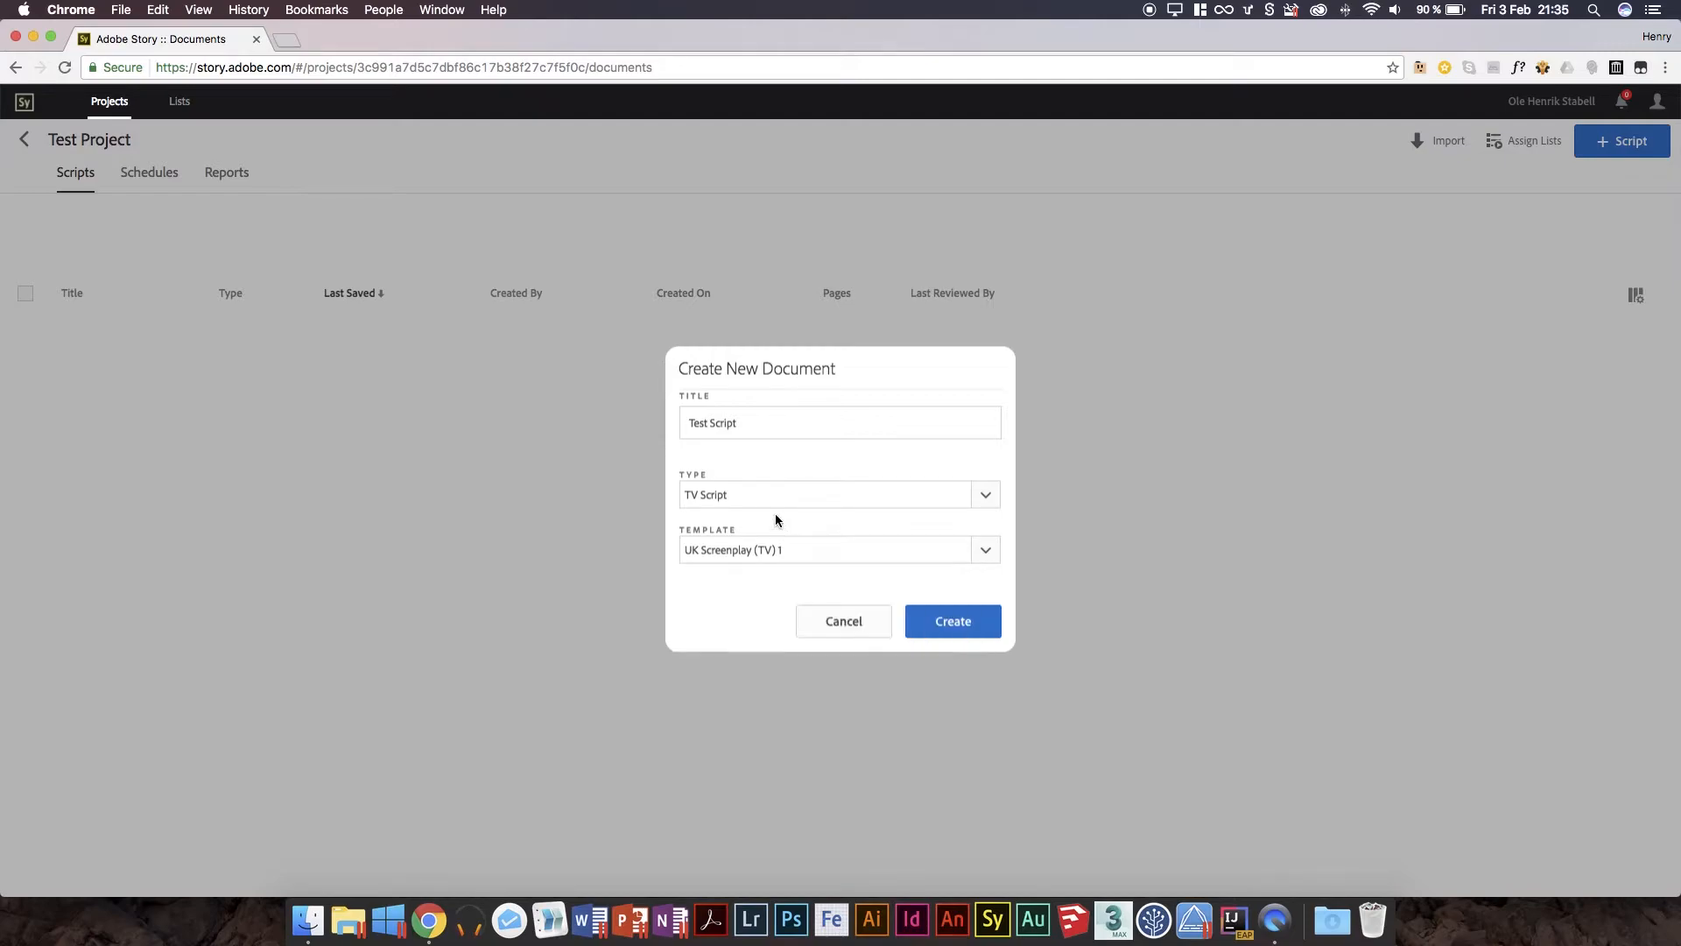
click(825, 494)
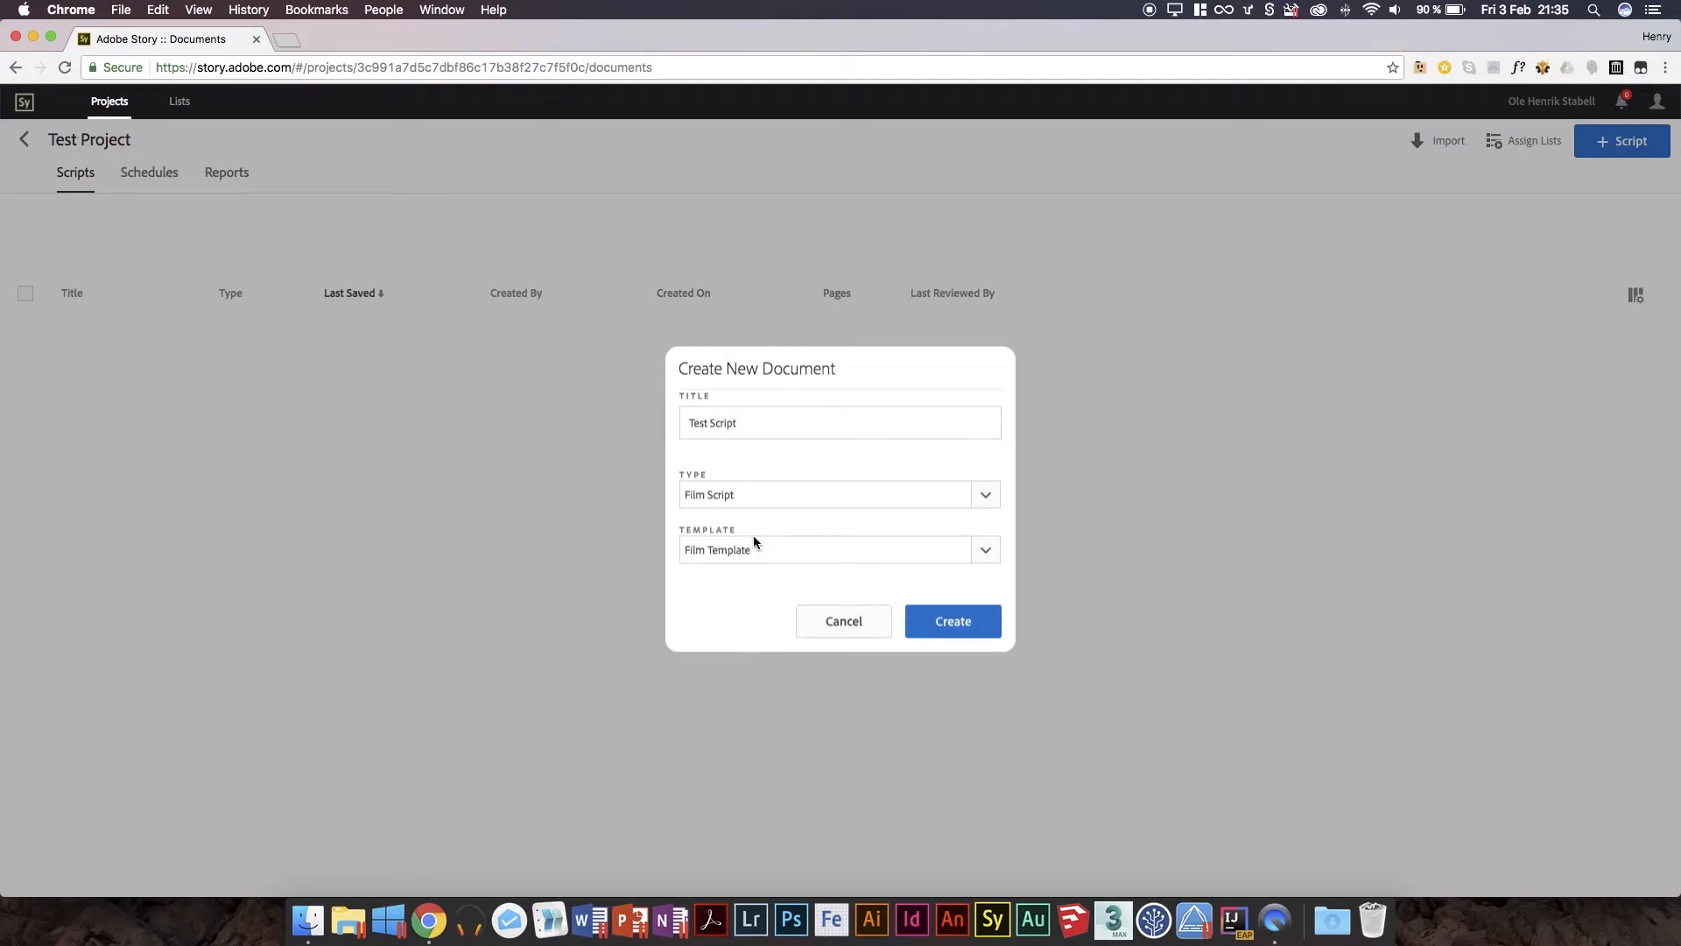
mouse_move(952, 621)
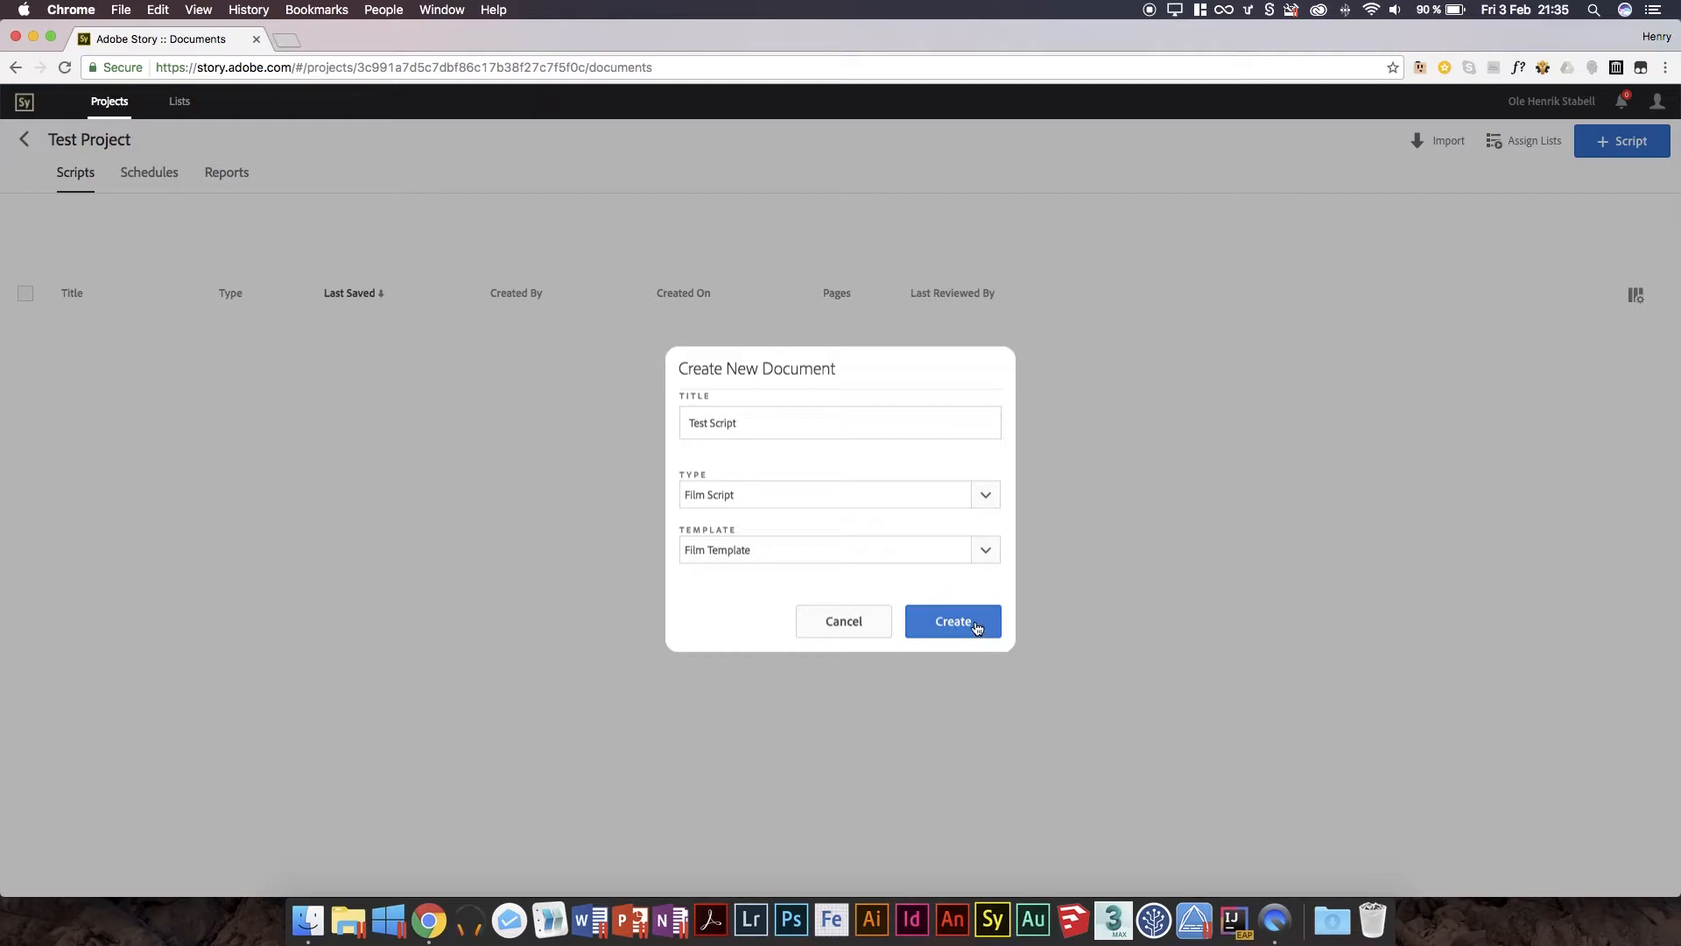
click(952, 621)
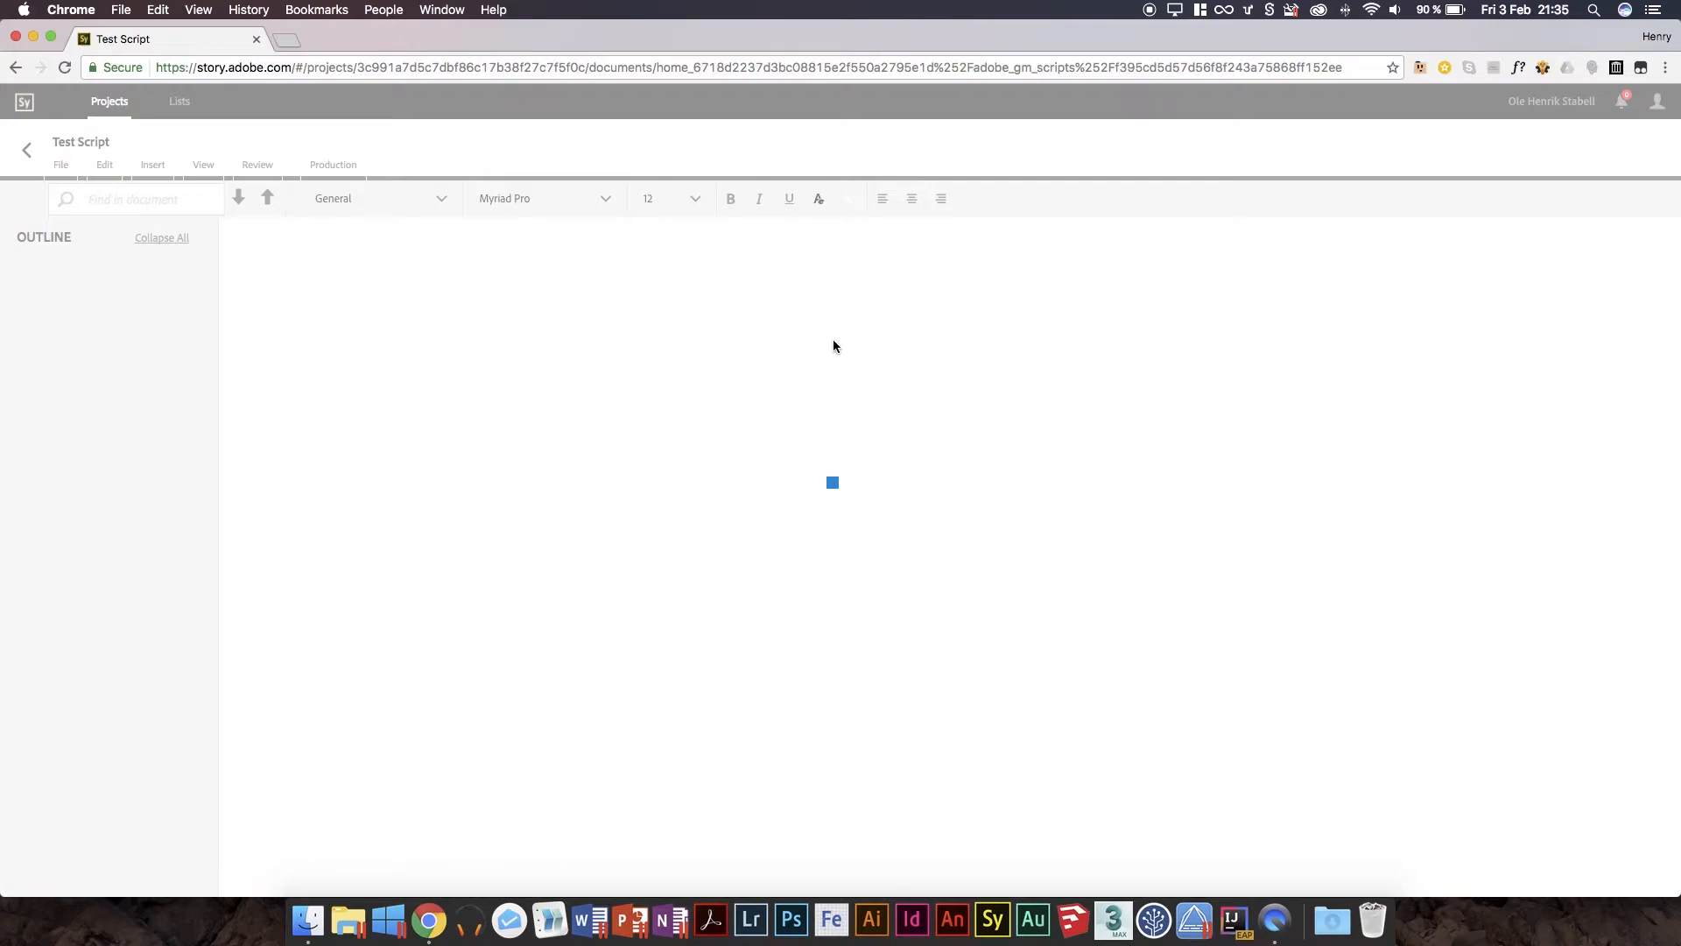
mouse_move(850, 424)
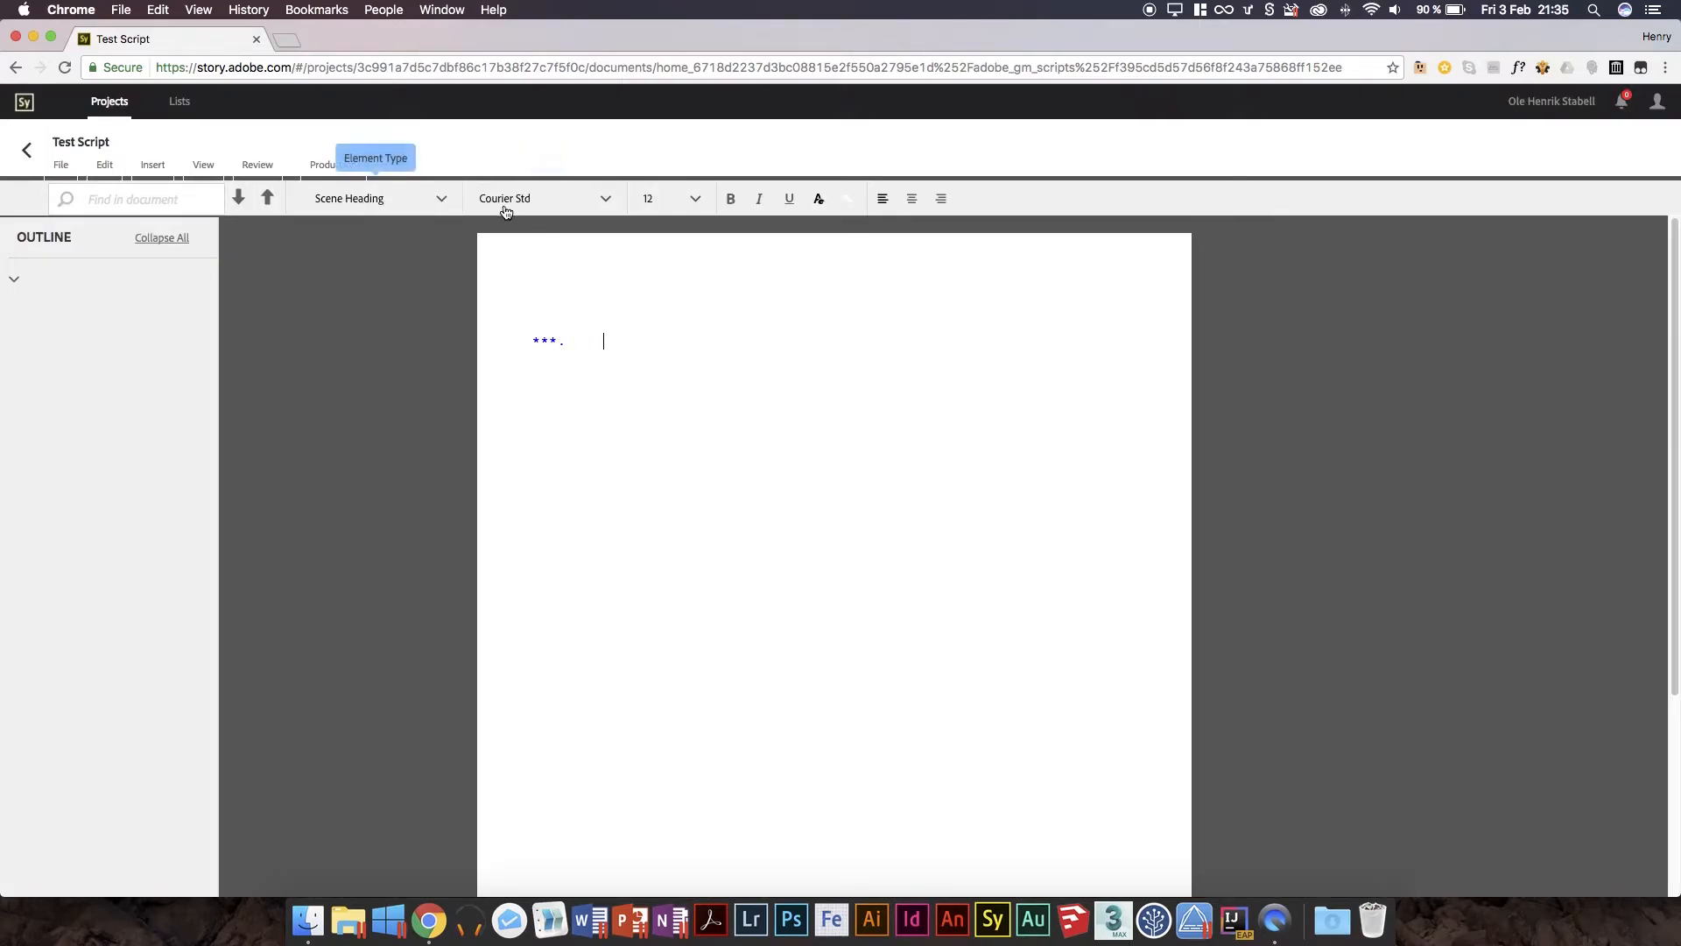
mouse_move(582, 206)
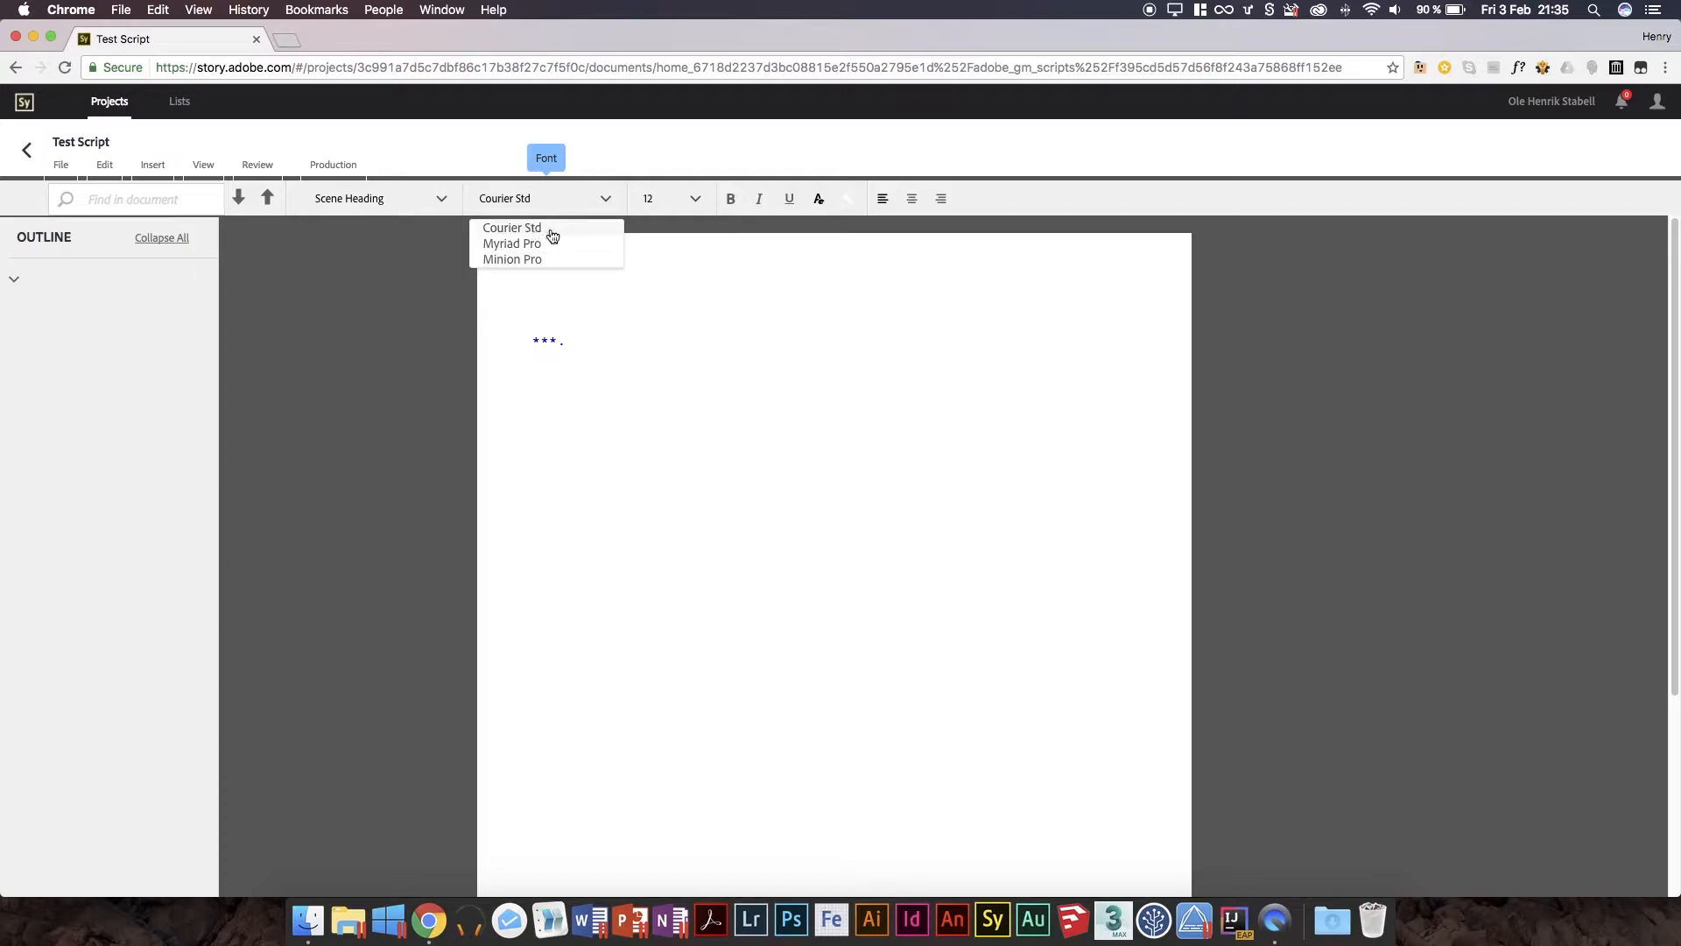
mouse_move(535, 261)
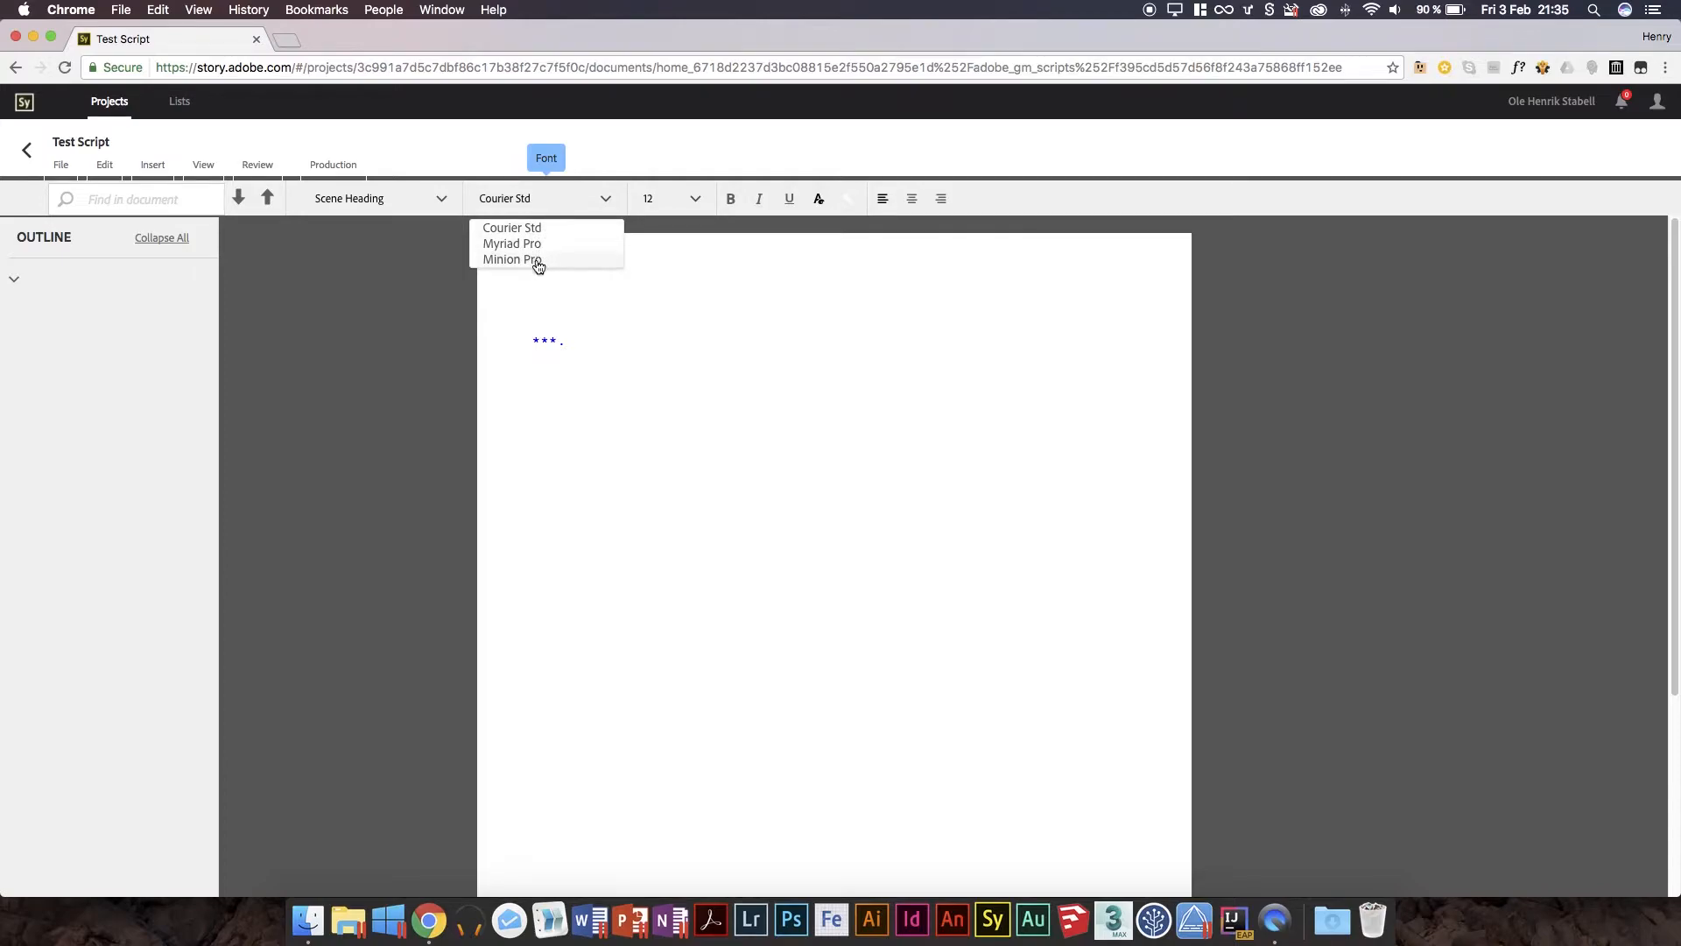
mouse_move(512, 227)
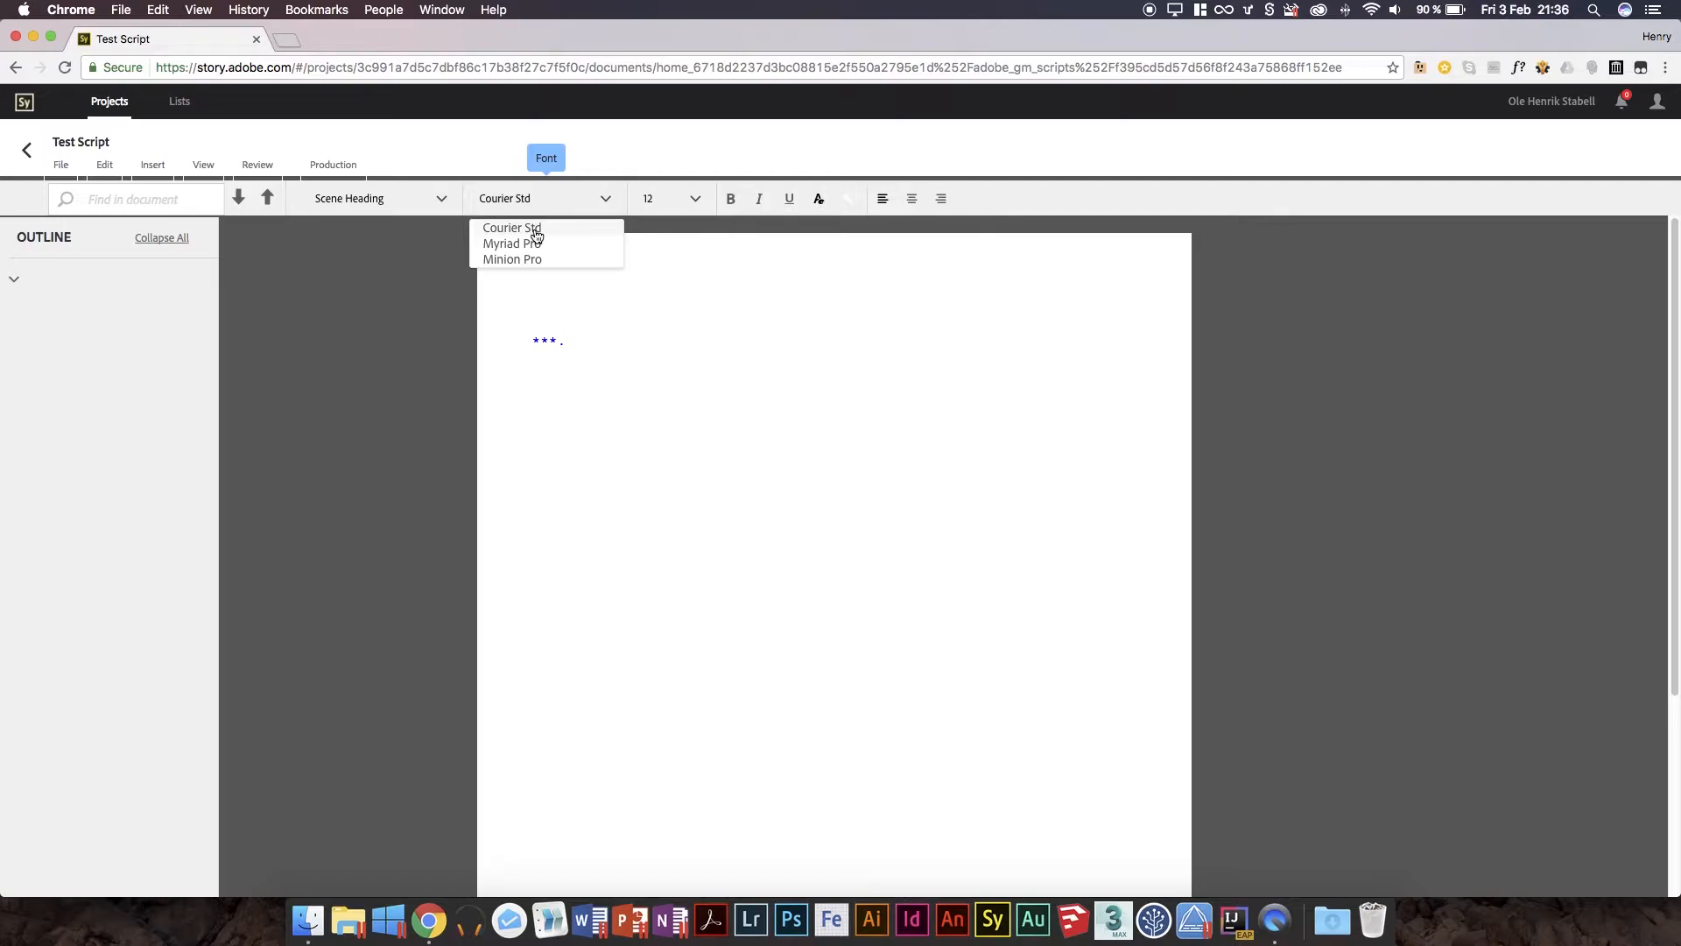
mouse_move(528, 243)
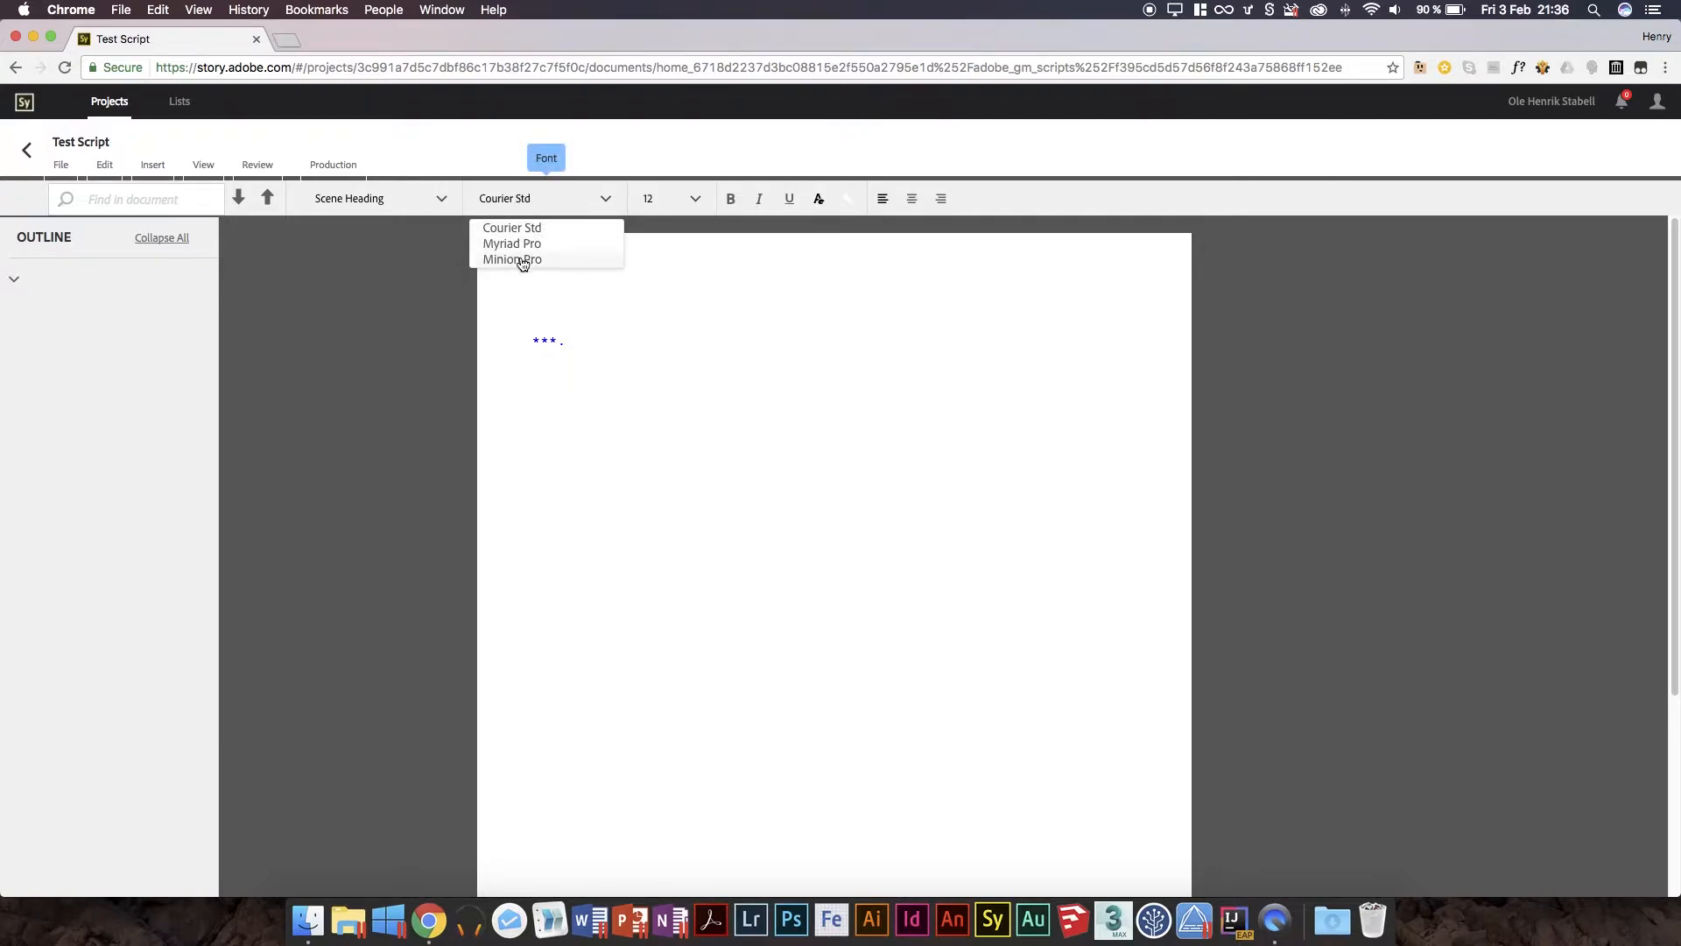
mouse_move(520, 269)
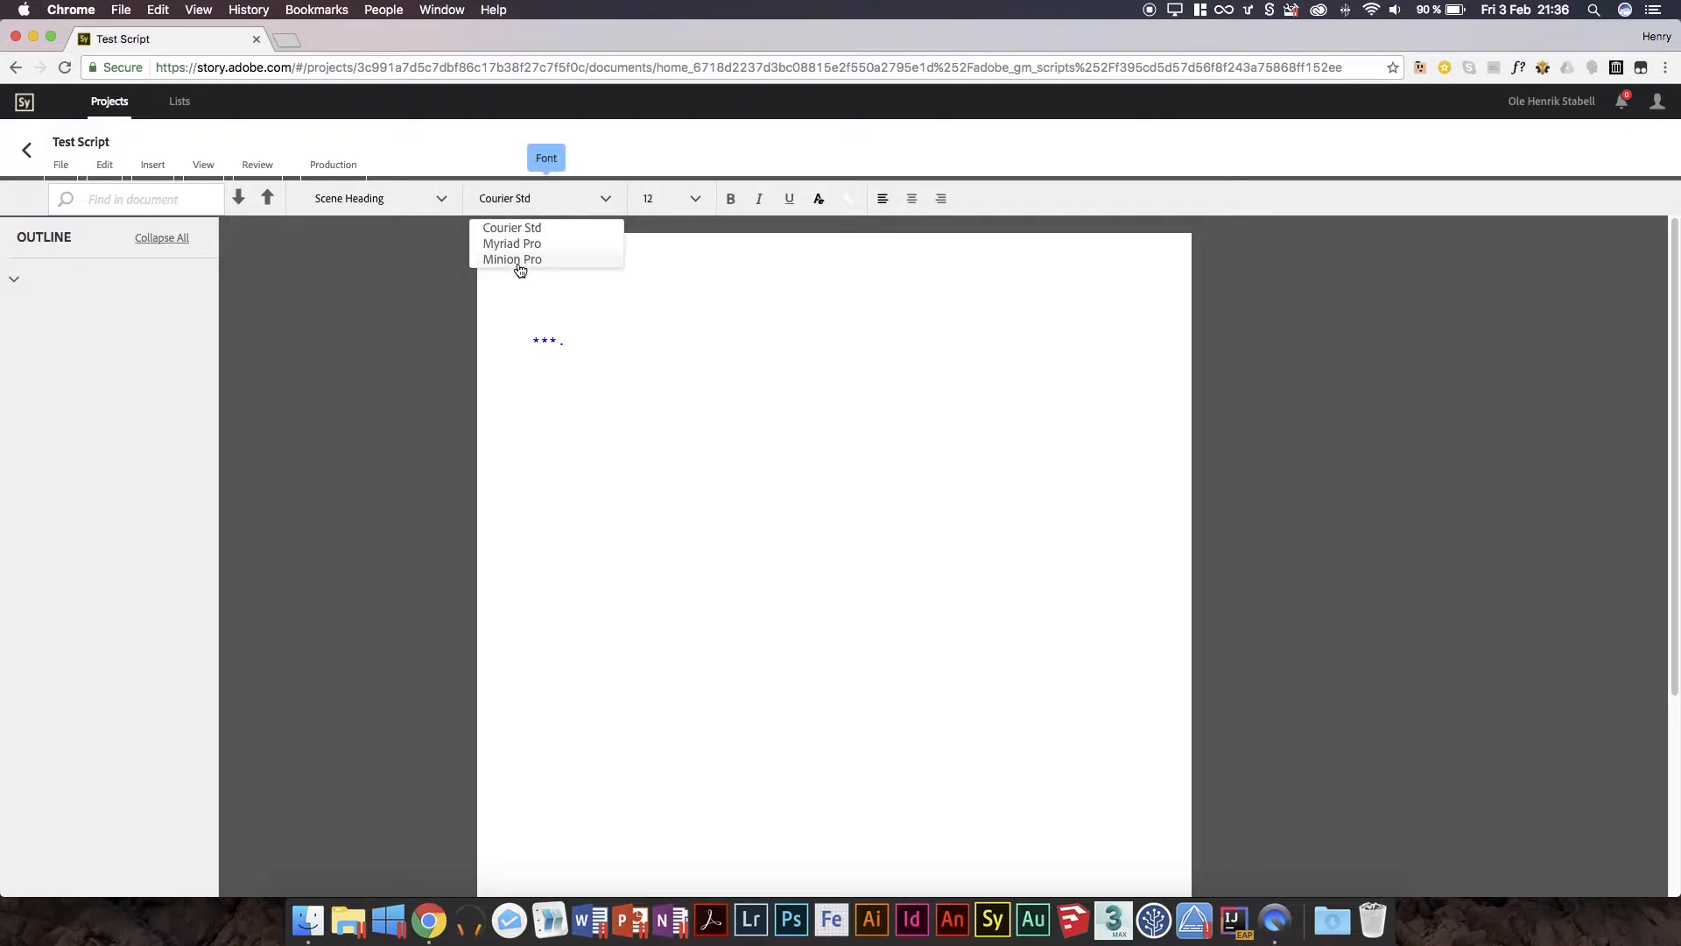
mouse_move(525, 244)
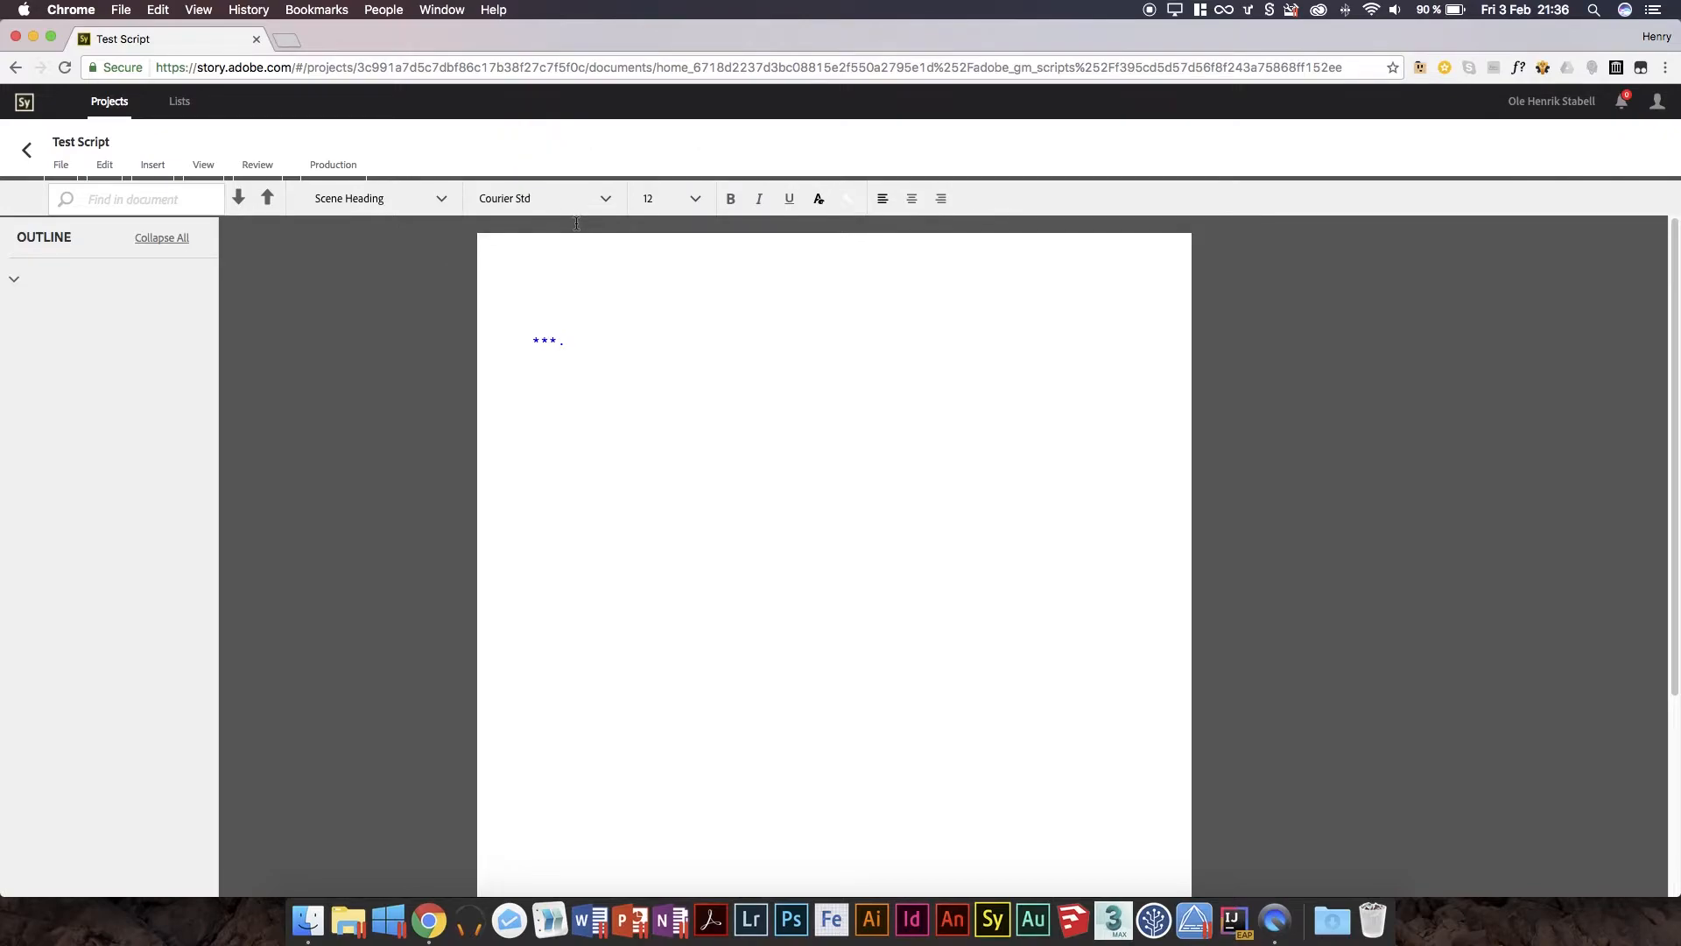
mouse_move(577, 218)
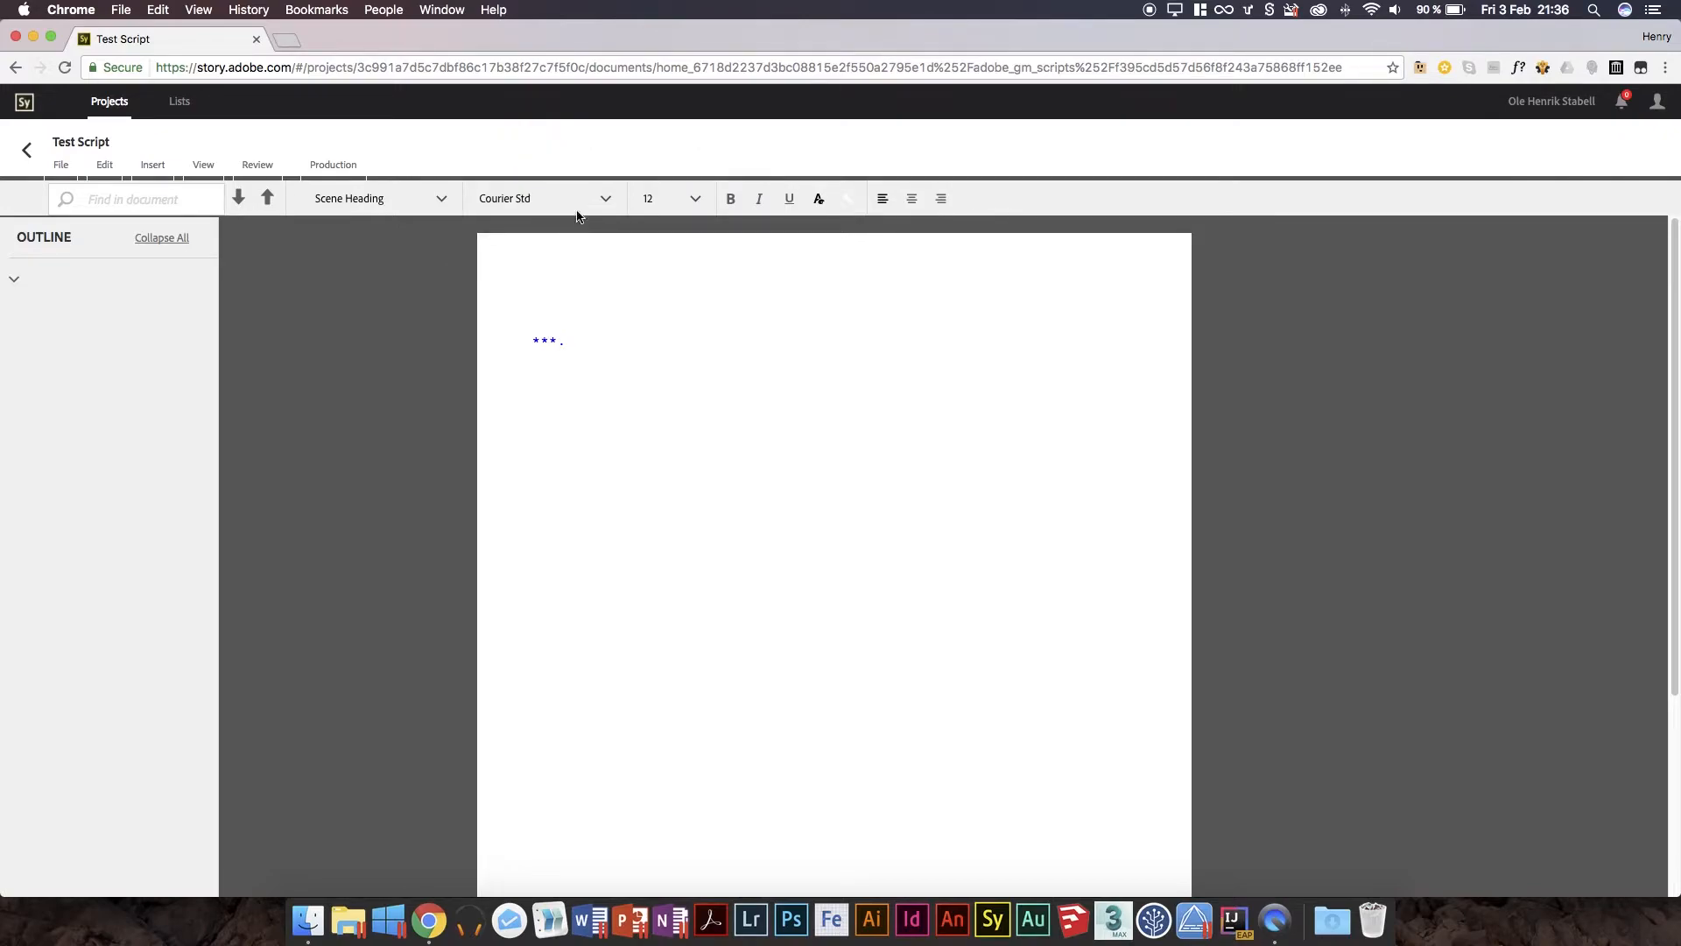
mouse_move(579, 196)
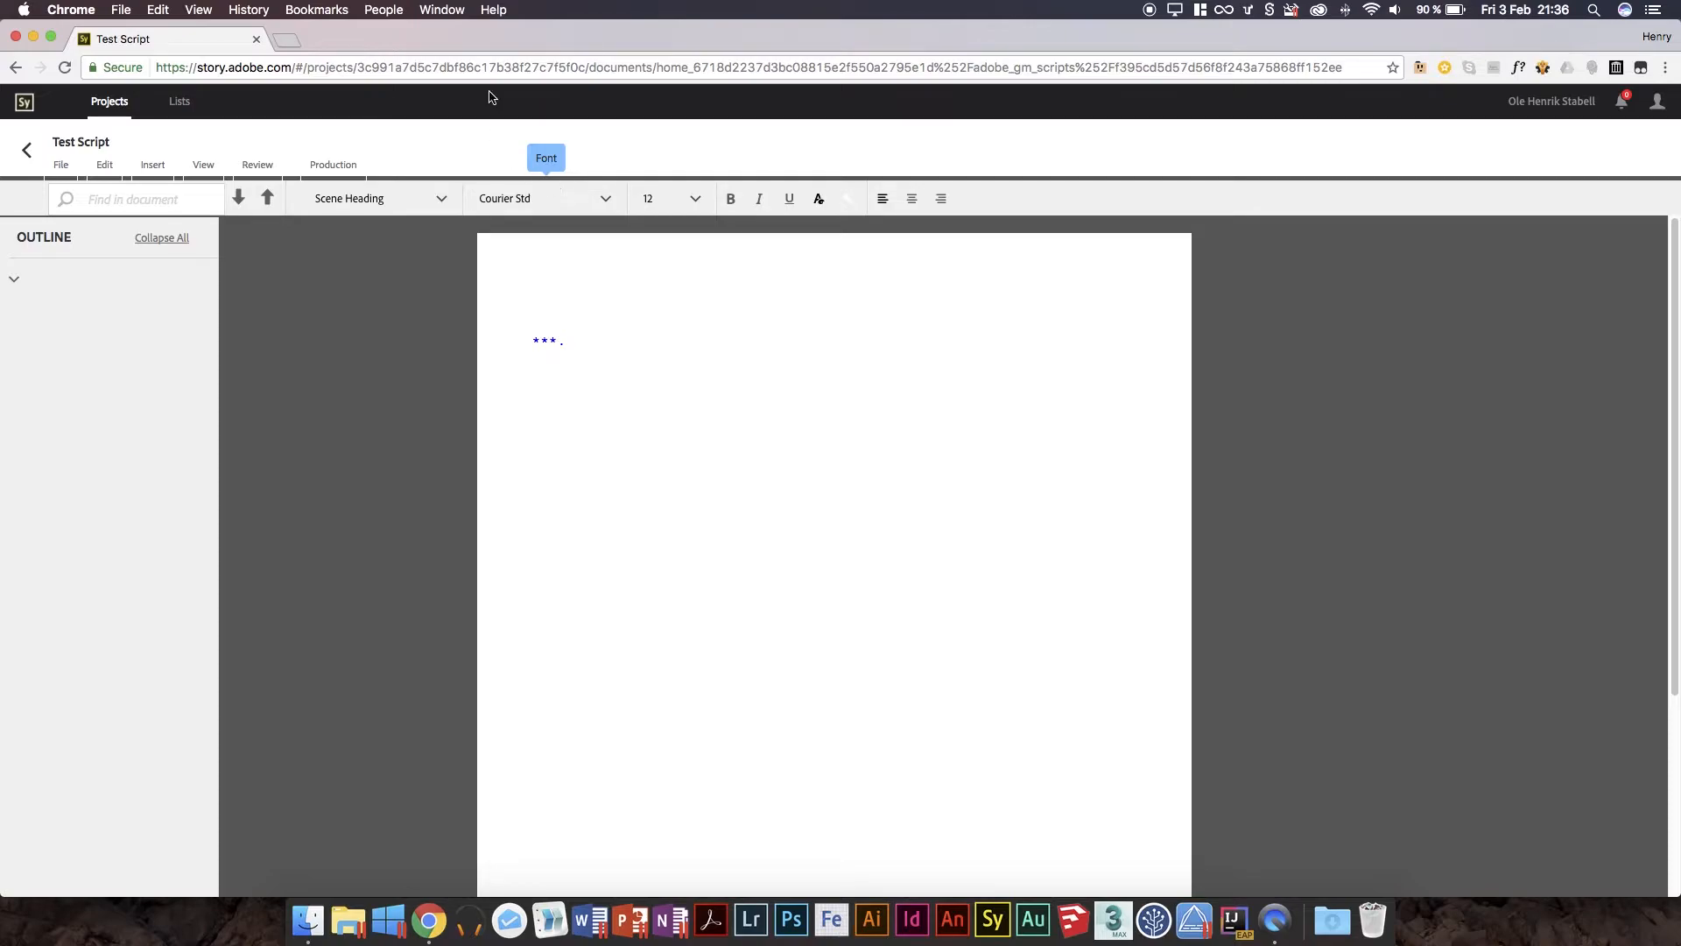
Check element types and font sizes, keep size 12, and open the File menu.
click(375, 198)
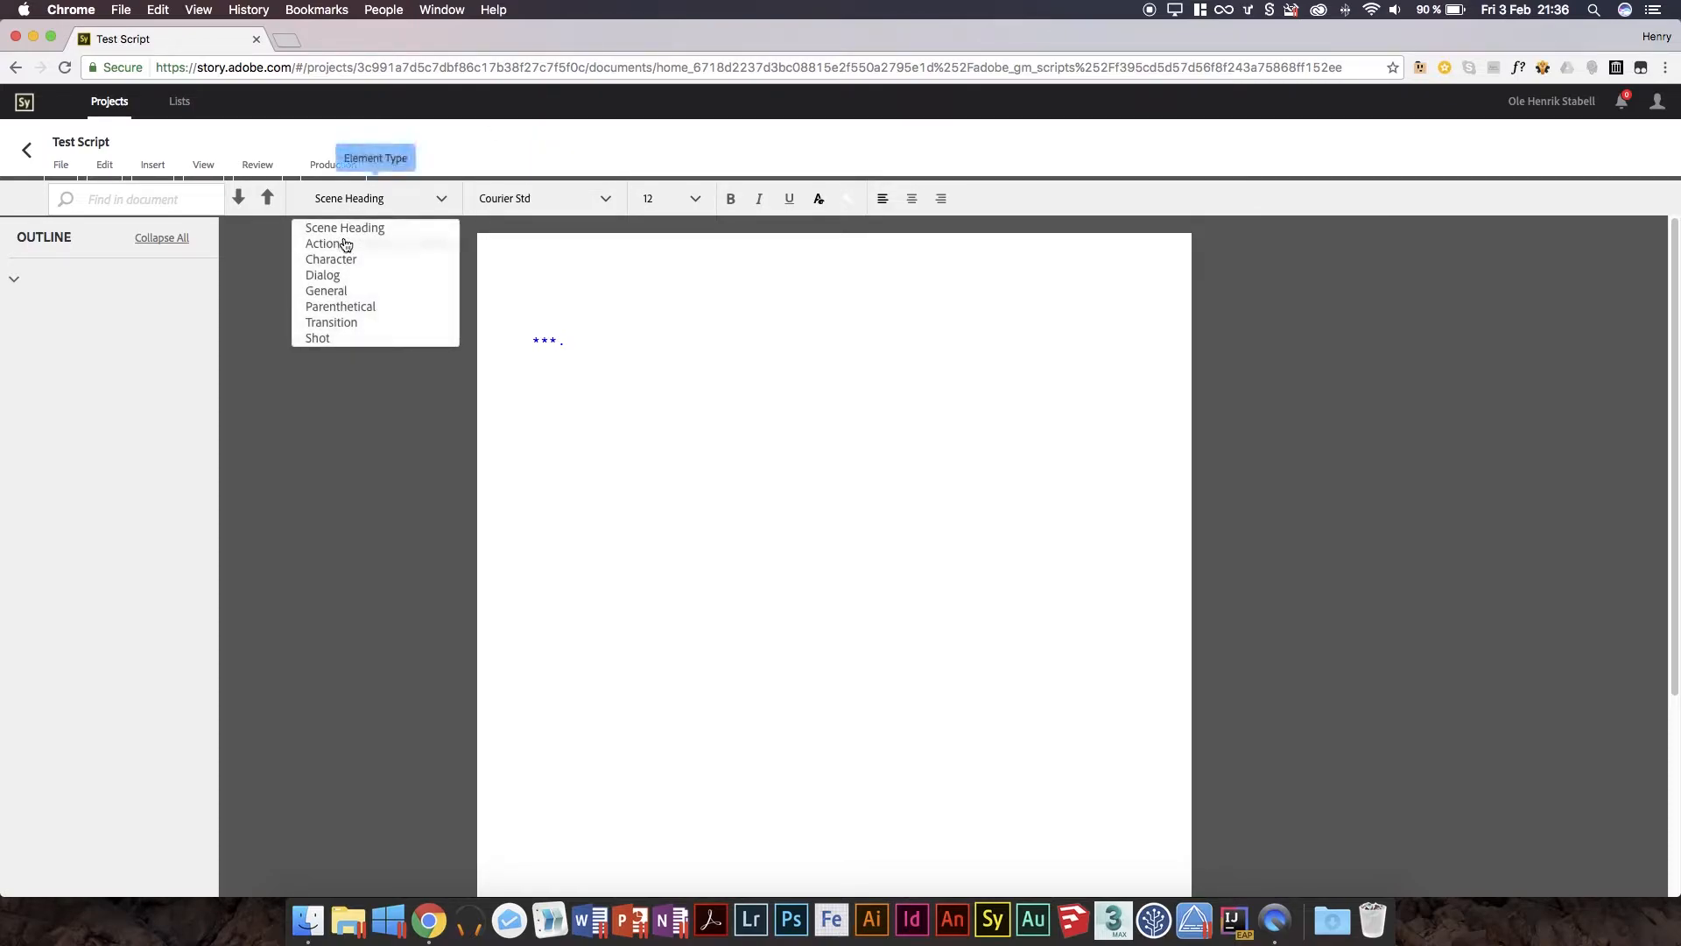
mouse_move(338, 281)
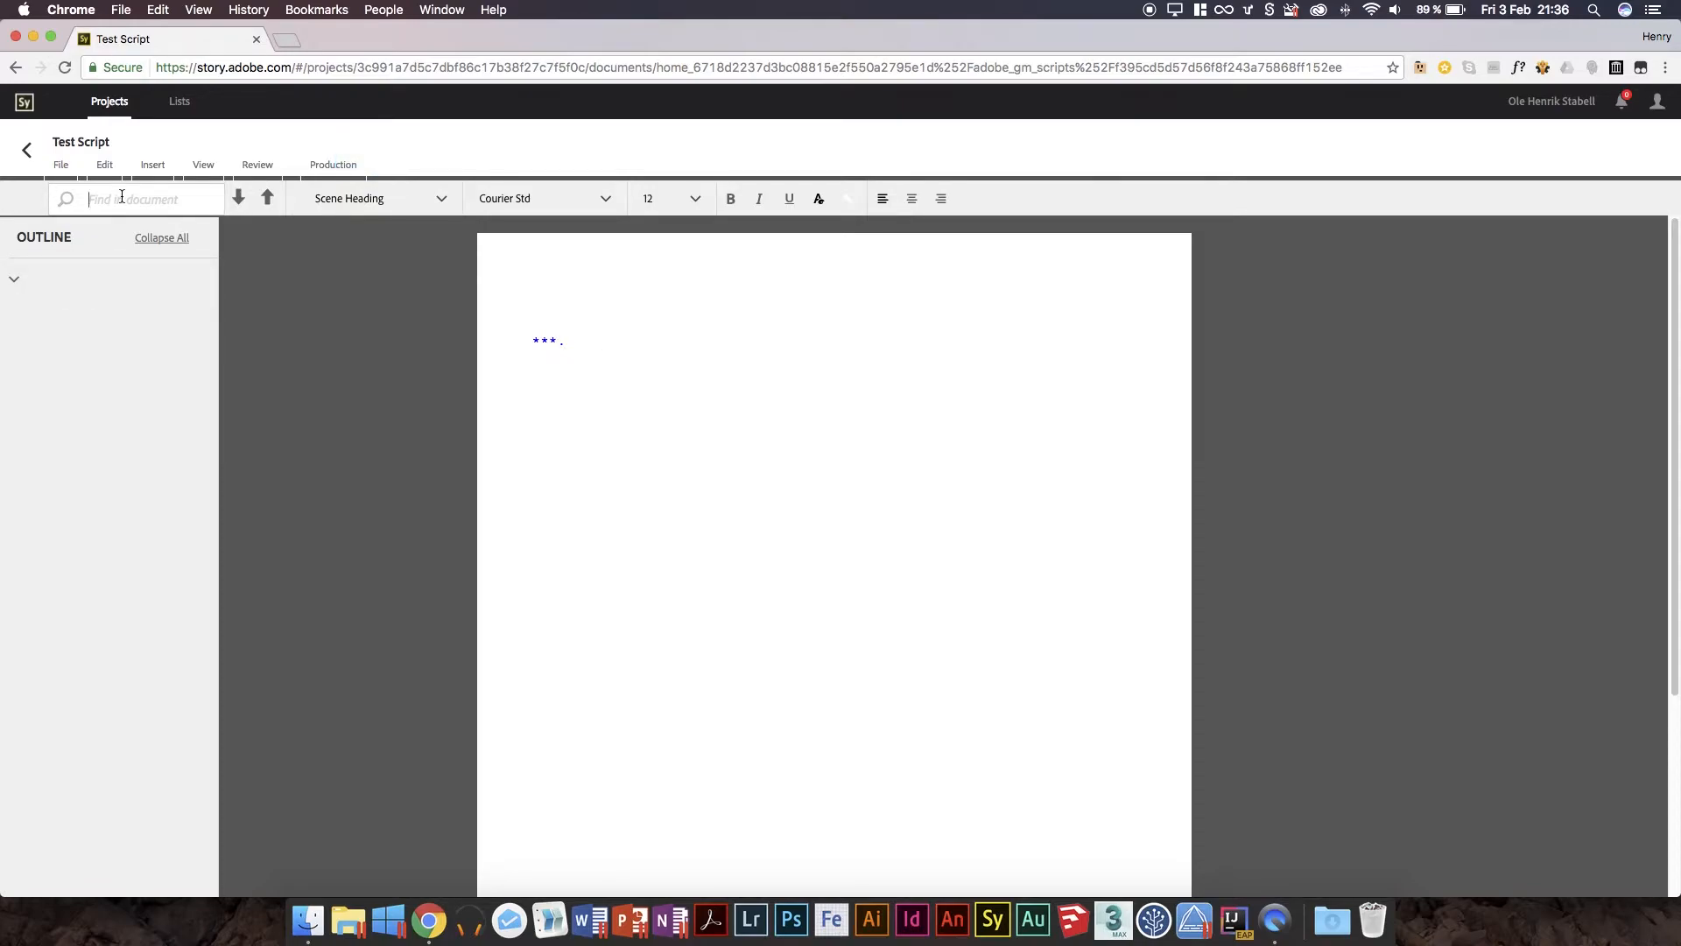
click(694, 198)
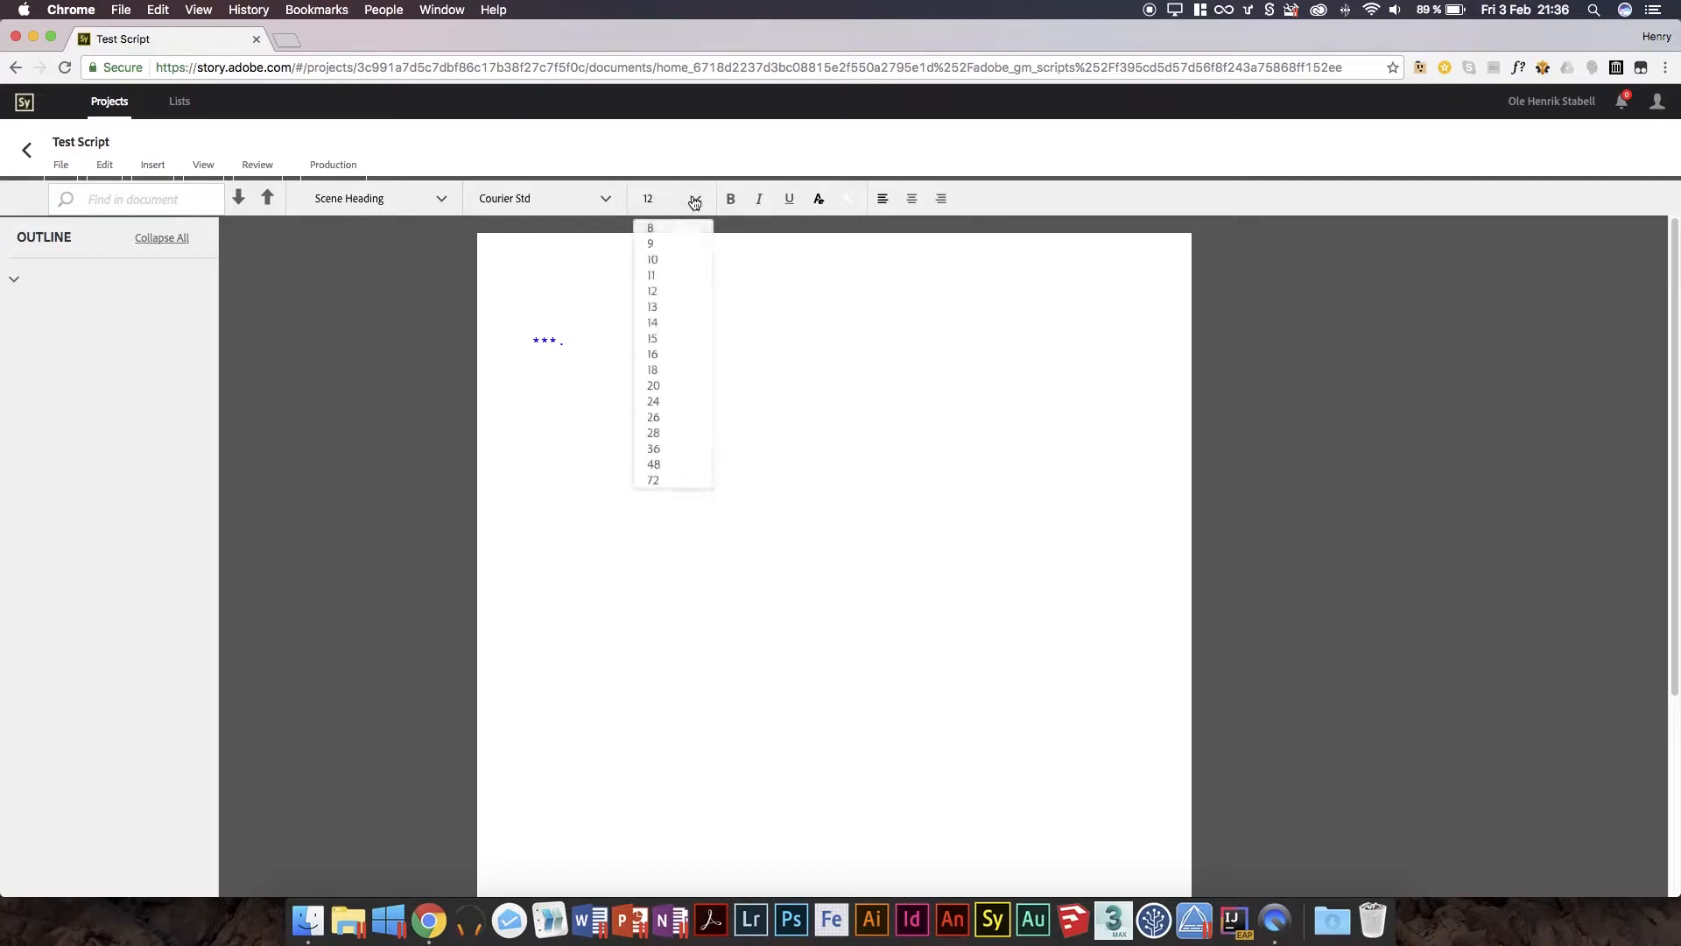
mouse_move(694, 199)
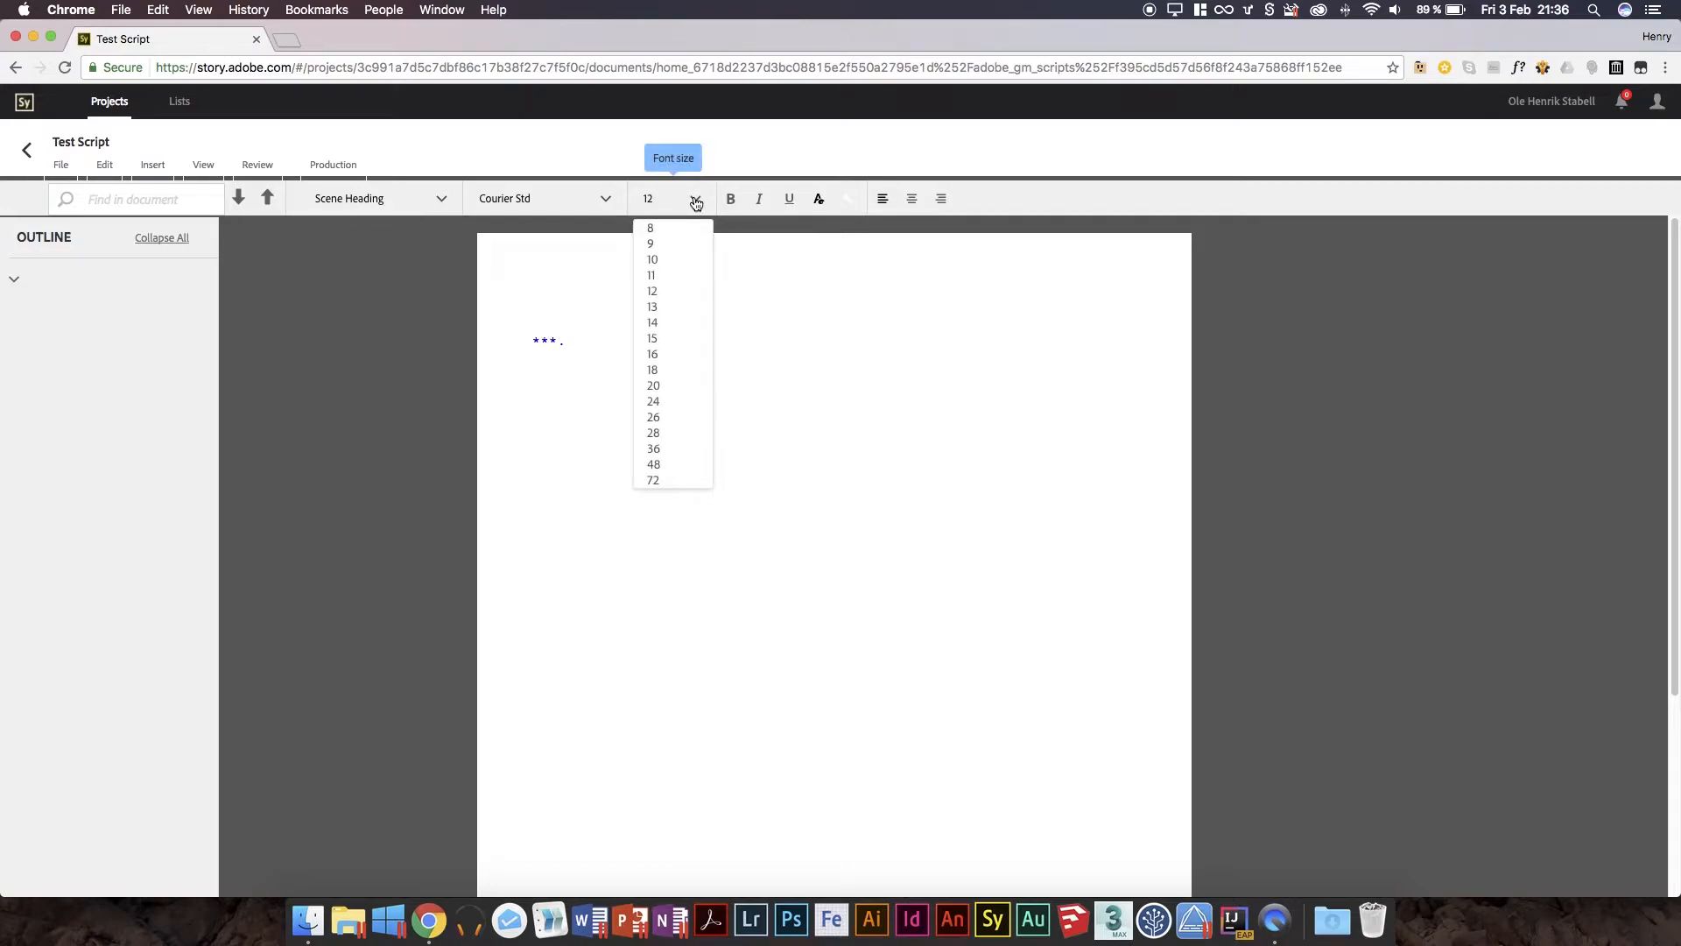
click(754, 210)
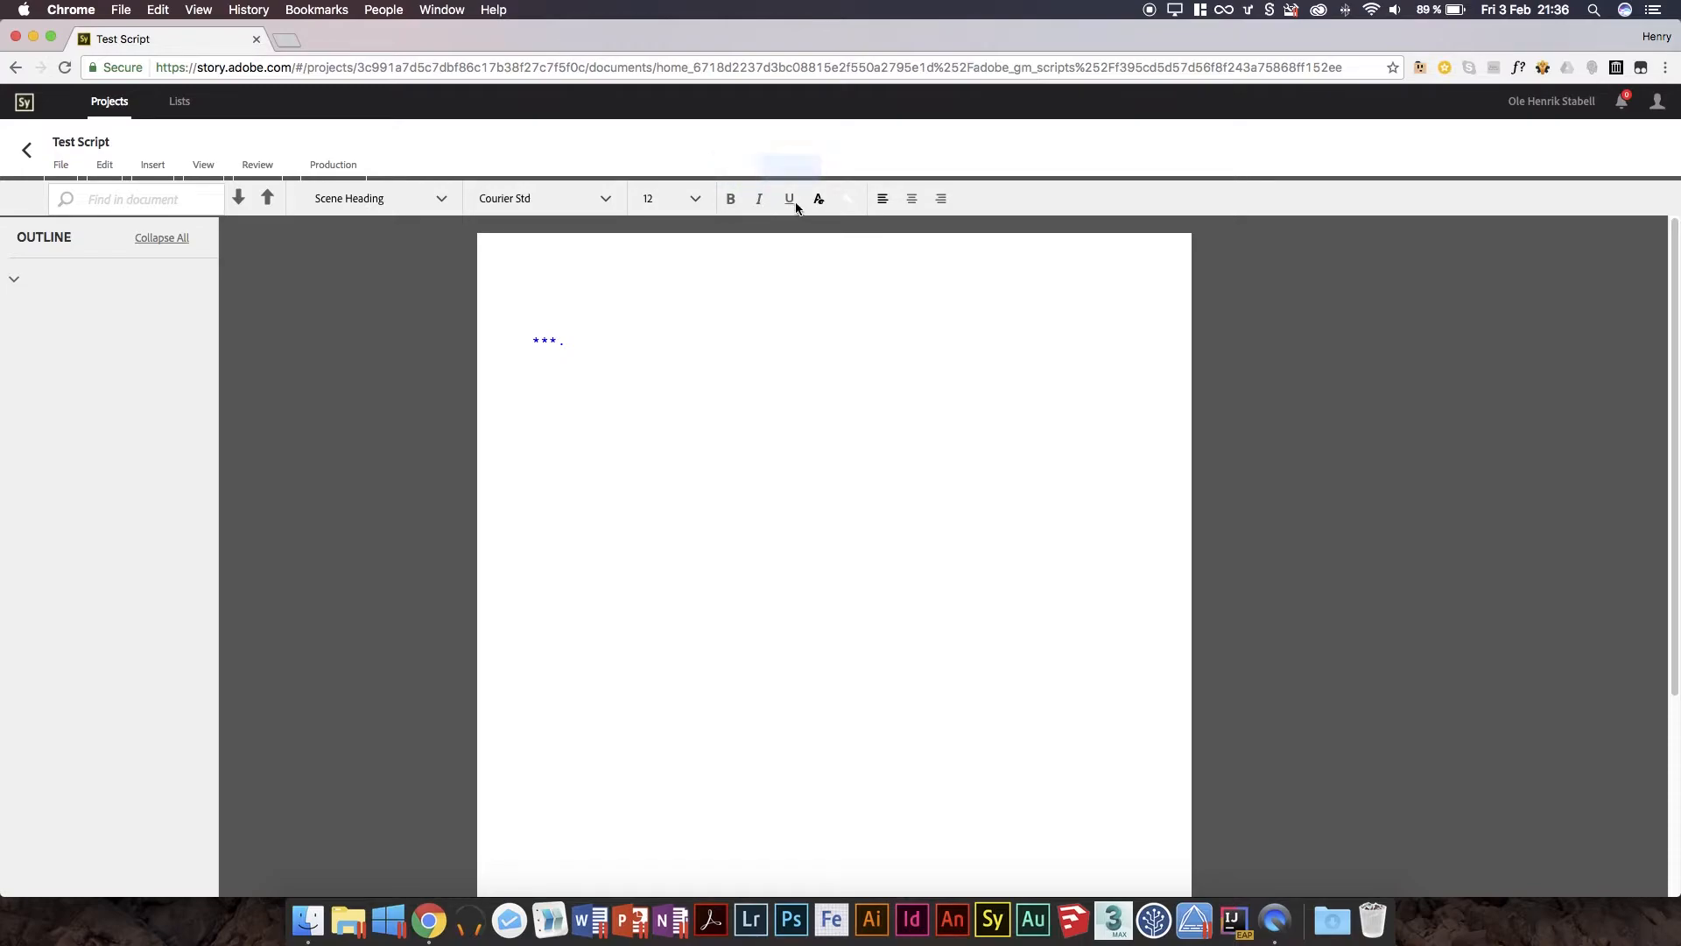
mouse_move(820, 205)
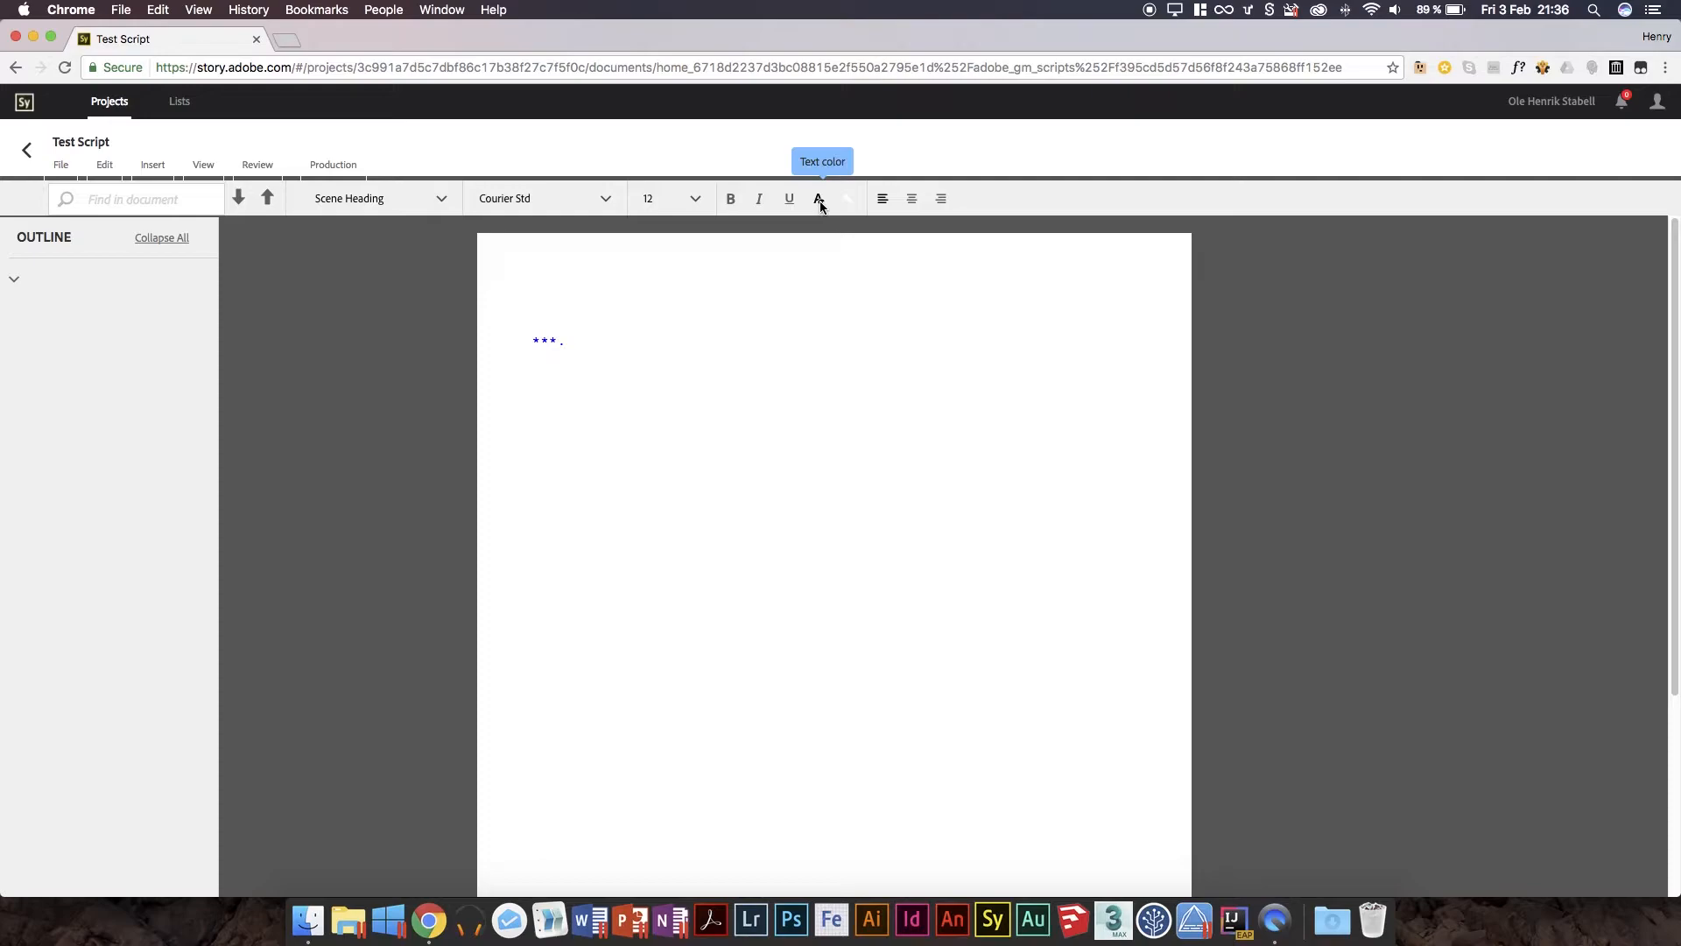
mouse_move(835, 211)
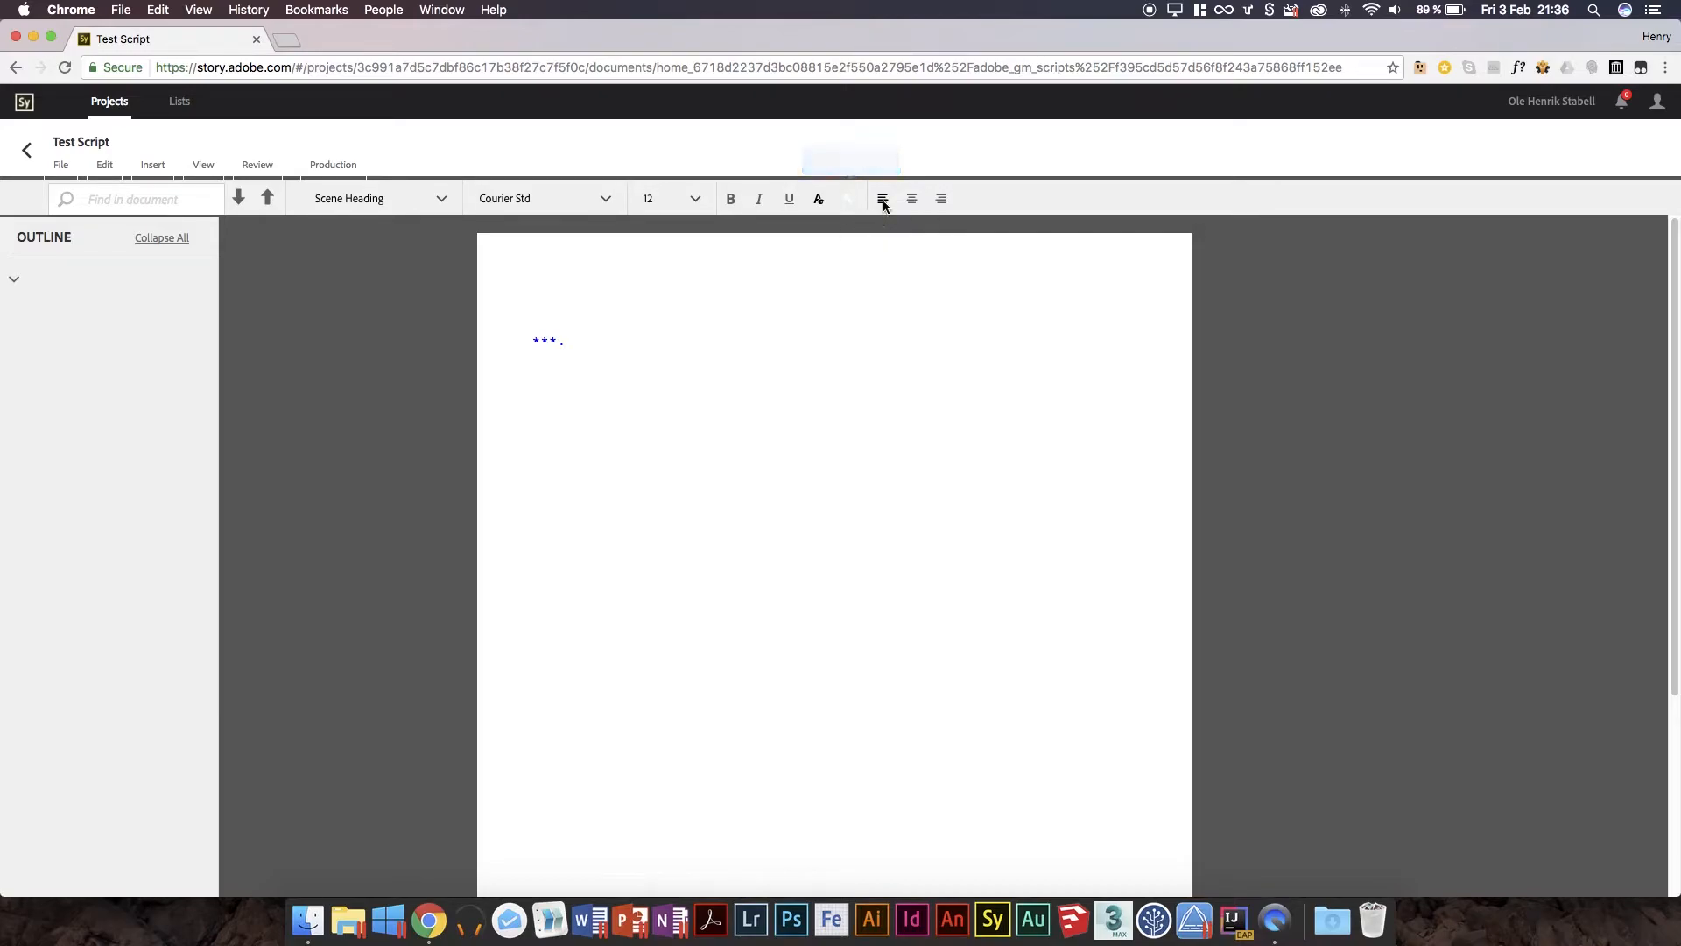
mouse_move(910, 199)
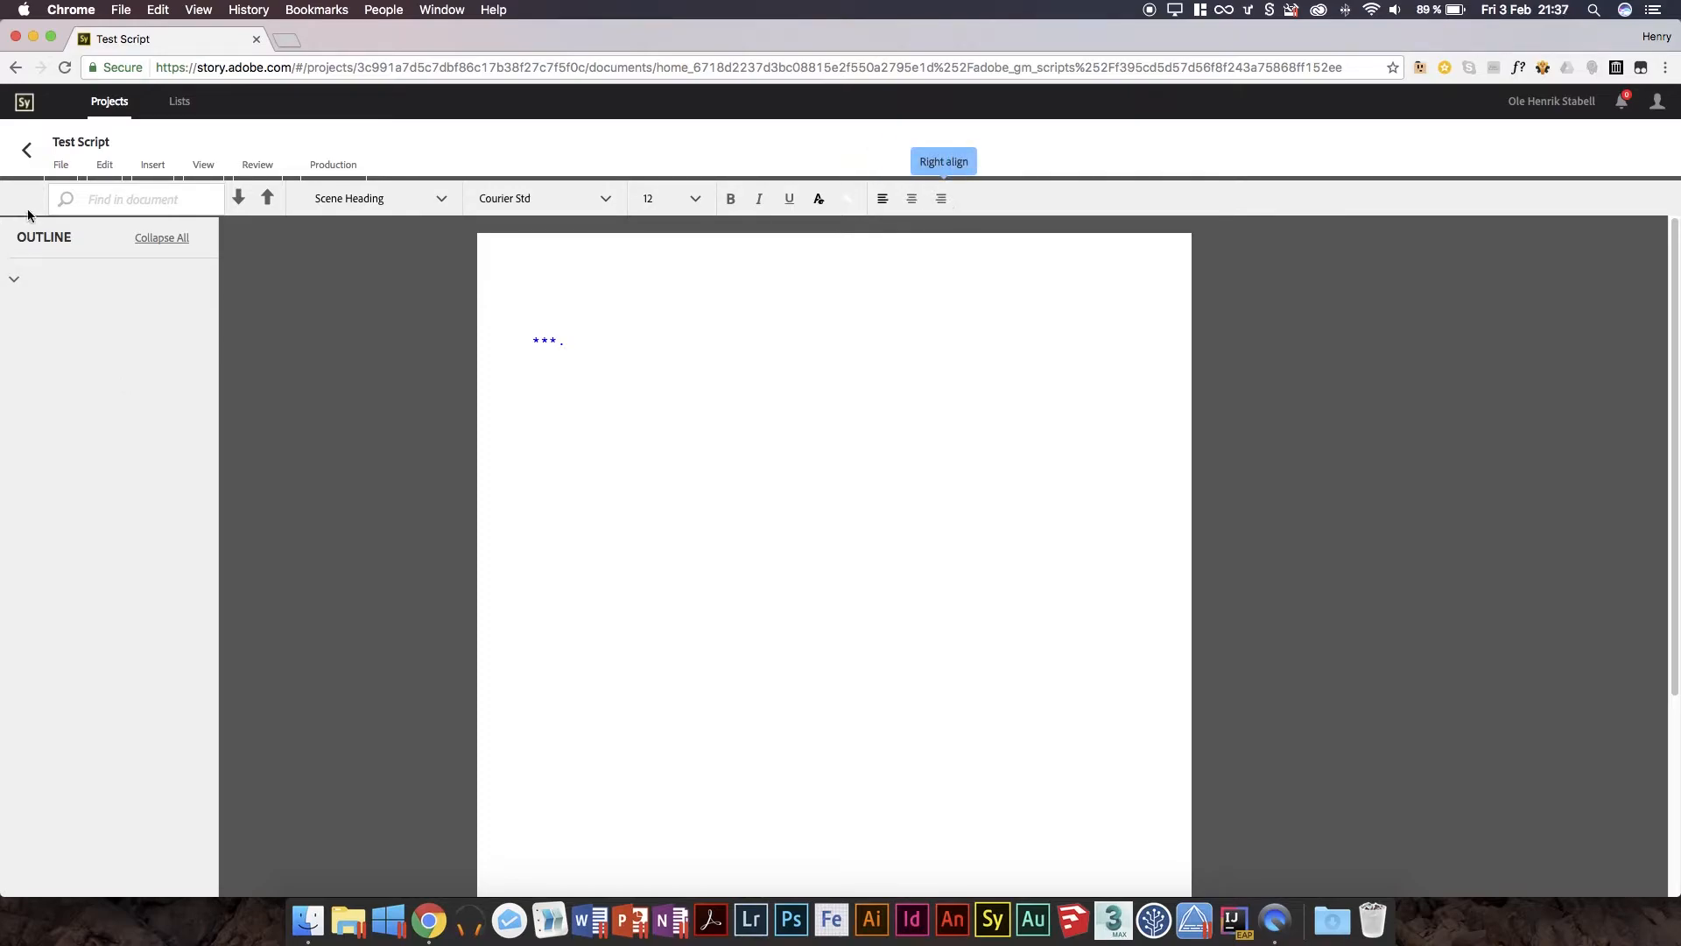
click(61, 164)
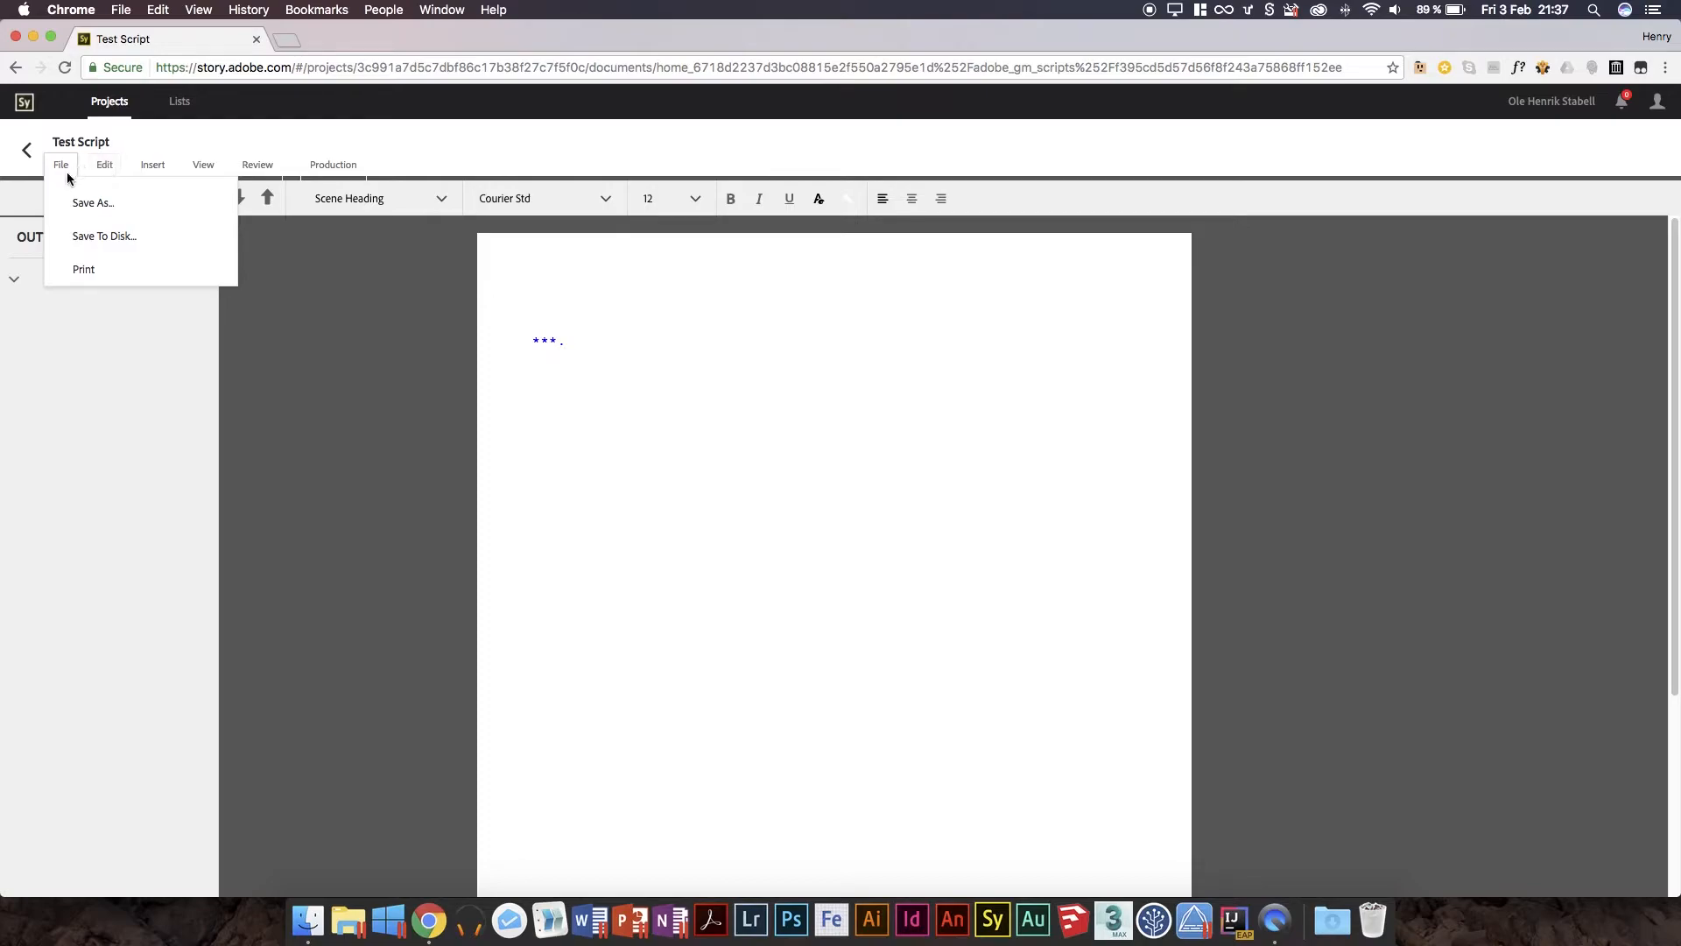
mouse_move(104, 236)
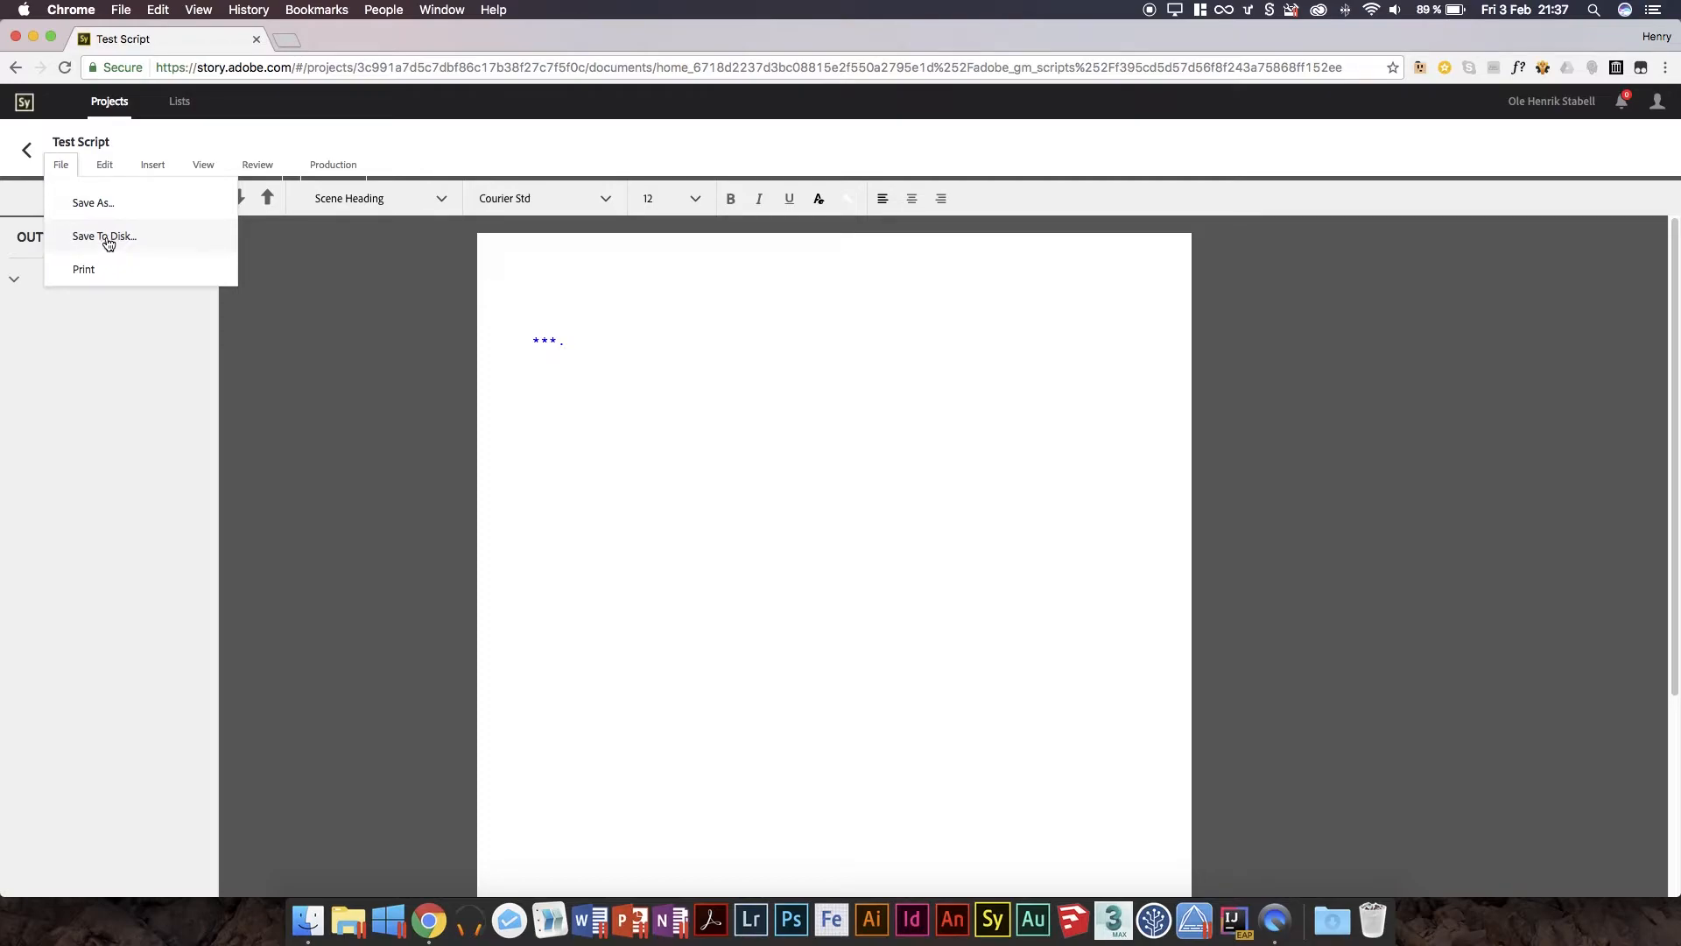
mouse_move(93, 202)
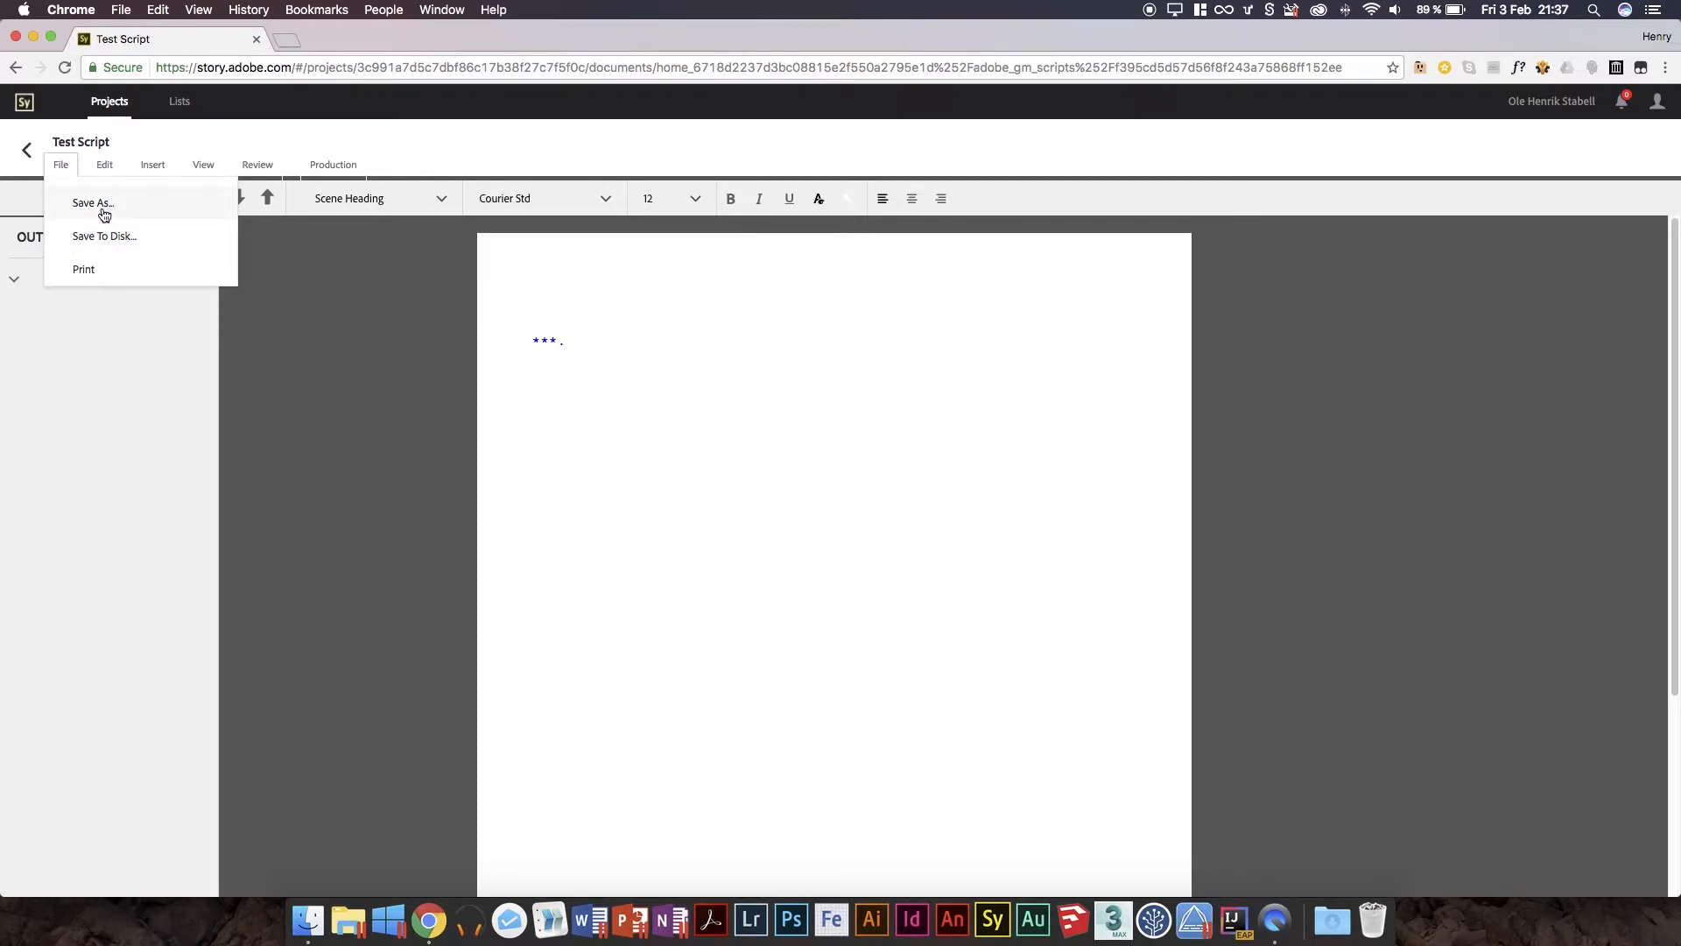
click(103, 164)
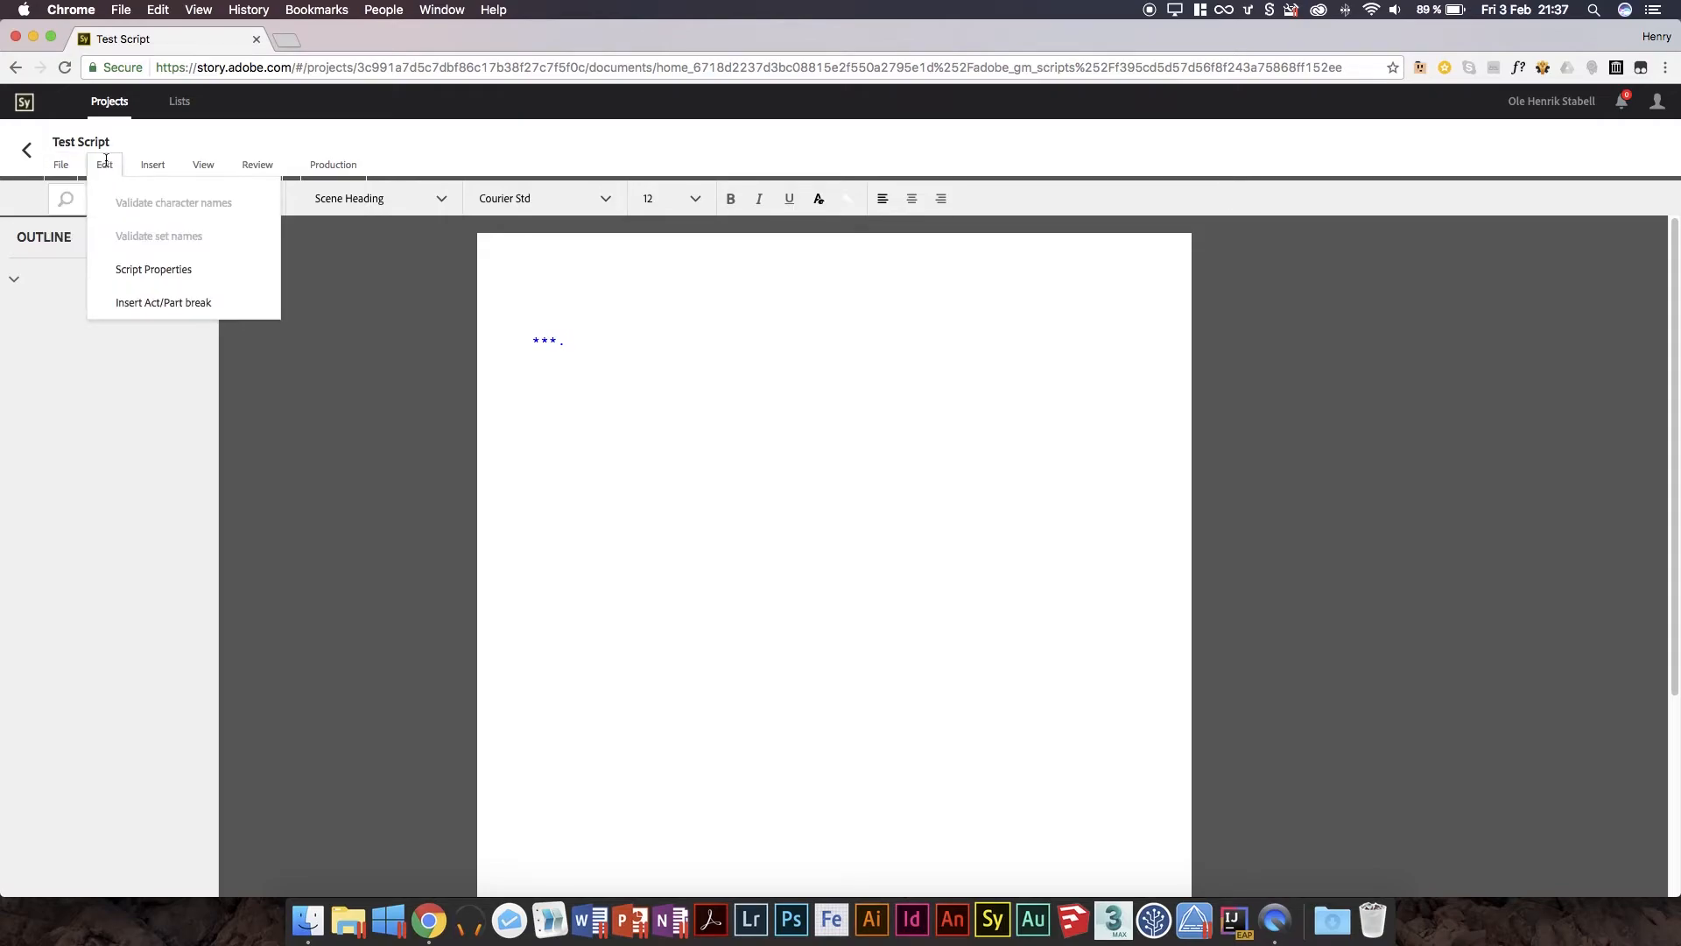
click(153, 269)
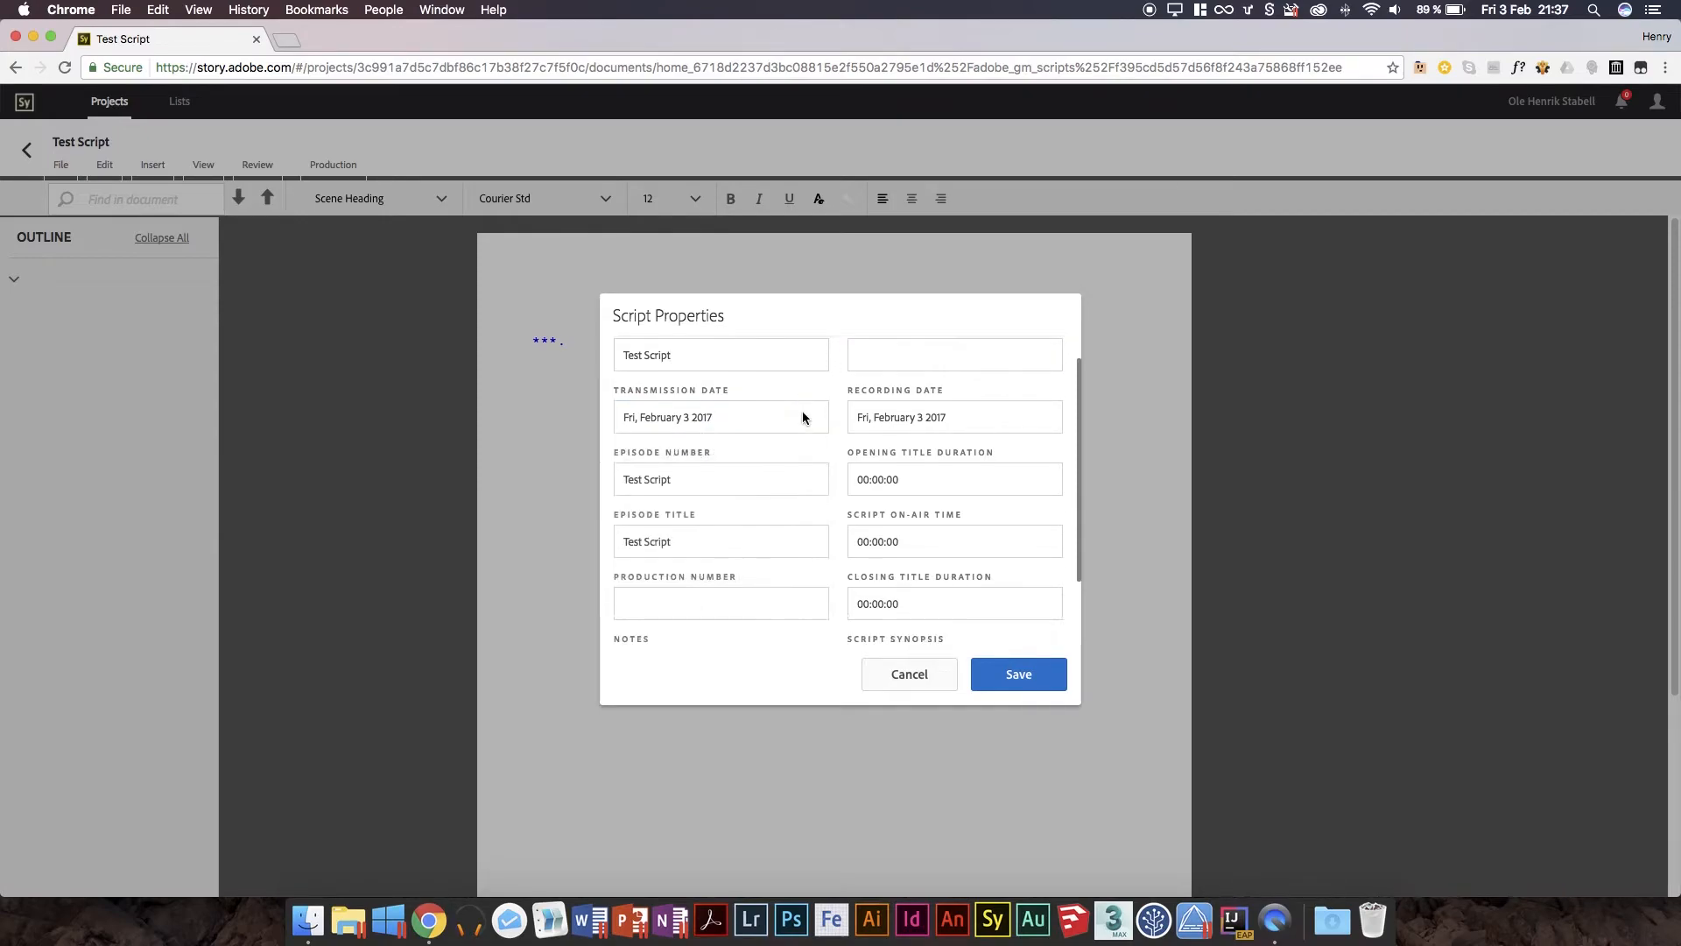
scroll(down, 3)
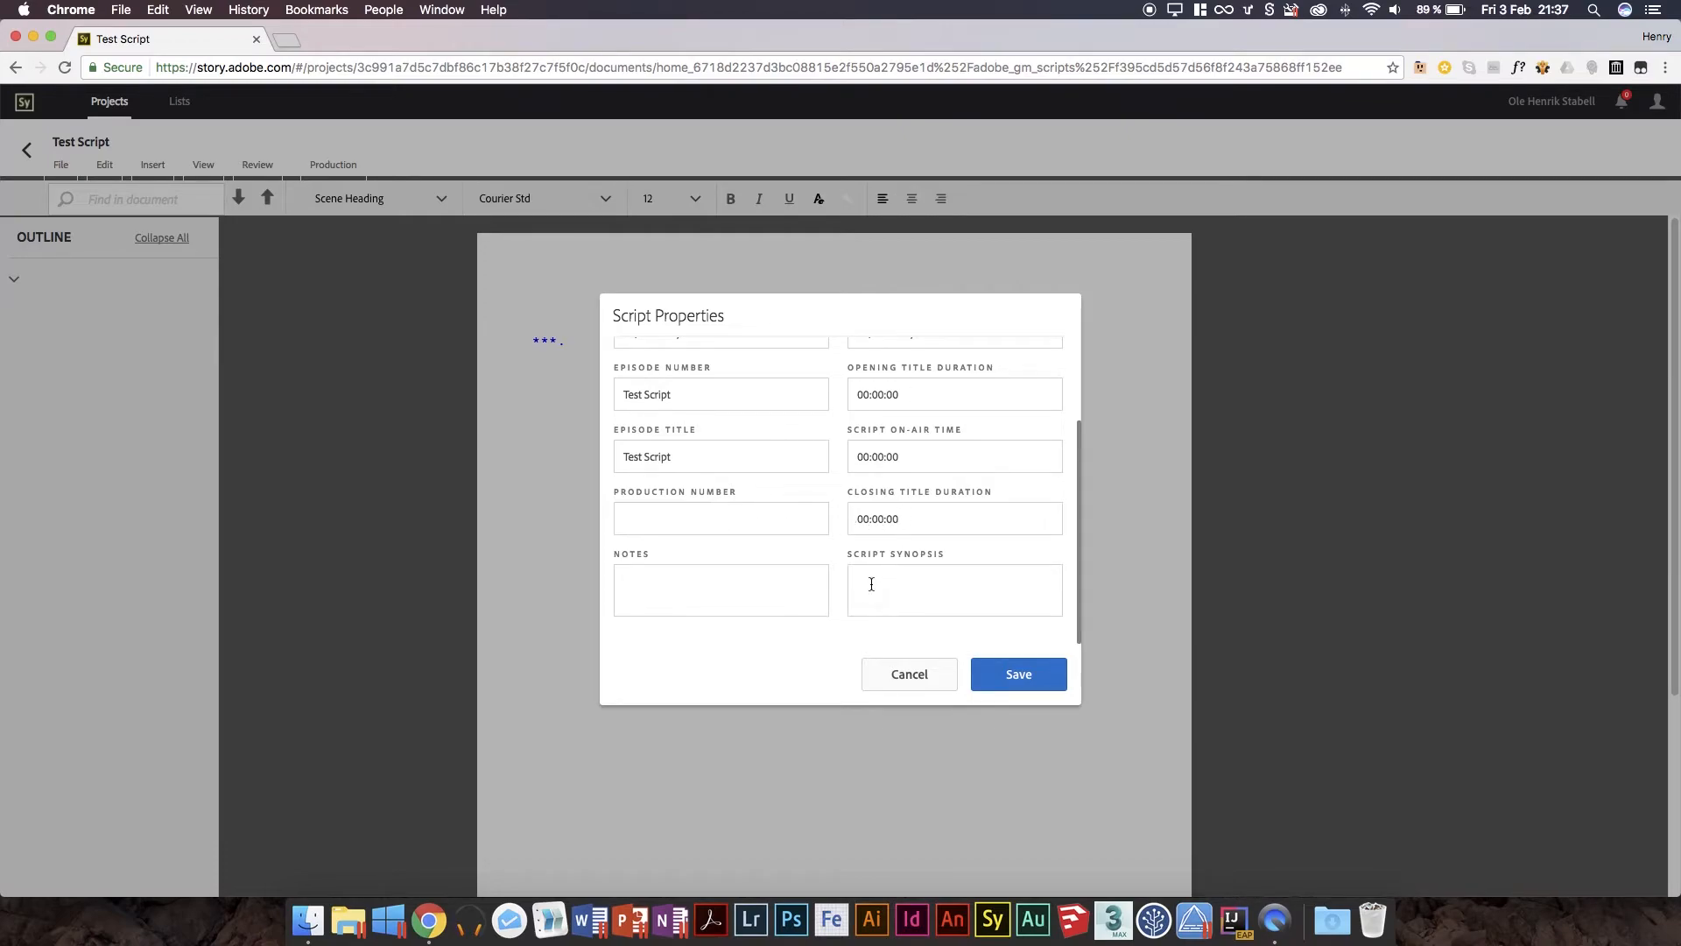
click(953, 588)
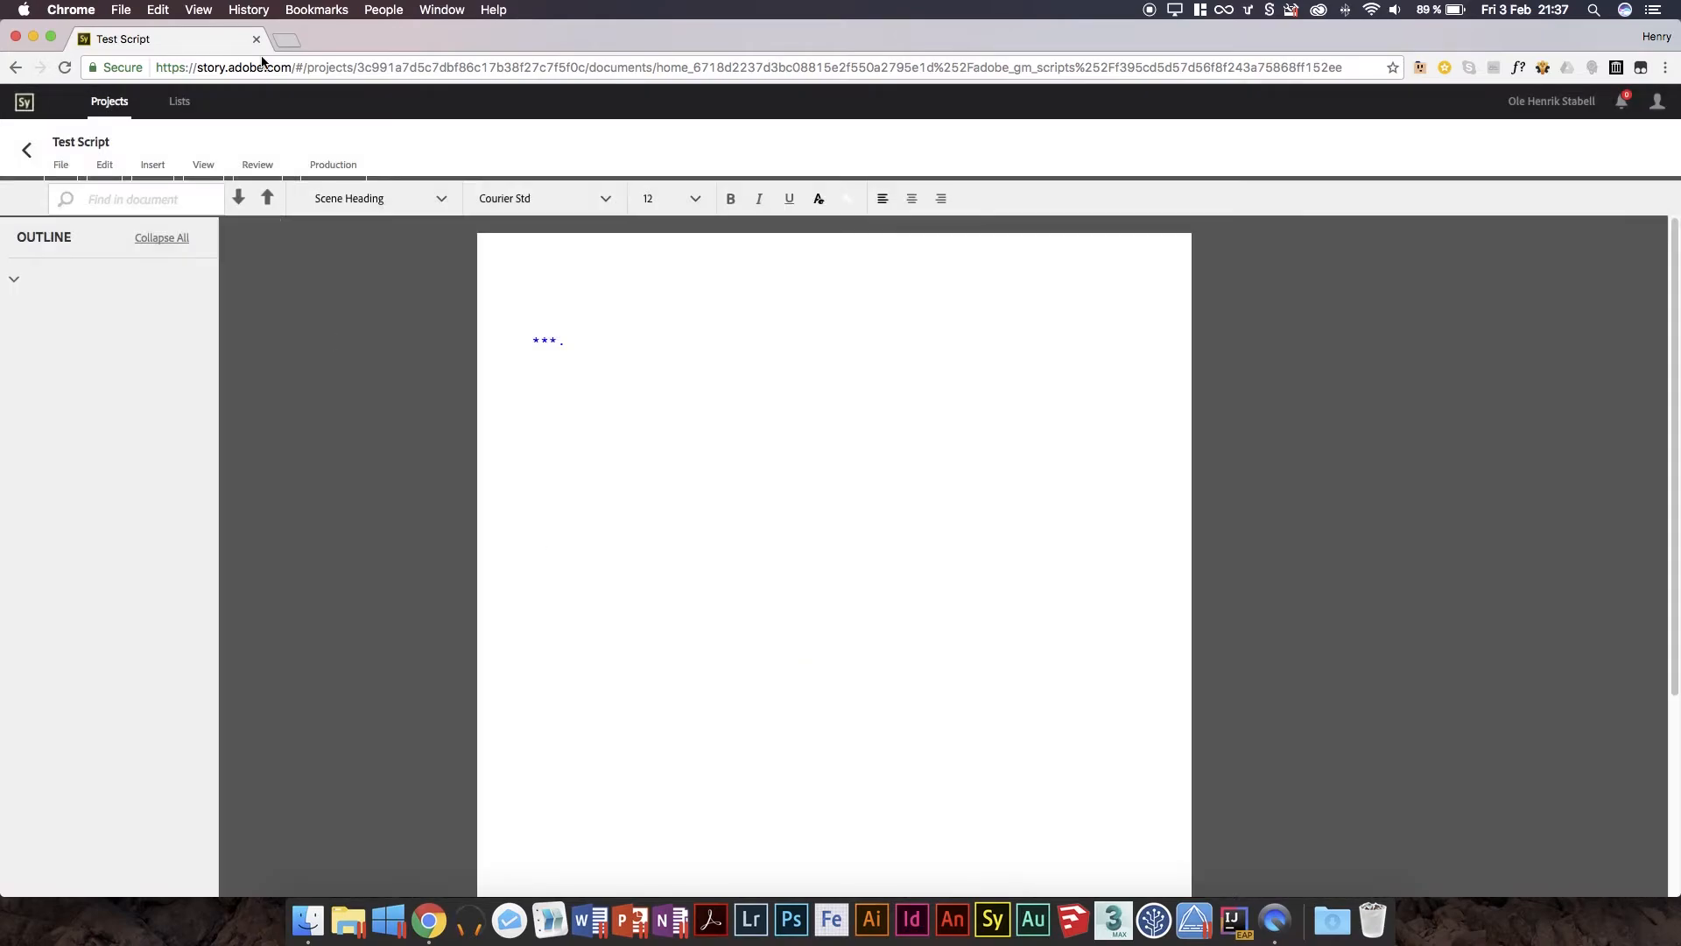
click(104, 164)
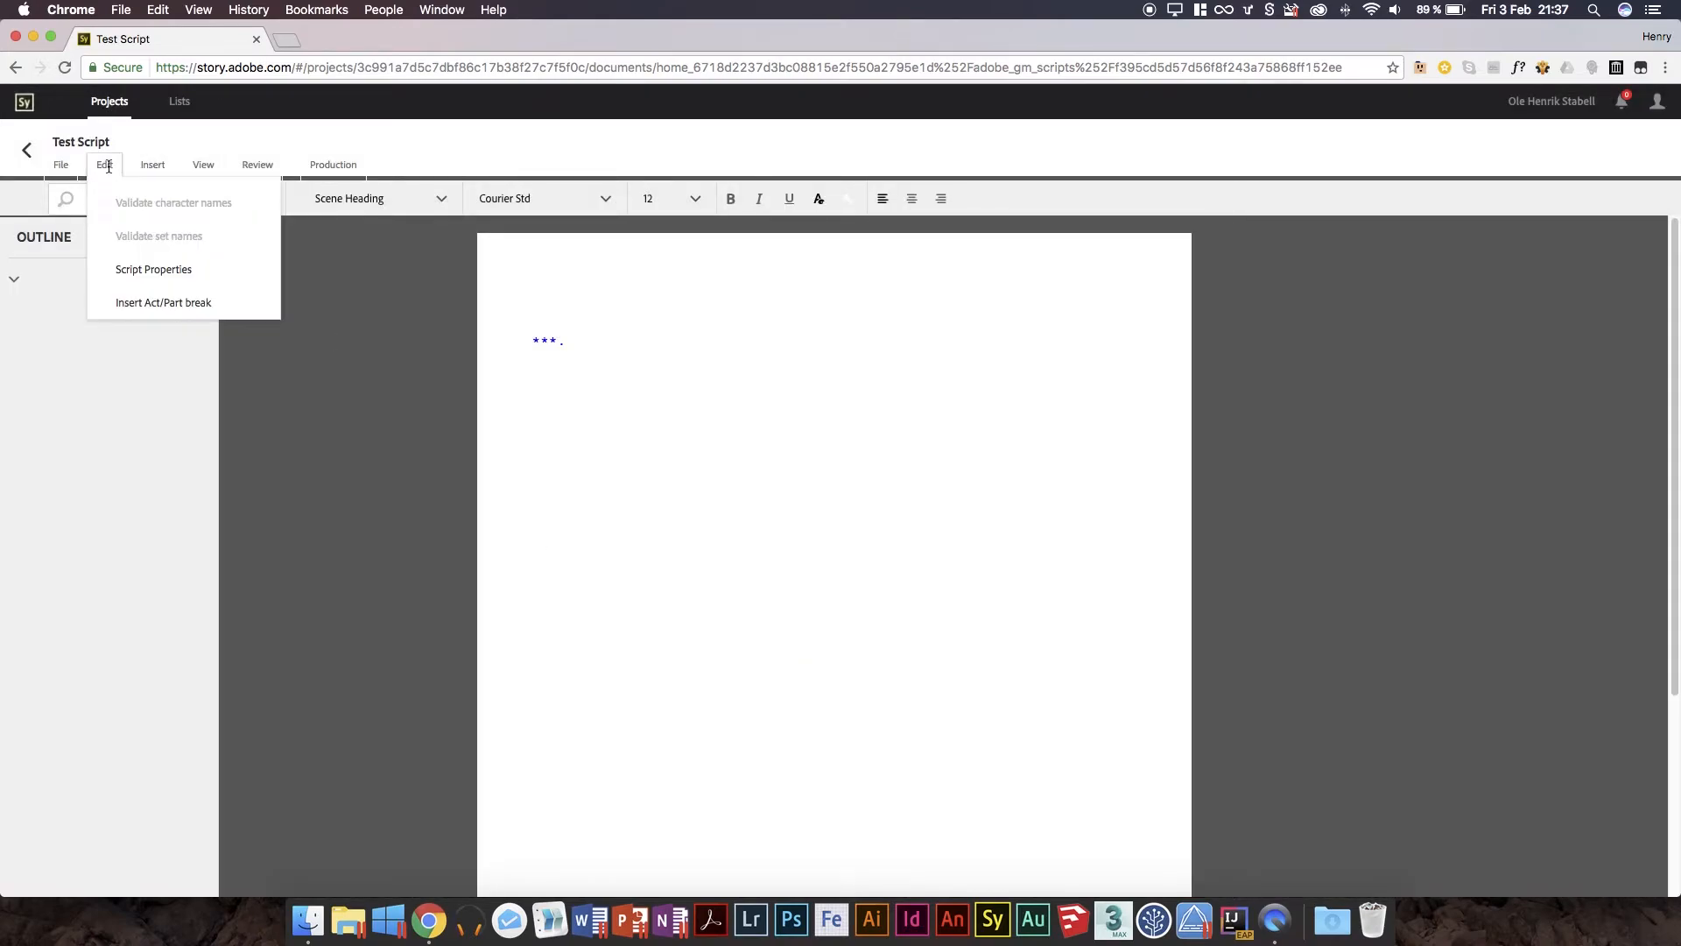
click(202, 164)
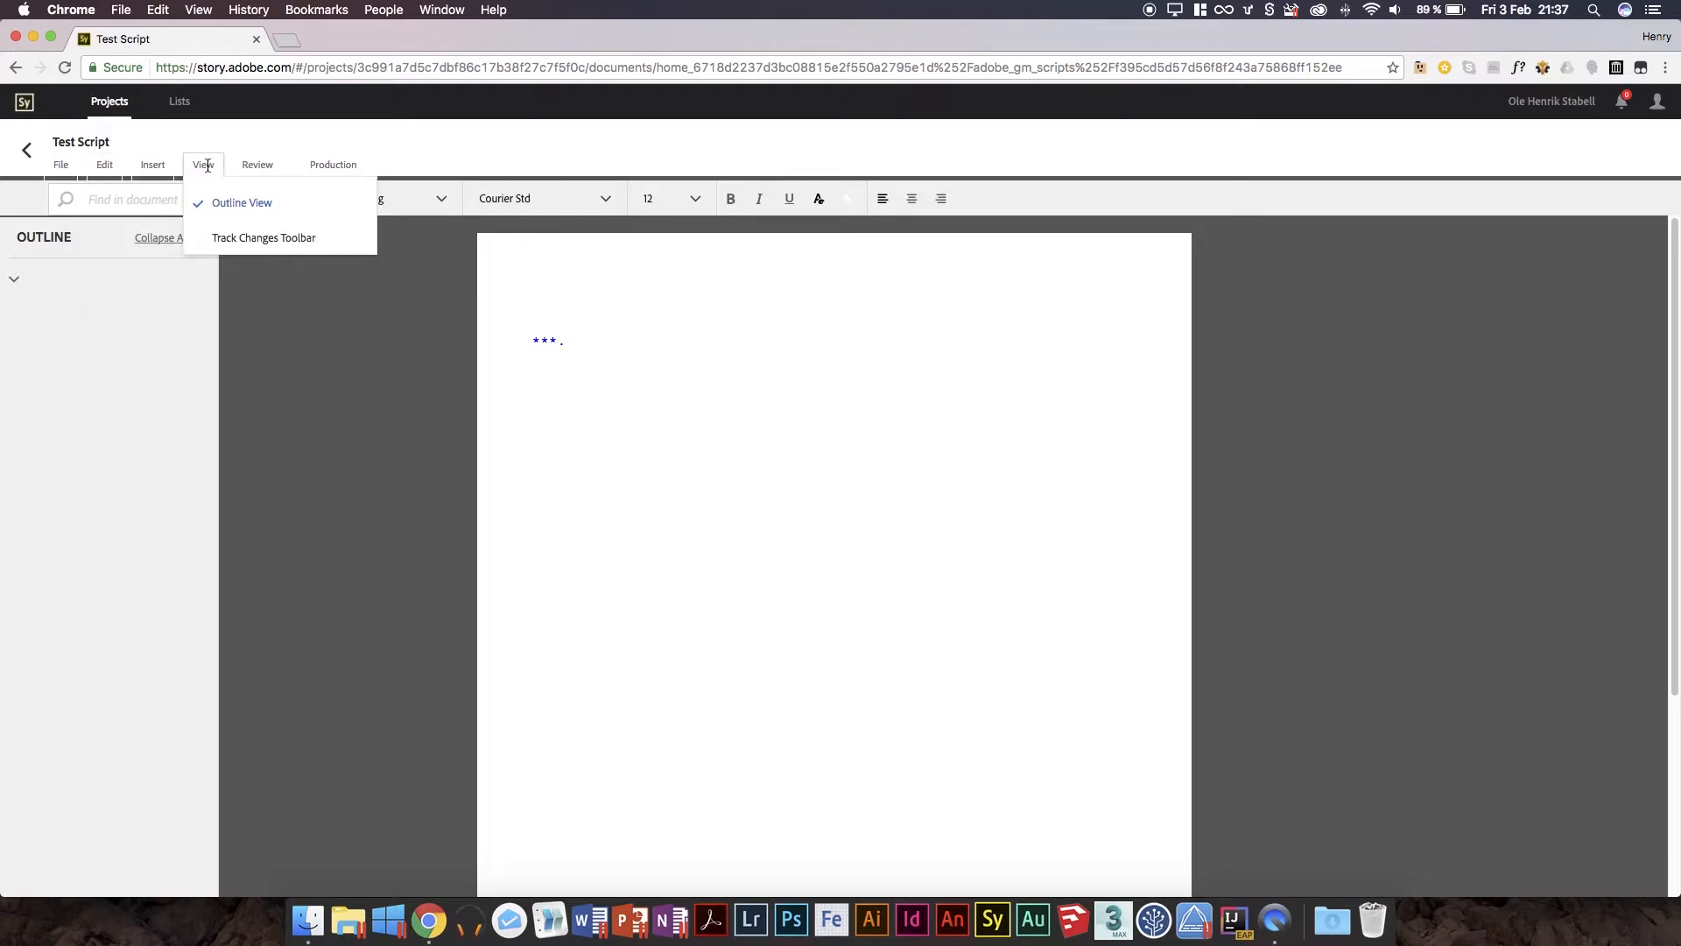
click(258, 164)
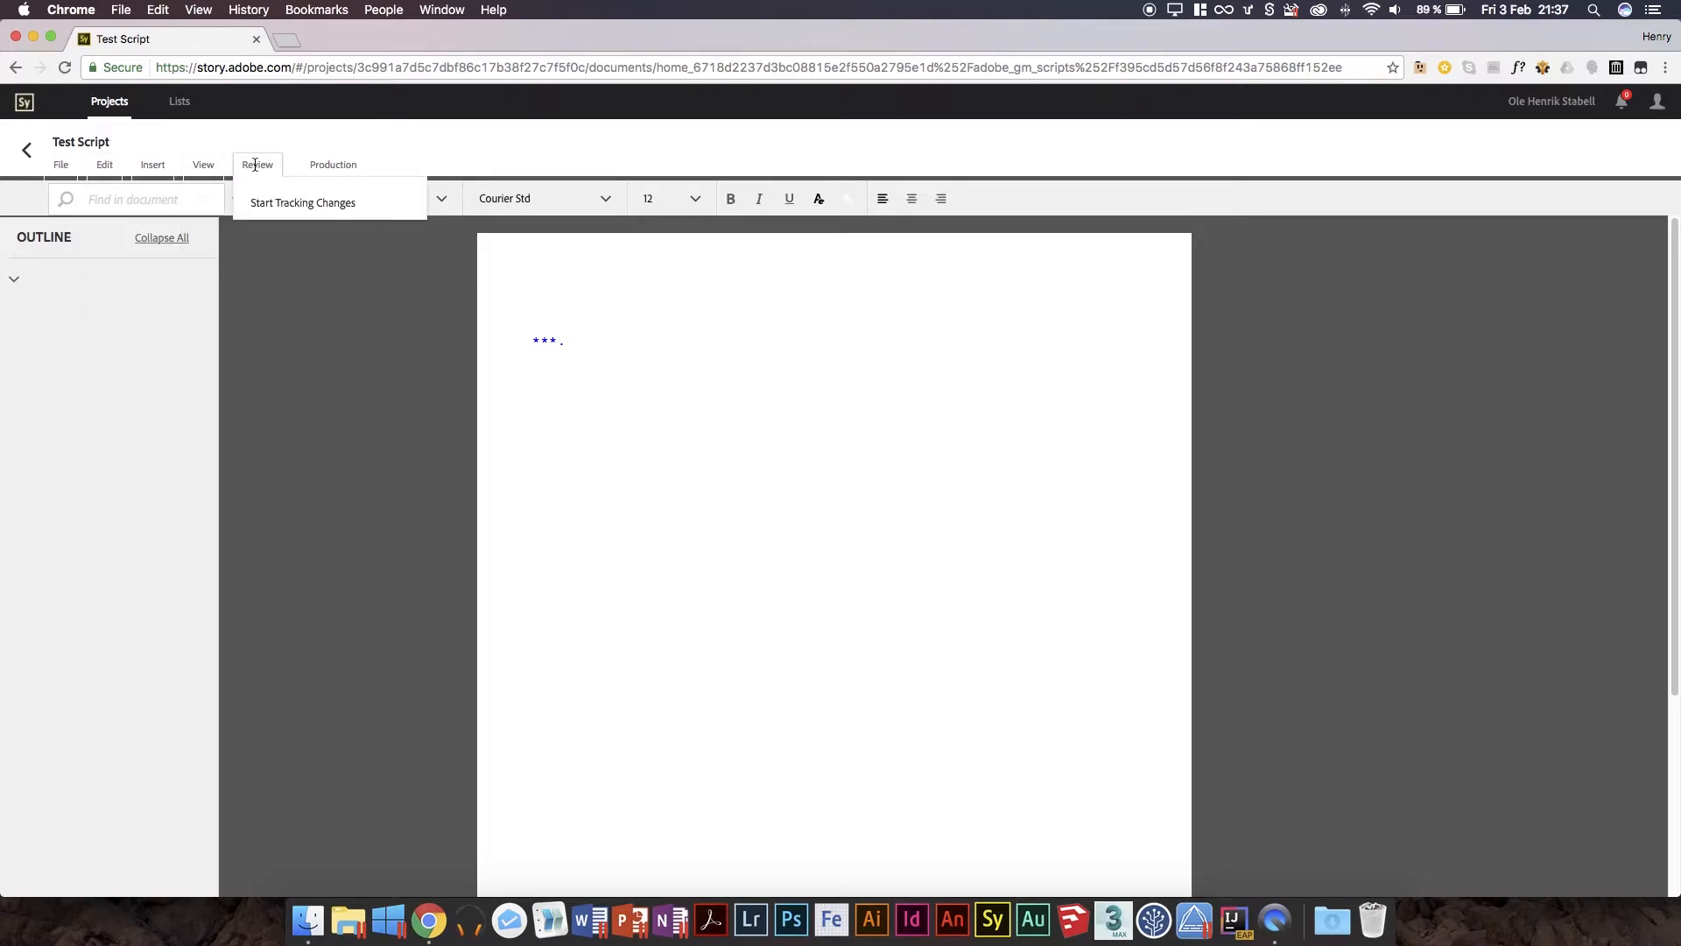
click(332, 164)
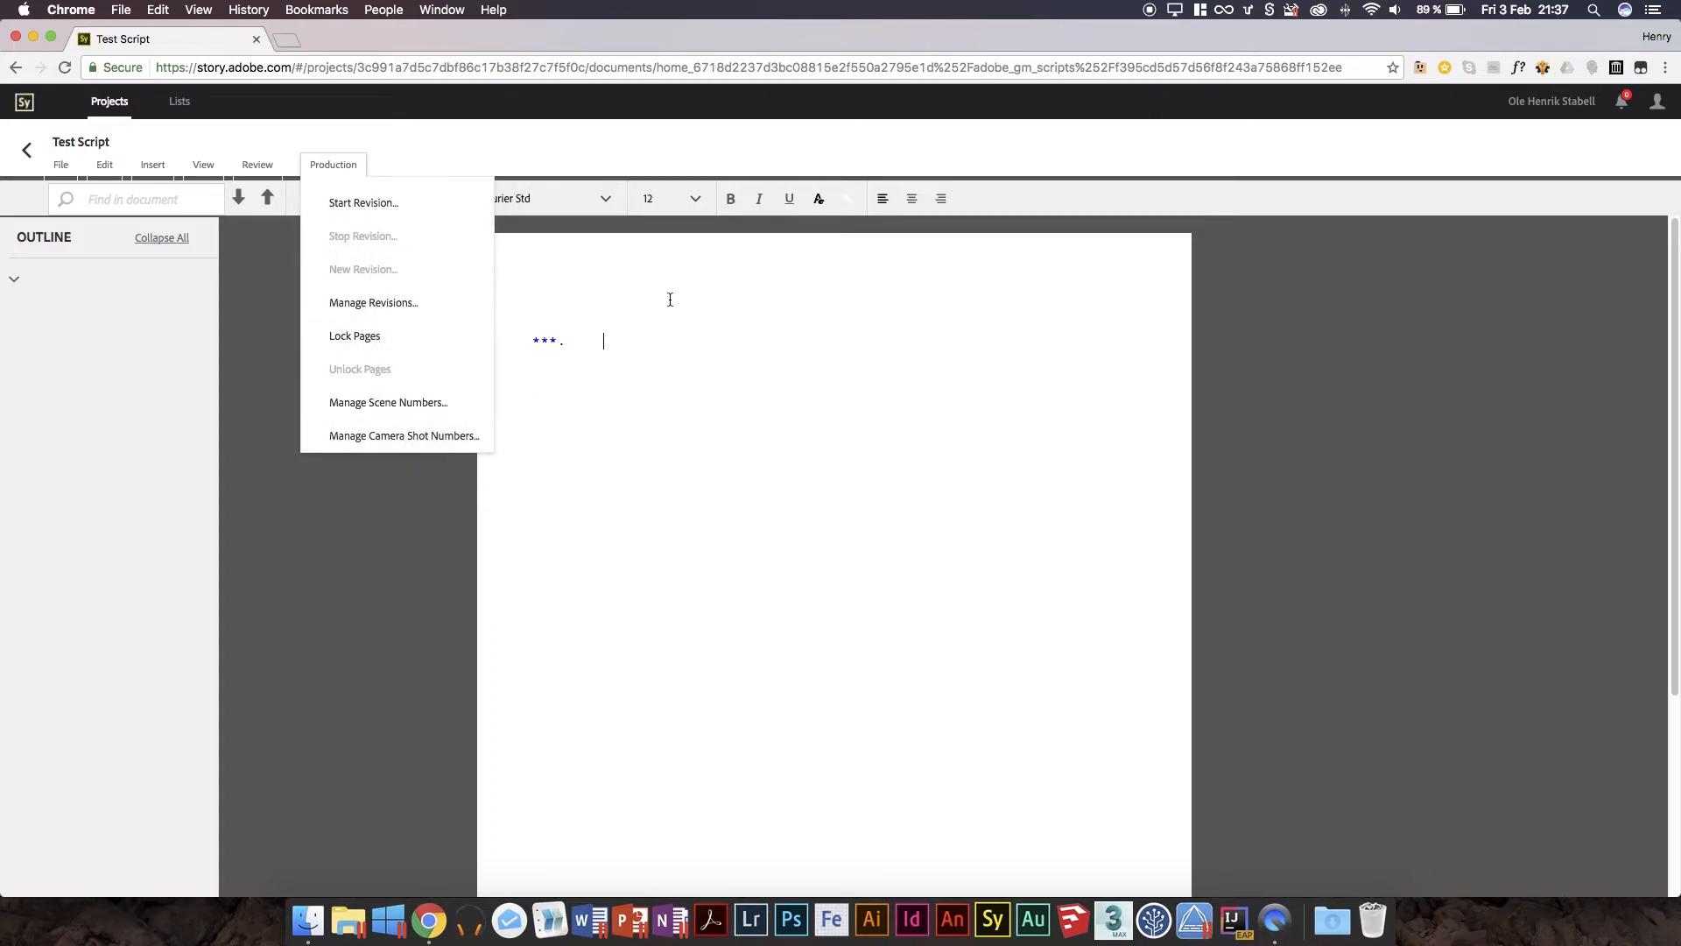
click(788, 401)
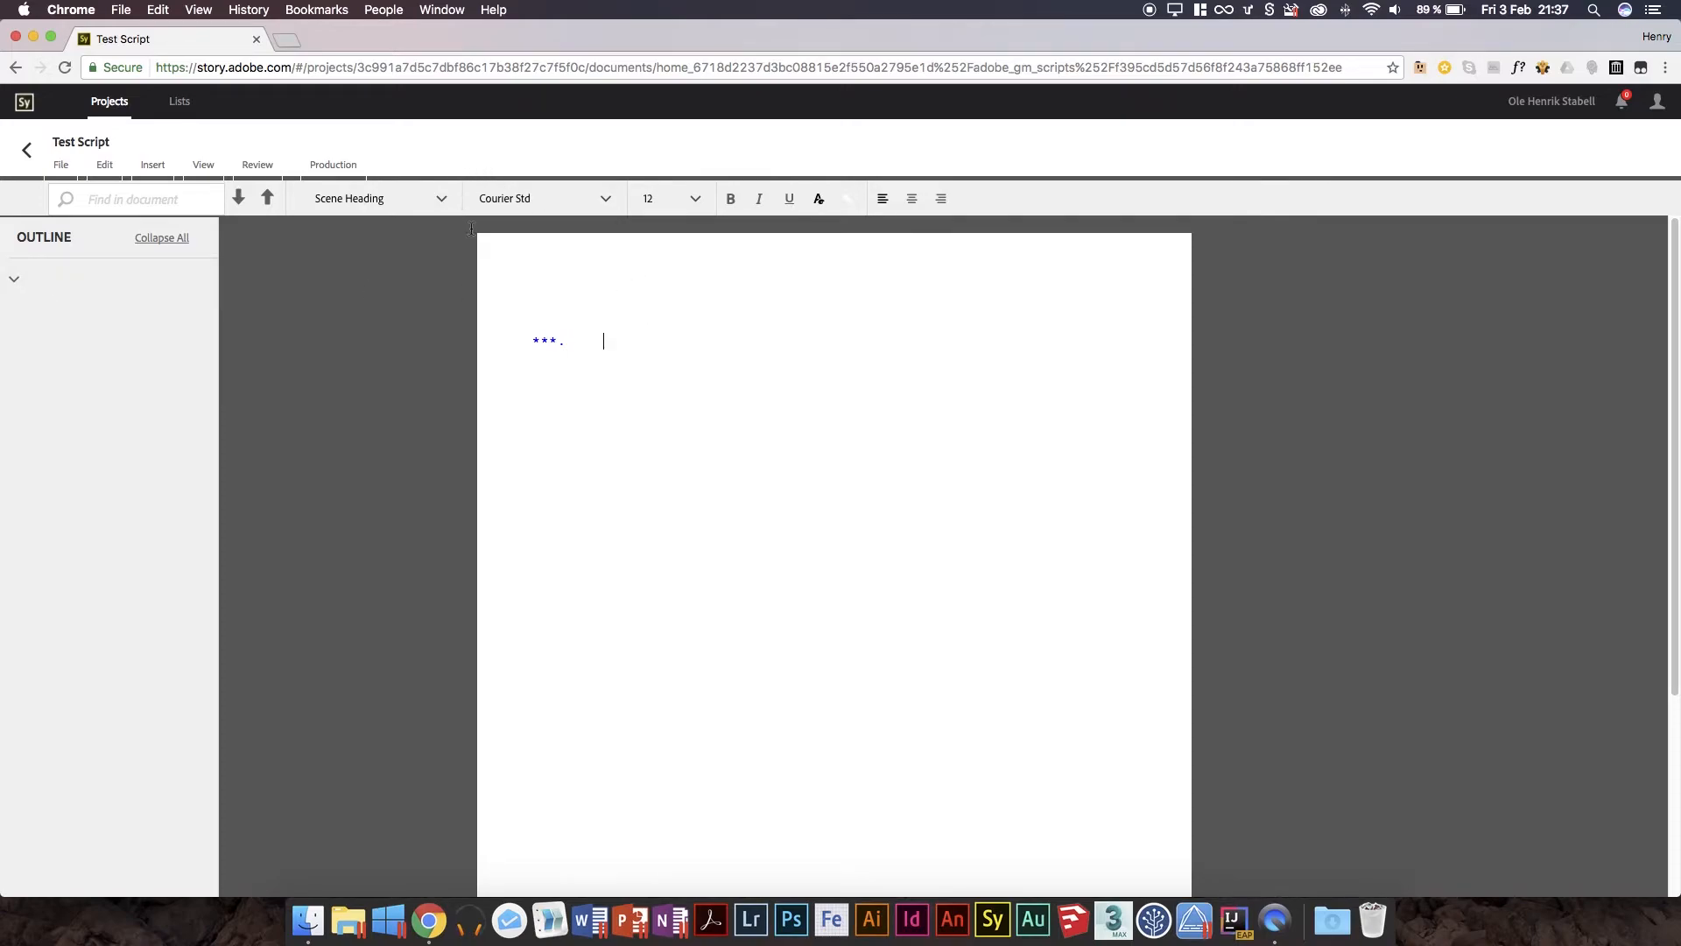
mouse_move(767, 311)
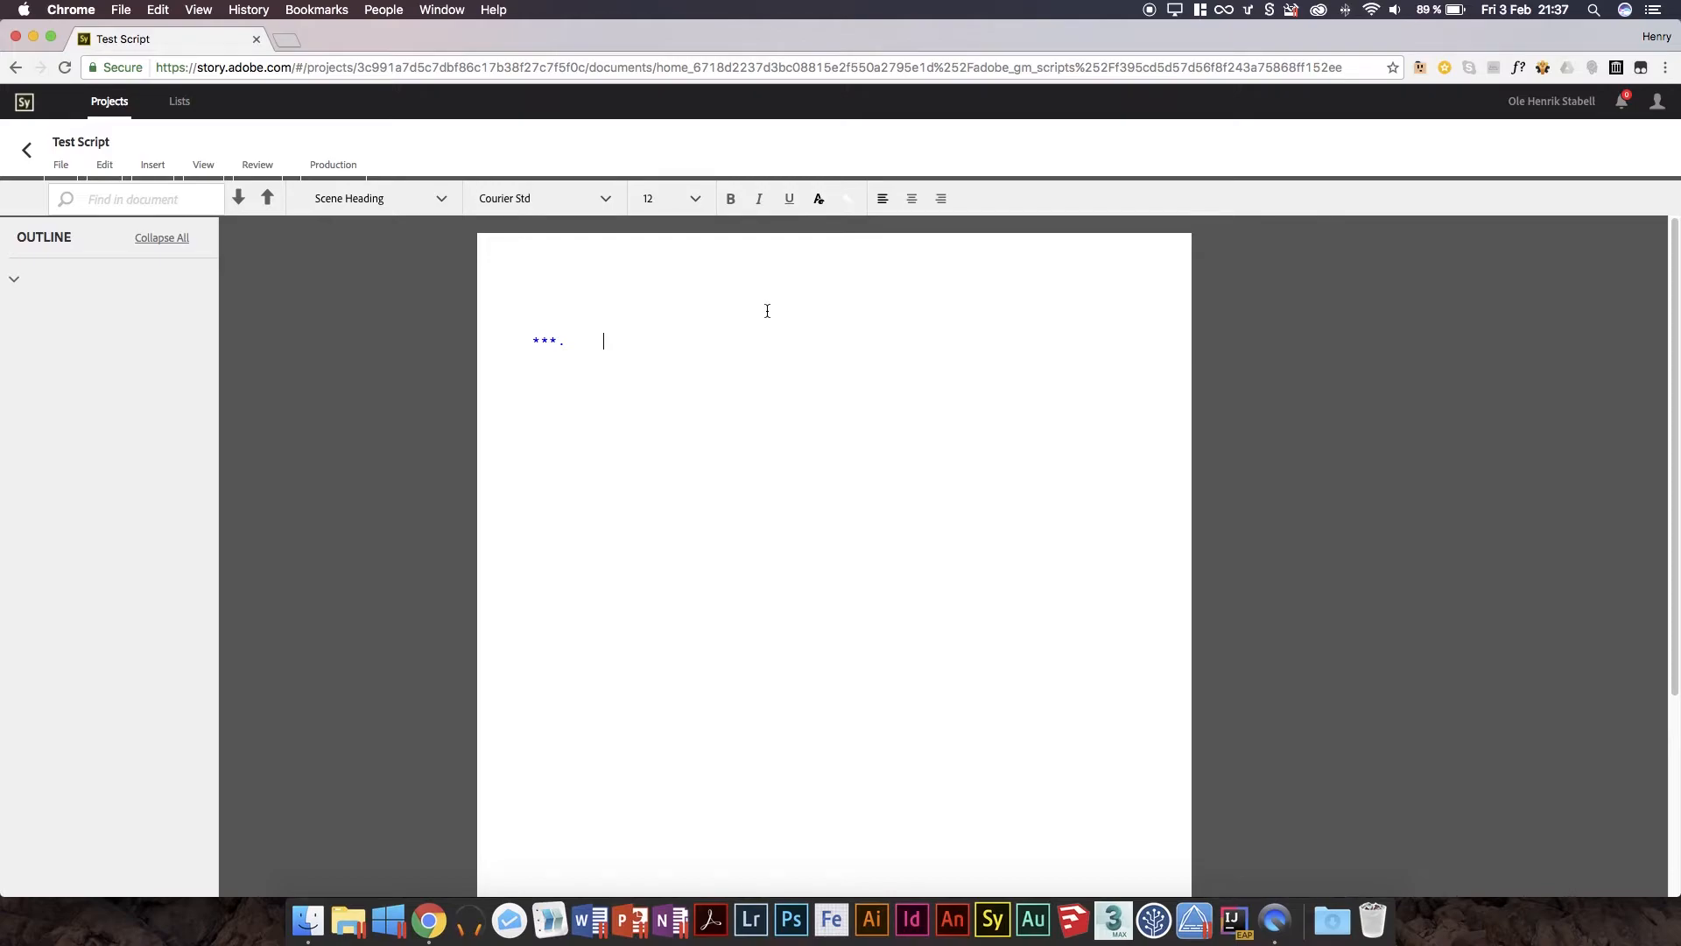
Type the scene heading 'INT. IN A BAR - DAY', accepting the INT. autocomplete.
text(I)
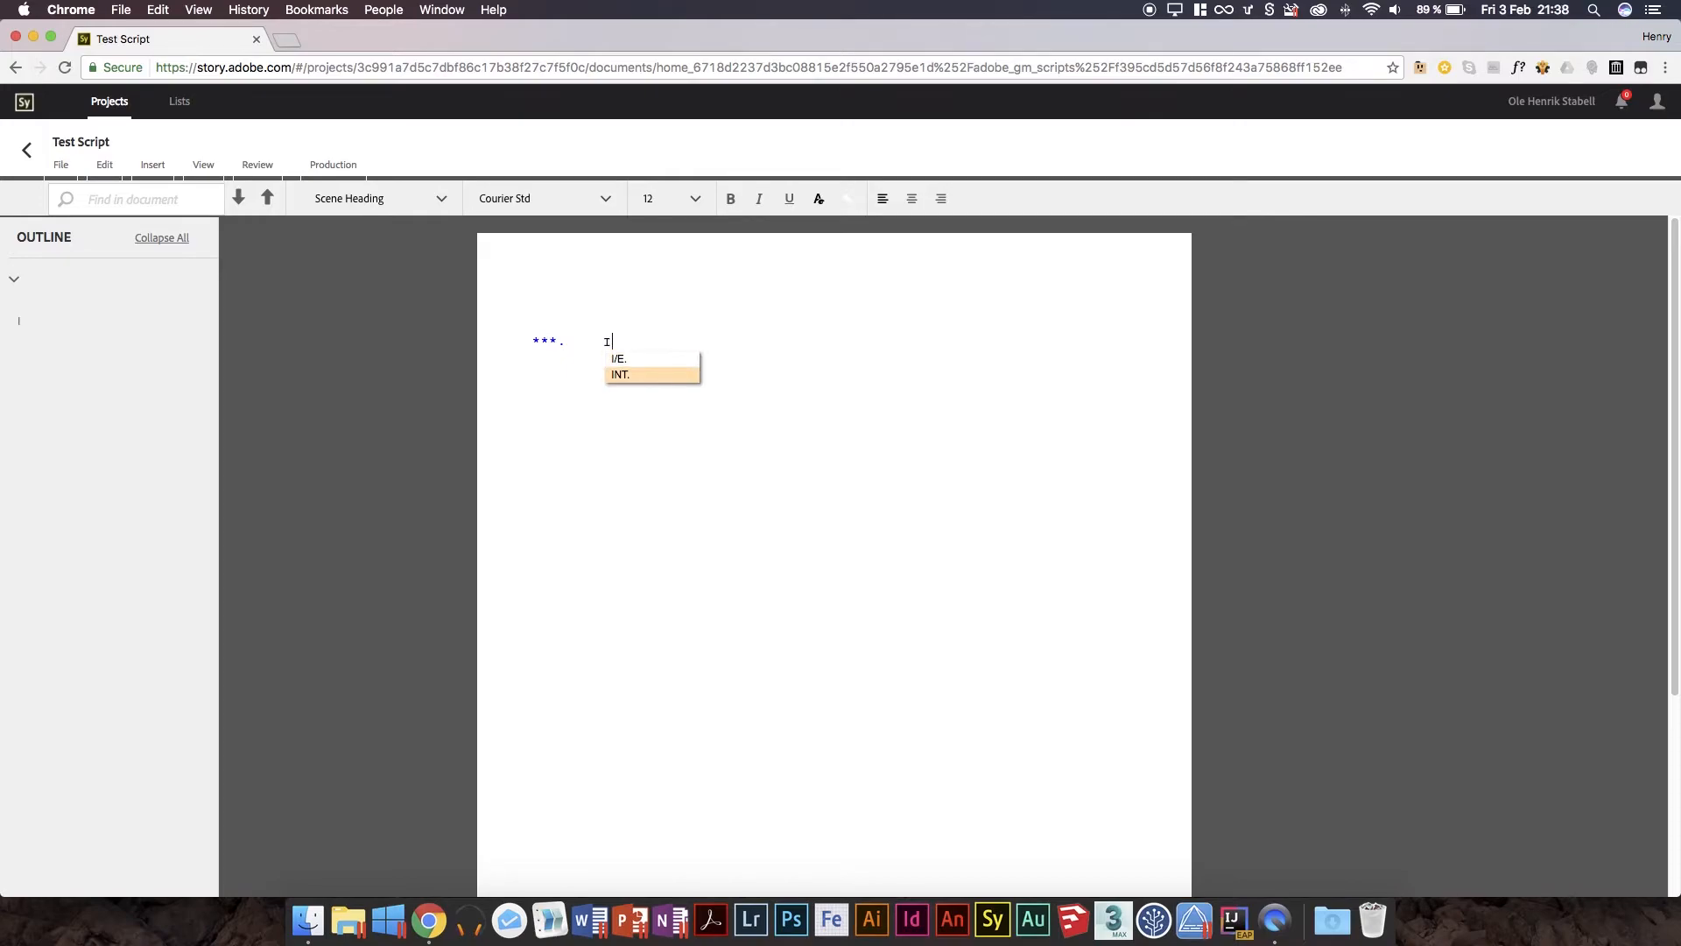
click(619, 374)
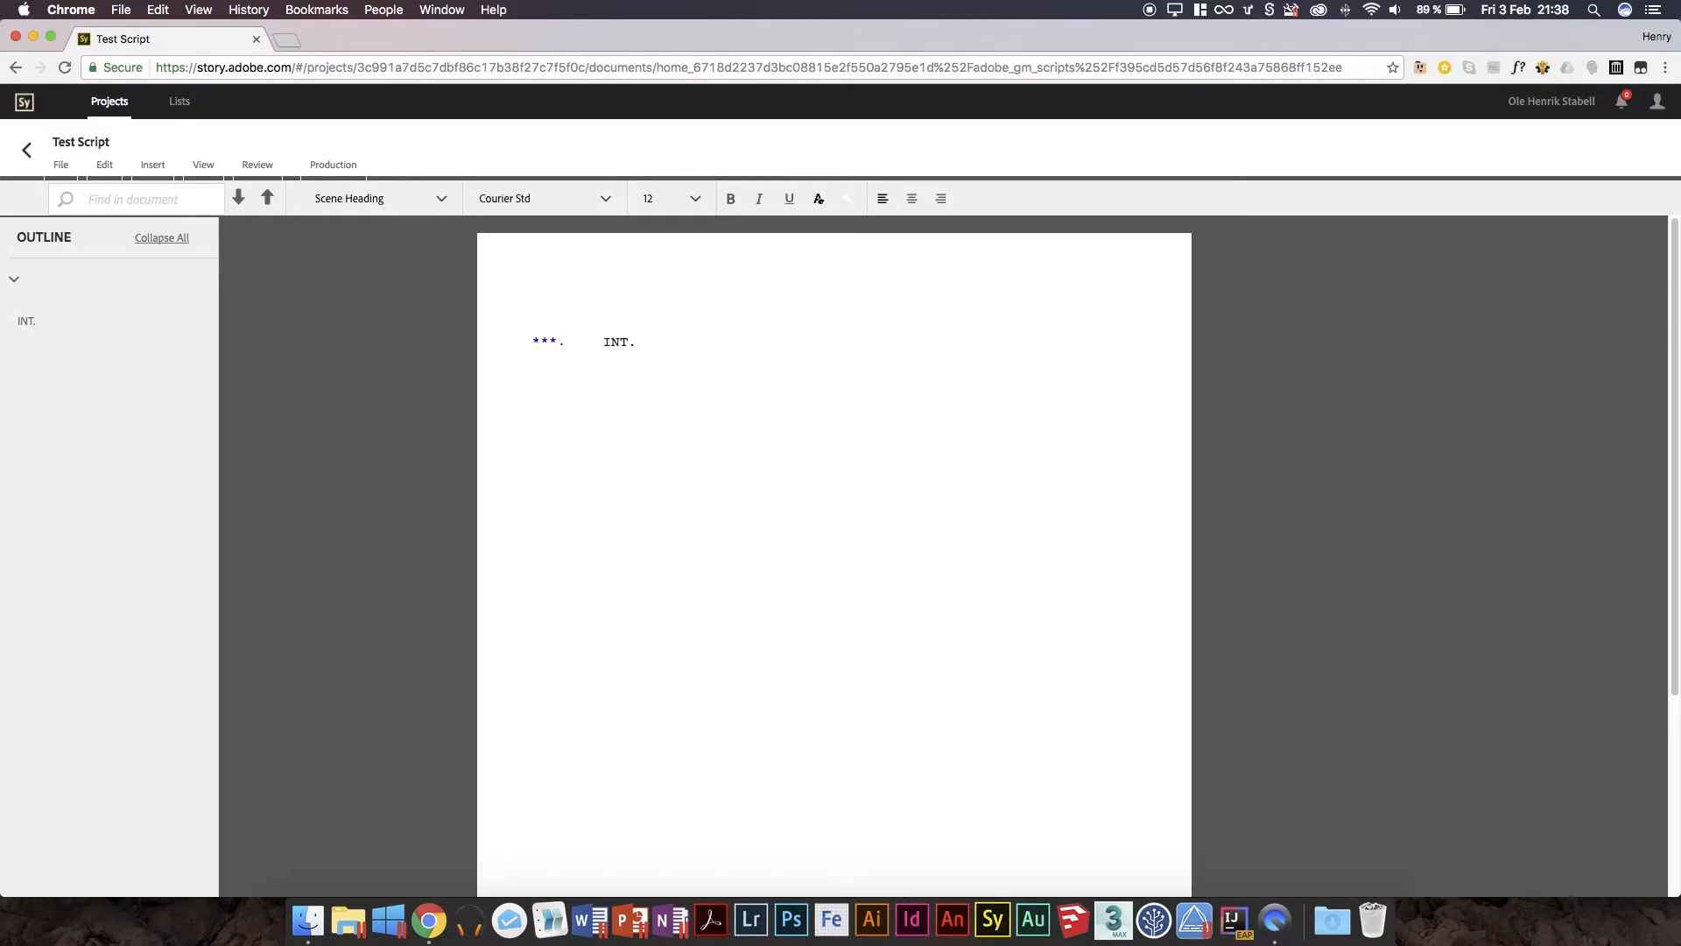
text(IN A BAR)
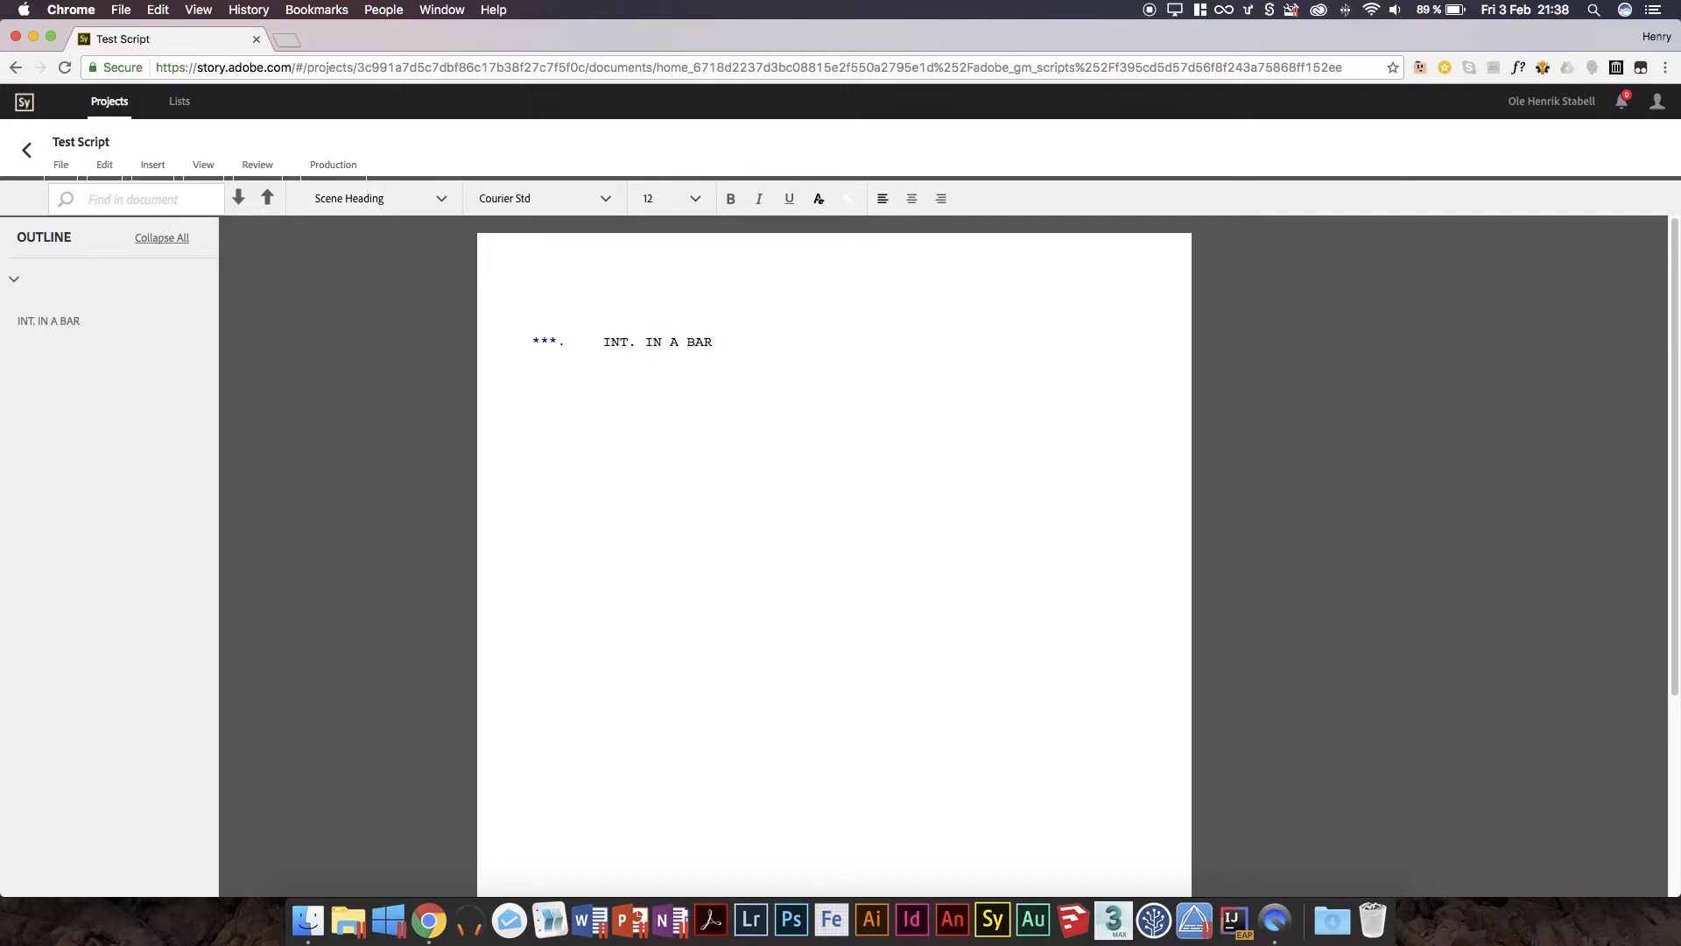
text(-)
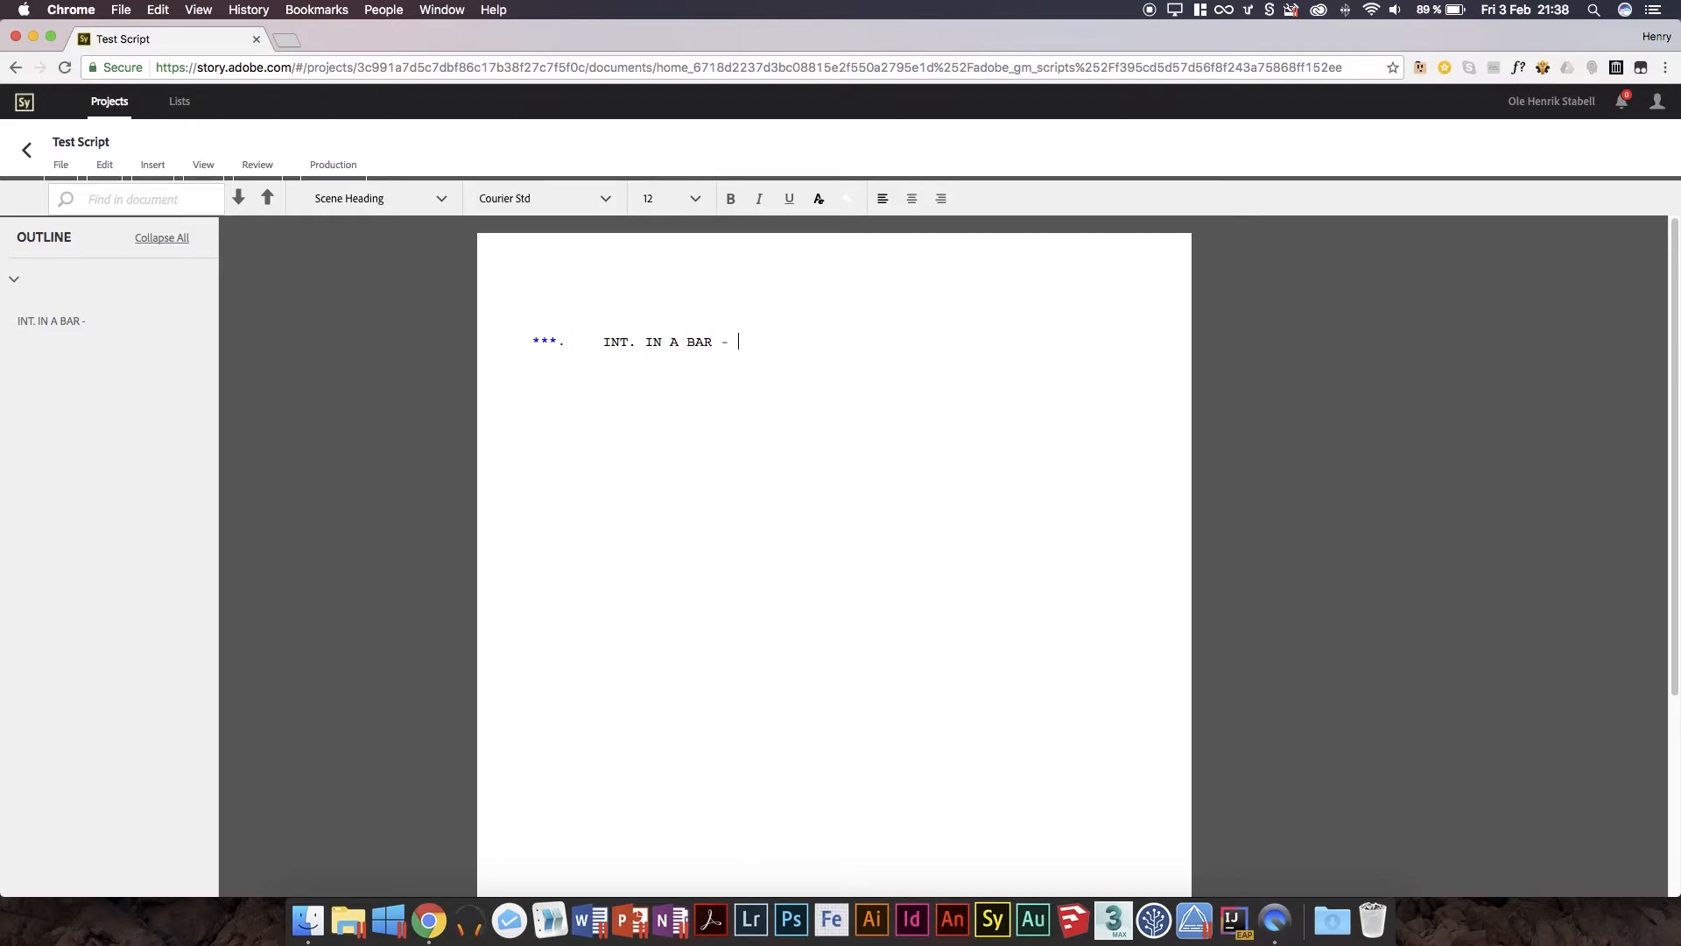
text(DAY)
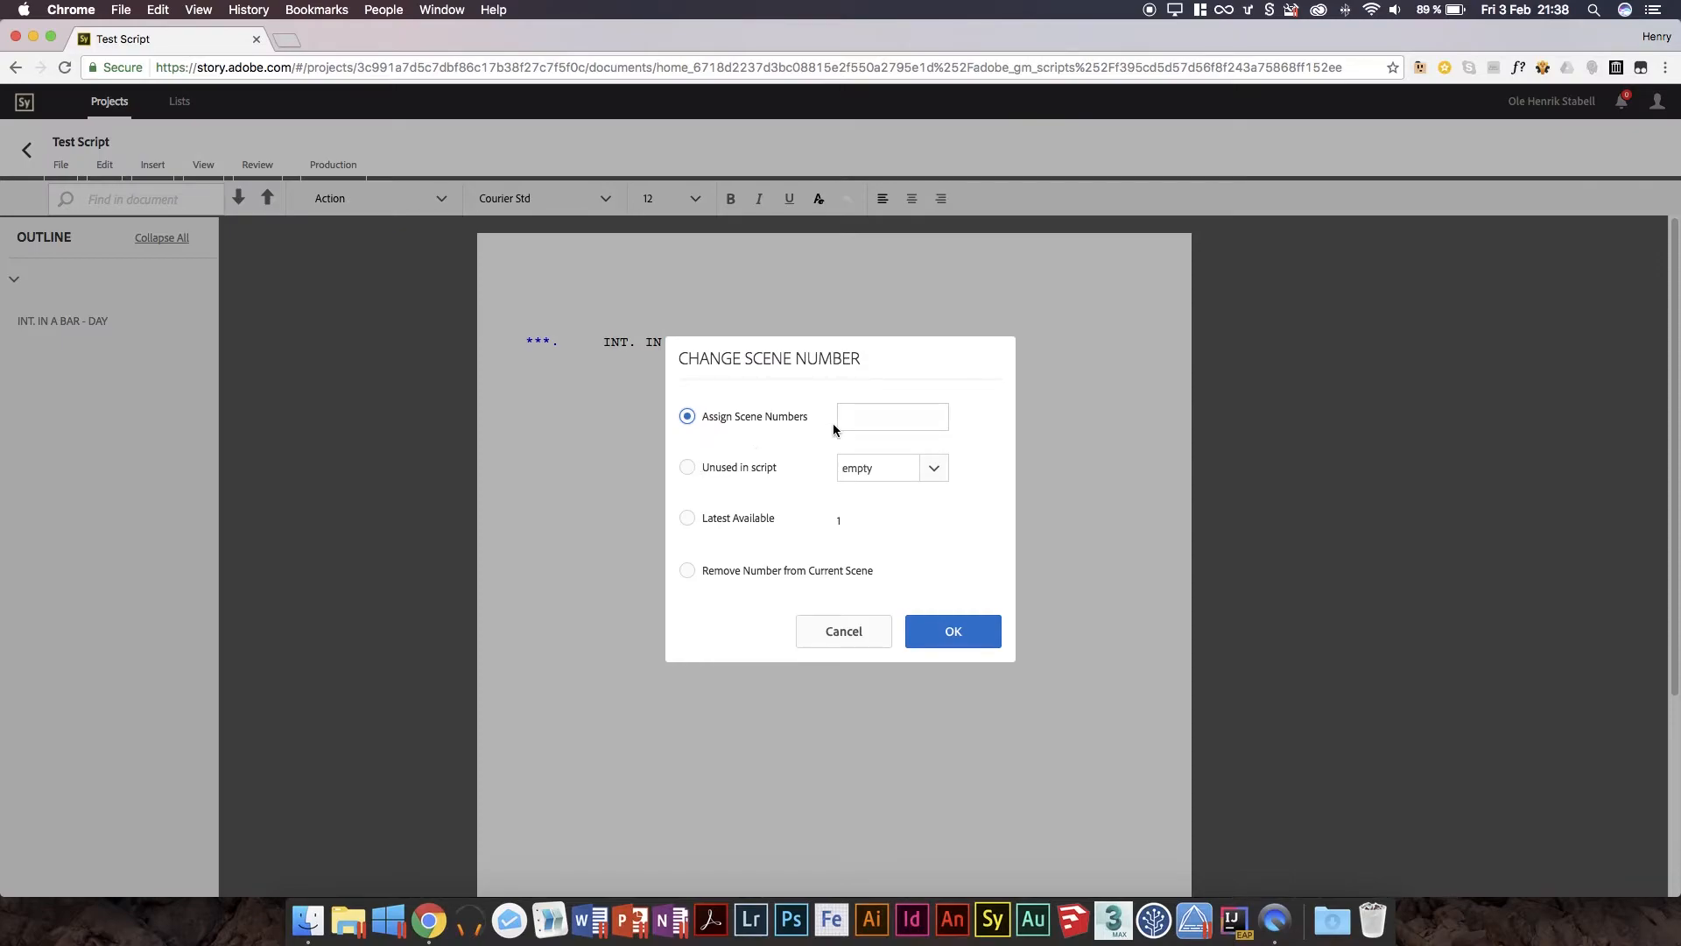
Assign scene number 1 to INT. IN A BAR - DAY.
click(891, 416)
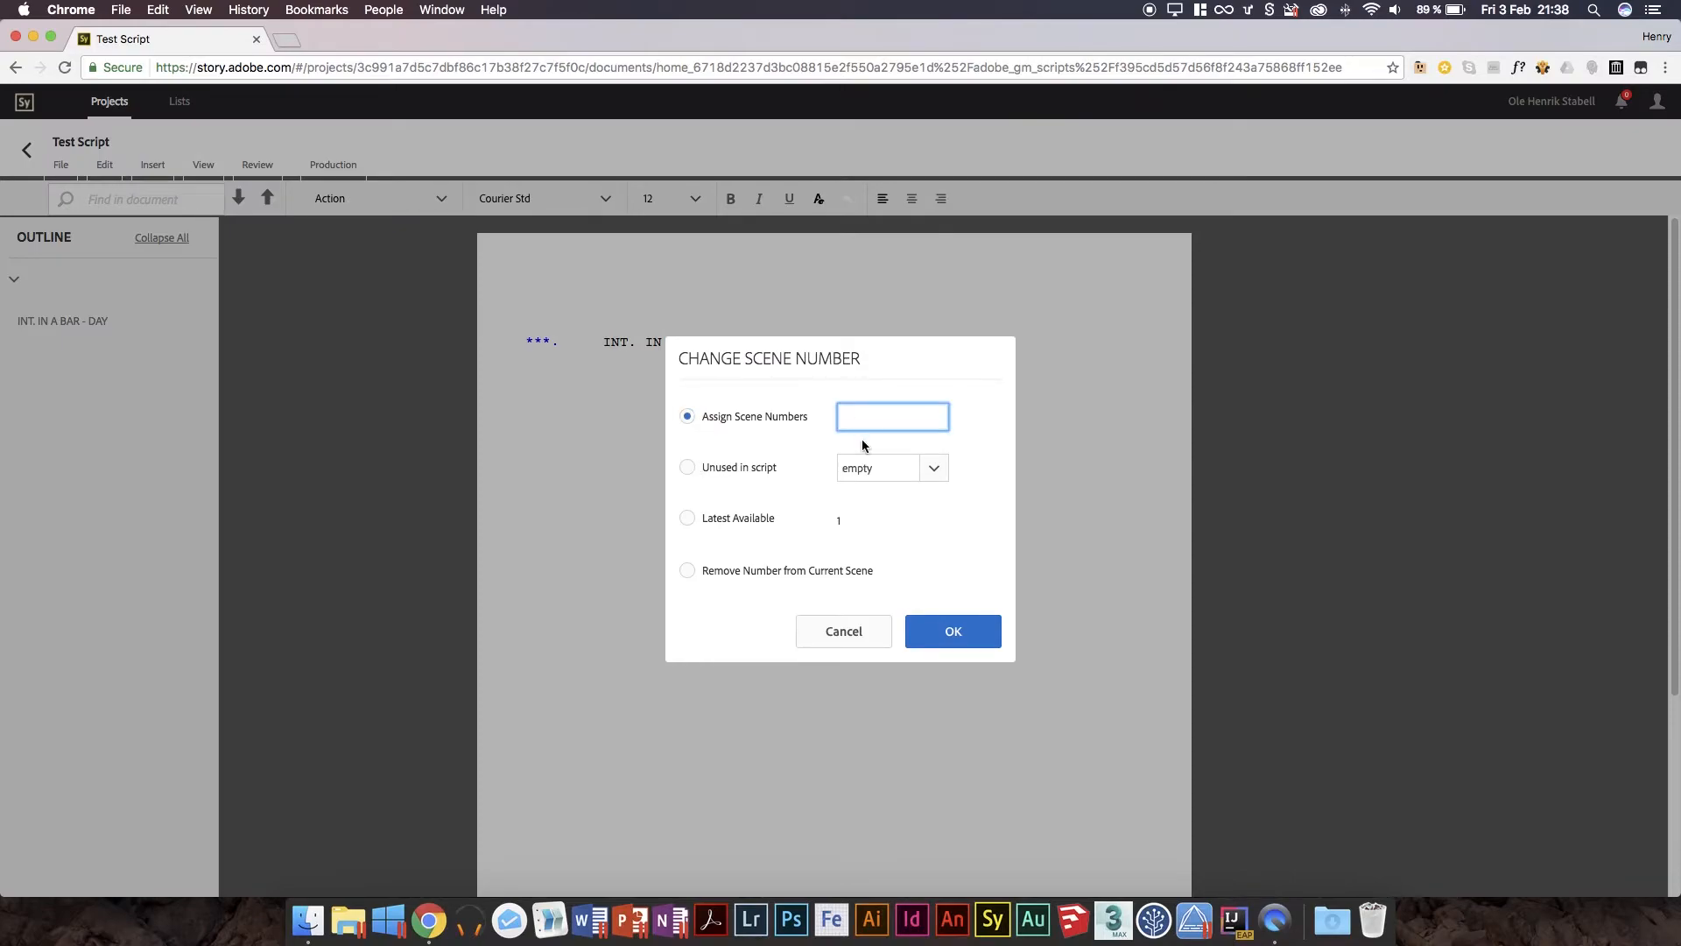
text(1)
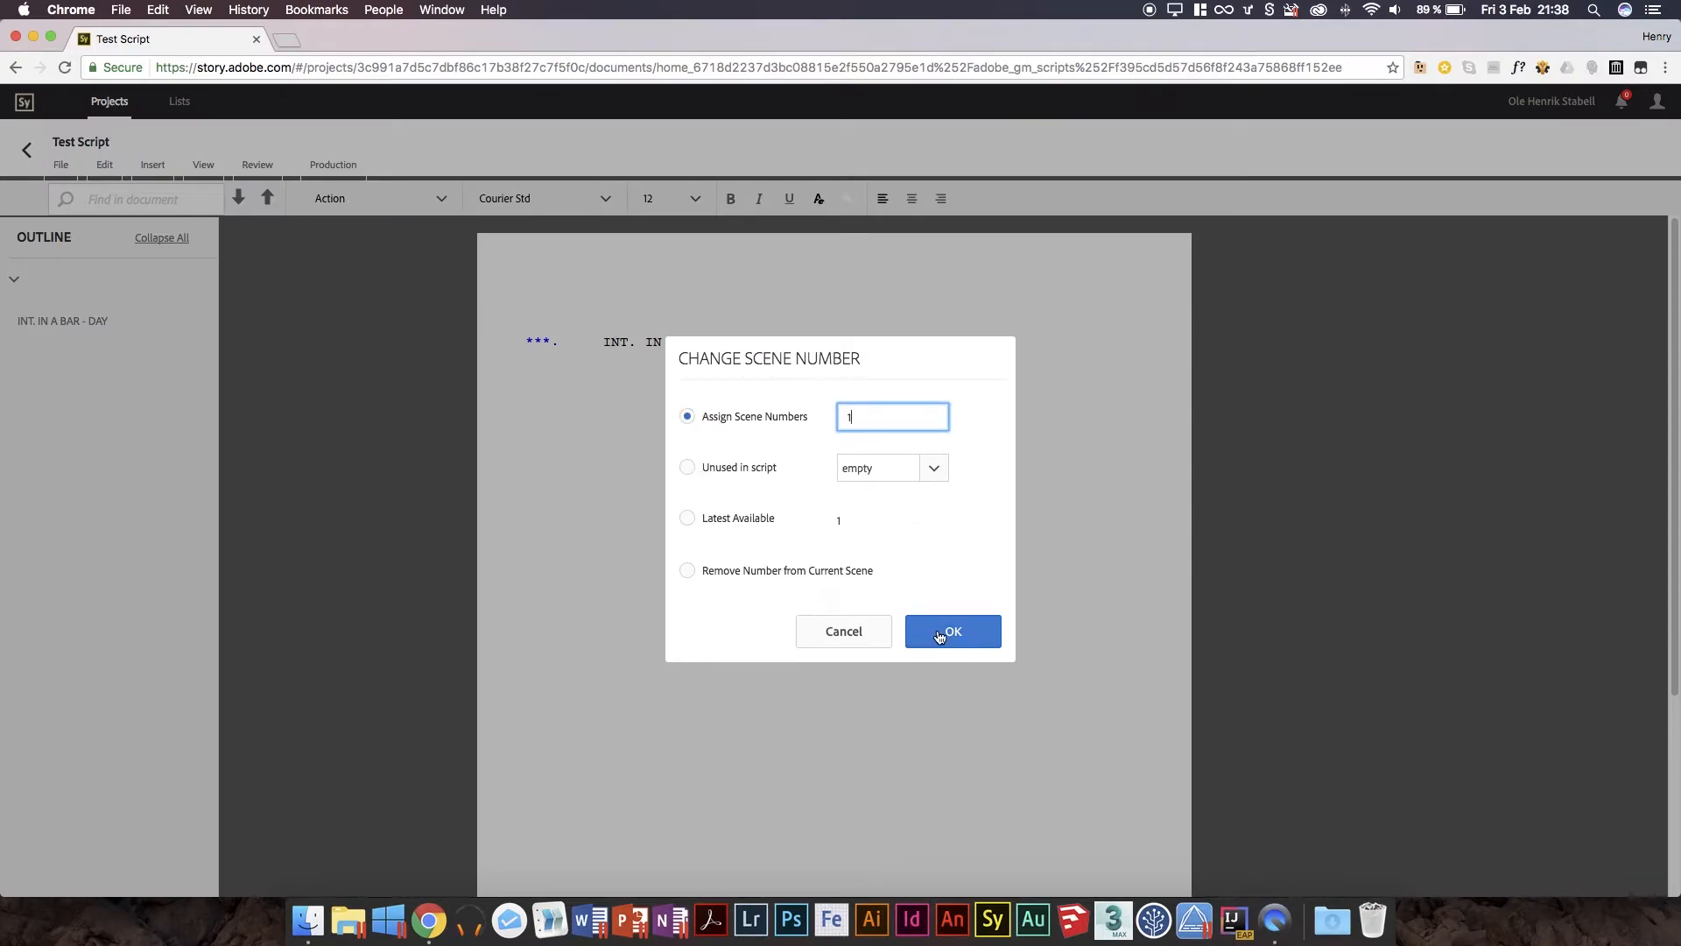
click(951, 630)
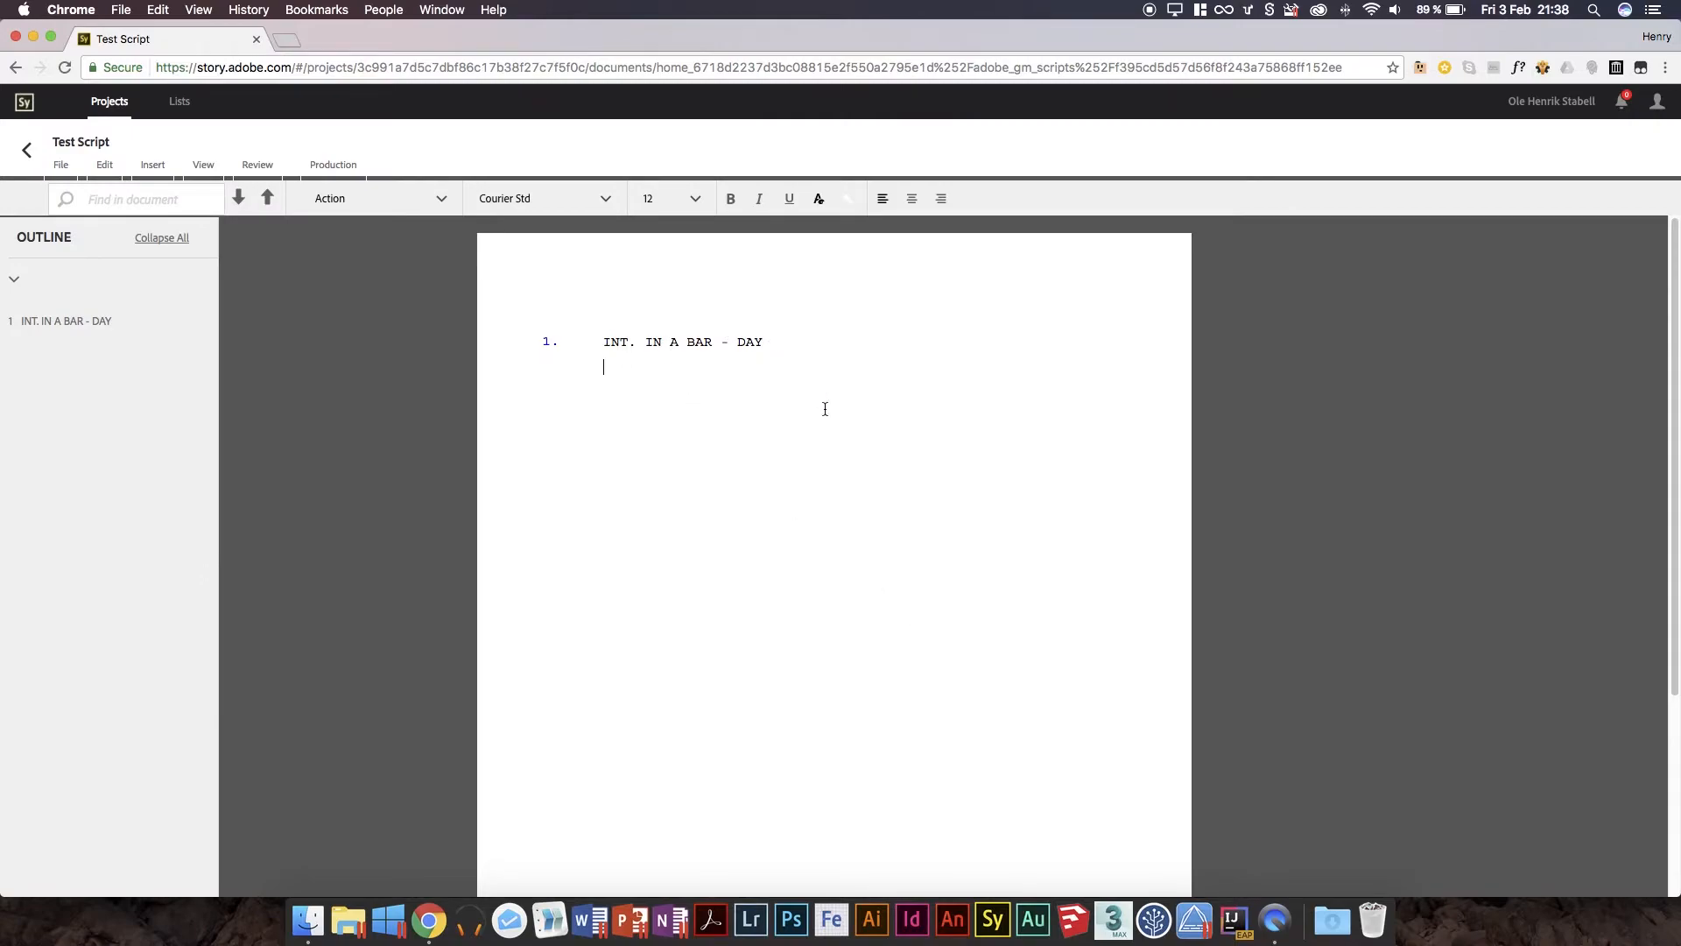
mouse_move(726, 453)
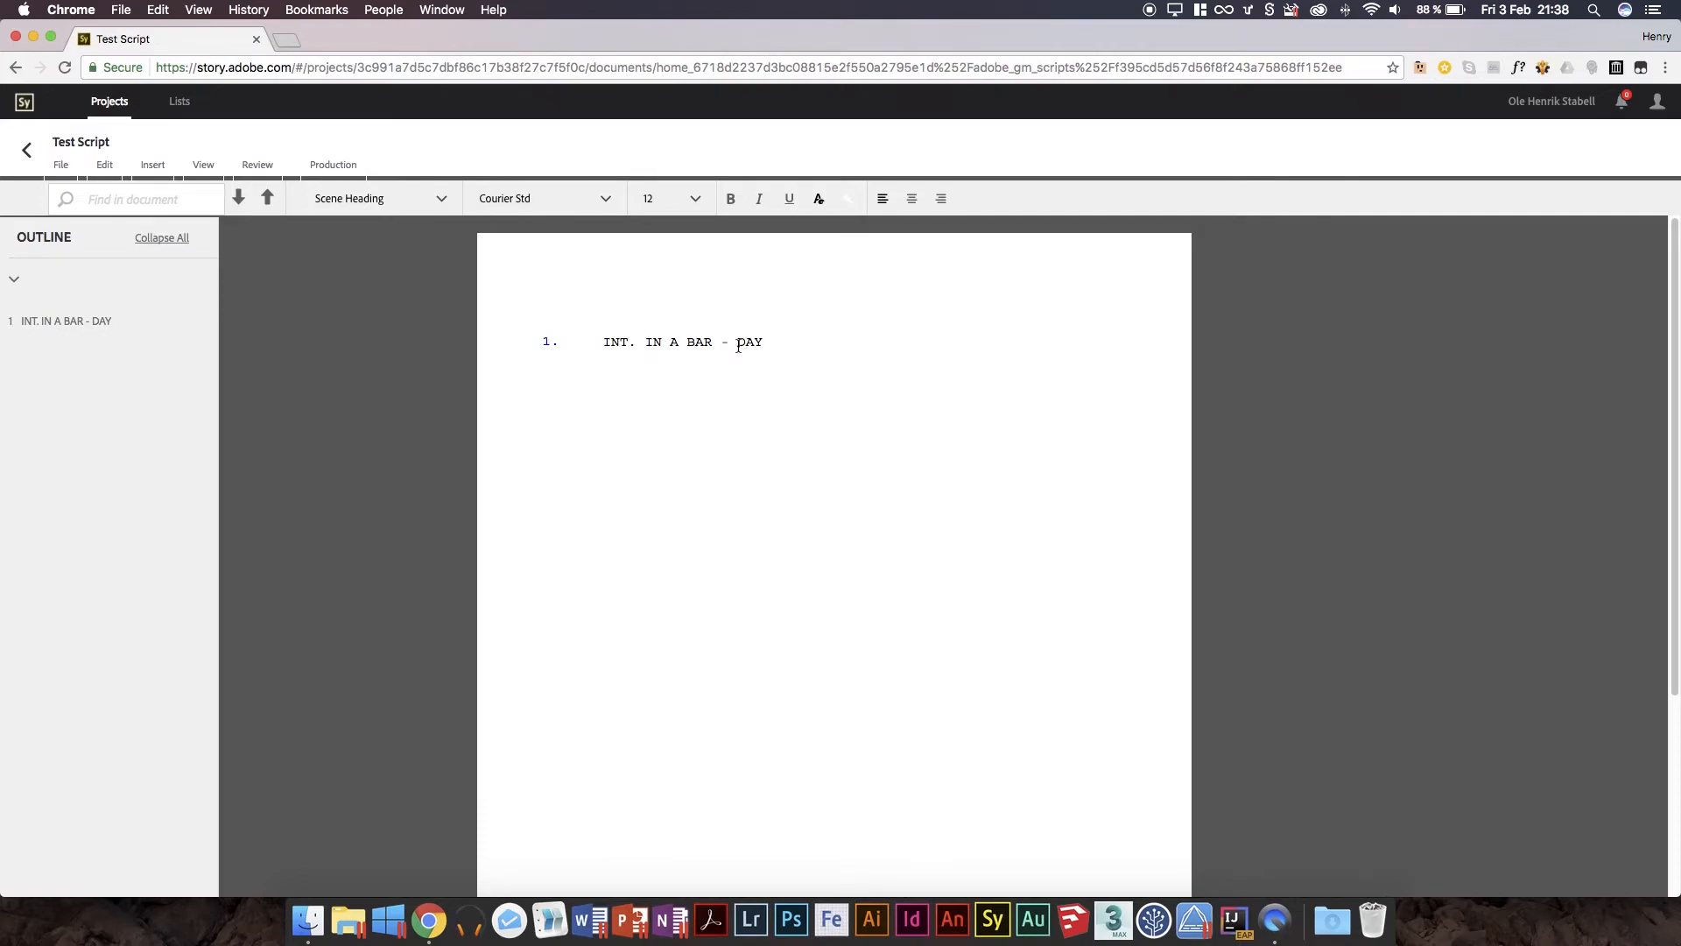
Write the action line 'A guy enters a bar.' below the heading.
key(Return)
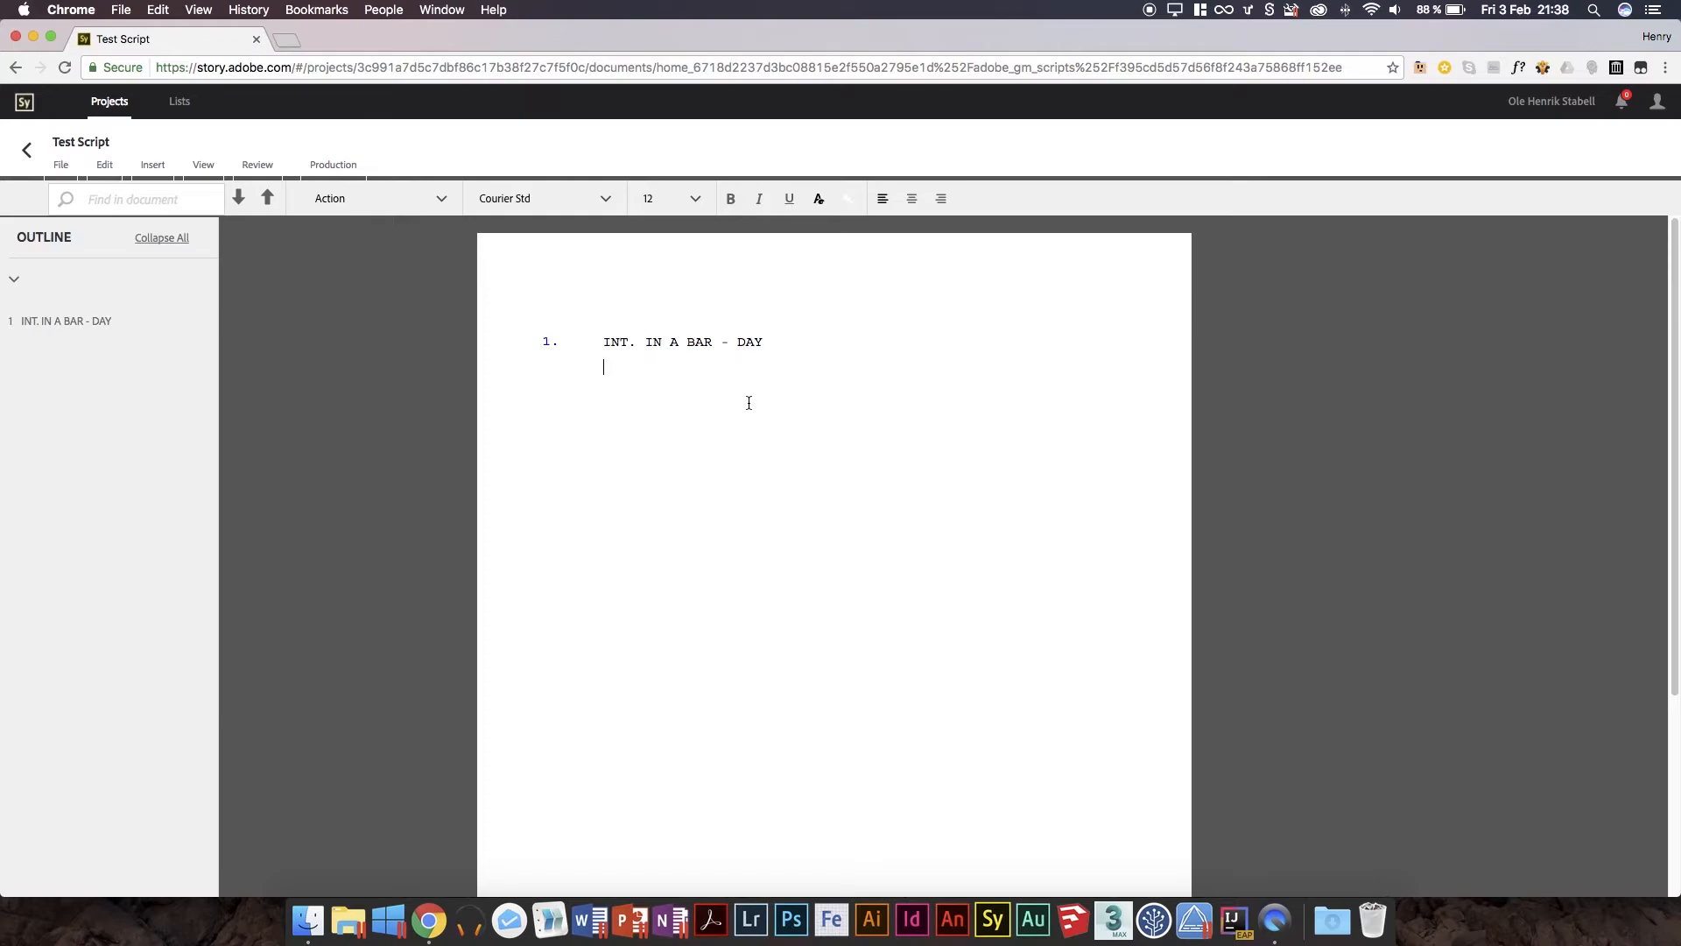
text(T)
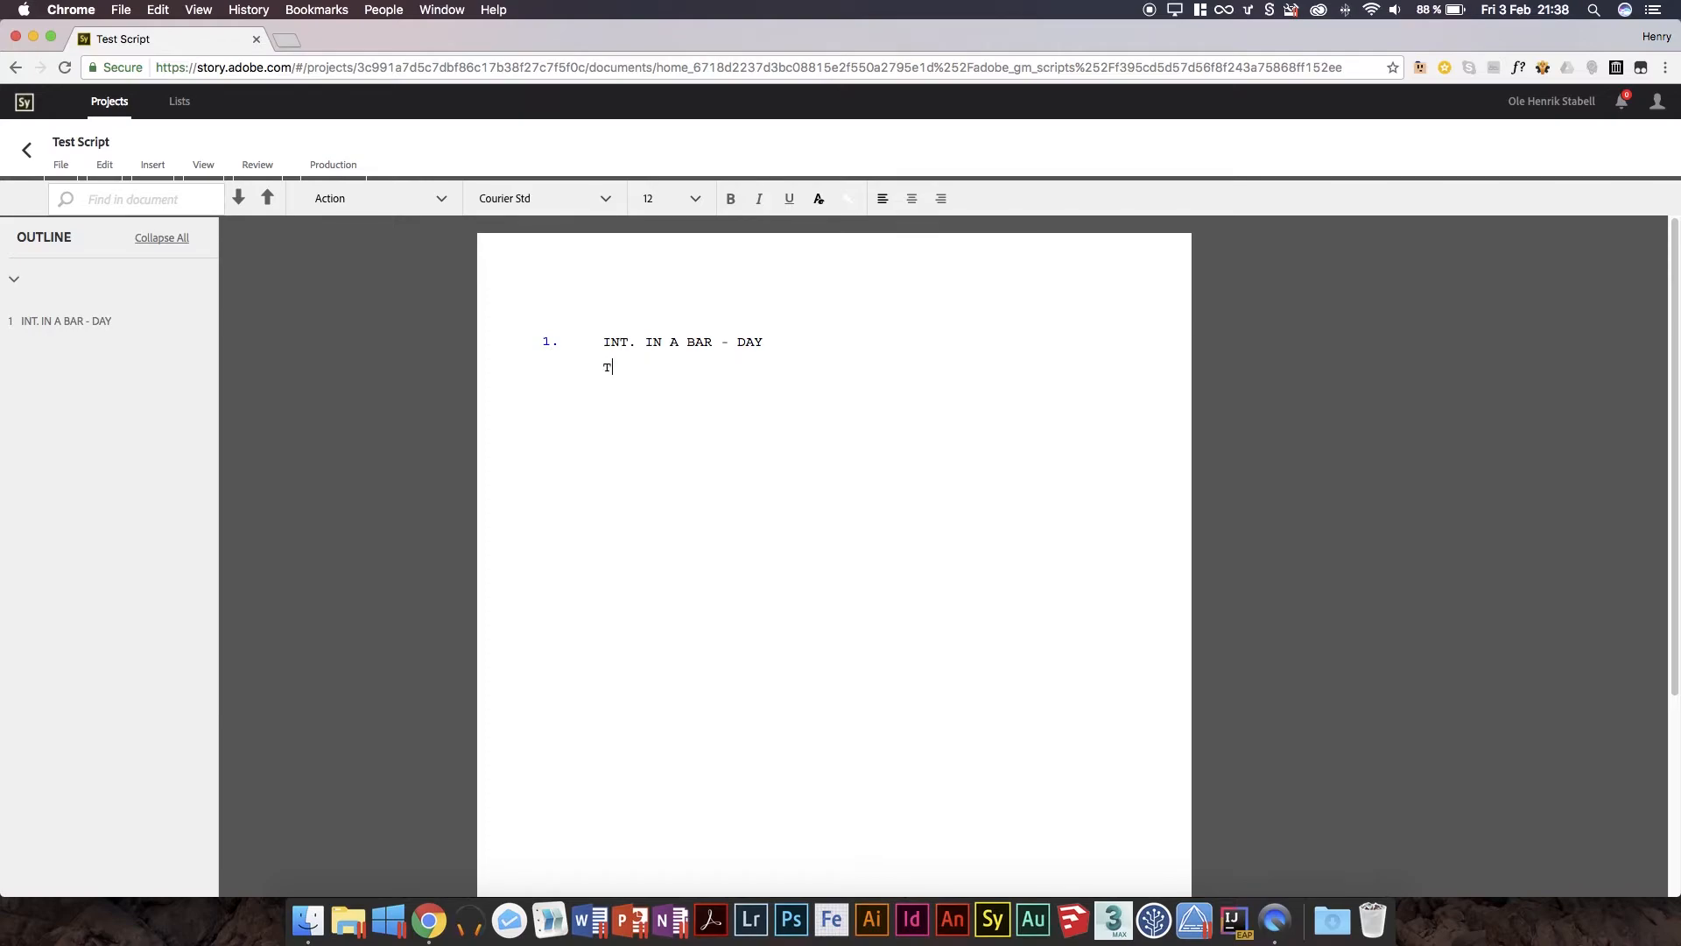
text(a gu)
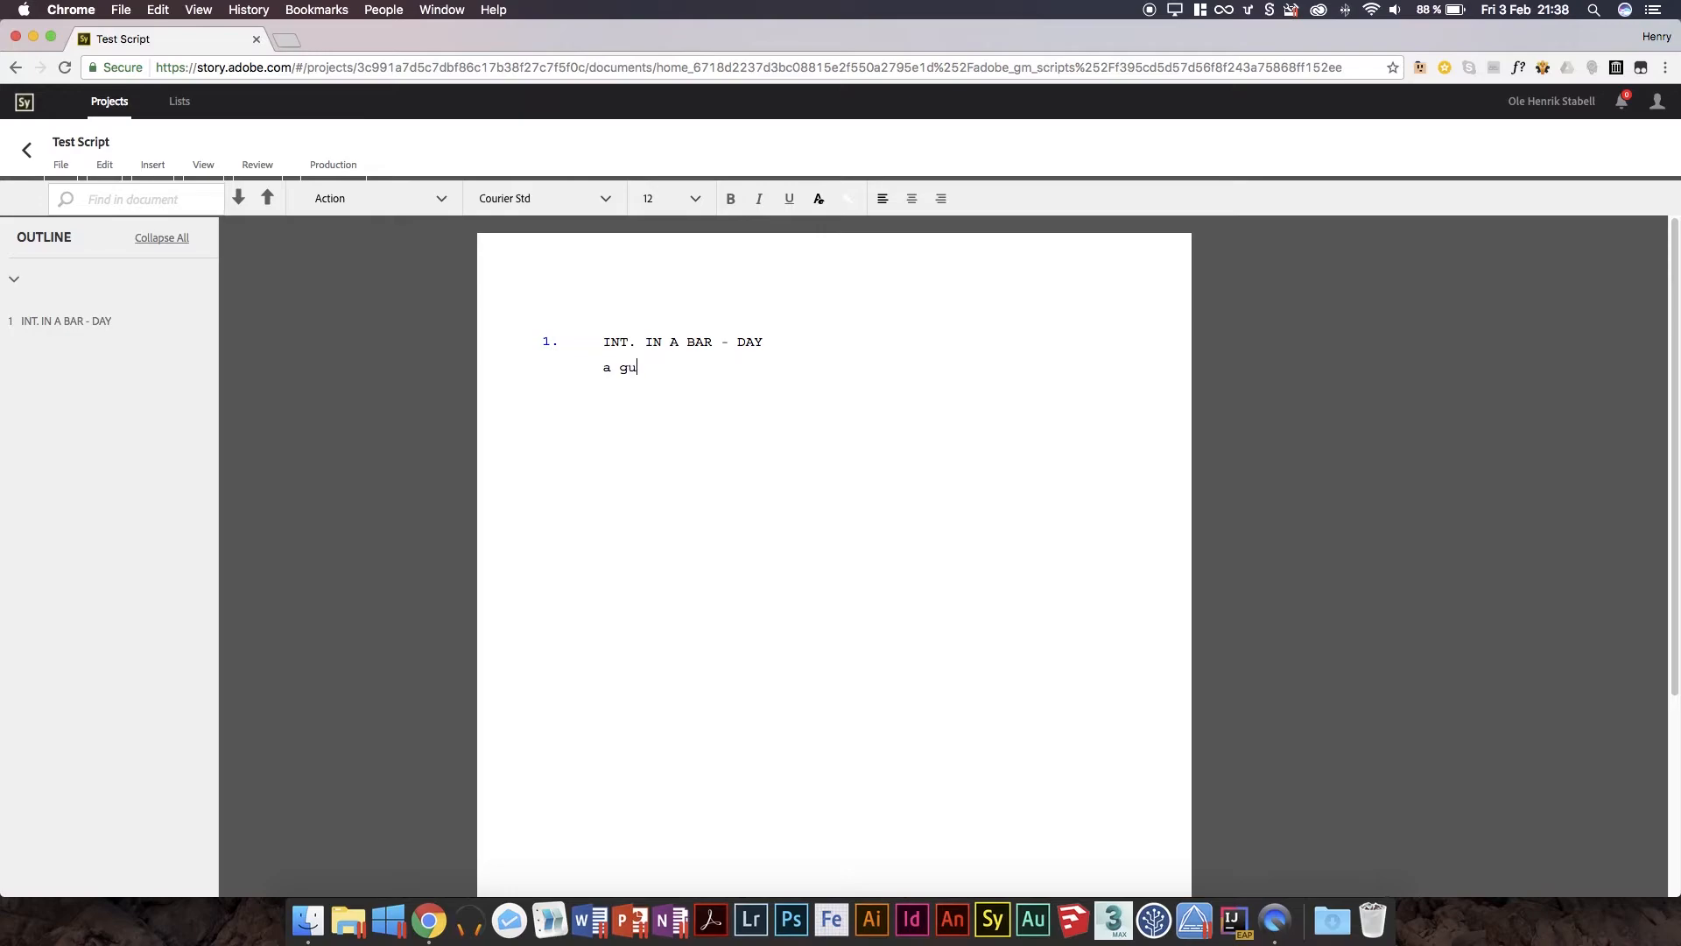
text(y enter)
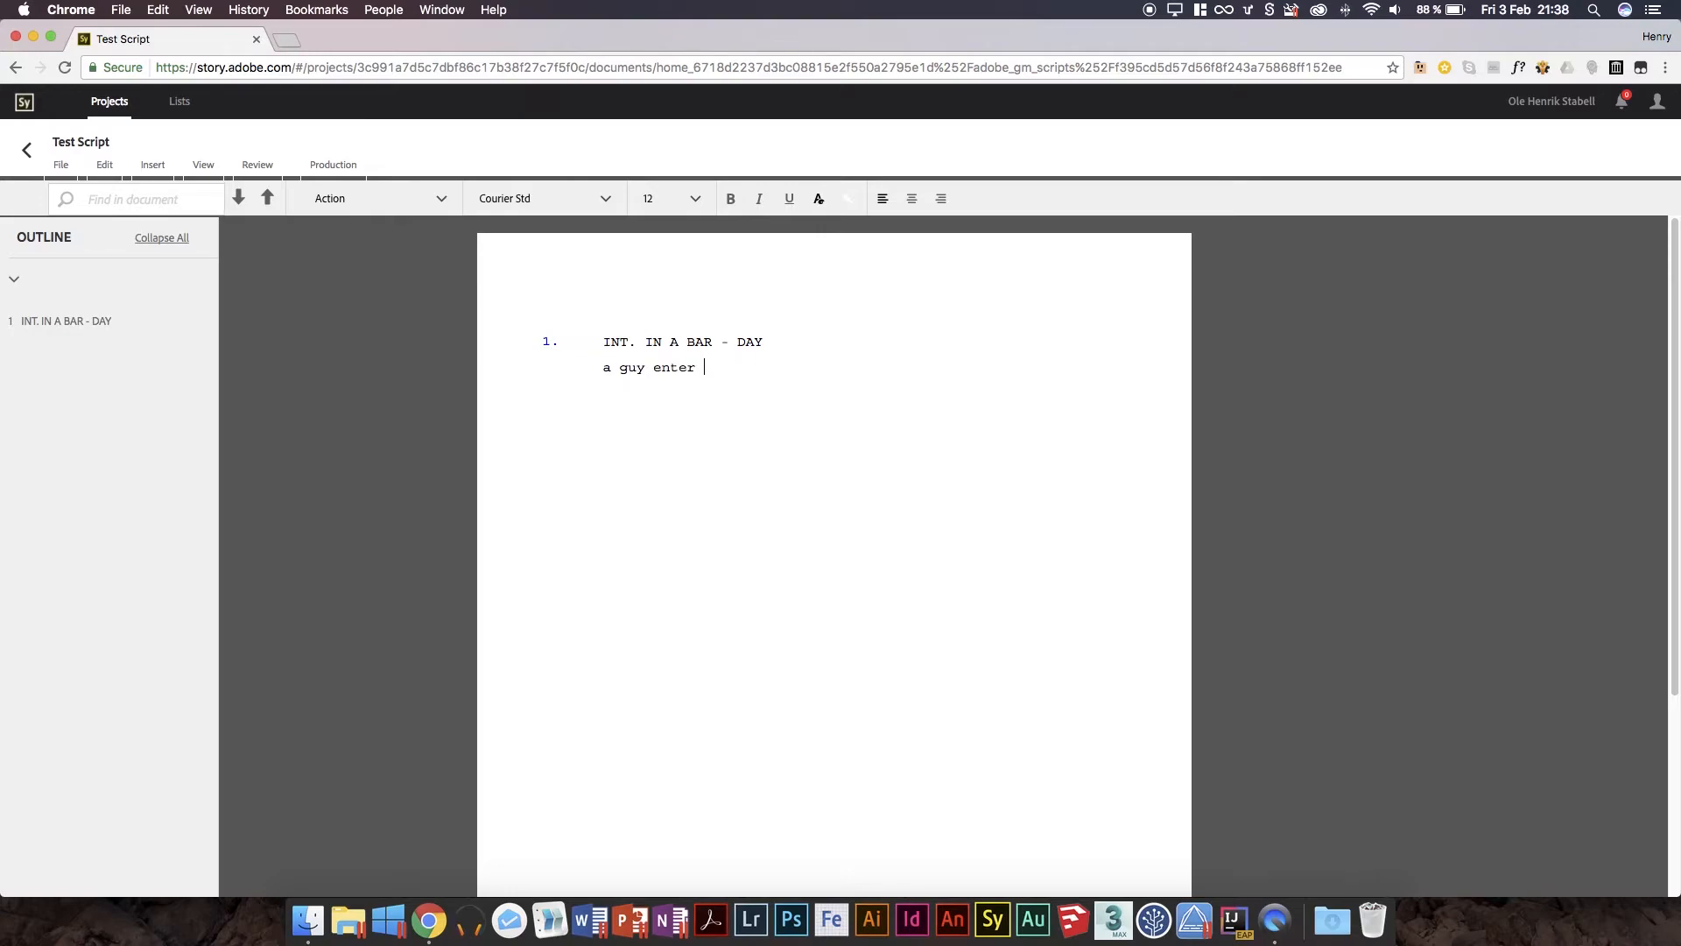
text(s a bar)
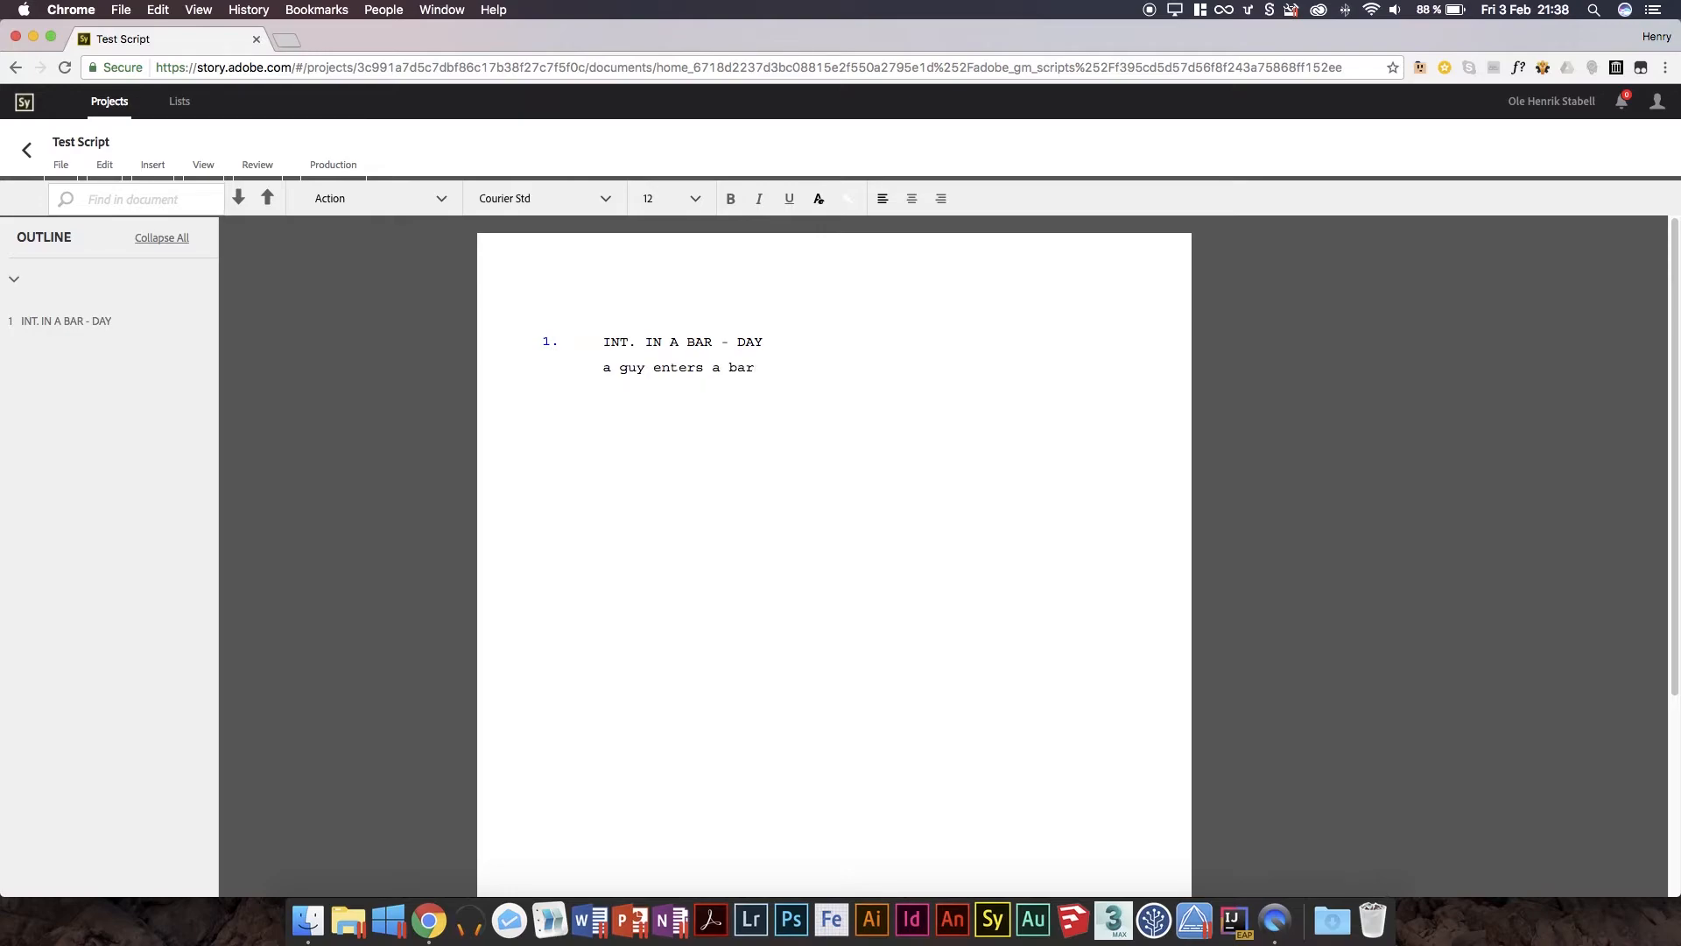
text(.)
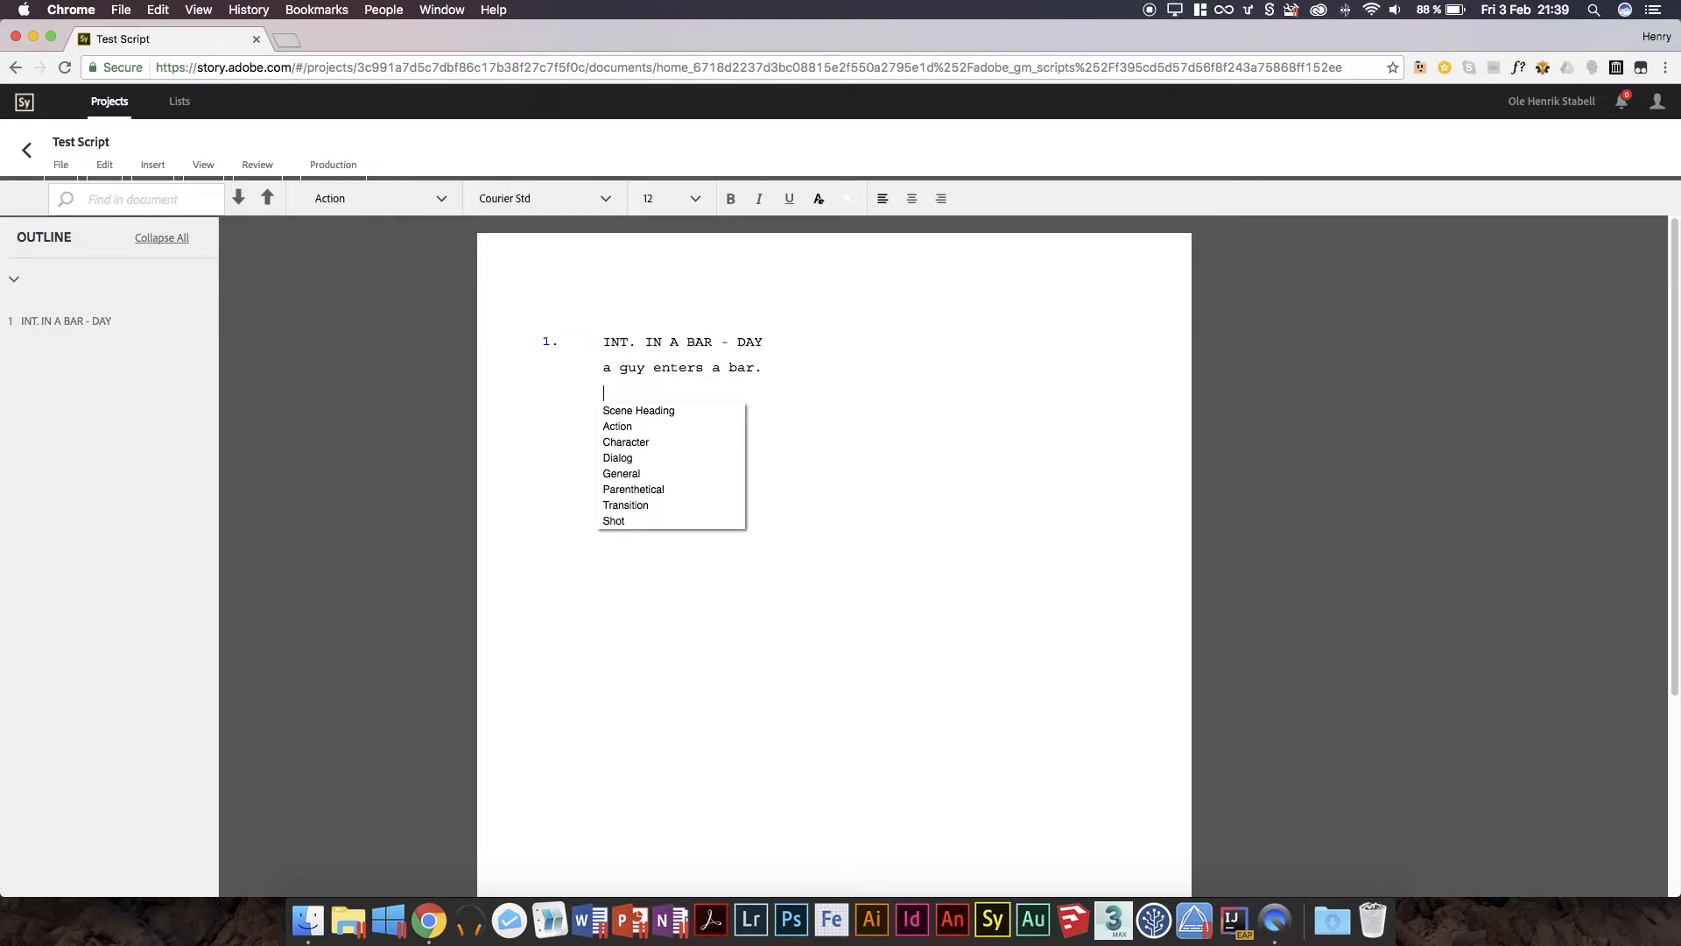
Add THE GUY's line 'Gee, I wonder where I can get myself some whisky!'.
click(626, 441)
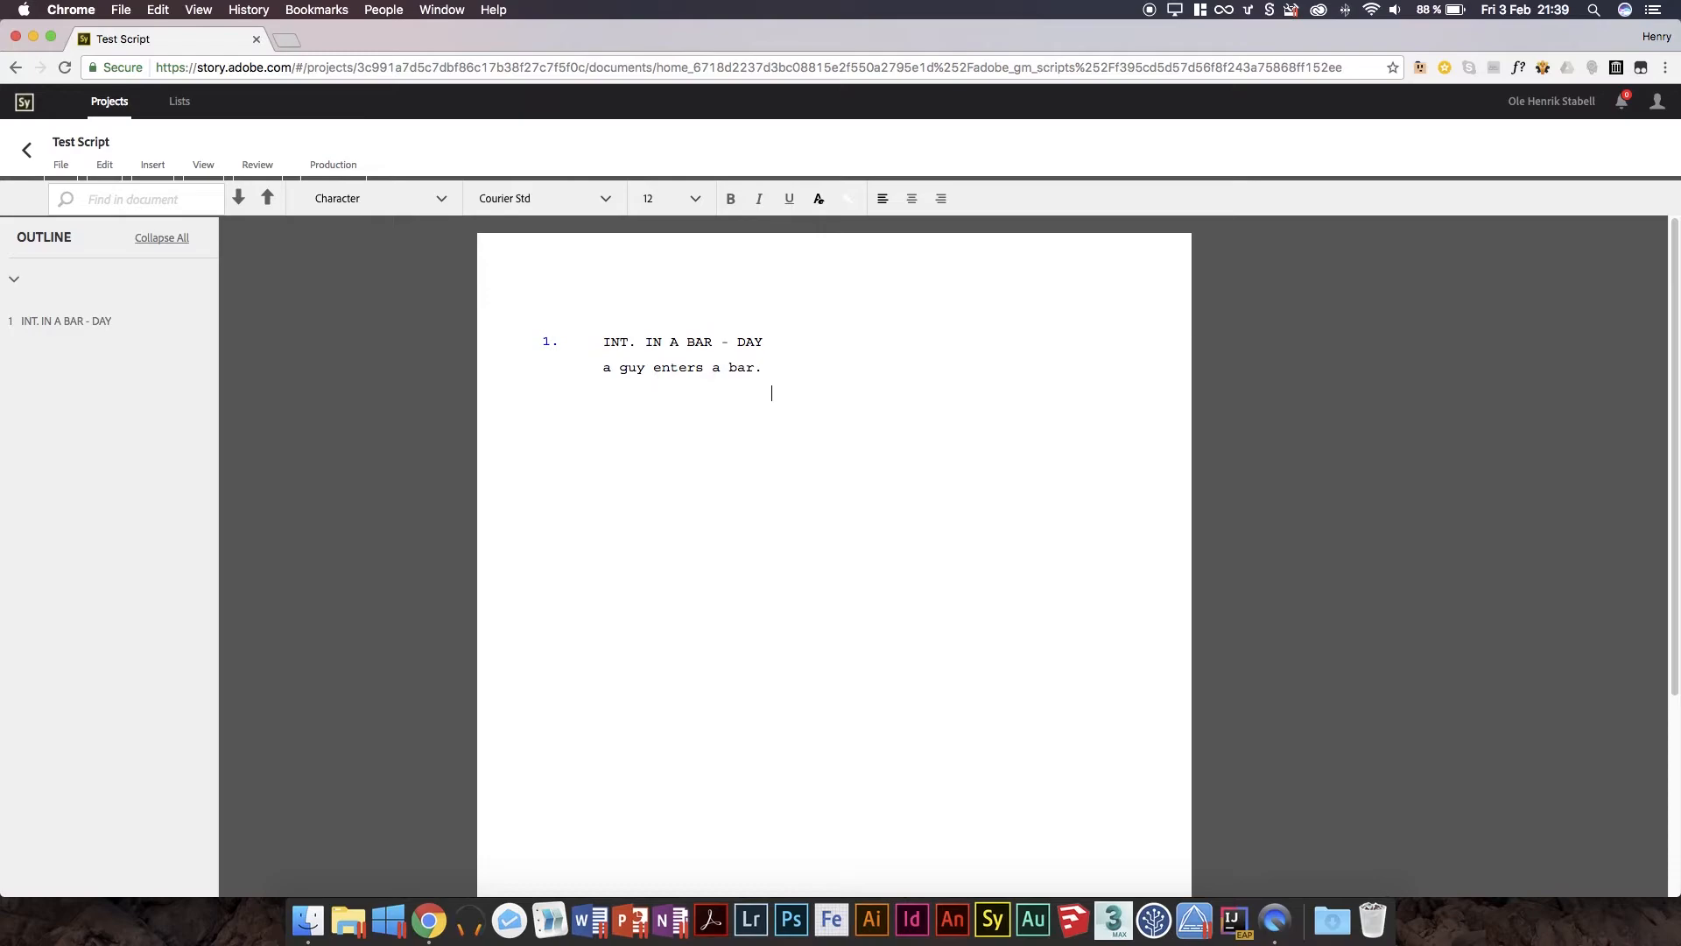
text(THE GUY)
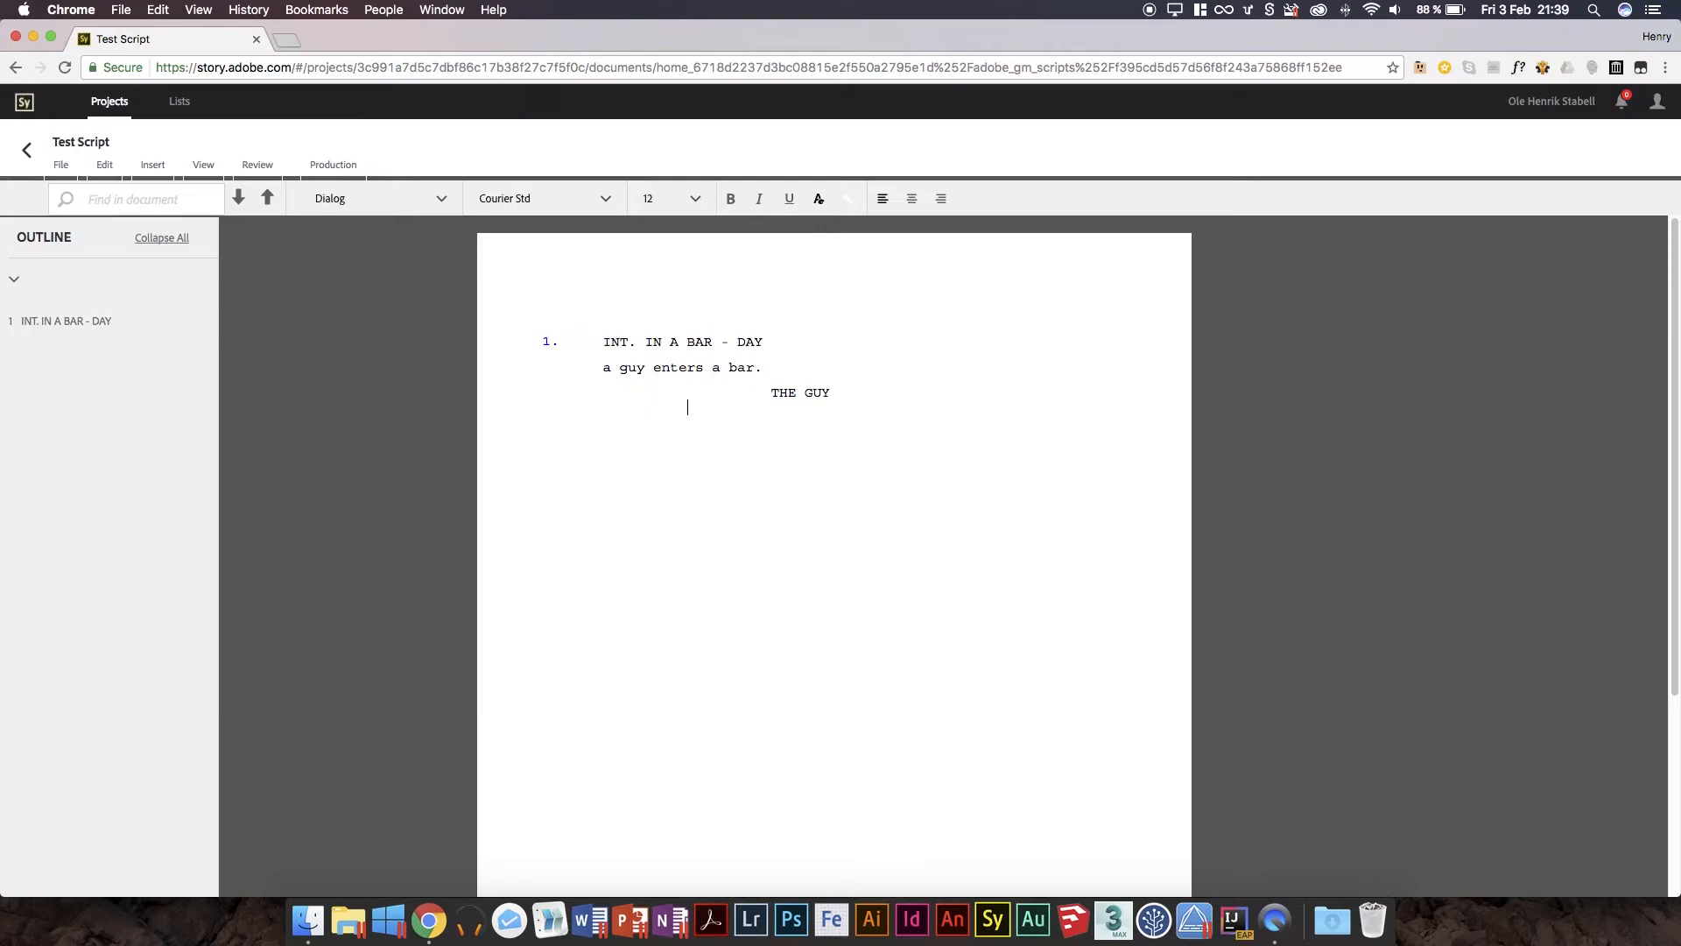
text(T)
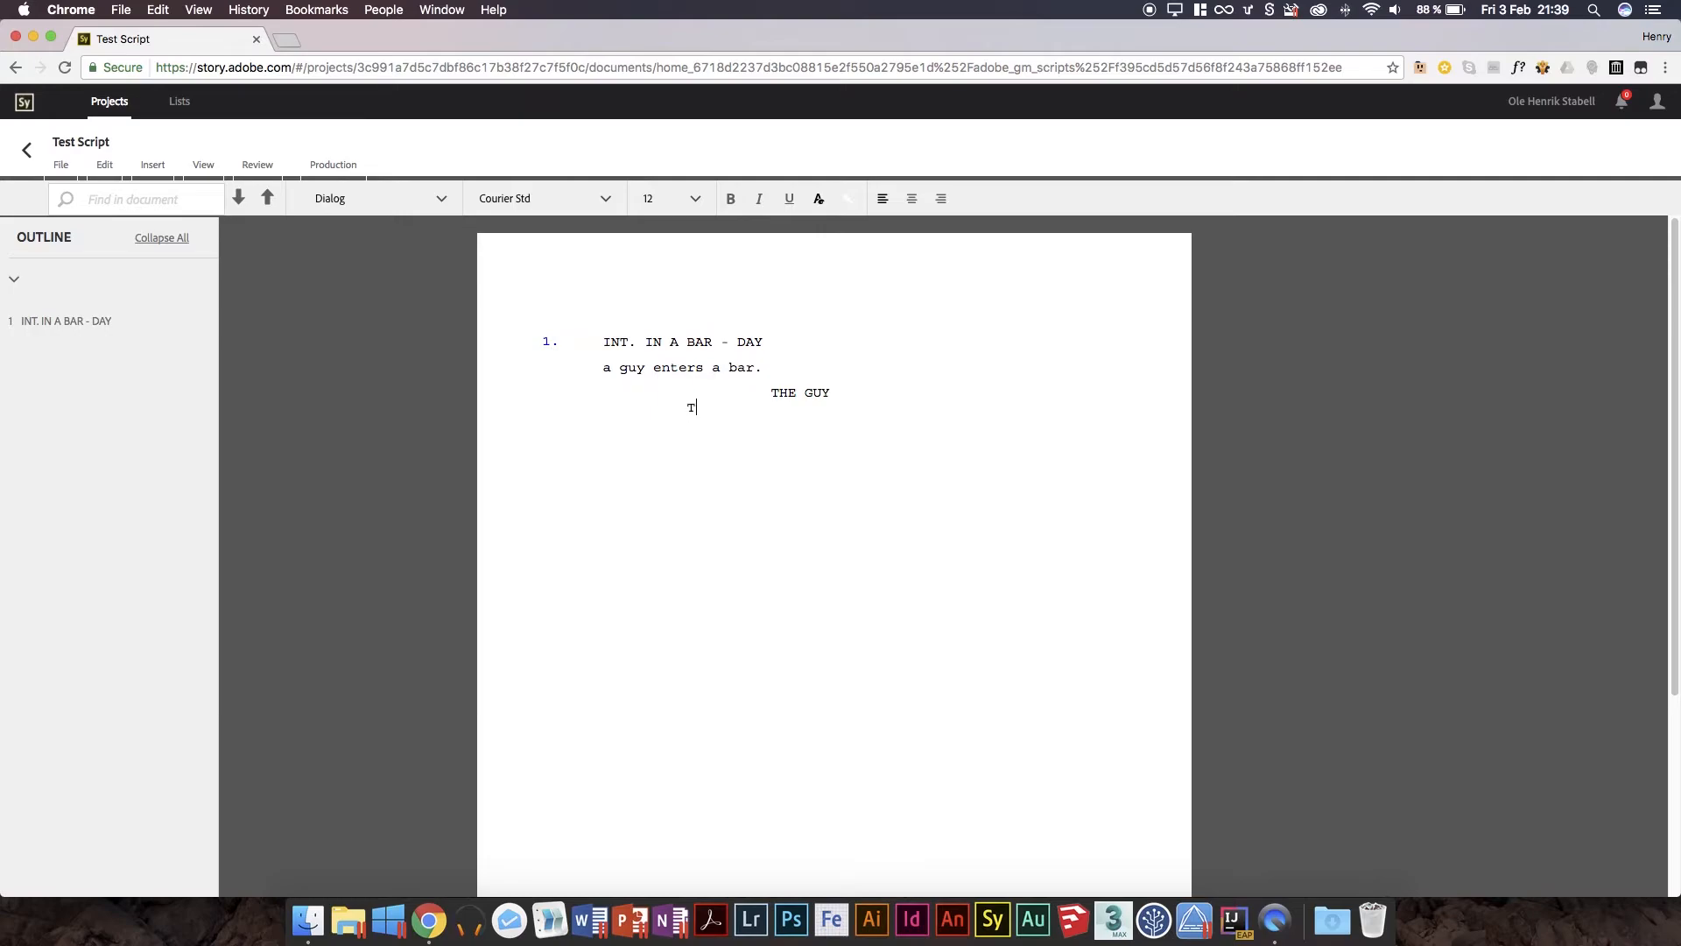
key(backspace)
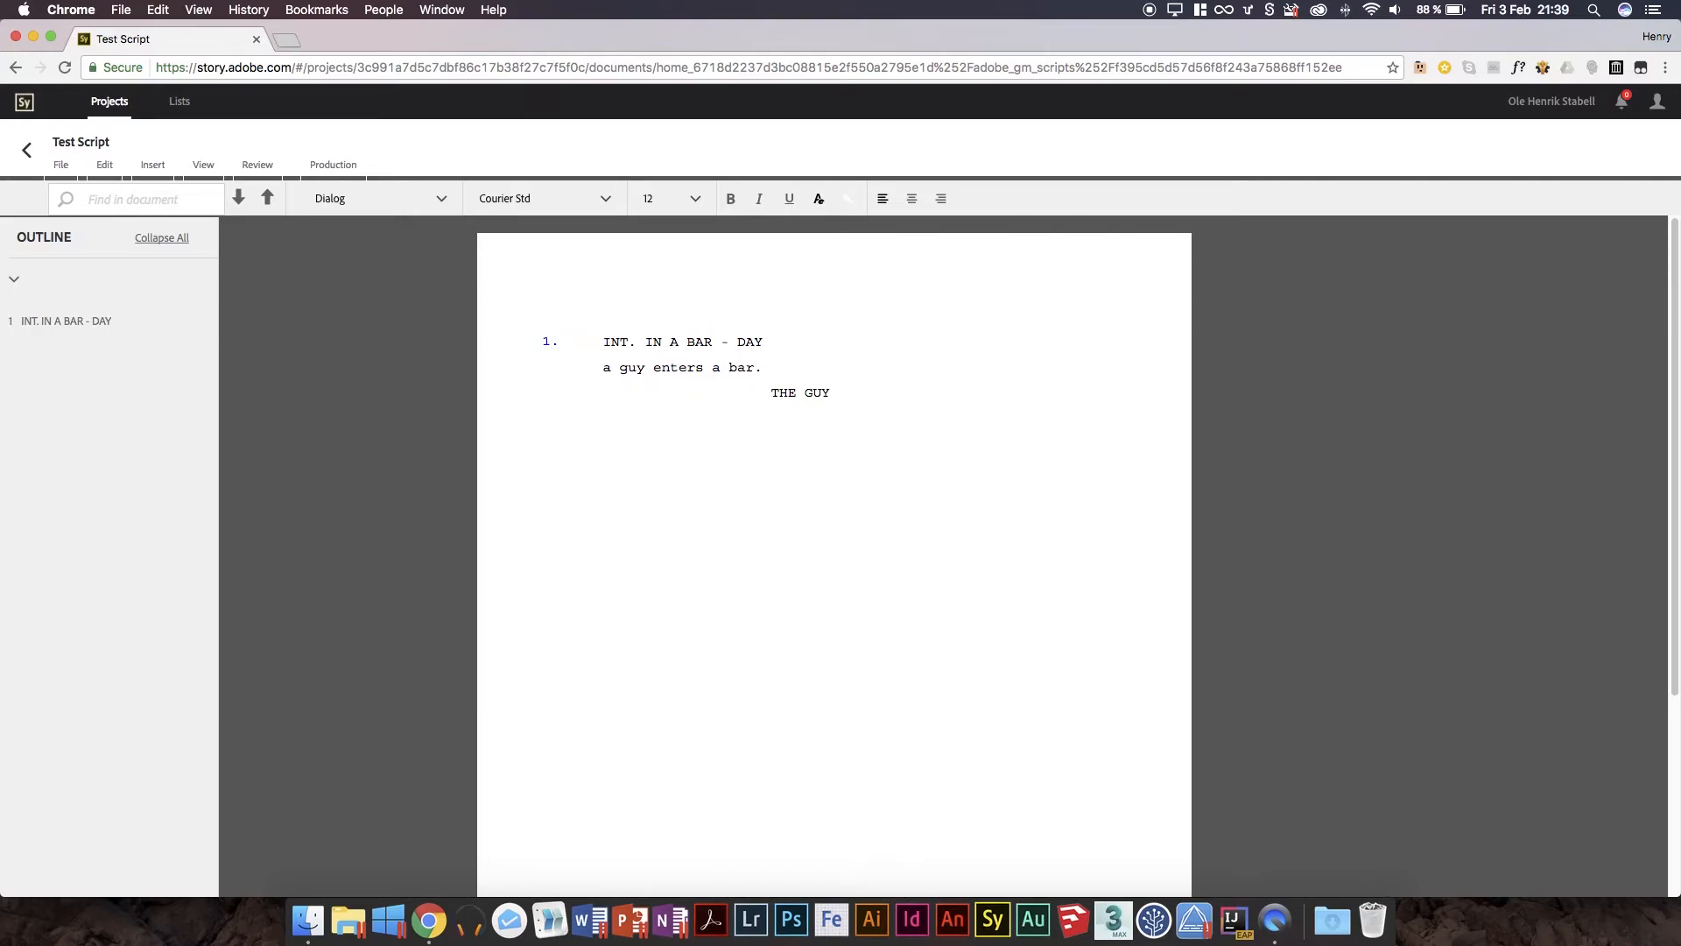
text(Gee,)
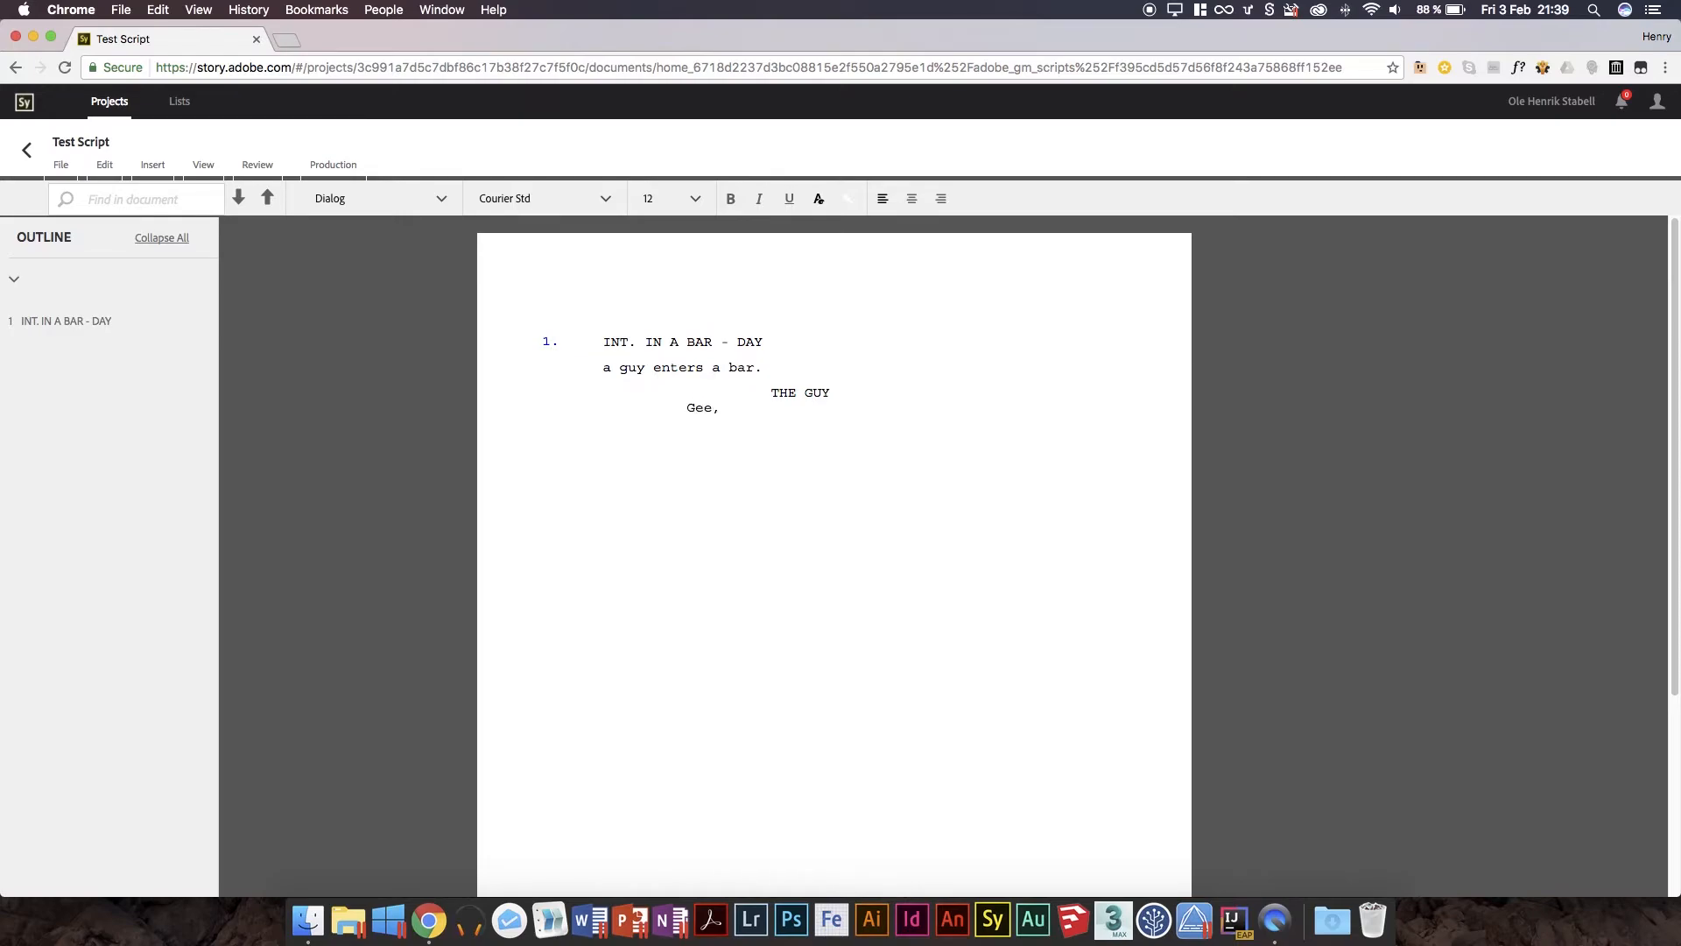
text(i)
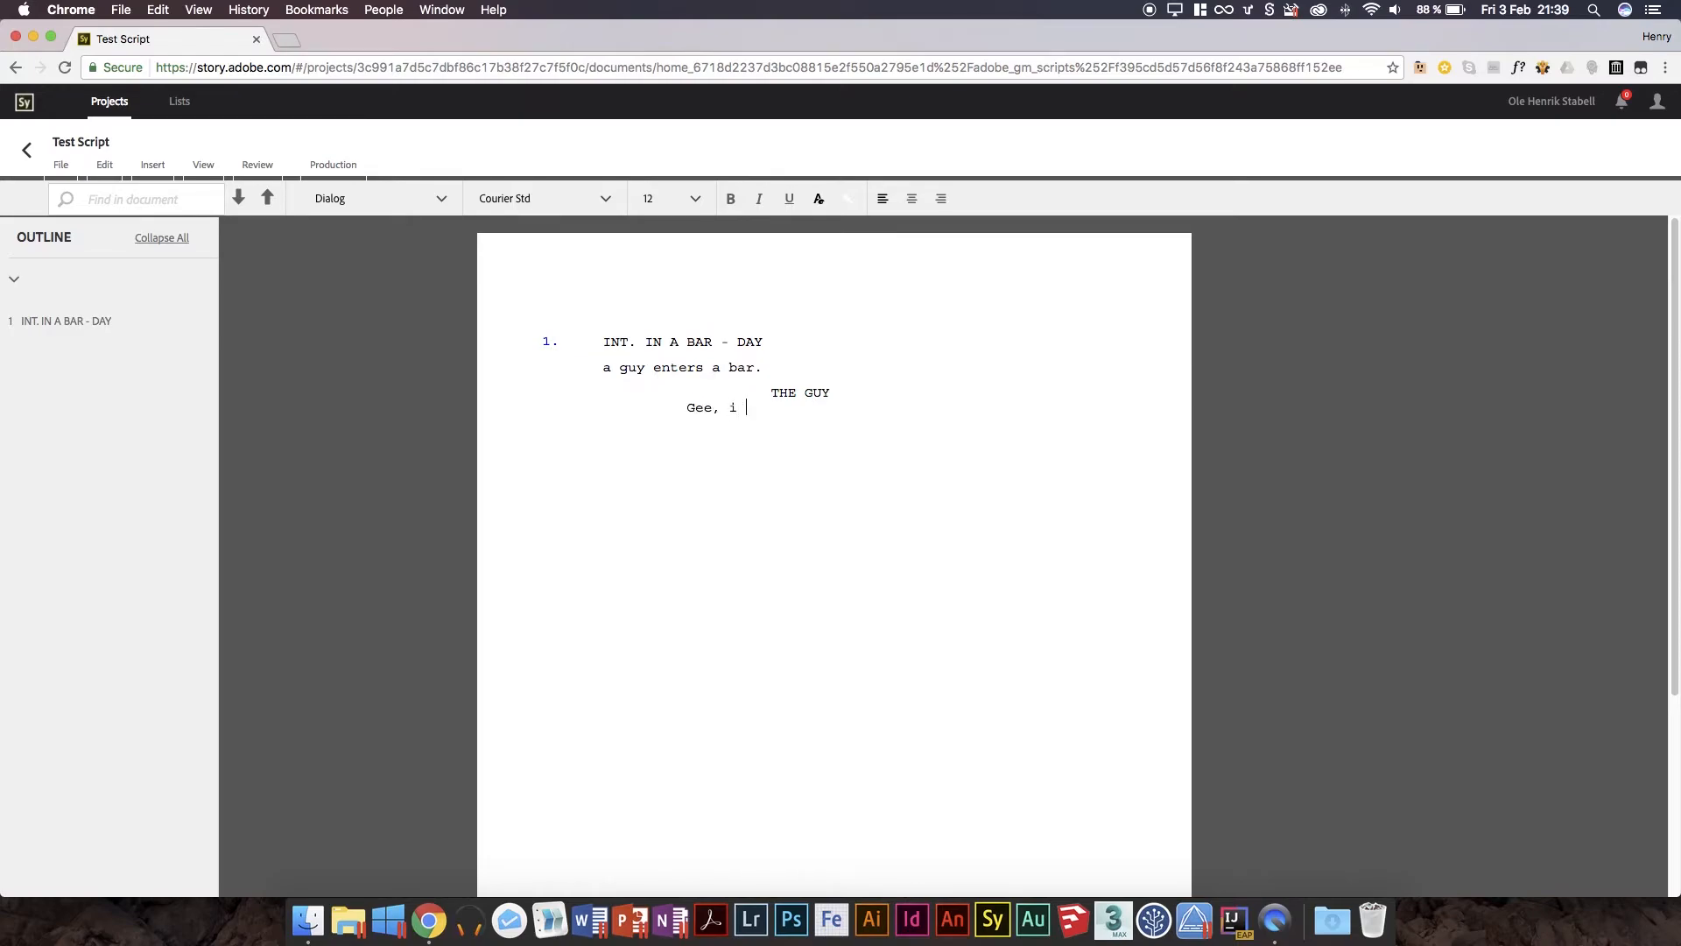
text(wonder where i could get)
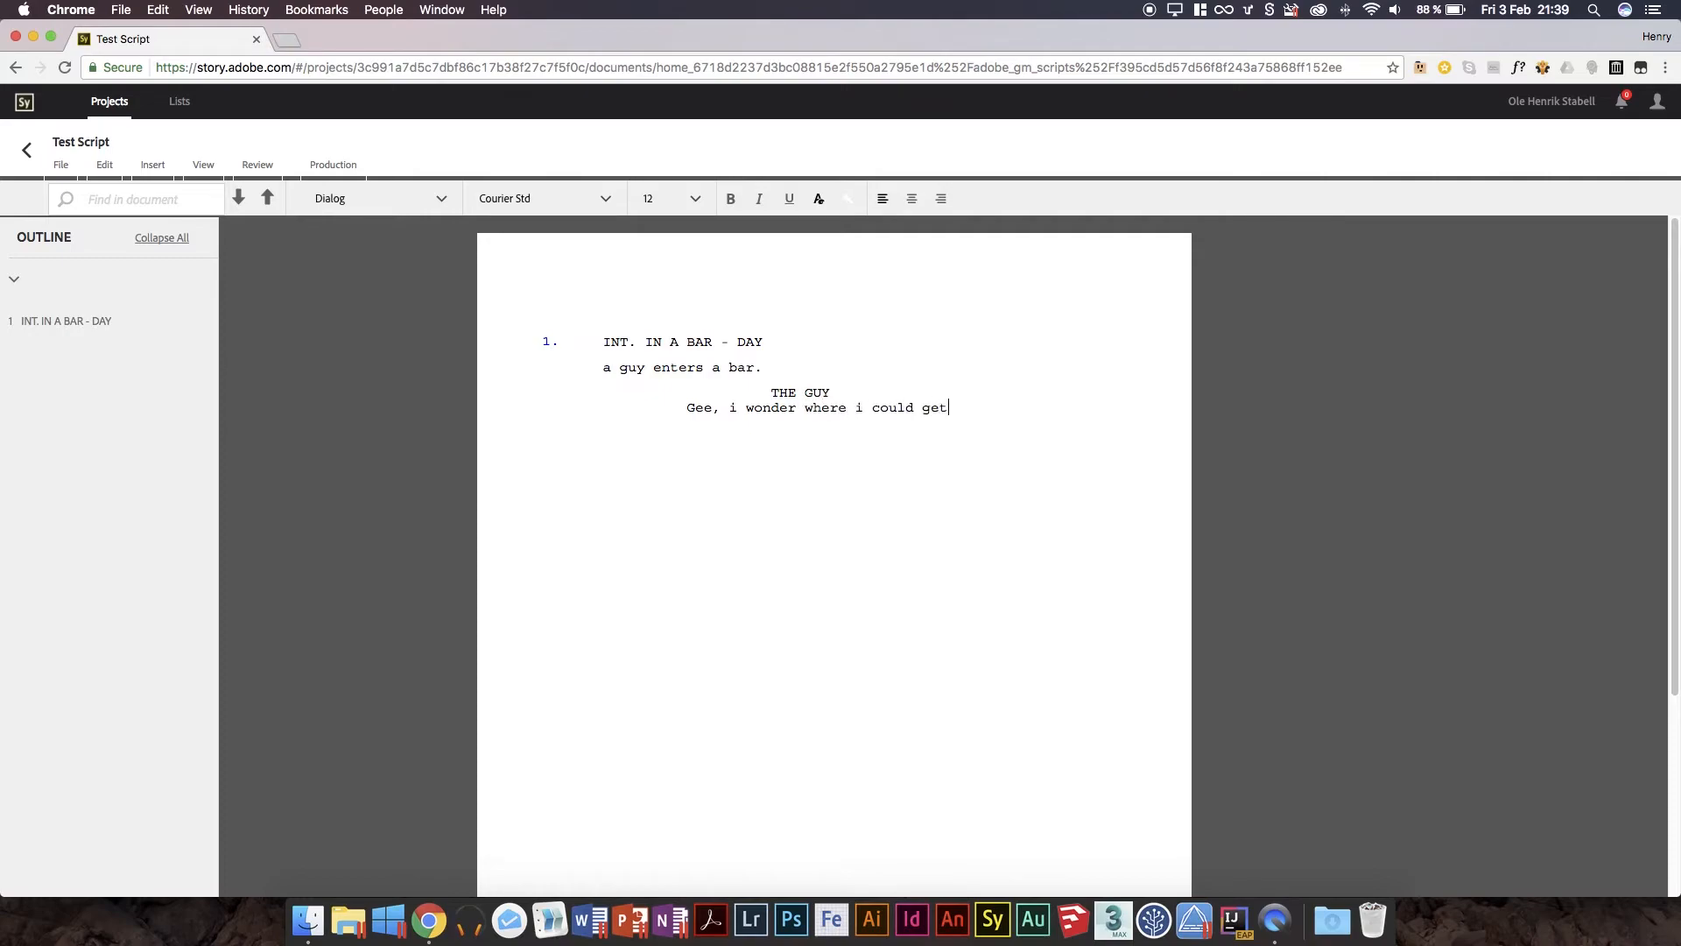
text(myself some wh)
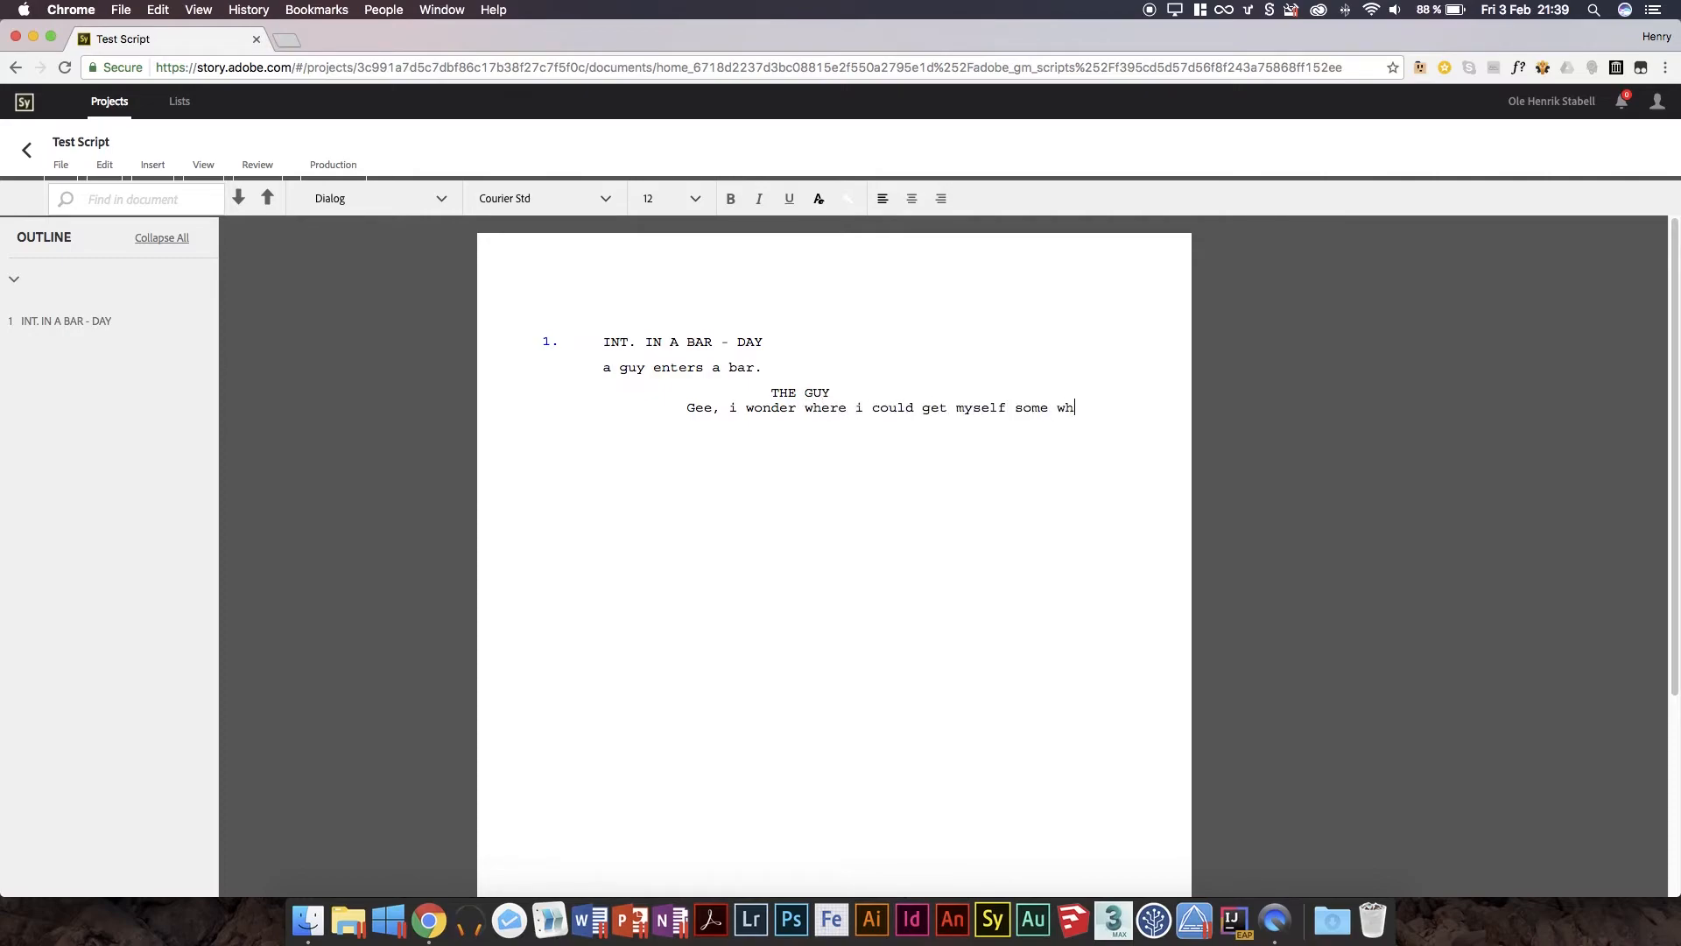
text(isky!)
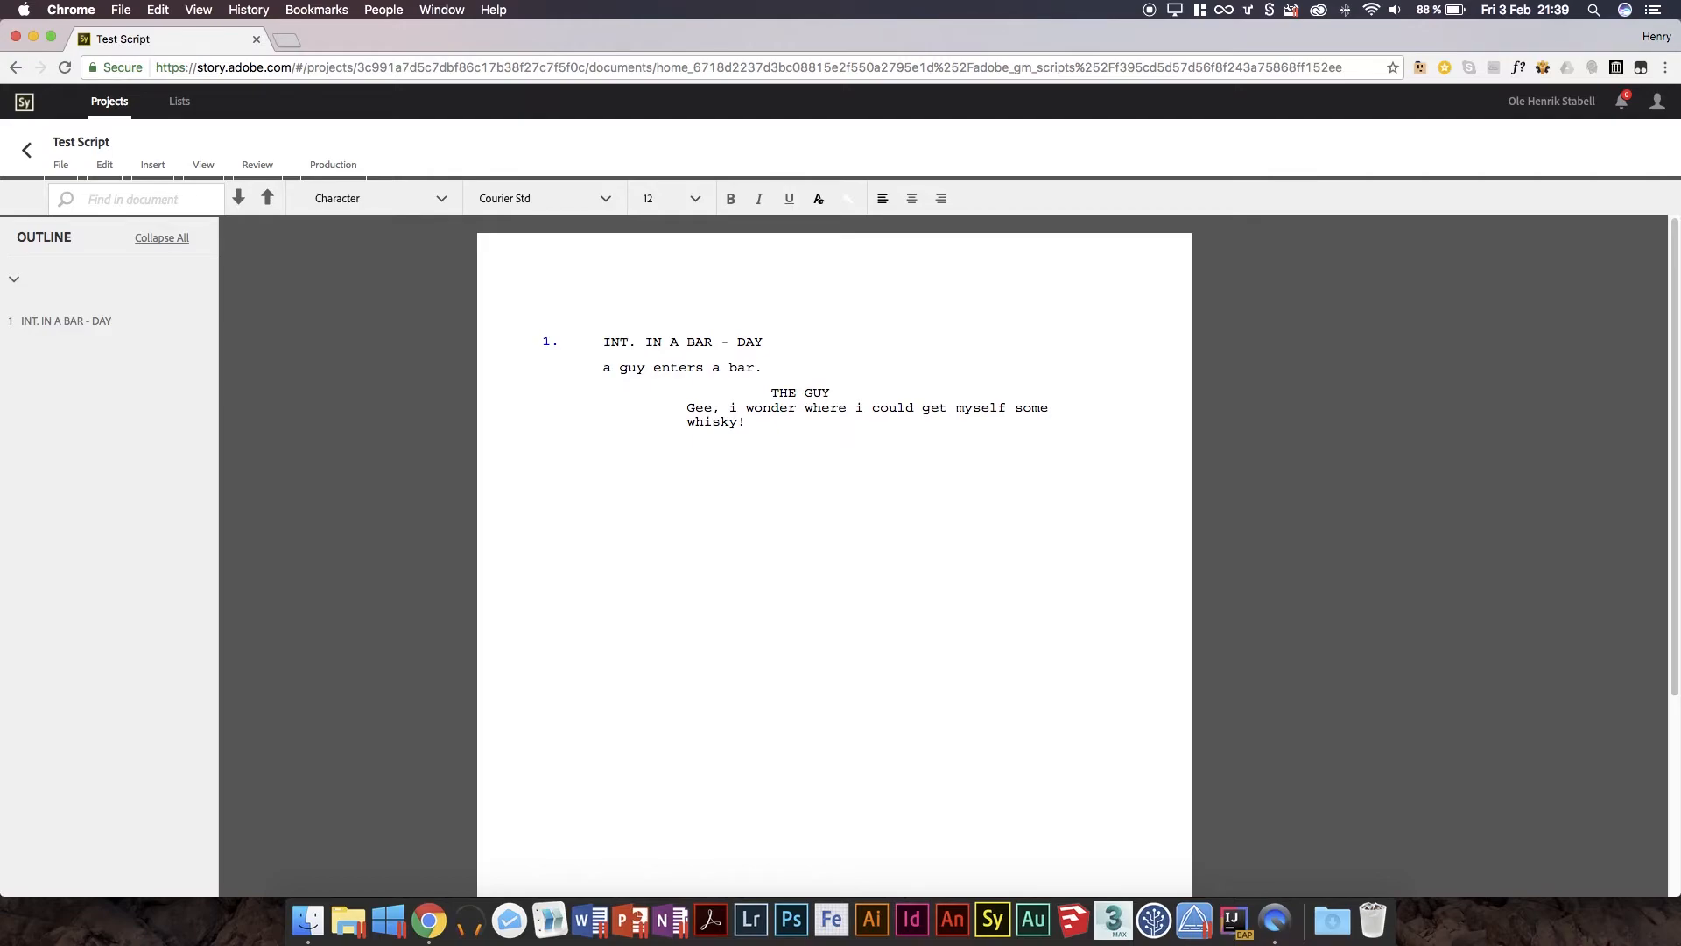
Add BARTENDER's sarcastic reply about it being a bar, fixing typos.
text(BARTENDER)
text(I)
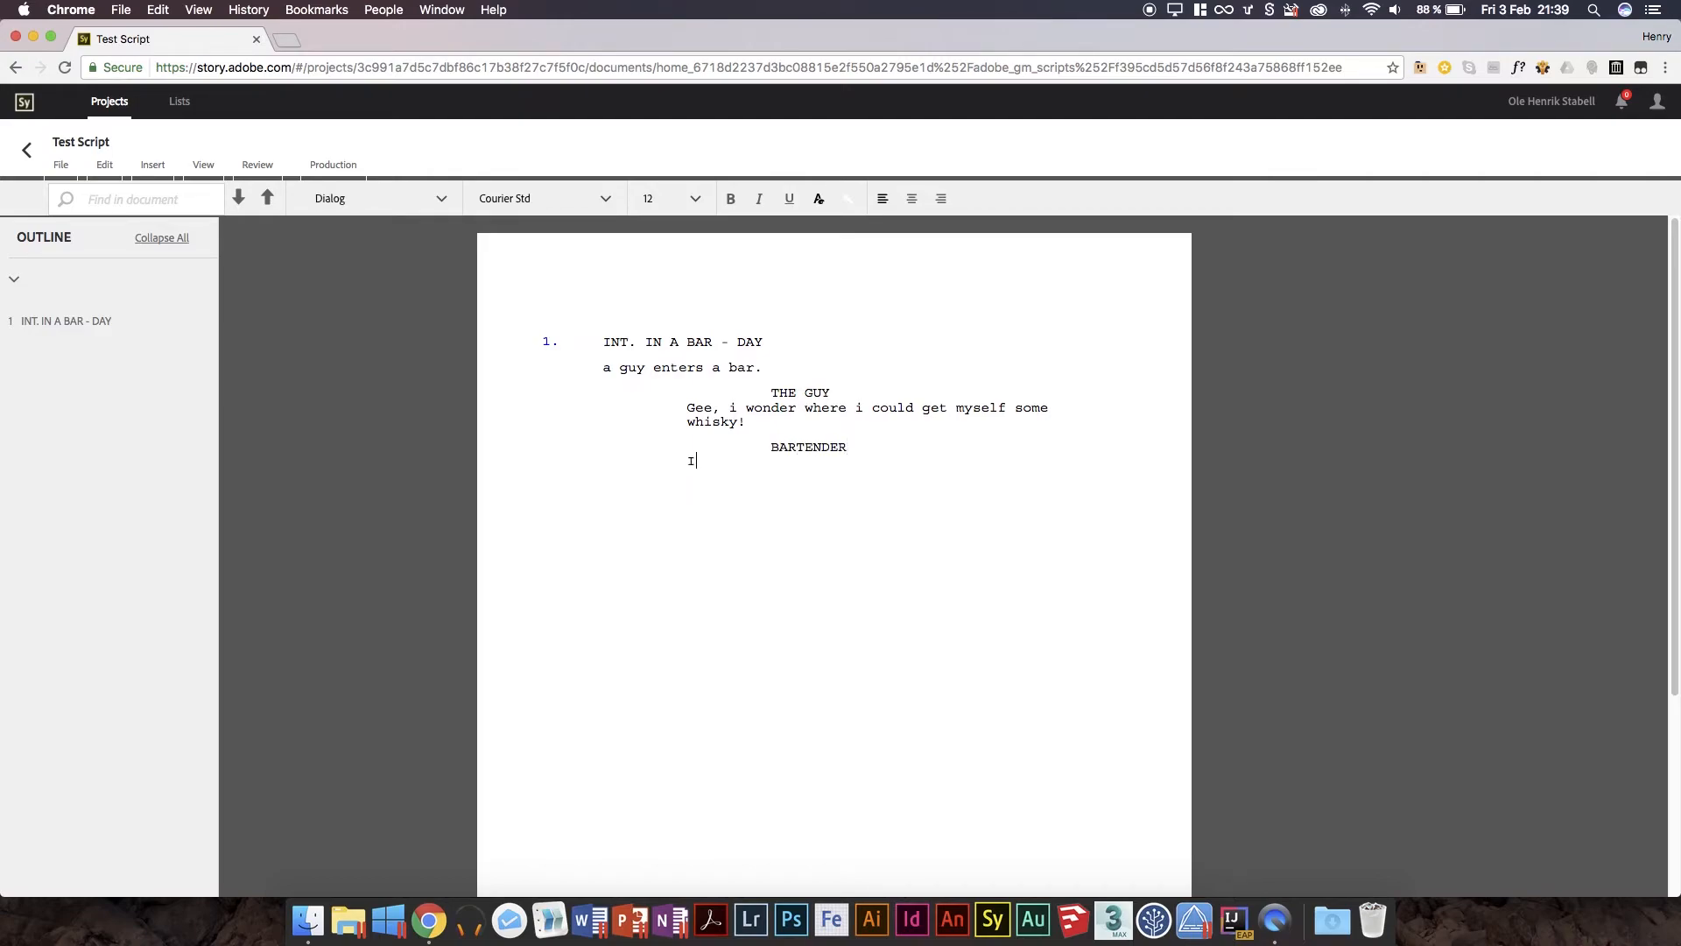
text(don´t l)
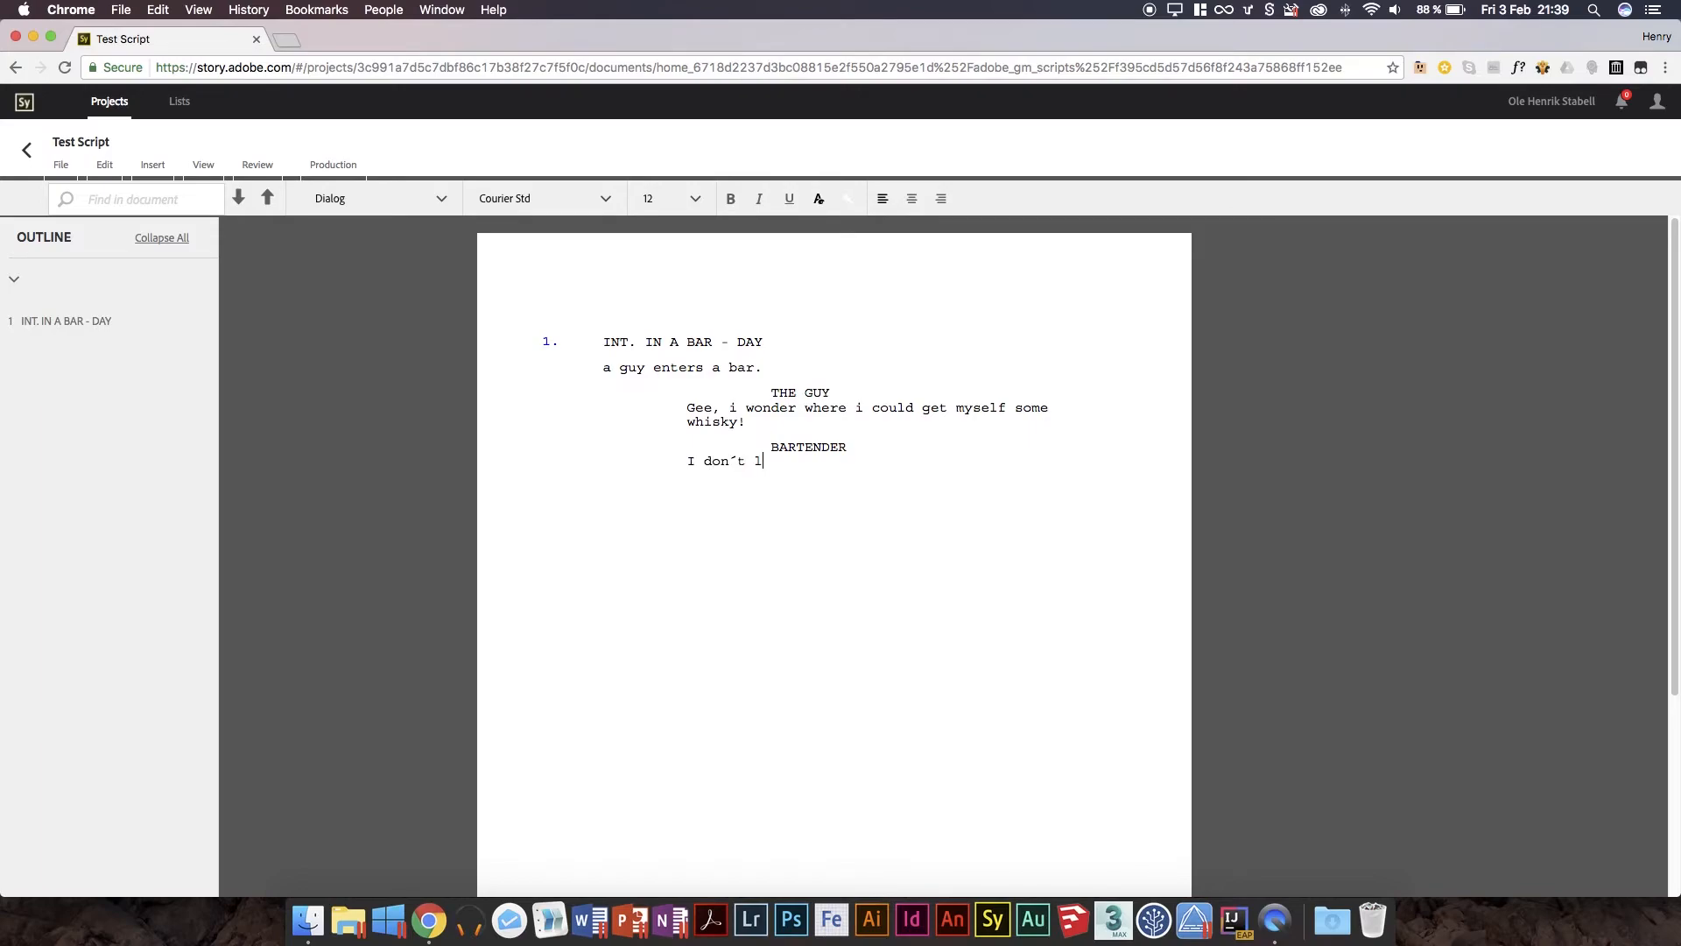
text(now.)
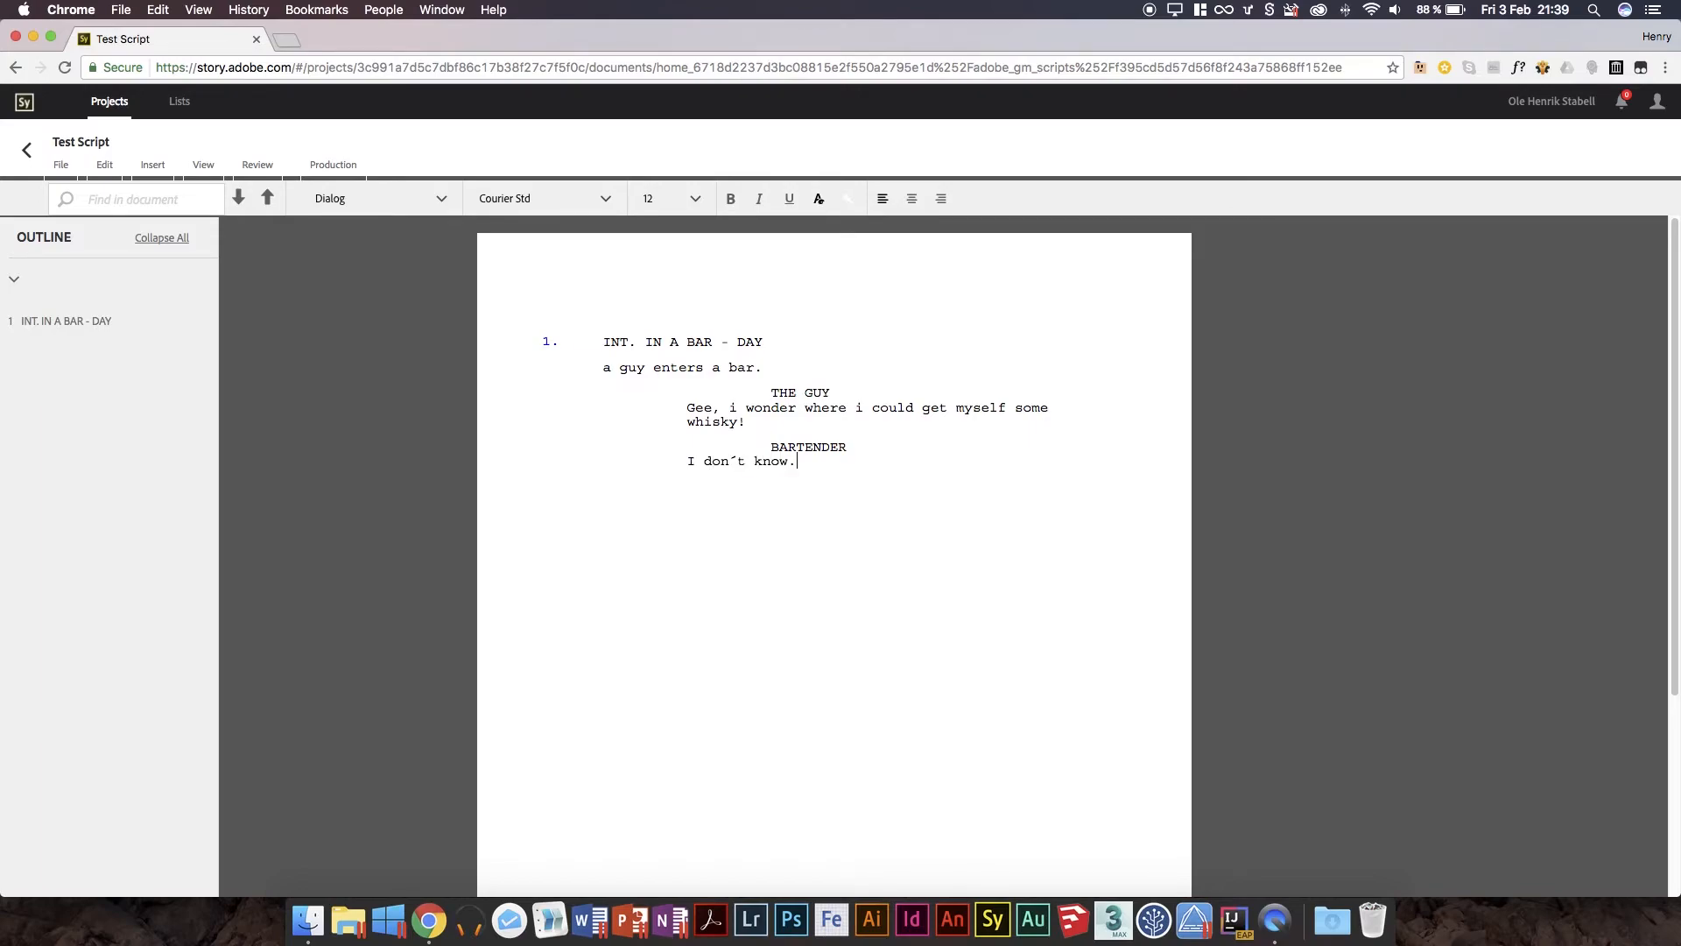
text(its)
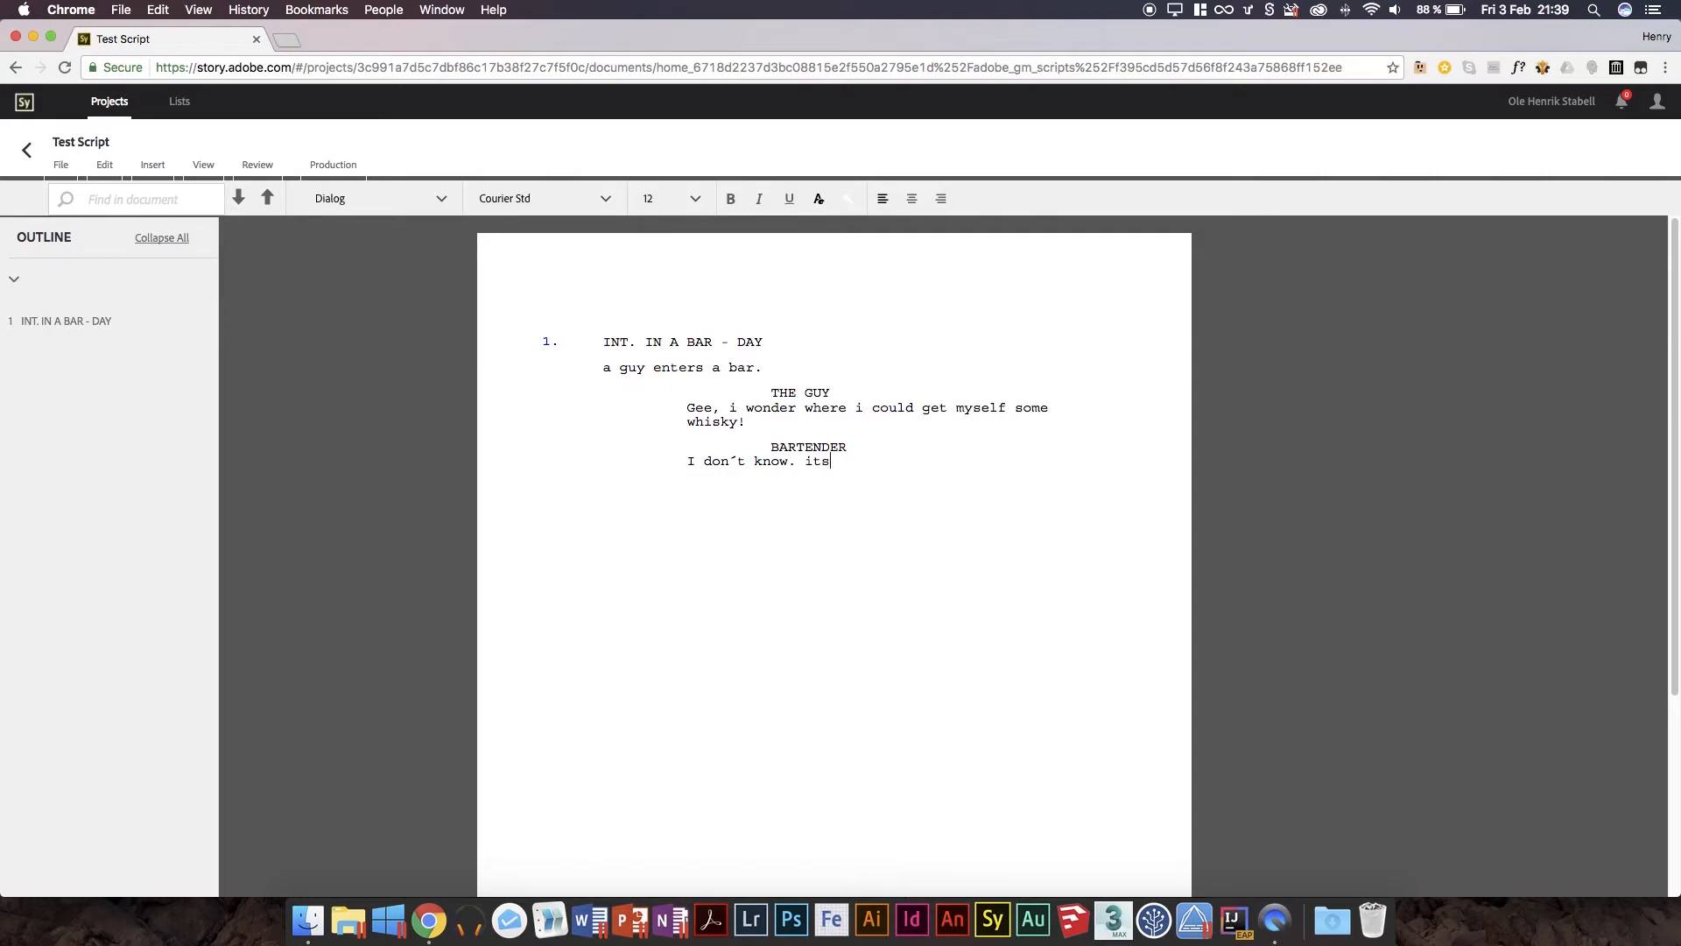
text(@)
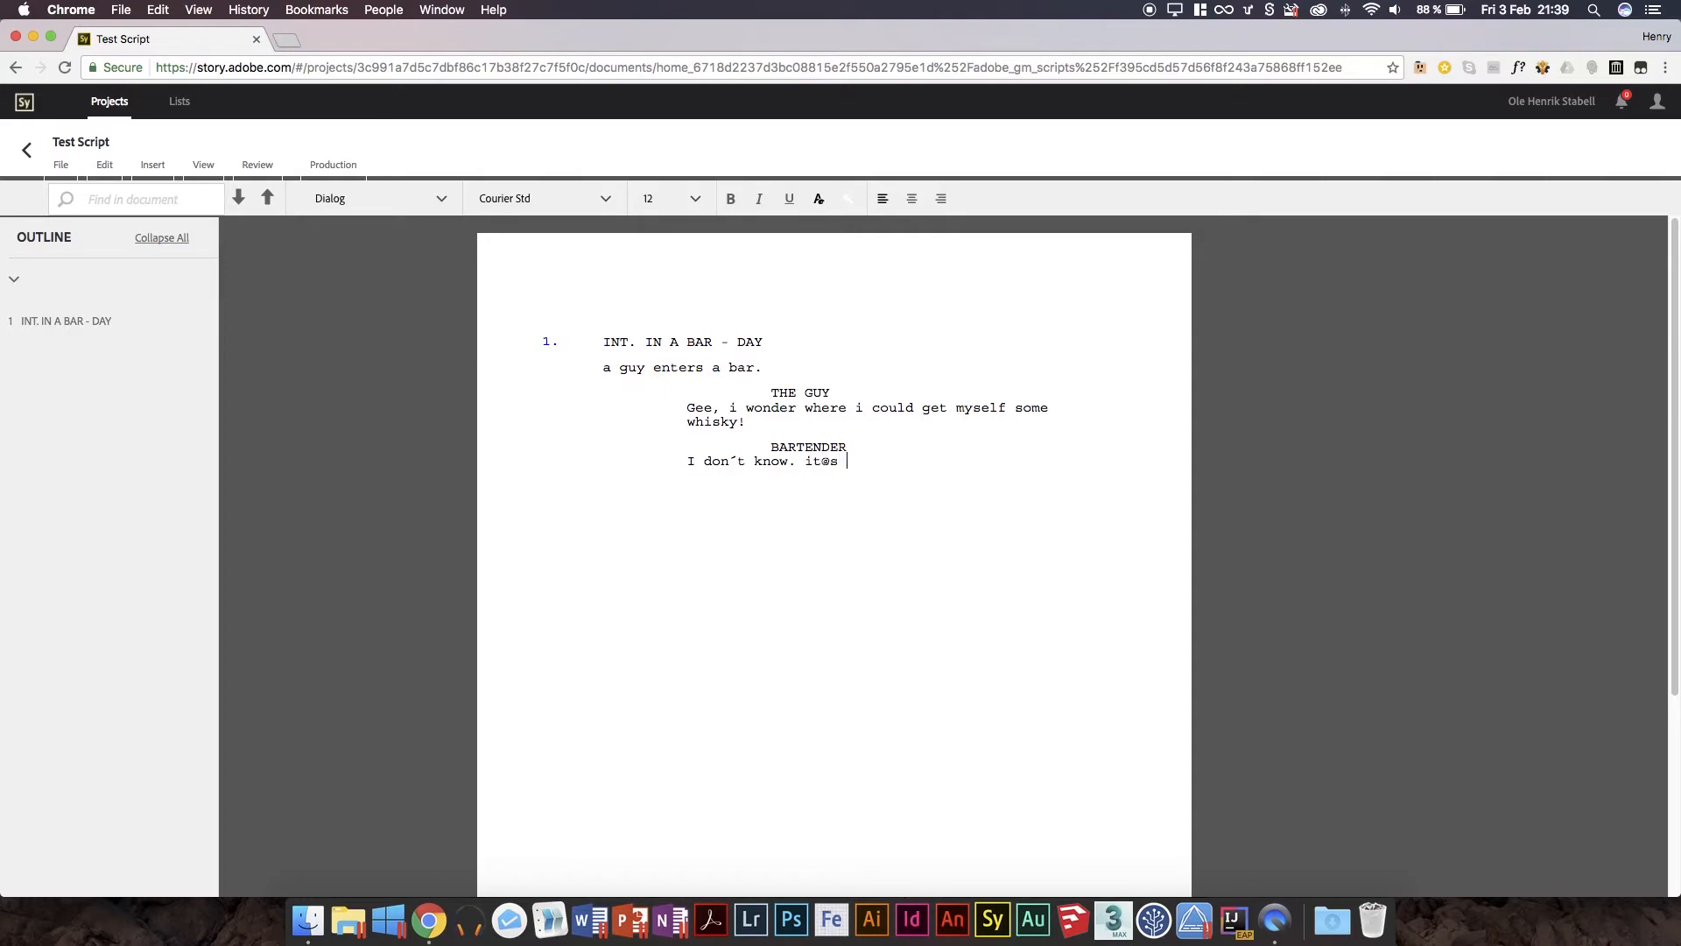
key(Backspace)
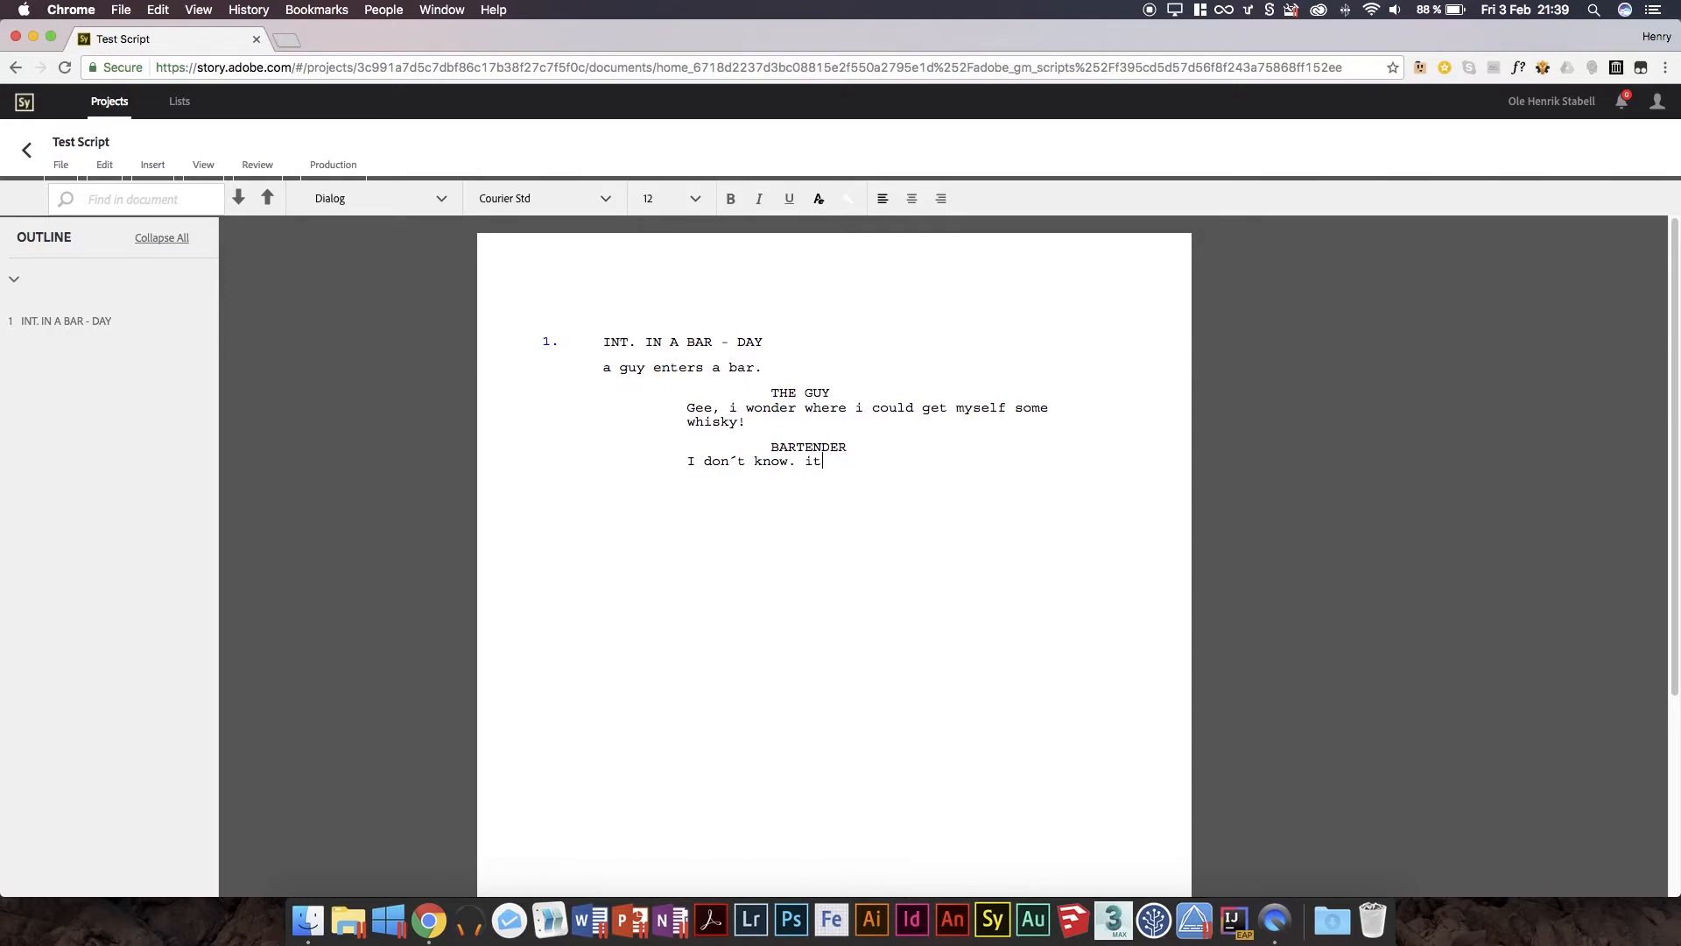
text(´s no)
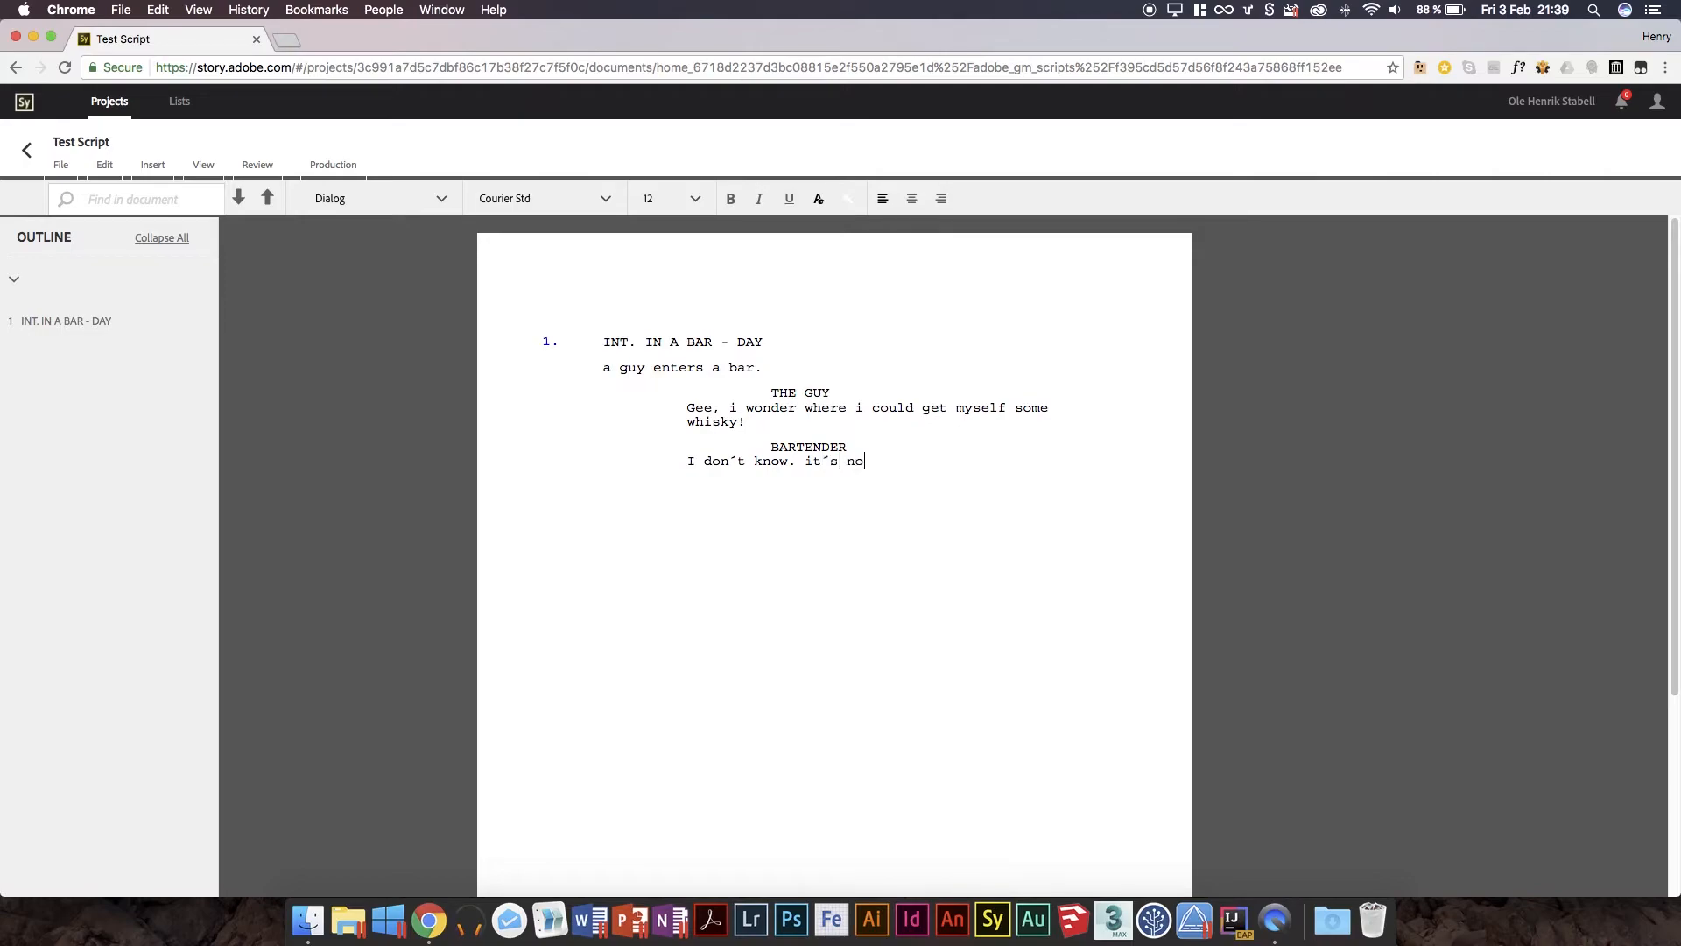
text(t like we´re in)
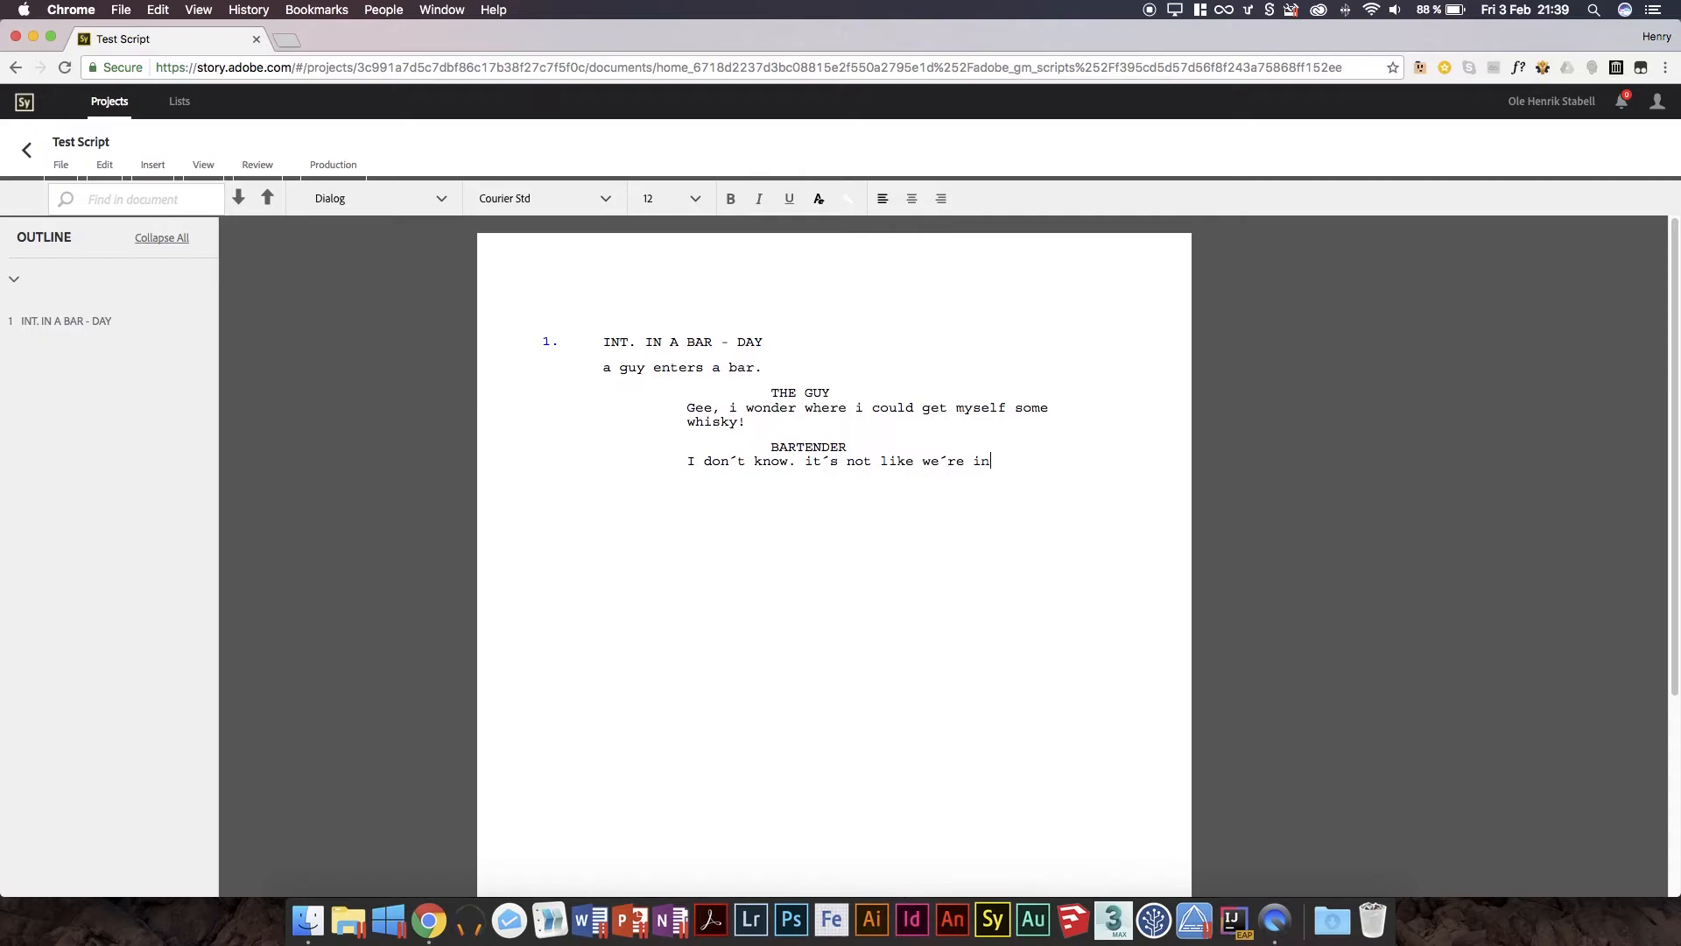
text(a bar or somethinh)
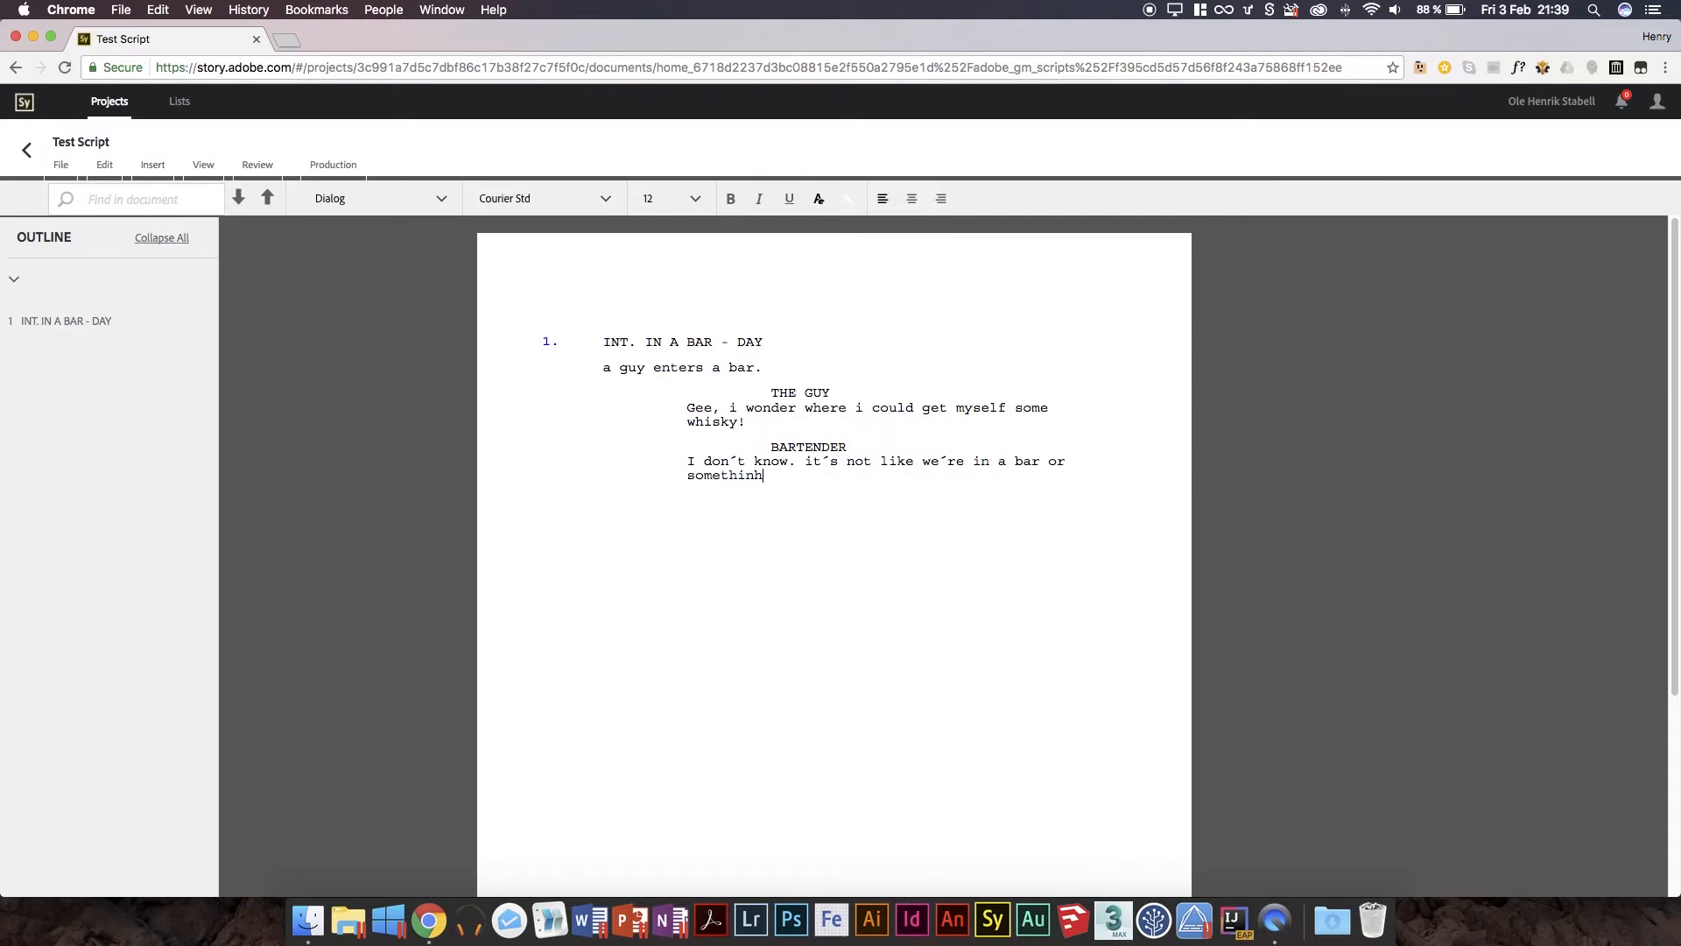
key(backspace)
text(g?)
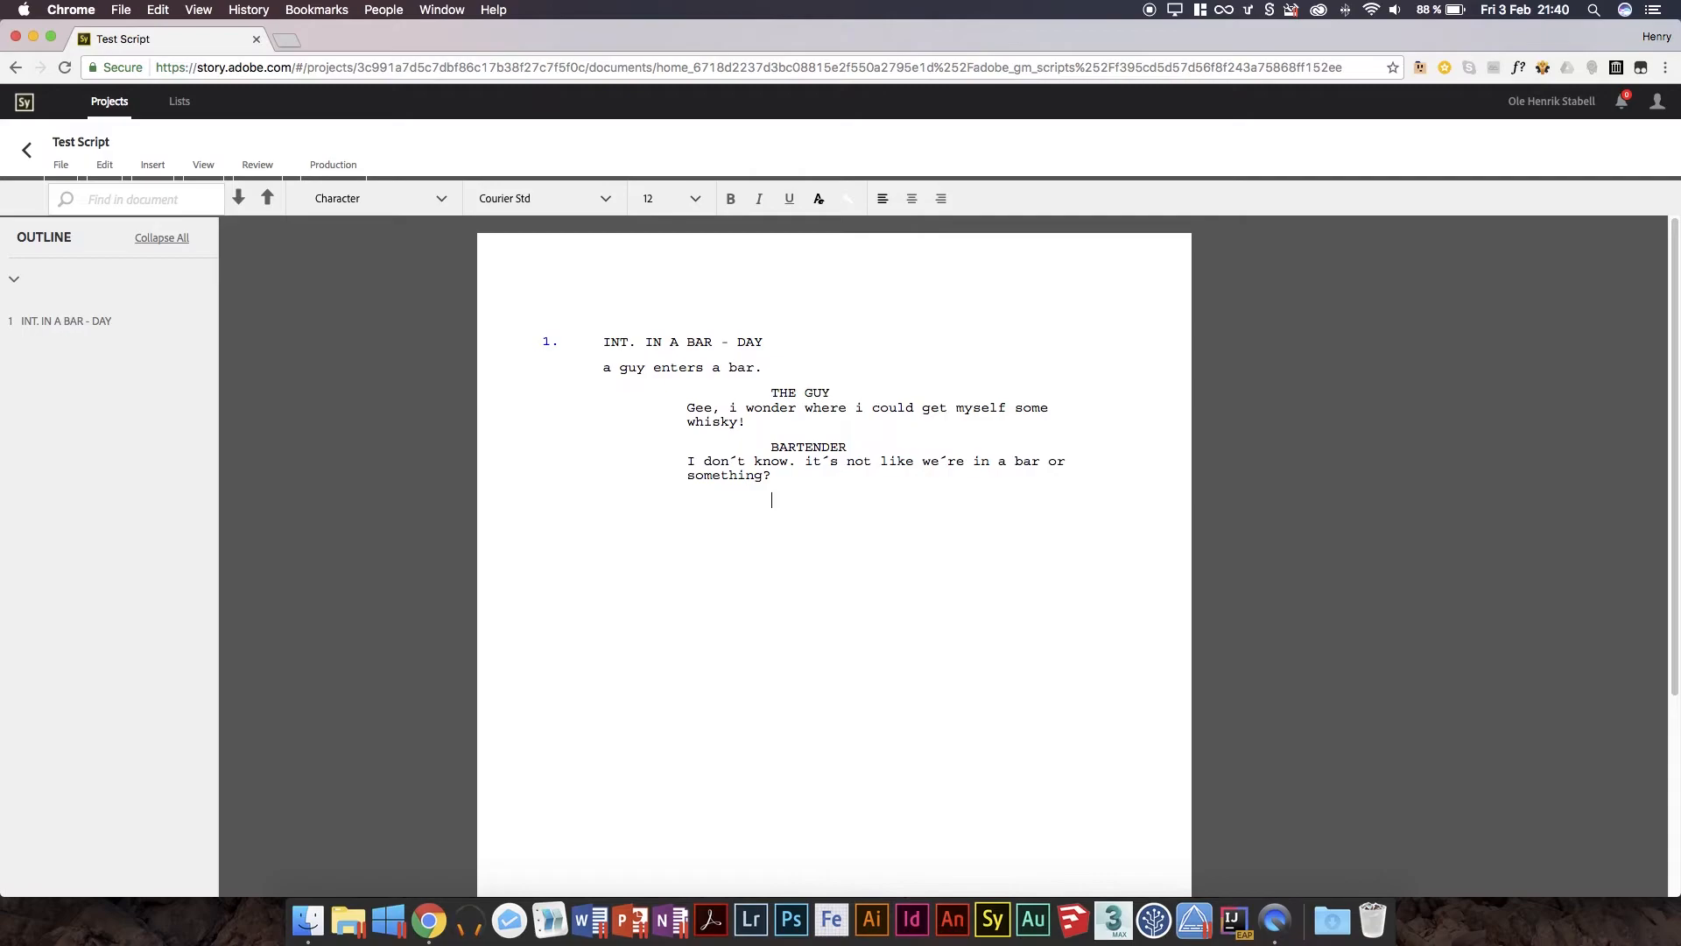
Add the parenthetical (Looks at THE GUY with a grimace) under the bartender's line.
click(770, 500)
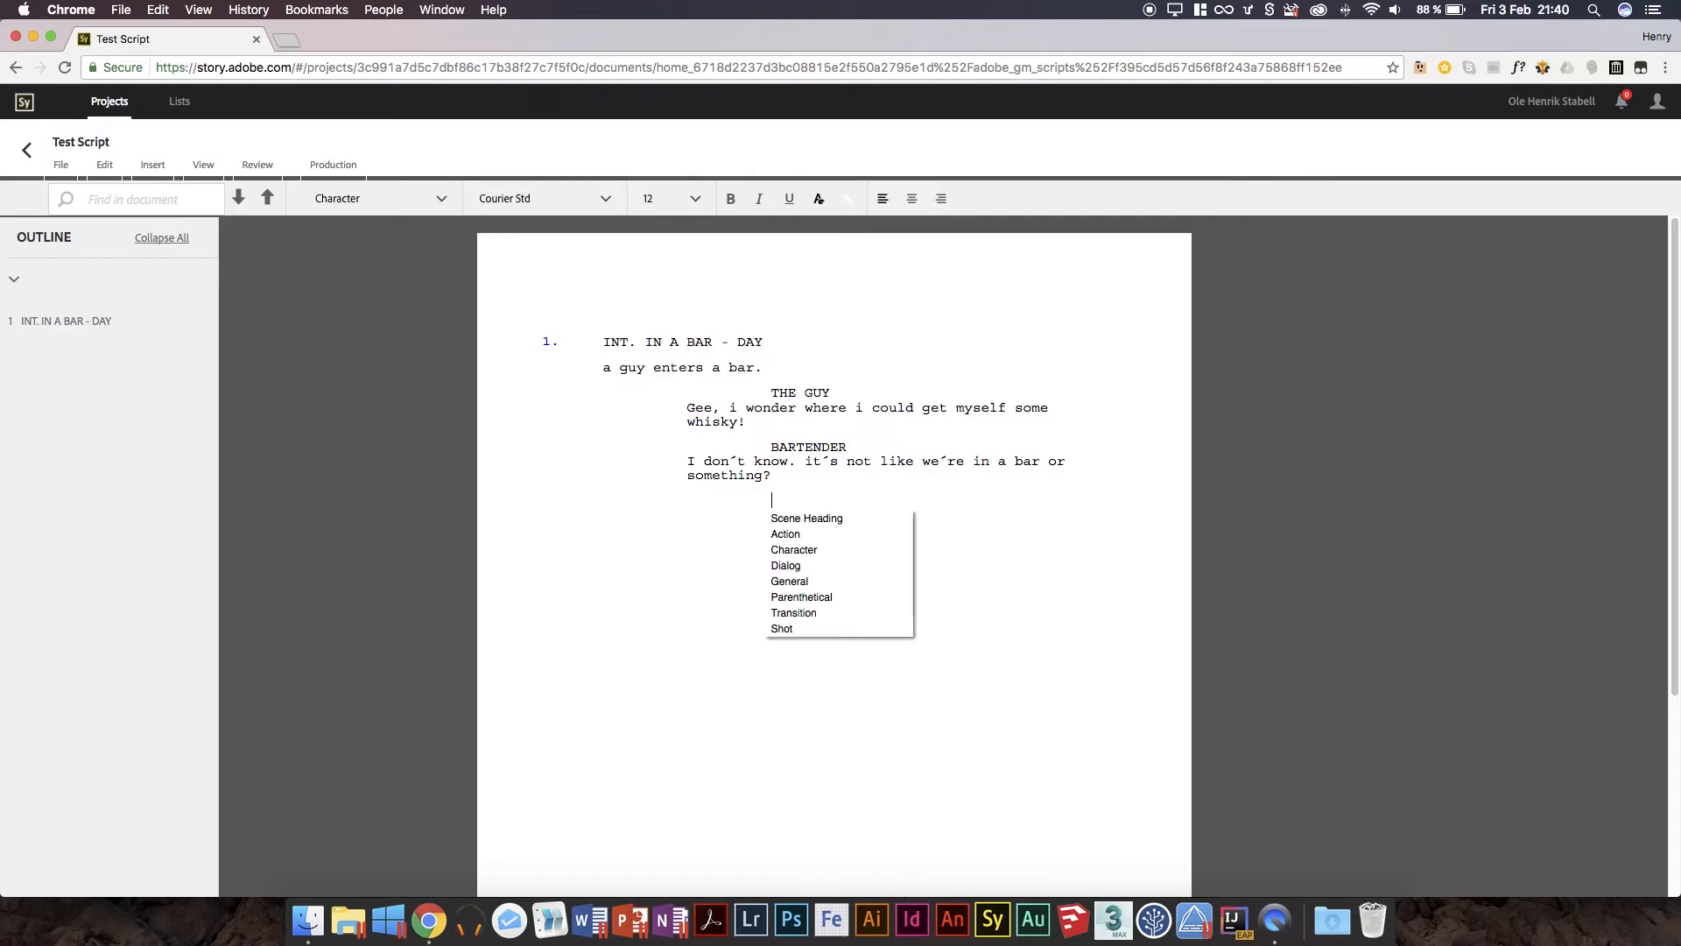
click(801, 597)
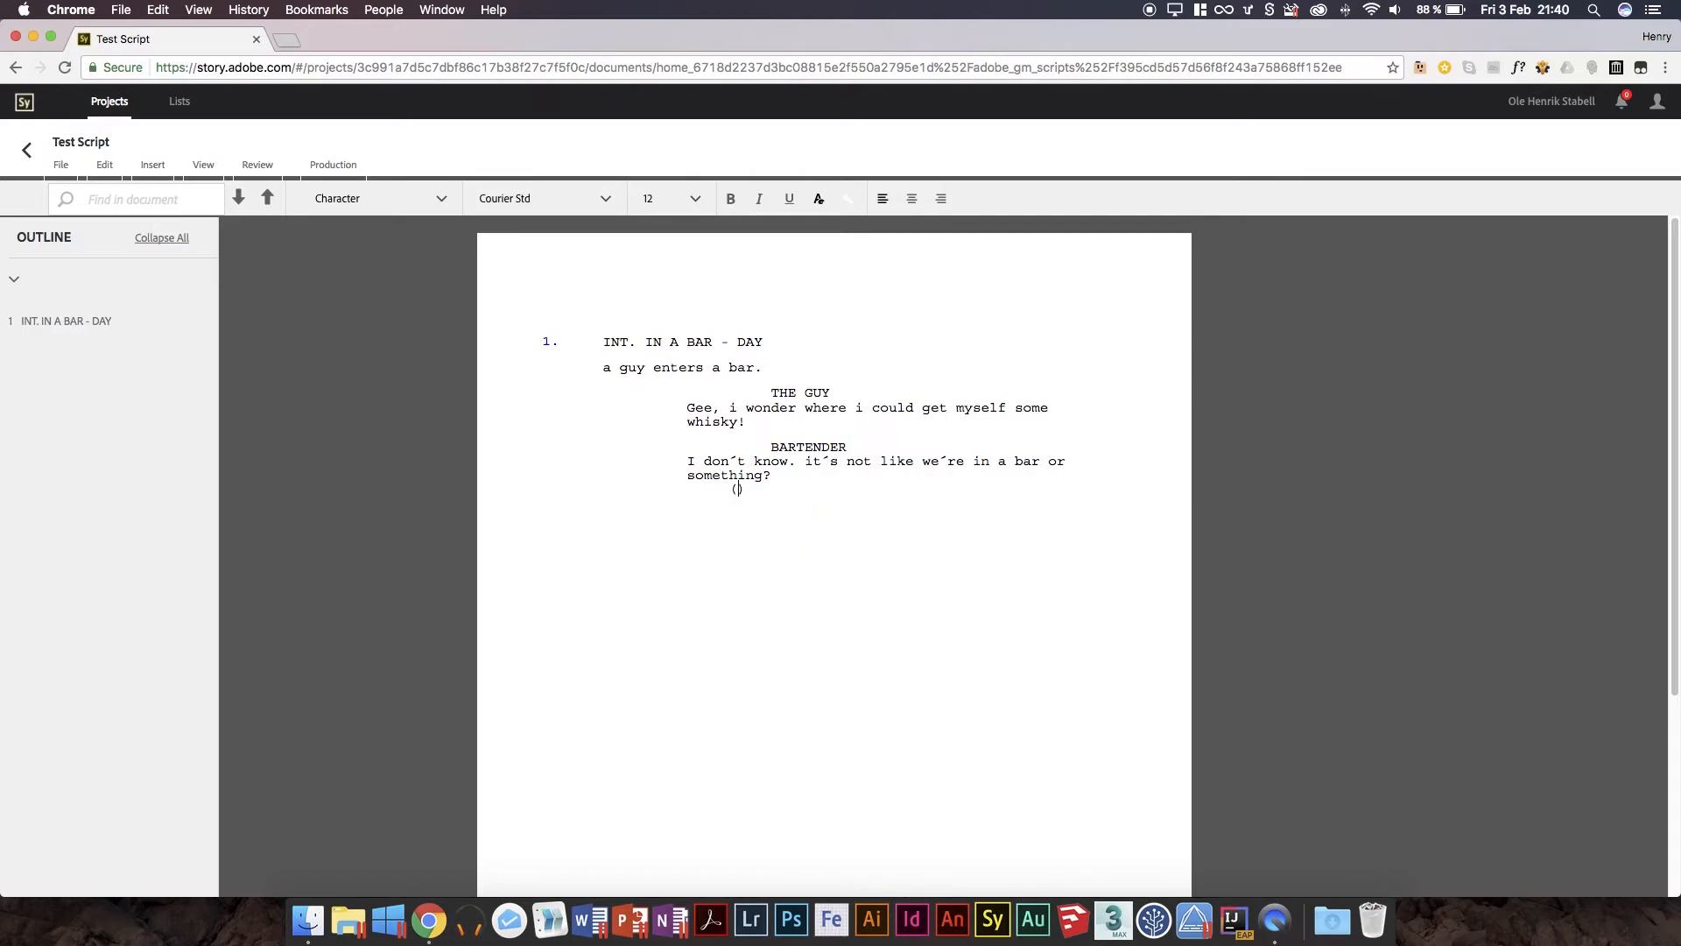
text(L)
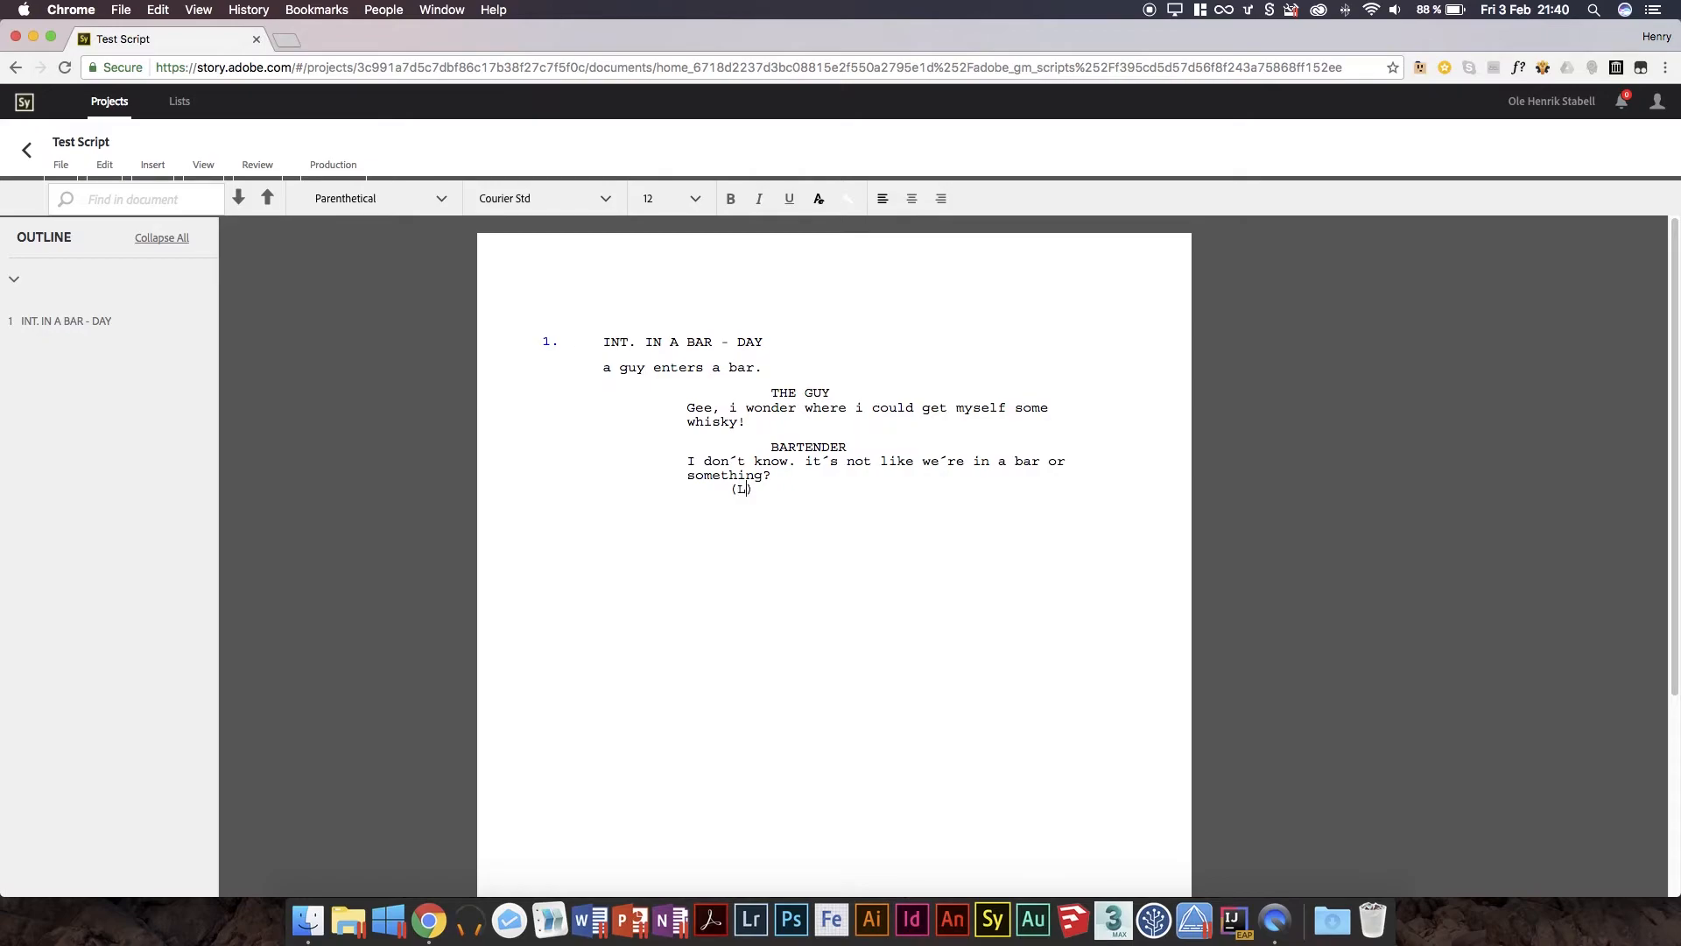
text(ooks at)
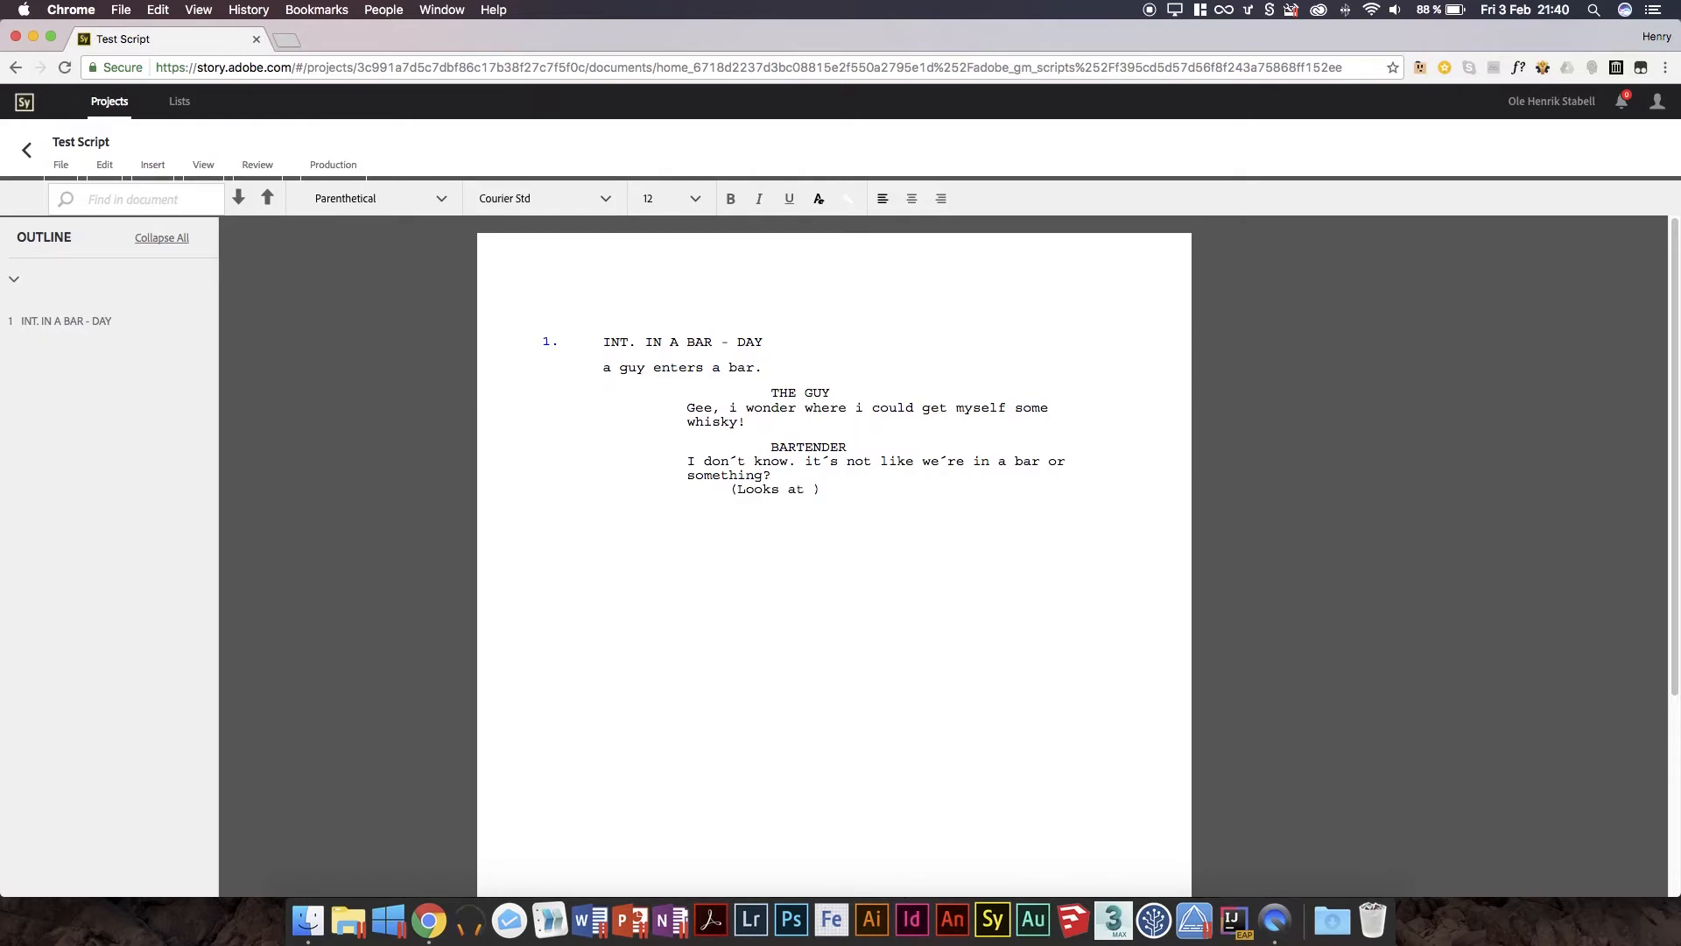
text(the g)
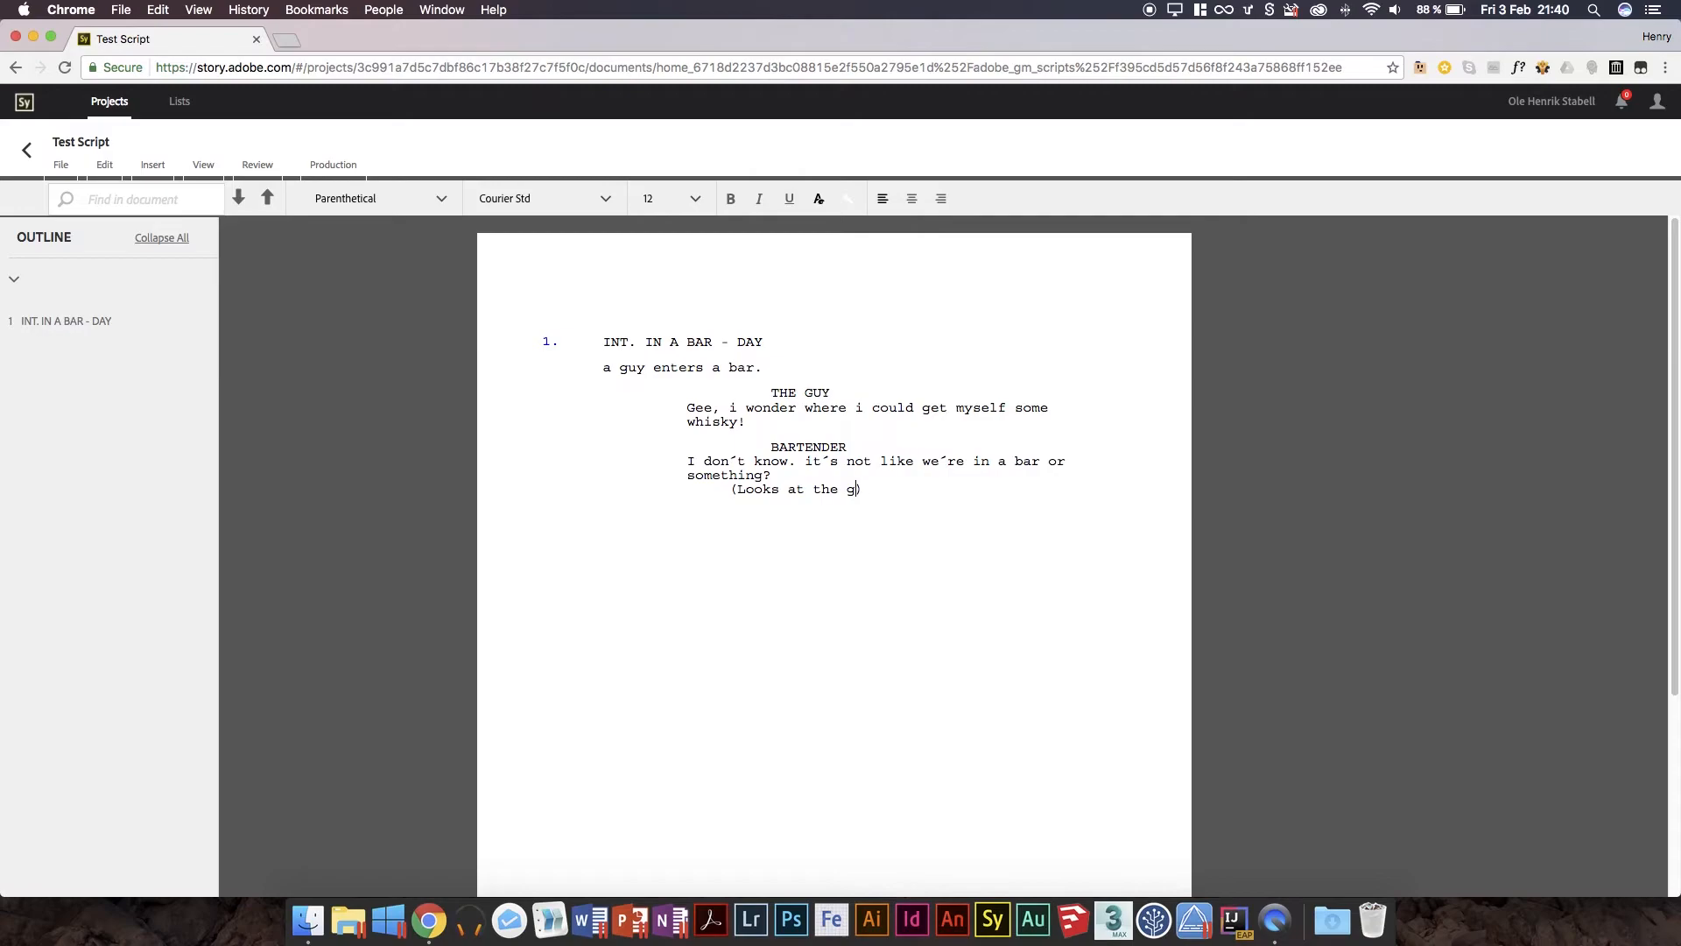
text(THE)
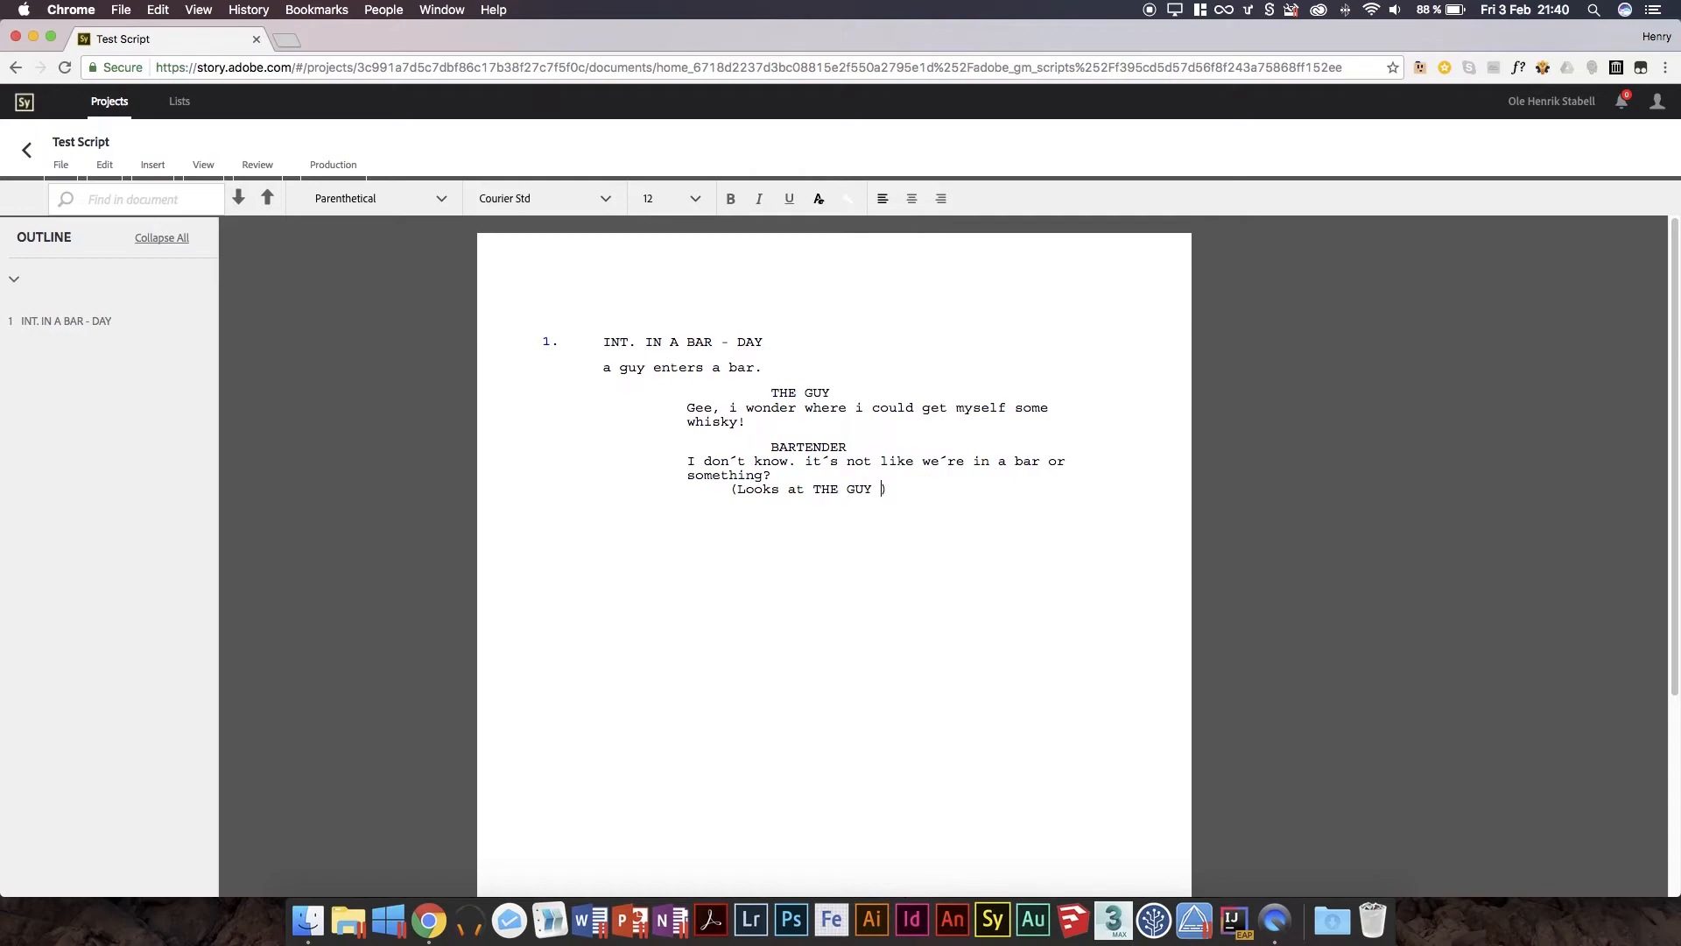
text(with a)
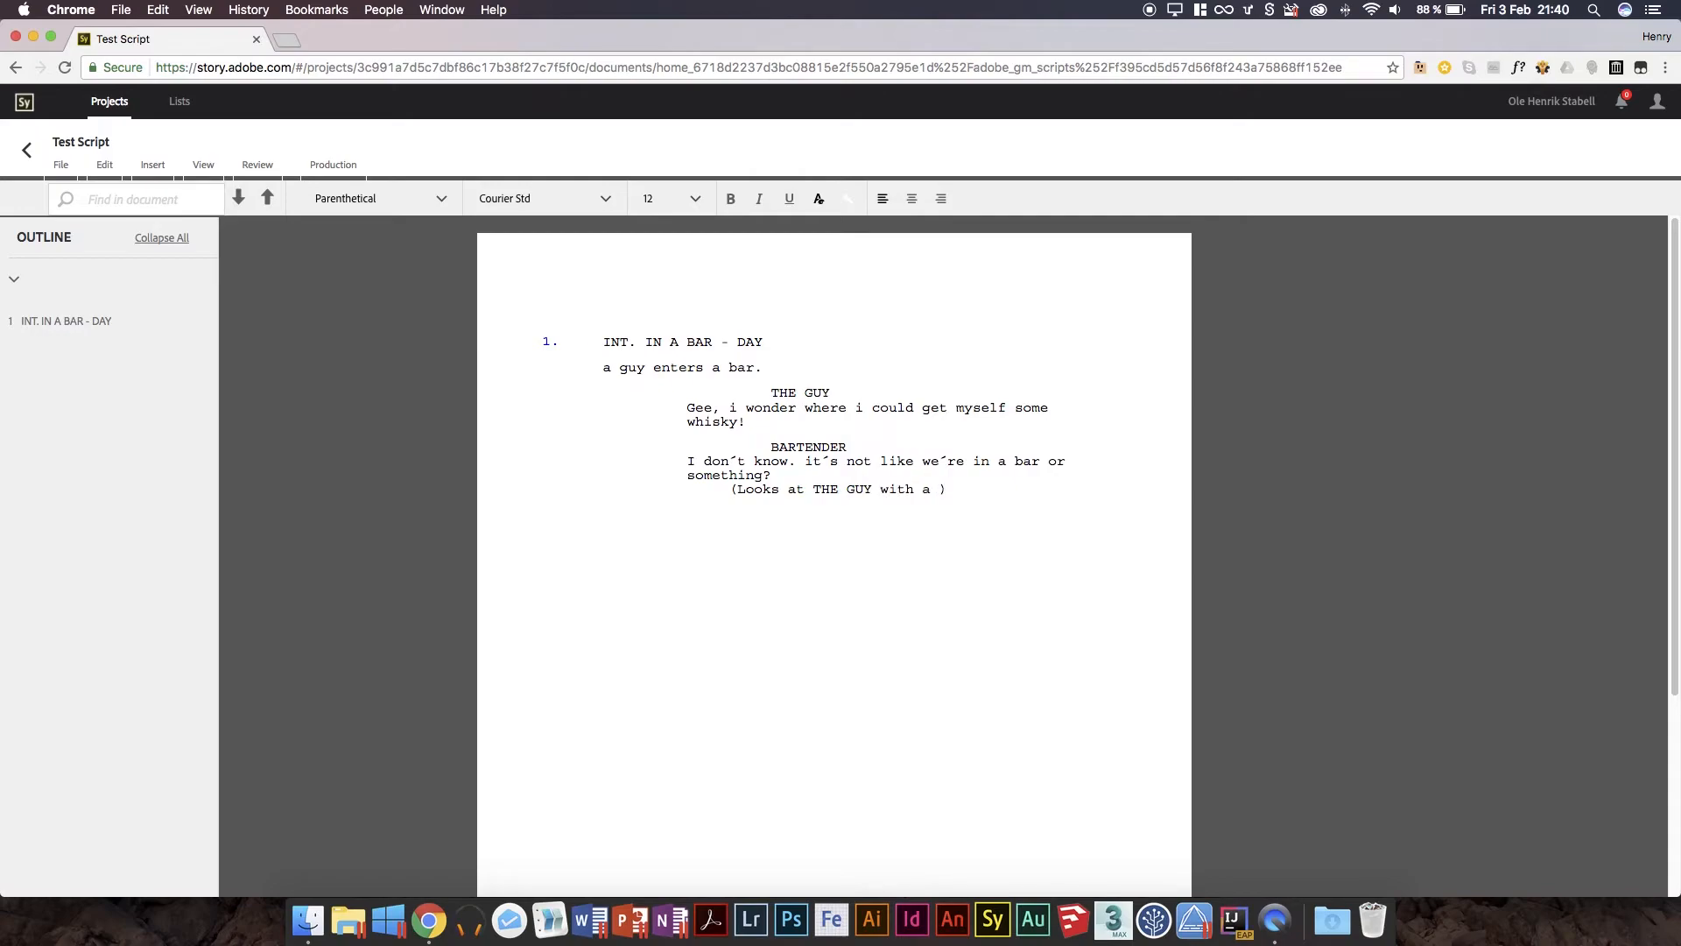
text(grimac)
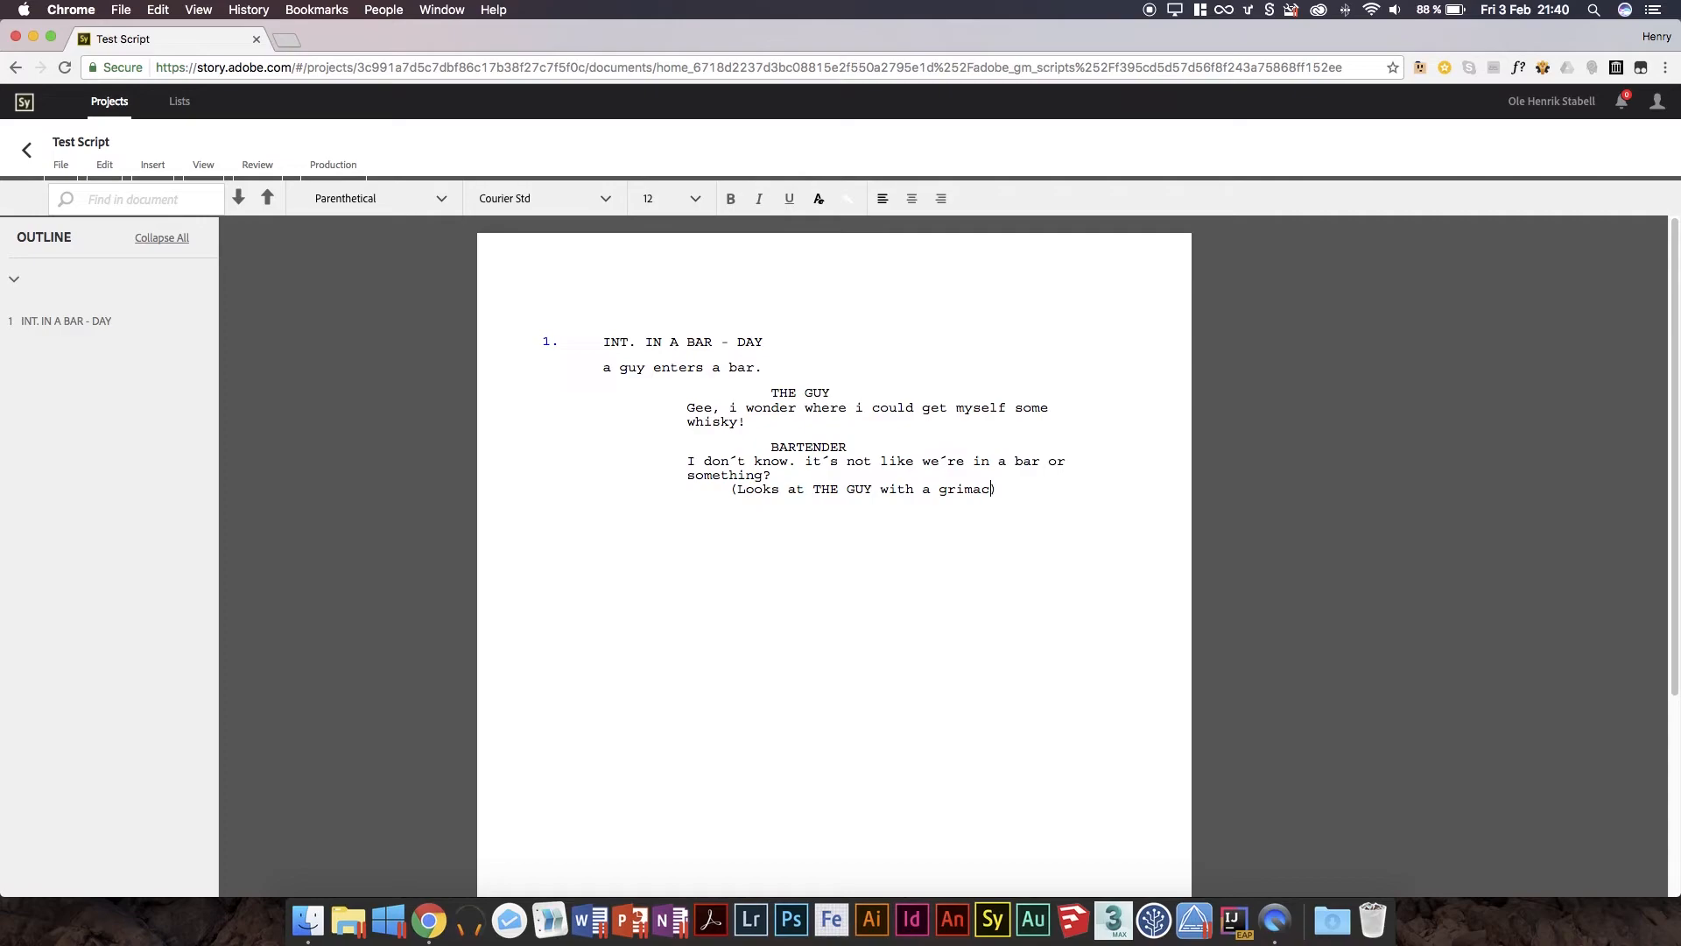
text(e))
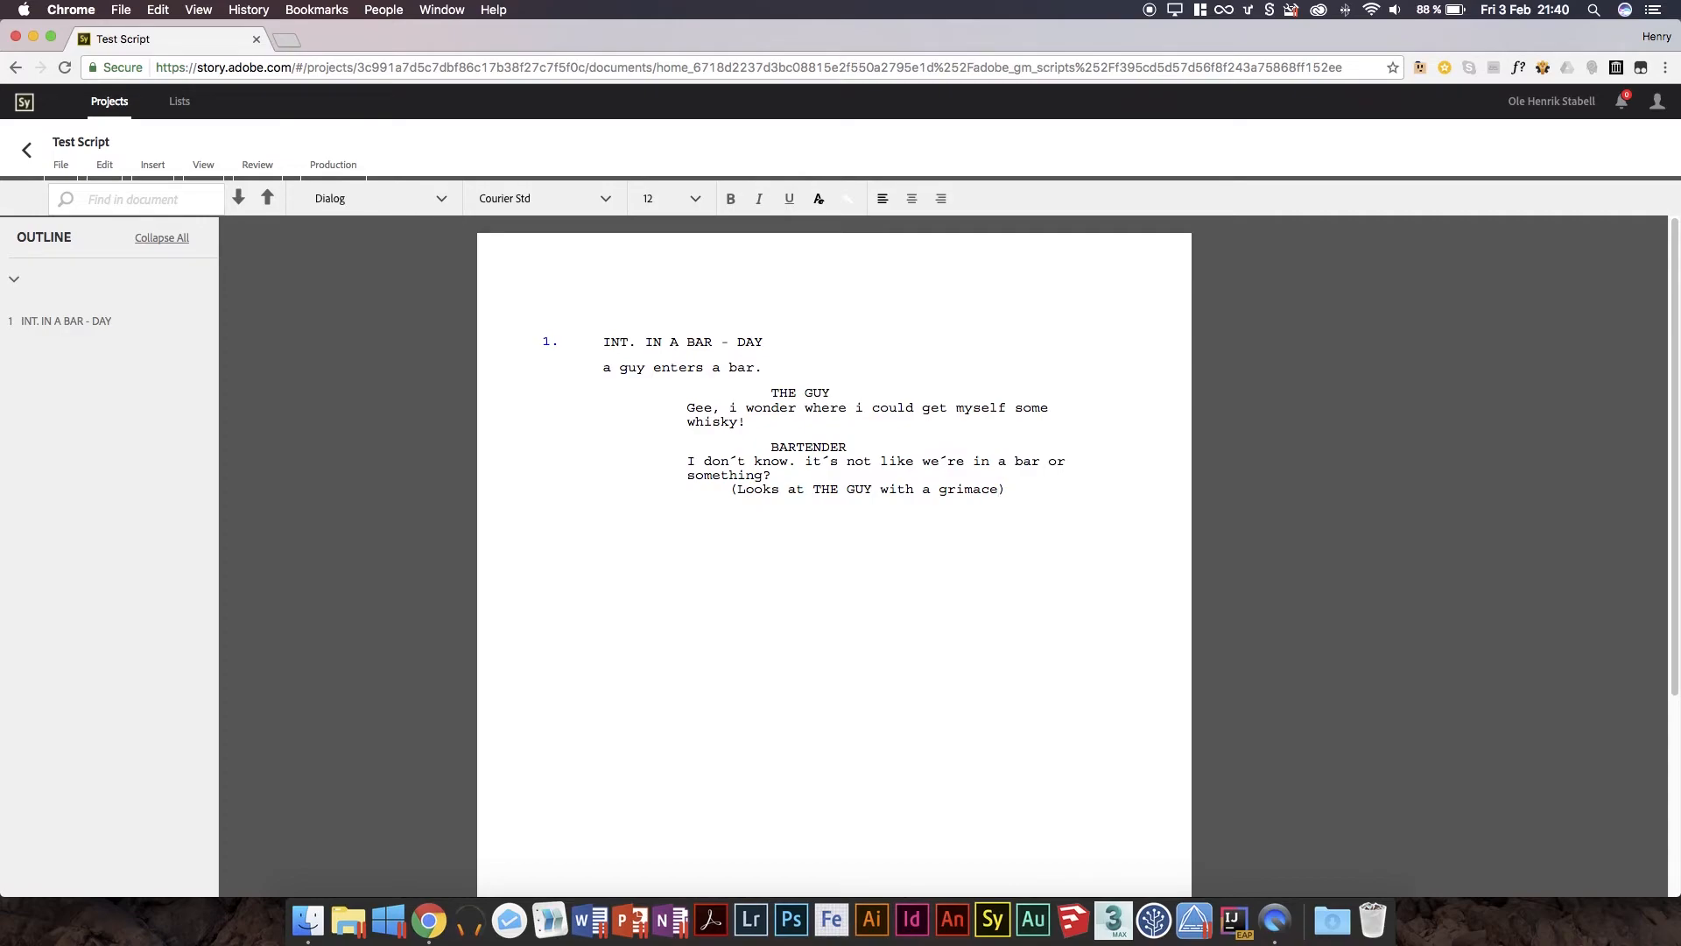
Remove the stray typed word, leaving an empty line offering element type choices.
text(hell)
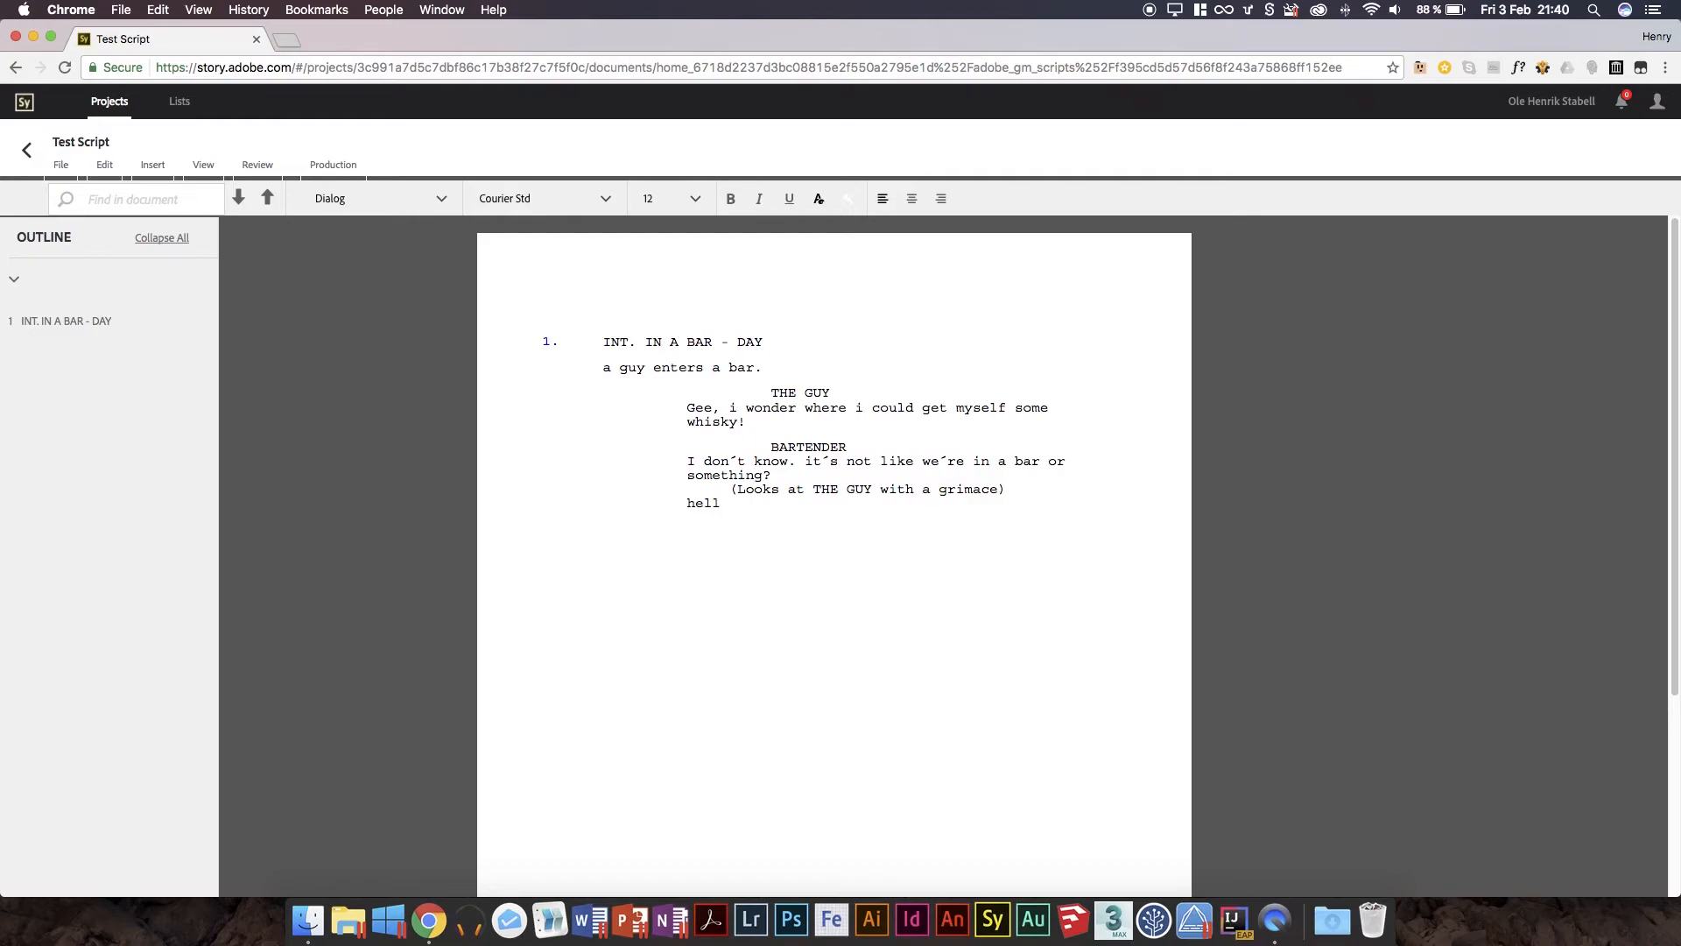
text(a)
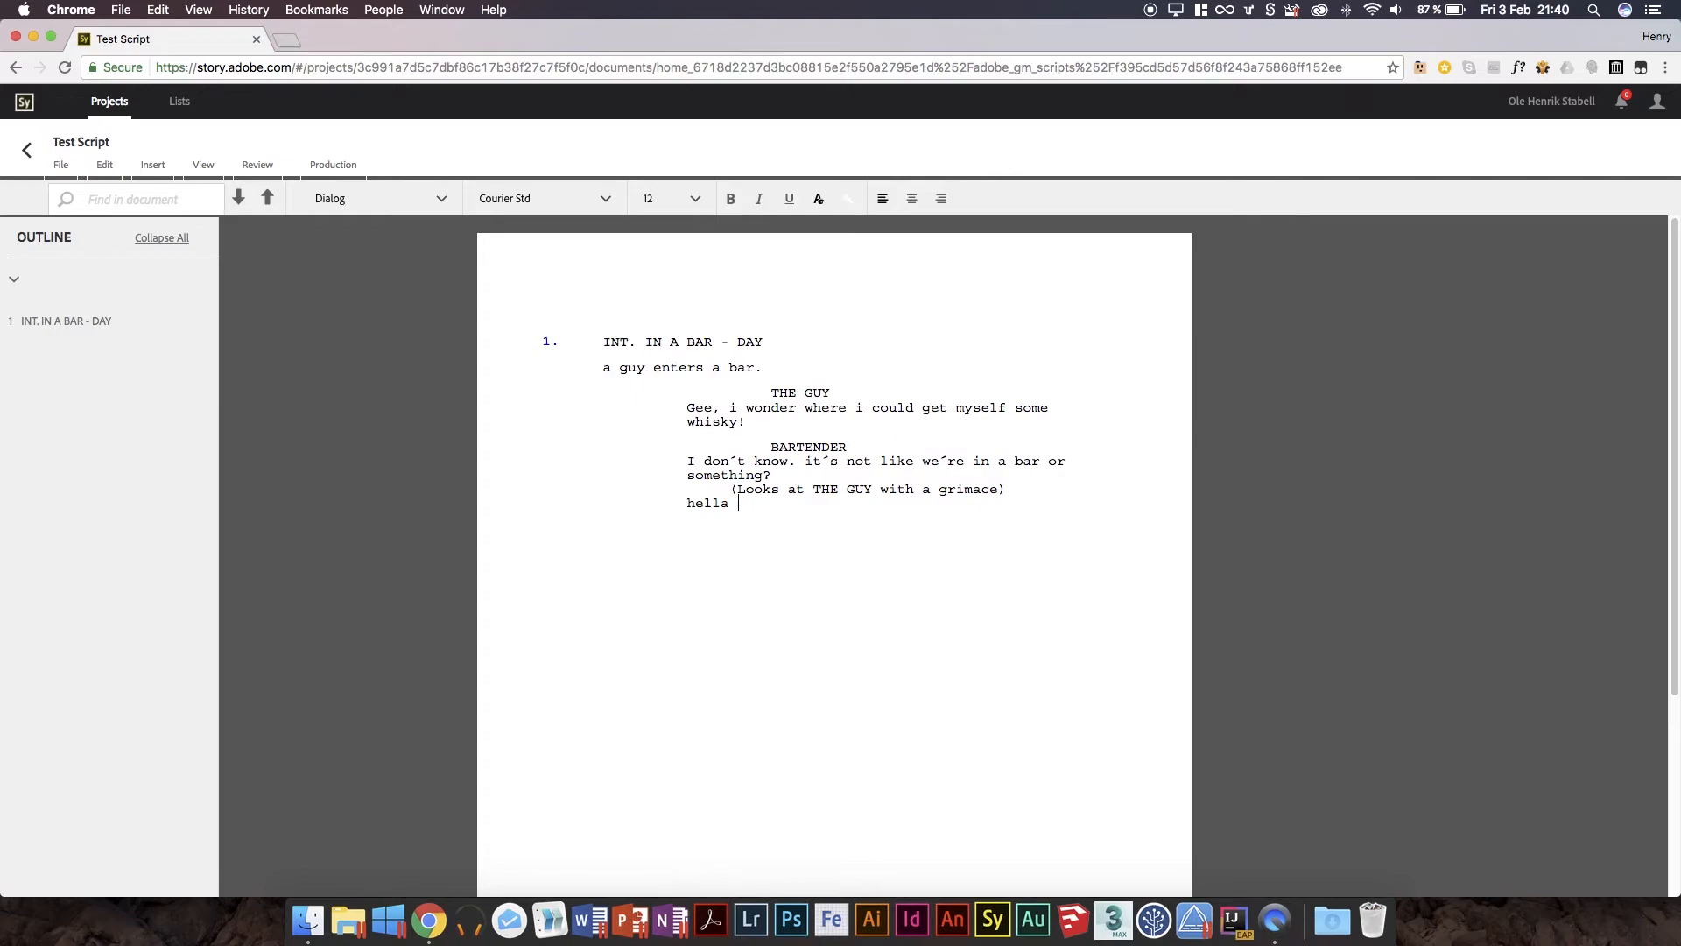
key(Backspace)
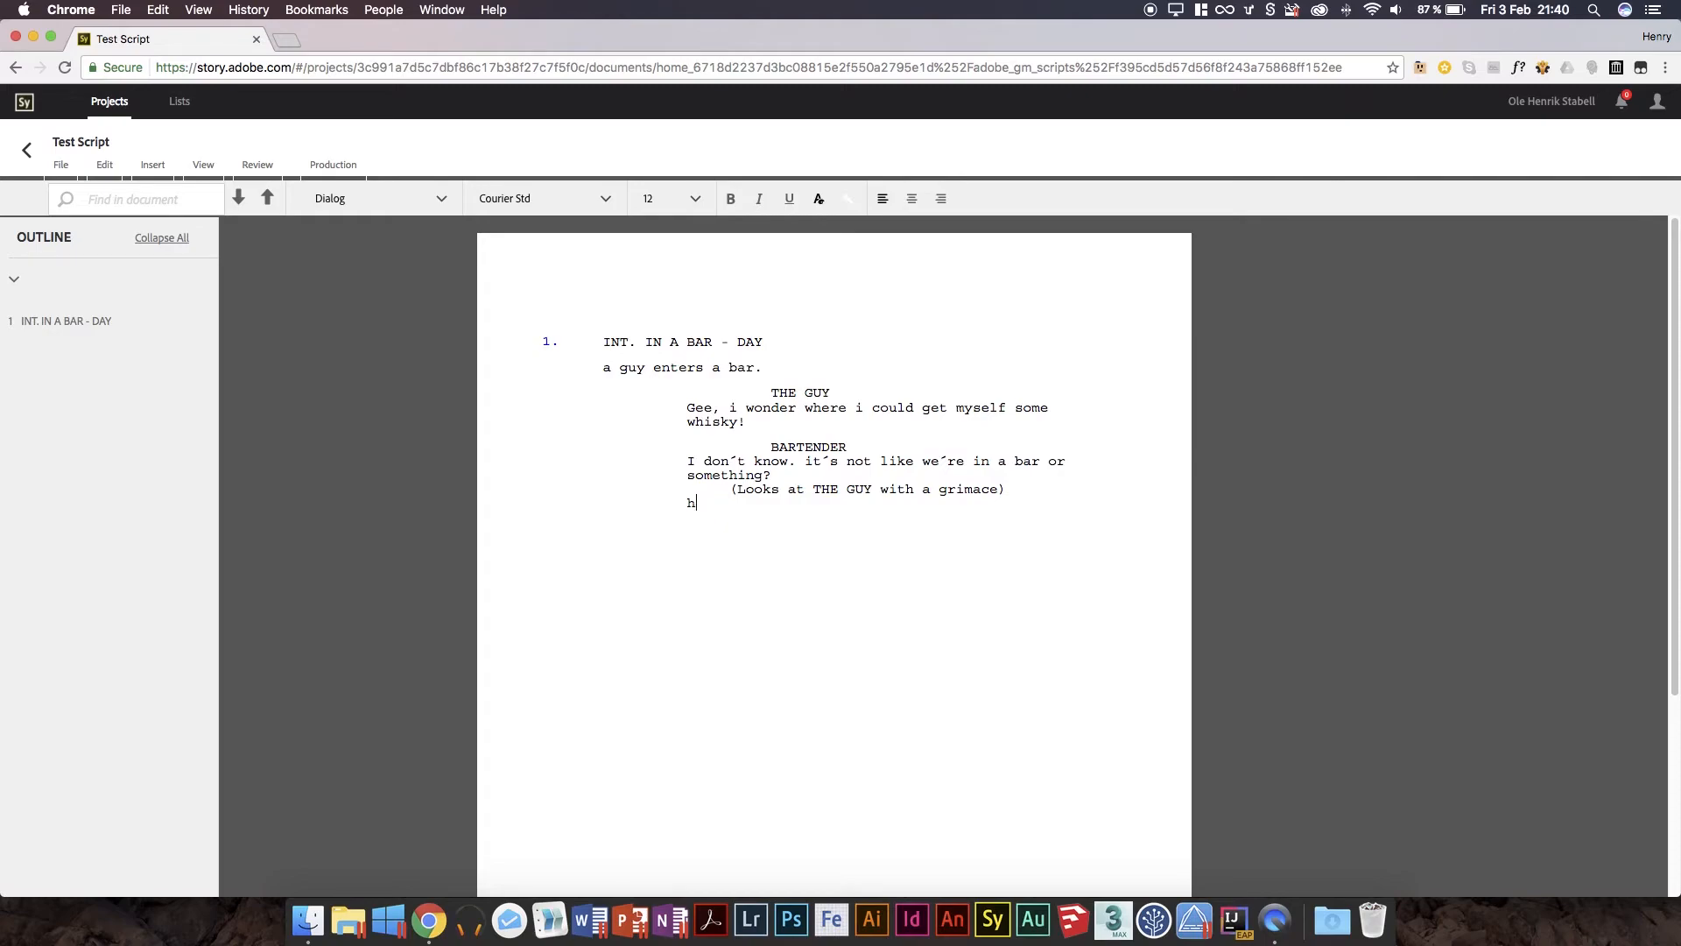
key(Backspace)
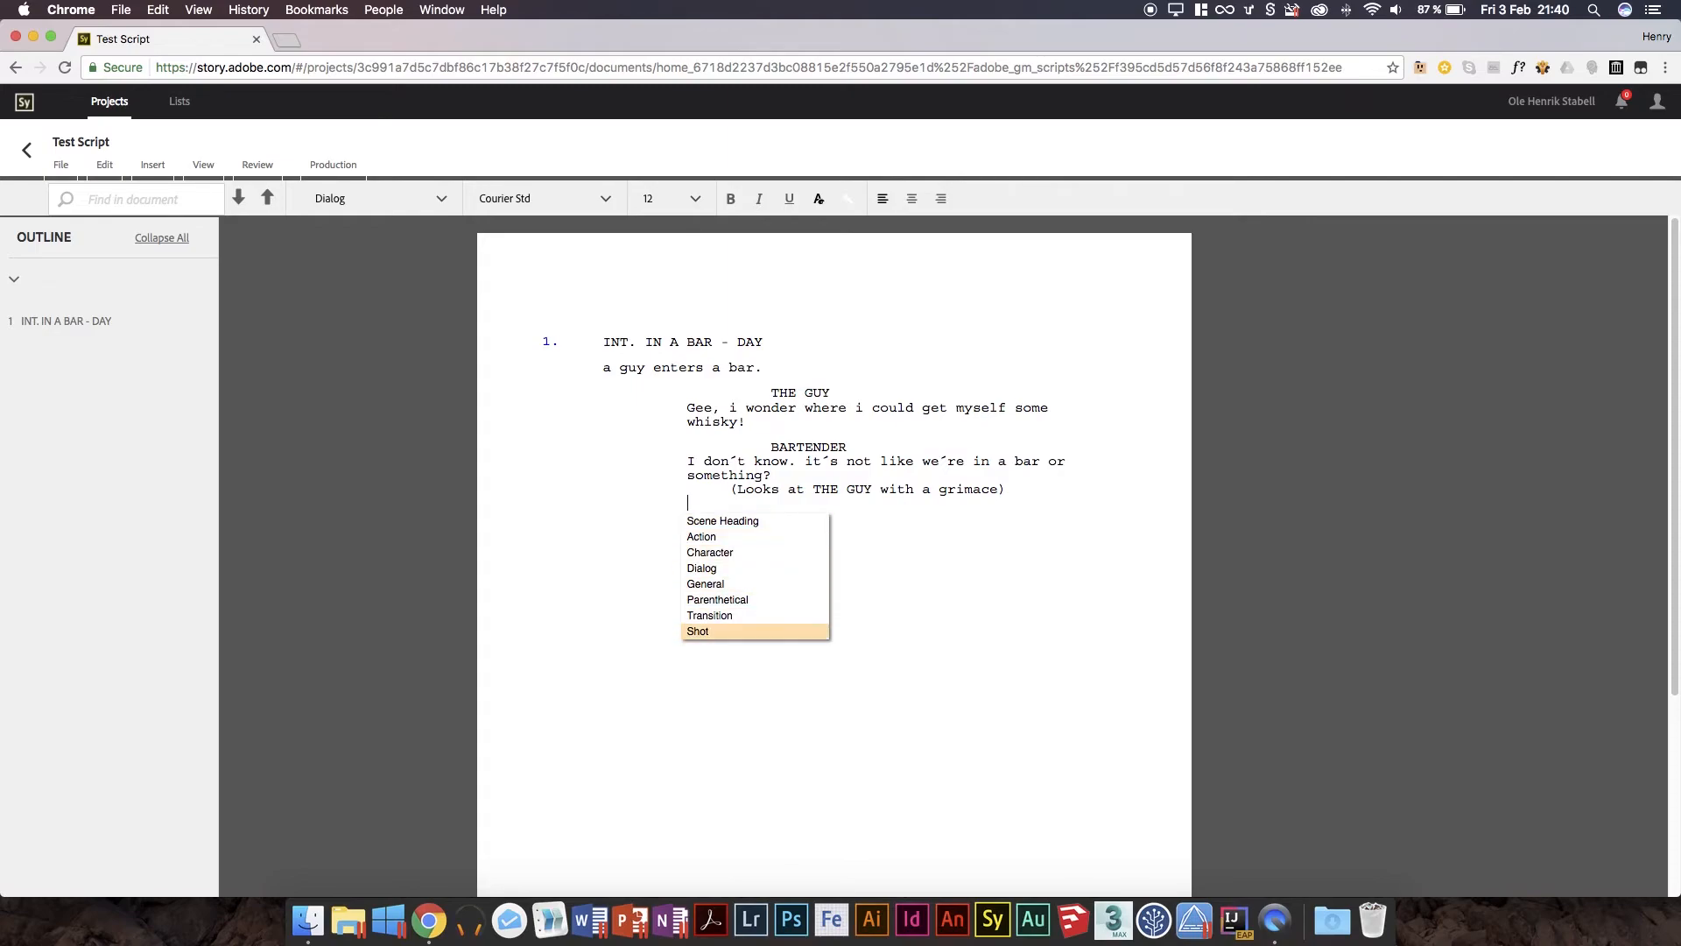
Add a CUT TO: transition and the scene heading EXT. OUTSIDE A BAR - NIGHT.
text(CUT TO:)
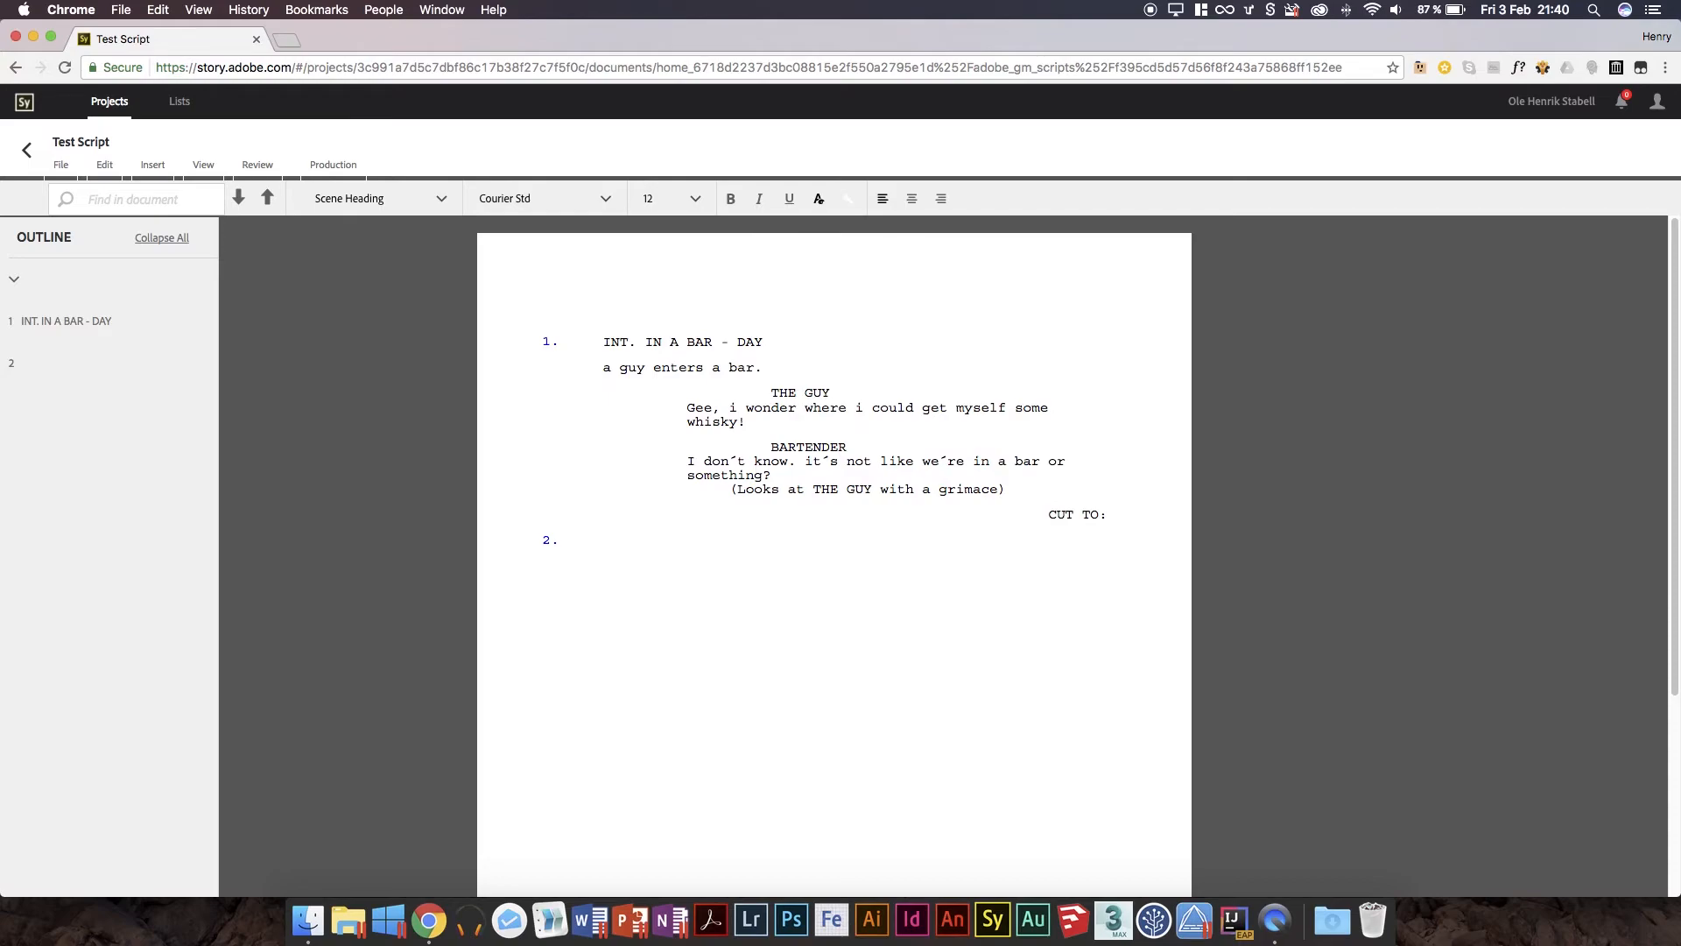
text(EXT.)
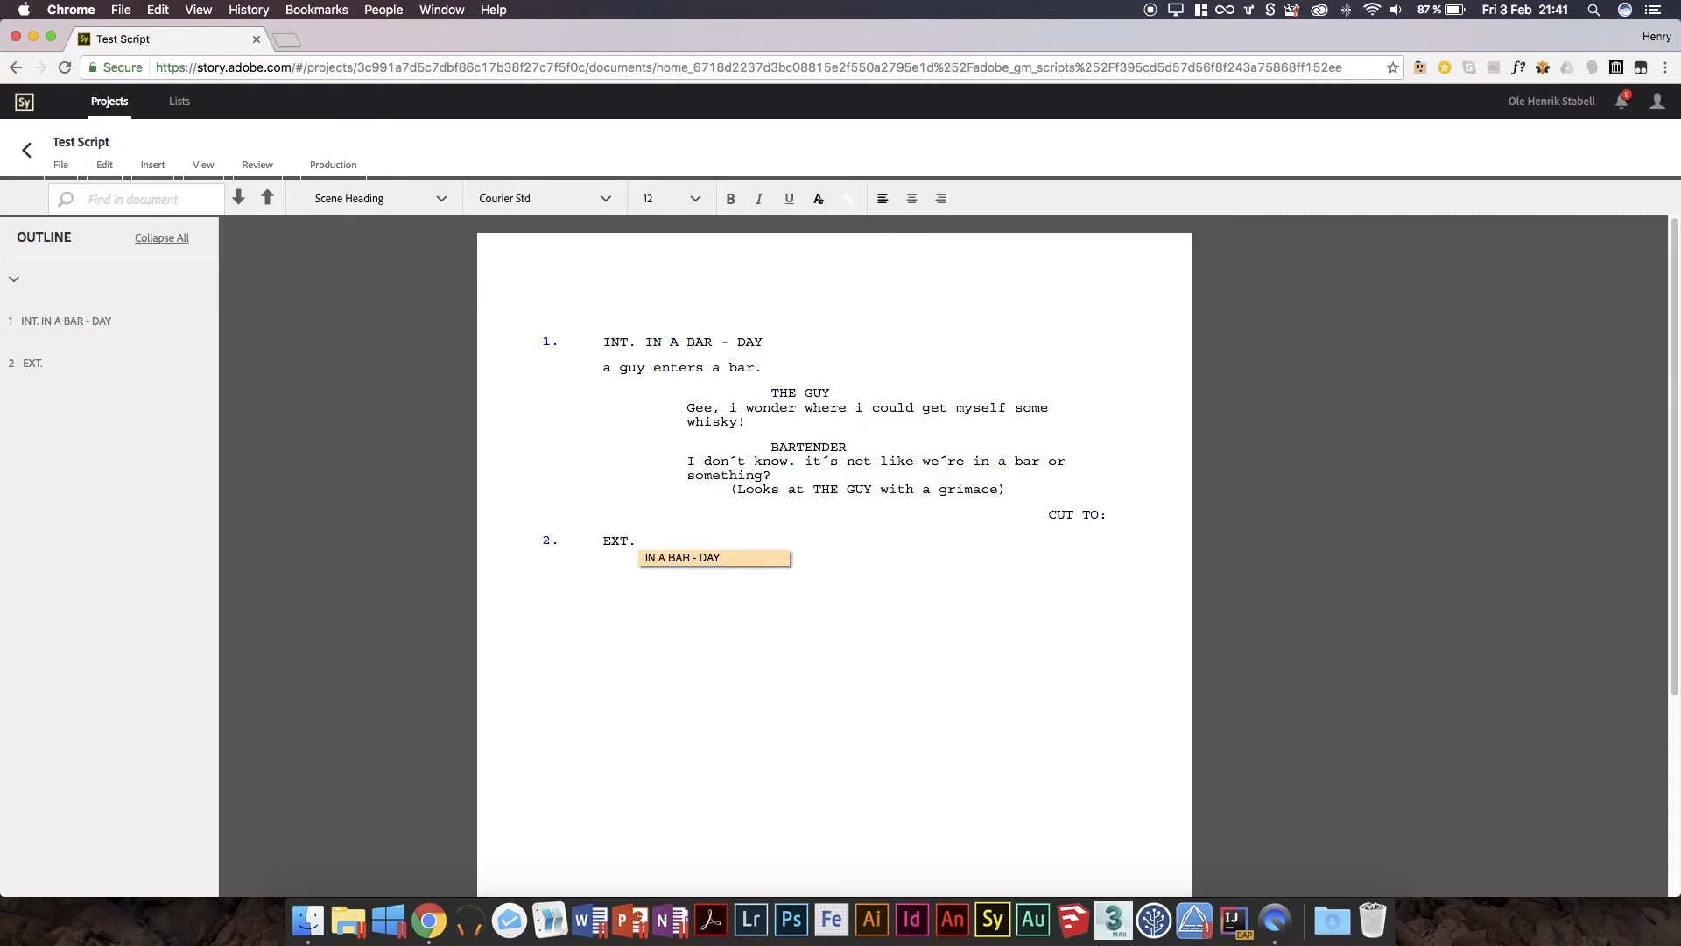
text(OUTSIDE A)
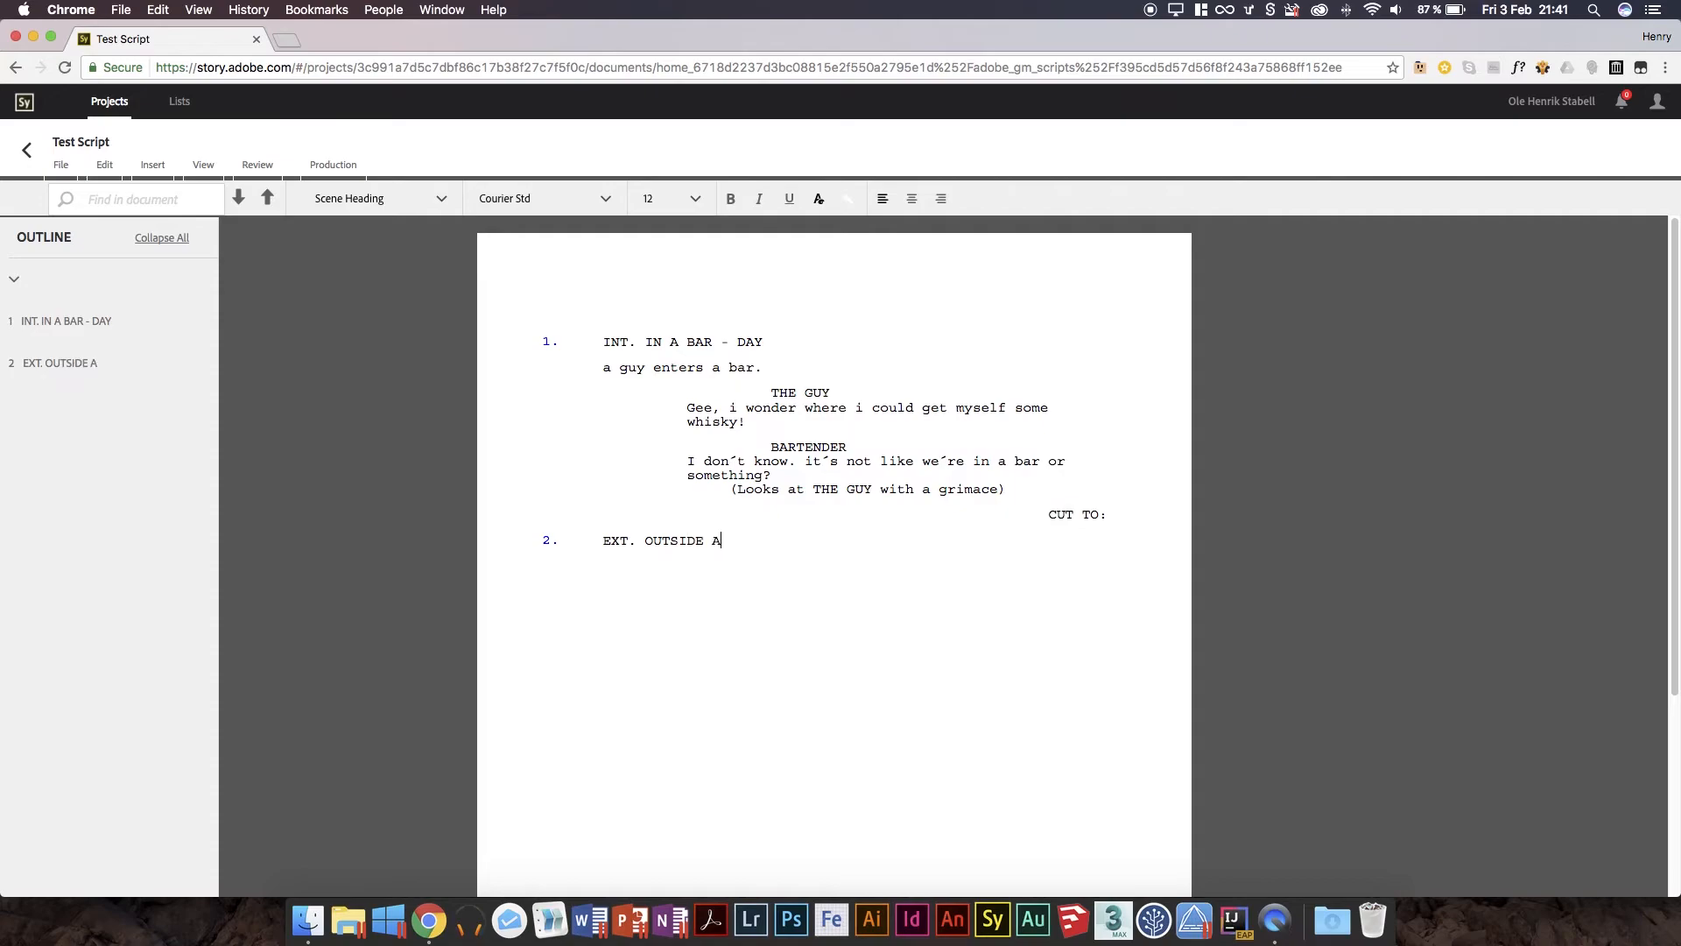
text(BAR -)
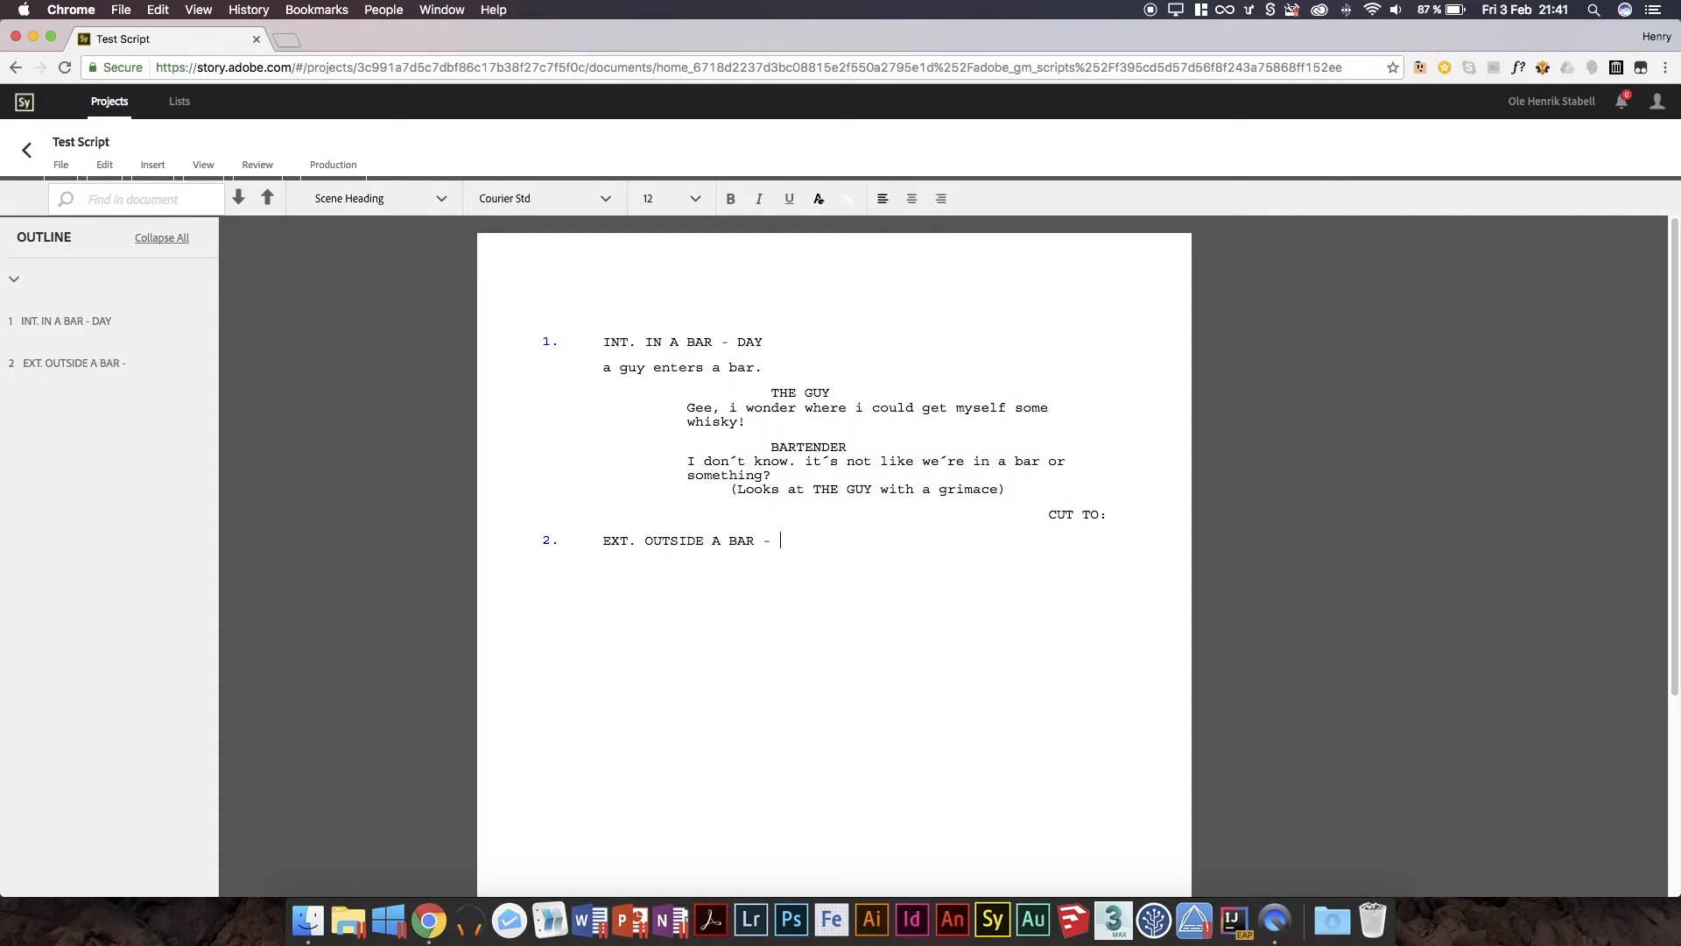
text(NIGHT)
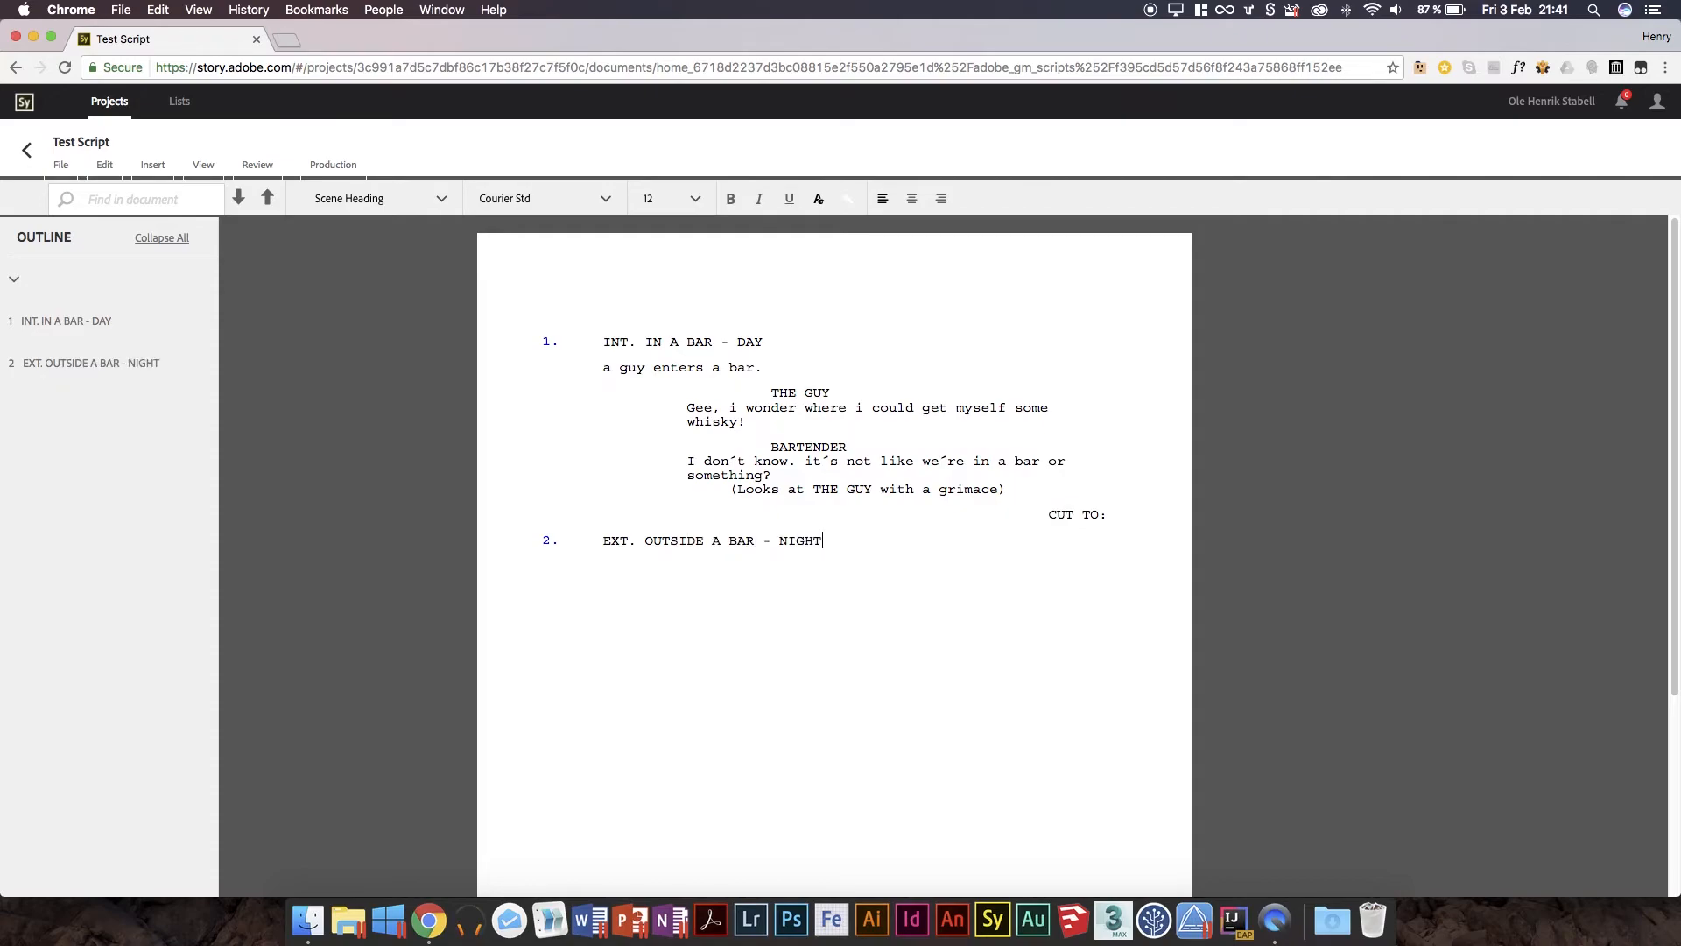
key(Return)
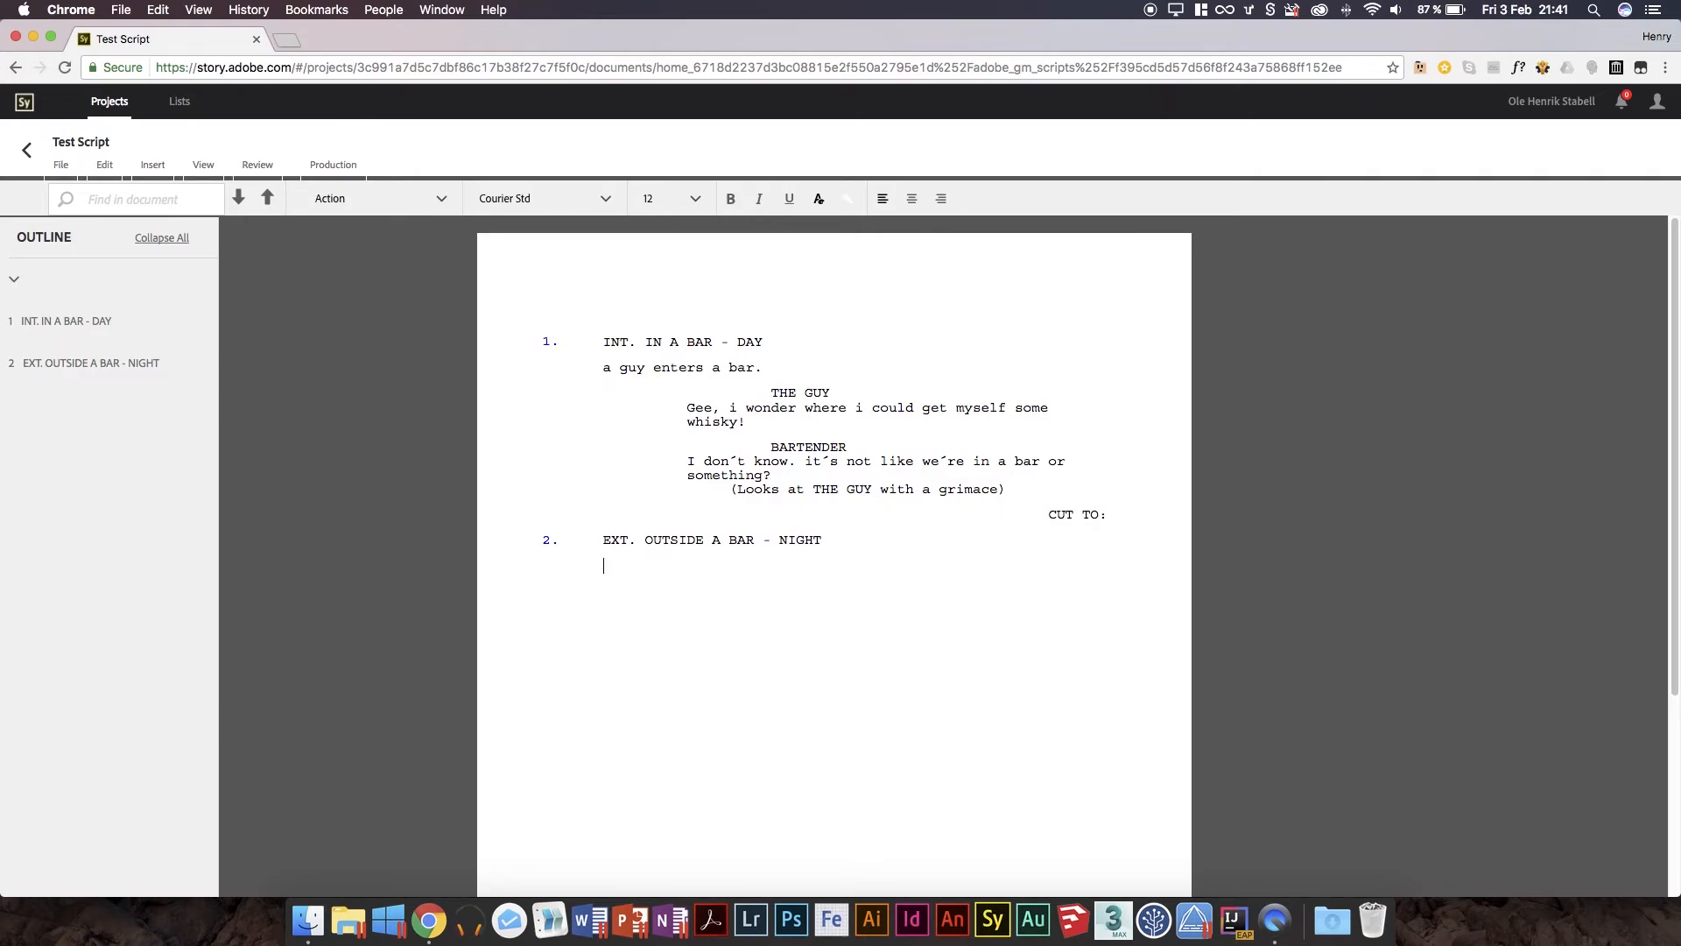
Write the action 'the guy is outside the bar, for some reason…' under scene two.
text(the g)
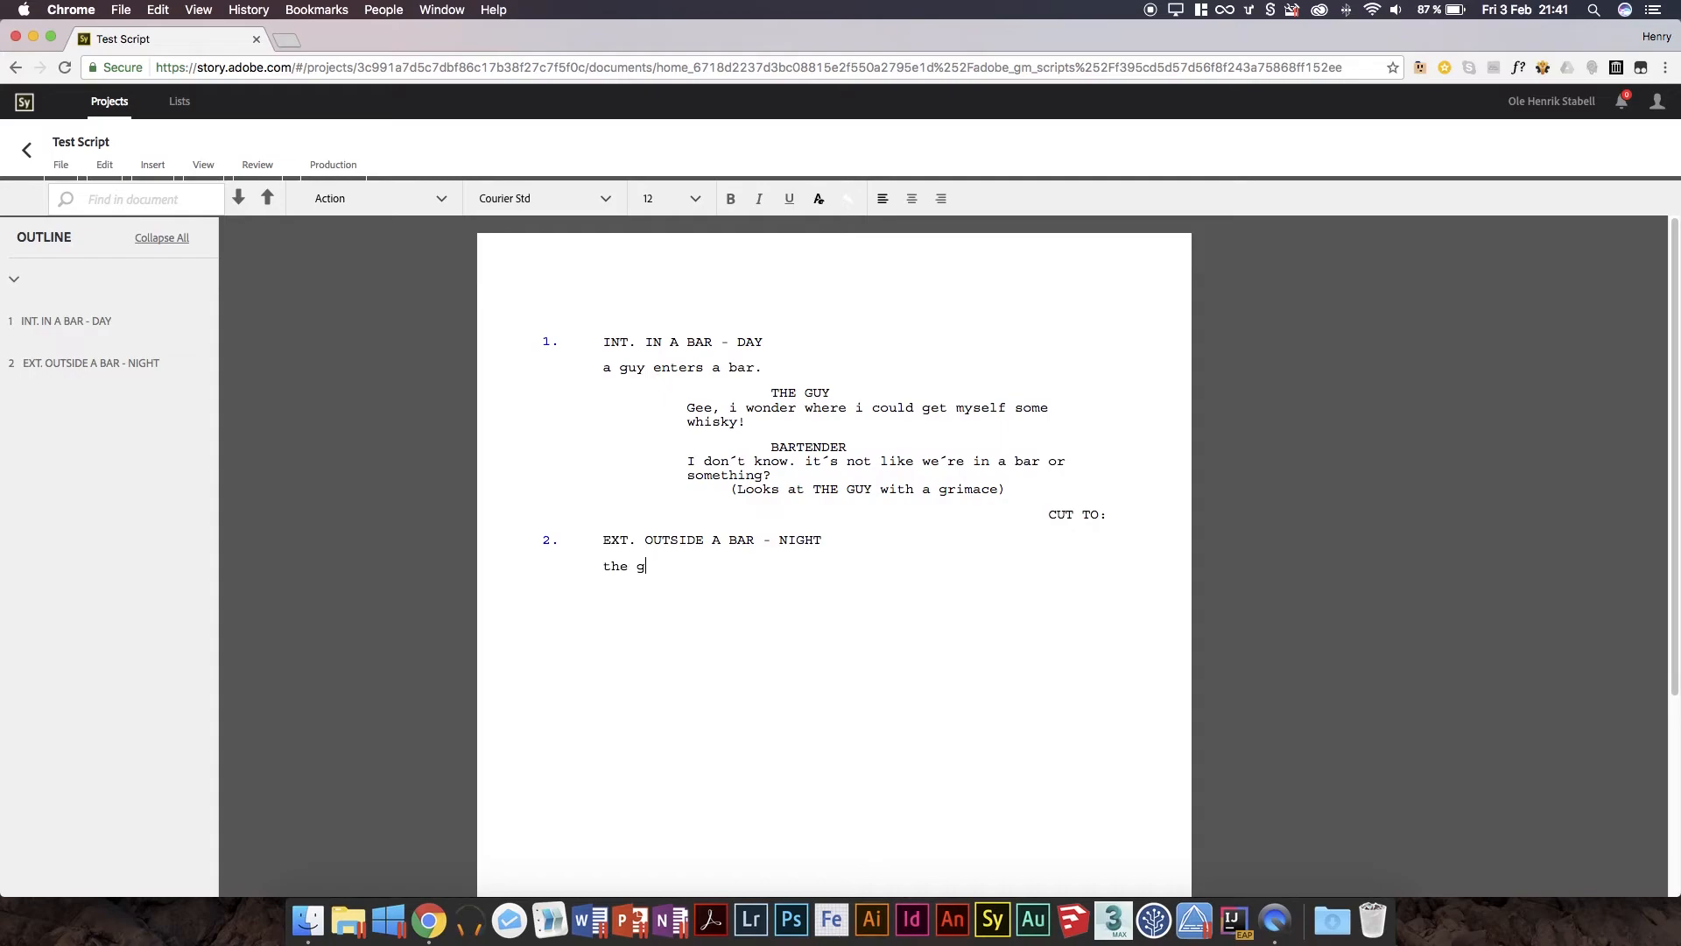
text(uy is outside the bar, for so)
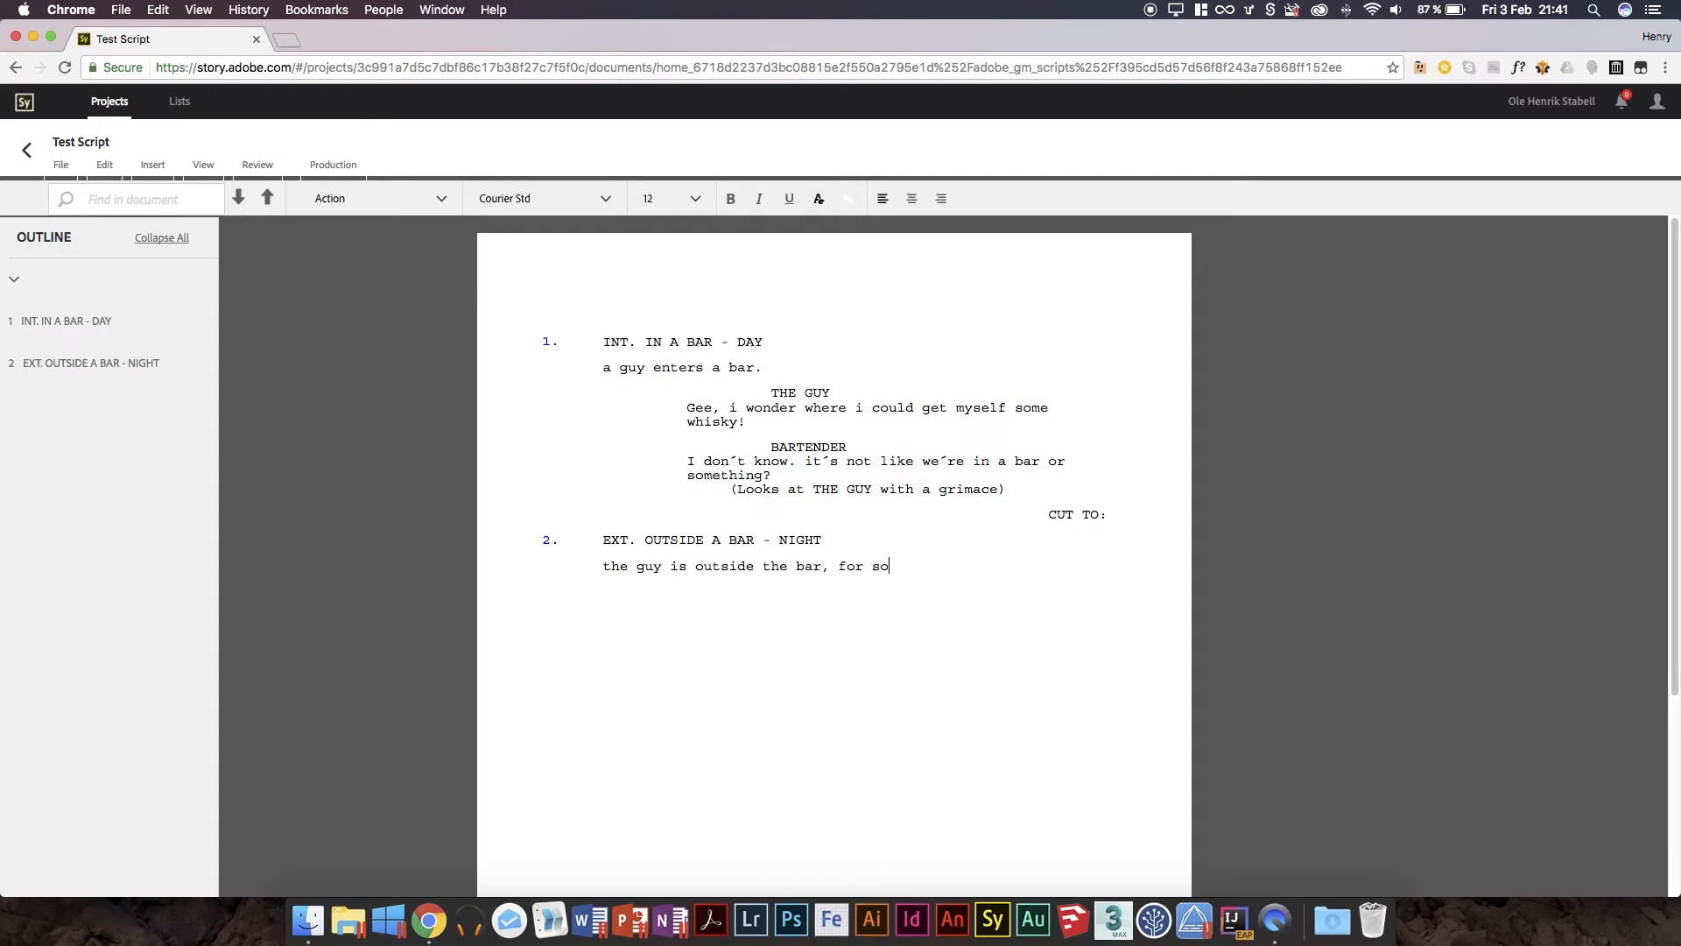
text(me reason)
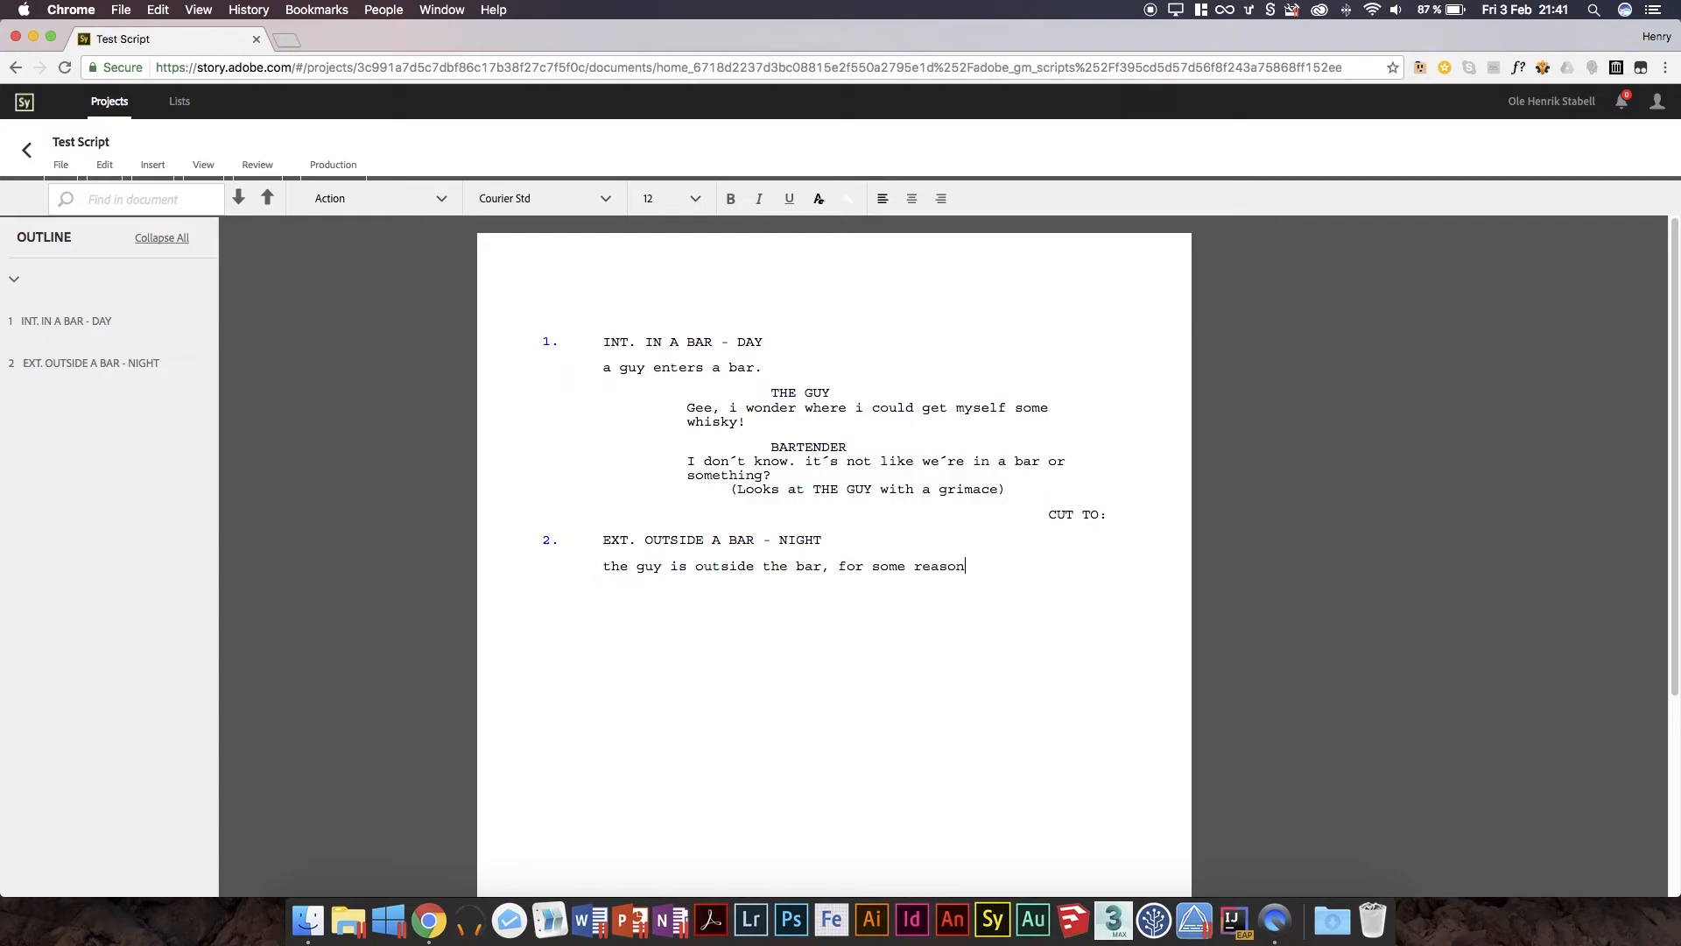
text(.)
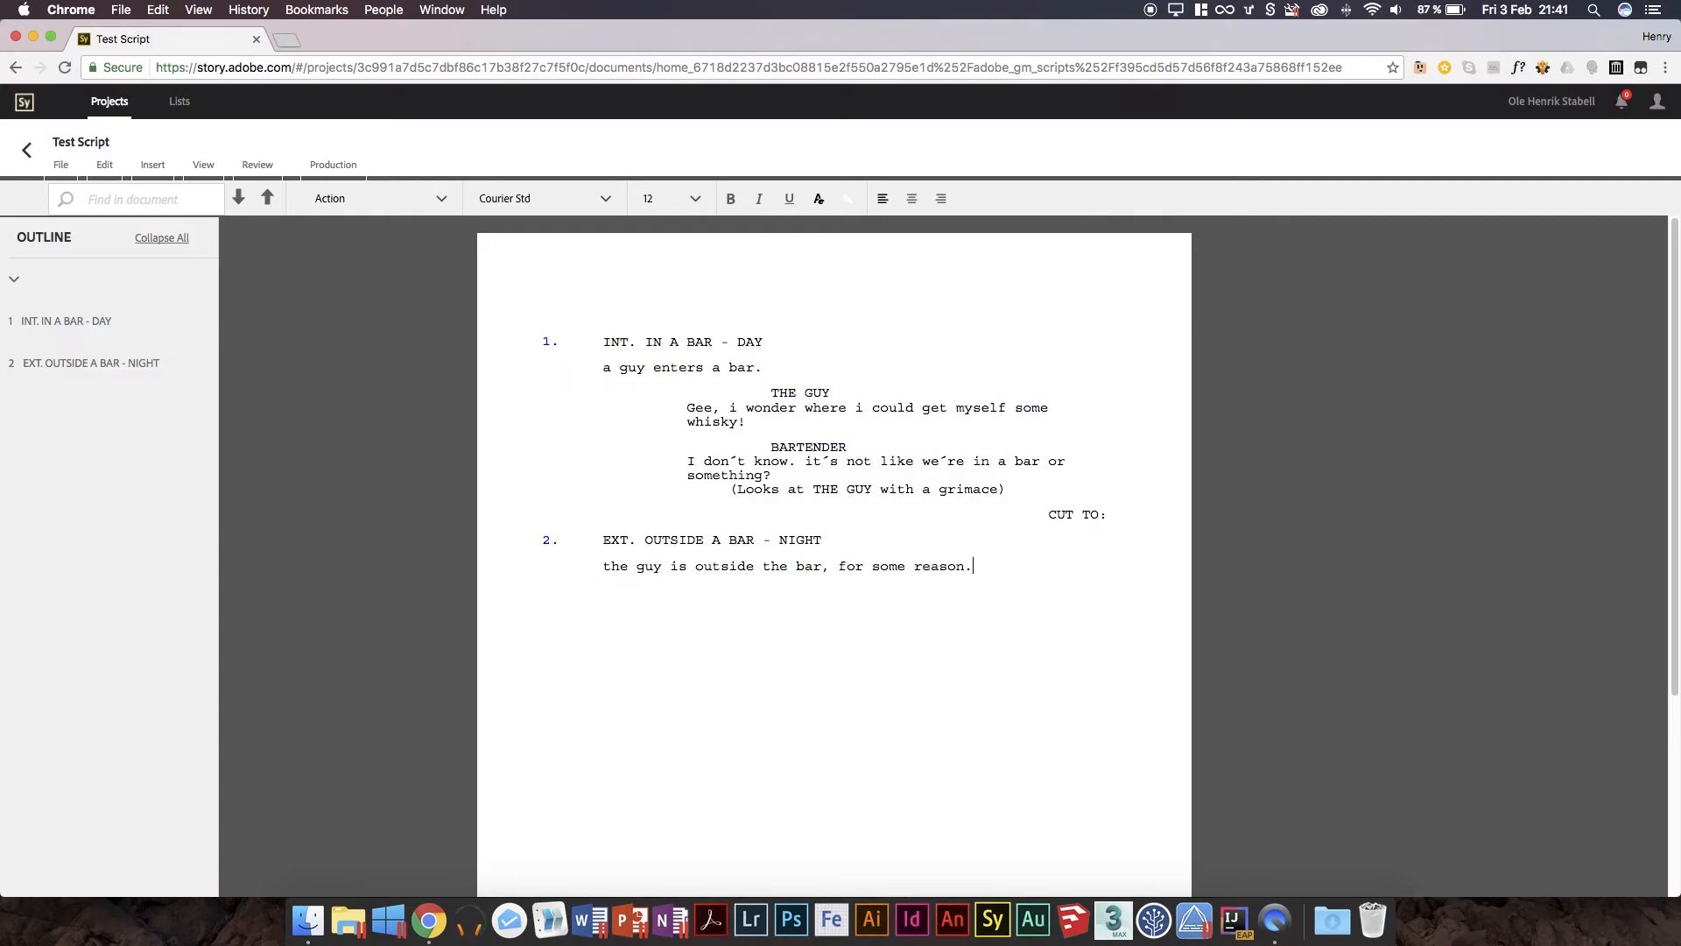
text(.)
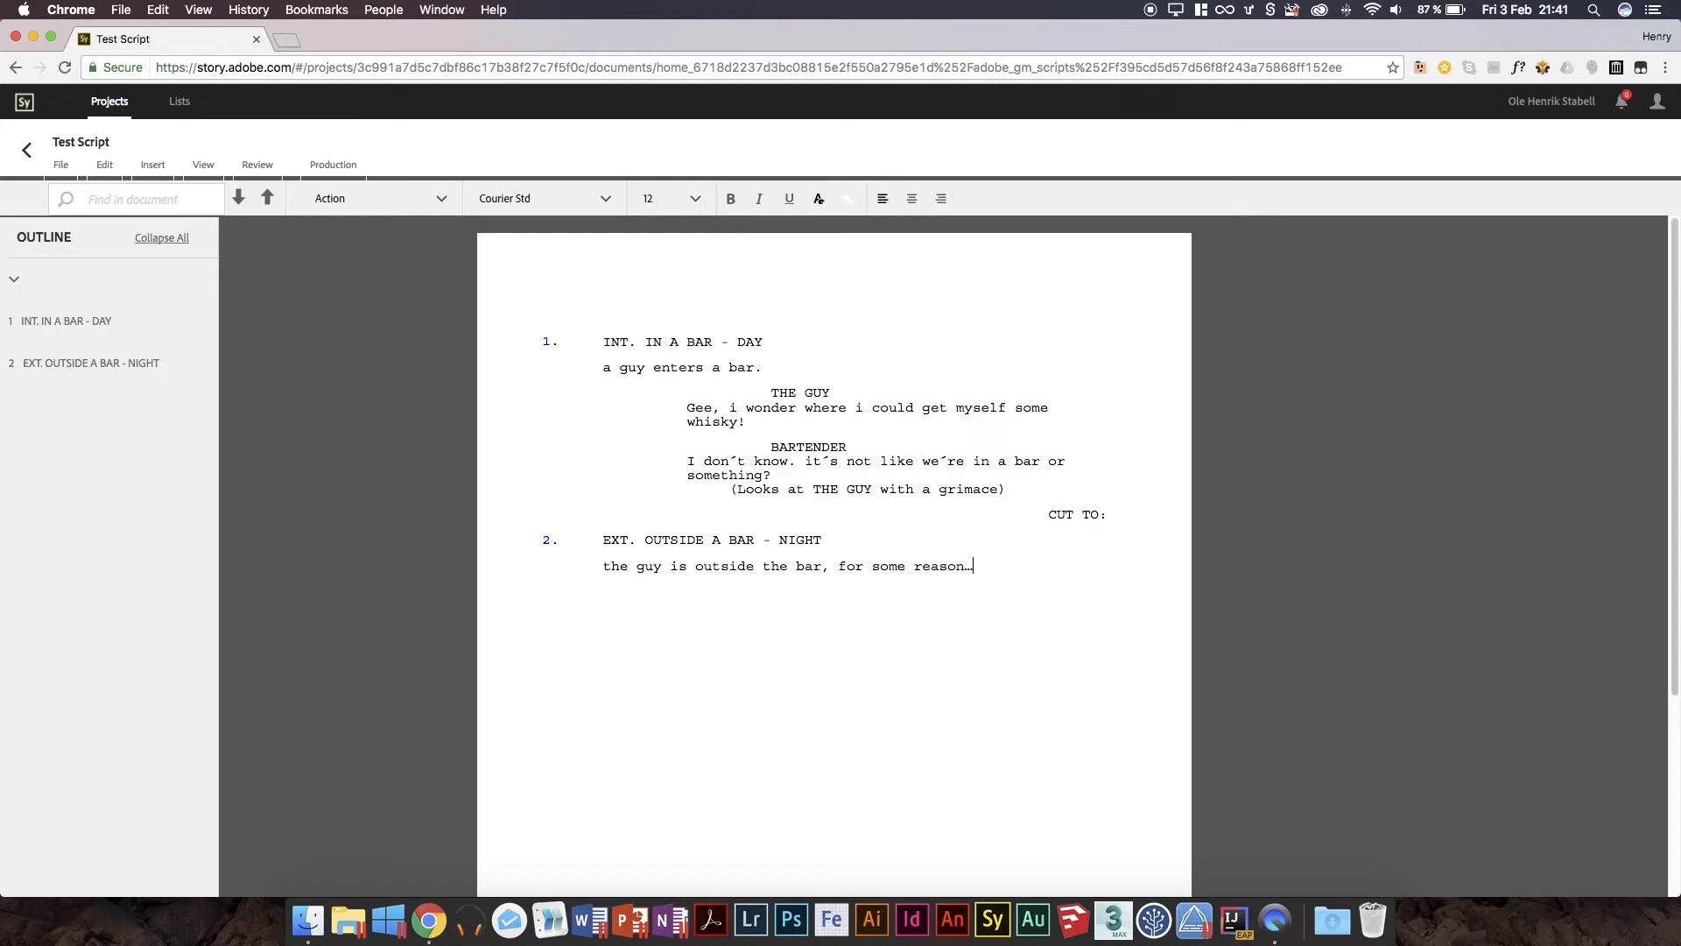
key(Return)
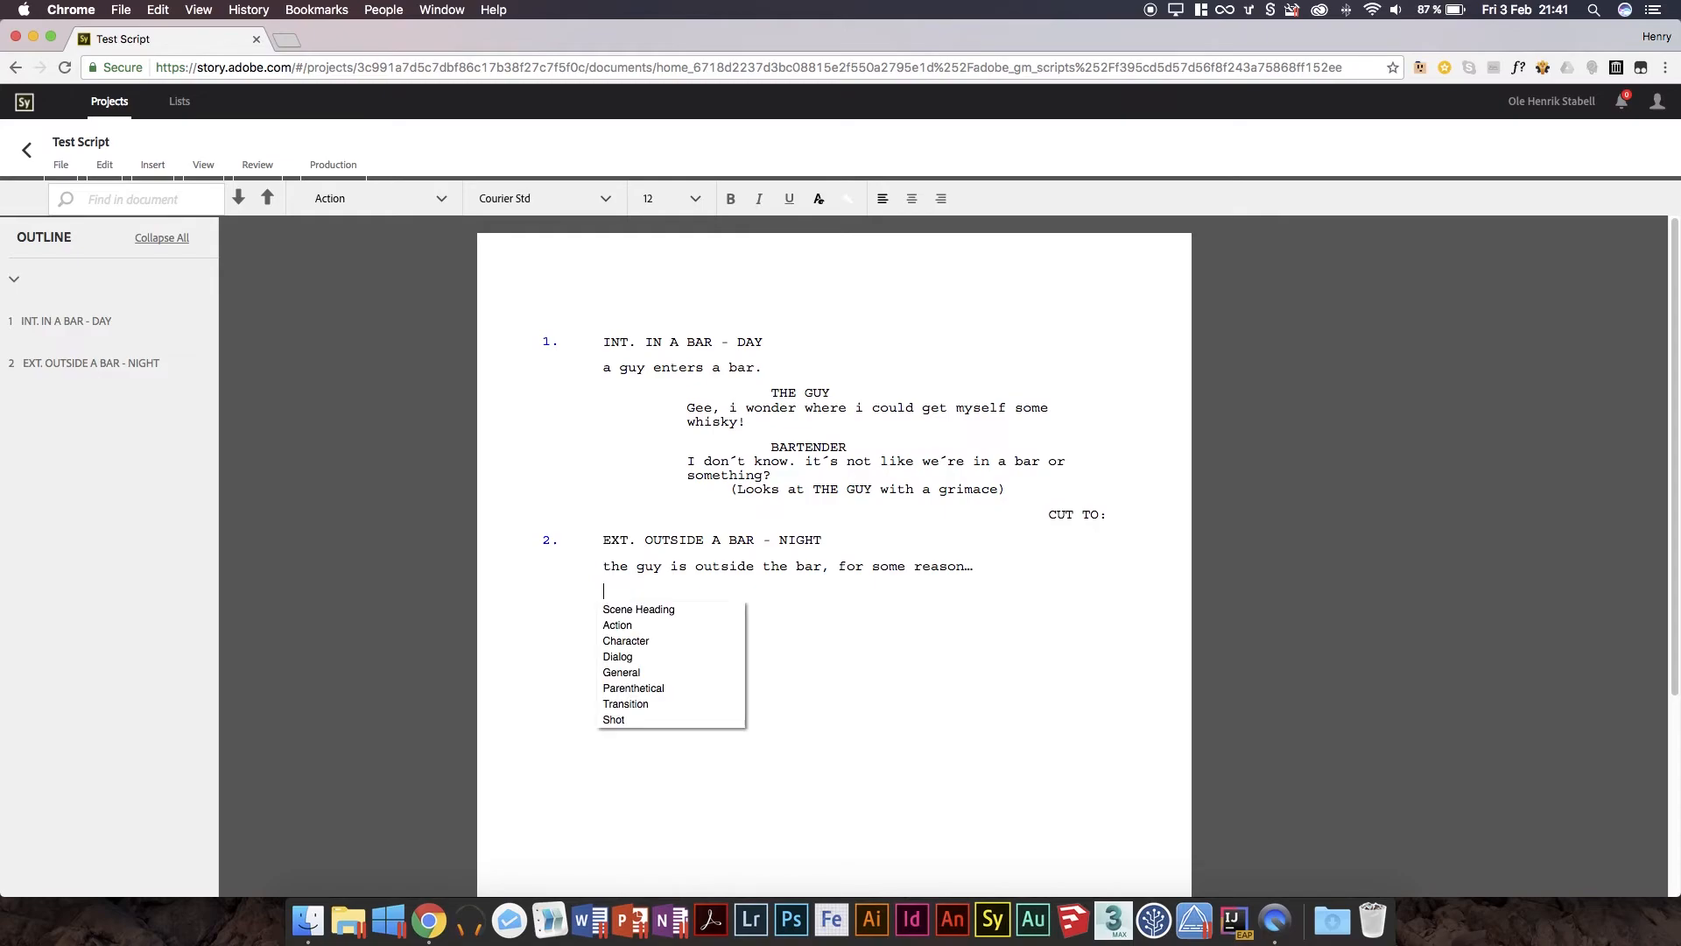
Add THE GUY as the speaker with the dialogue 'why am i suddenly outside'.
click(626, 640)
text(THE GUY)
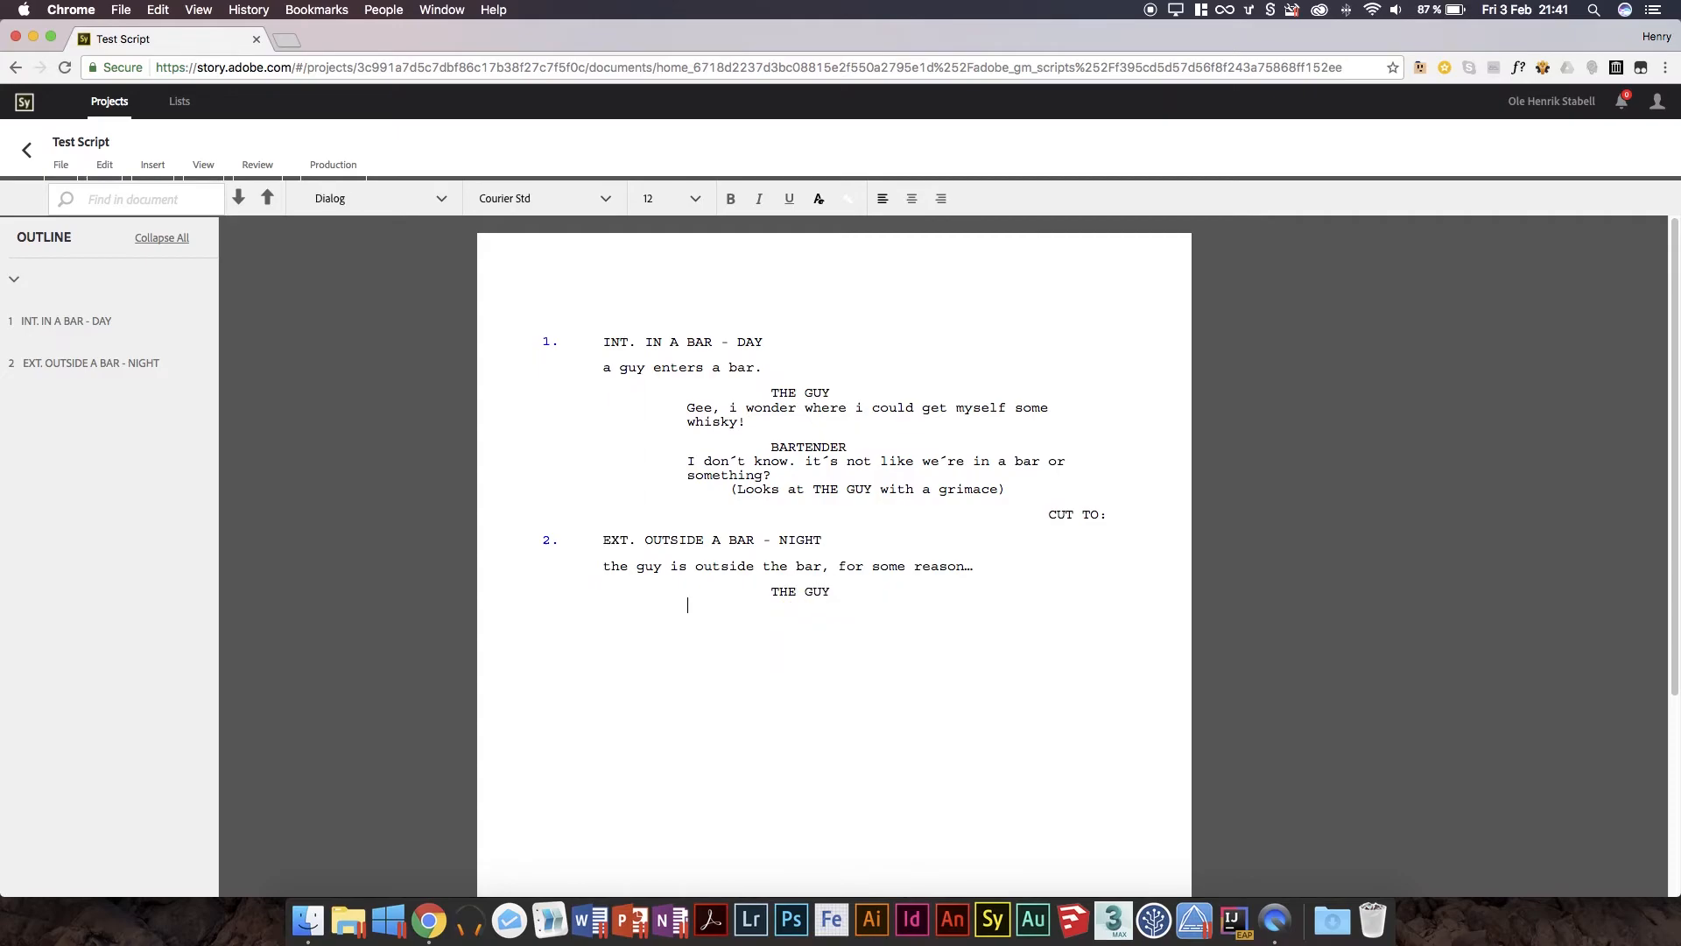
text(why am i sudd)
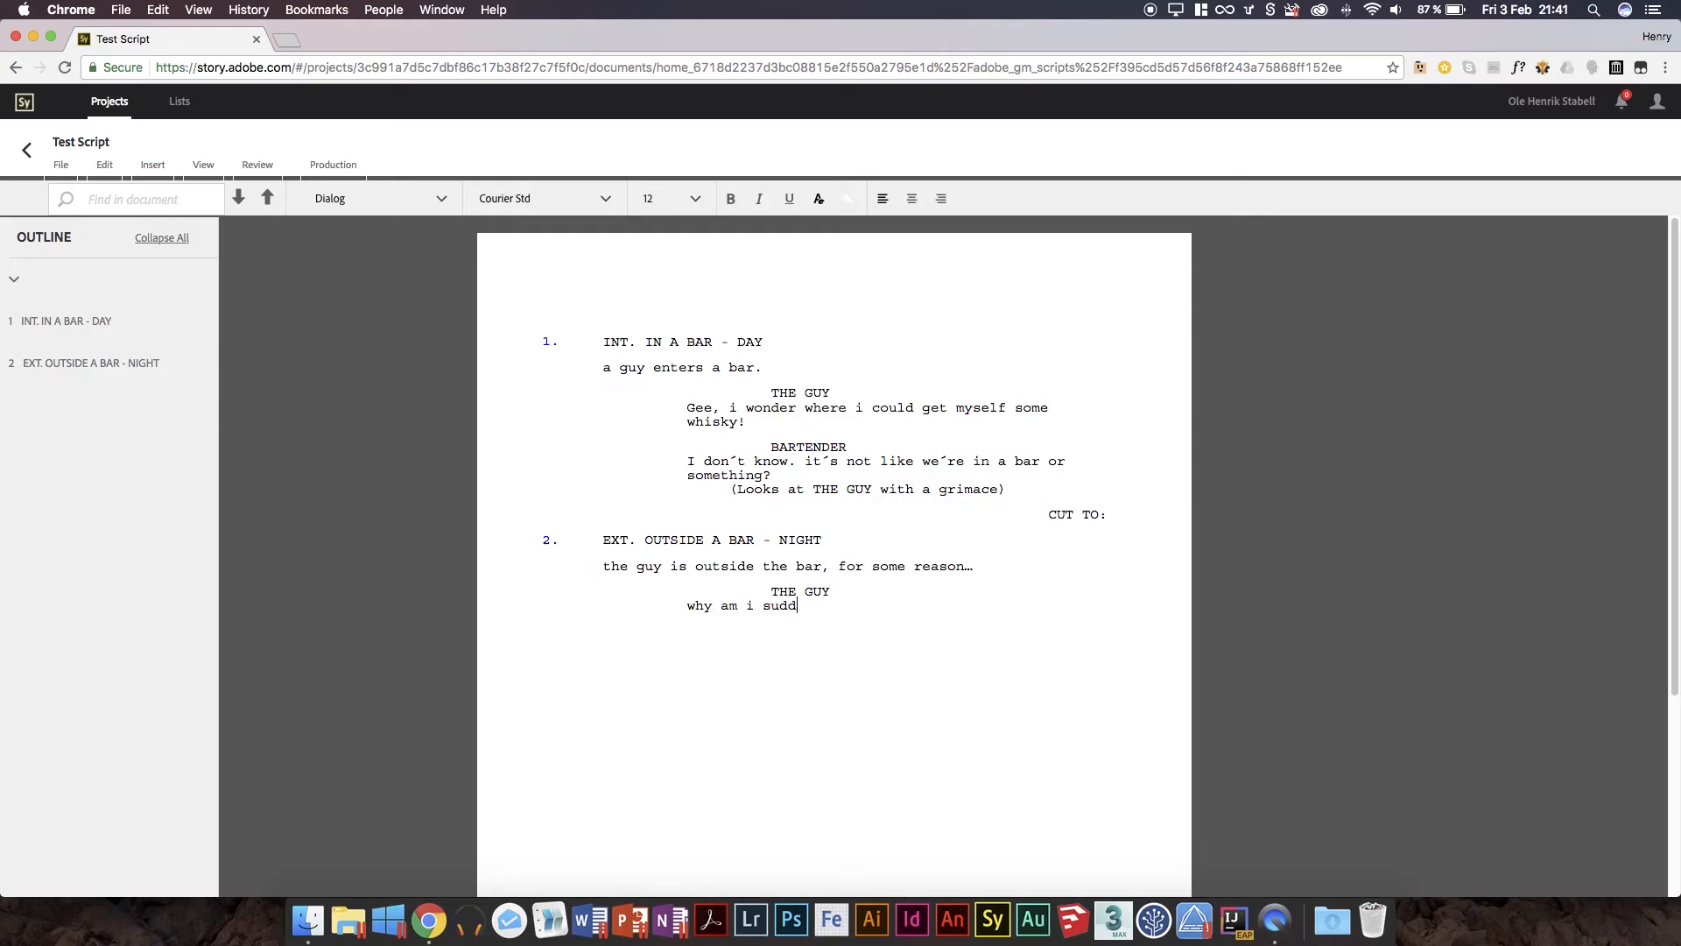
text(enly outside)
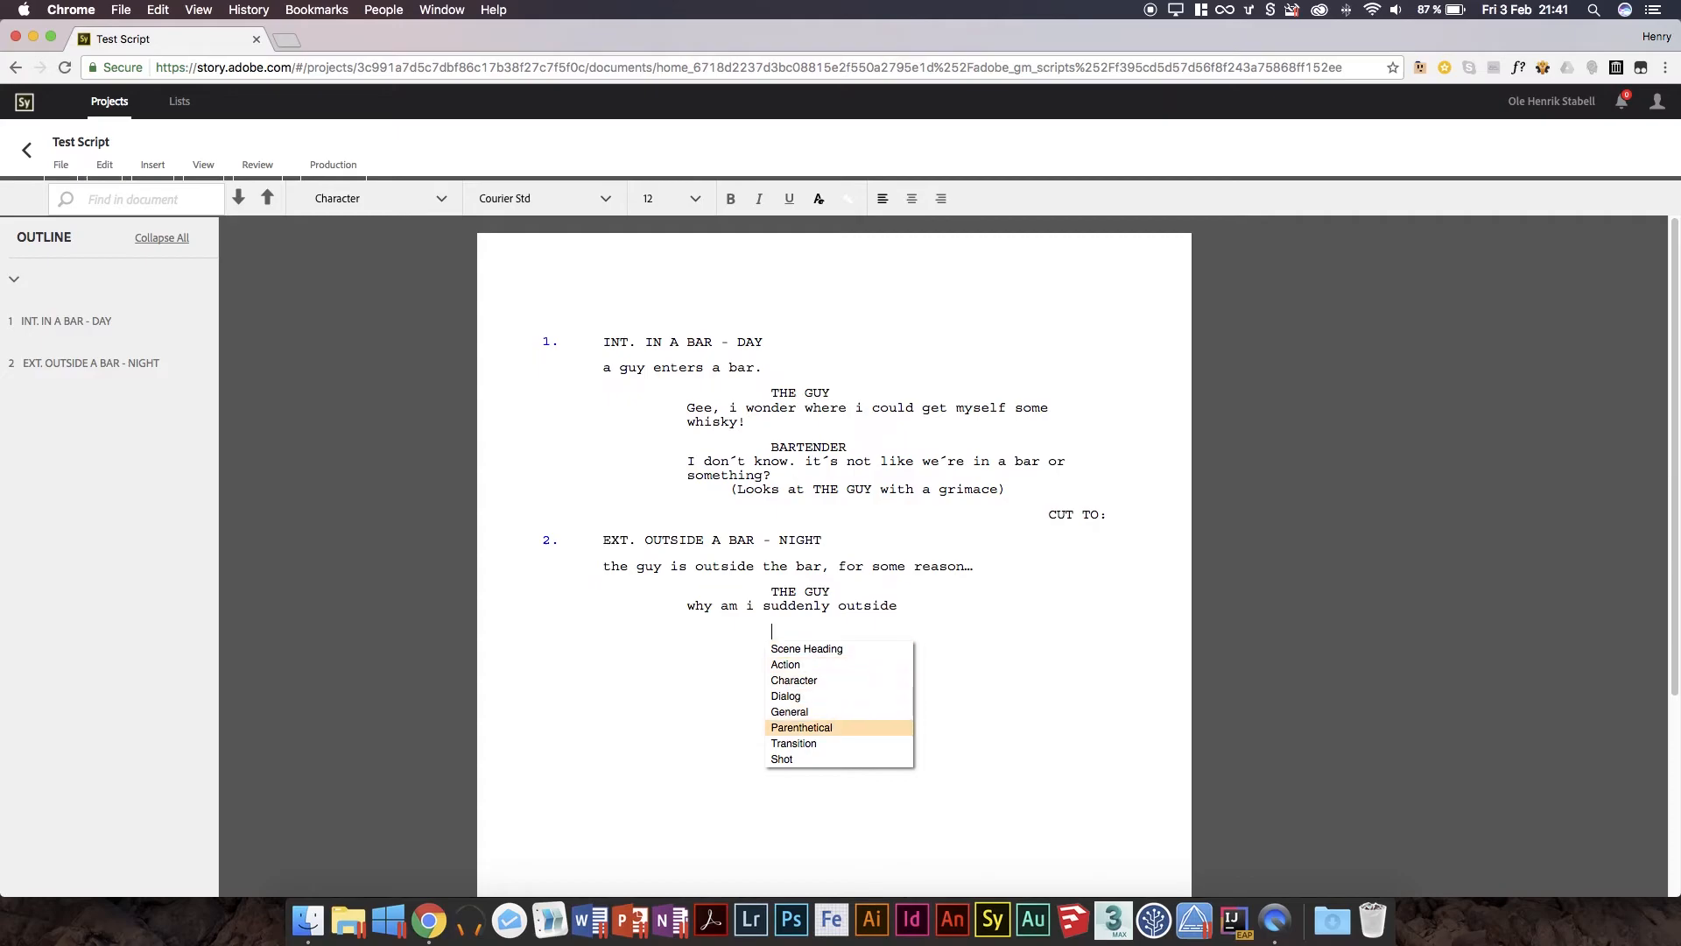
Add the parenthetical (Looks awkwardly at the camera.) below his dialogue.
click(802, 727)
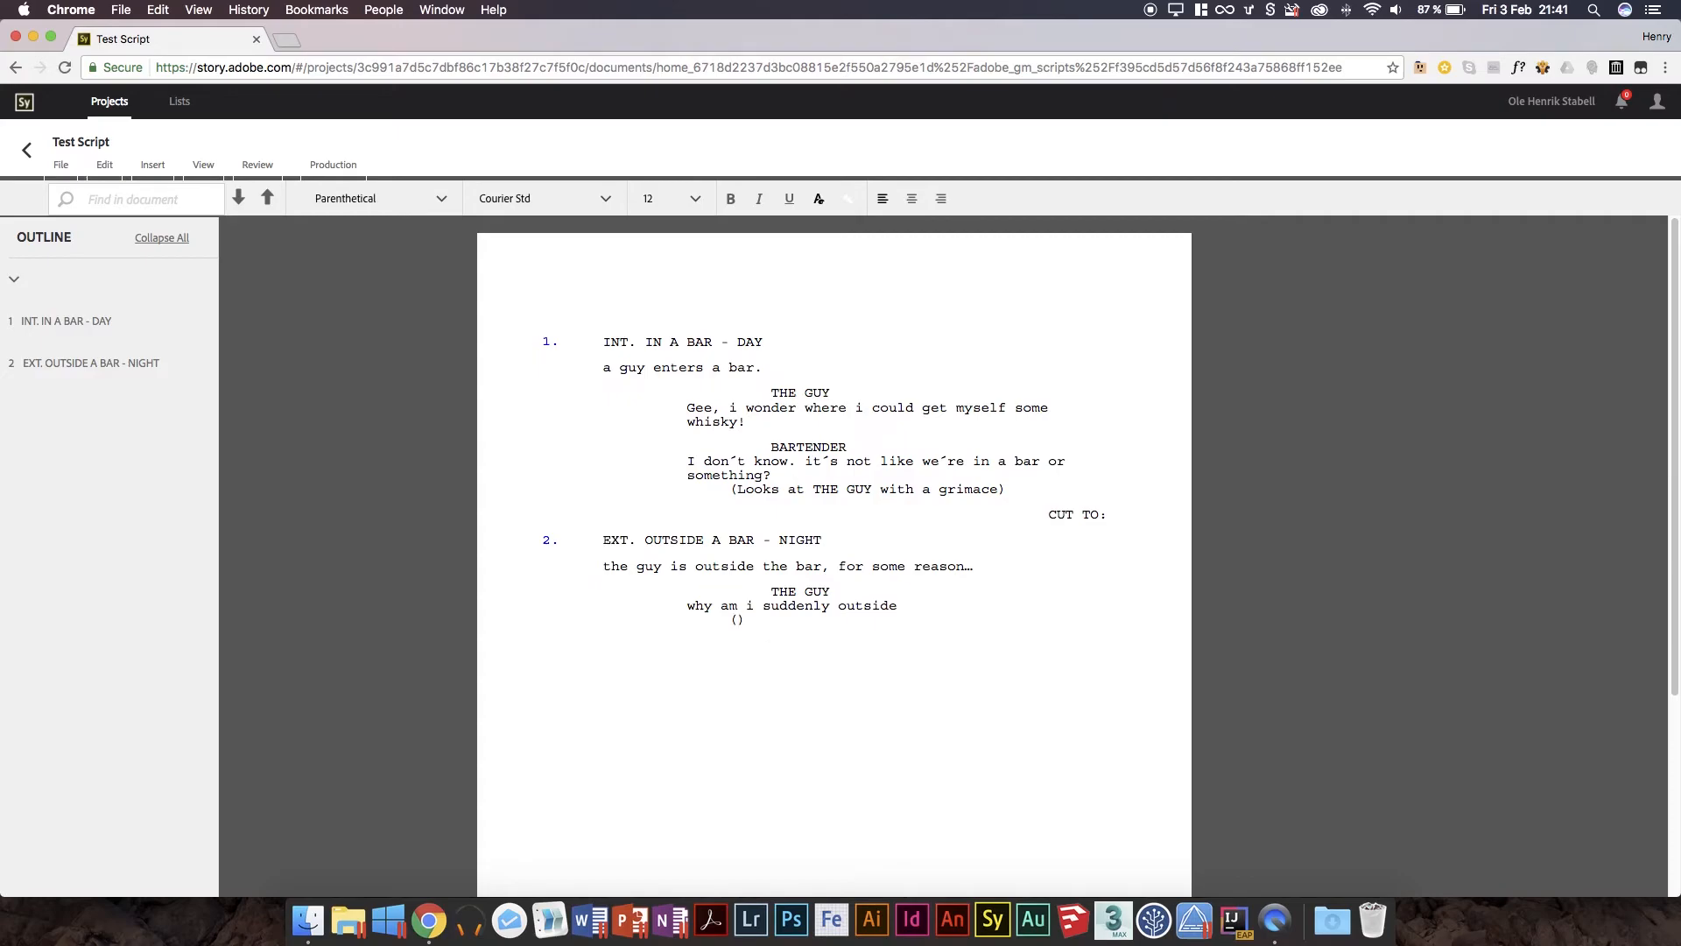
text(Looks)
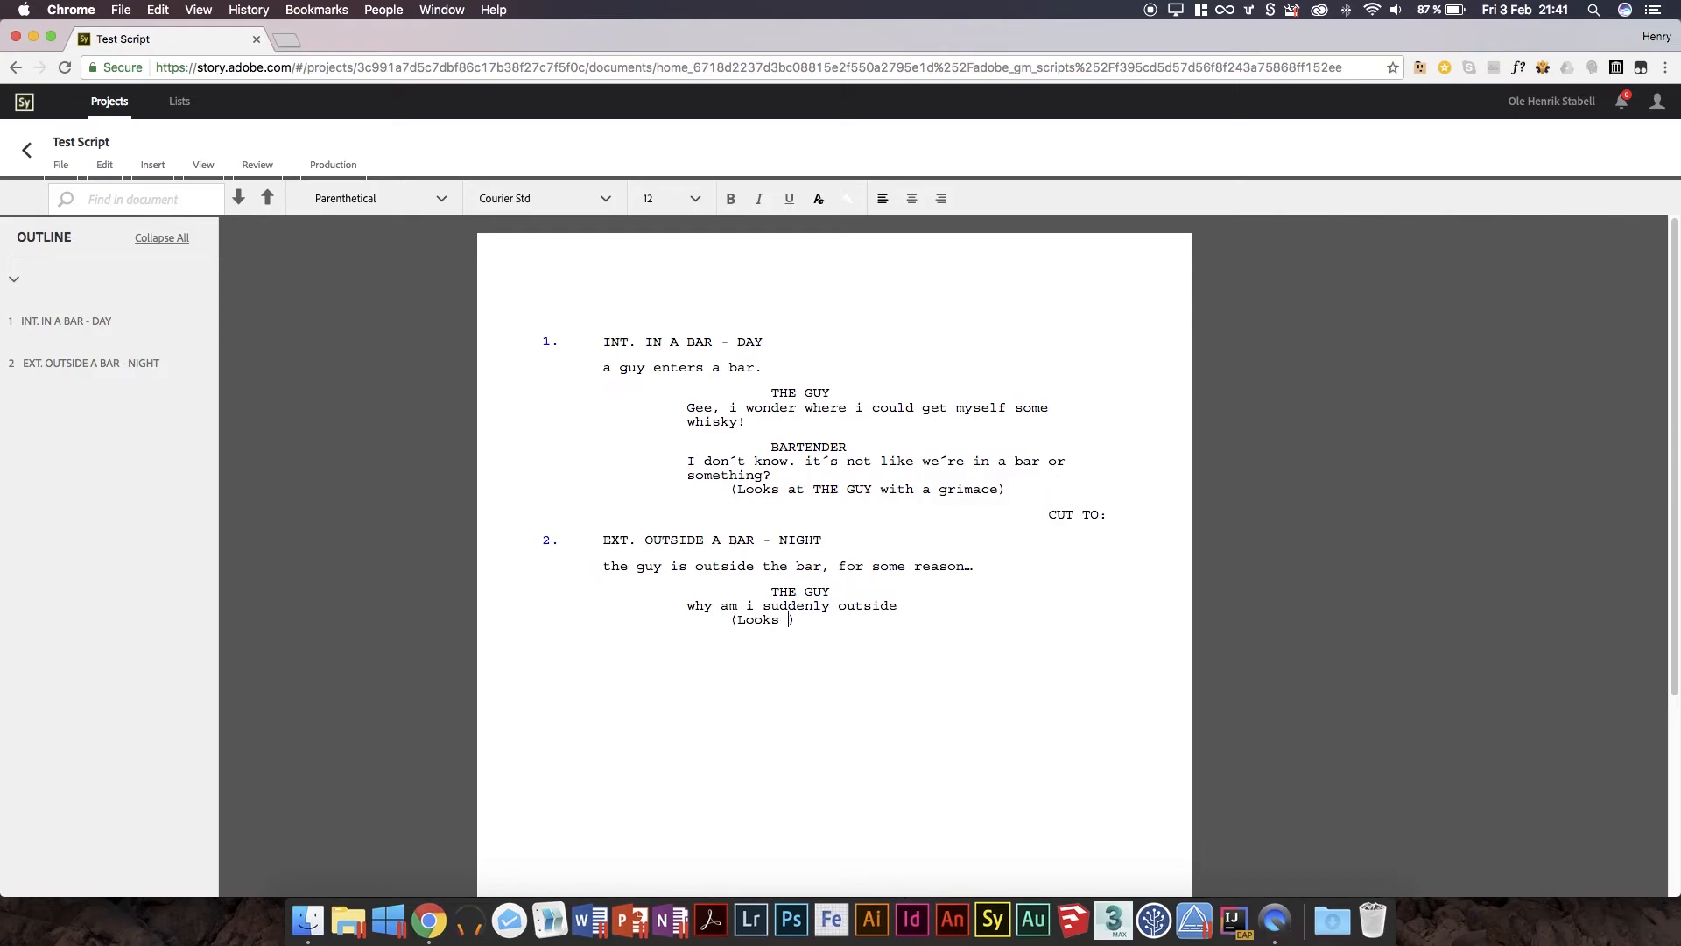
text(awkwa)
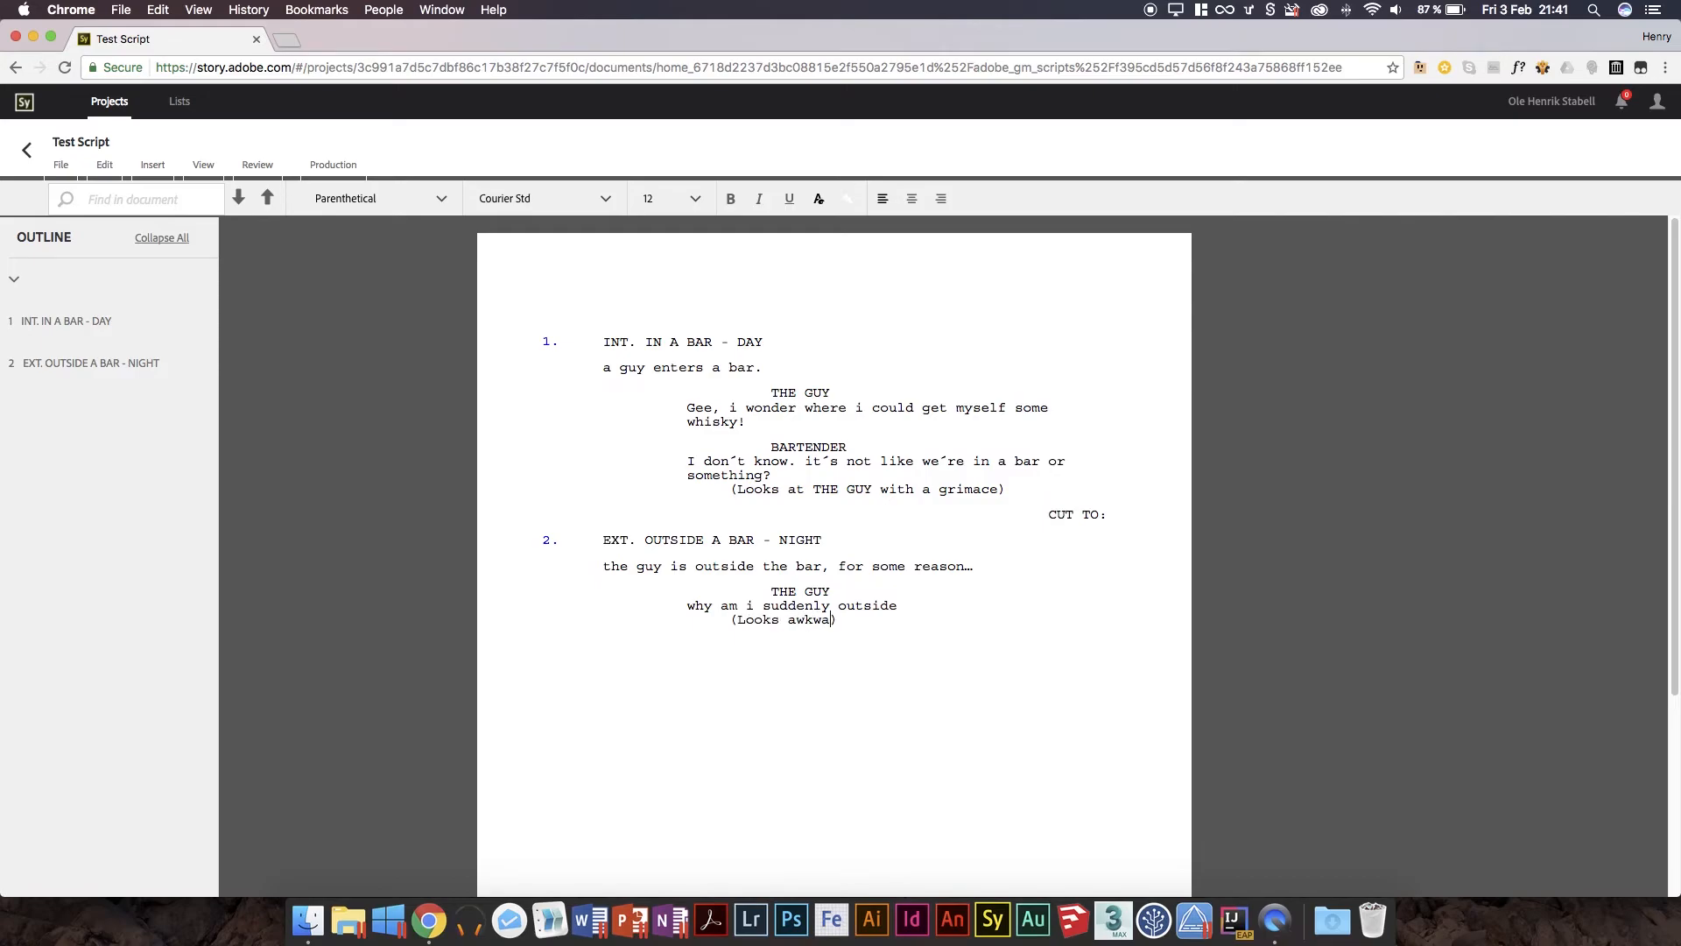
text(rdly at the camera.)
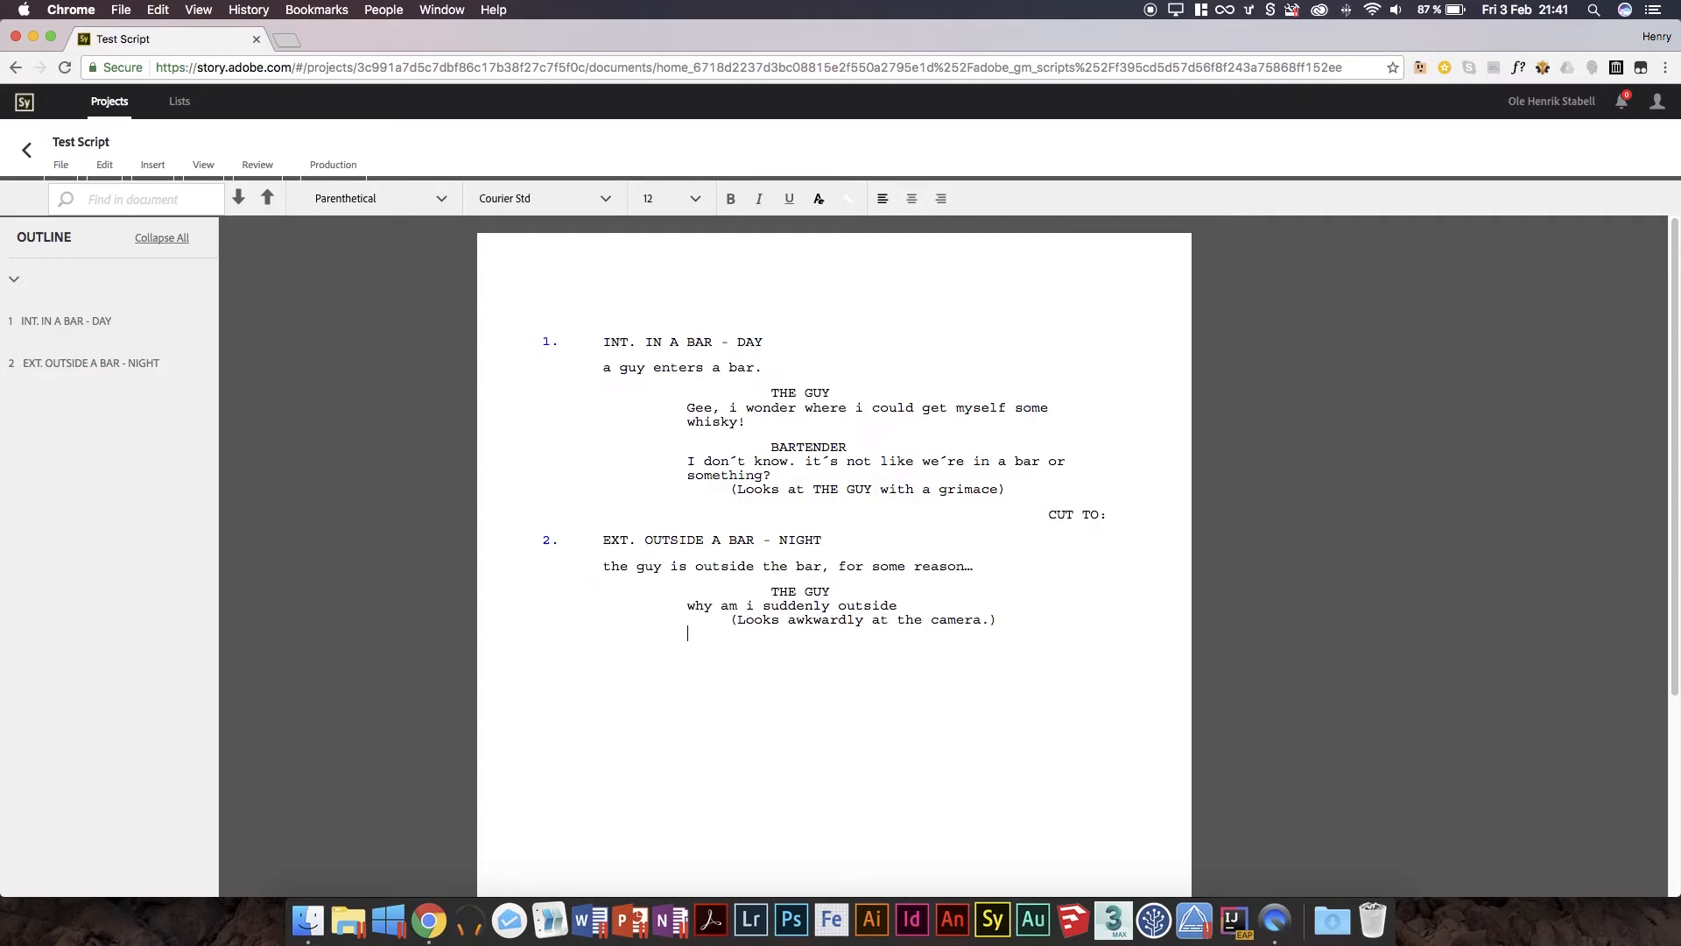
Add a THE END transition on a new line after the second scene.
click(376, 197)
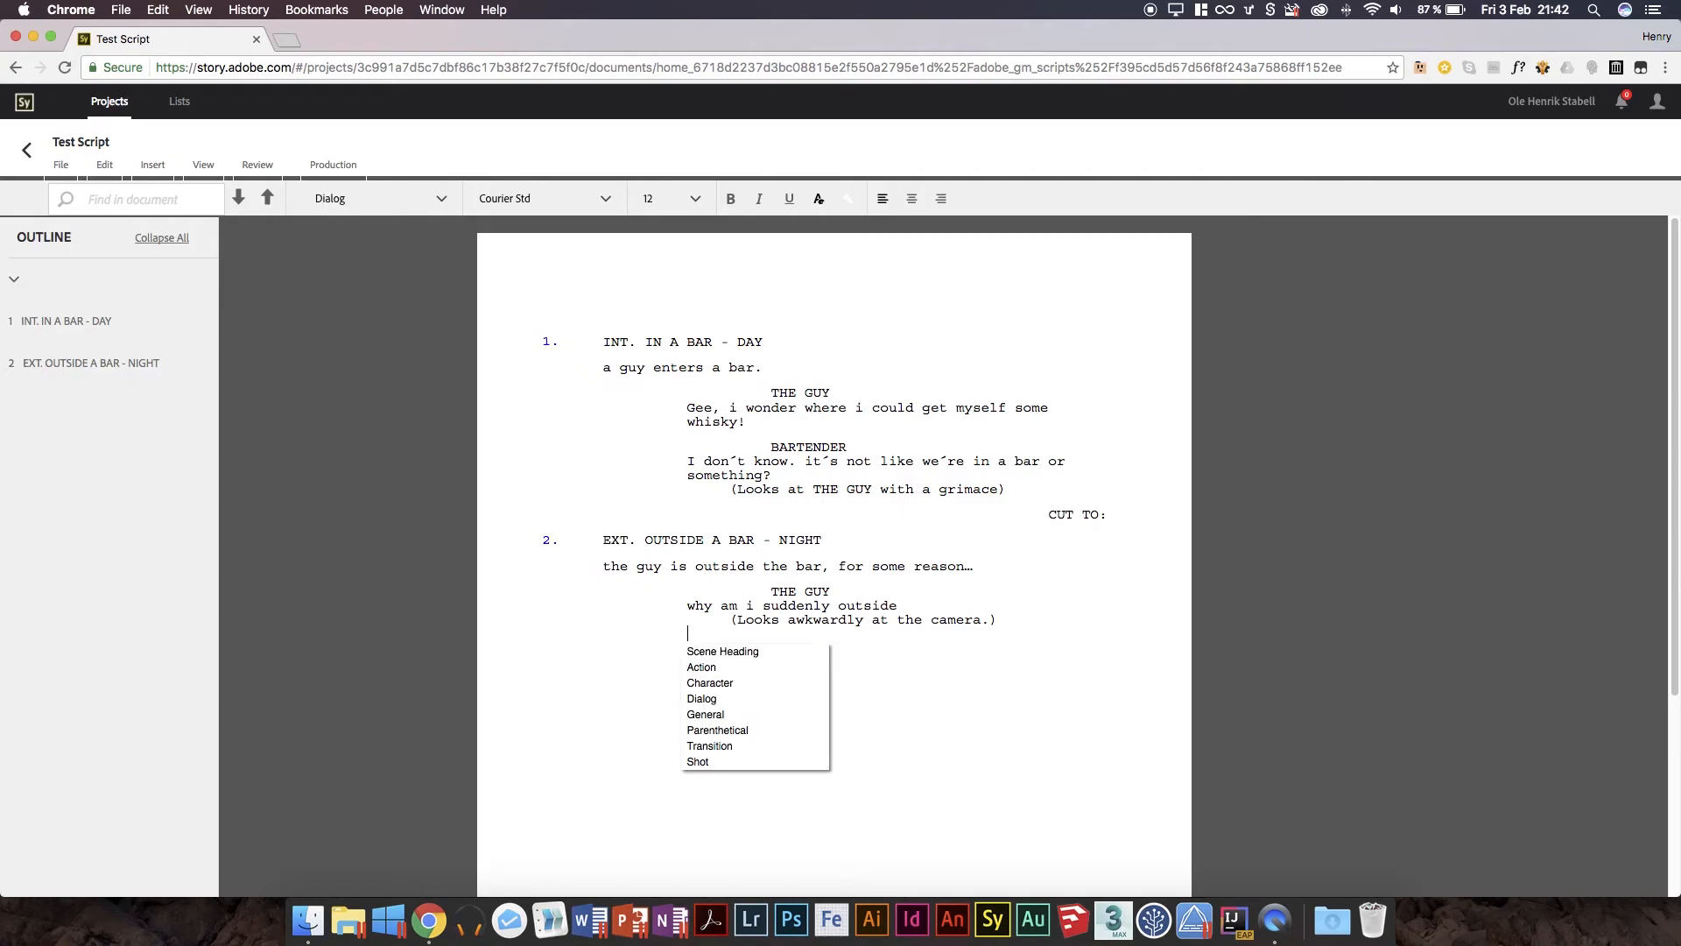
mouse_move(717, 730)
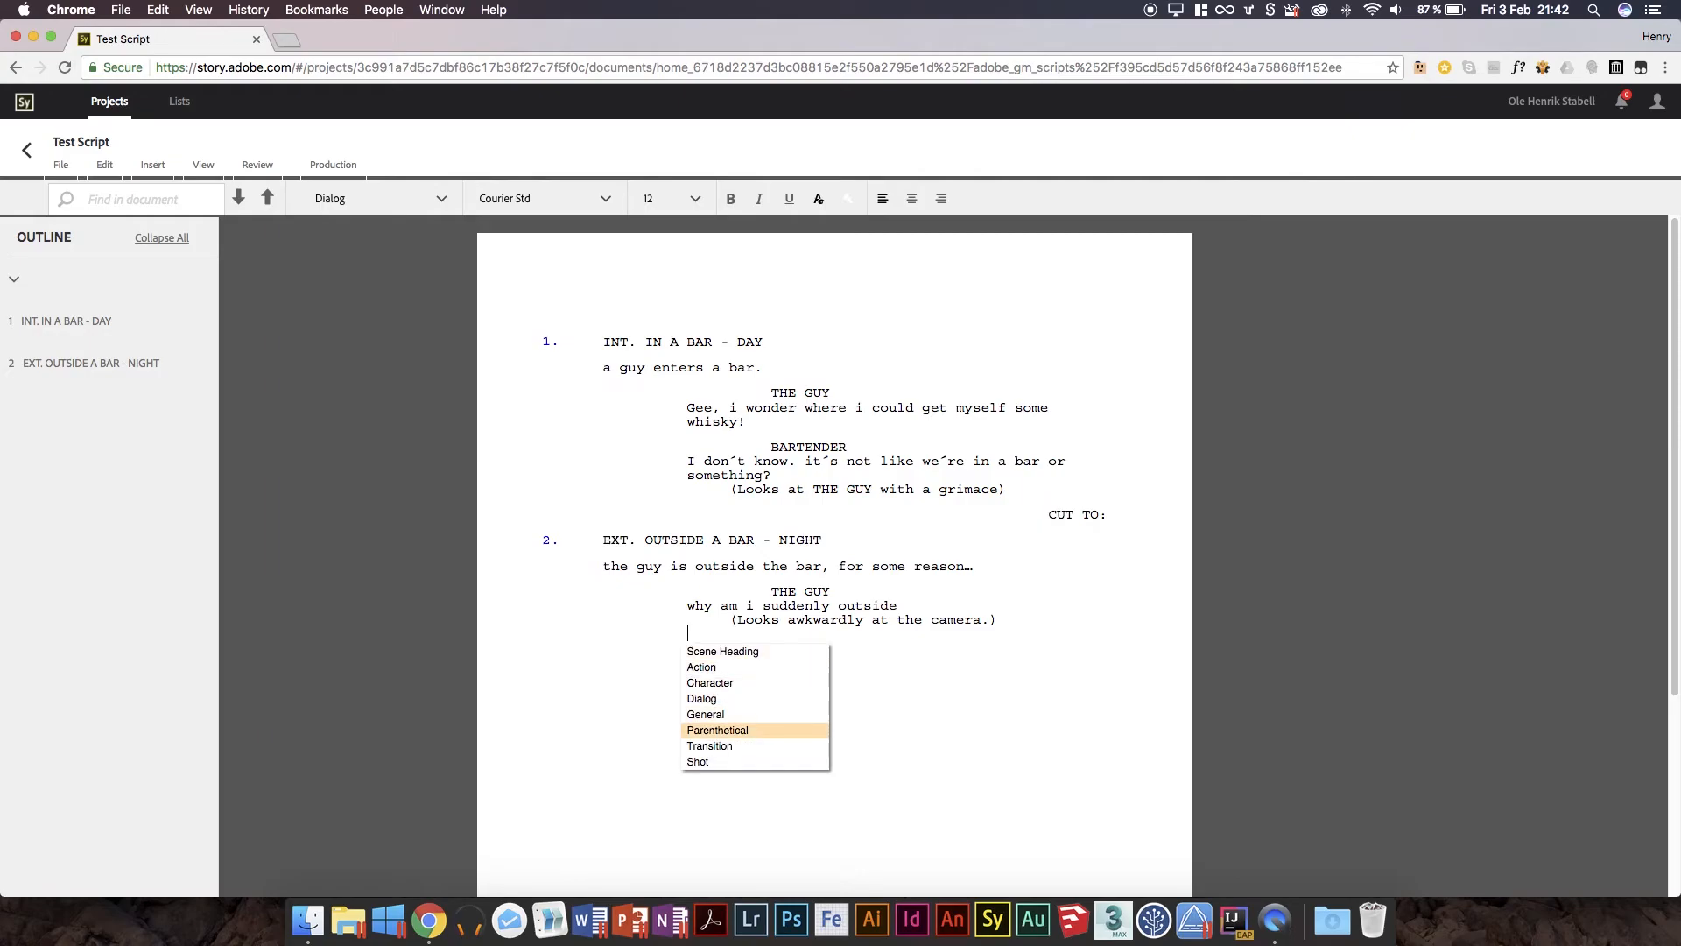
click(711, 745)
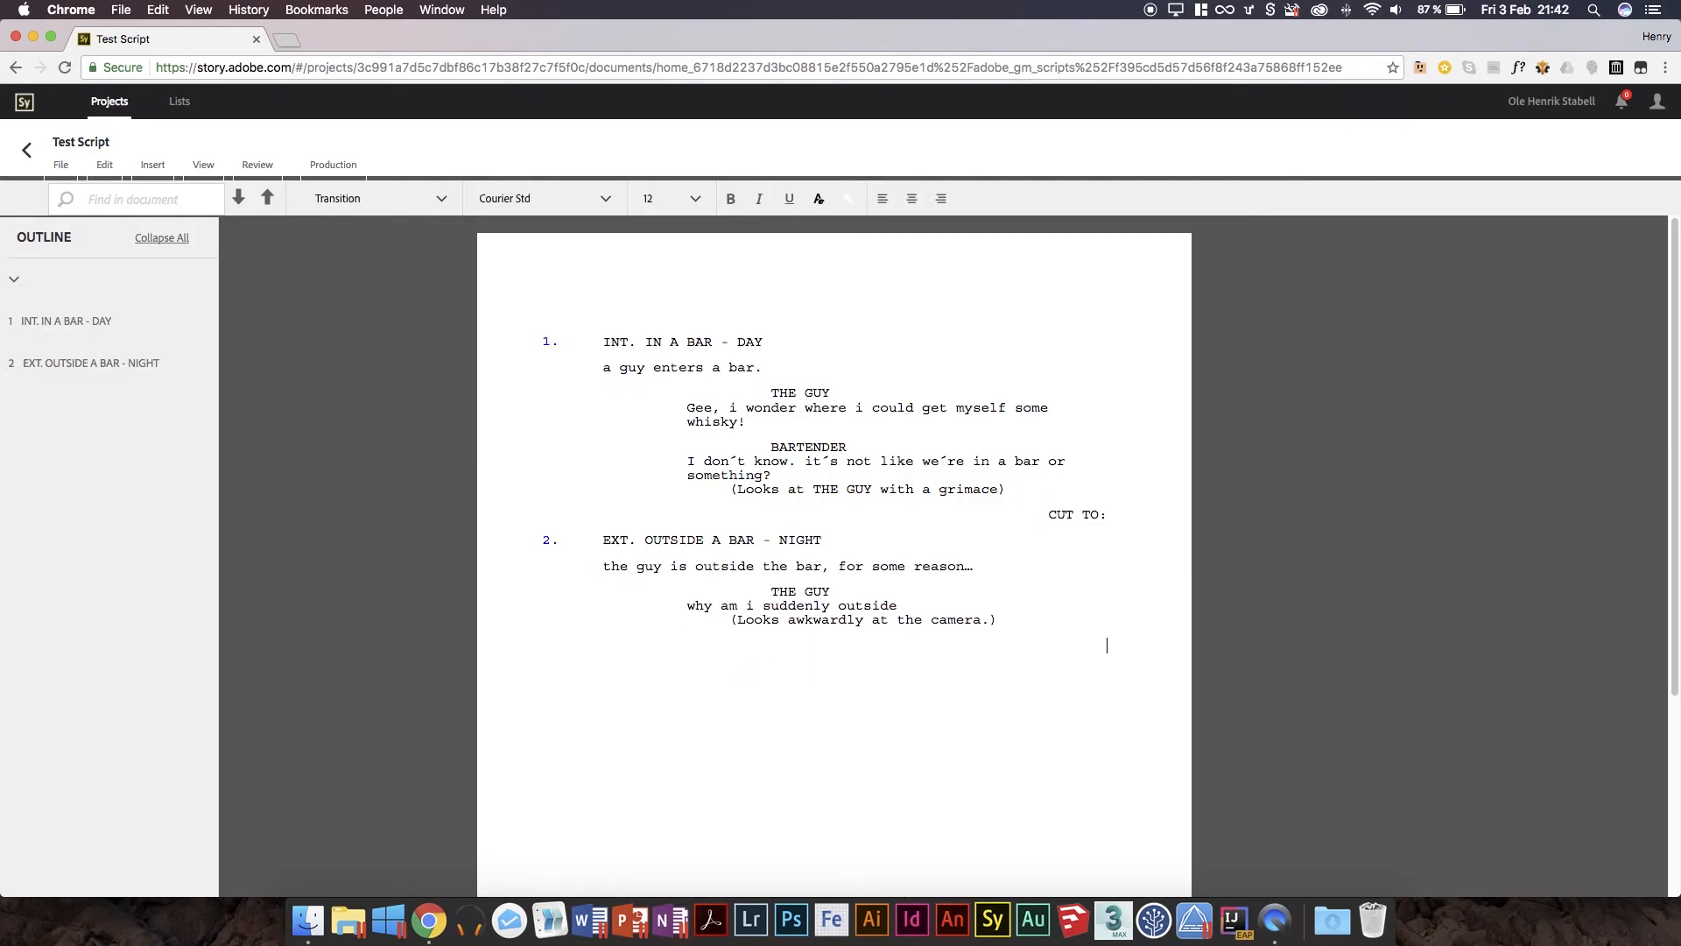
text(THE EN)
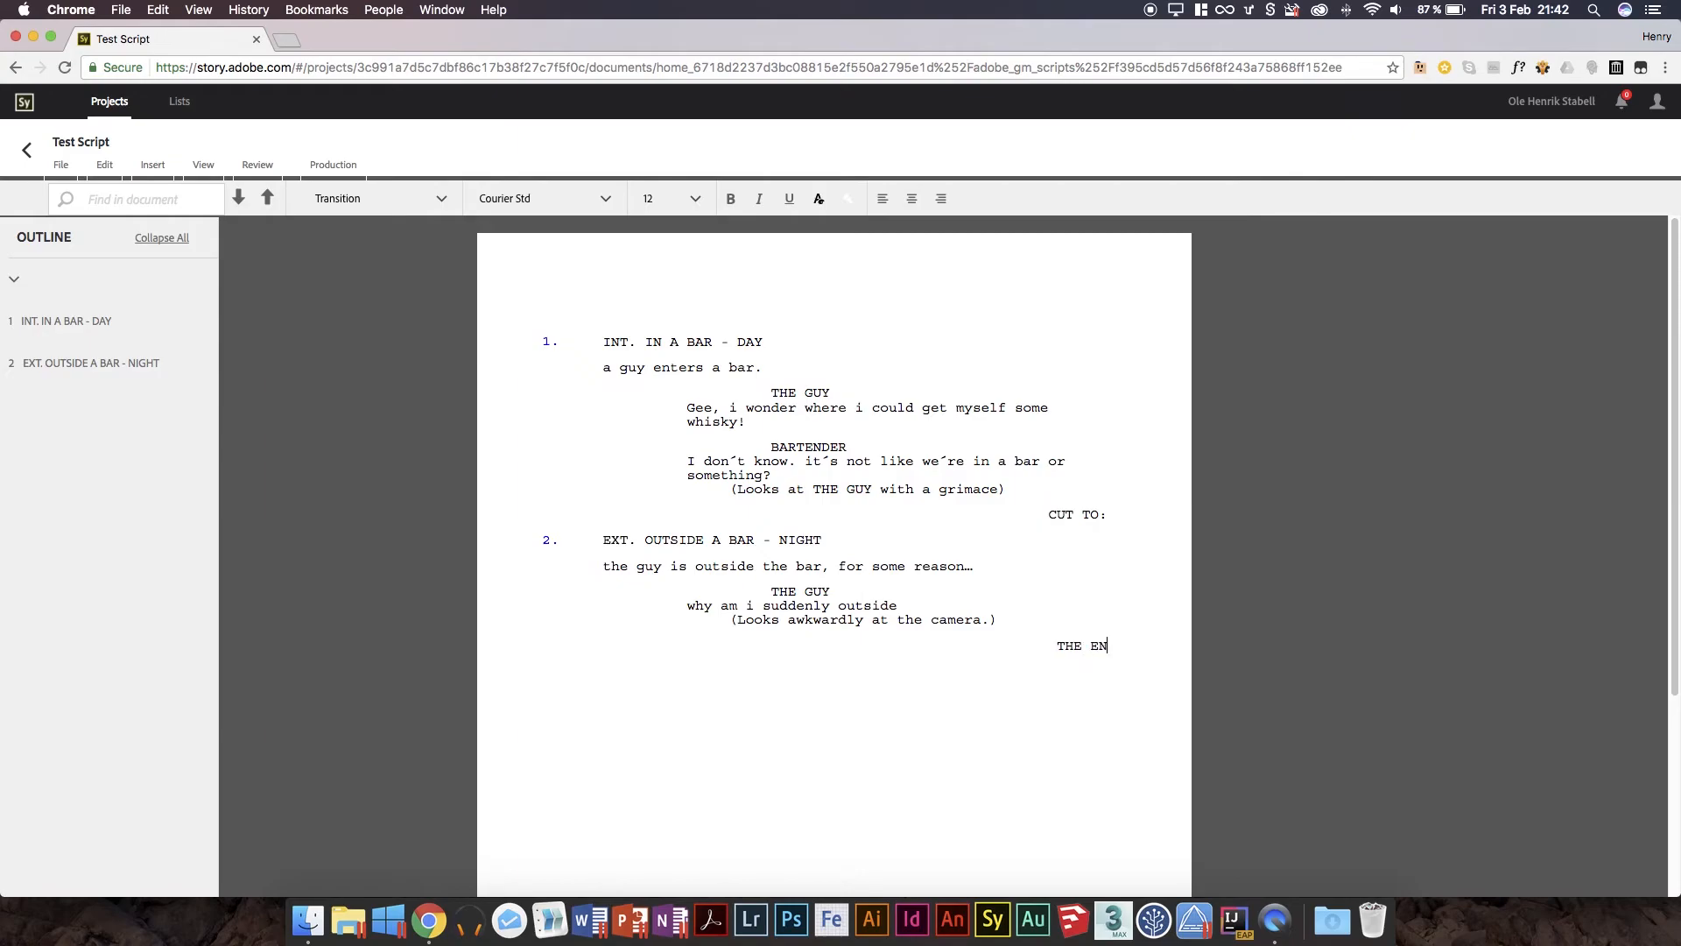
text(D)
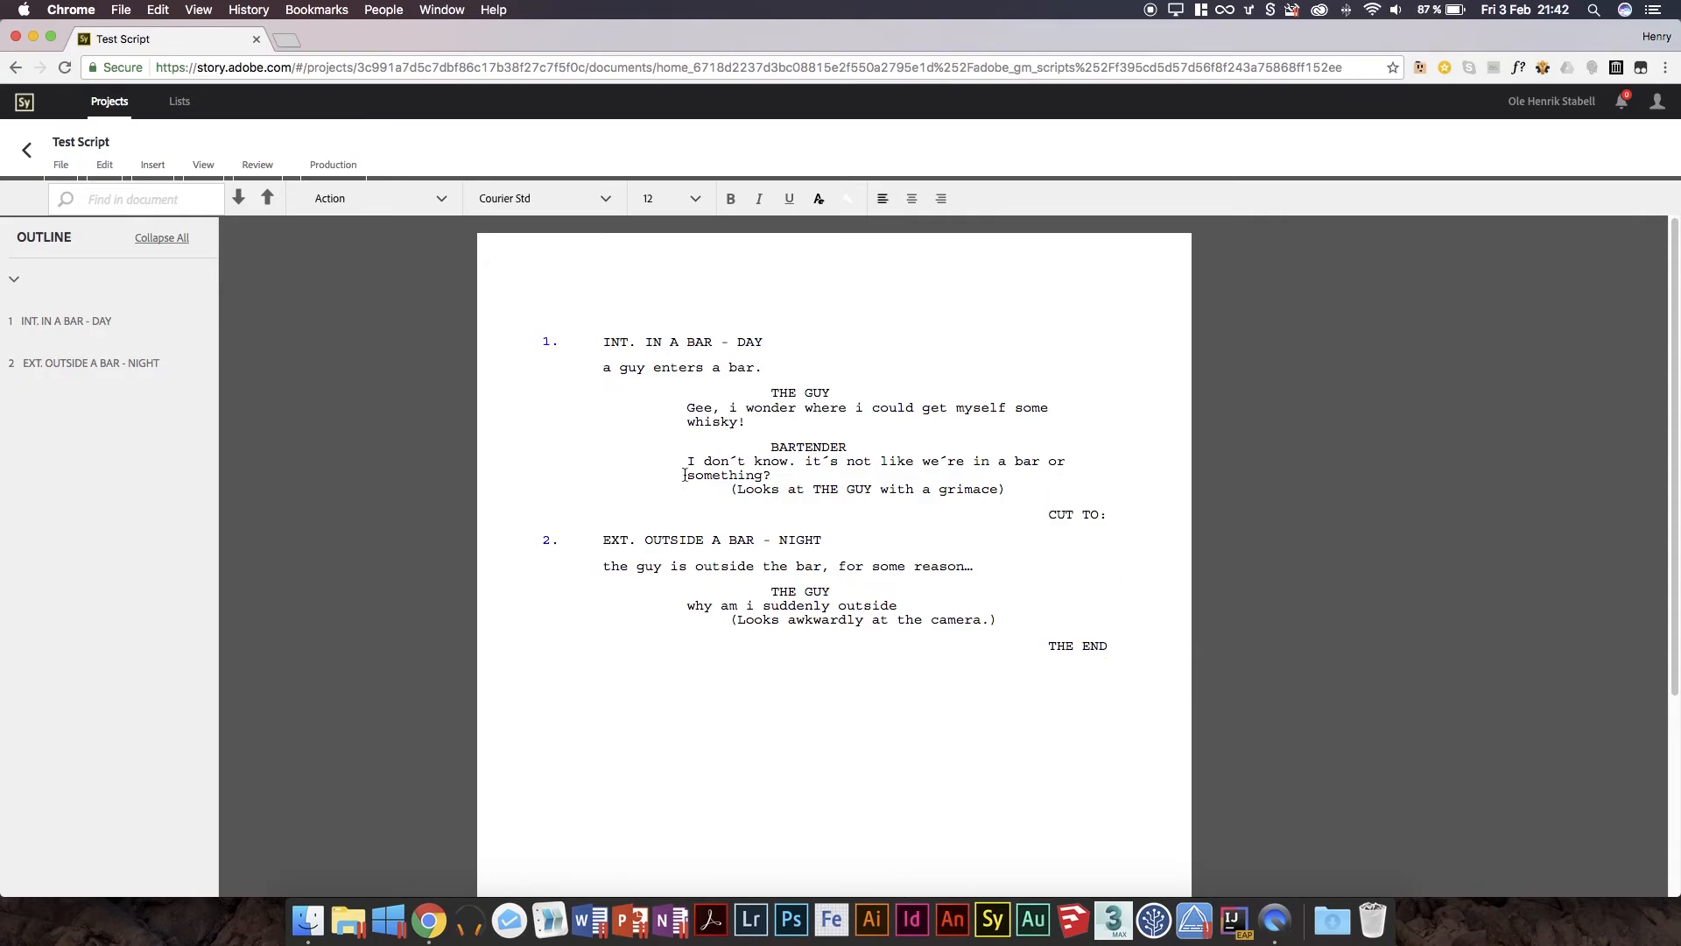
mouse_move(639, 311)
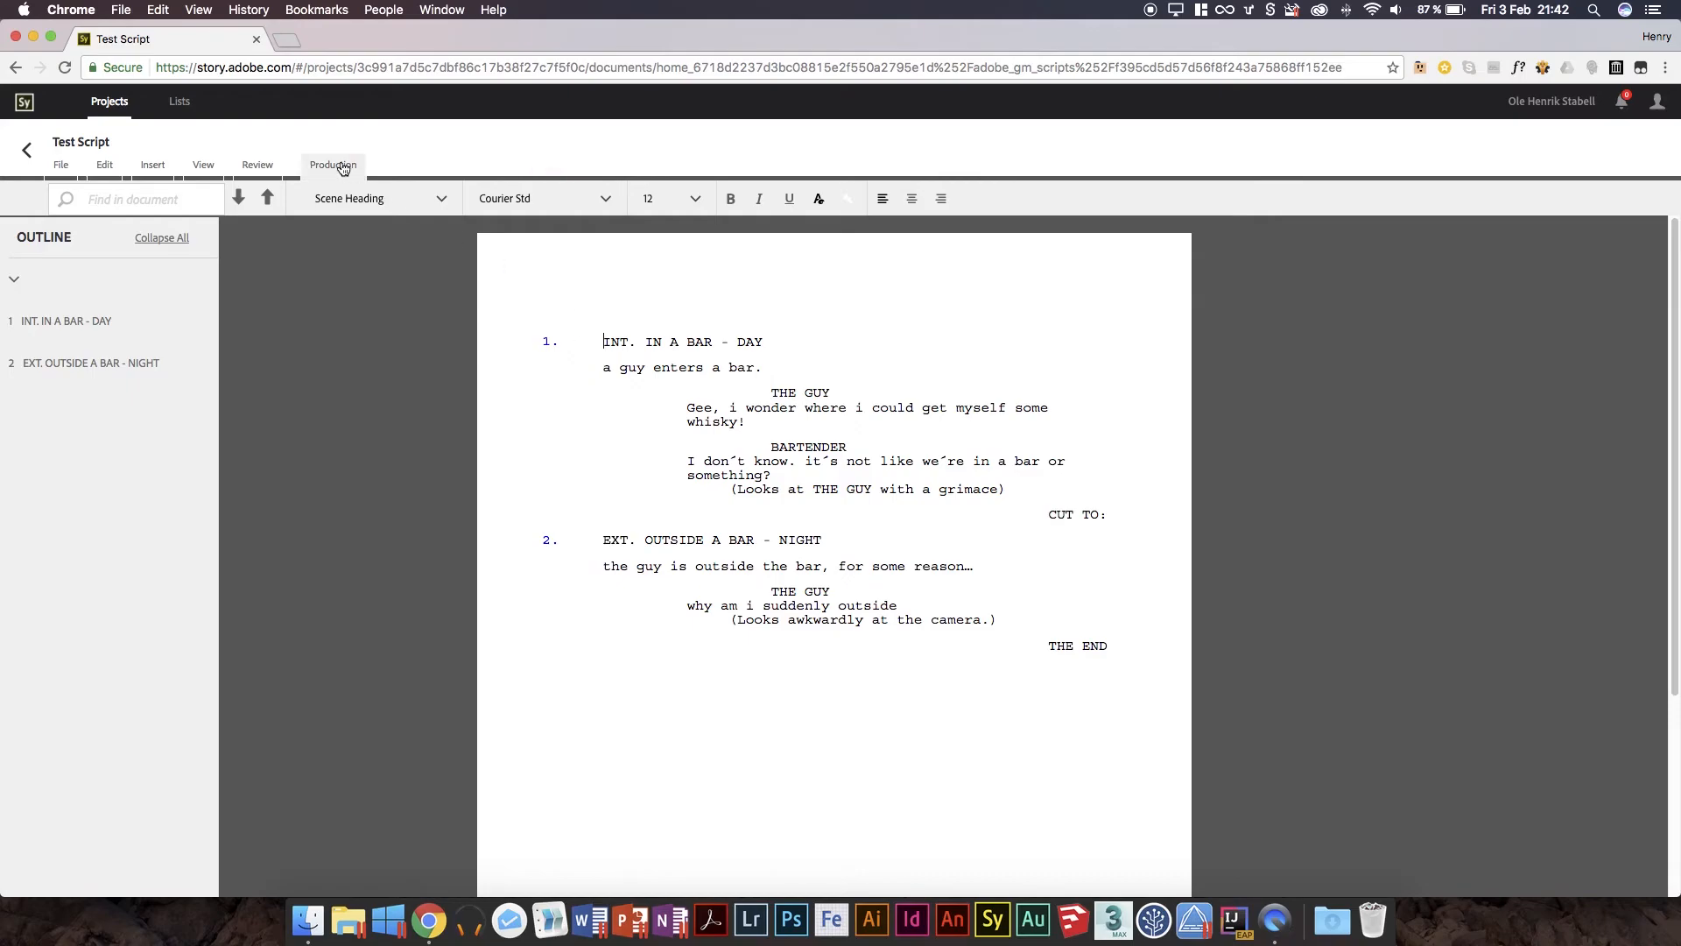
Return to Test Project's document list and look over the Schedules tab and its columns.
click(202, 164)
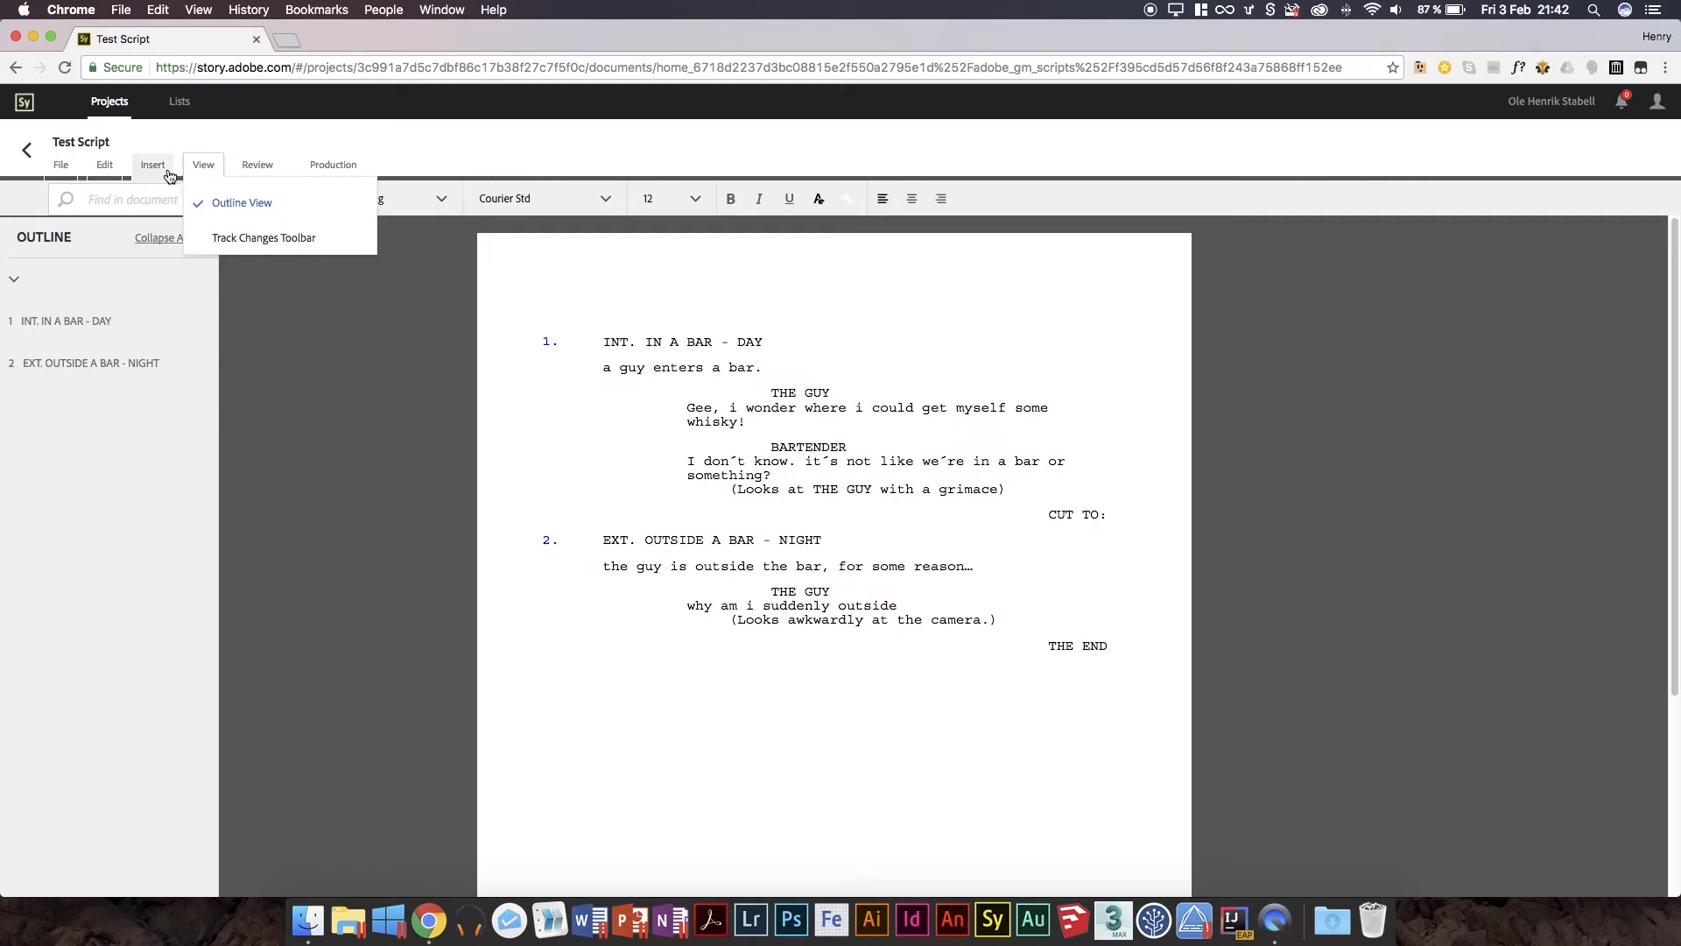
click(61, 164)
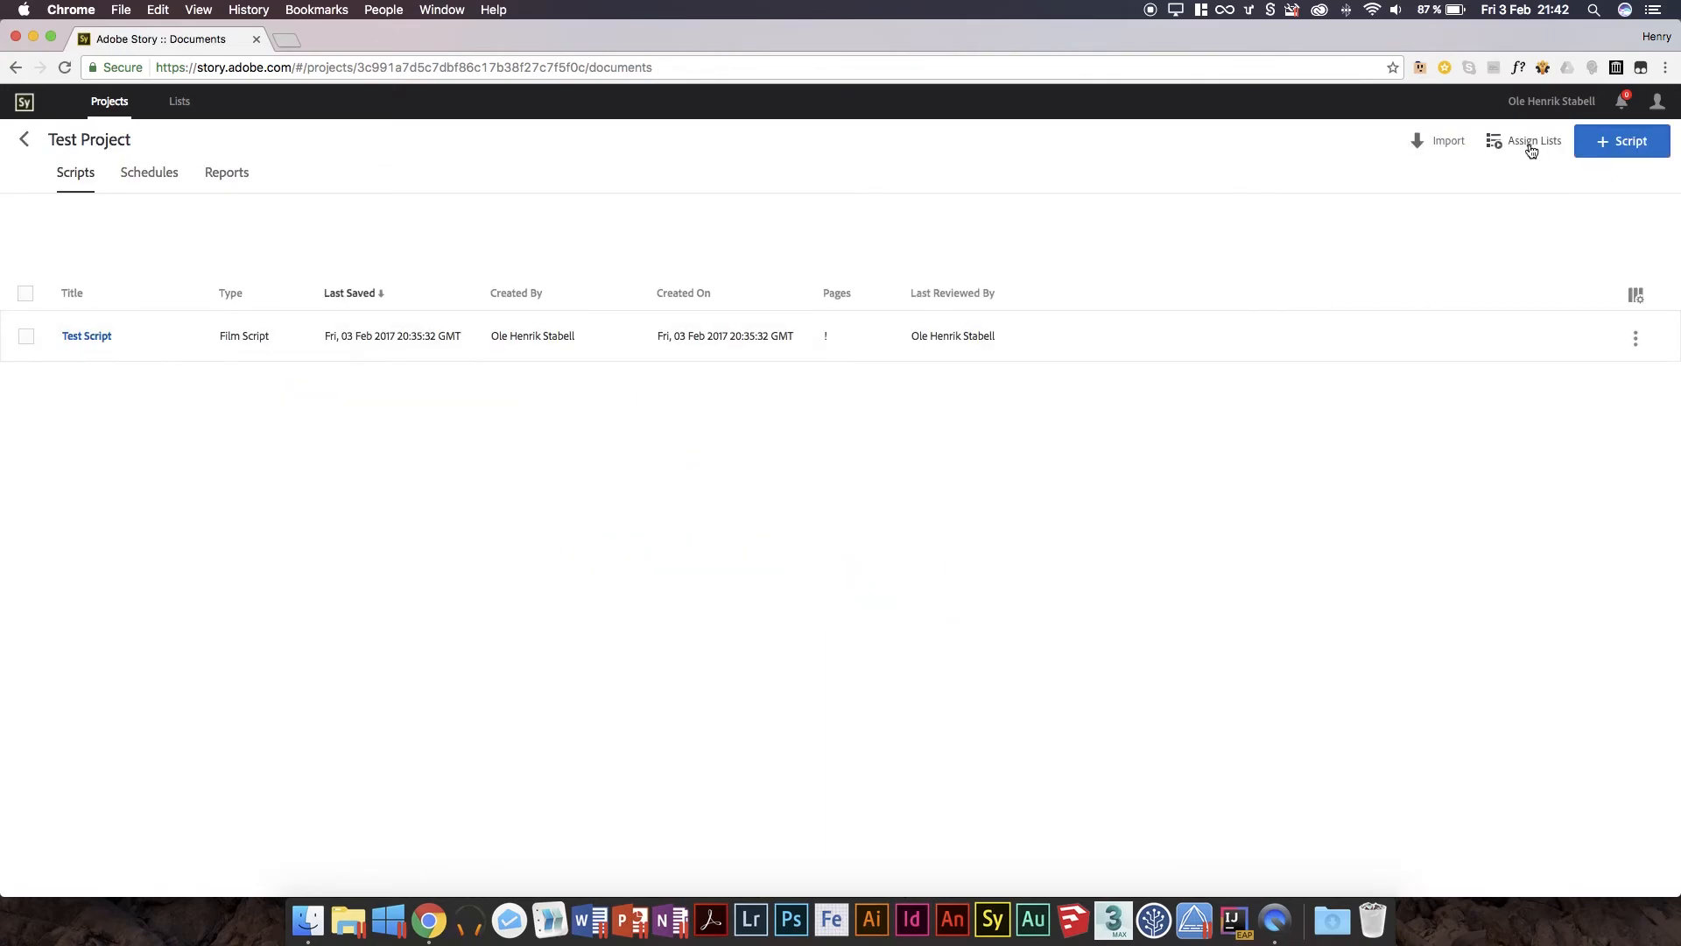
click(148, 172)
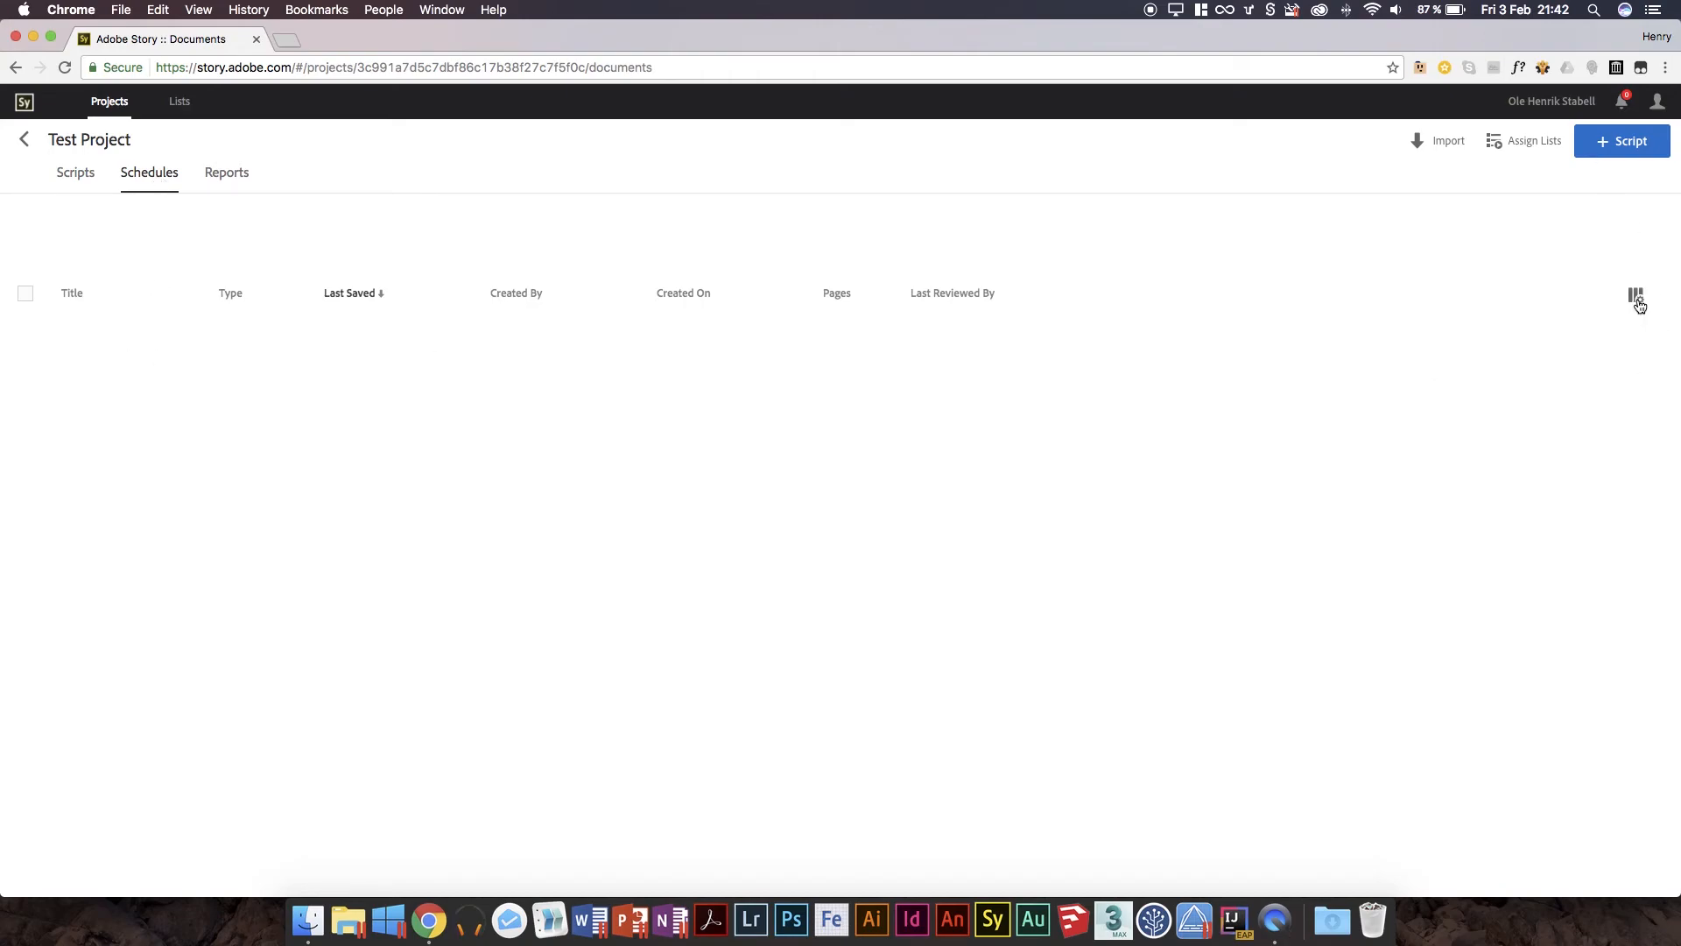
click(1635, 296)
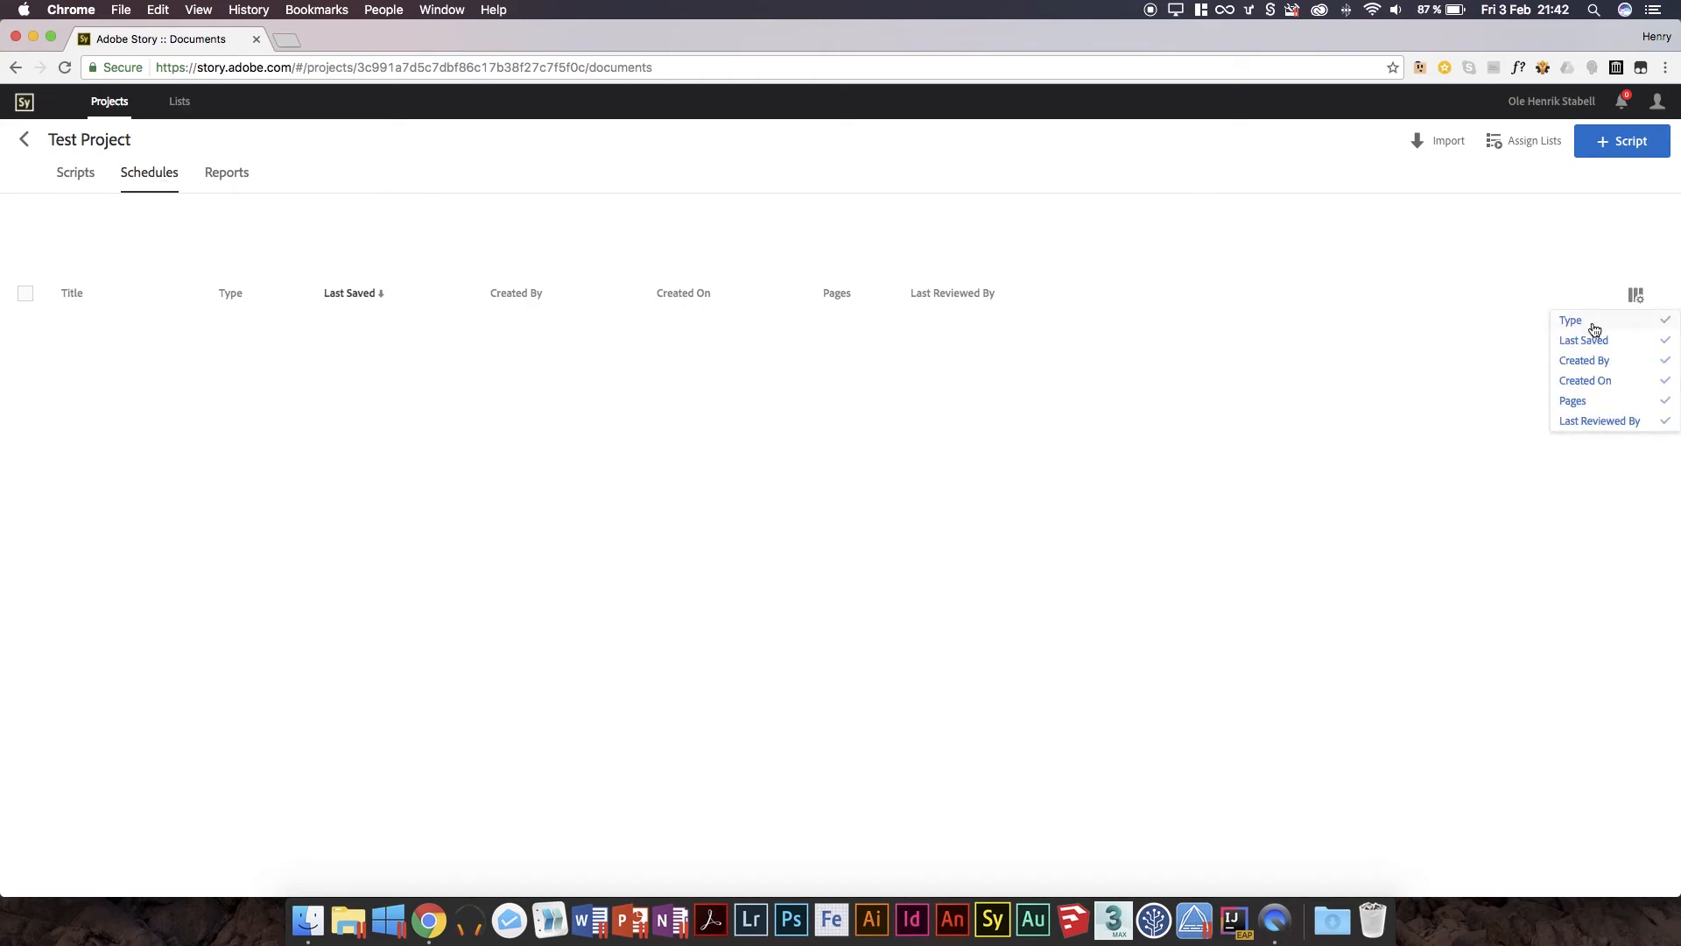
click(25, 293)
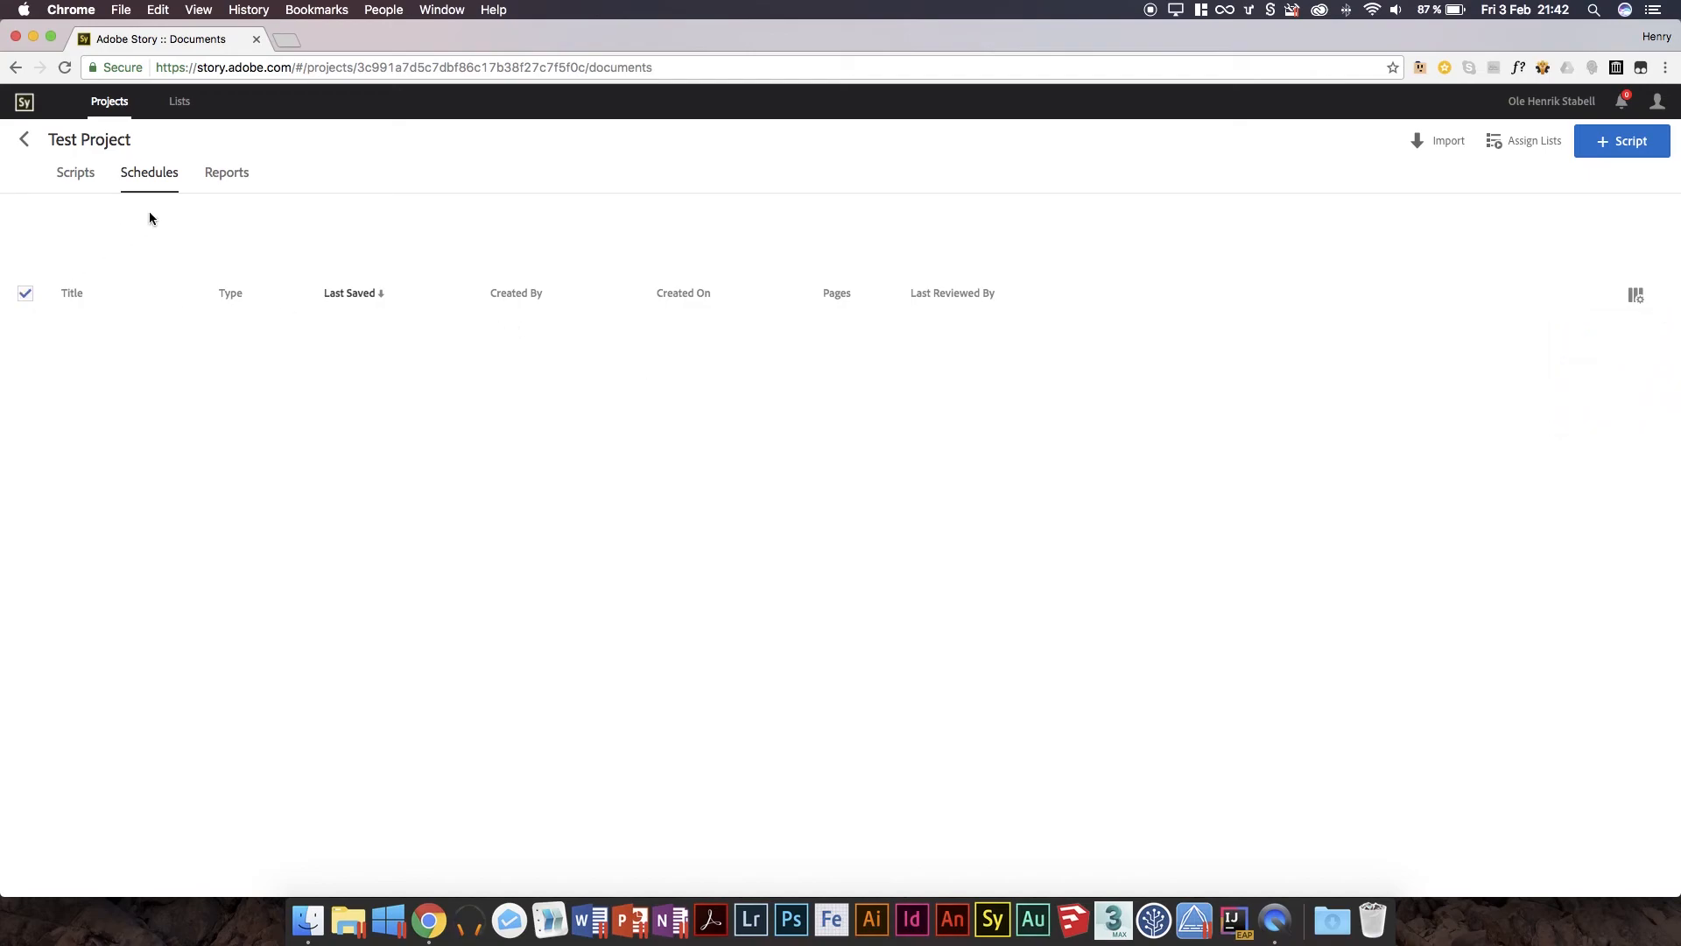
Check the Reports tab, cancel a new-document form, and go to the Lists area.
click(226, 173)
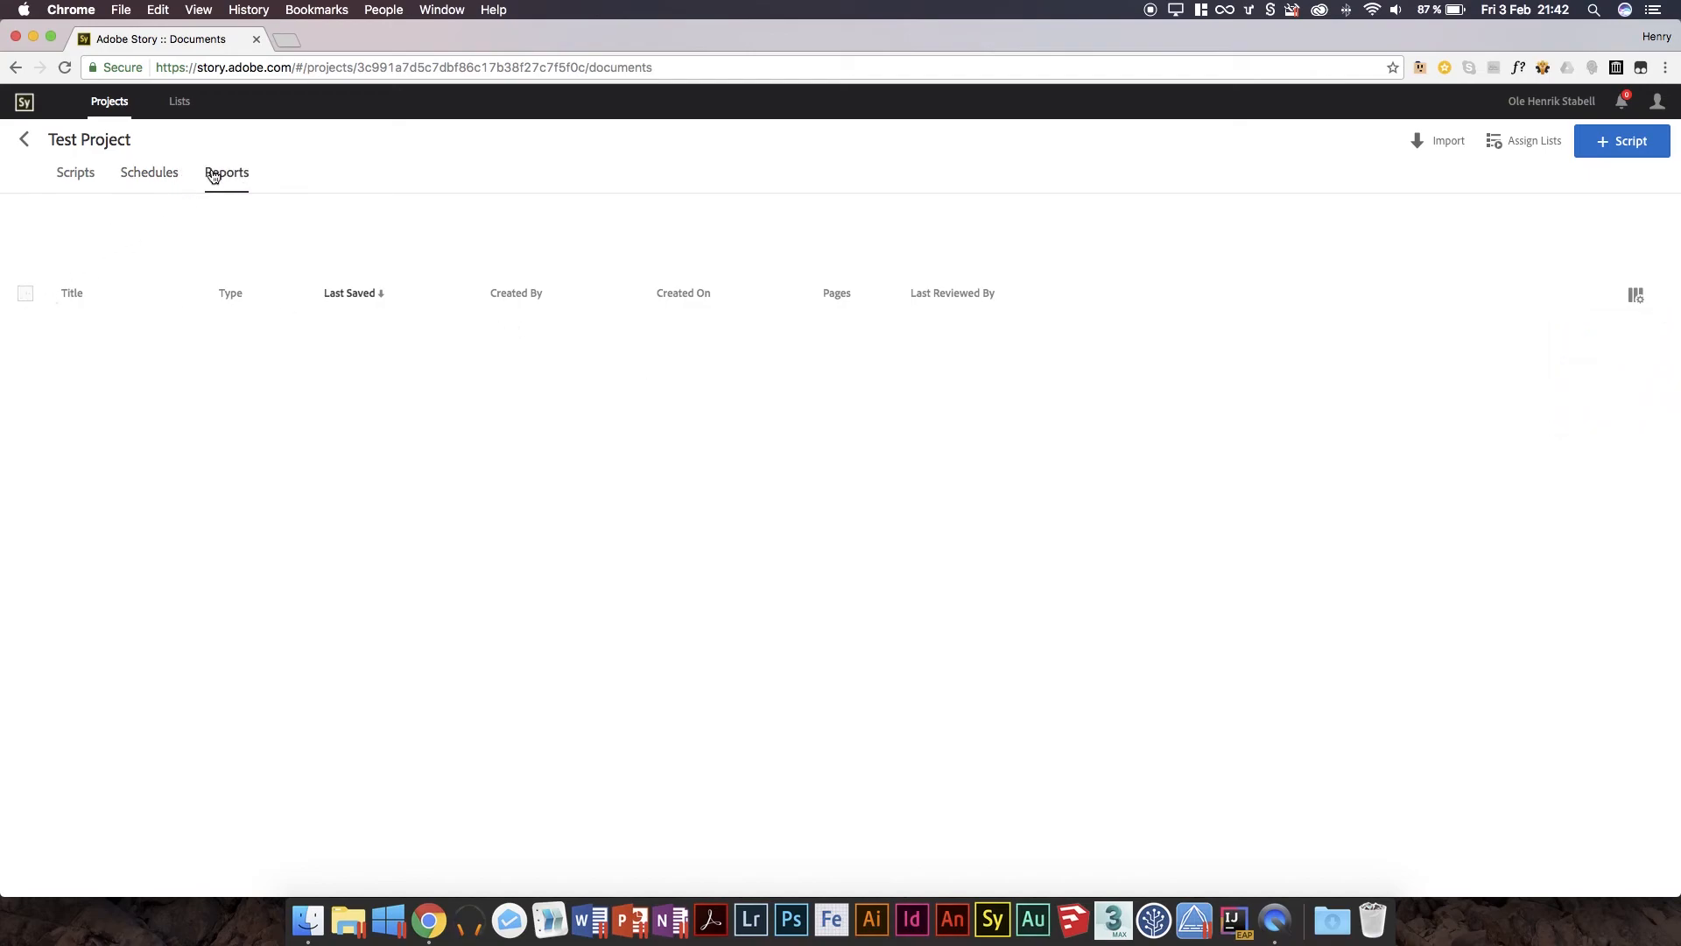
click(1623, 140)
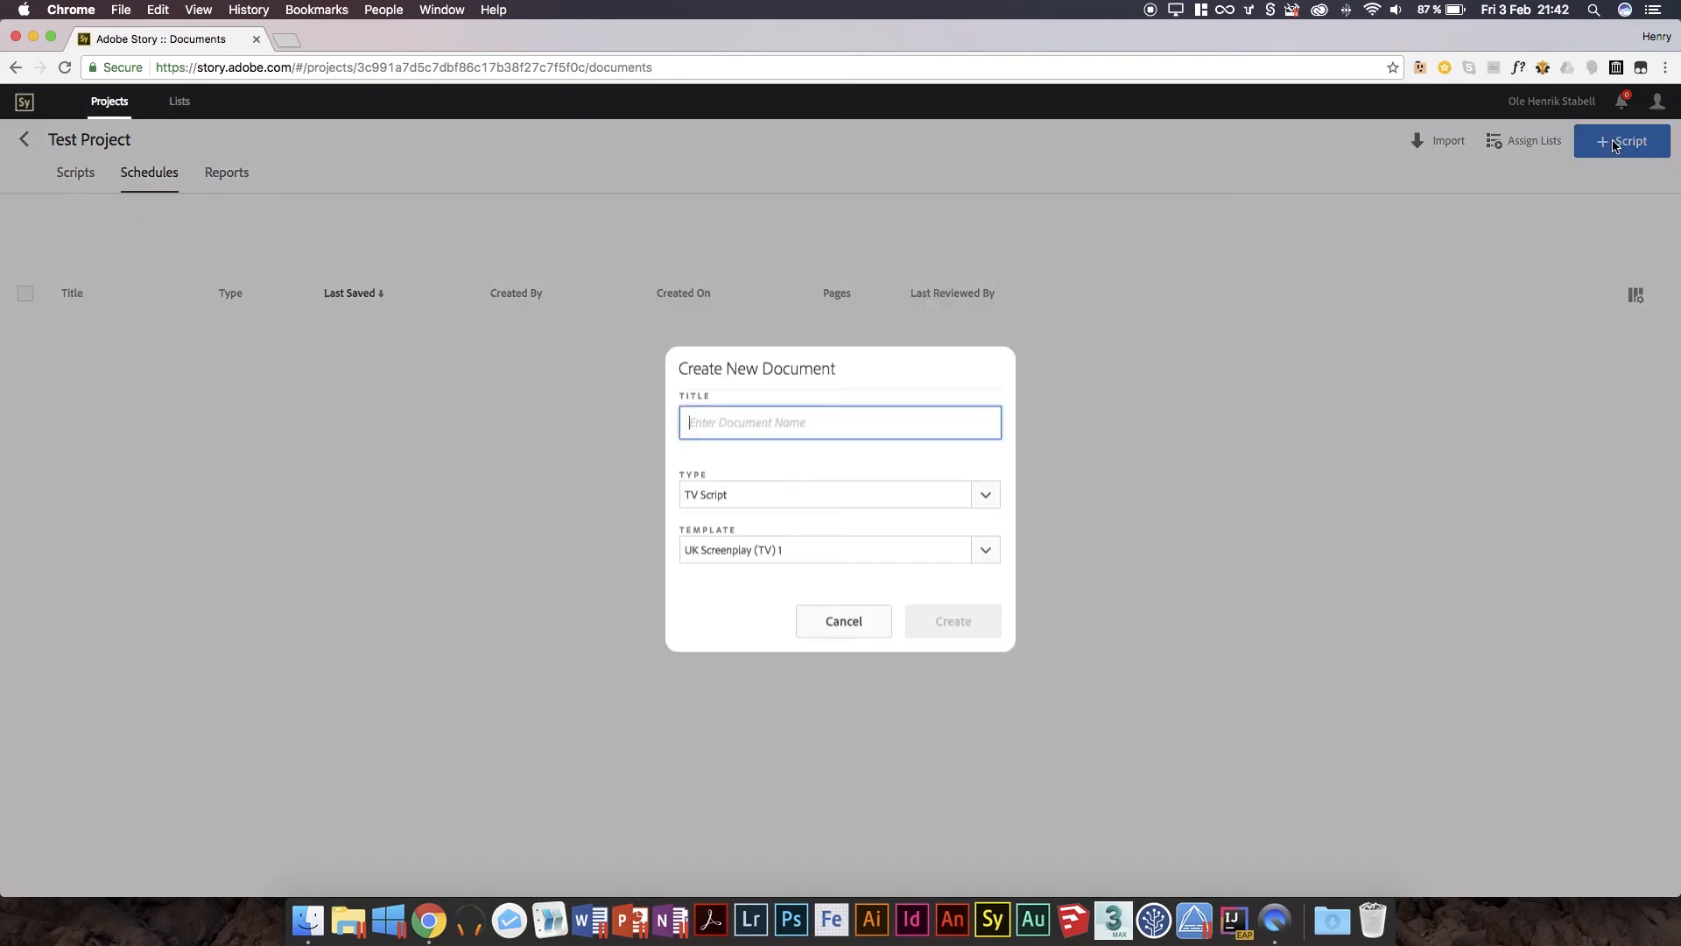
mouse_move(756, 491)
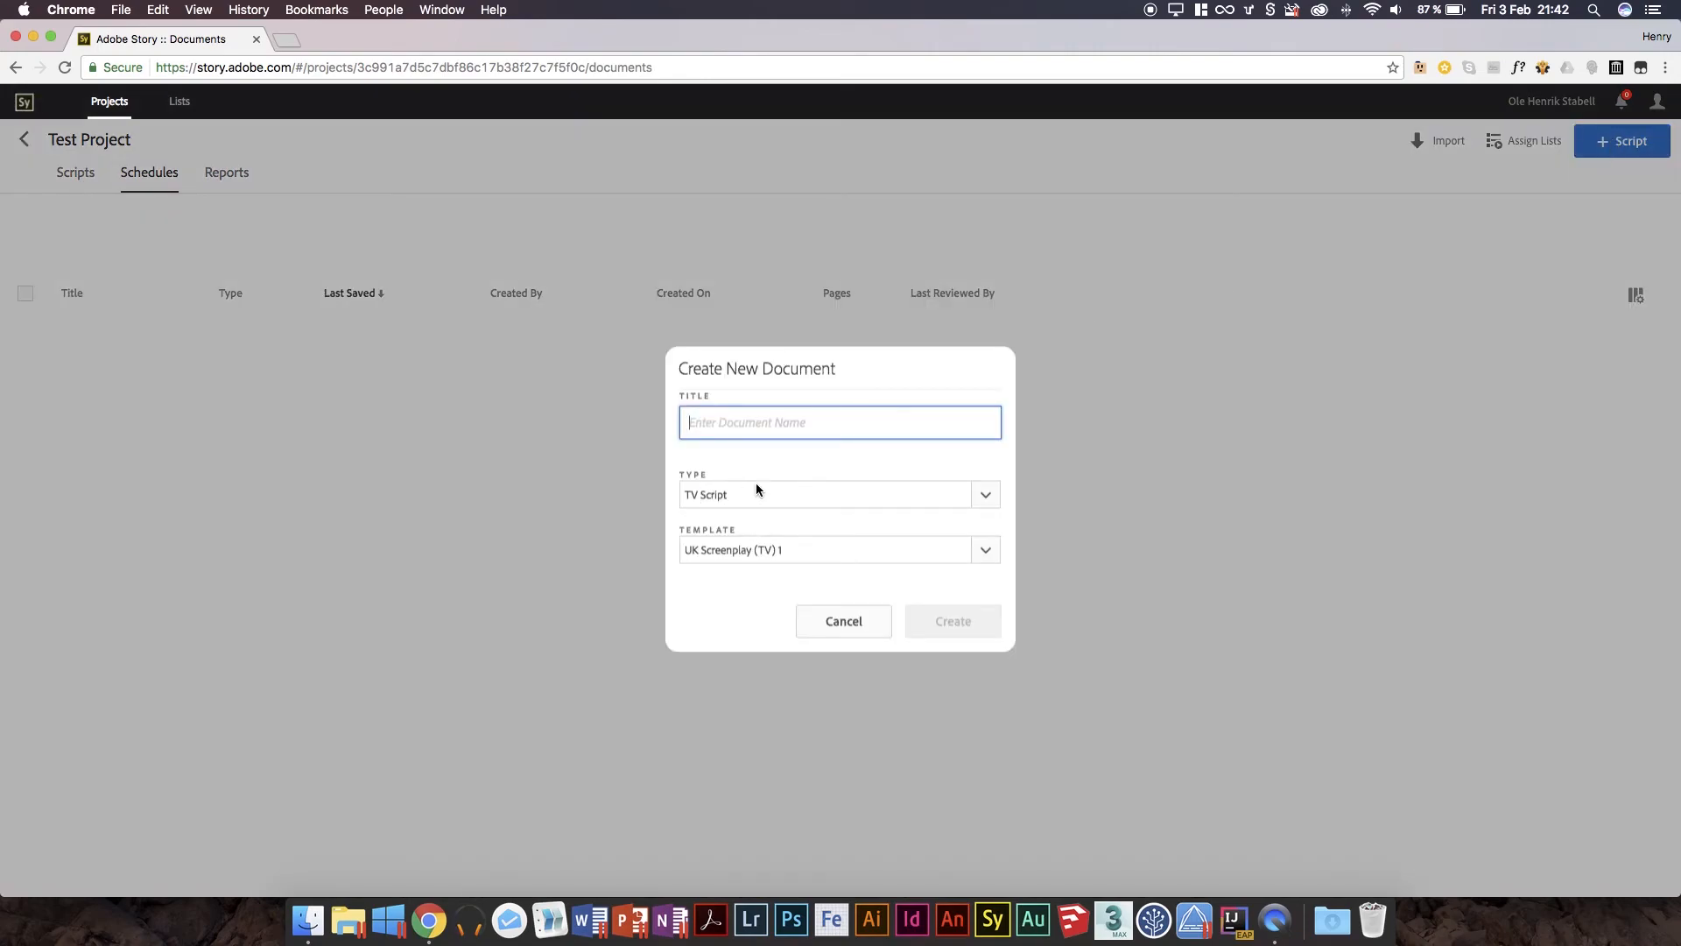
click(843, 620)
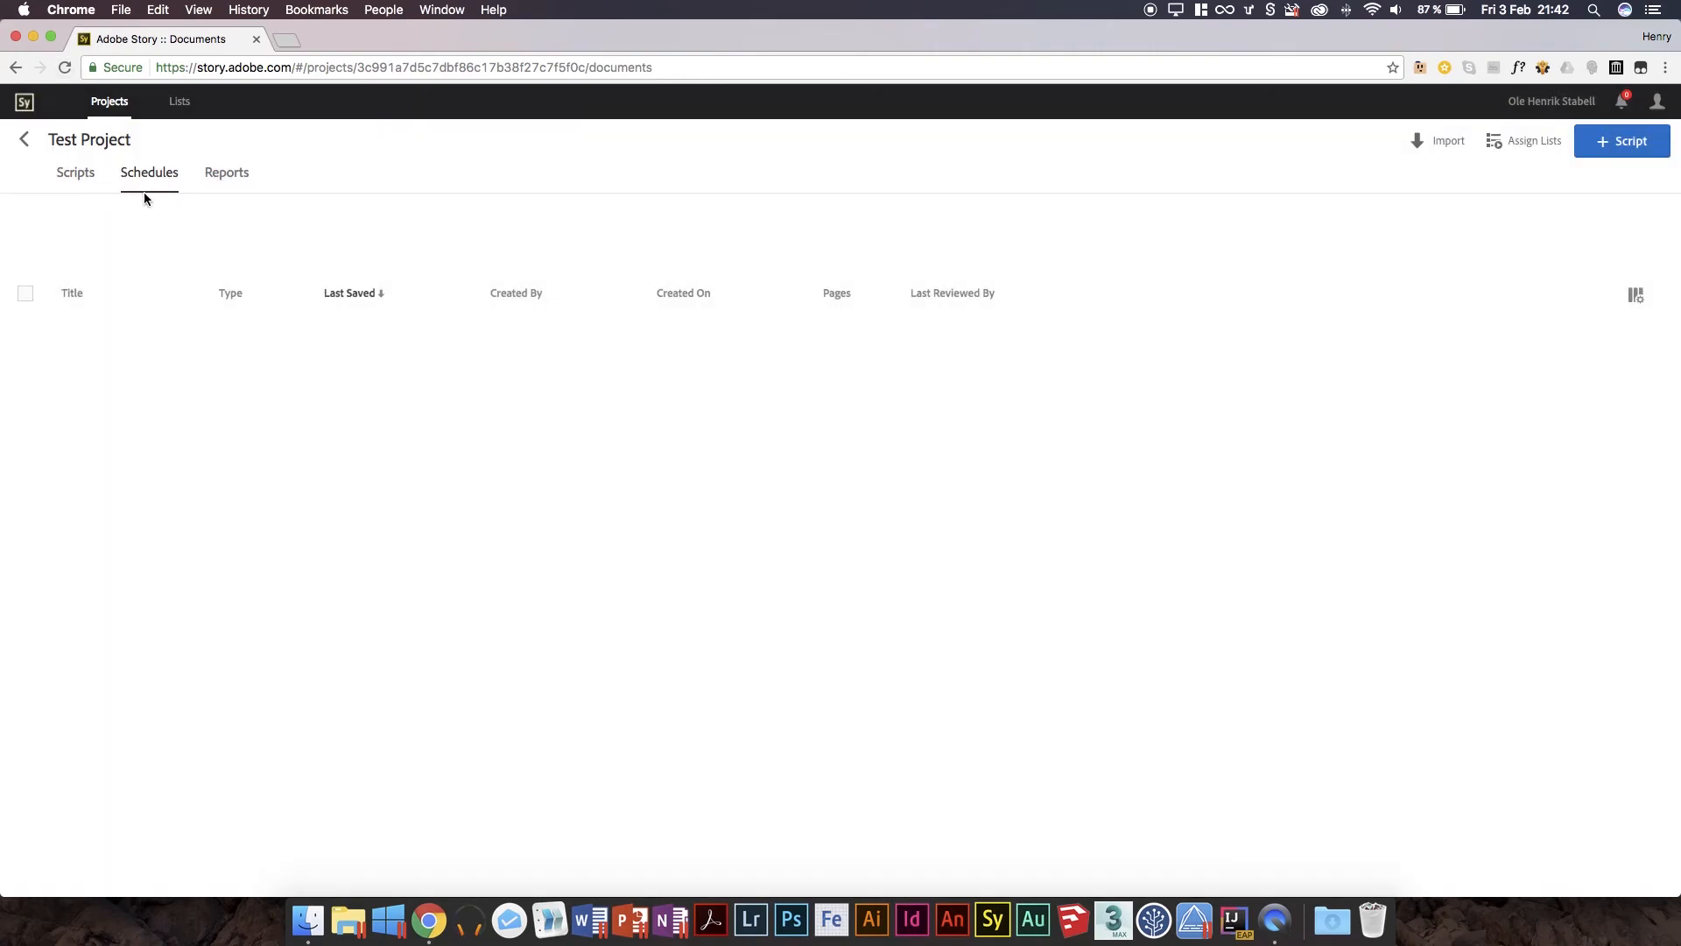
click(179, 101)
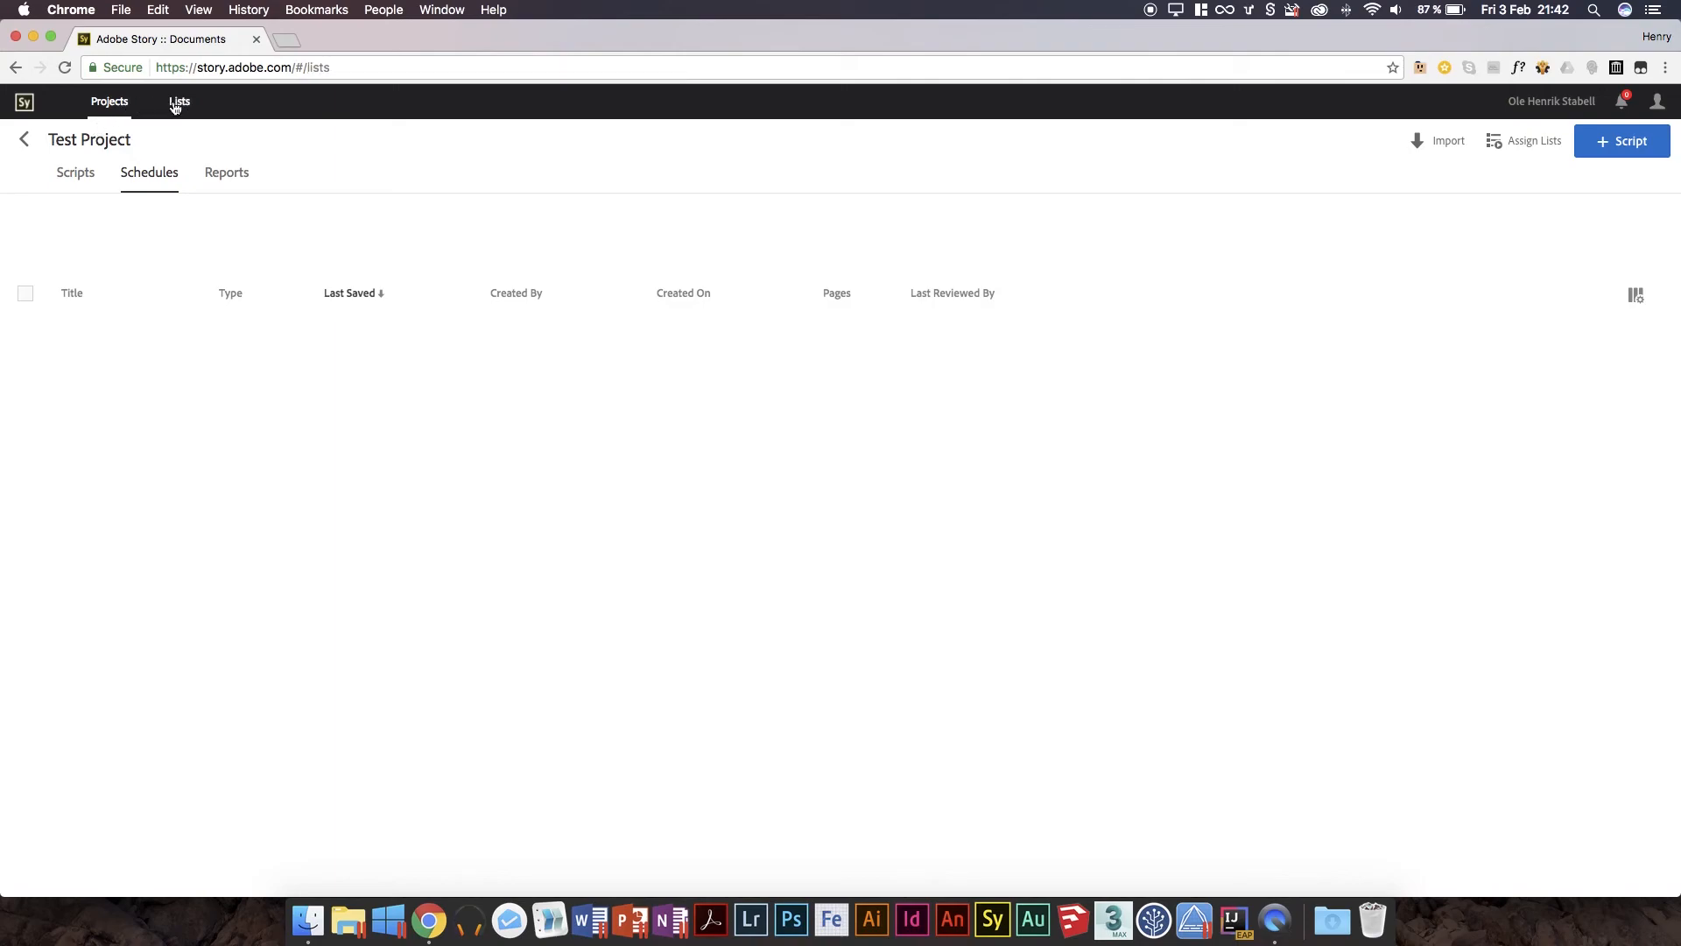
Open the existing Production Info list and enter names like Mr Tom and Mr Tim.
click(179, 101)
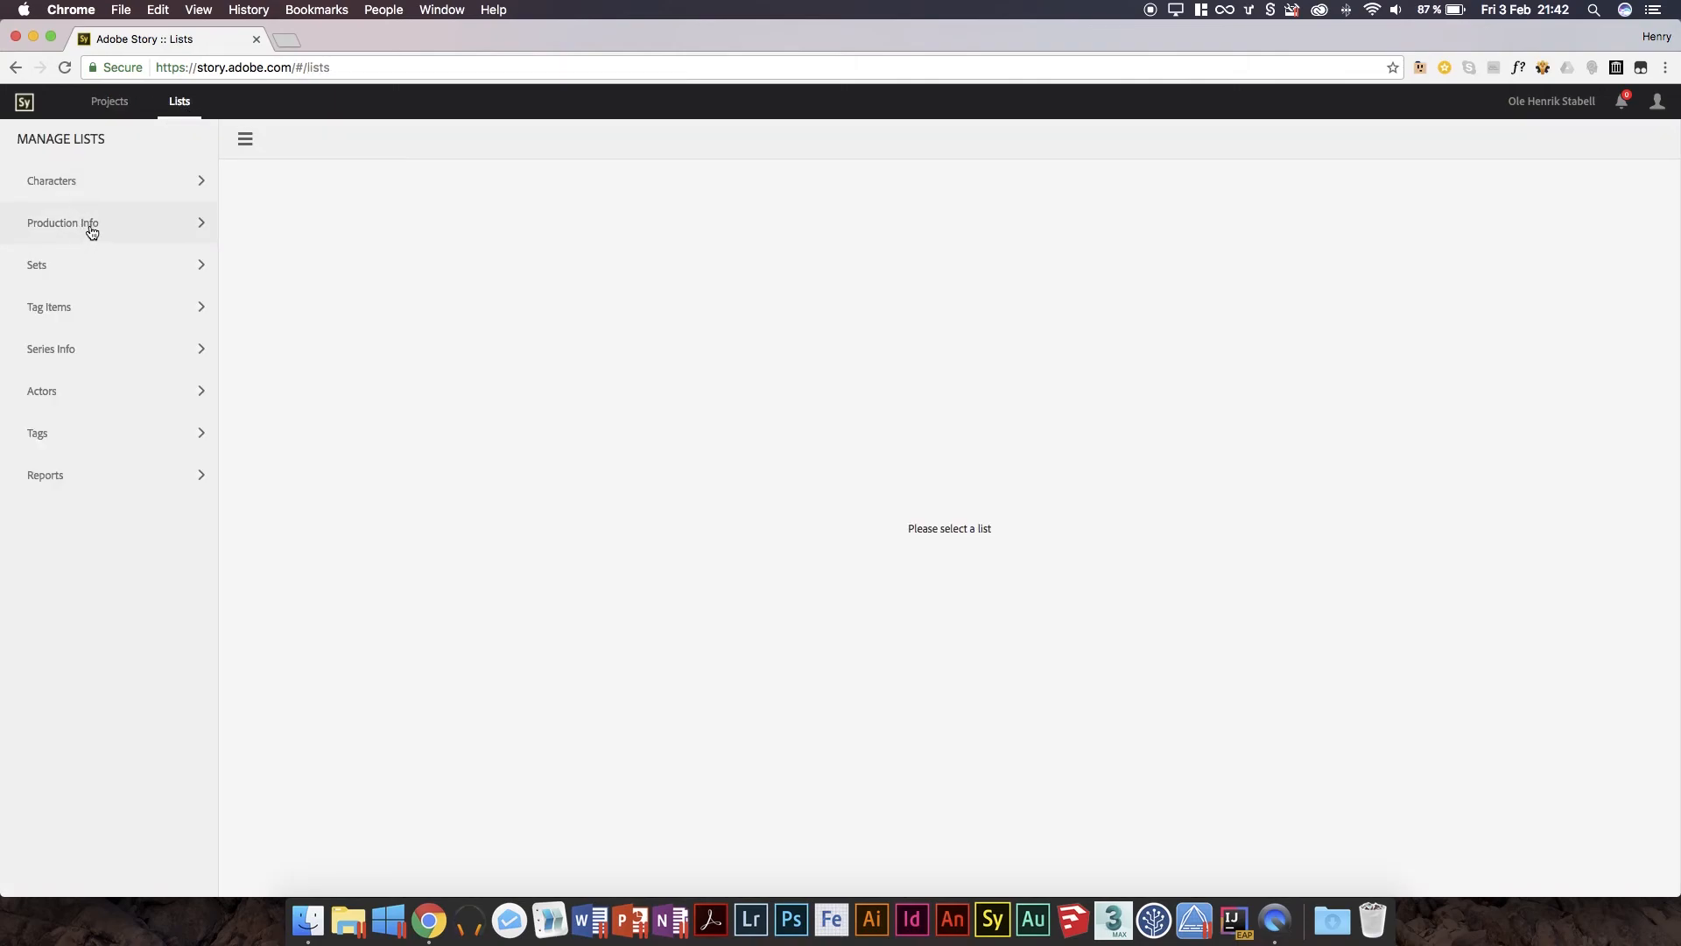
click(63, 223)
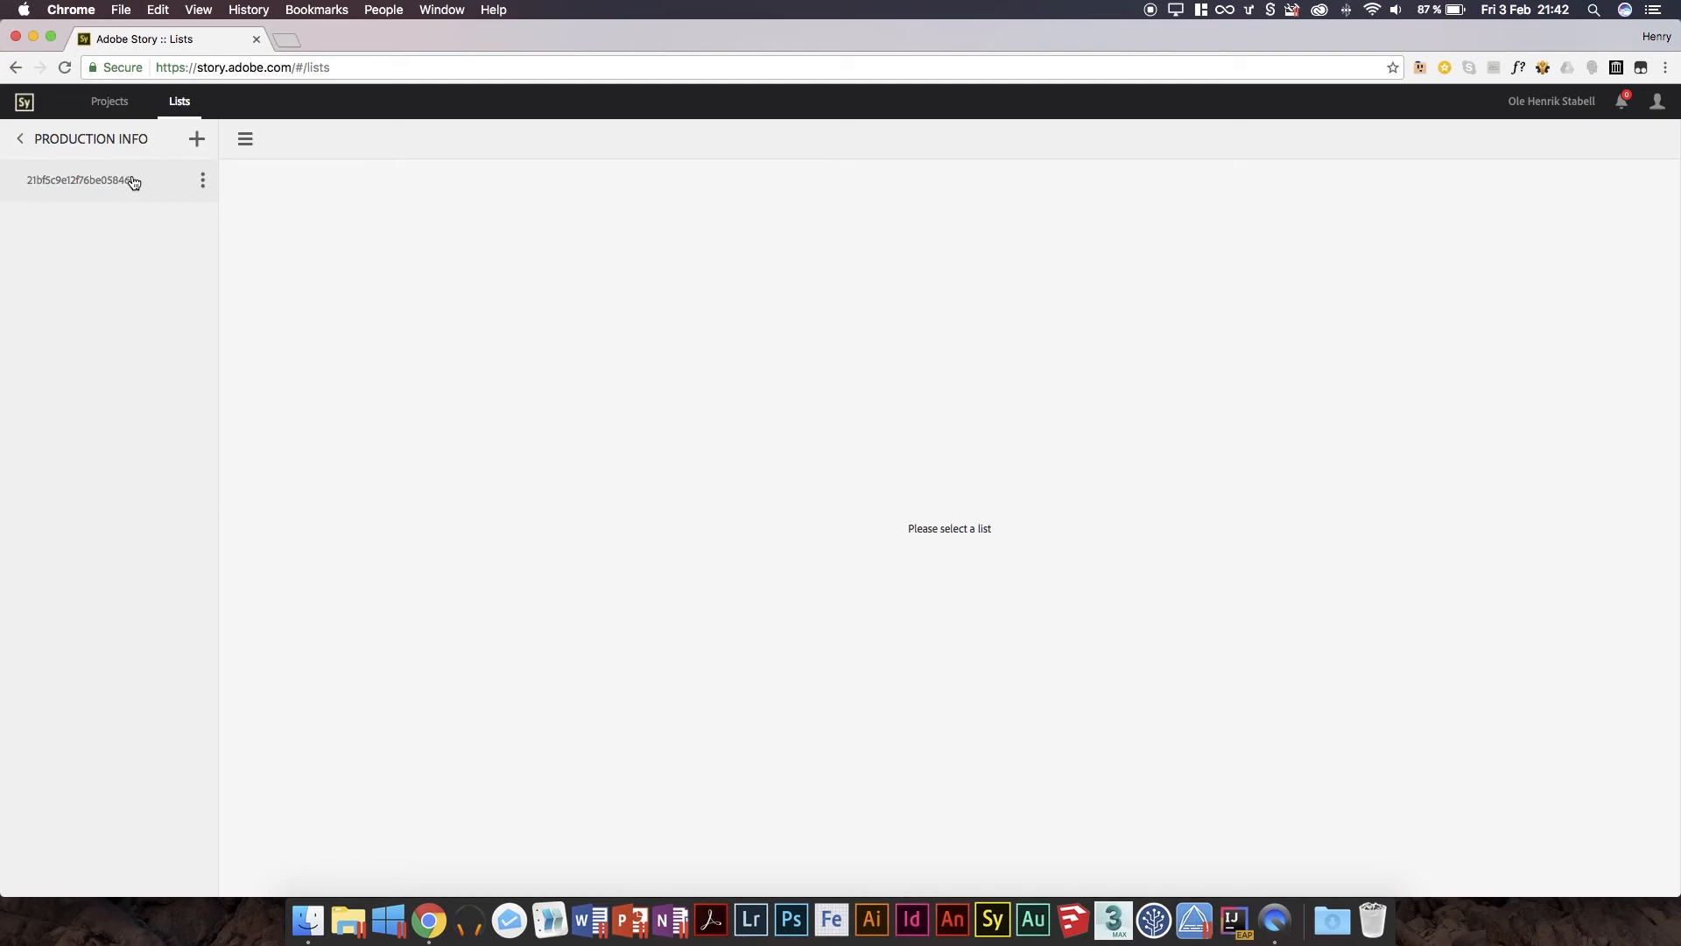
click(81, 181)
text(Mr f)
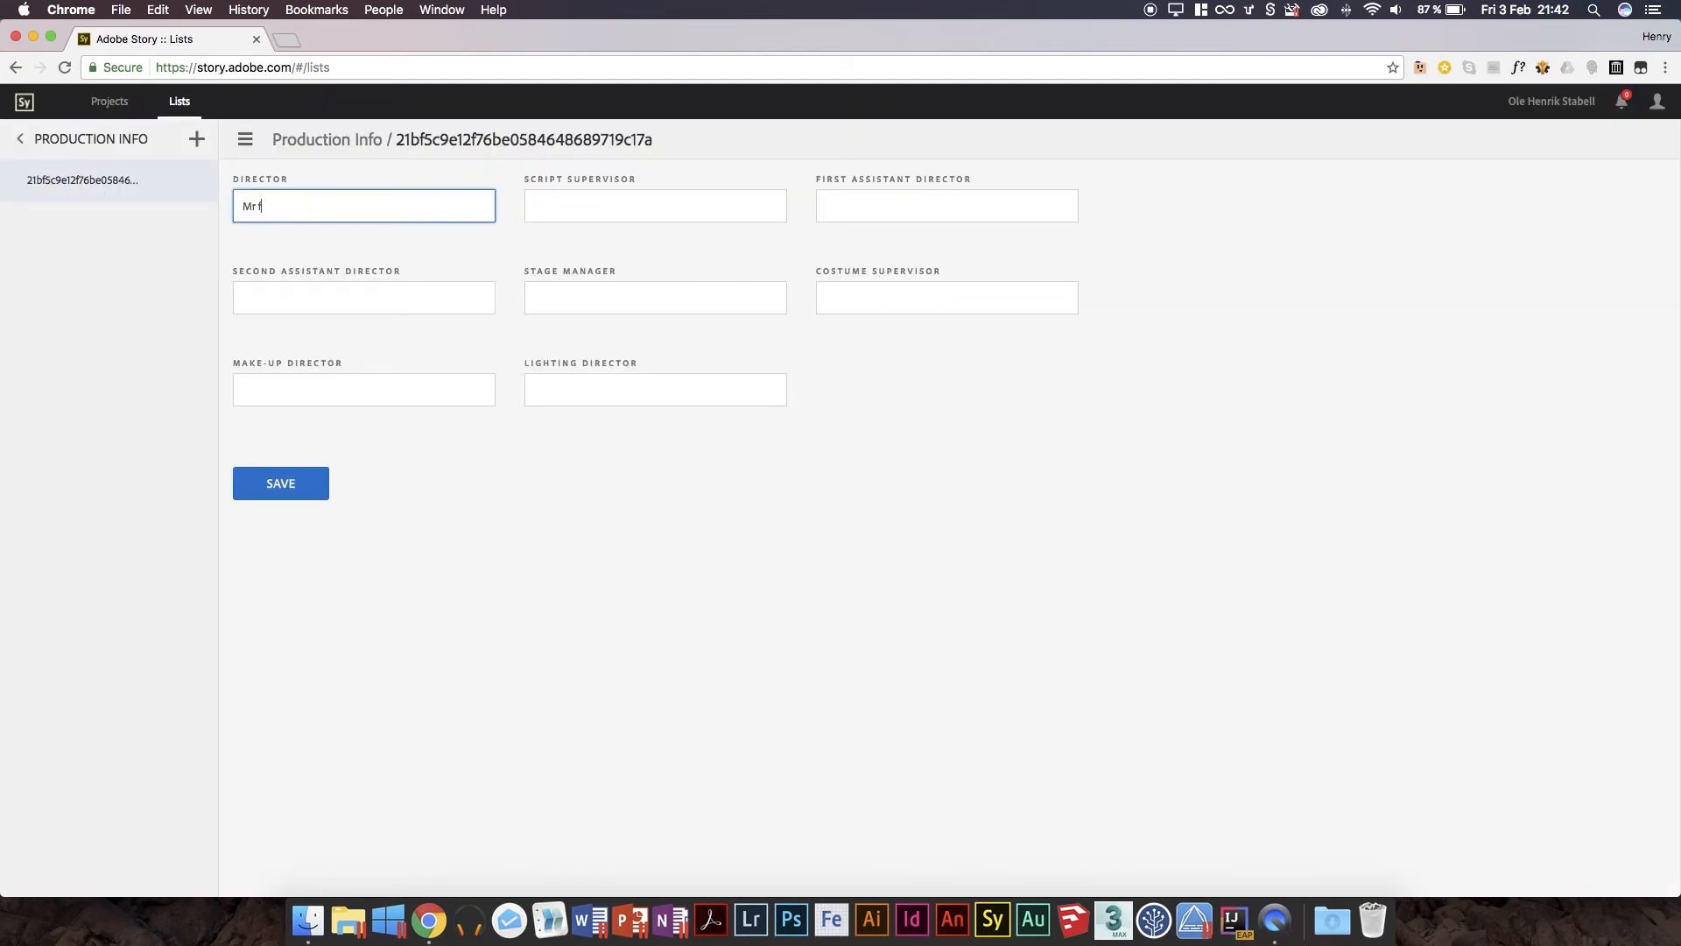
text(T)
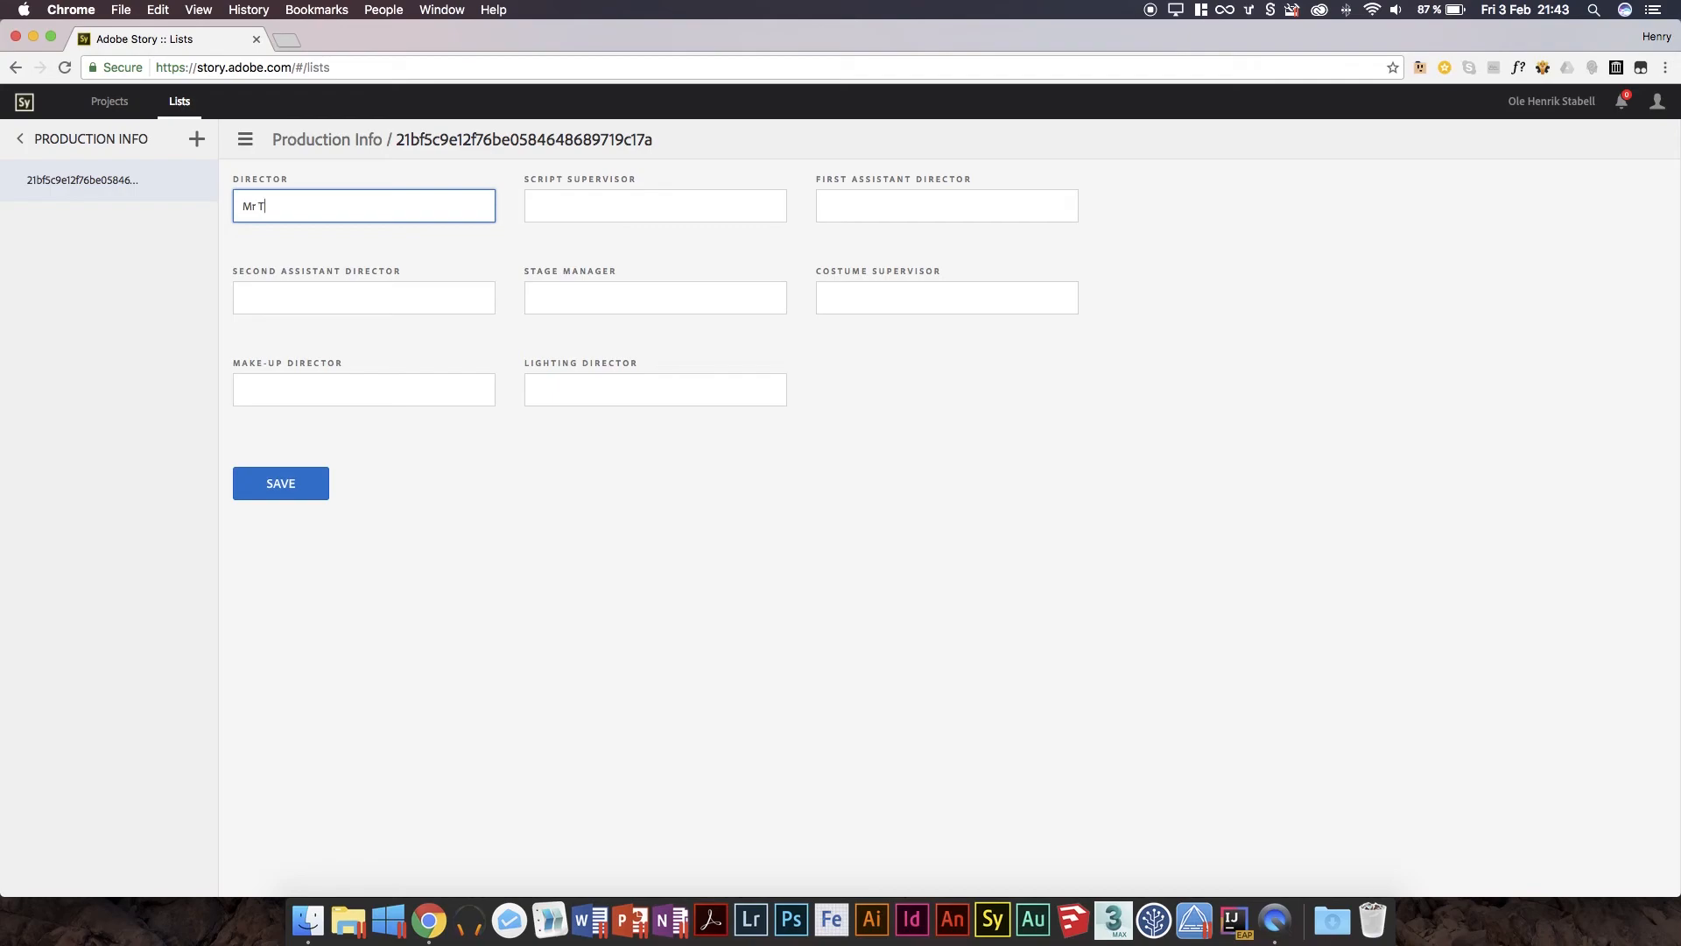
click(654, 206)
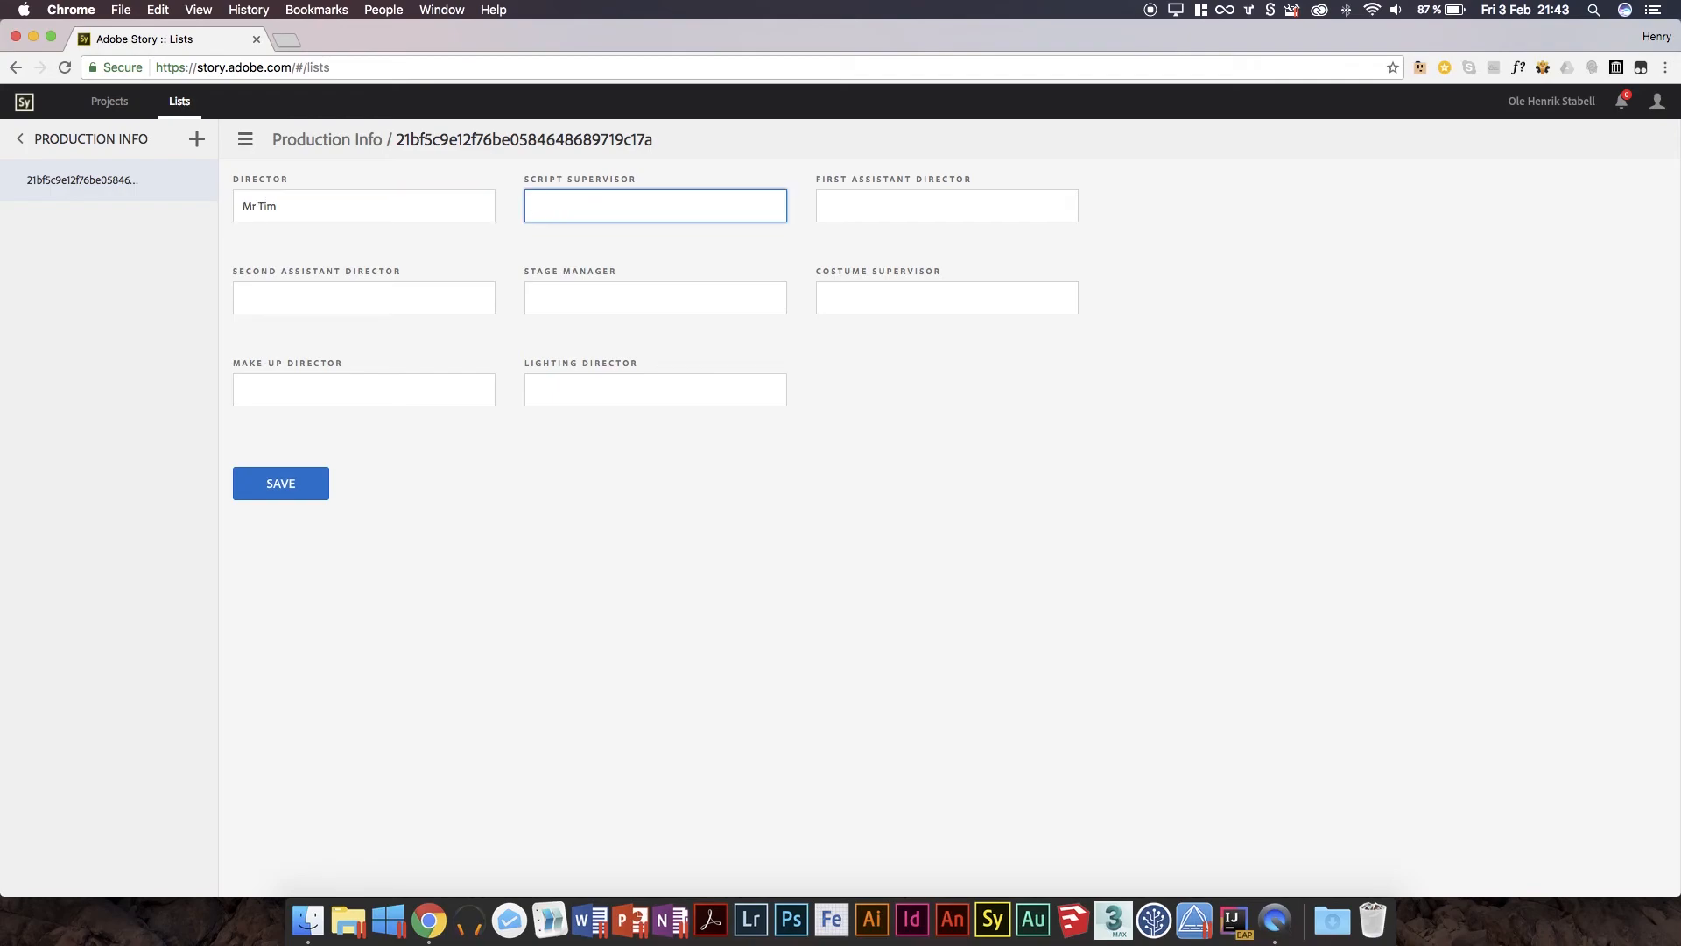
text(Mr Tom)
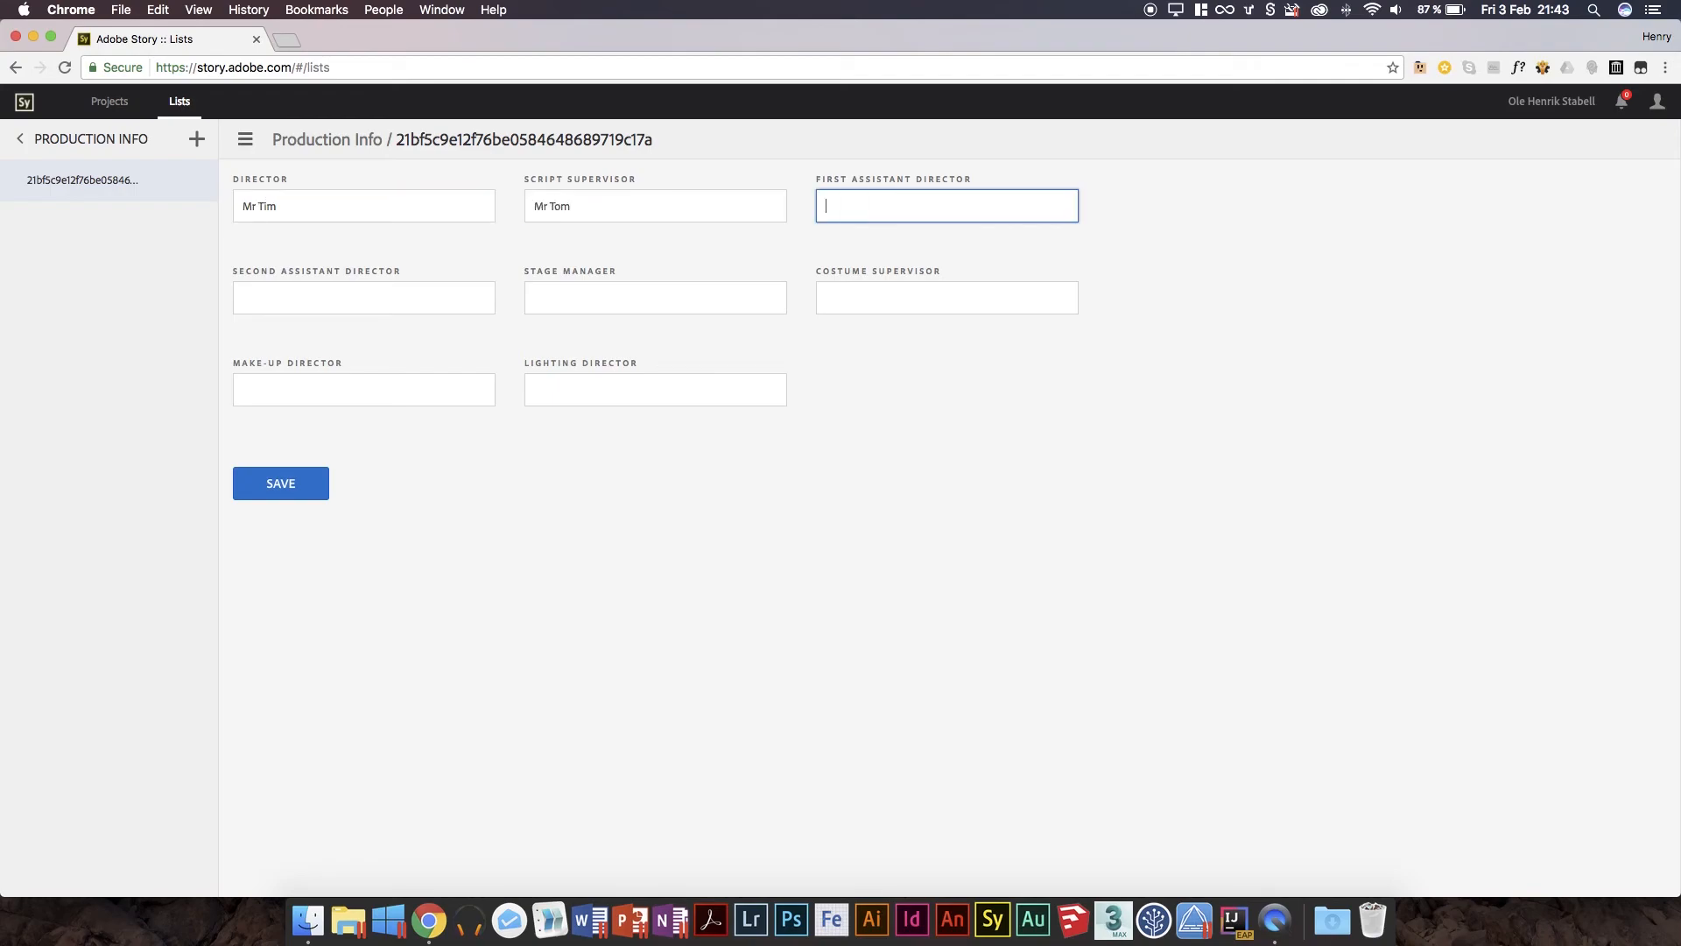
text(Mr)
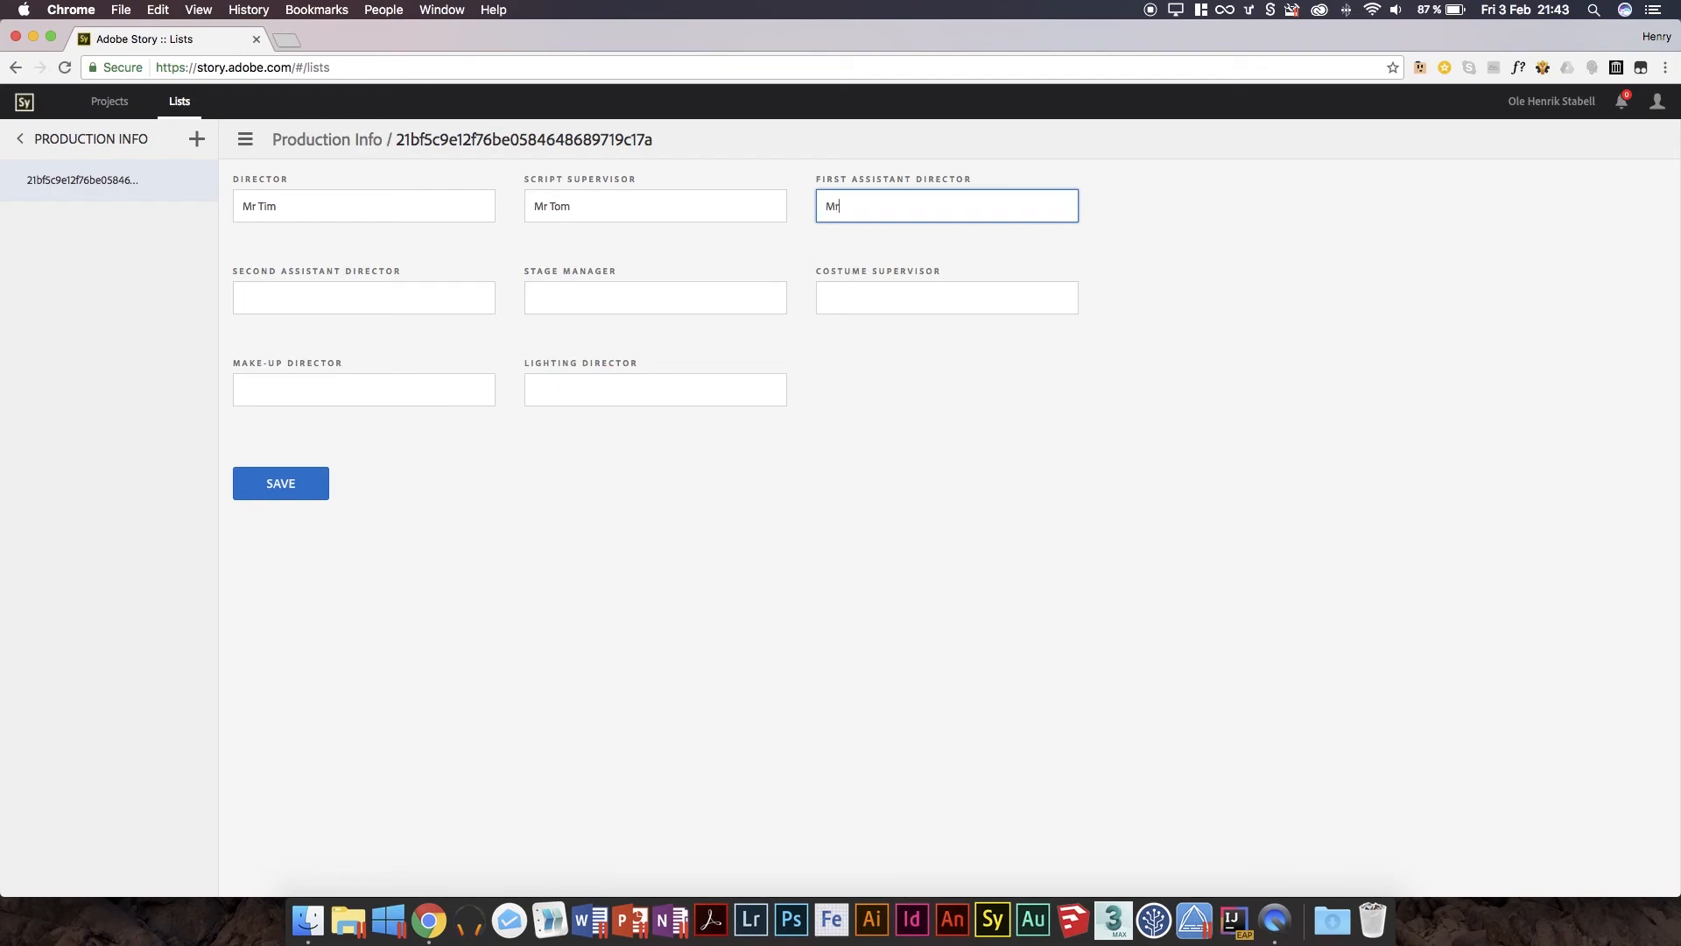
text(Tim)
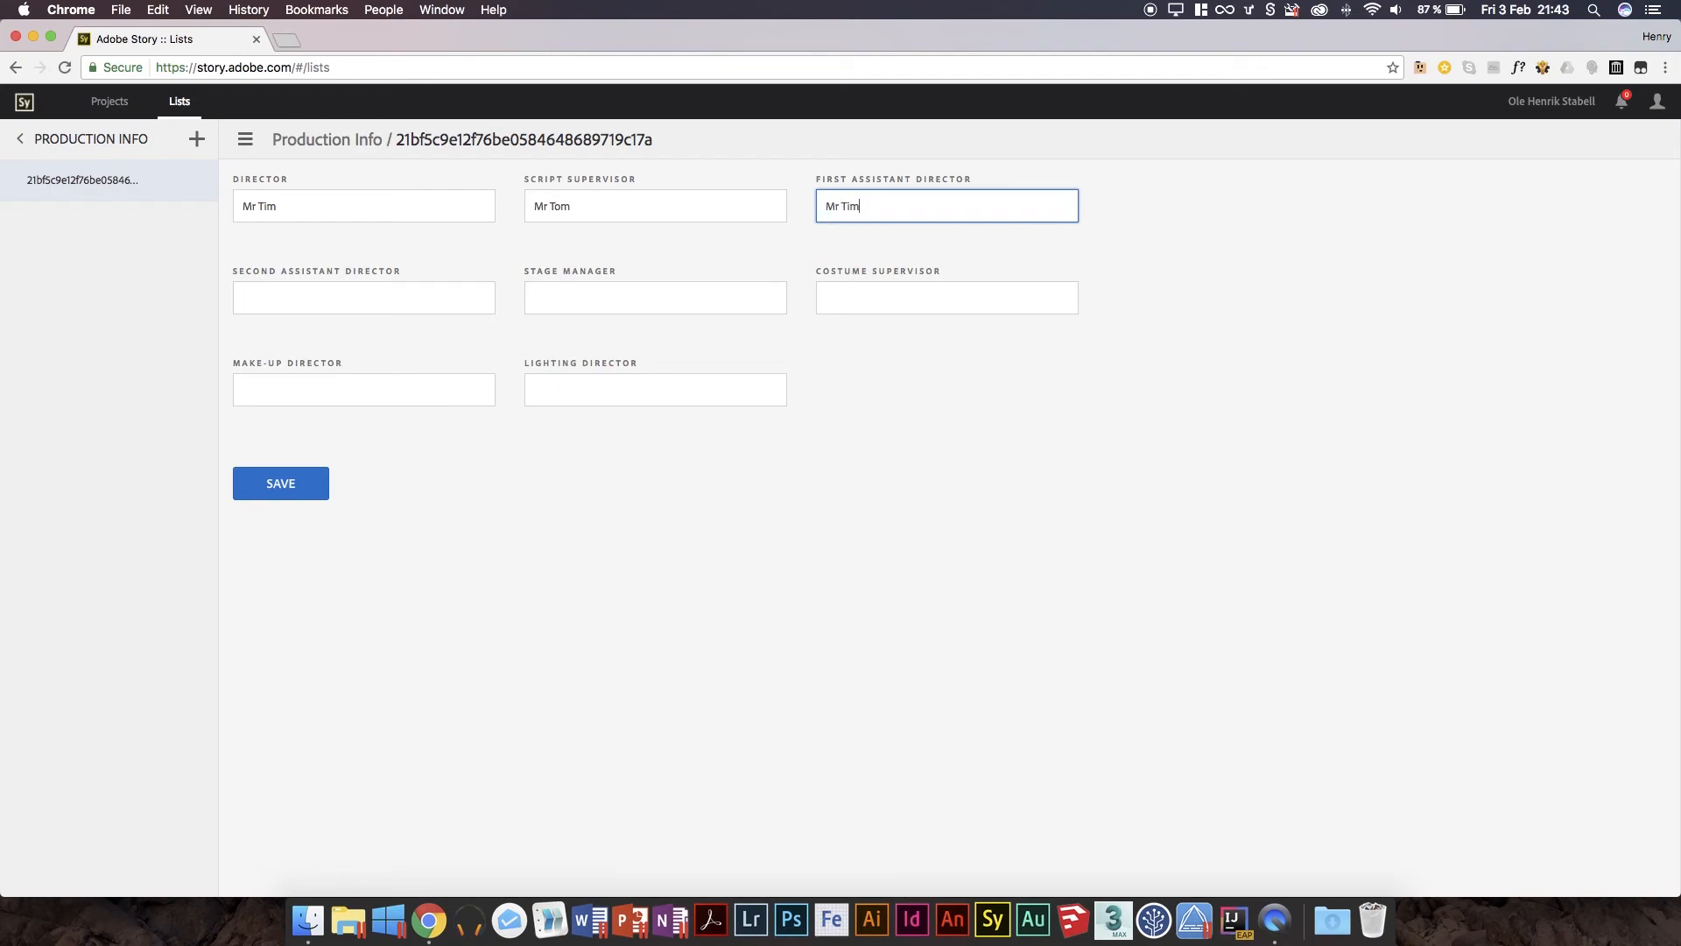
Fill the remaining roles, including stage manager, with names like Mr Tammy and save.
click(363, 297)
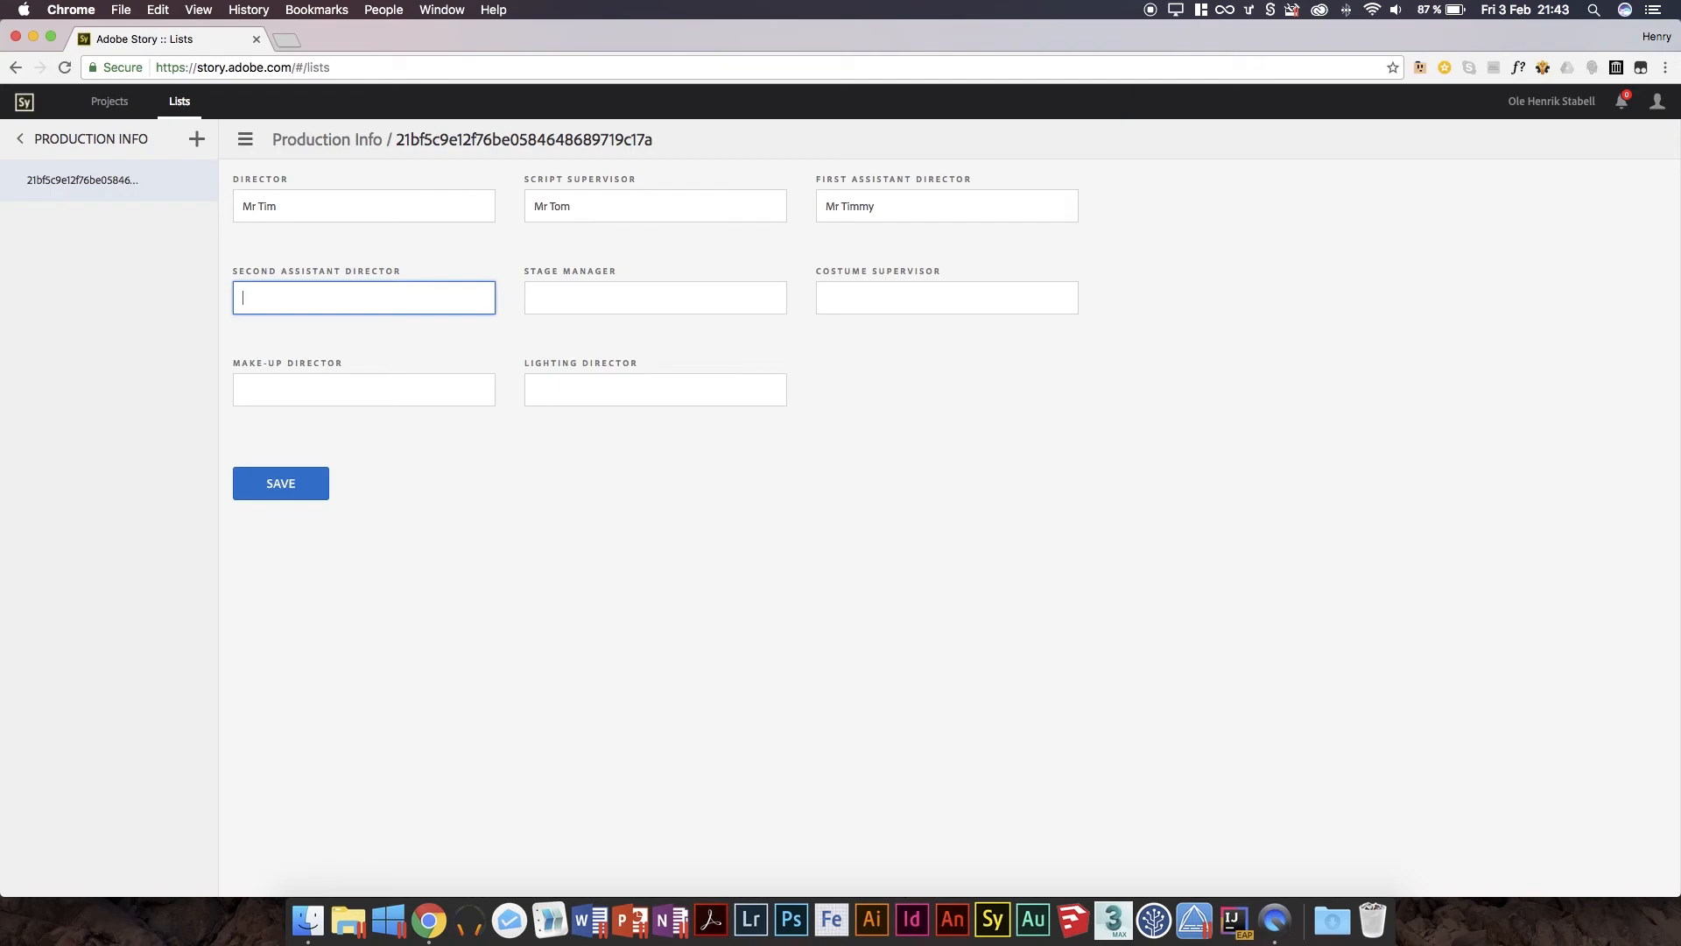
text(Mr Tomm)
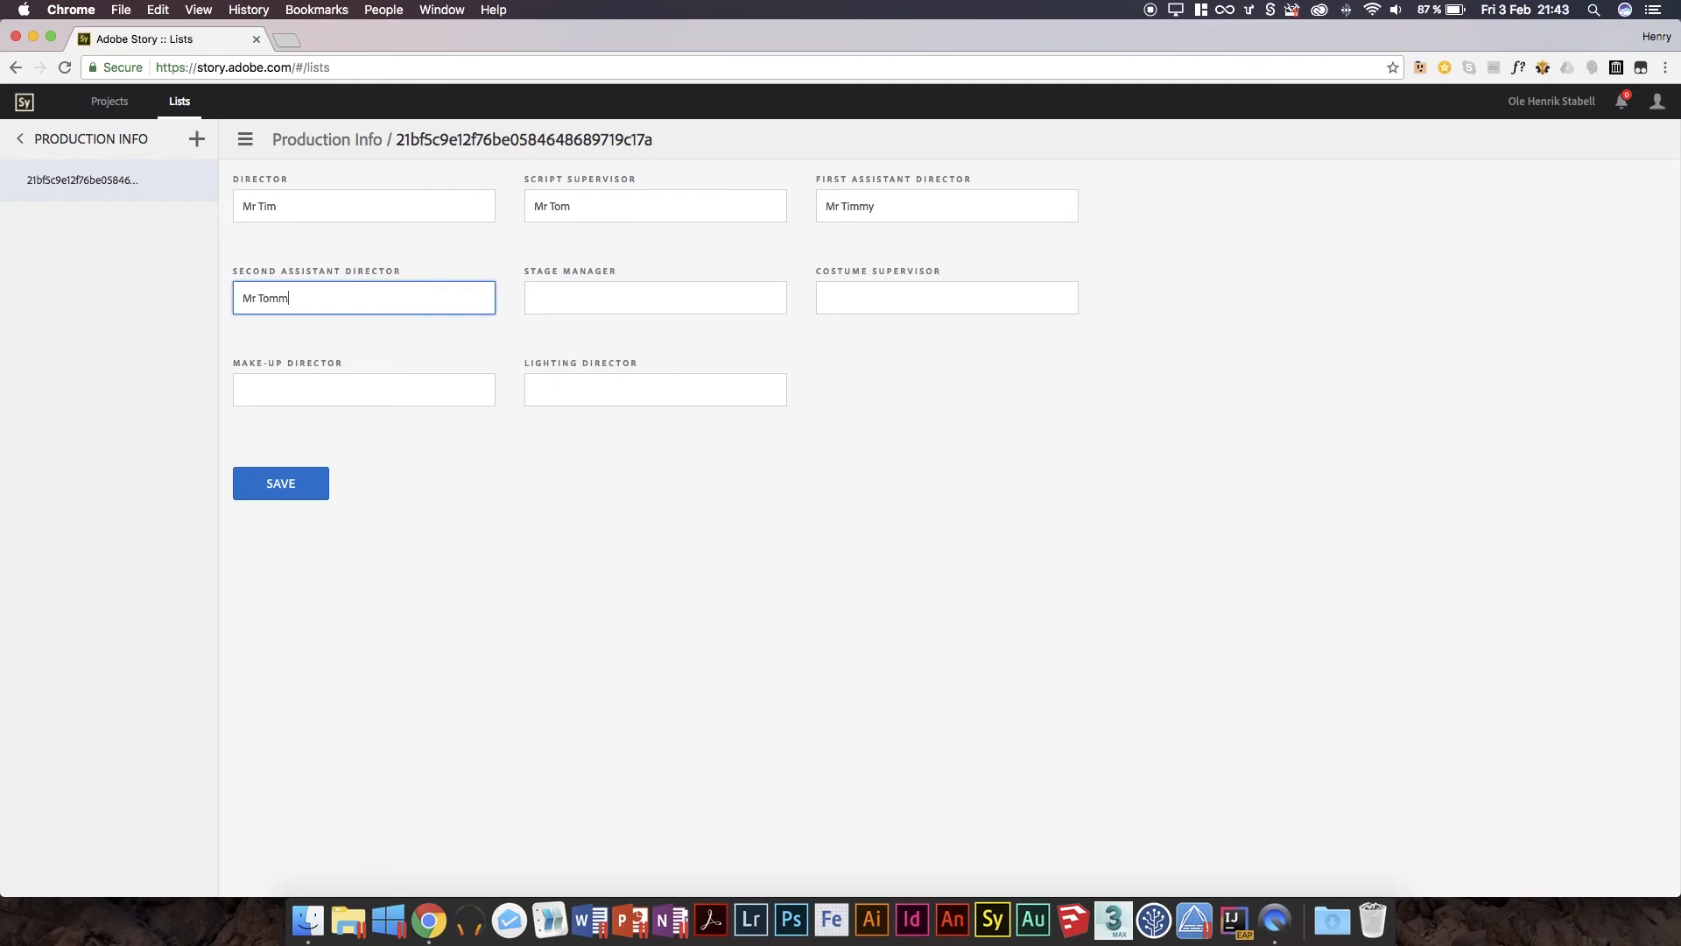
click(654, 297)
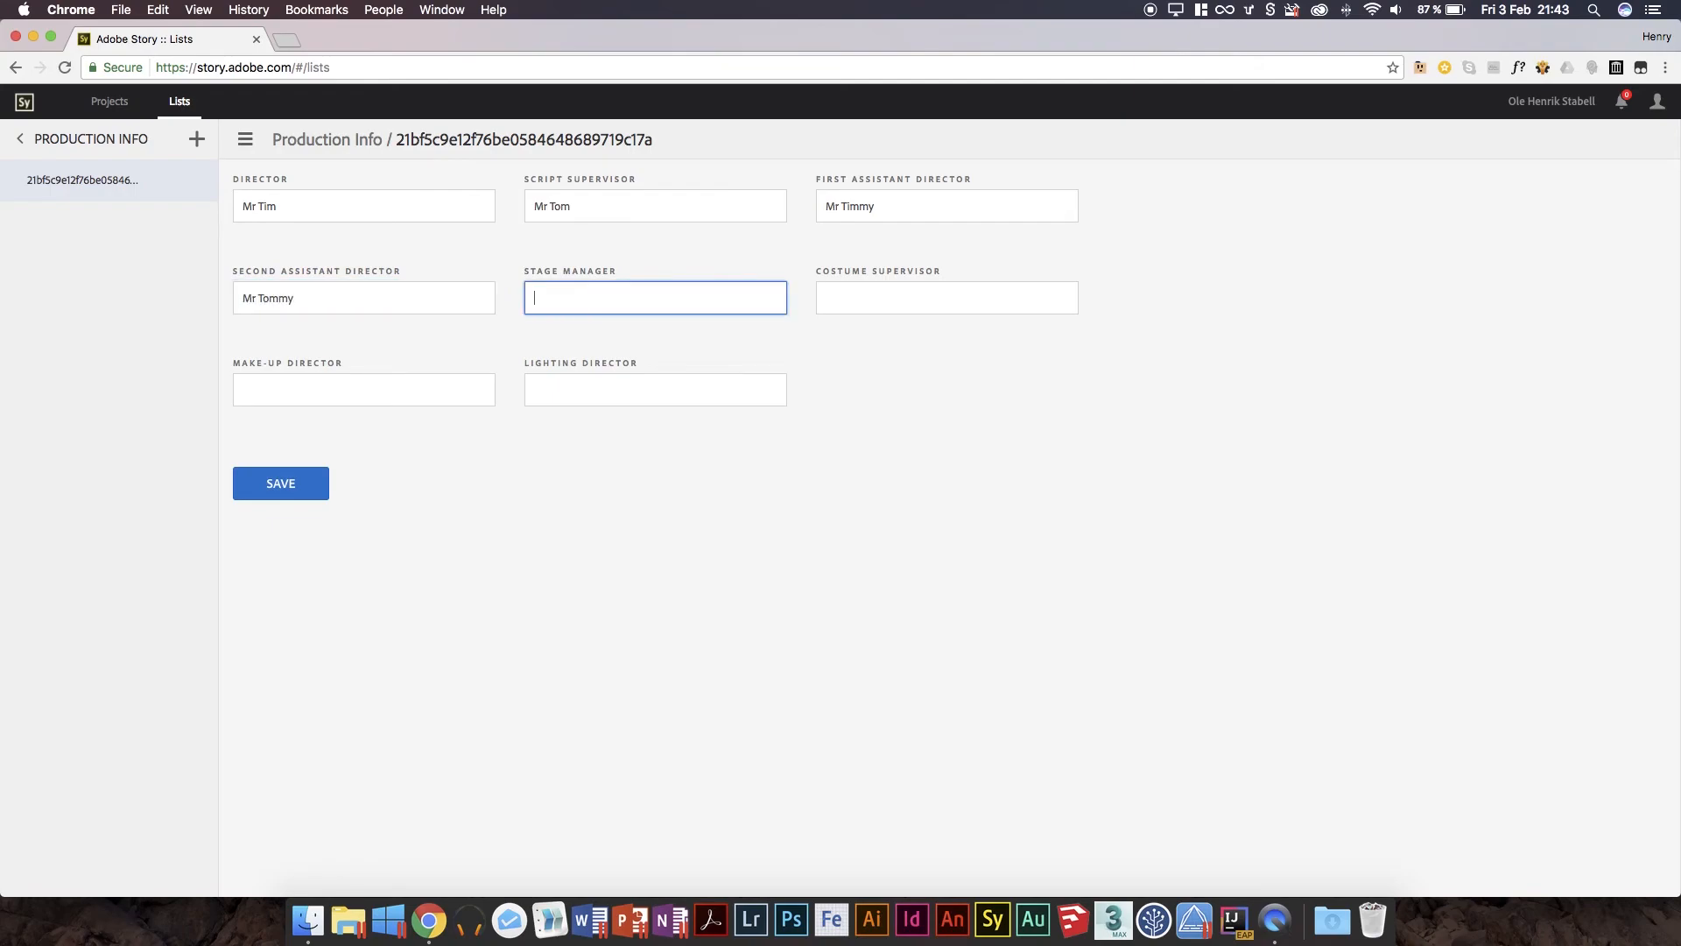
text(Mr Tam)
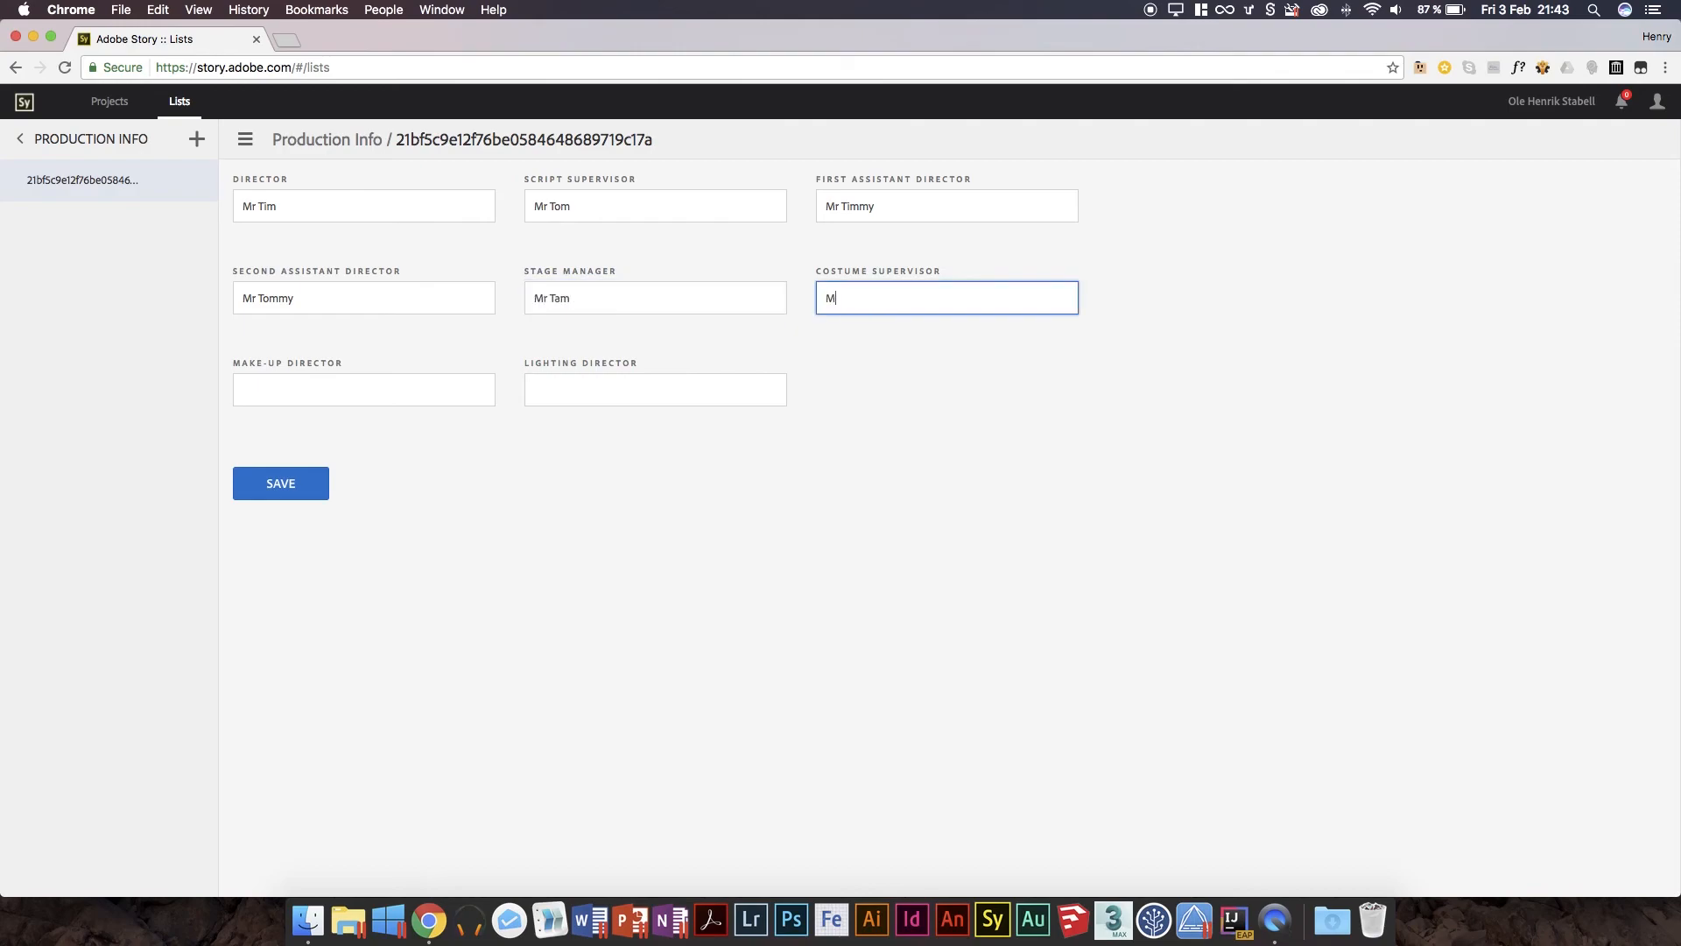
text(r Tammy)
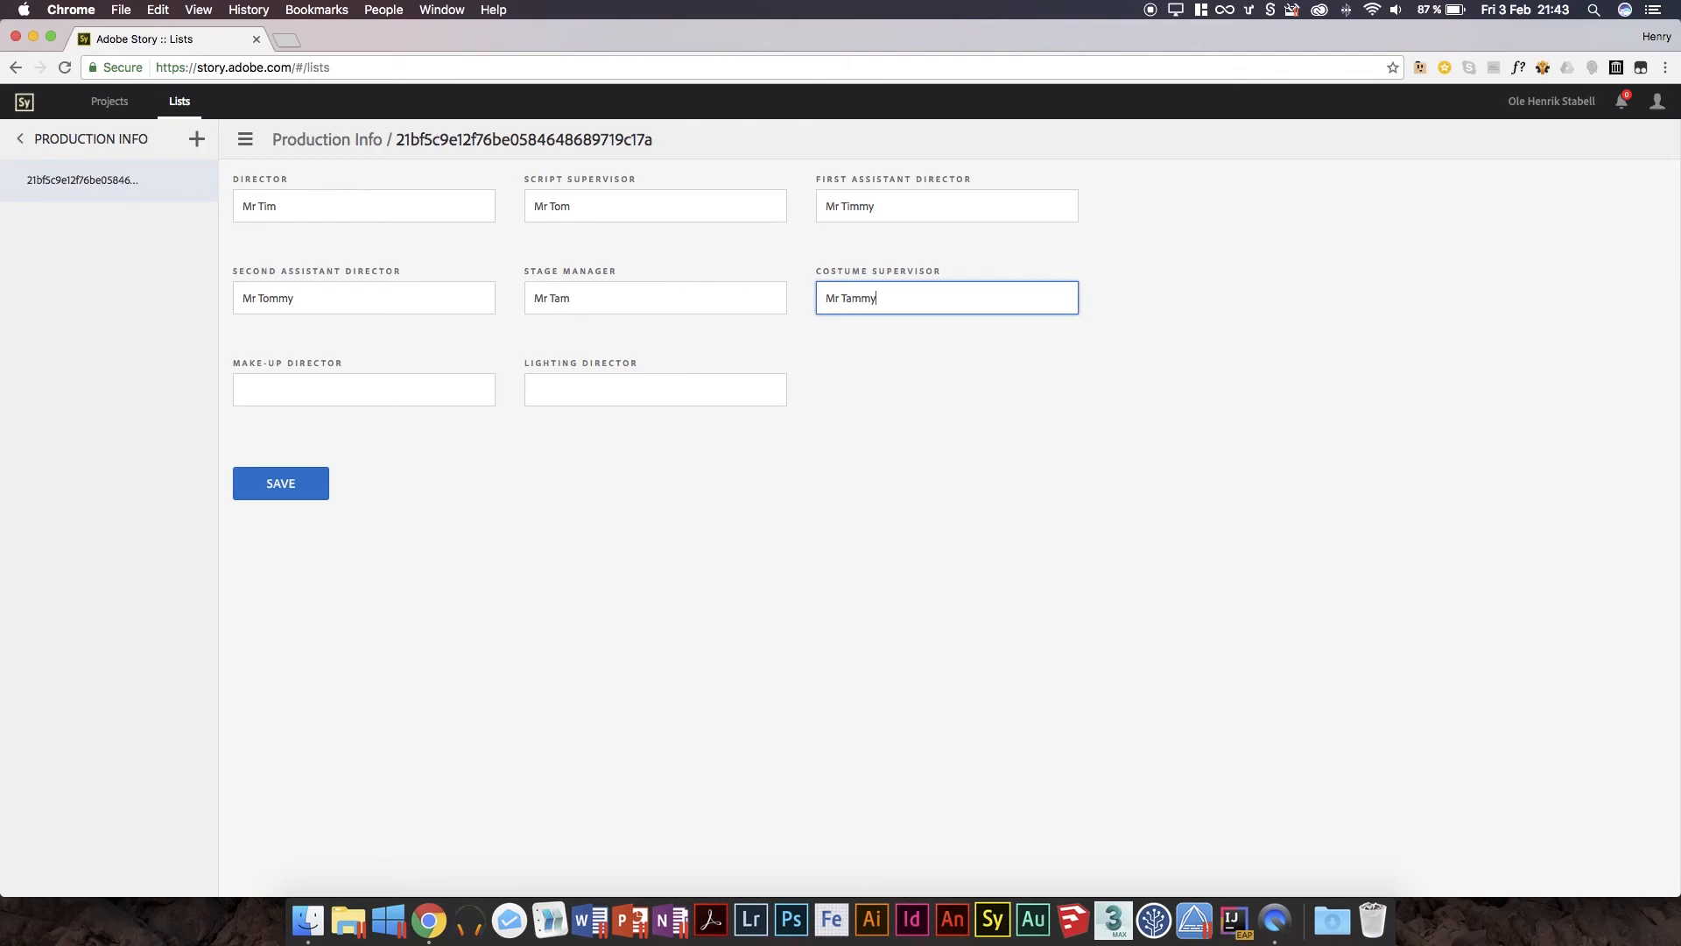
text(Mr Sam)
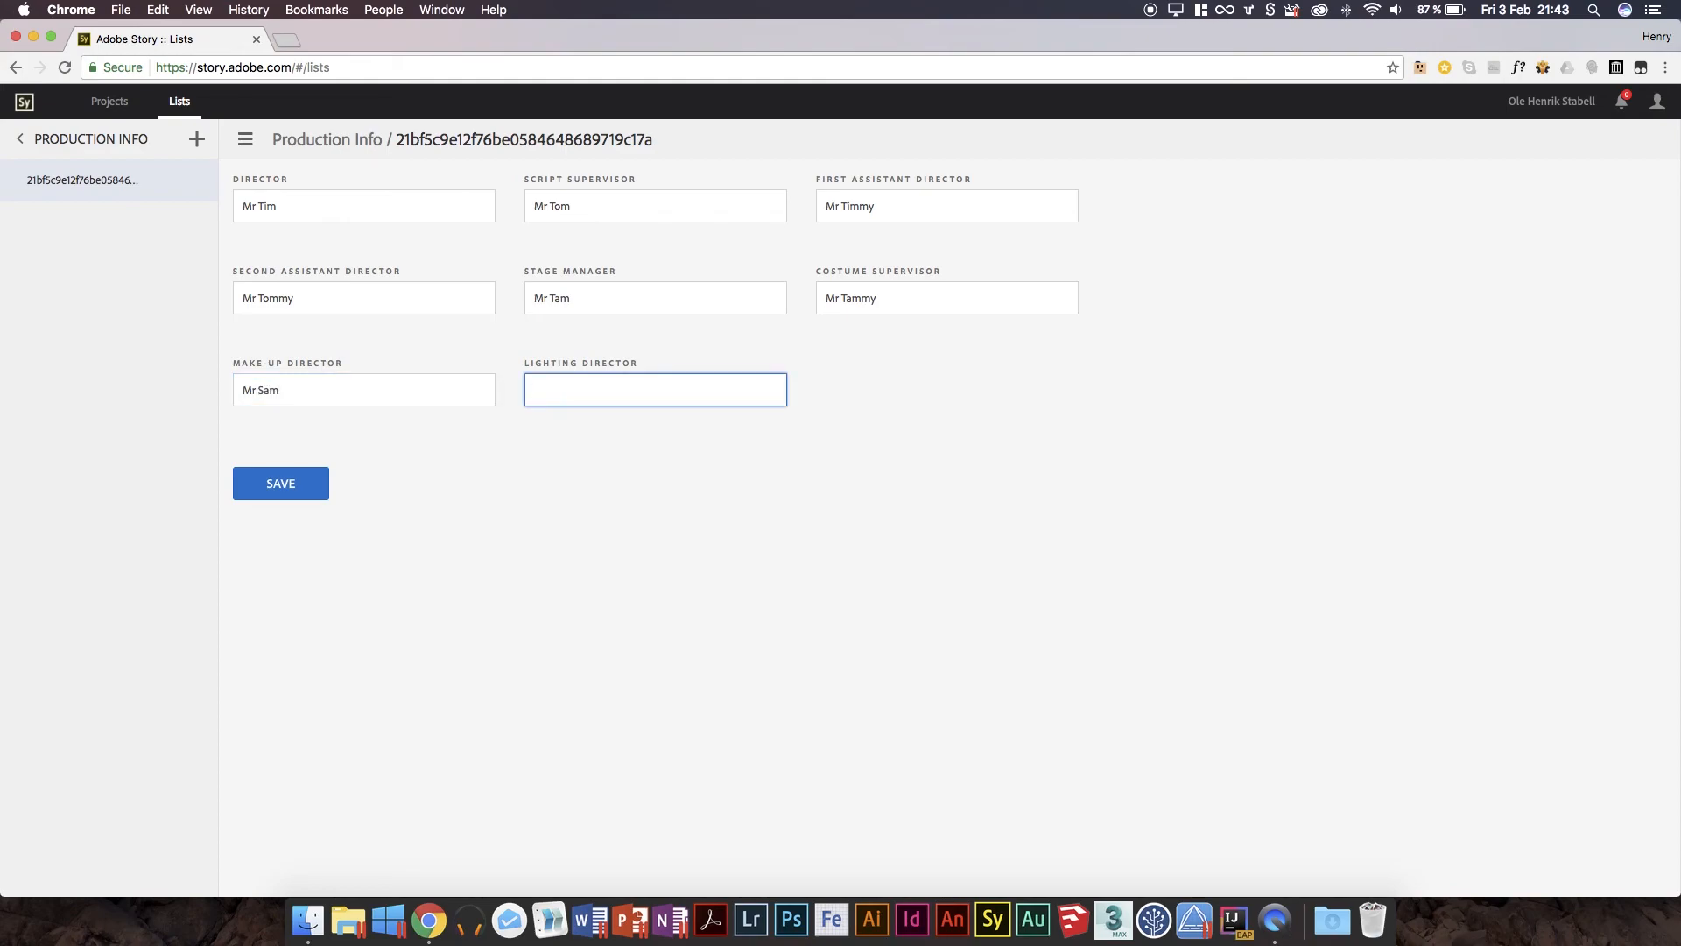
text(Mr Sammy)
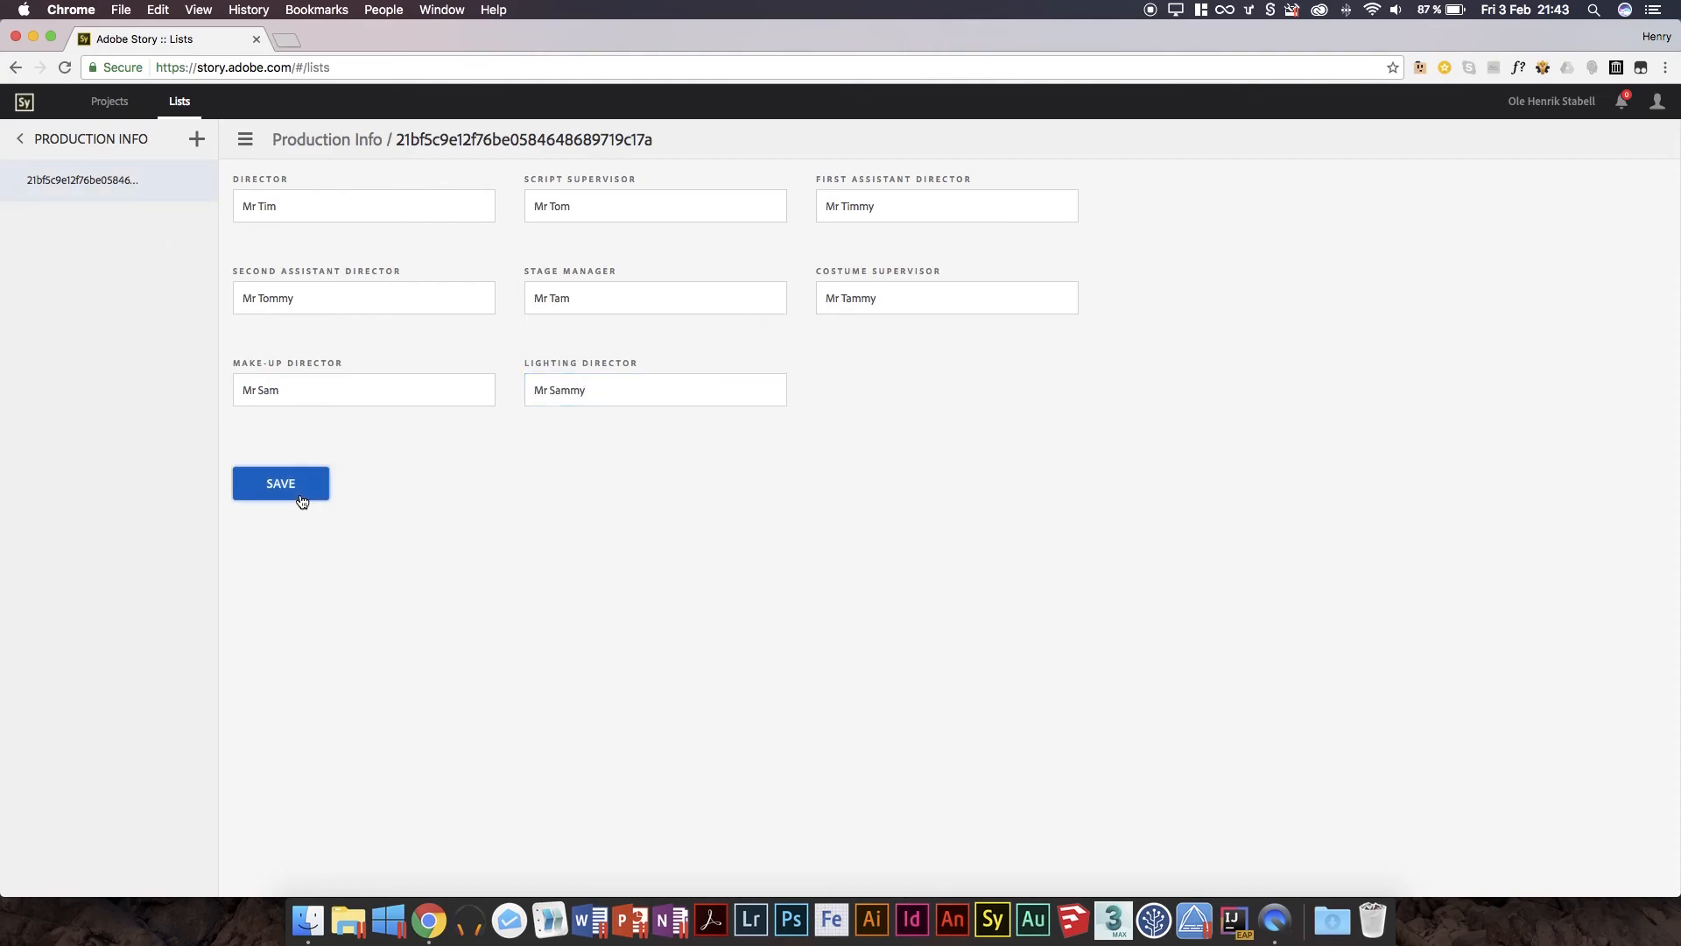
click(280, 483)
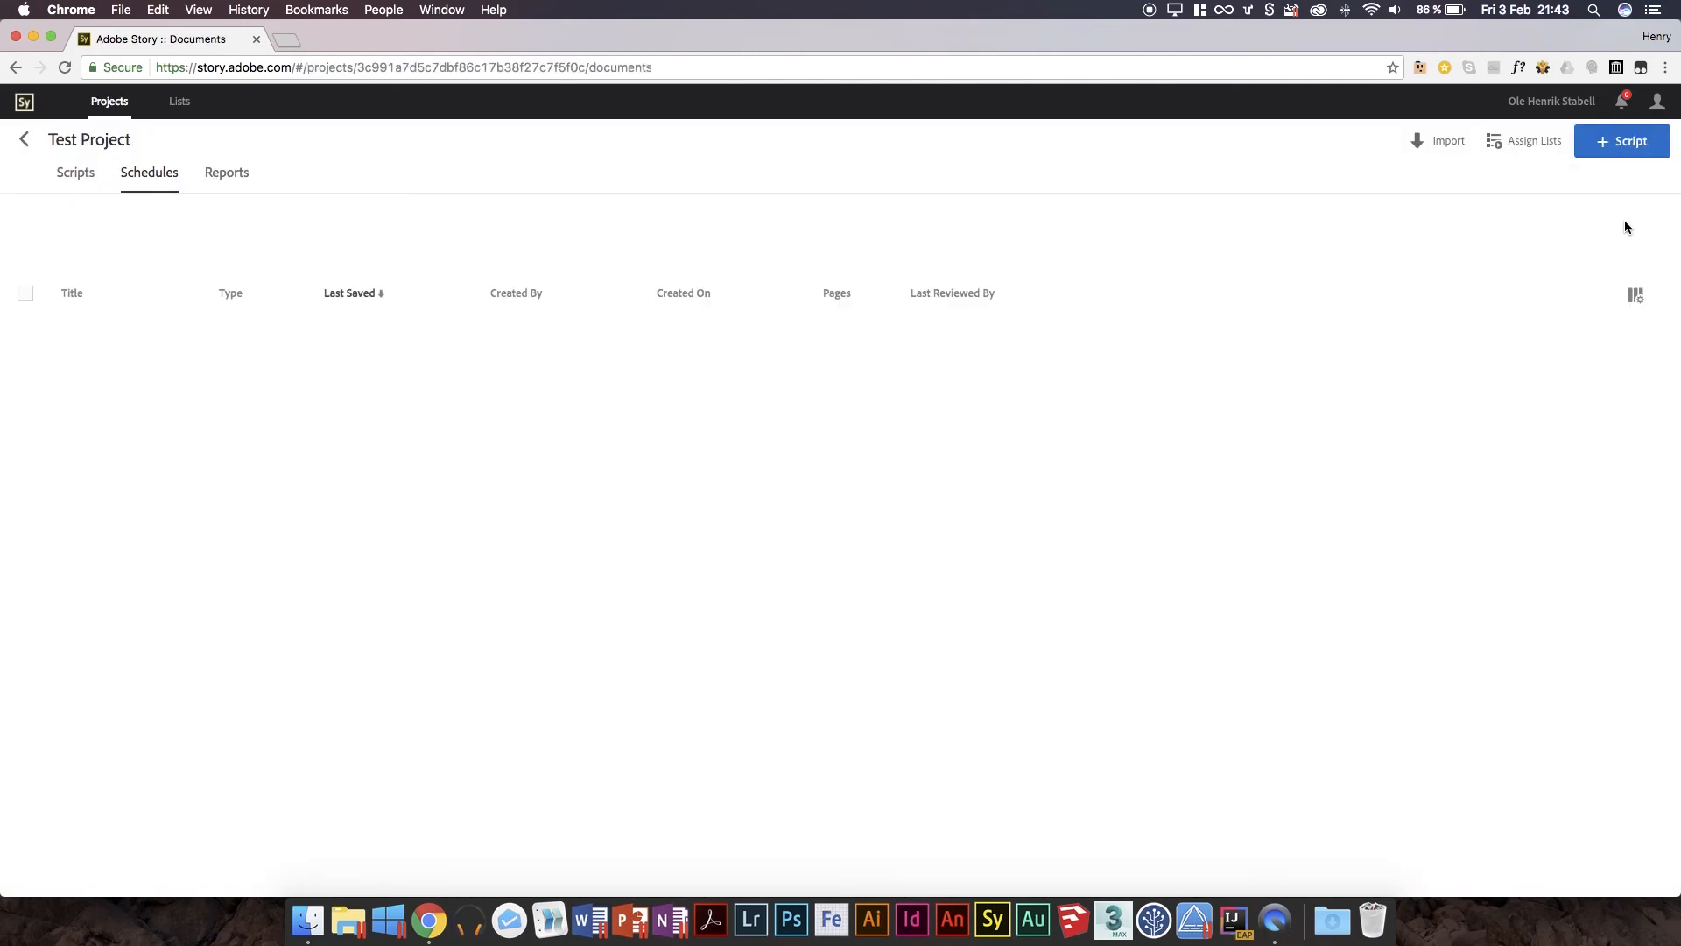
Assign the Production Info list to Test Project and show the project's Scripts list.
click(1533, 140)
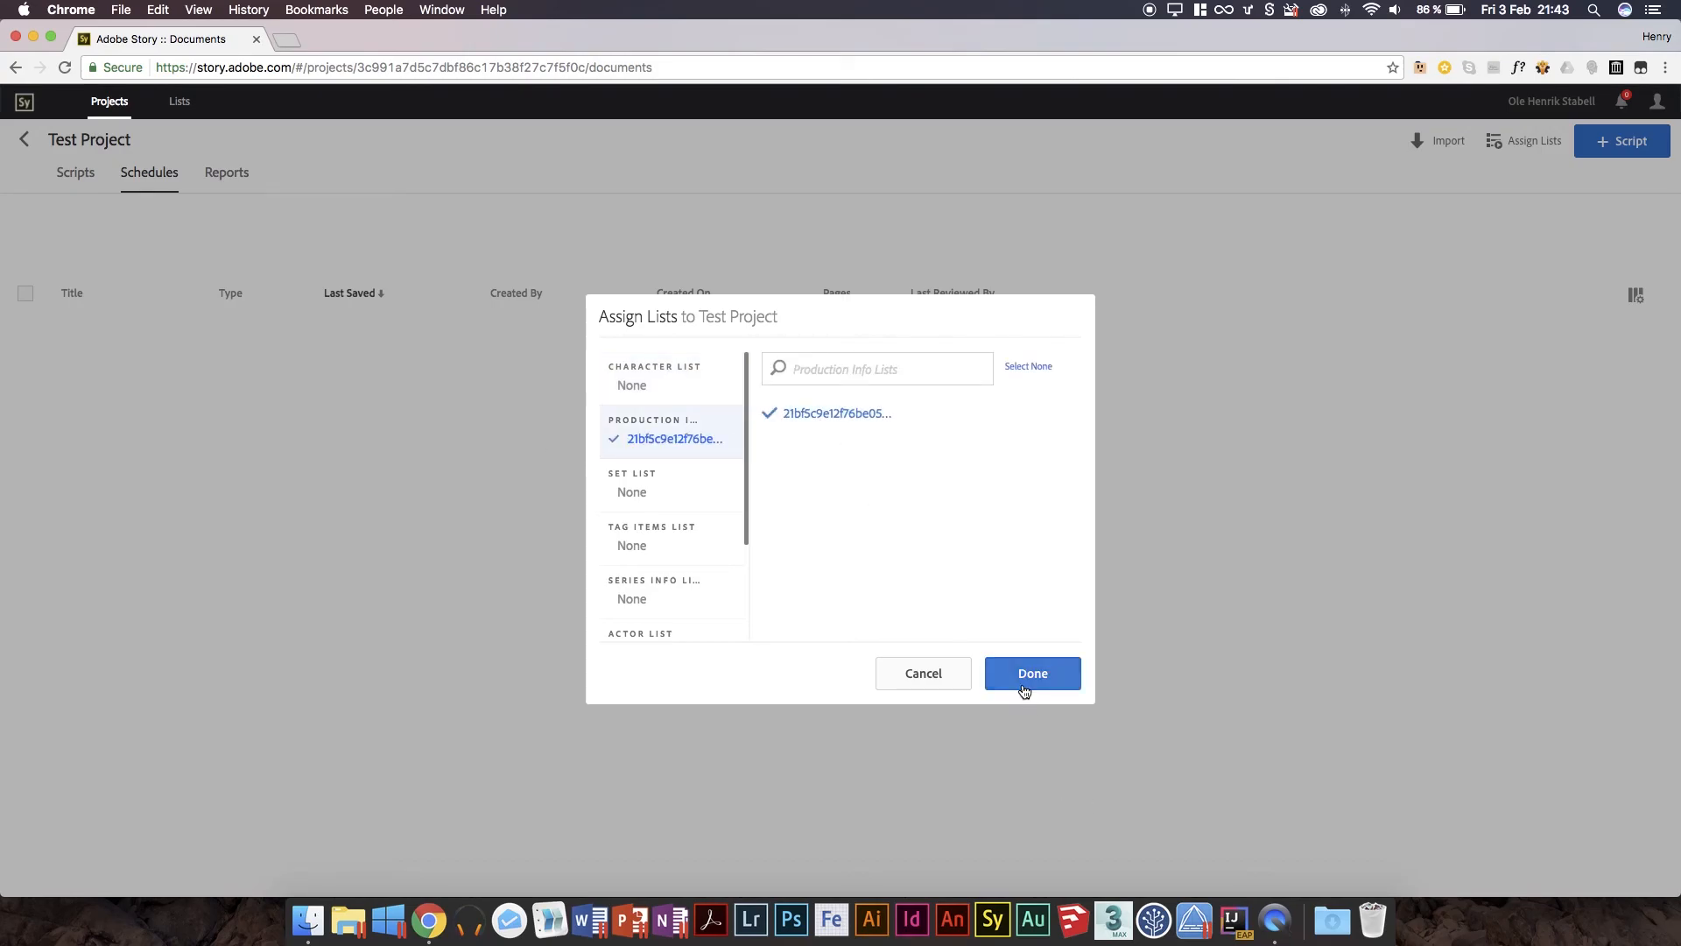
click(1031, 672)
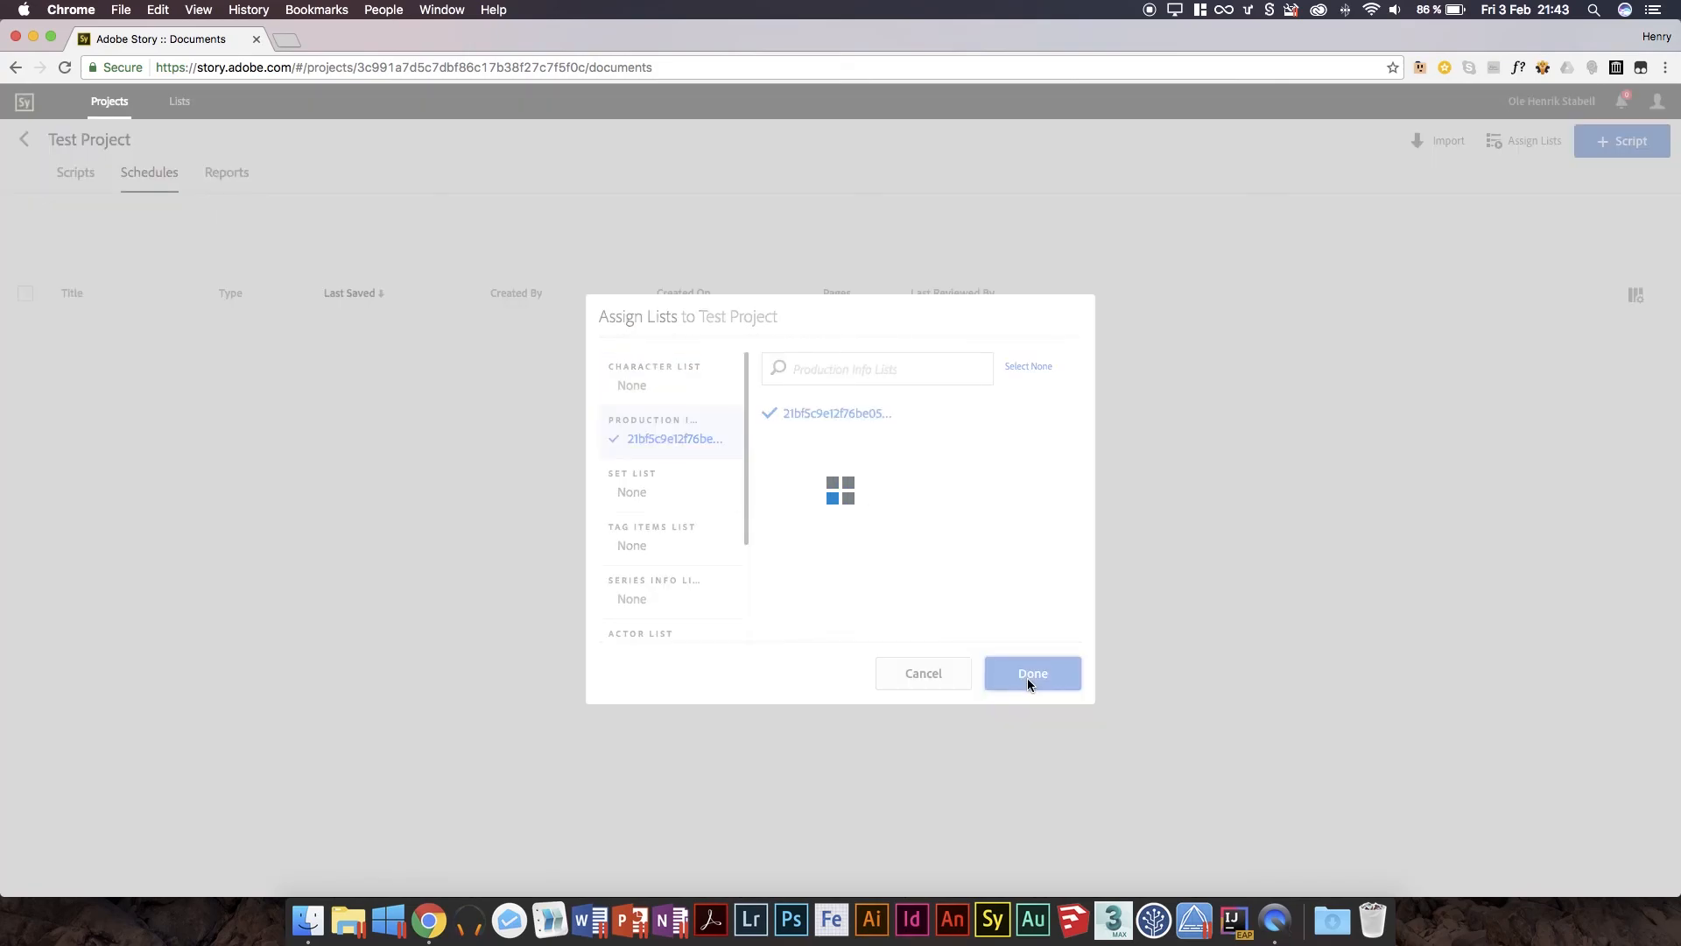
click(1031, 672)
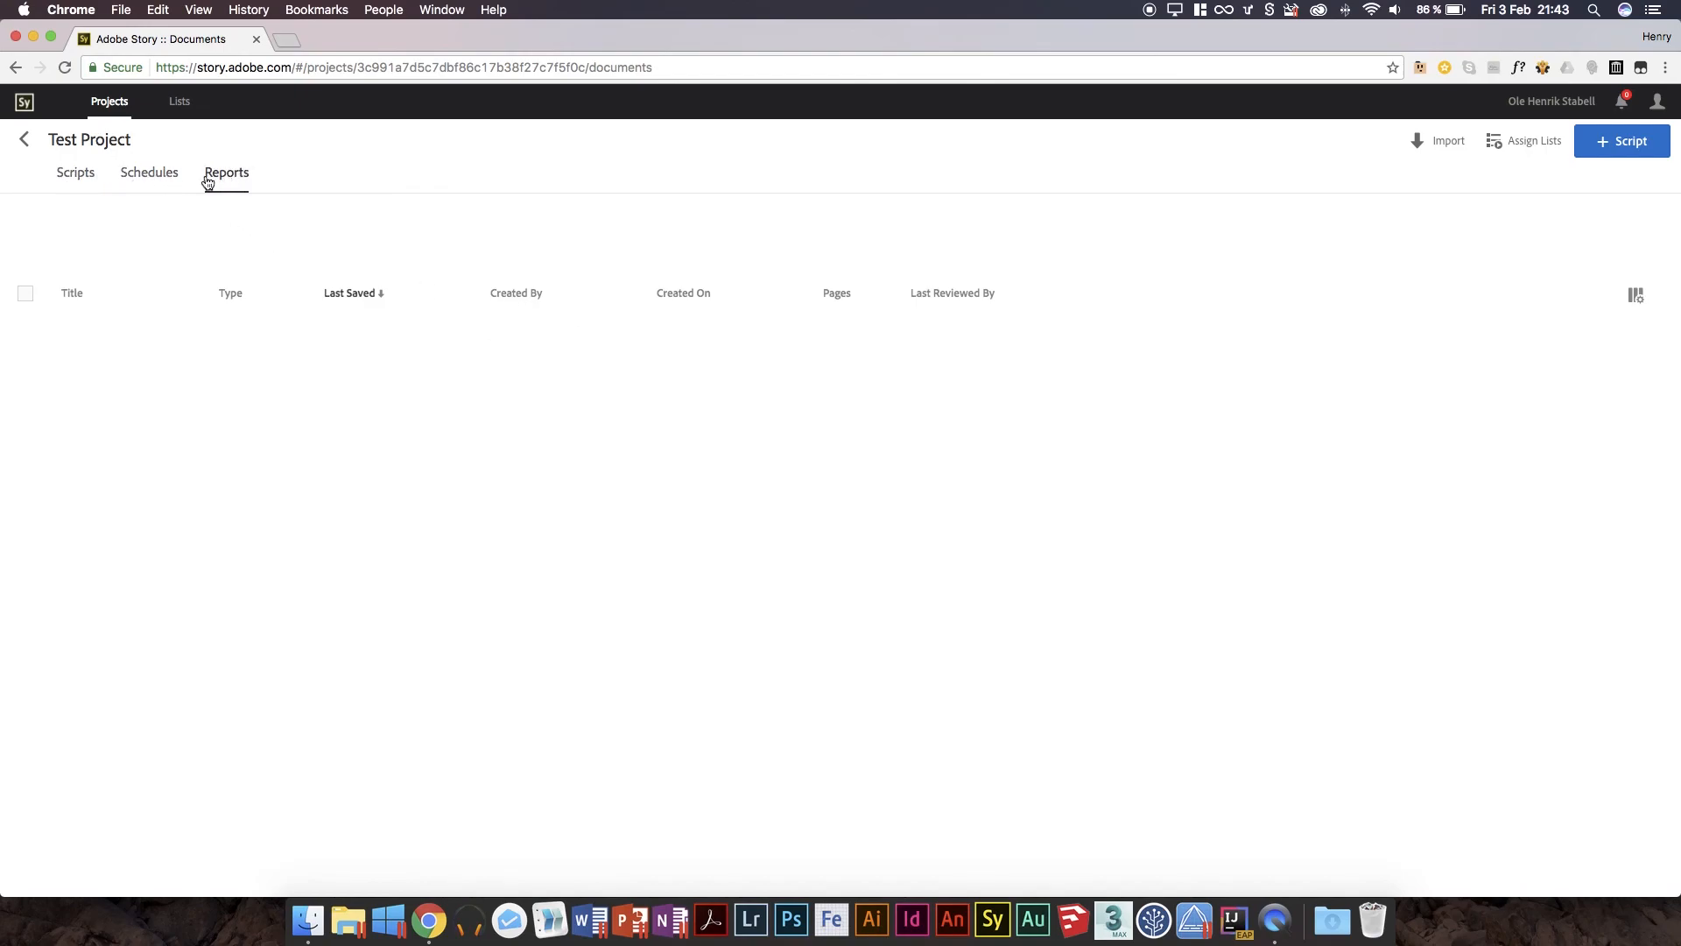
click(75, 173)
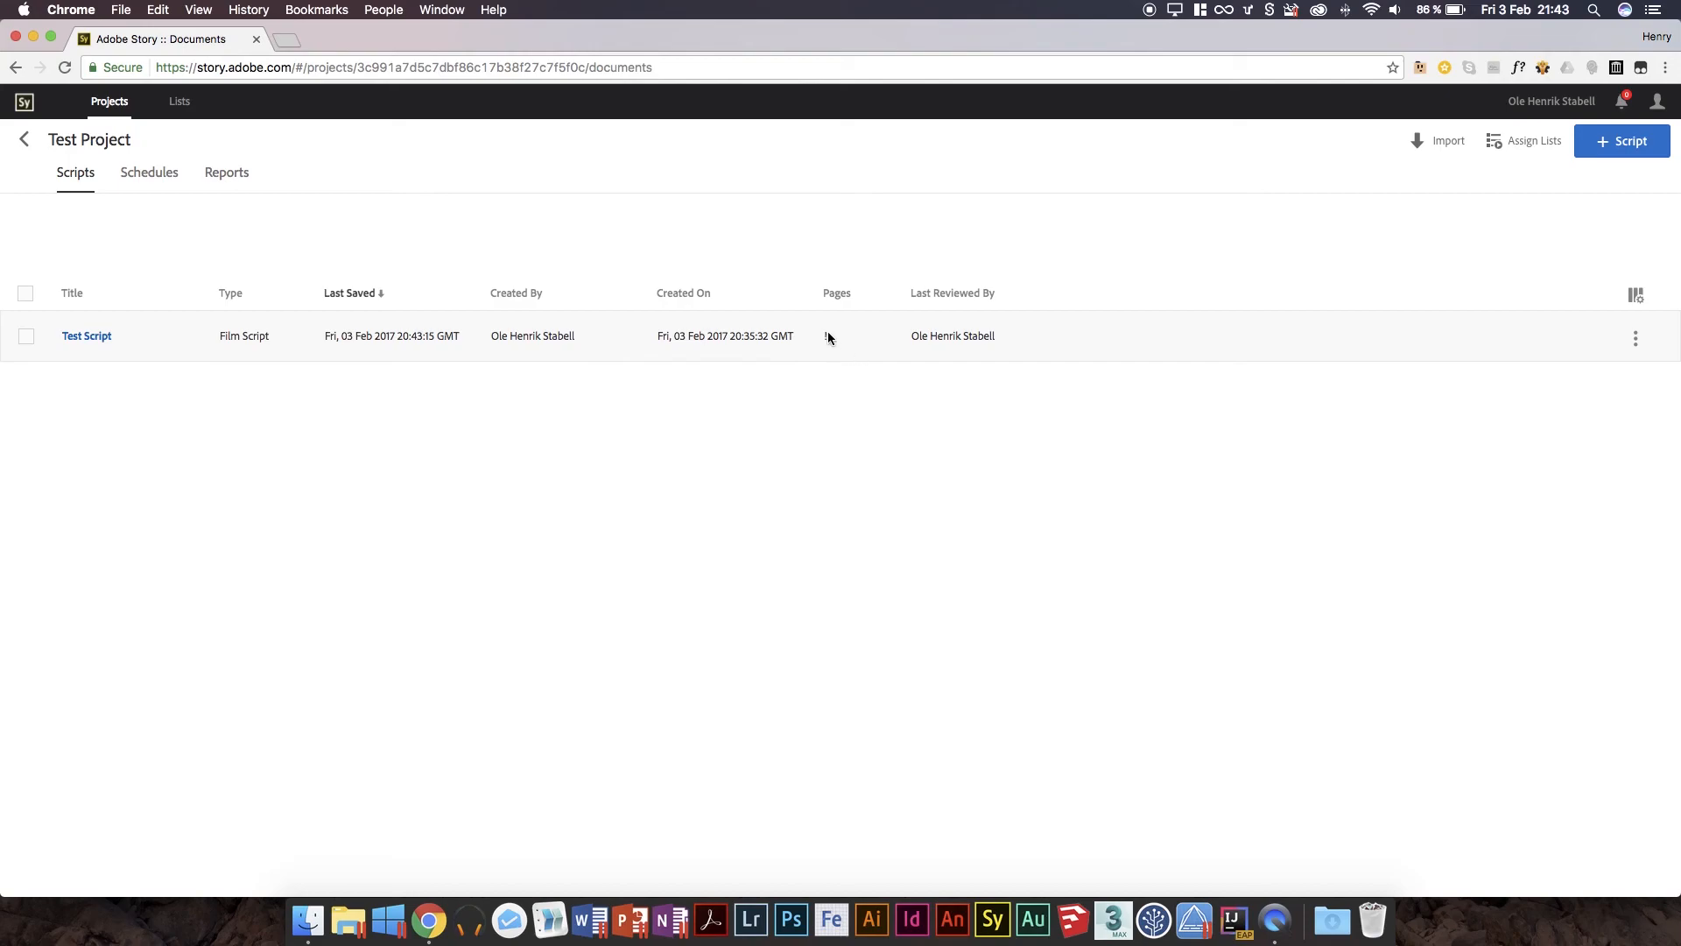
mouse_move(898, 336)
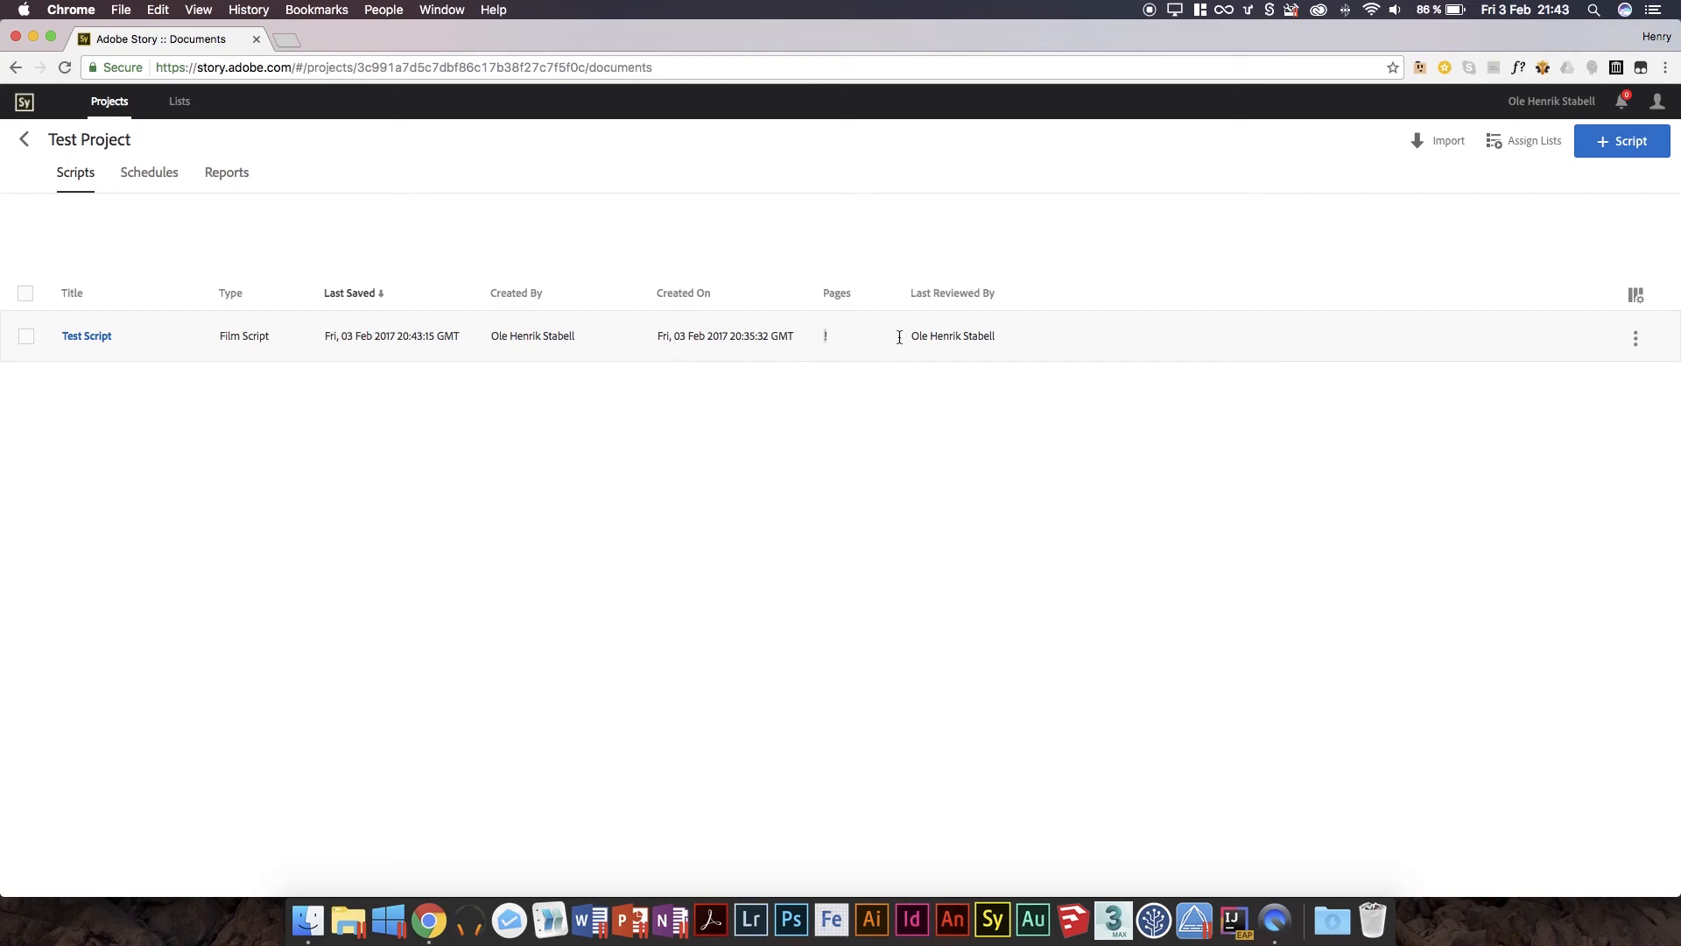
mouse_move(1624, 330)
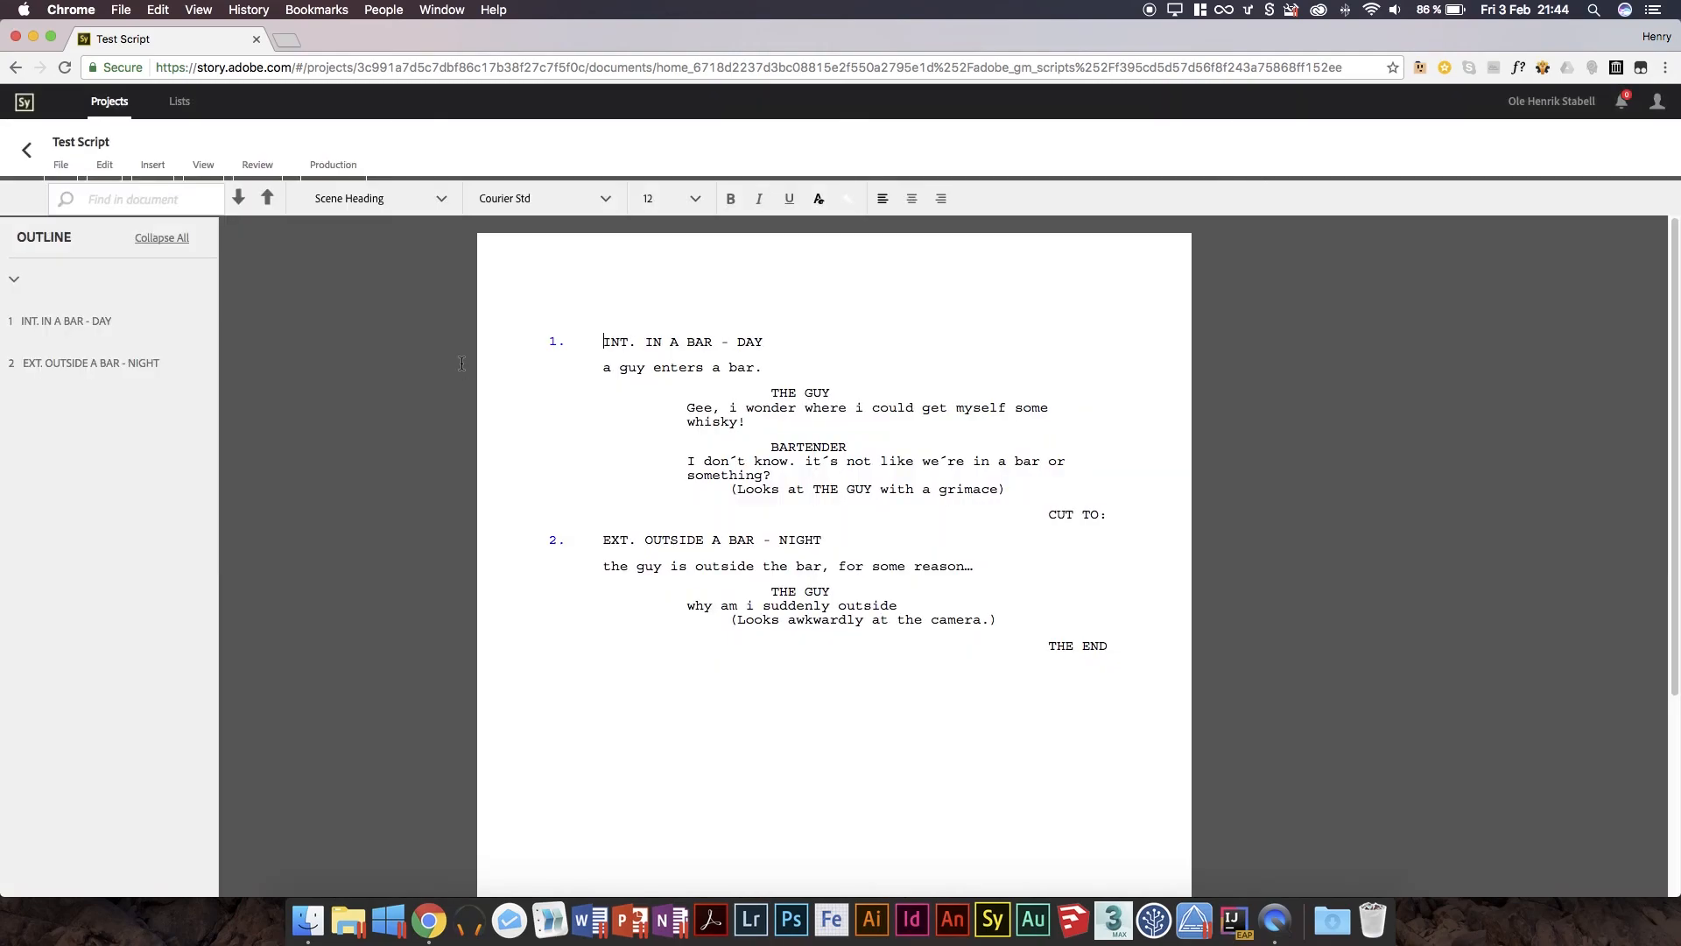
mouse_move(539, 424)
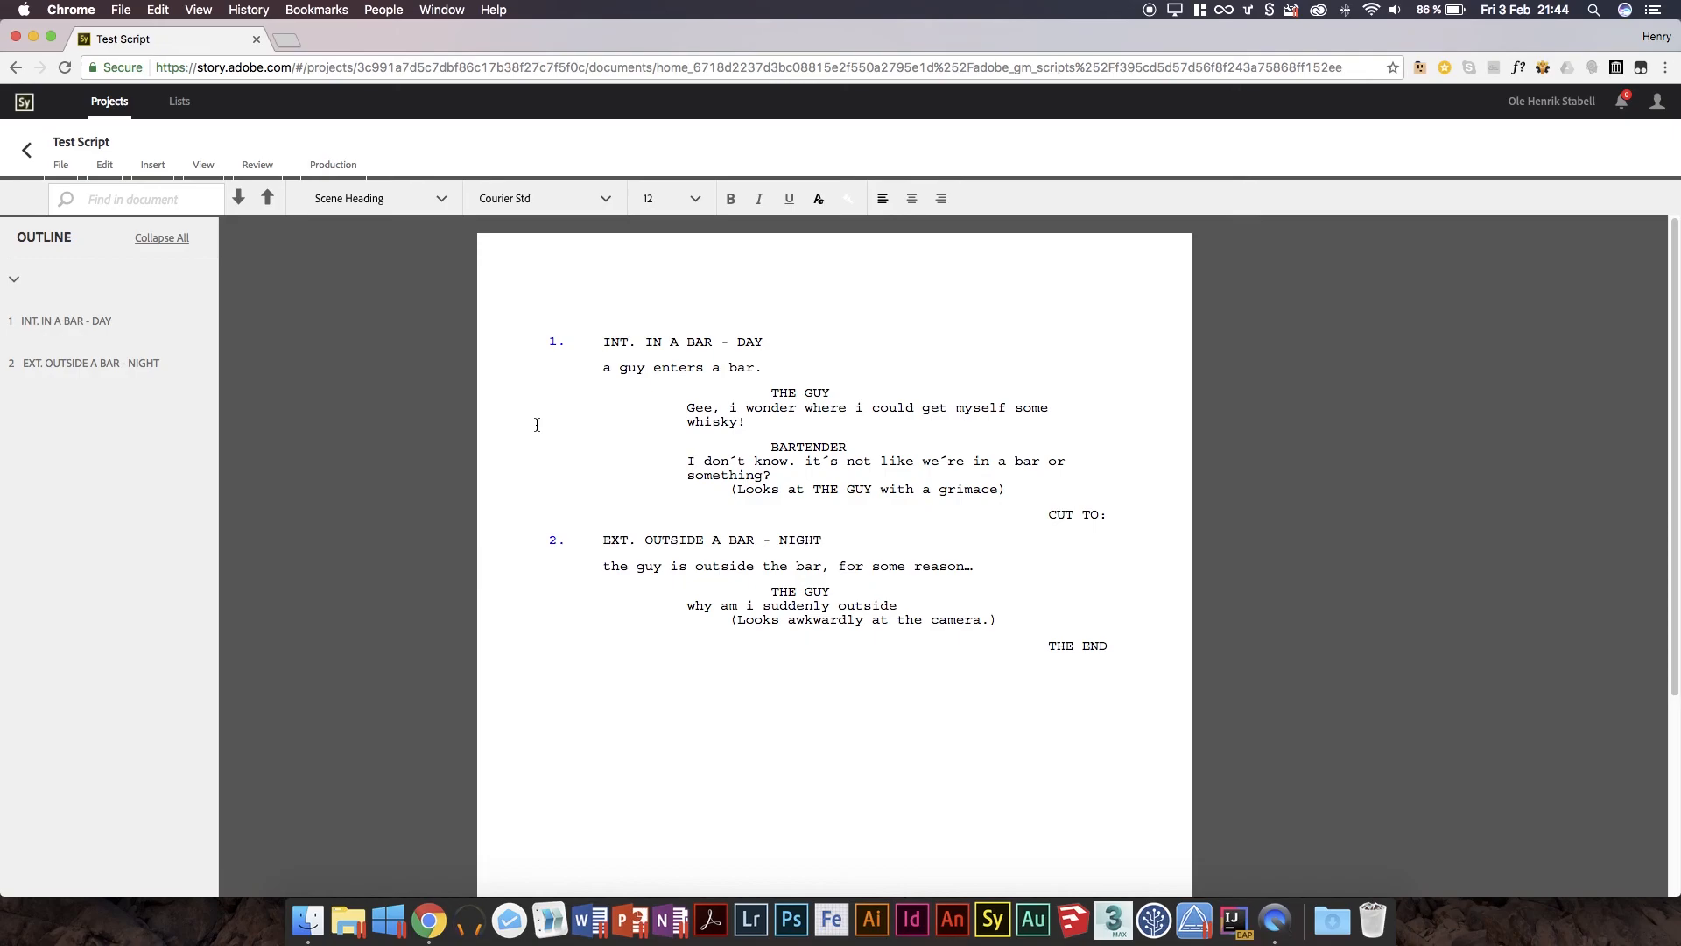
Open Test Script from the Scripts list to review both bar scenes in the editor.
click(605, 341)
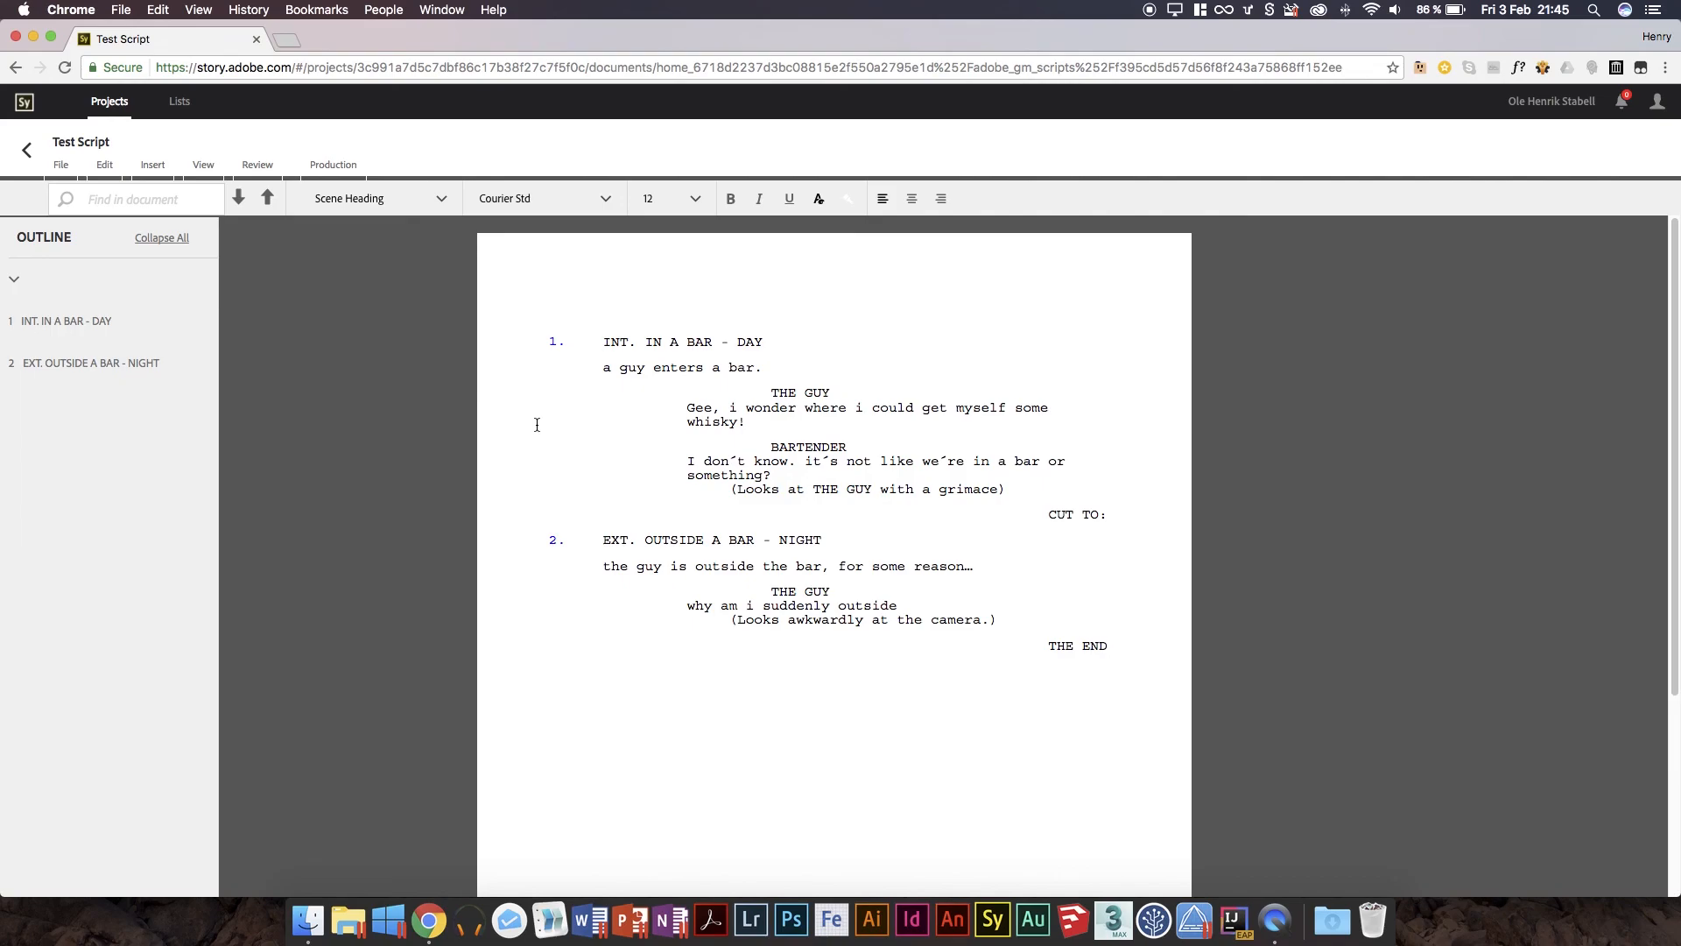
click(603, 341)
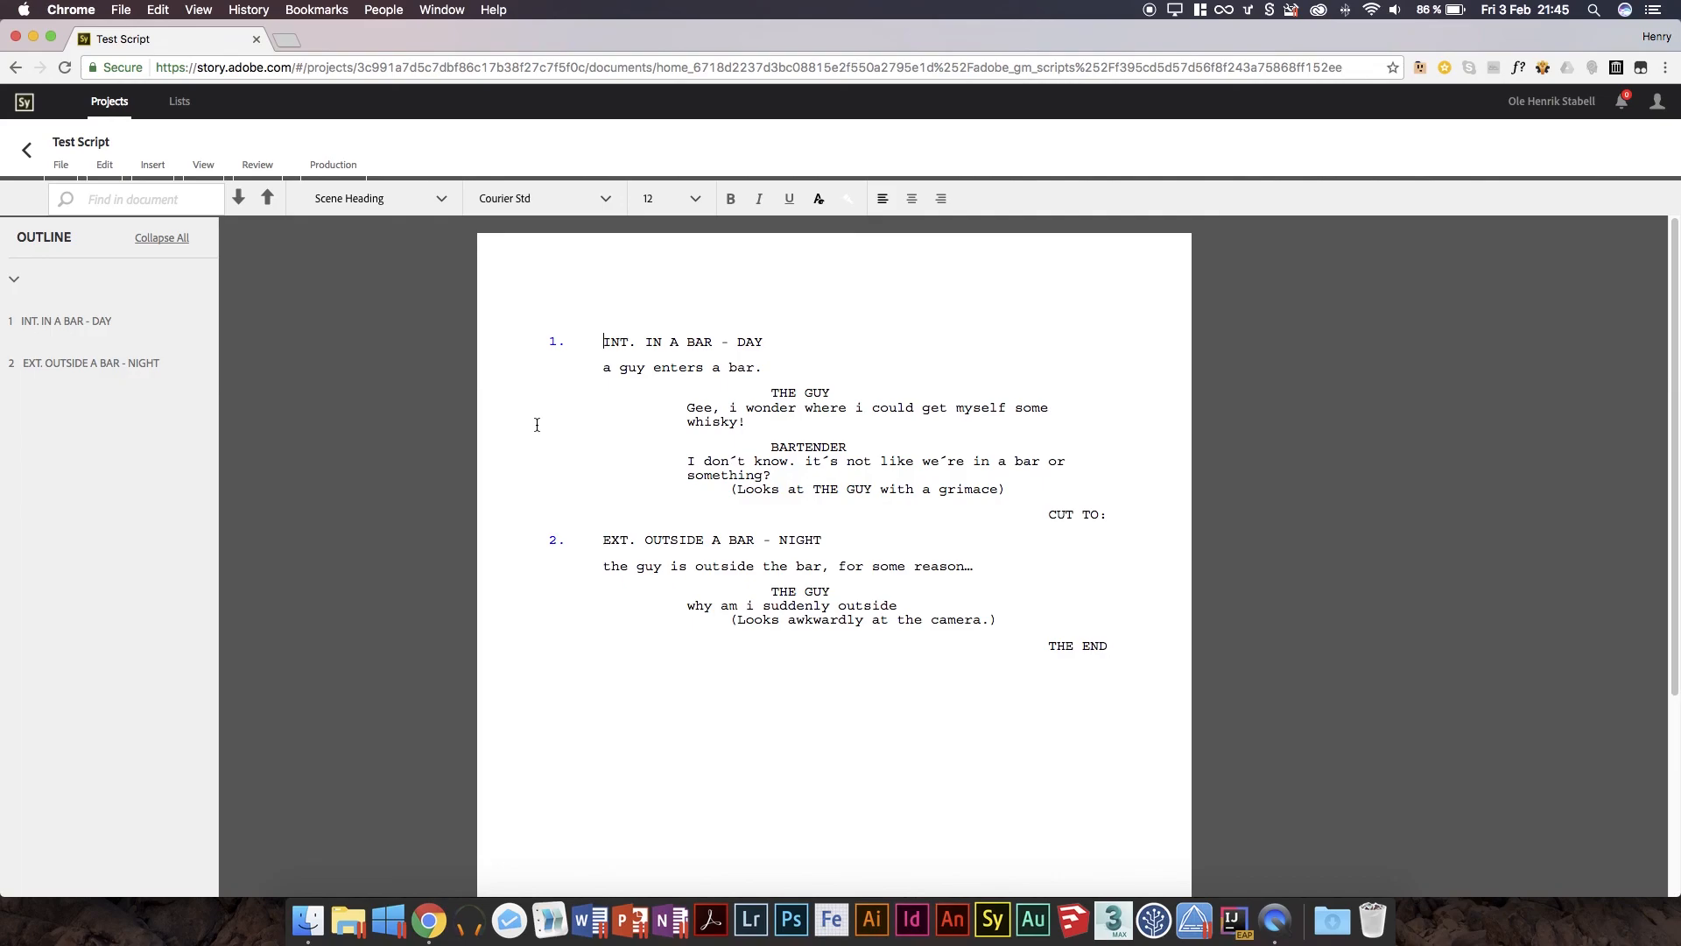
mouse_move(730, 358)
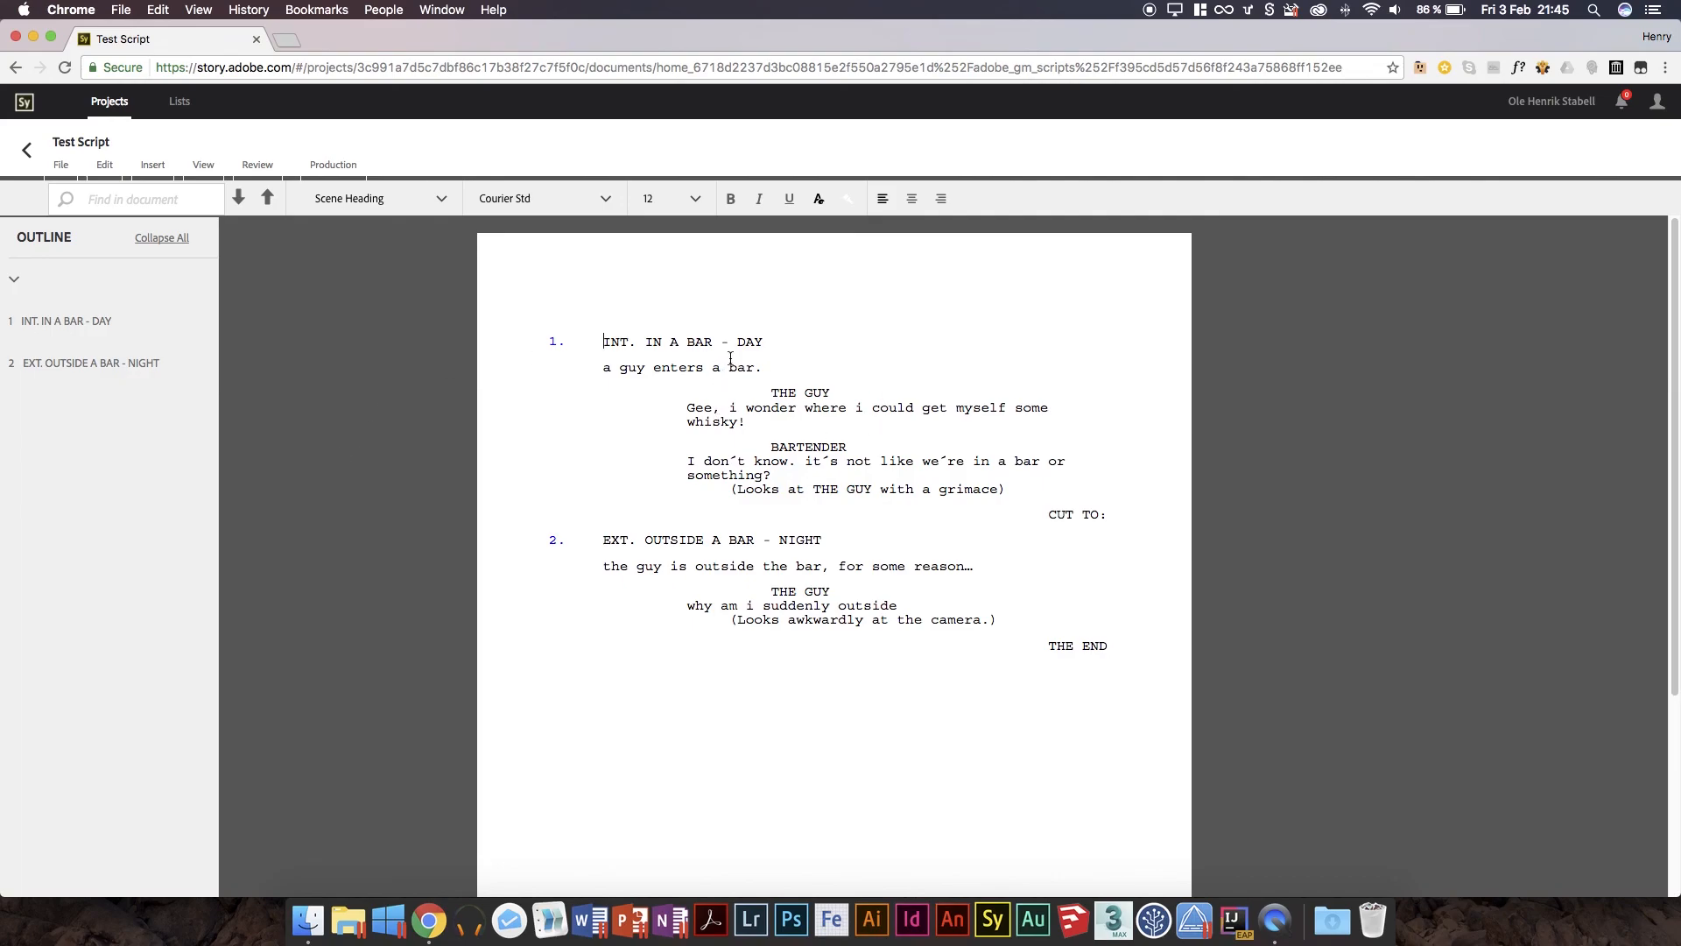